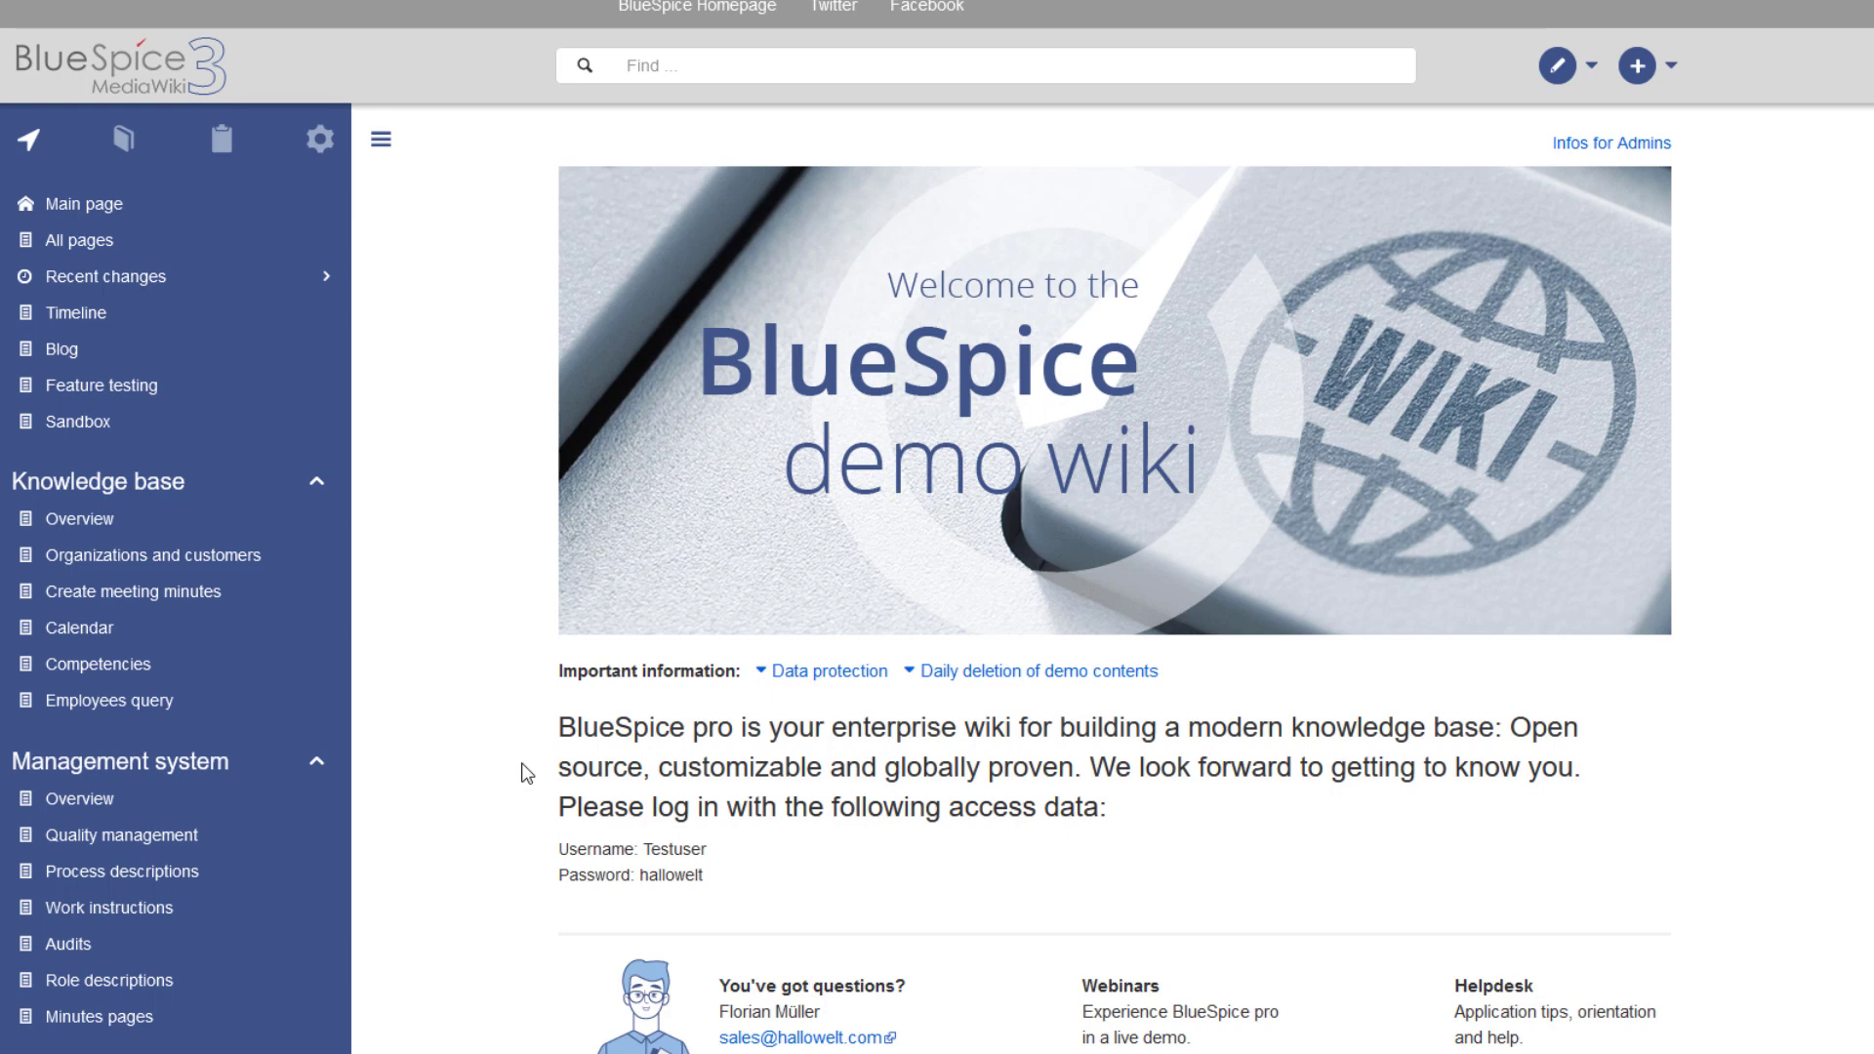
- View the General Books list (Employee Manual, Quality Handbook), then return to the personal sidebar panel
{"action": "left_click", "coordinate": [123, 140]}
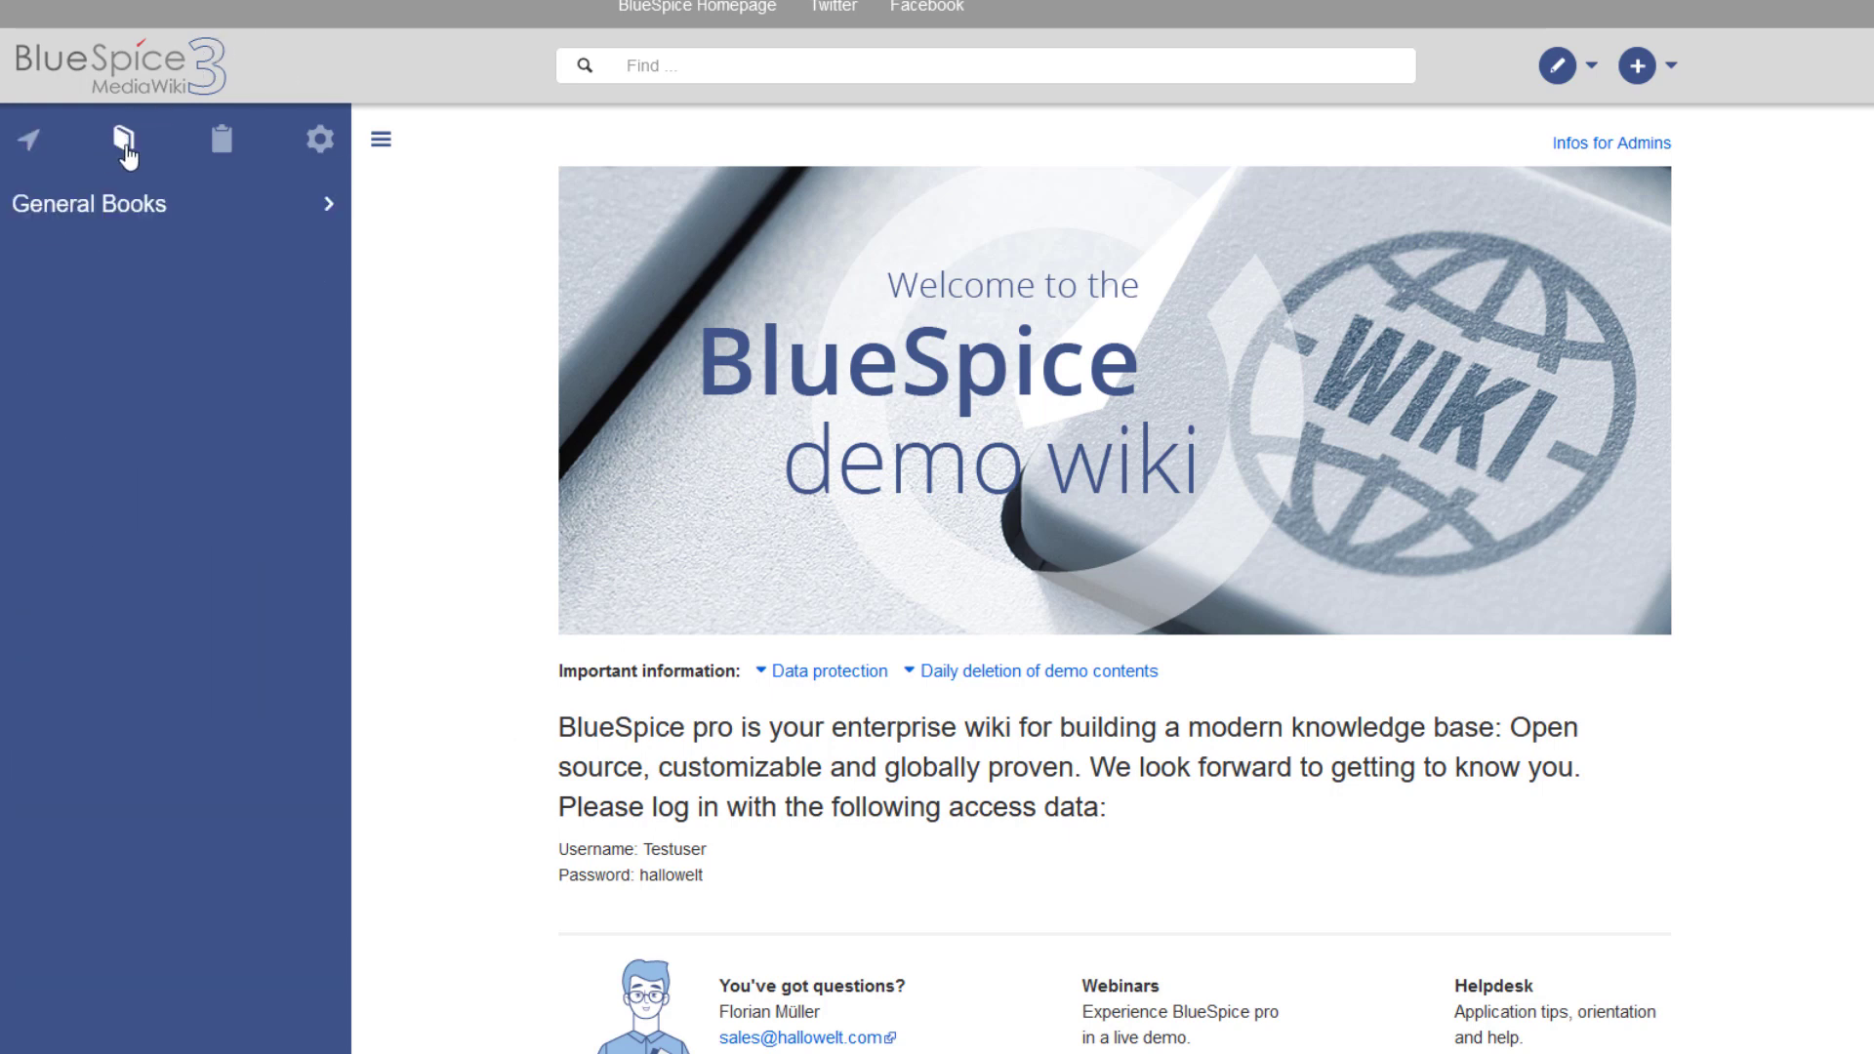
{"action": "mouse_move", "coordinate": [119, 204]}
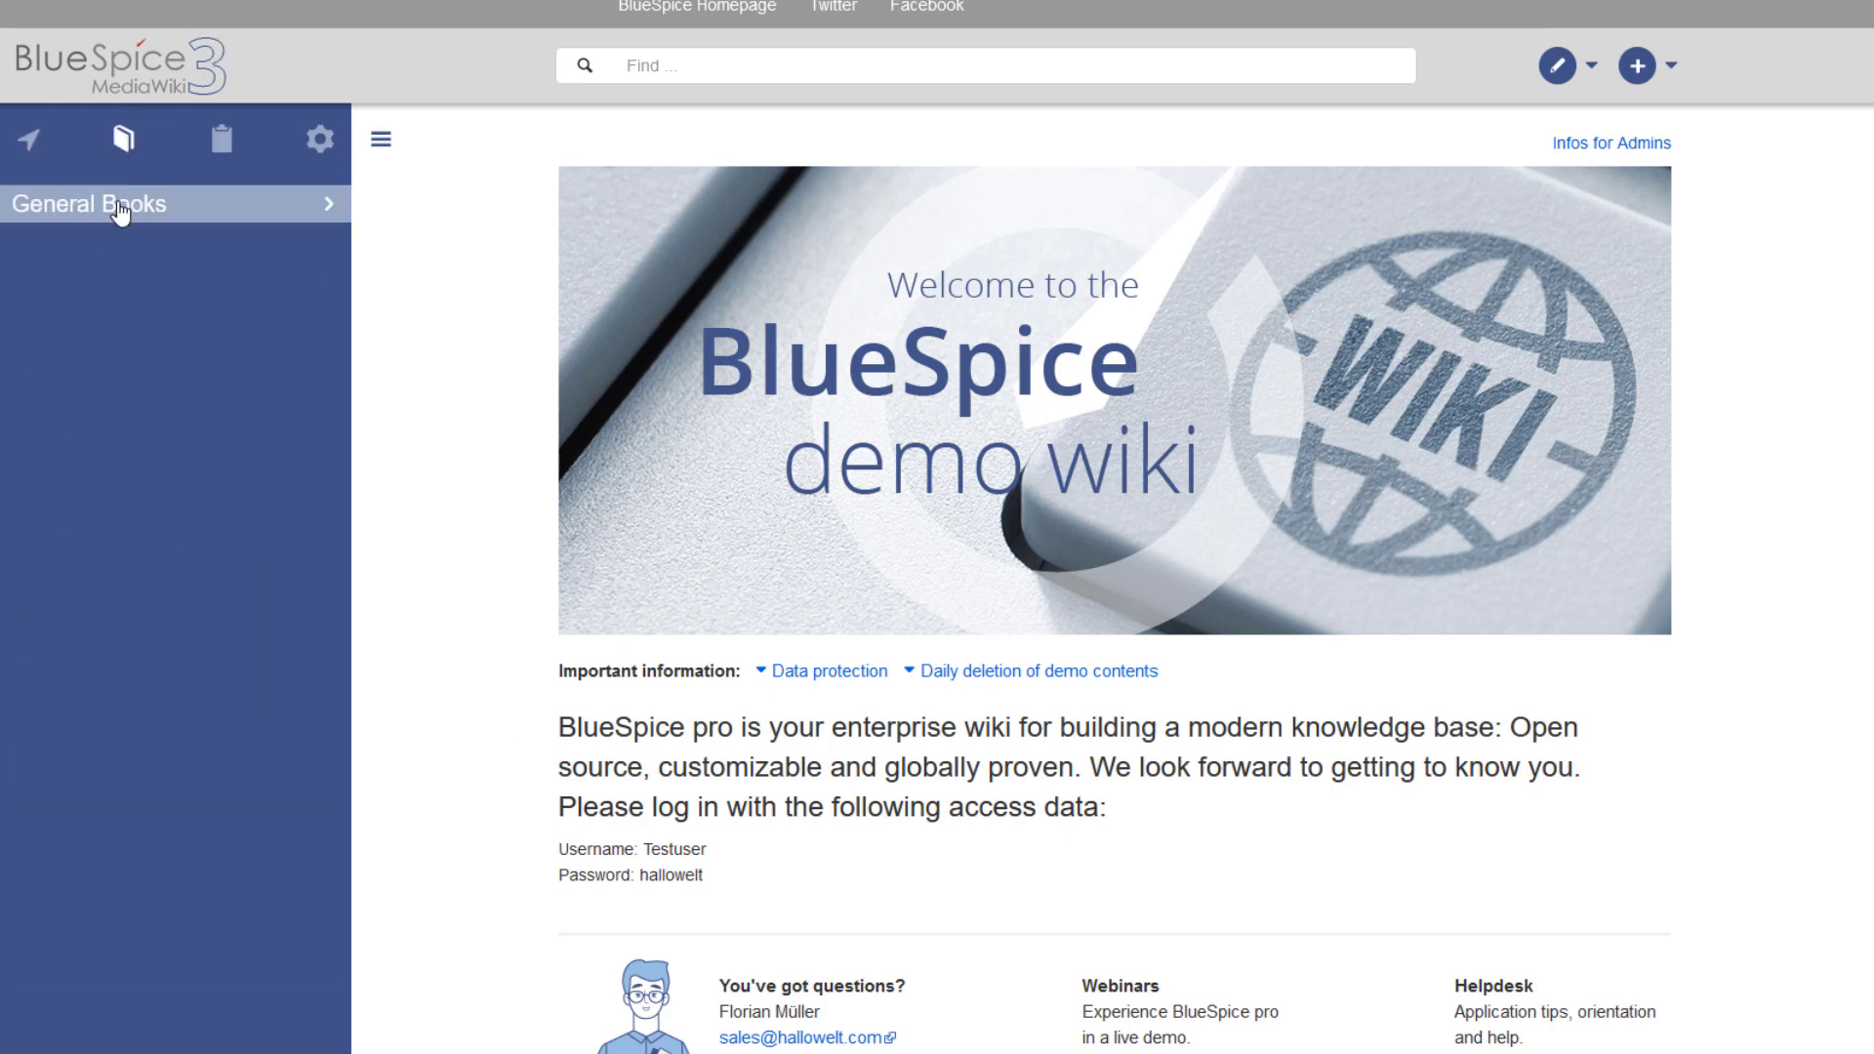
{"action": "left_click", "coordinate": [86, 203]}
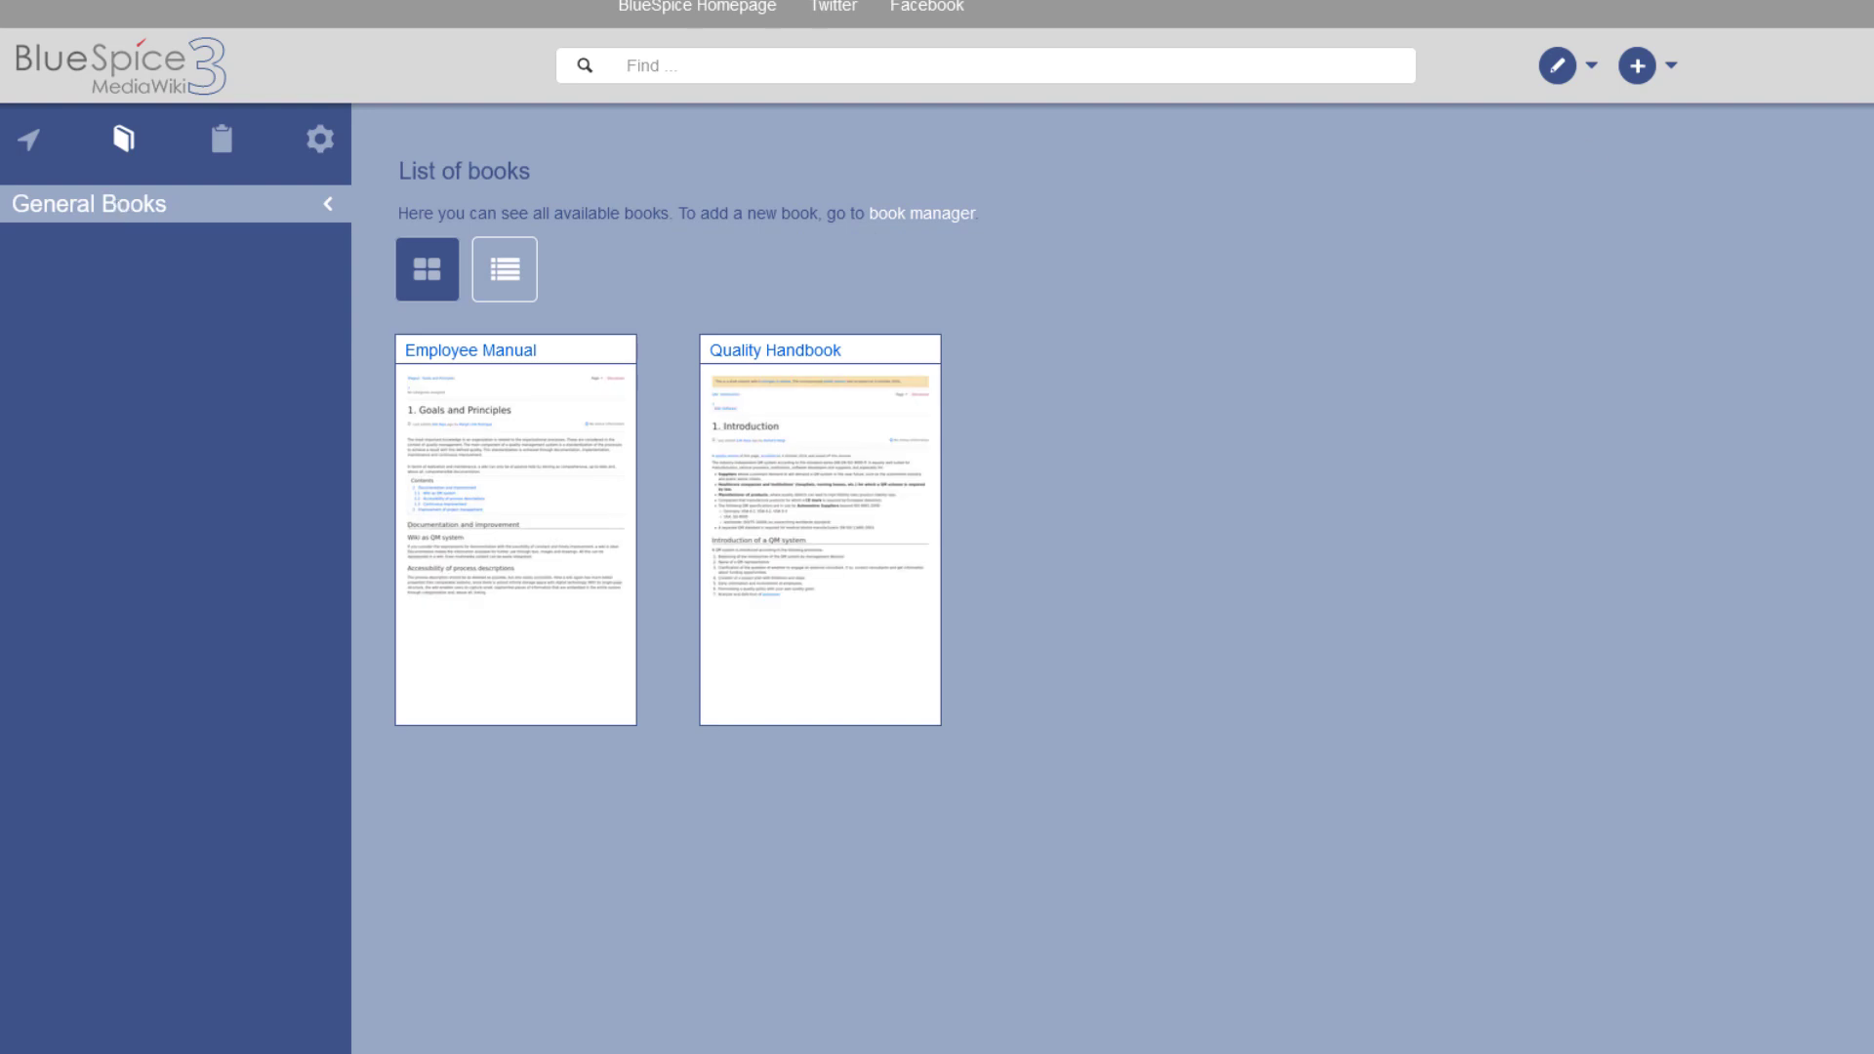
{"action": "left_click", "coordinate": [220, 139]}
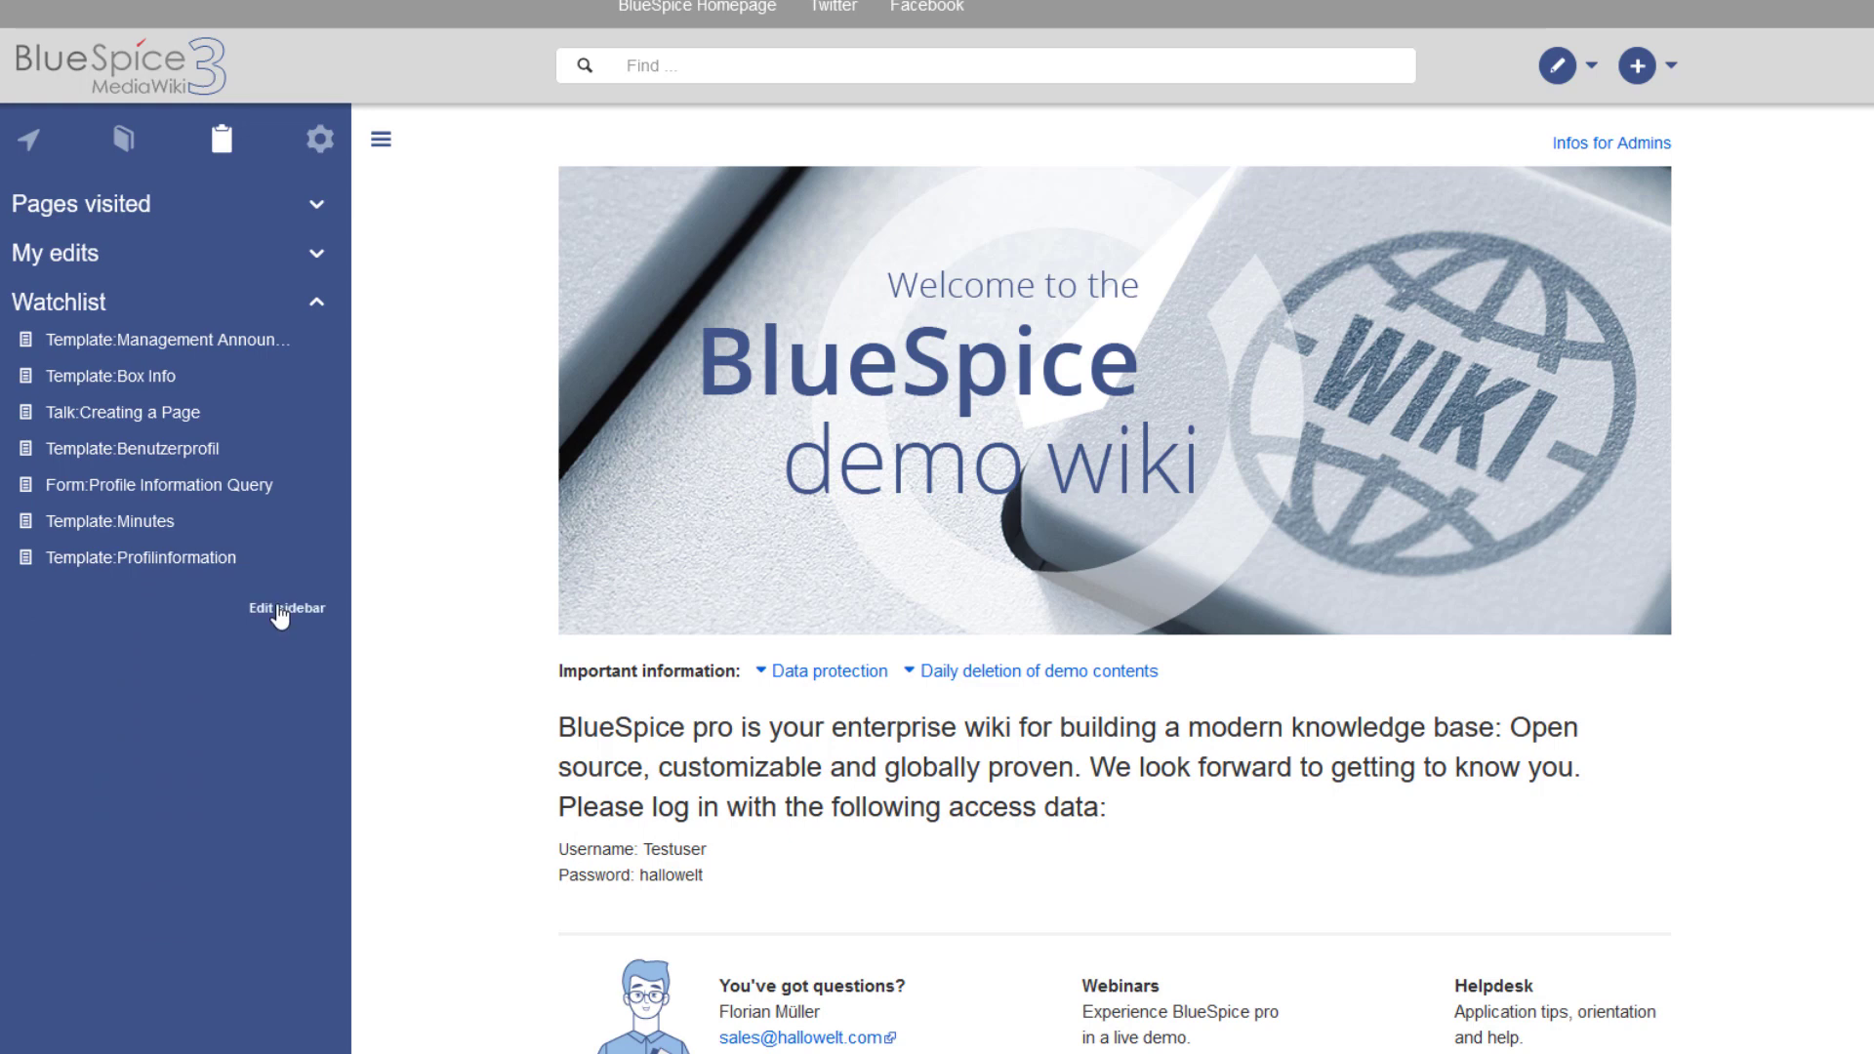
{"action": "mouse_move", "coordinate": [277, 618]}
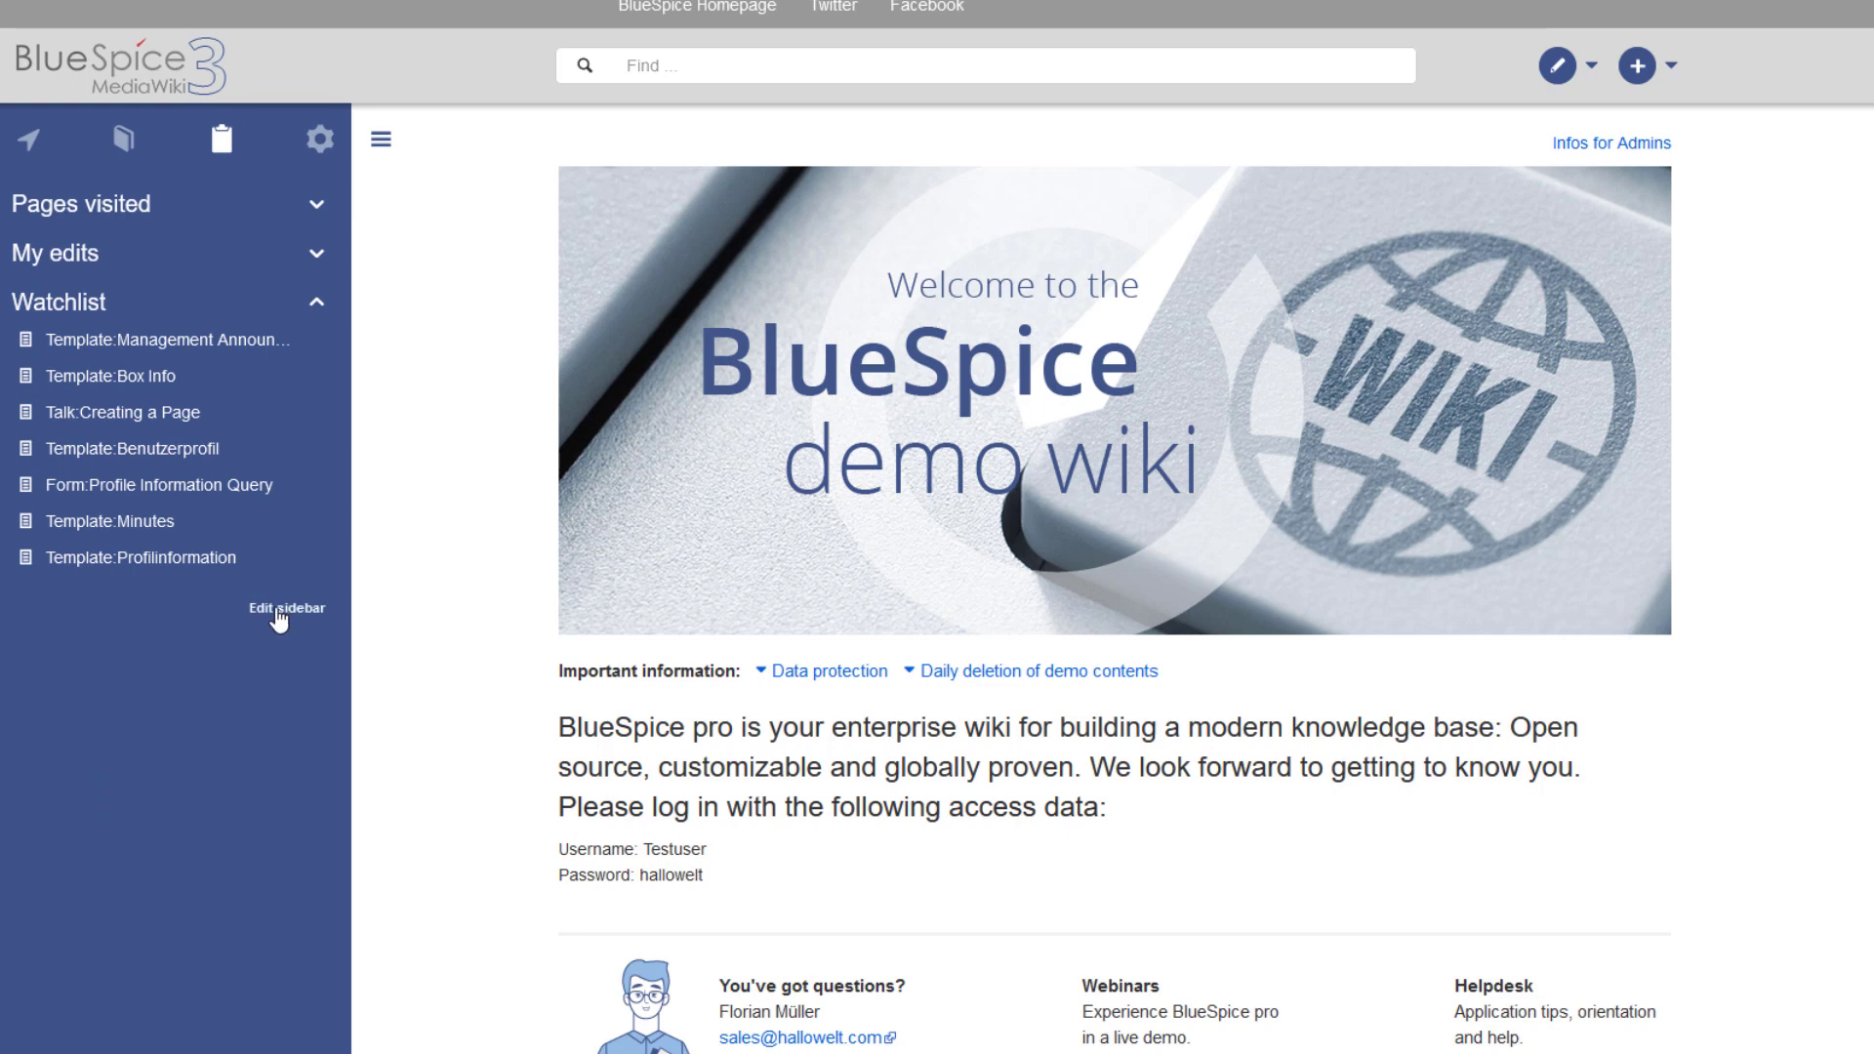
- Add a '*Quick Links' section with a '**[[Special:Blog]]' entry to the personal sidebar
{"action": "left_click", "coordinate": [281, 609]}
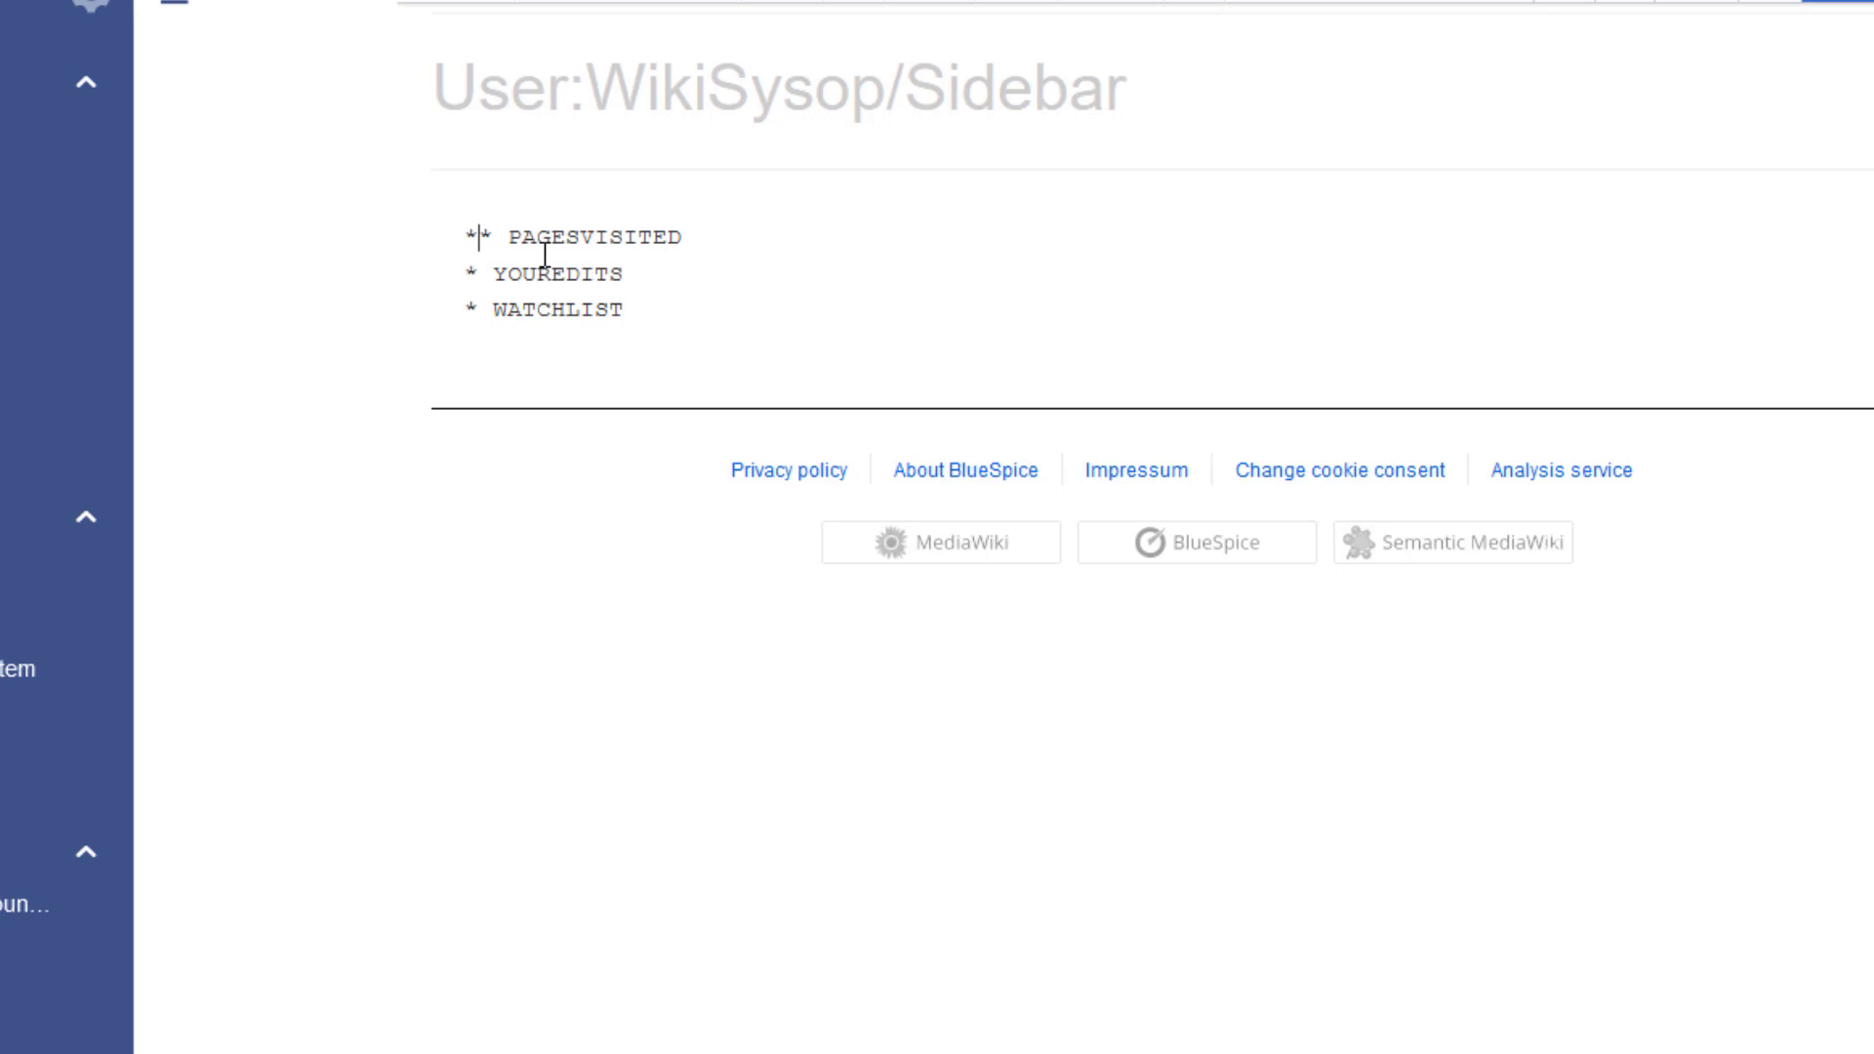
{"action": "type", "text": "*Quick Links"}
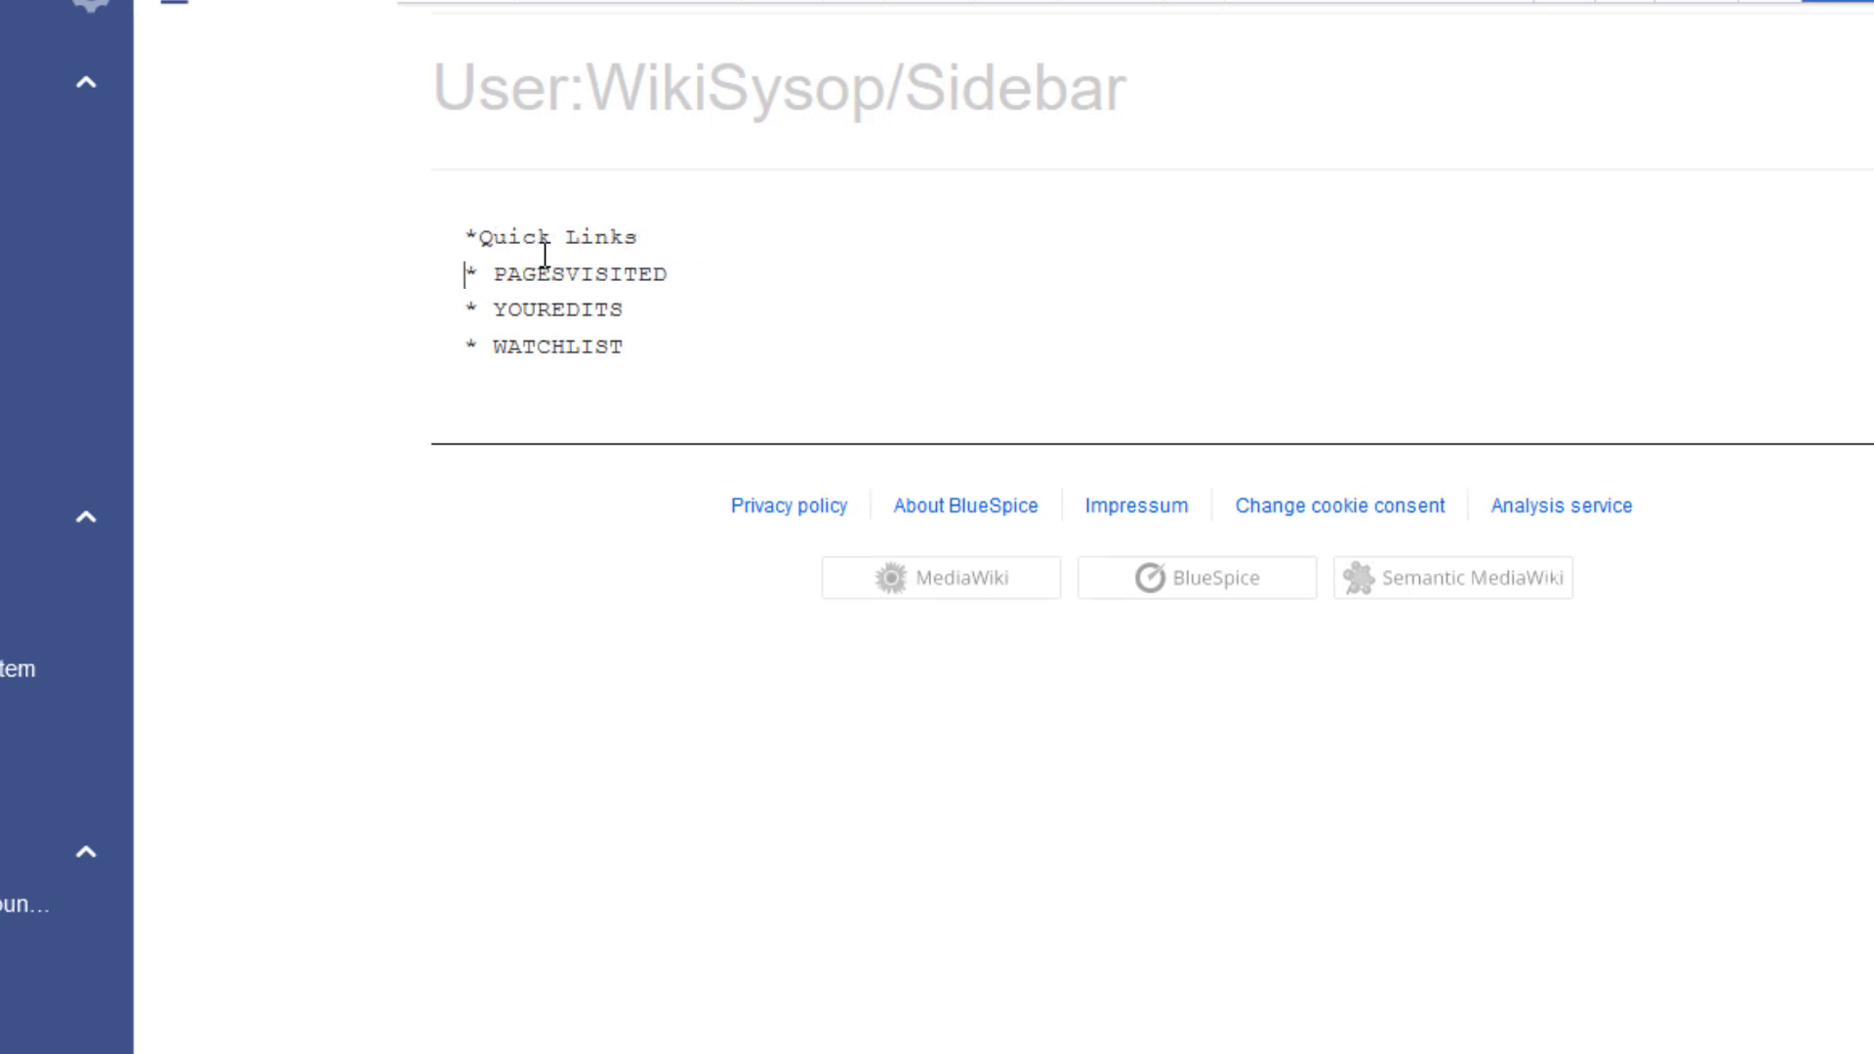
{"action": "type", "text": "**"}
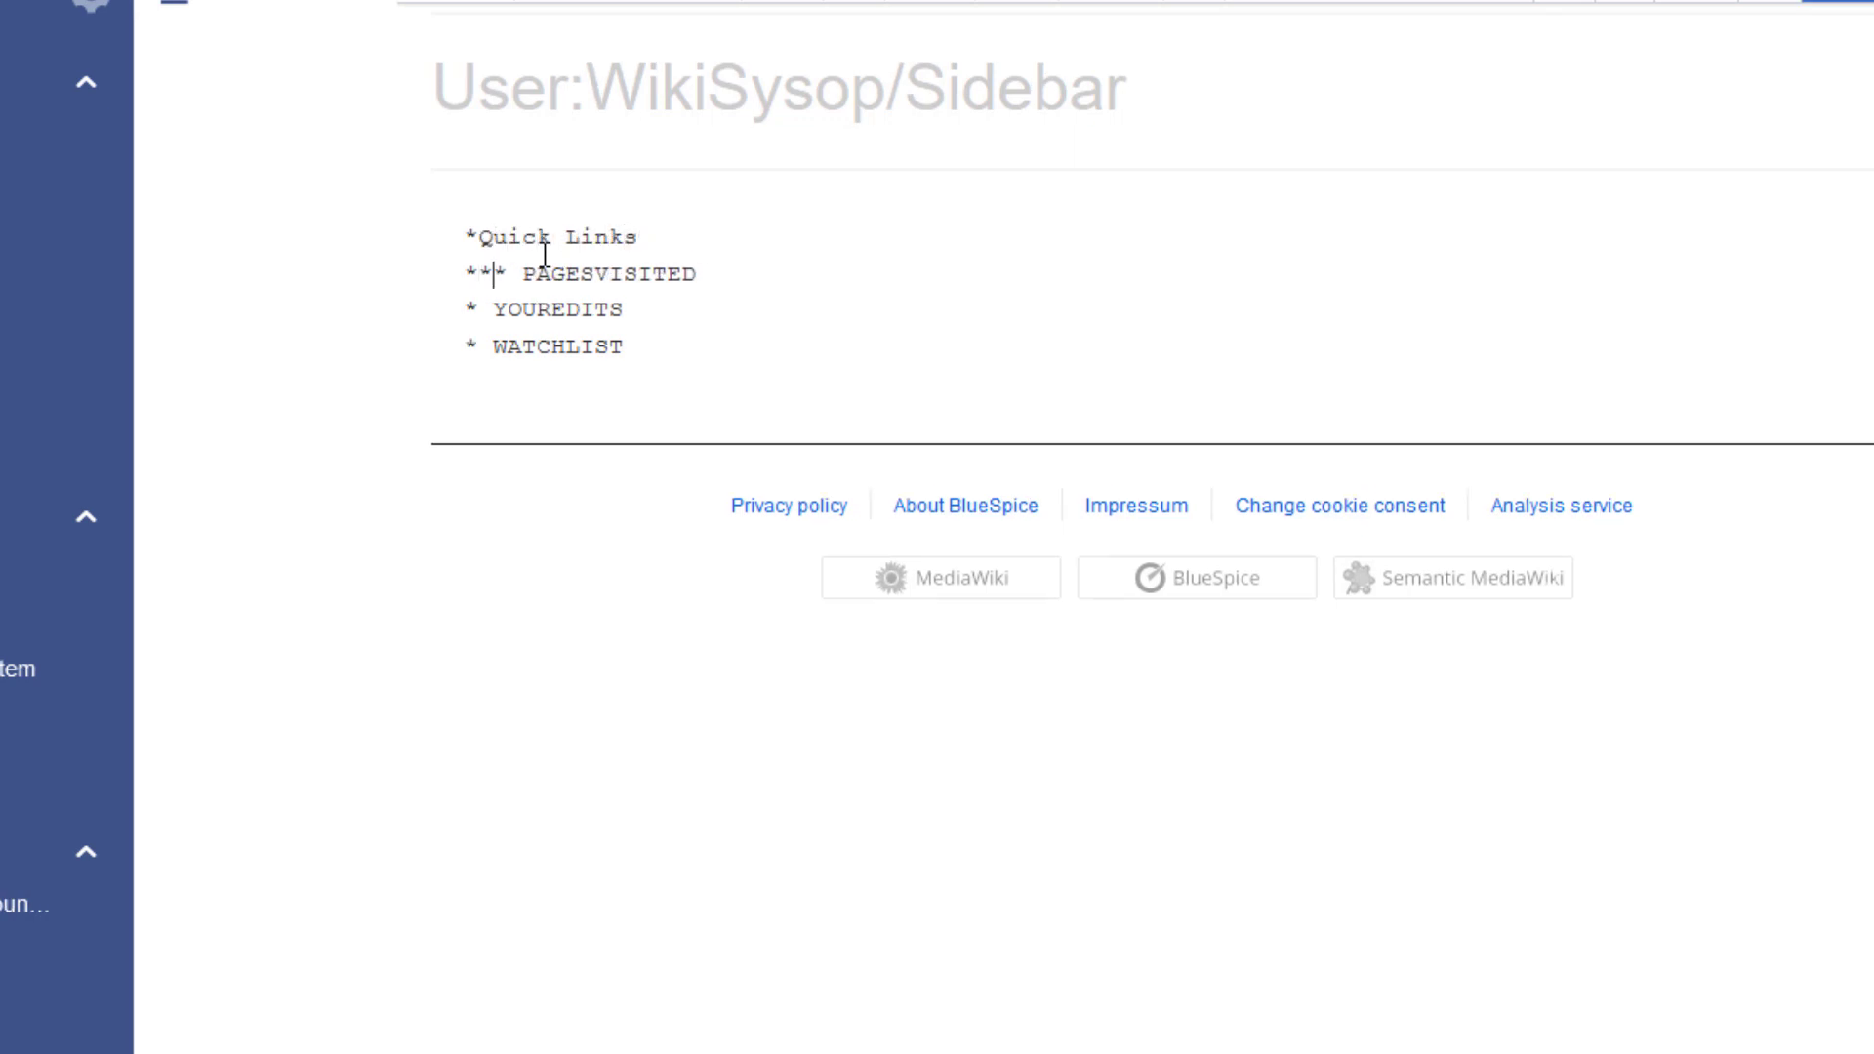
{"action": "type", "text": "[[]]"}
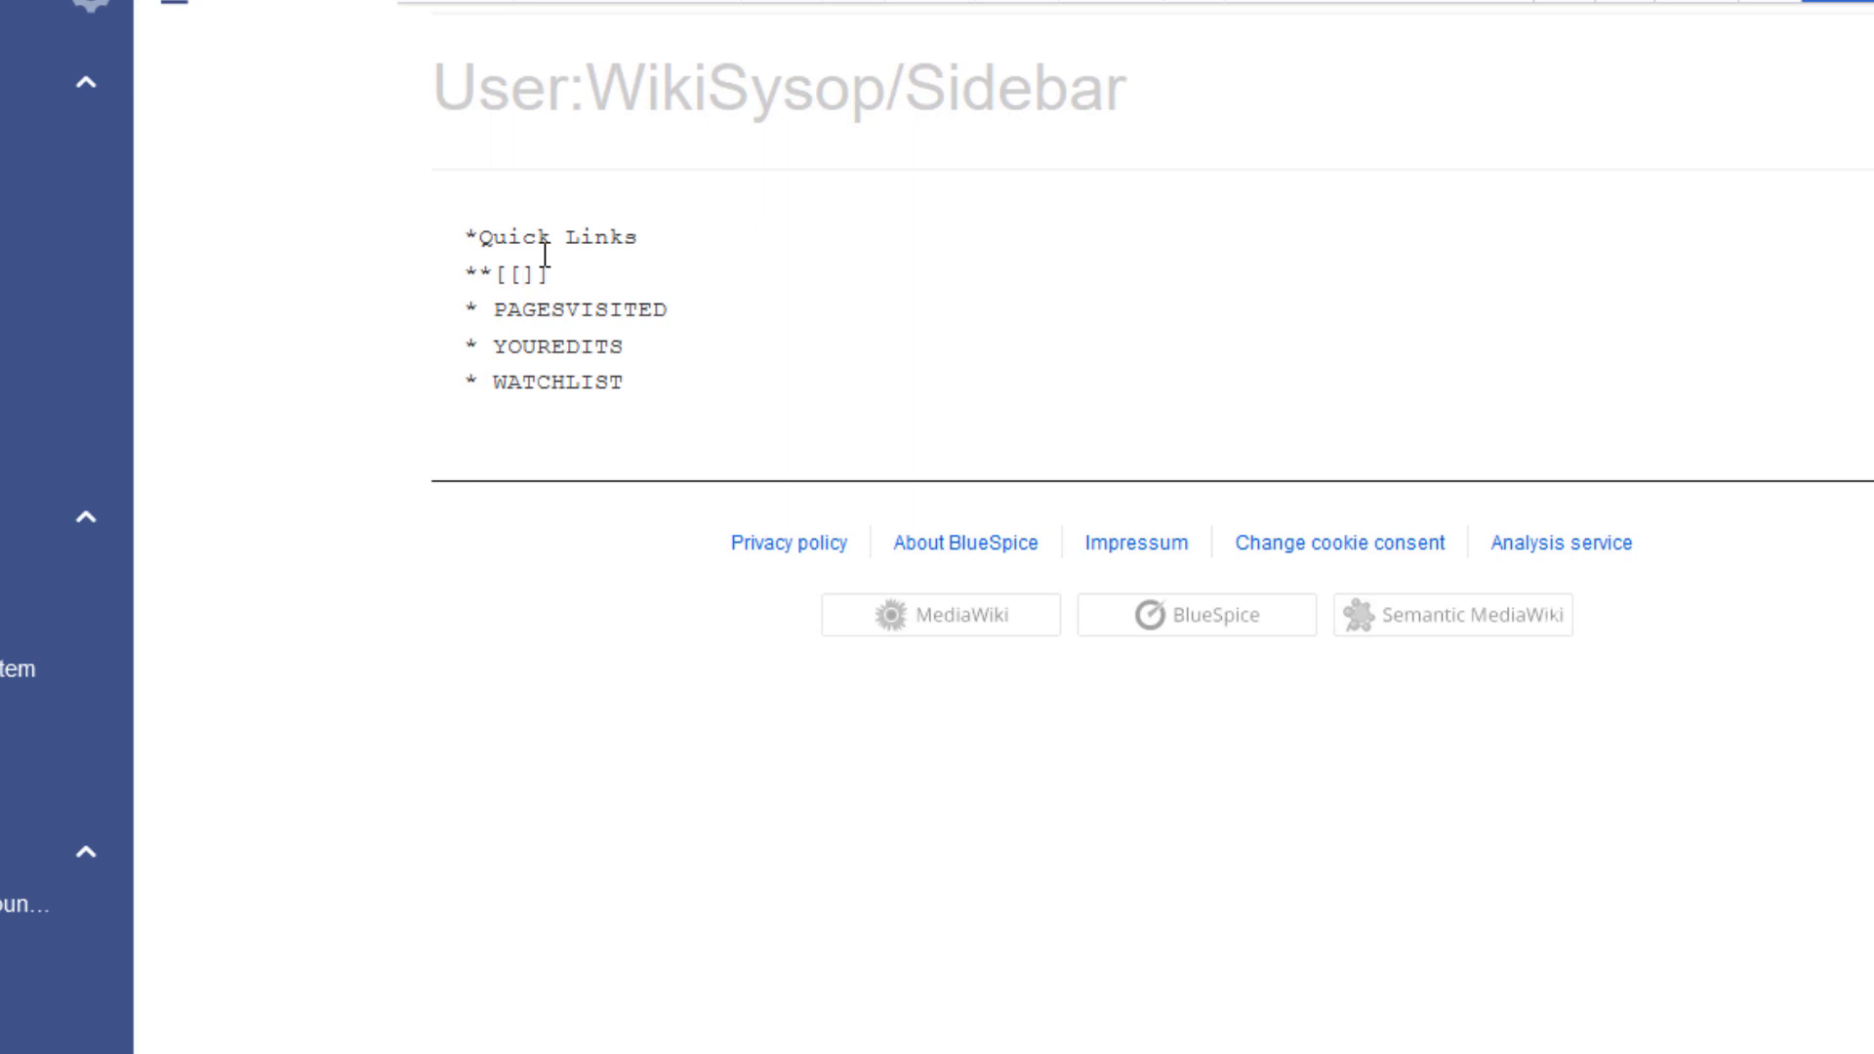
{"action": "type", "text": "Special"}
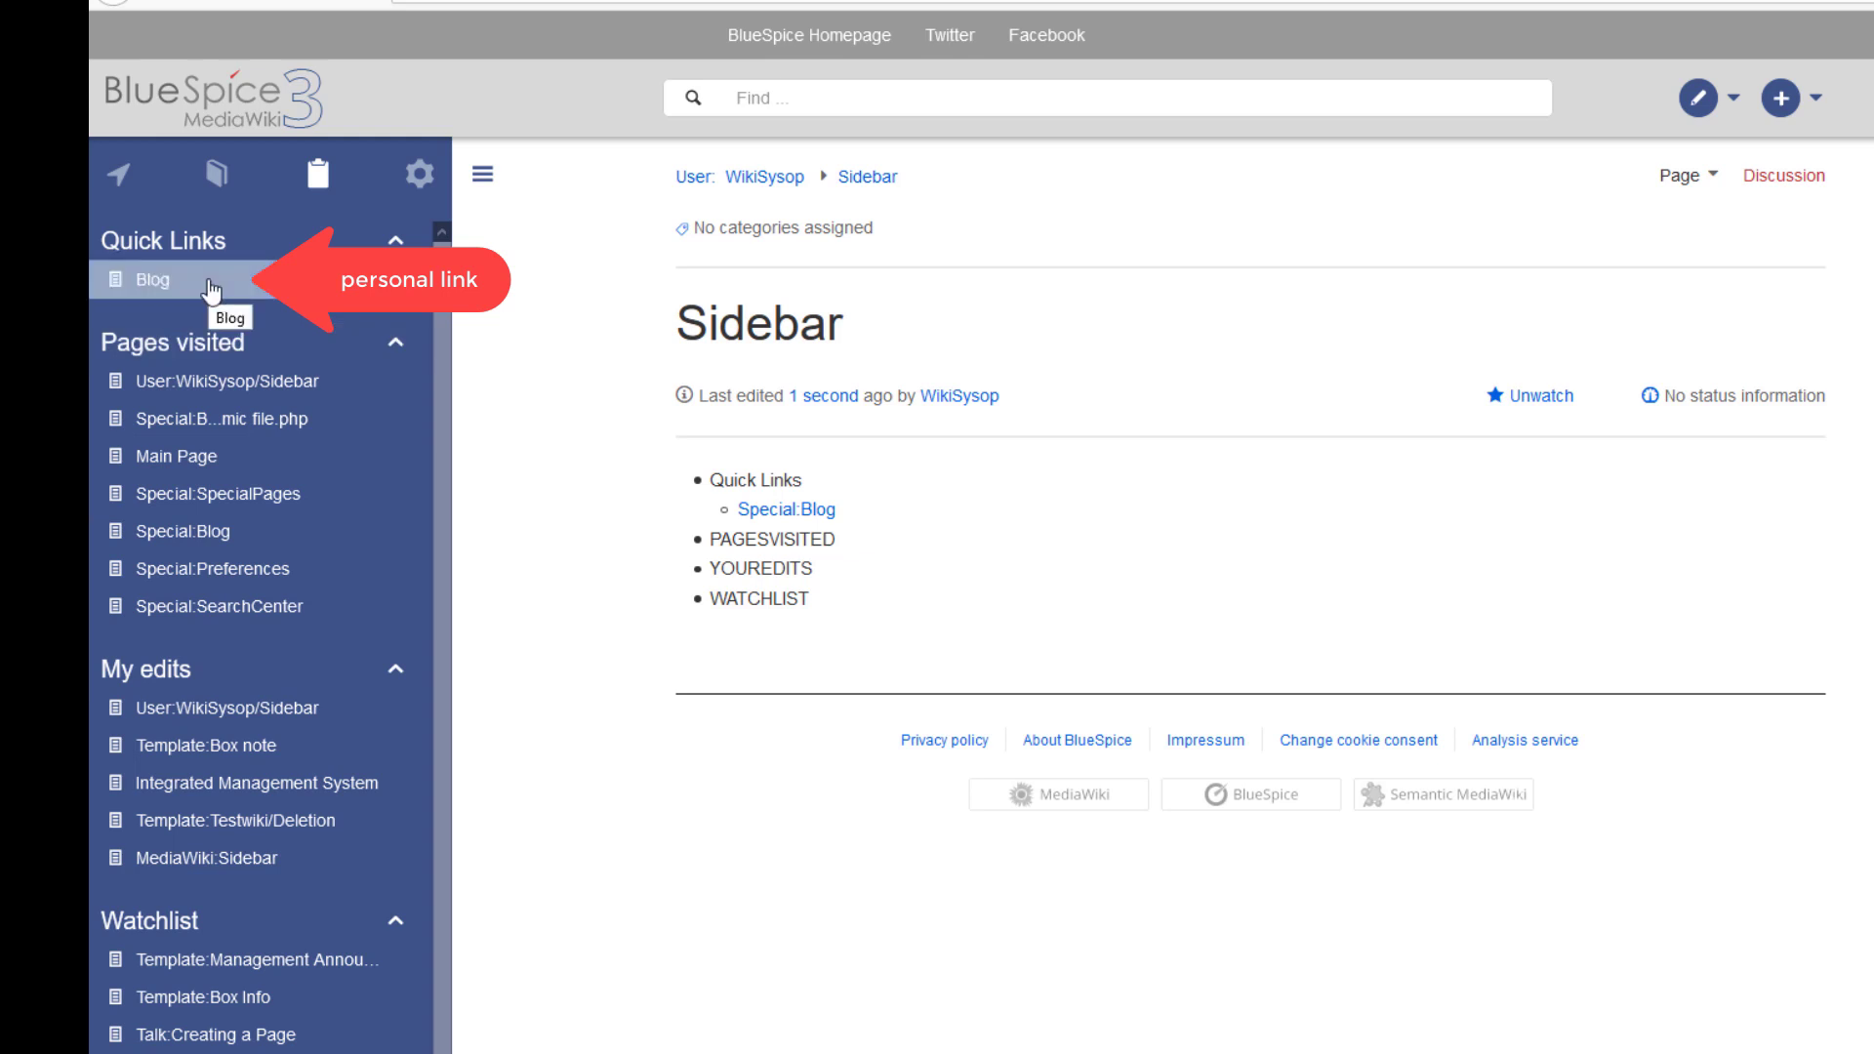
- Open Config Manager from the admin tools and view the System and Data analysis settings
{"action": "left_click", "coordinate": [419, 175]}
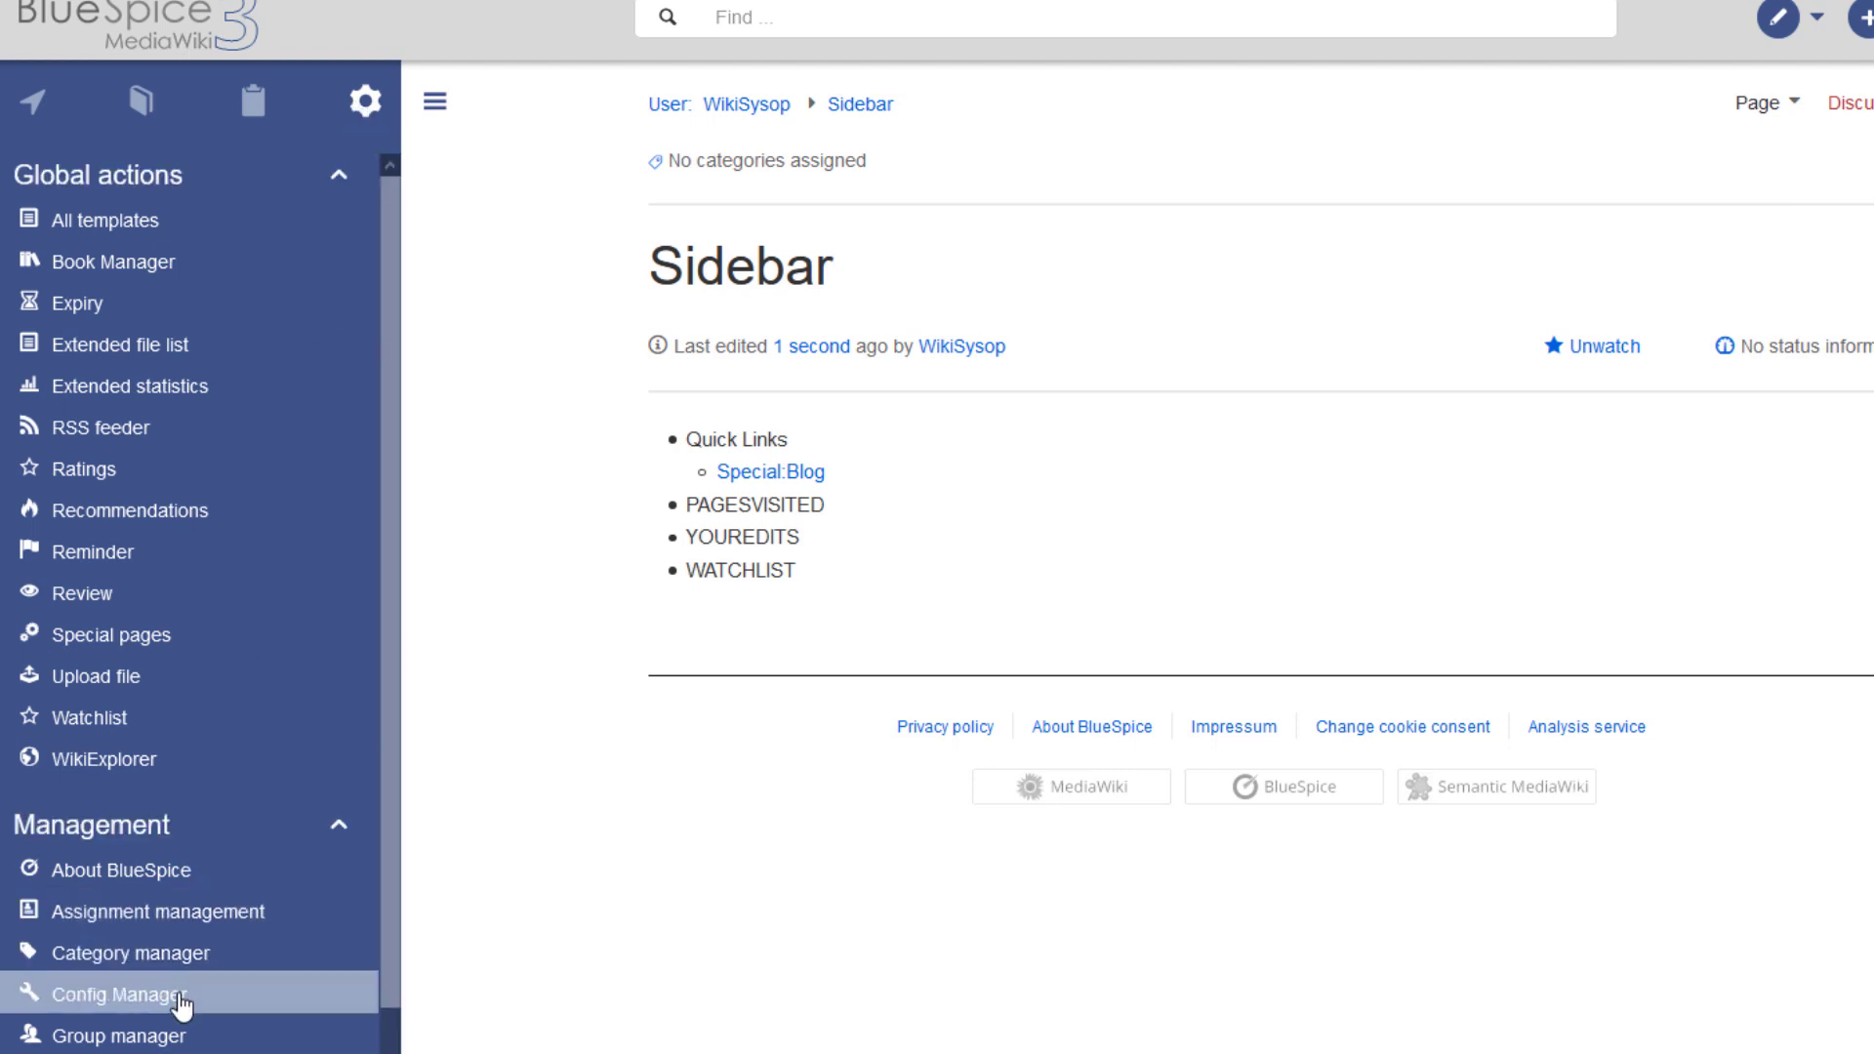
{"action": "left_click", "coordinate": [114, 995]}
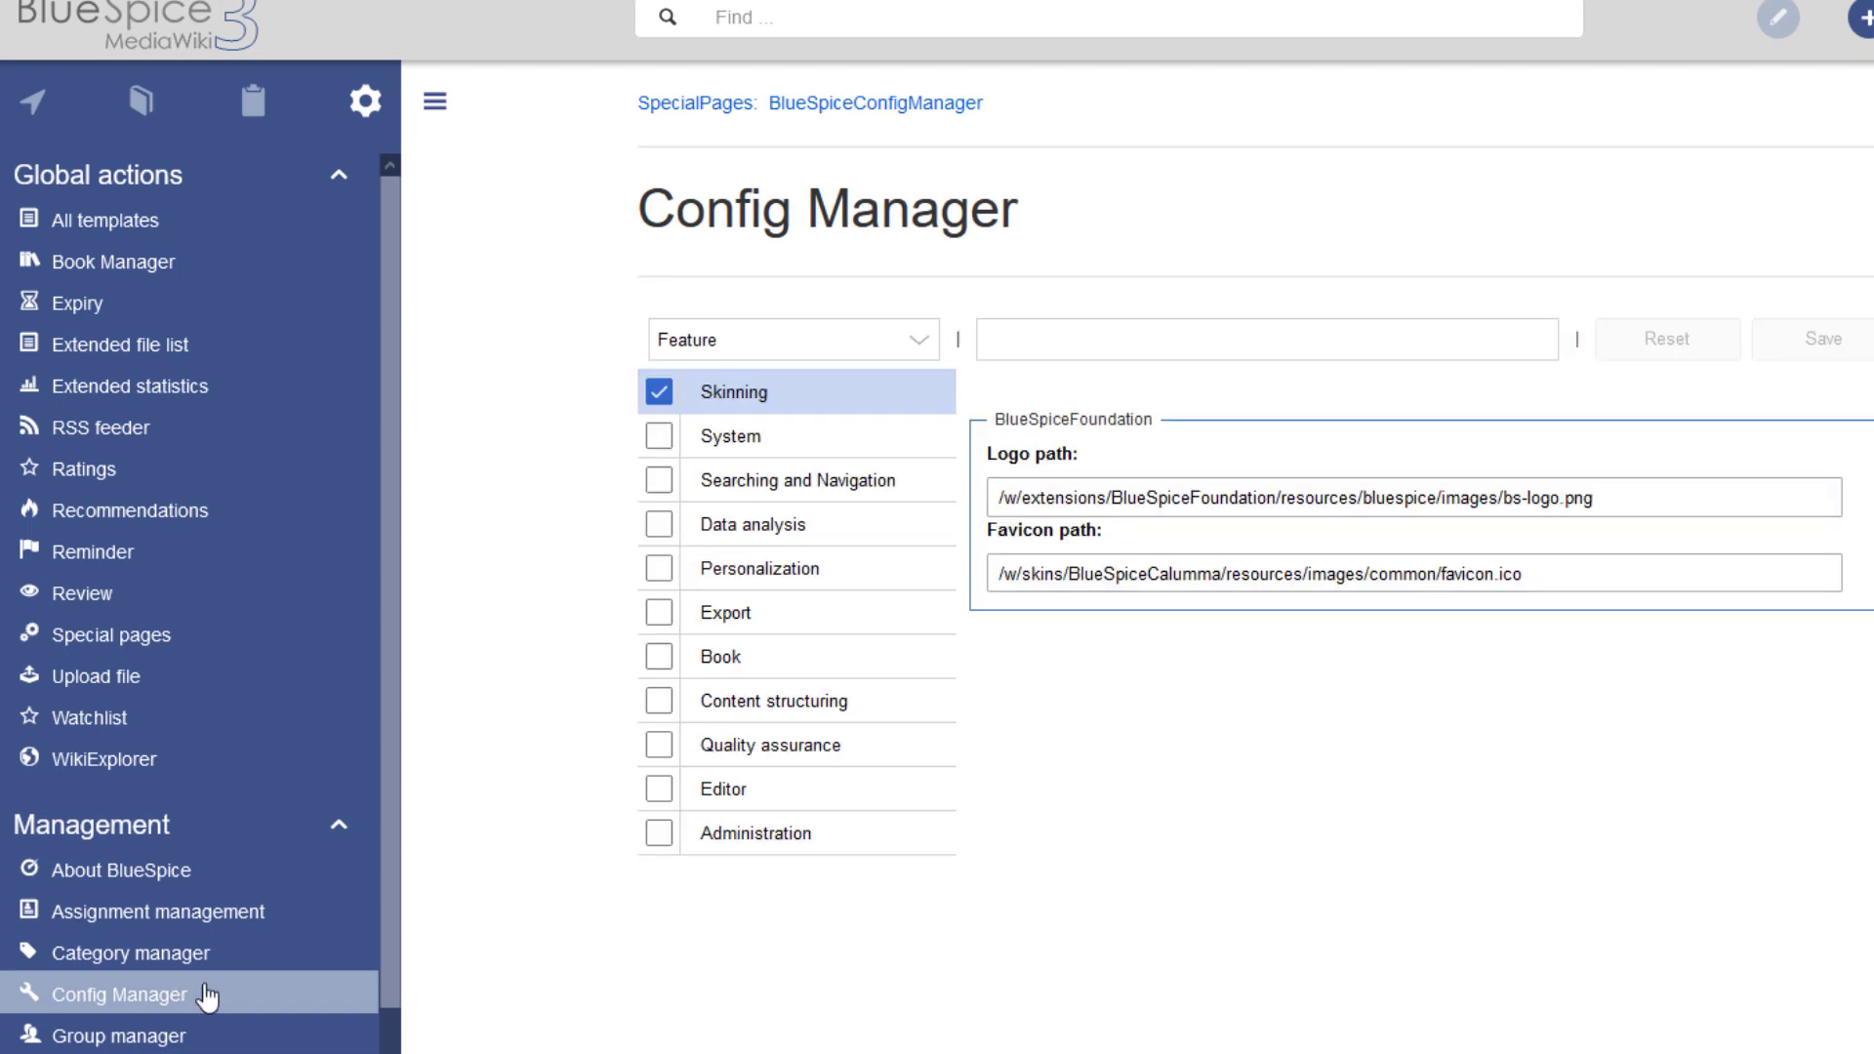
{"action": "left_click", "coordinate": [659, 435]}
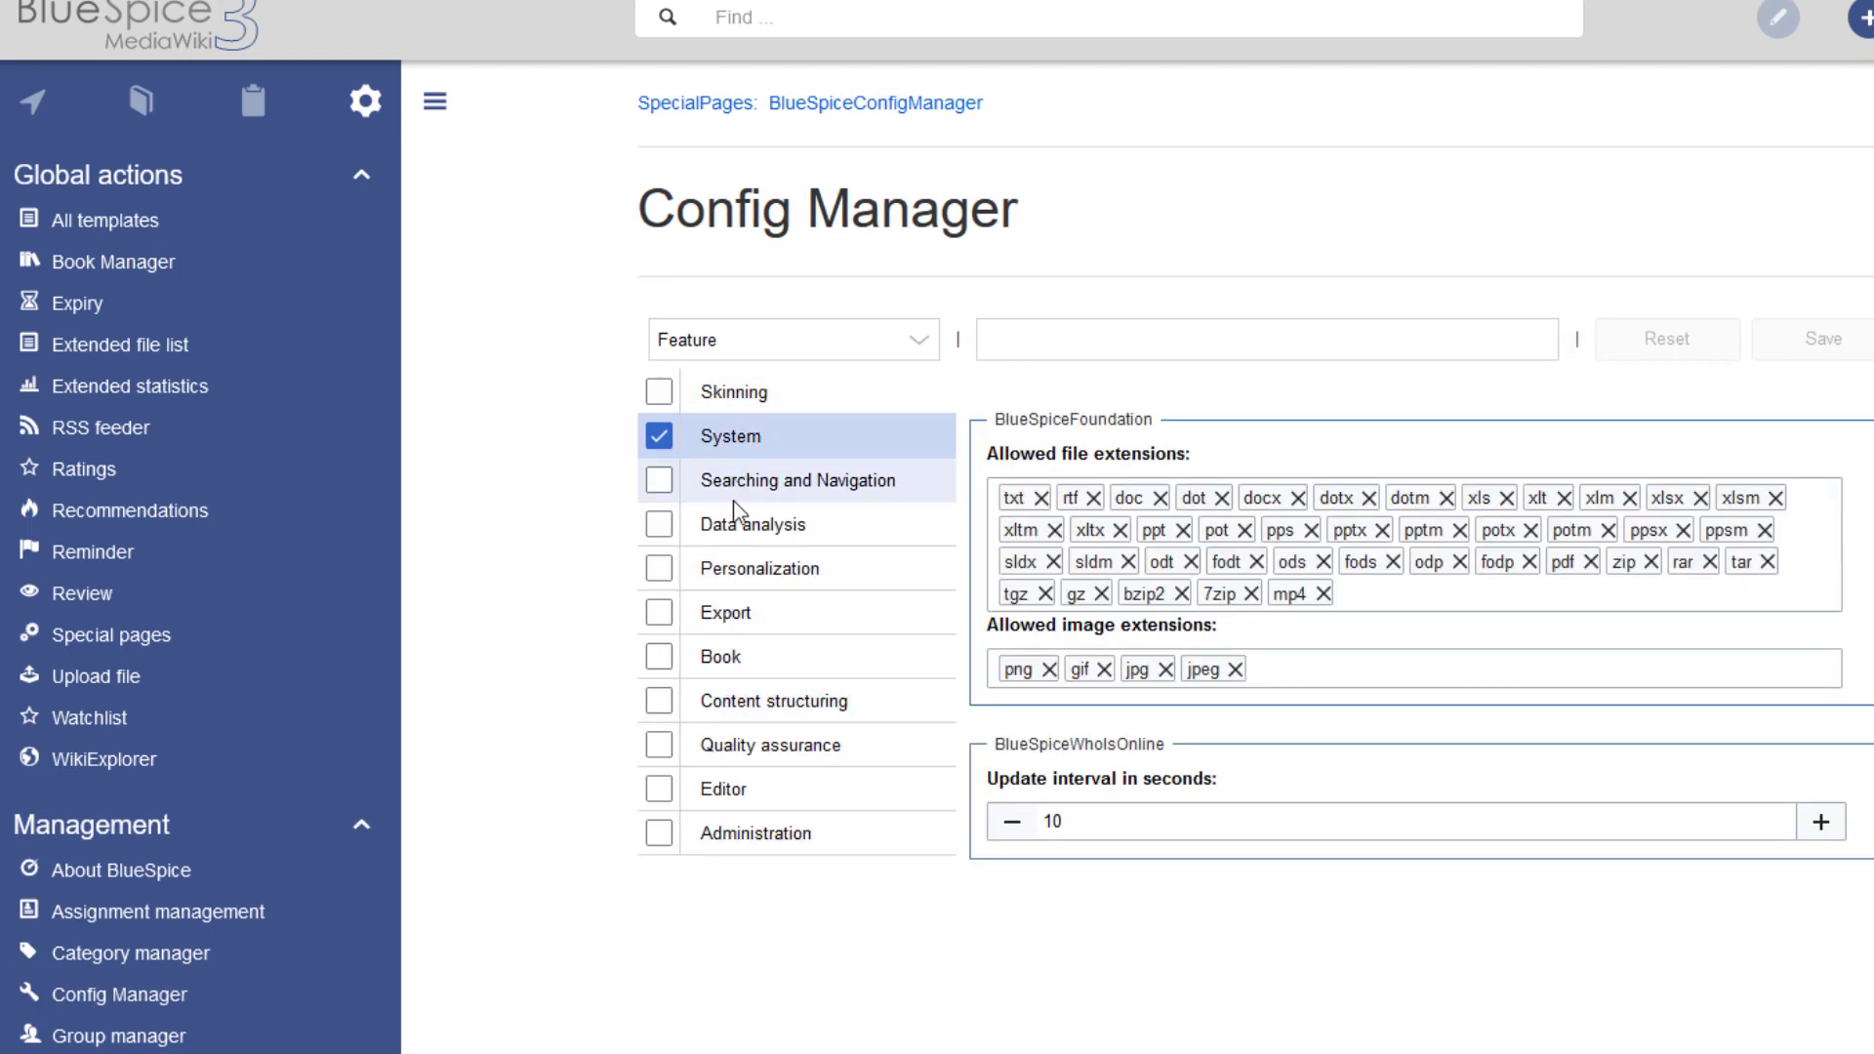
{"action": "left_click", "coordinate": [659, 479]}
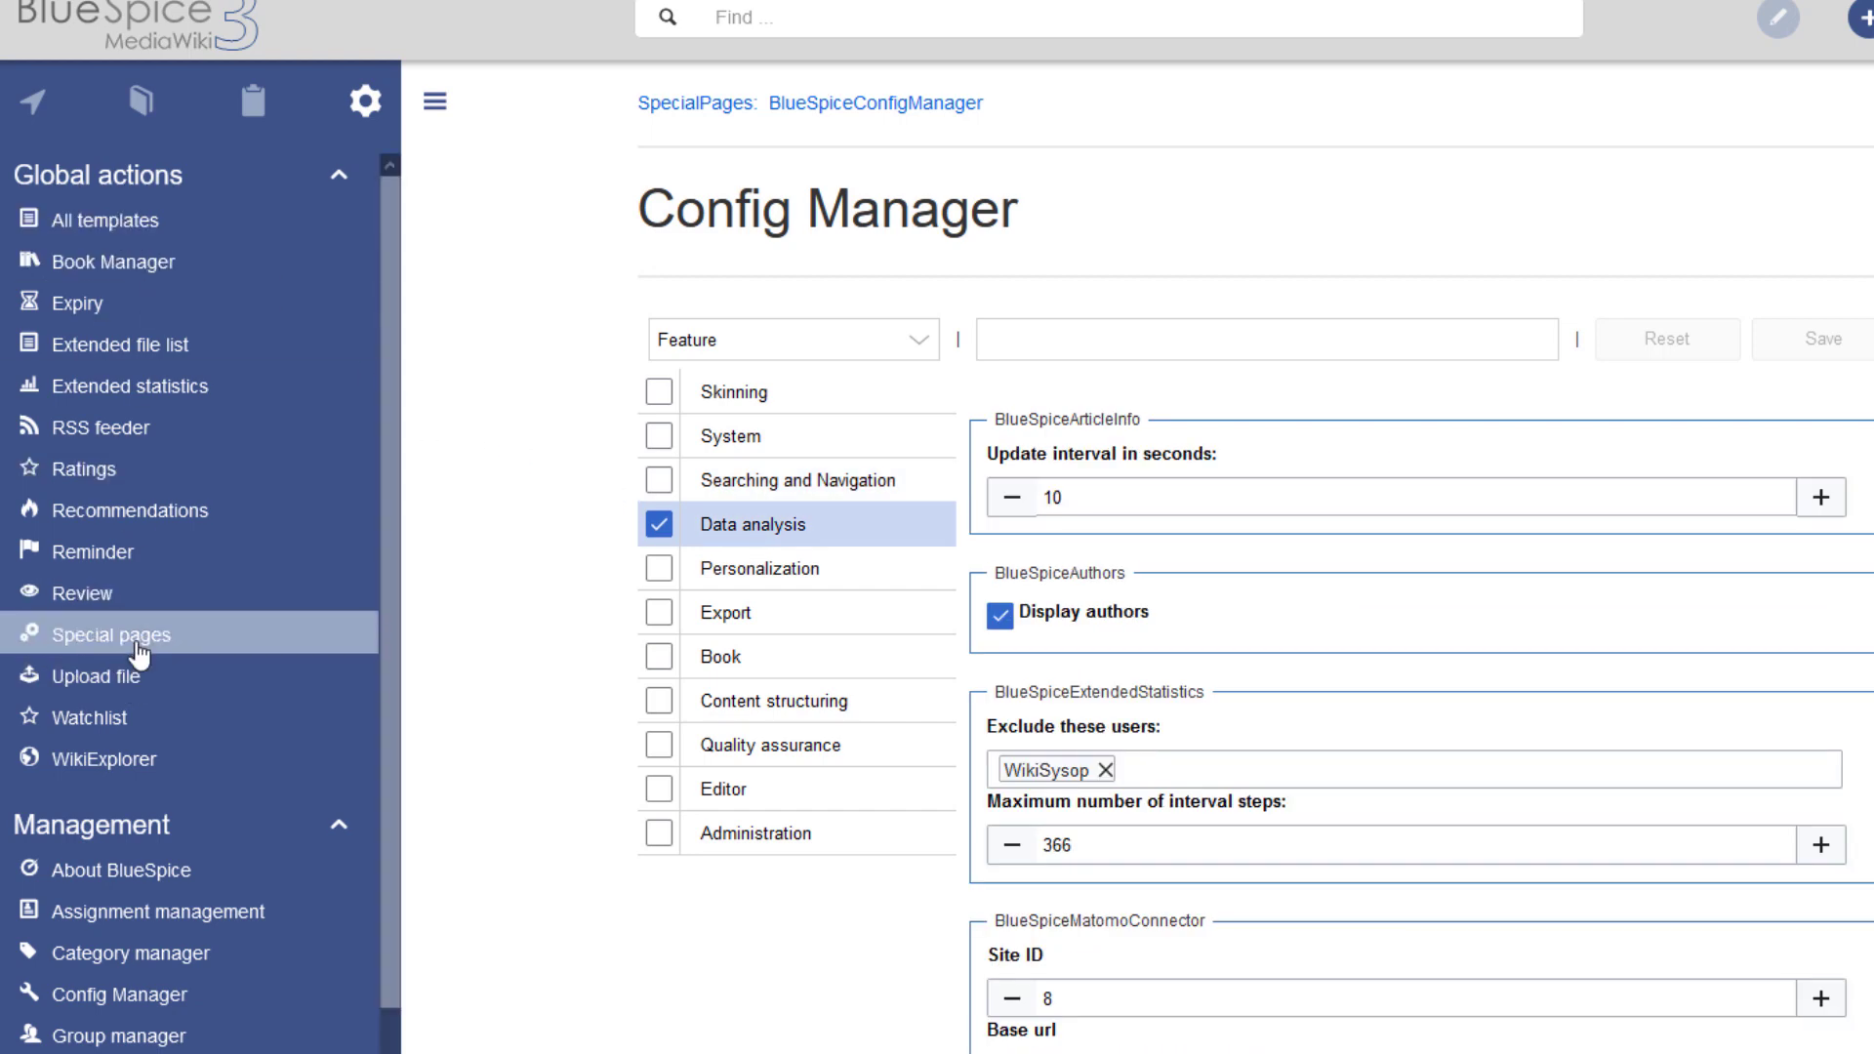
- From Special pages, run a full-text search for 'Documentation'
{"action": "left_click", "coordinate": [112, 634]}
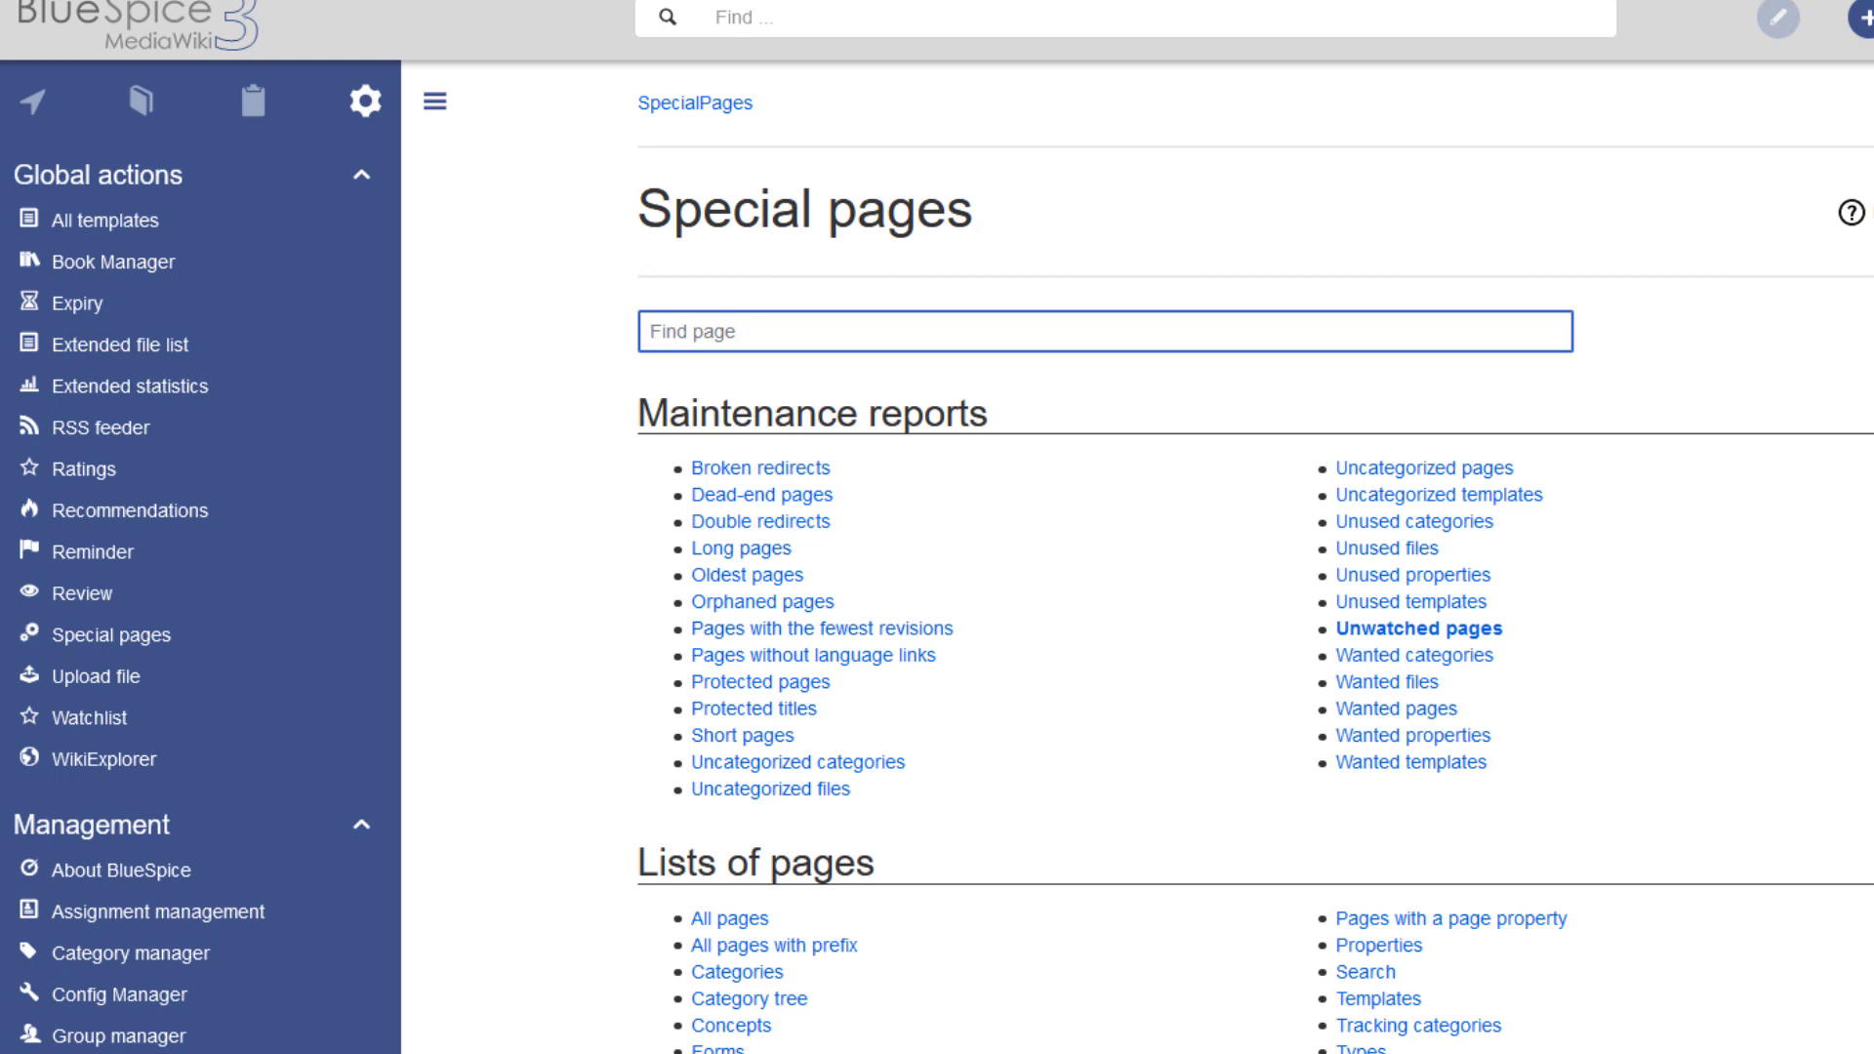
{"action": "scroll", "scroll_direction": "down", "scroll_amount": 3}
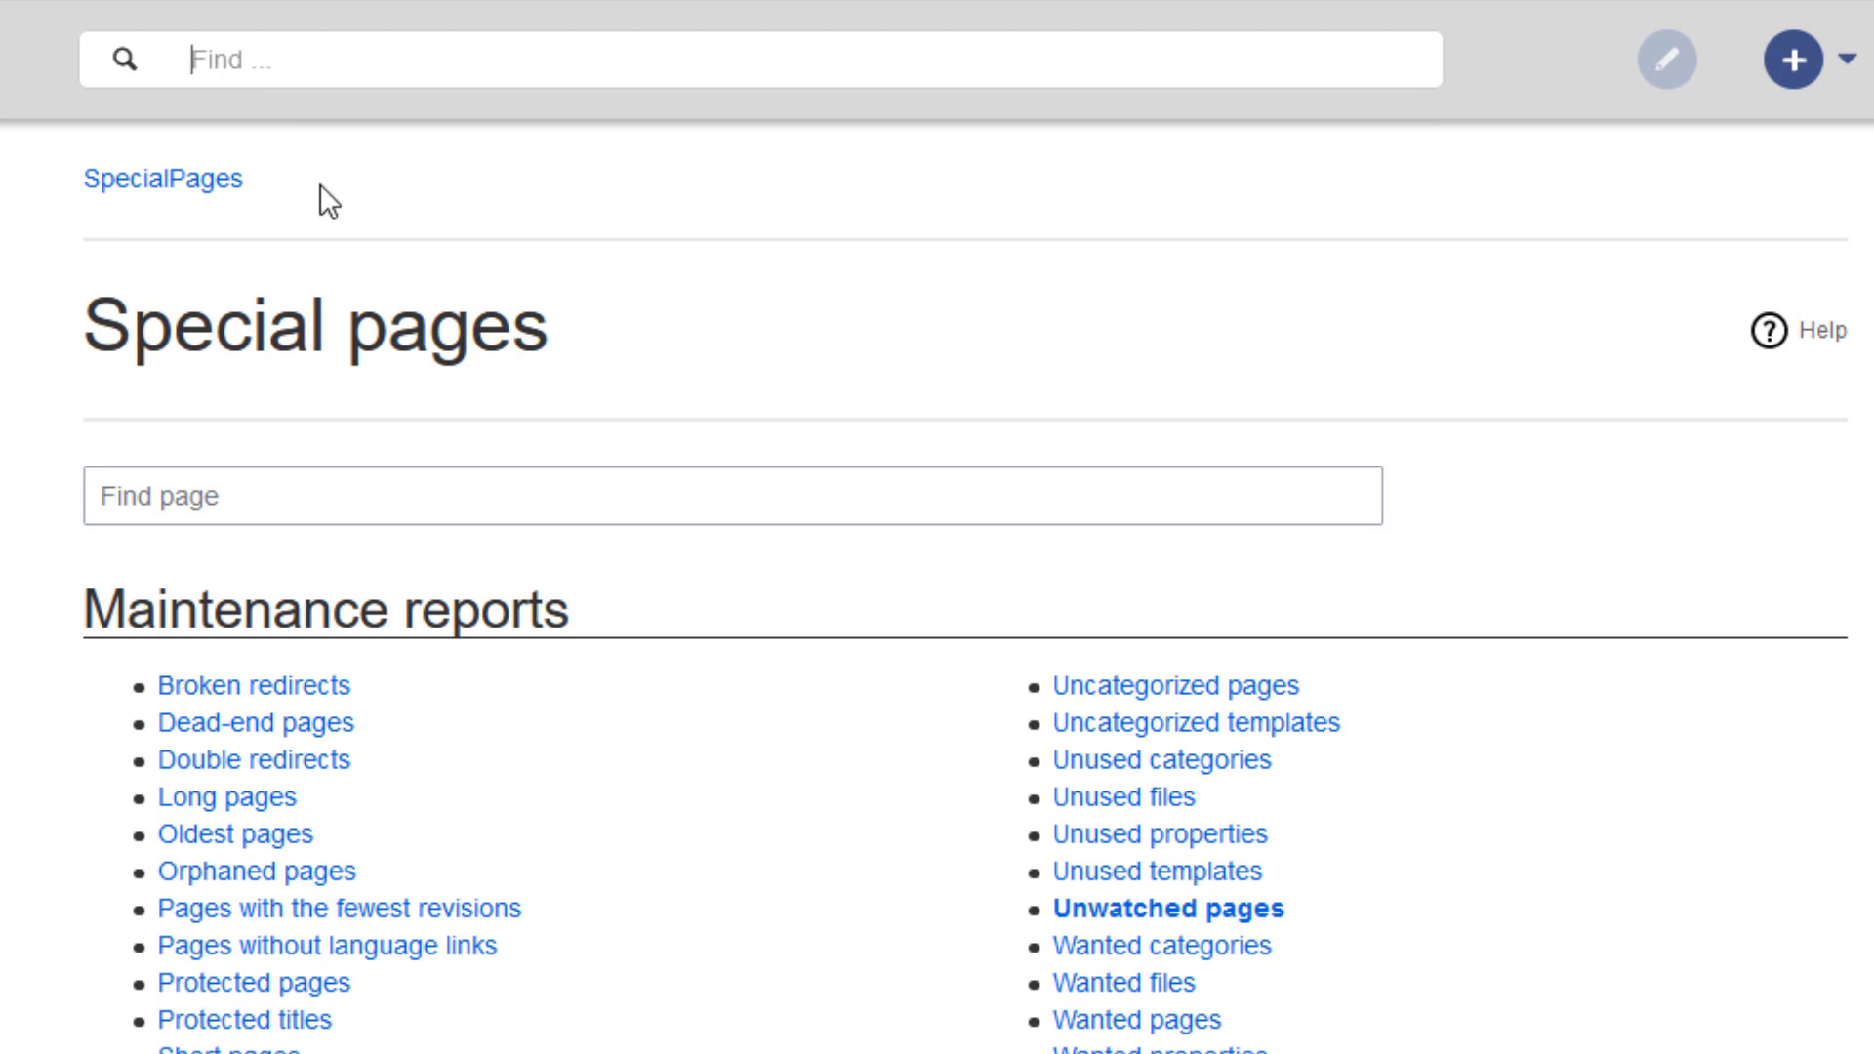
{"action": "type", "text": "D"}
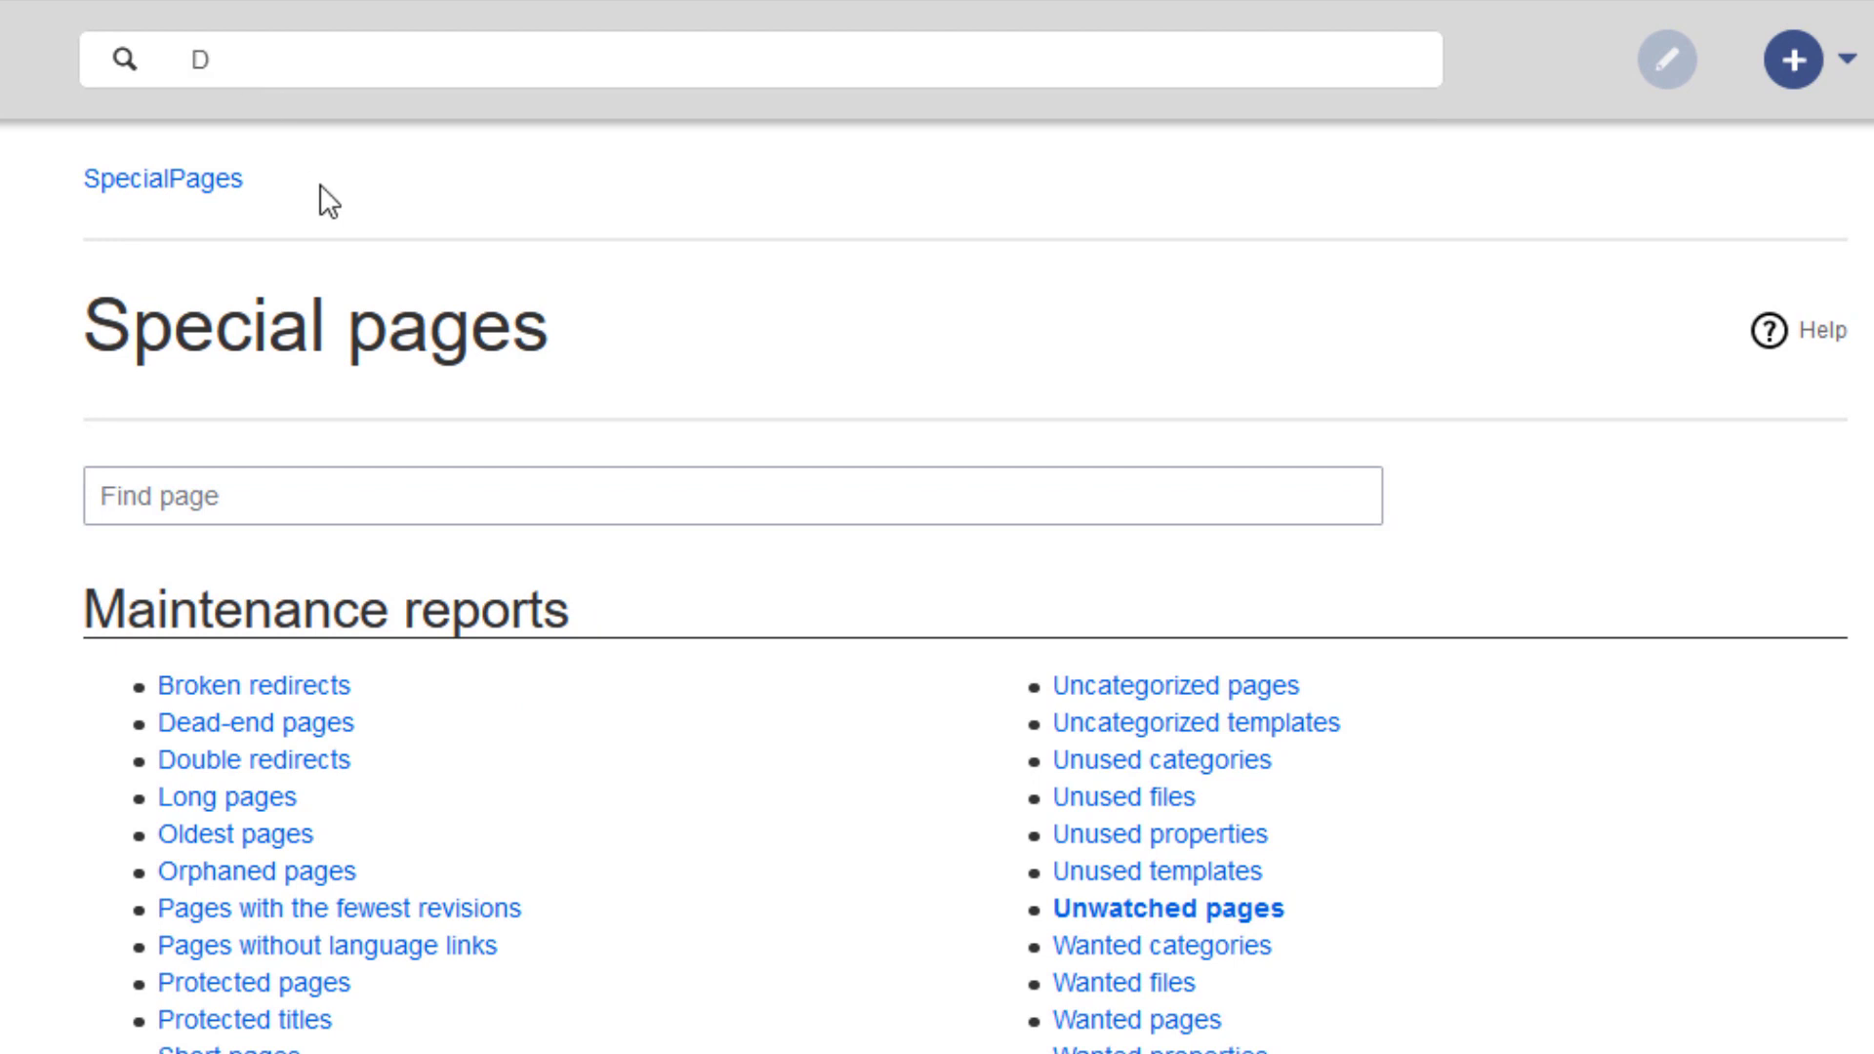
{"action": "type", "text": "ocumentation"}
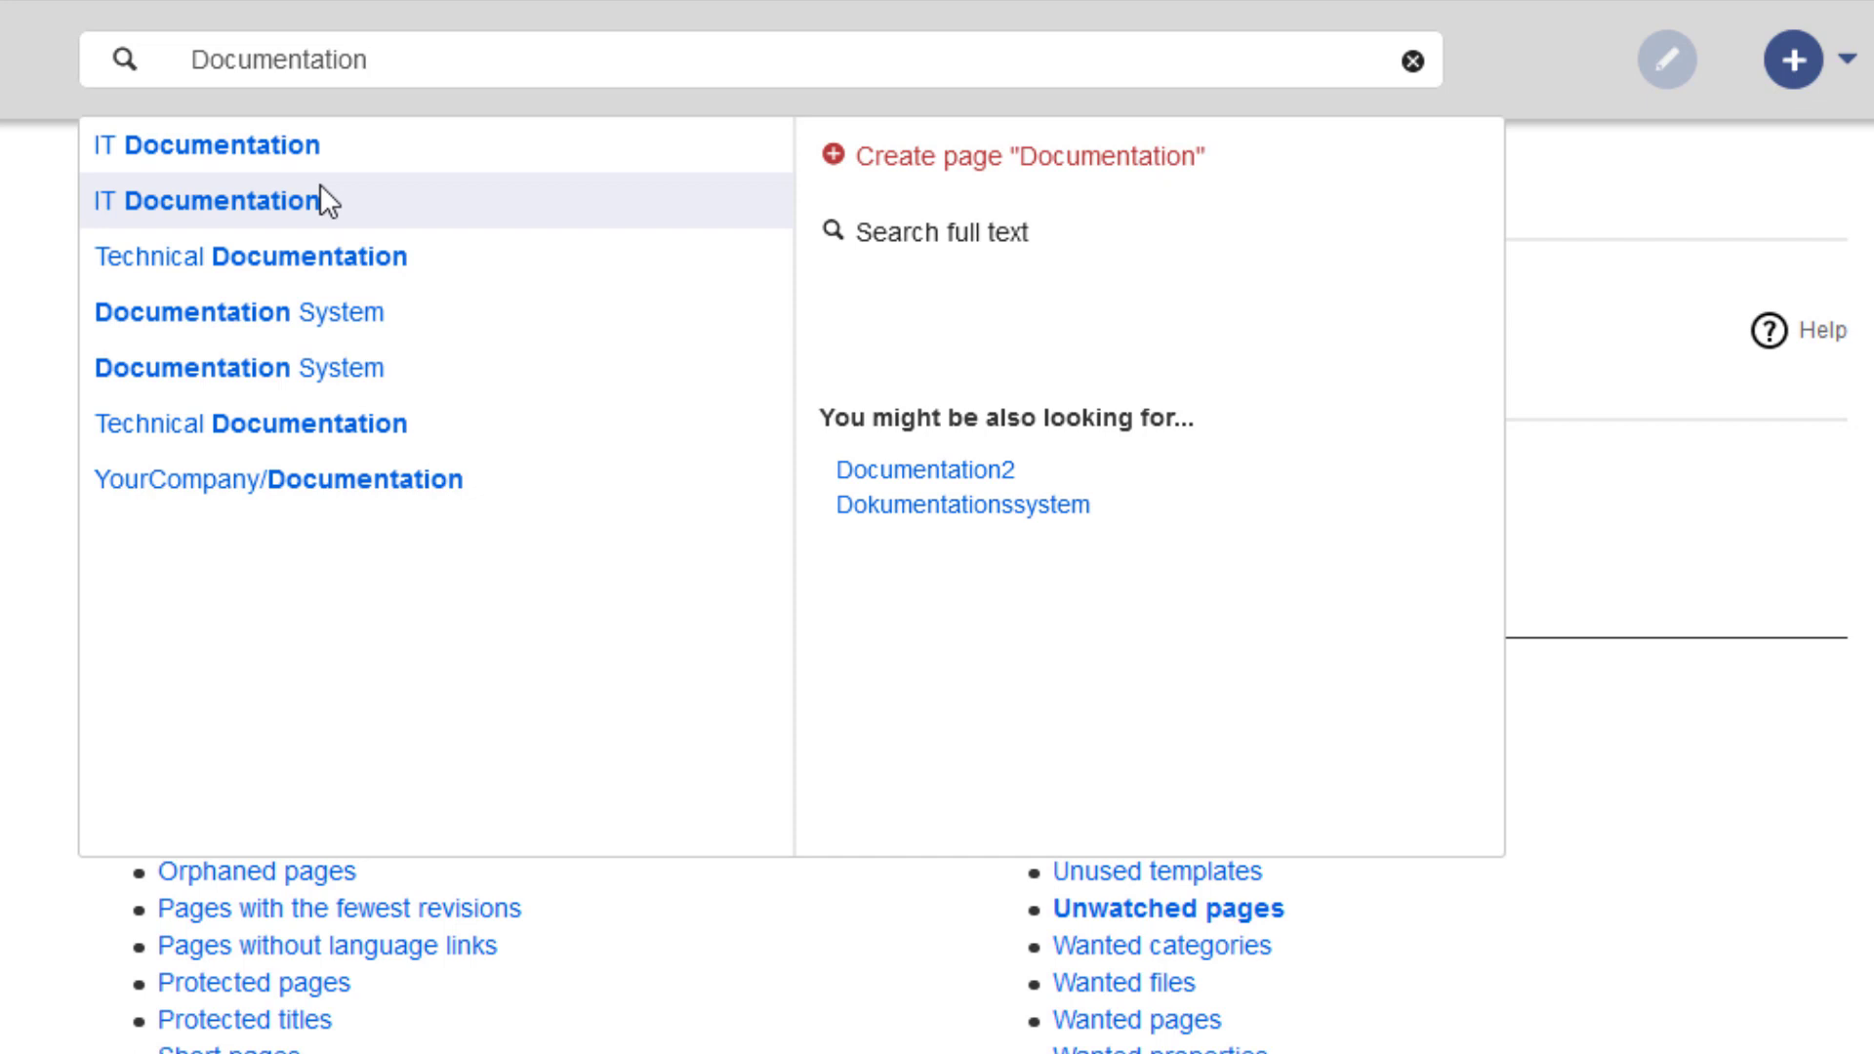
{"action": "left_click", "coordinate": [323, 60]}
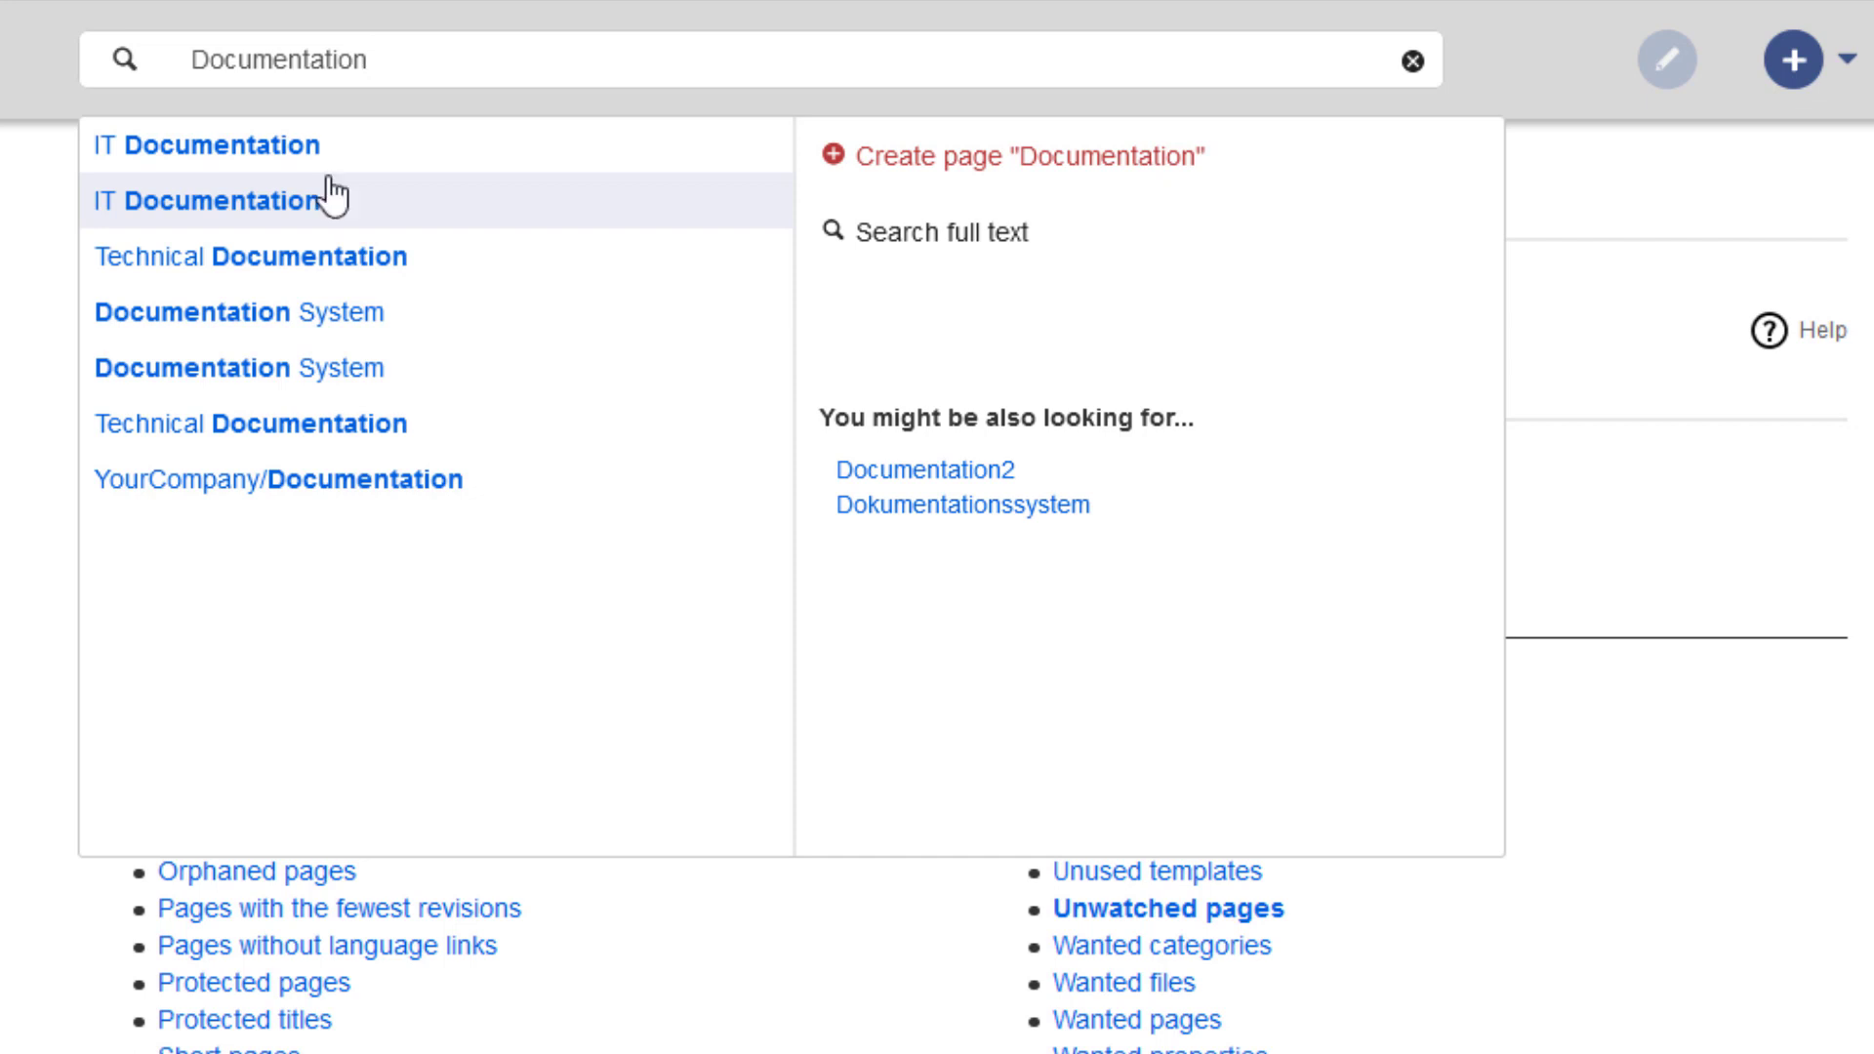
{"action": "mouse_move", "coordinate": [203, 145]}
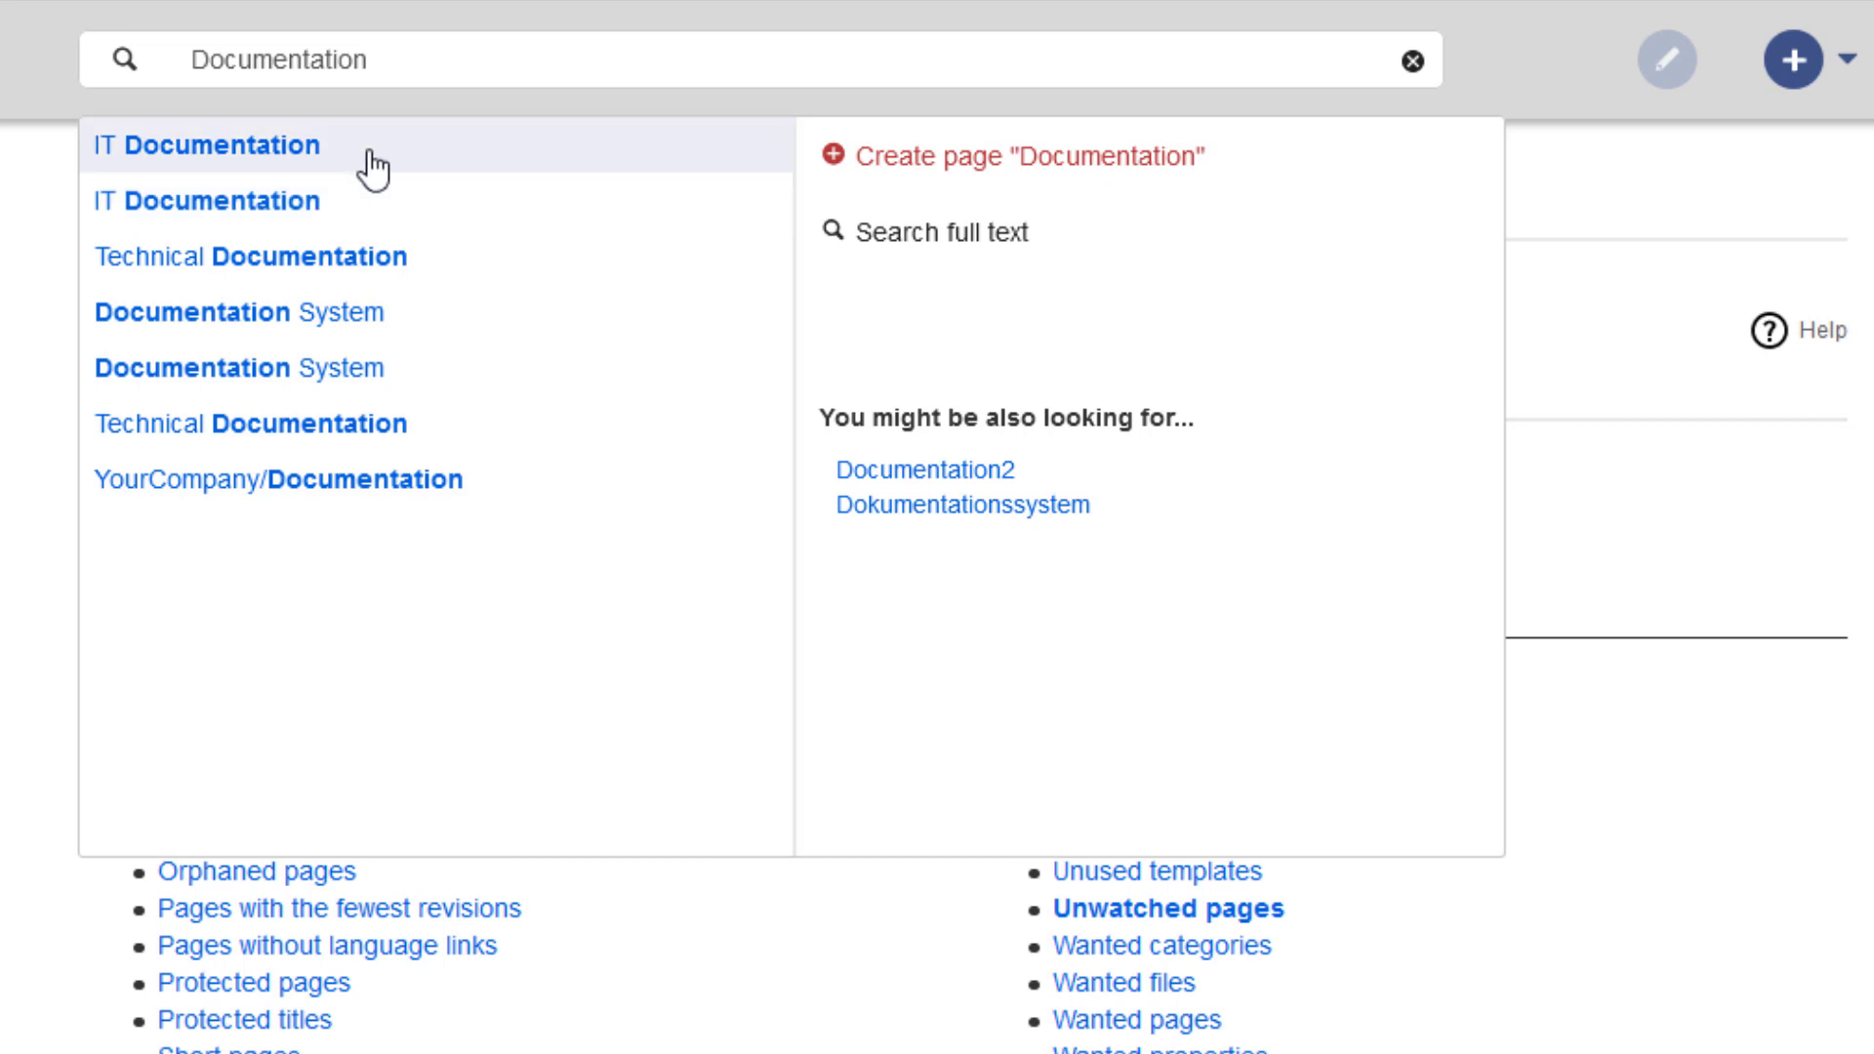
{"action": "mouse_move", "coordinate": [380, 138]}
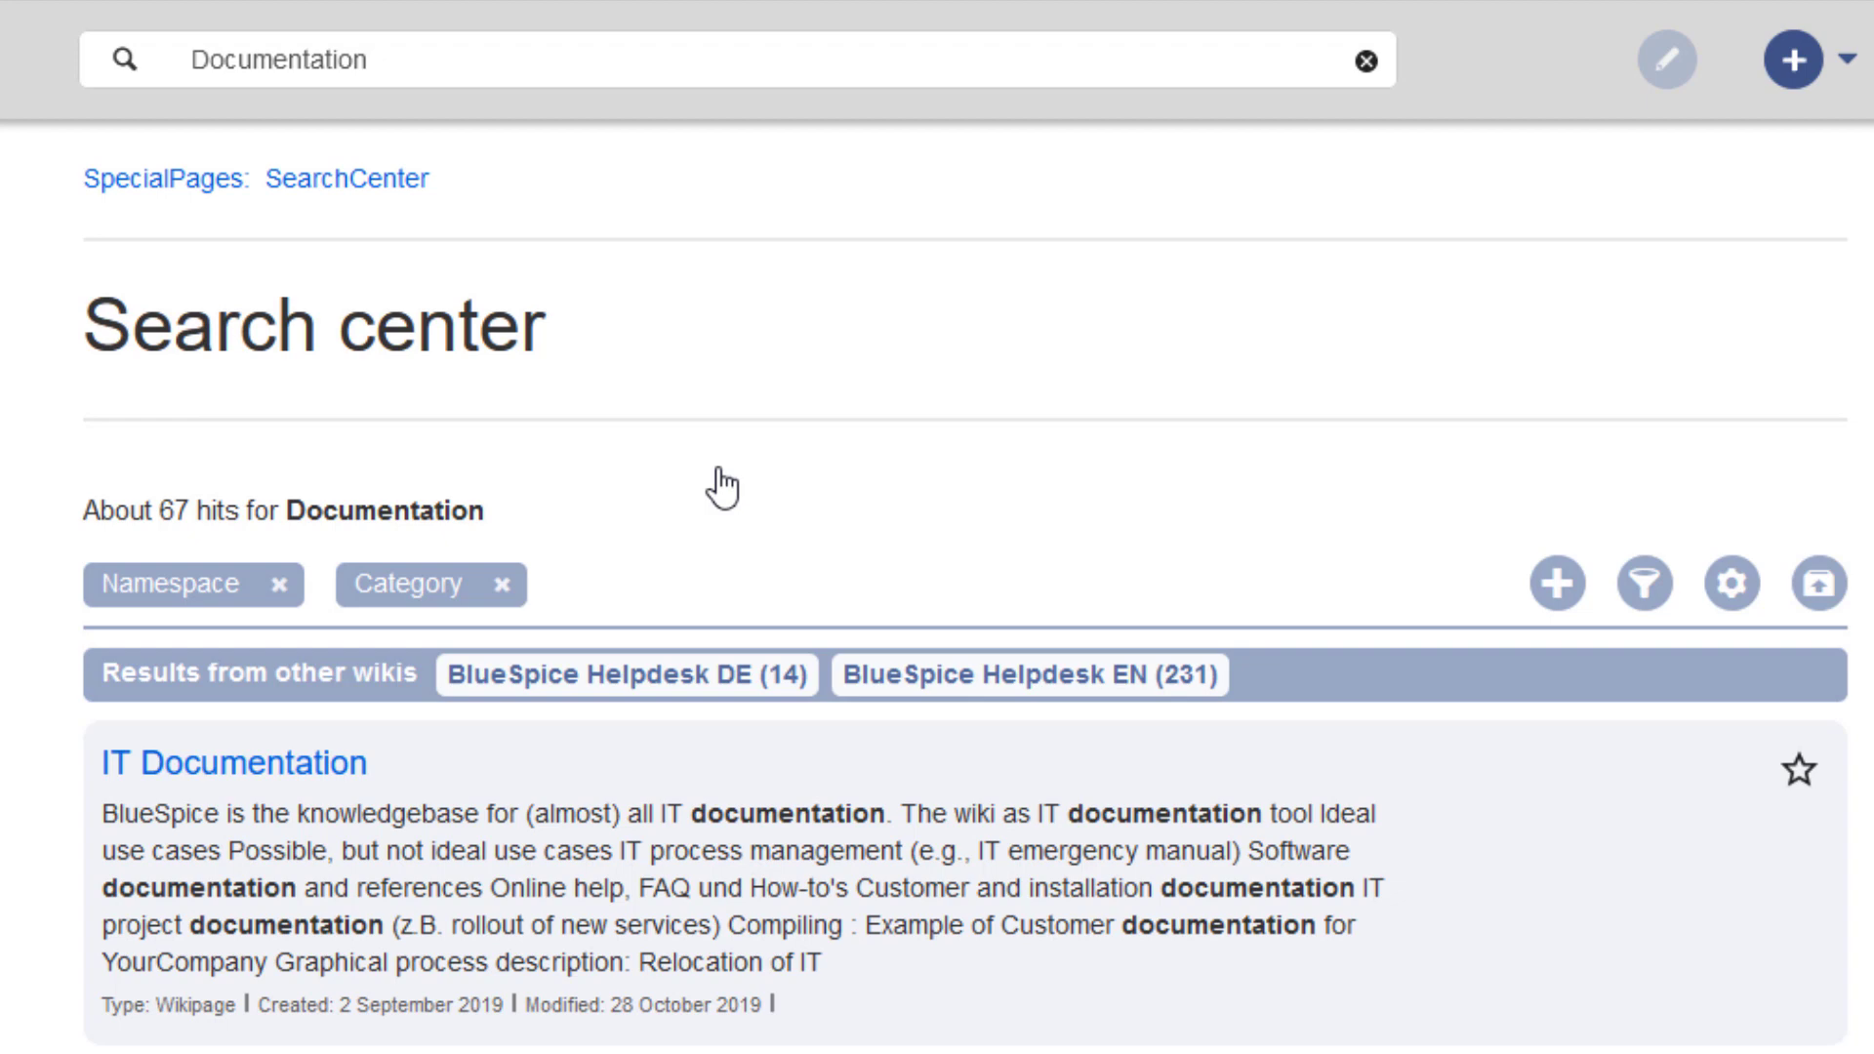
- Filter the Documentation results to the Pages and QM namespaces and the Project category
{"action": "scroll", "scroll_direction": "down", "scroll_amount": 3}
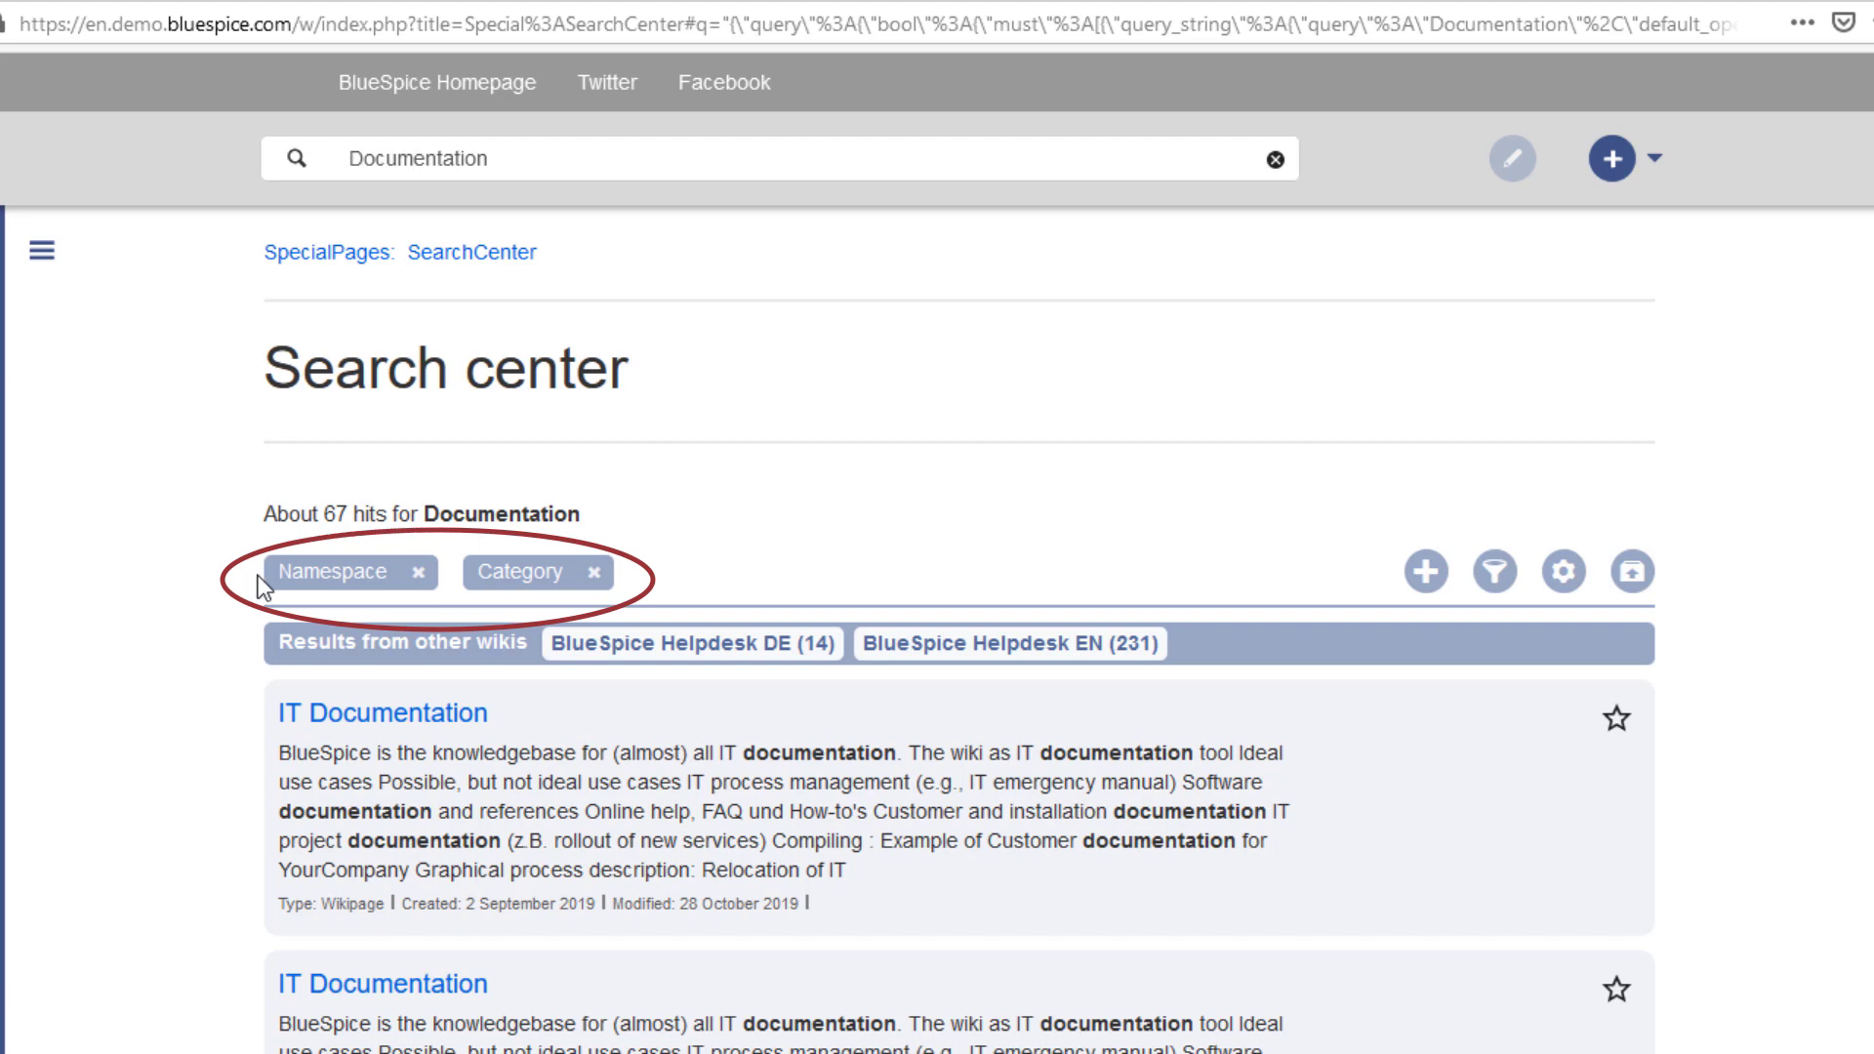
{"action": "left_click", "coordinate": [335, 571]}
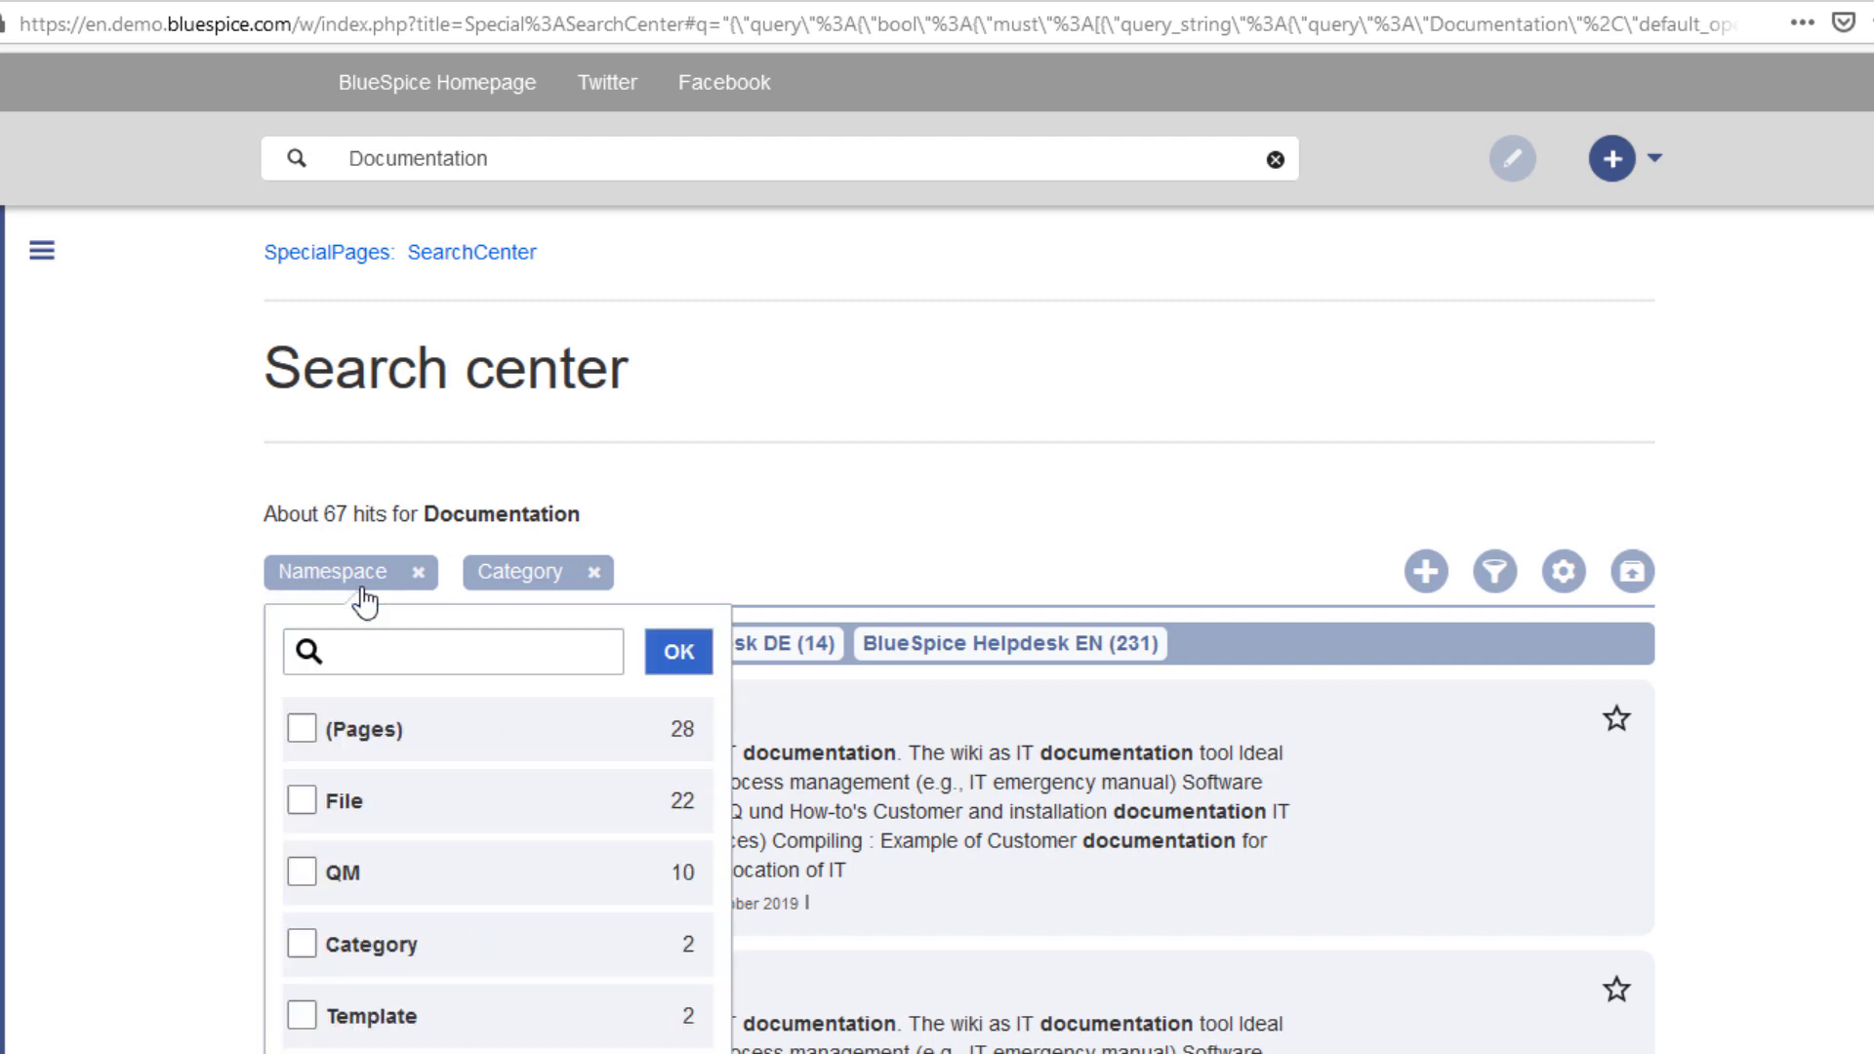
{"action": "mouse_move", "coordinate": [319, 712]}
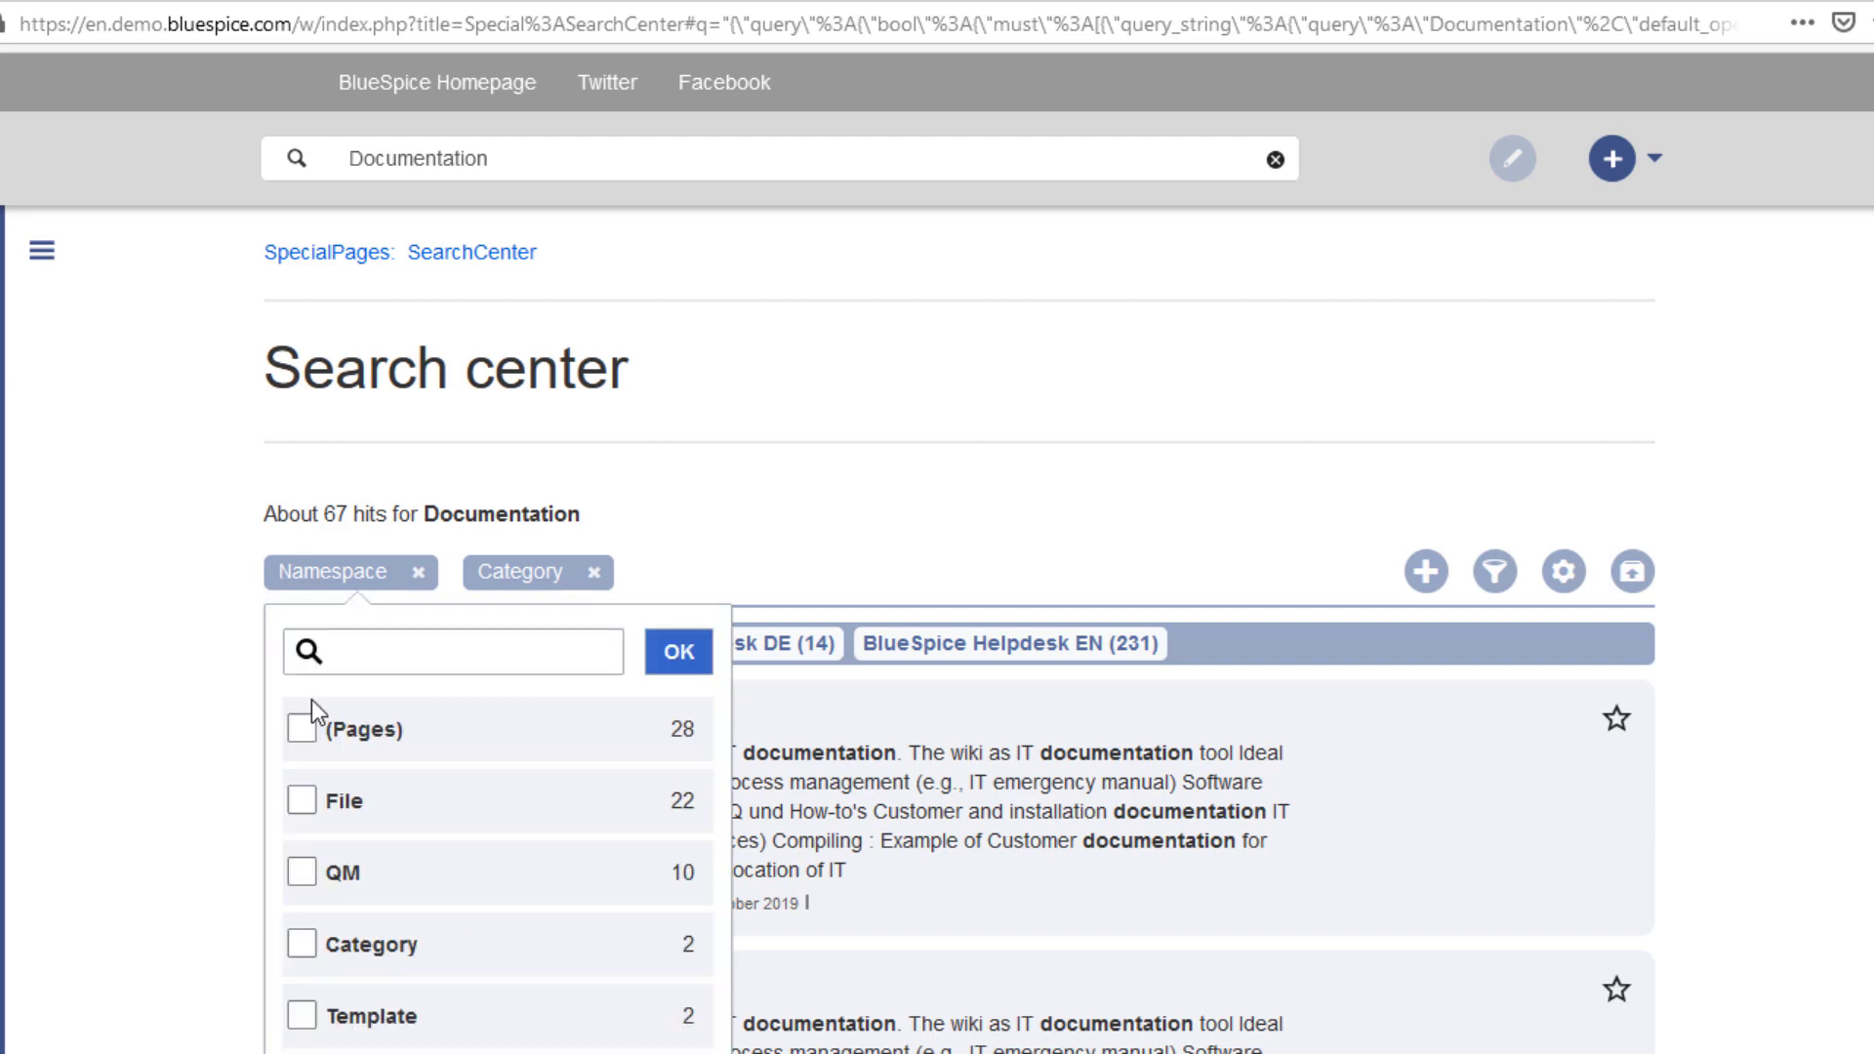
{"action": "left_click", "coordinate": [301, 729]}
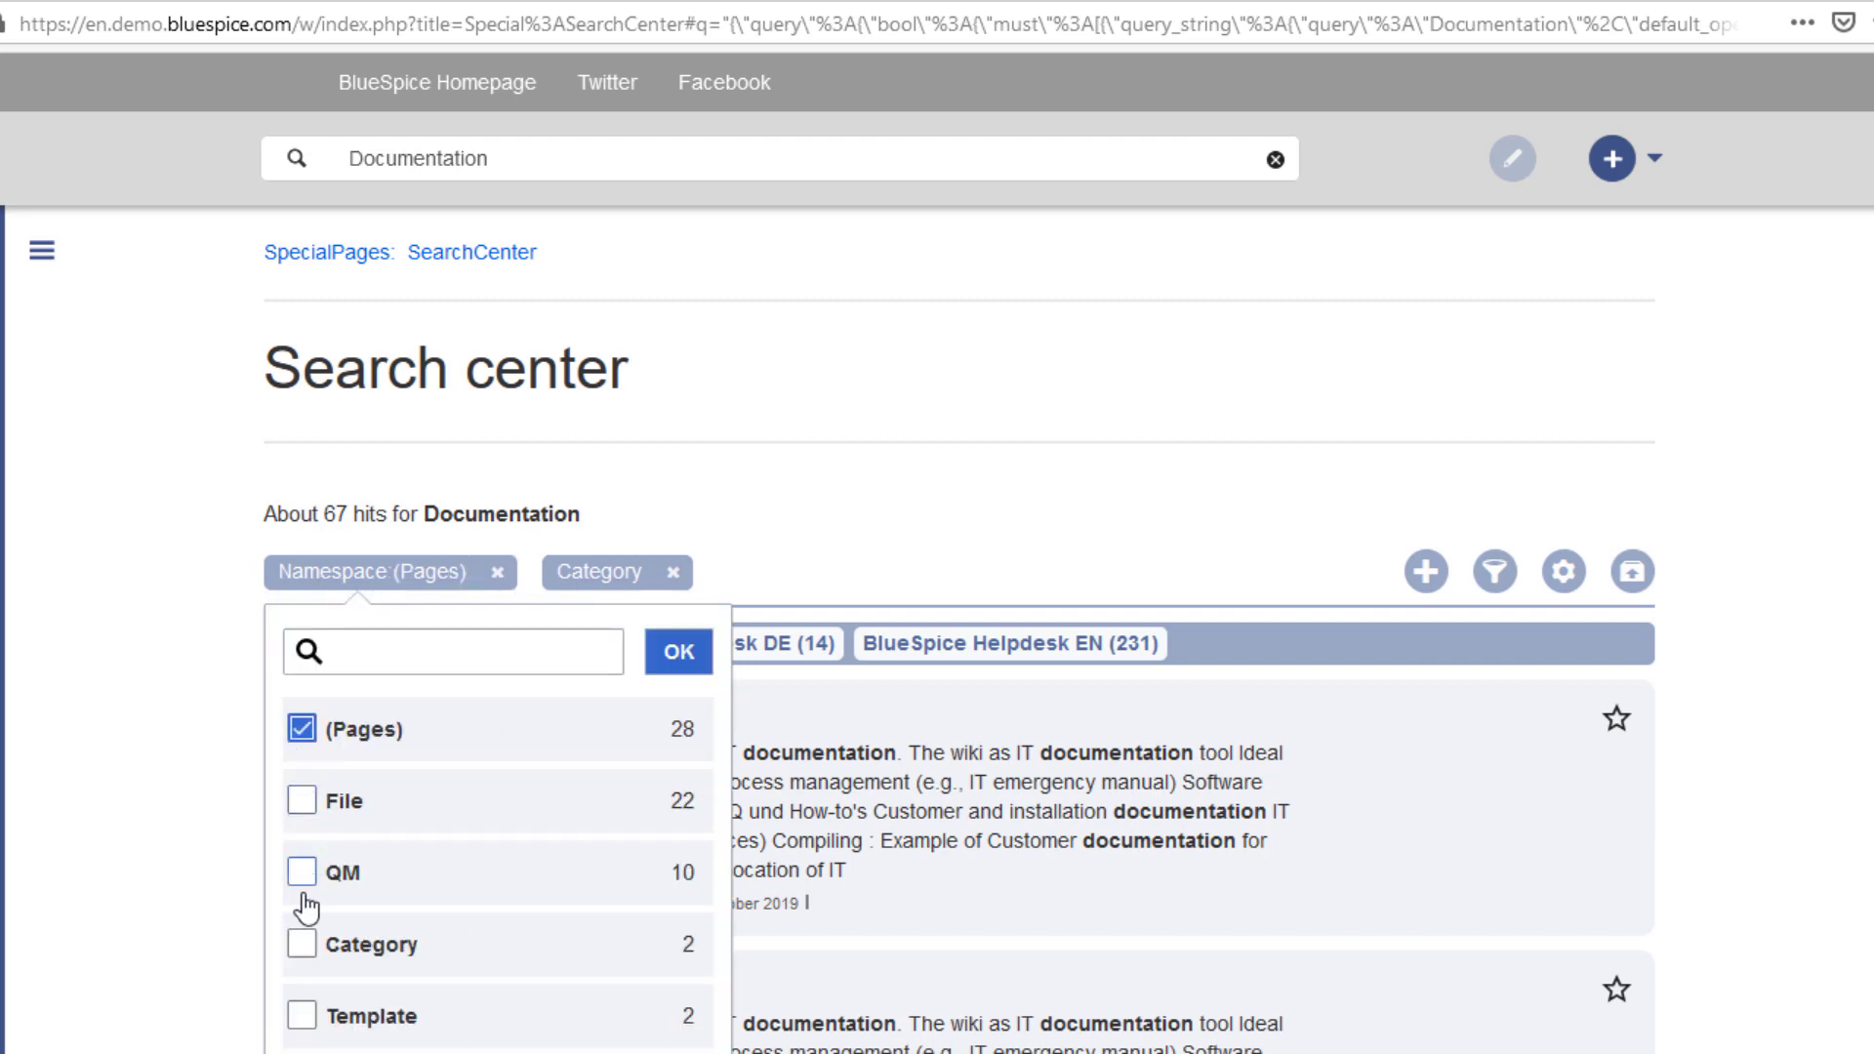
{"action": "left_click", "coordinate": [303, 872]}
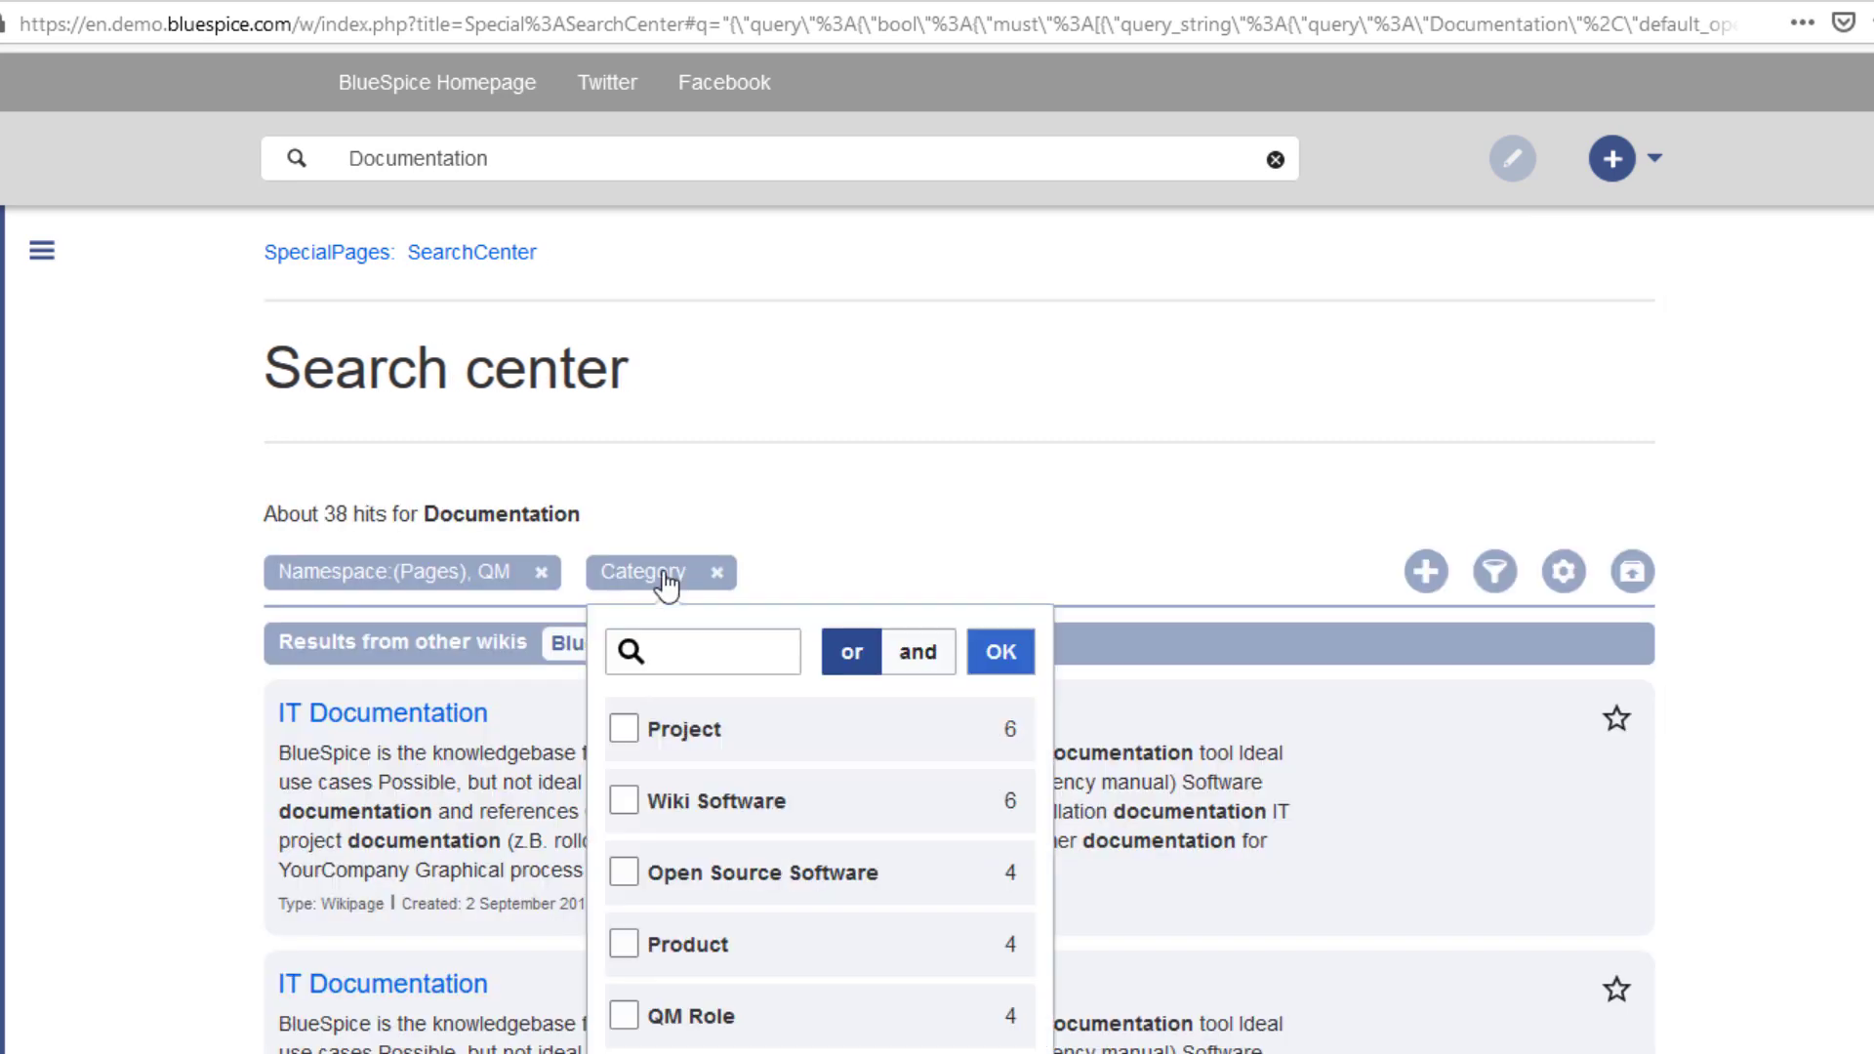
{"action": "left_click", "coordinate": [622, 729]}
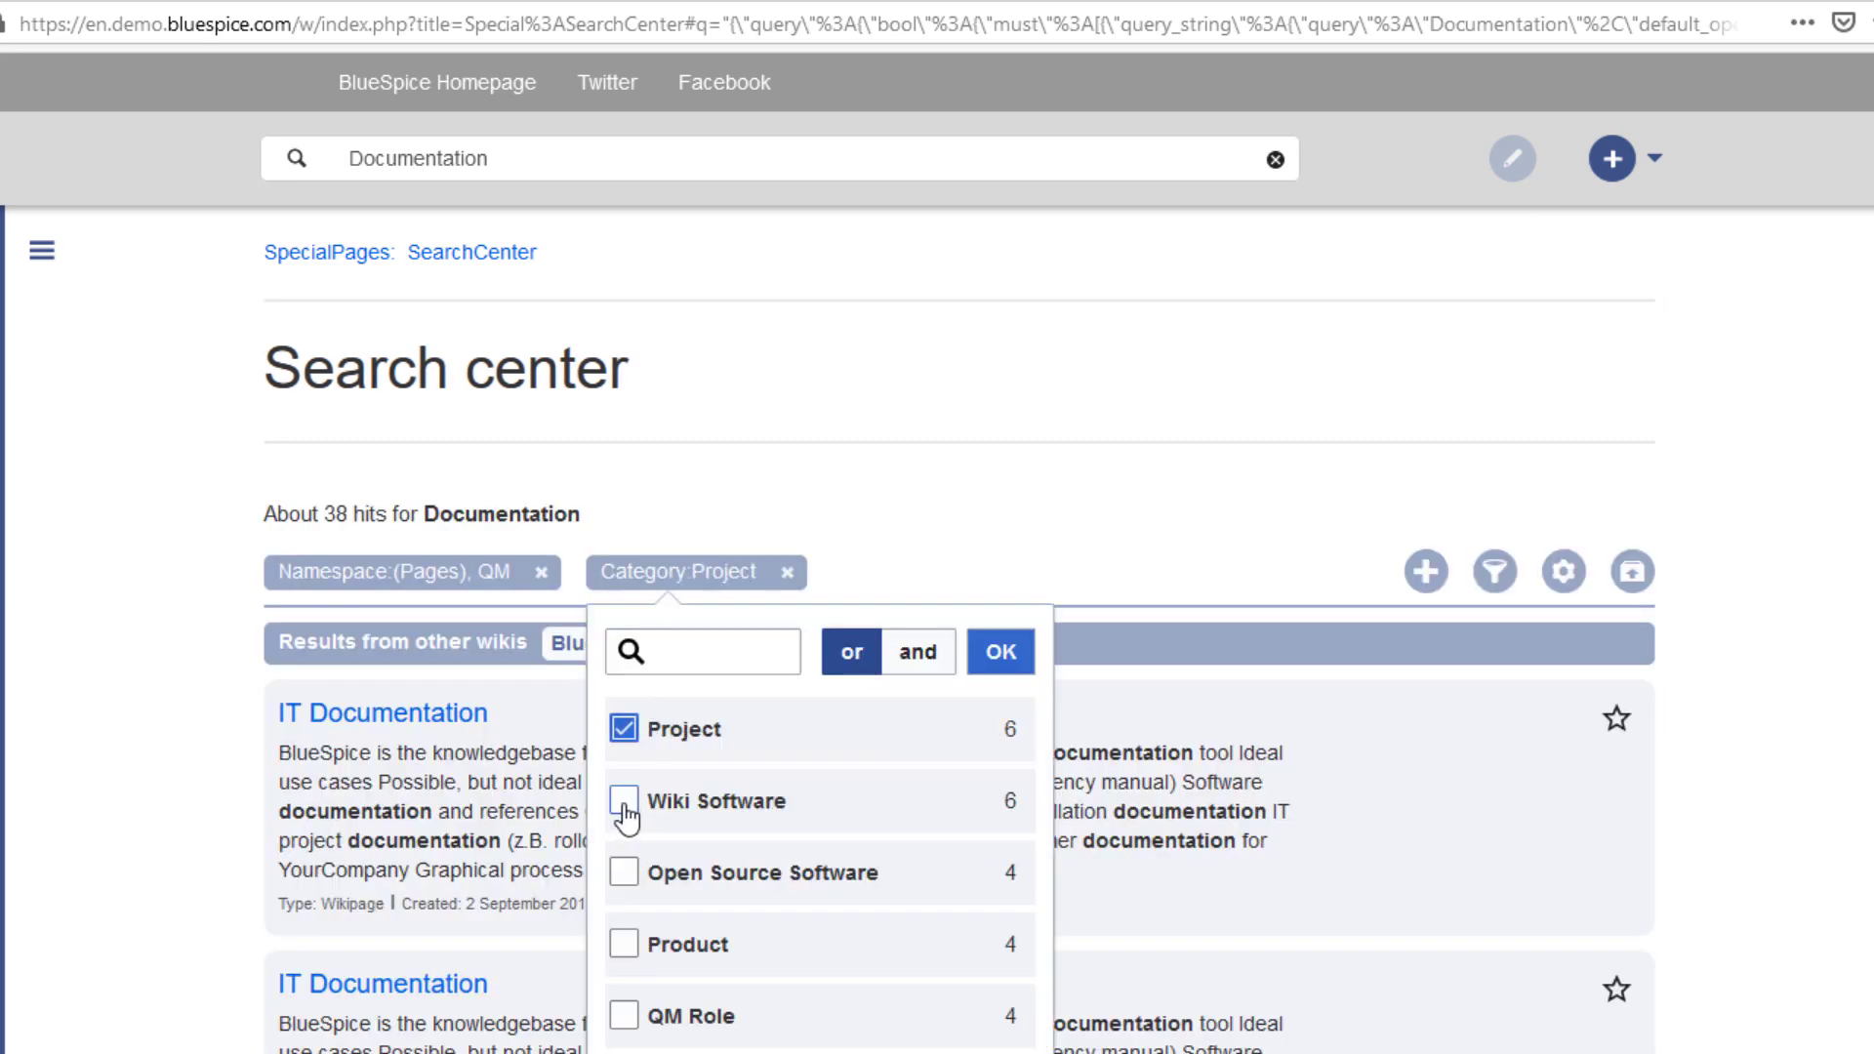
{"action": "left_click", "coordinate": [999, 651]}
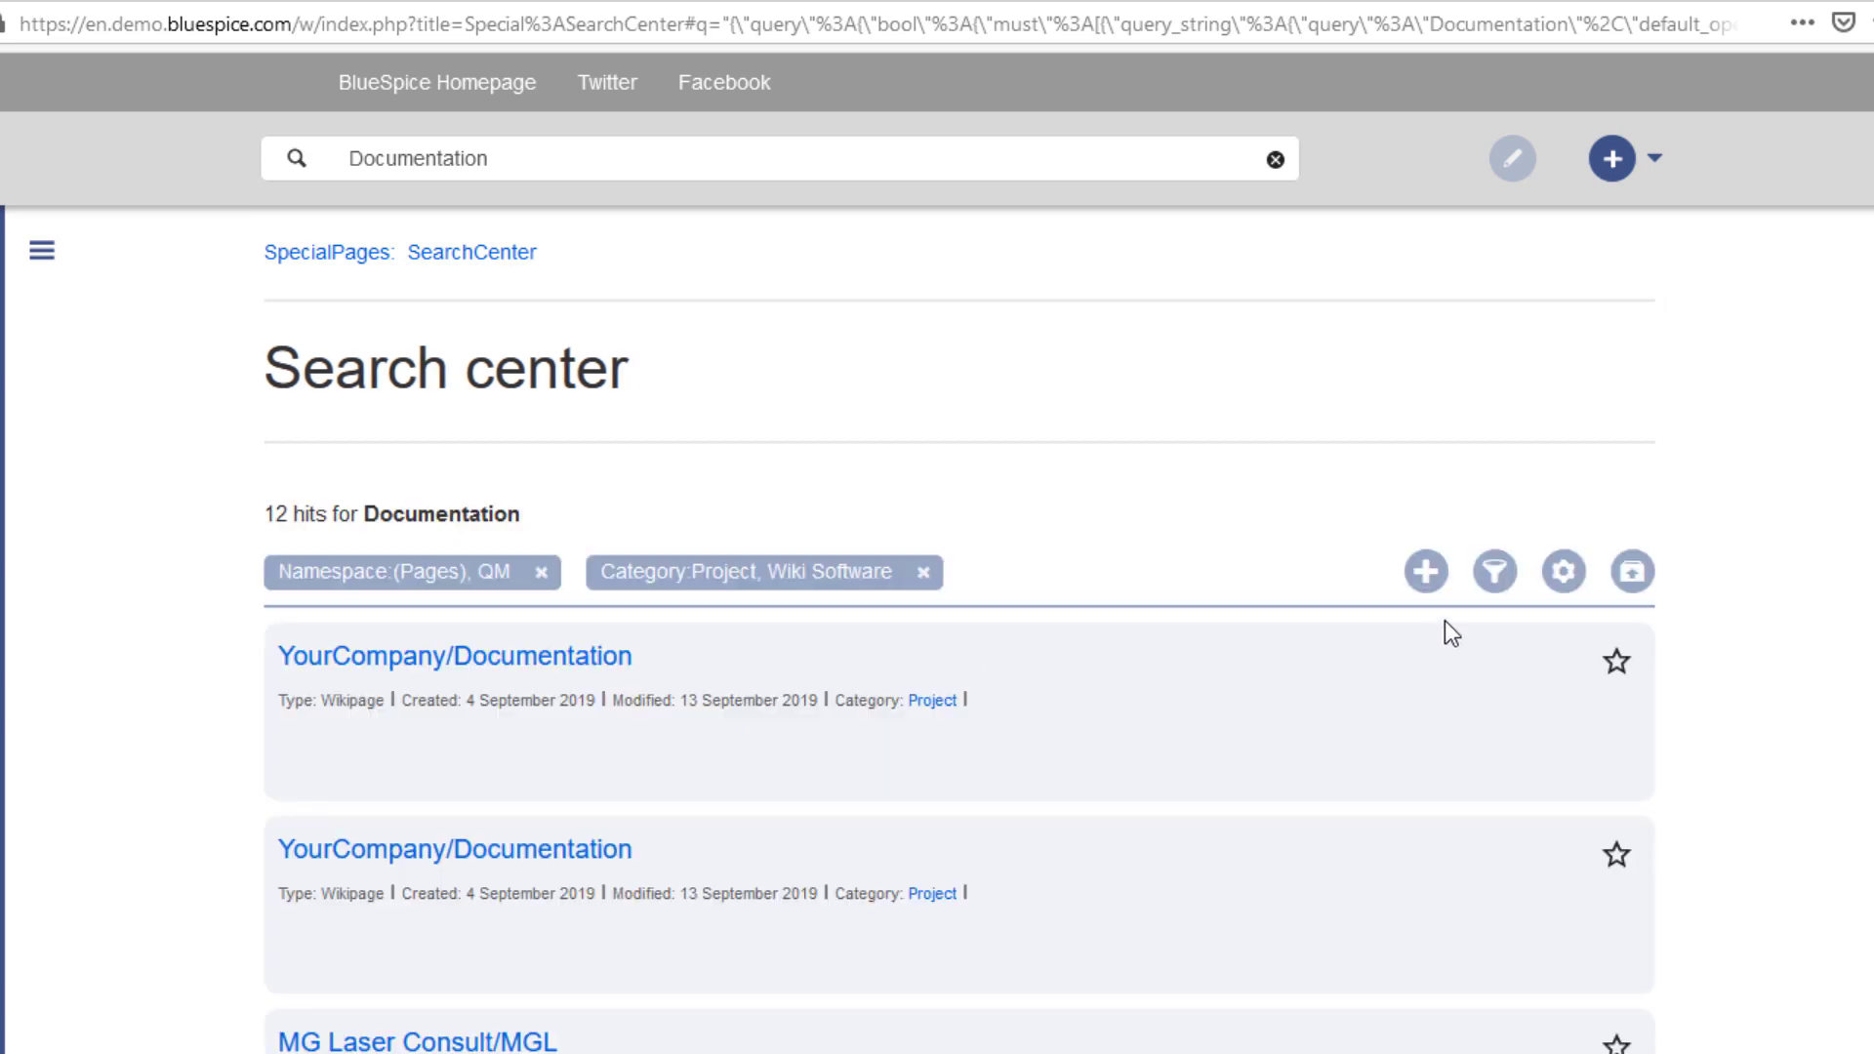
- Add a Page creator filter for User:Rheigl, leaving 4 hits, and browse the results
{"action": "left_click", "coordinate": [1425, 570]}
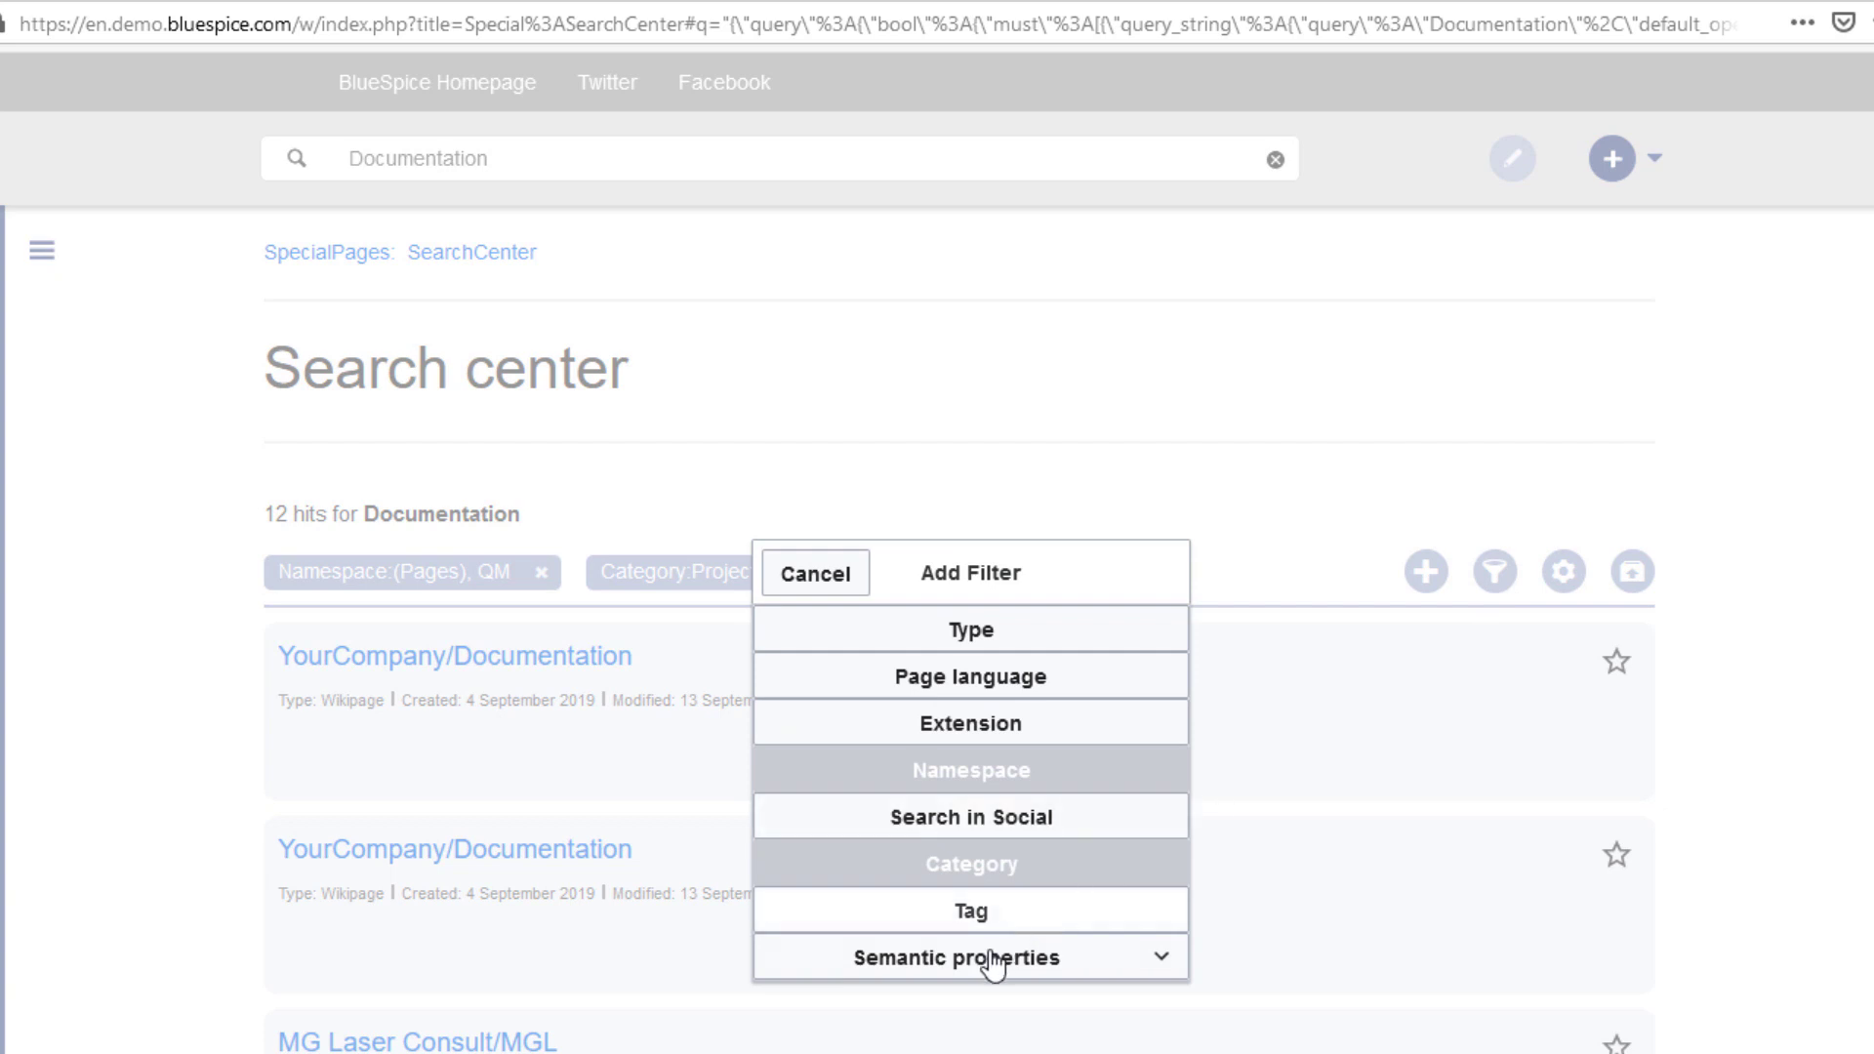
{"action": "left_click", "coordinate": [969, 957]}
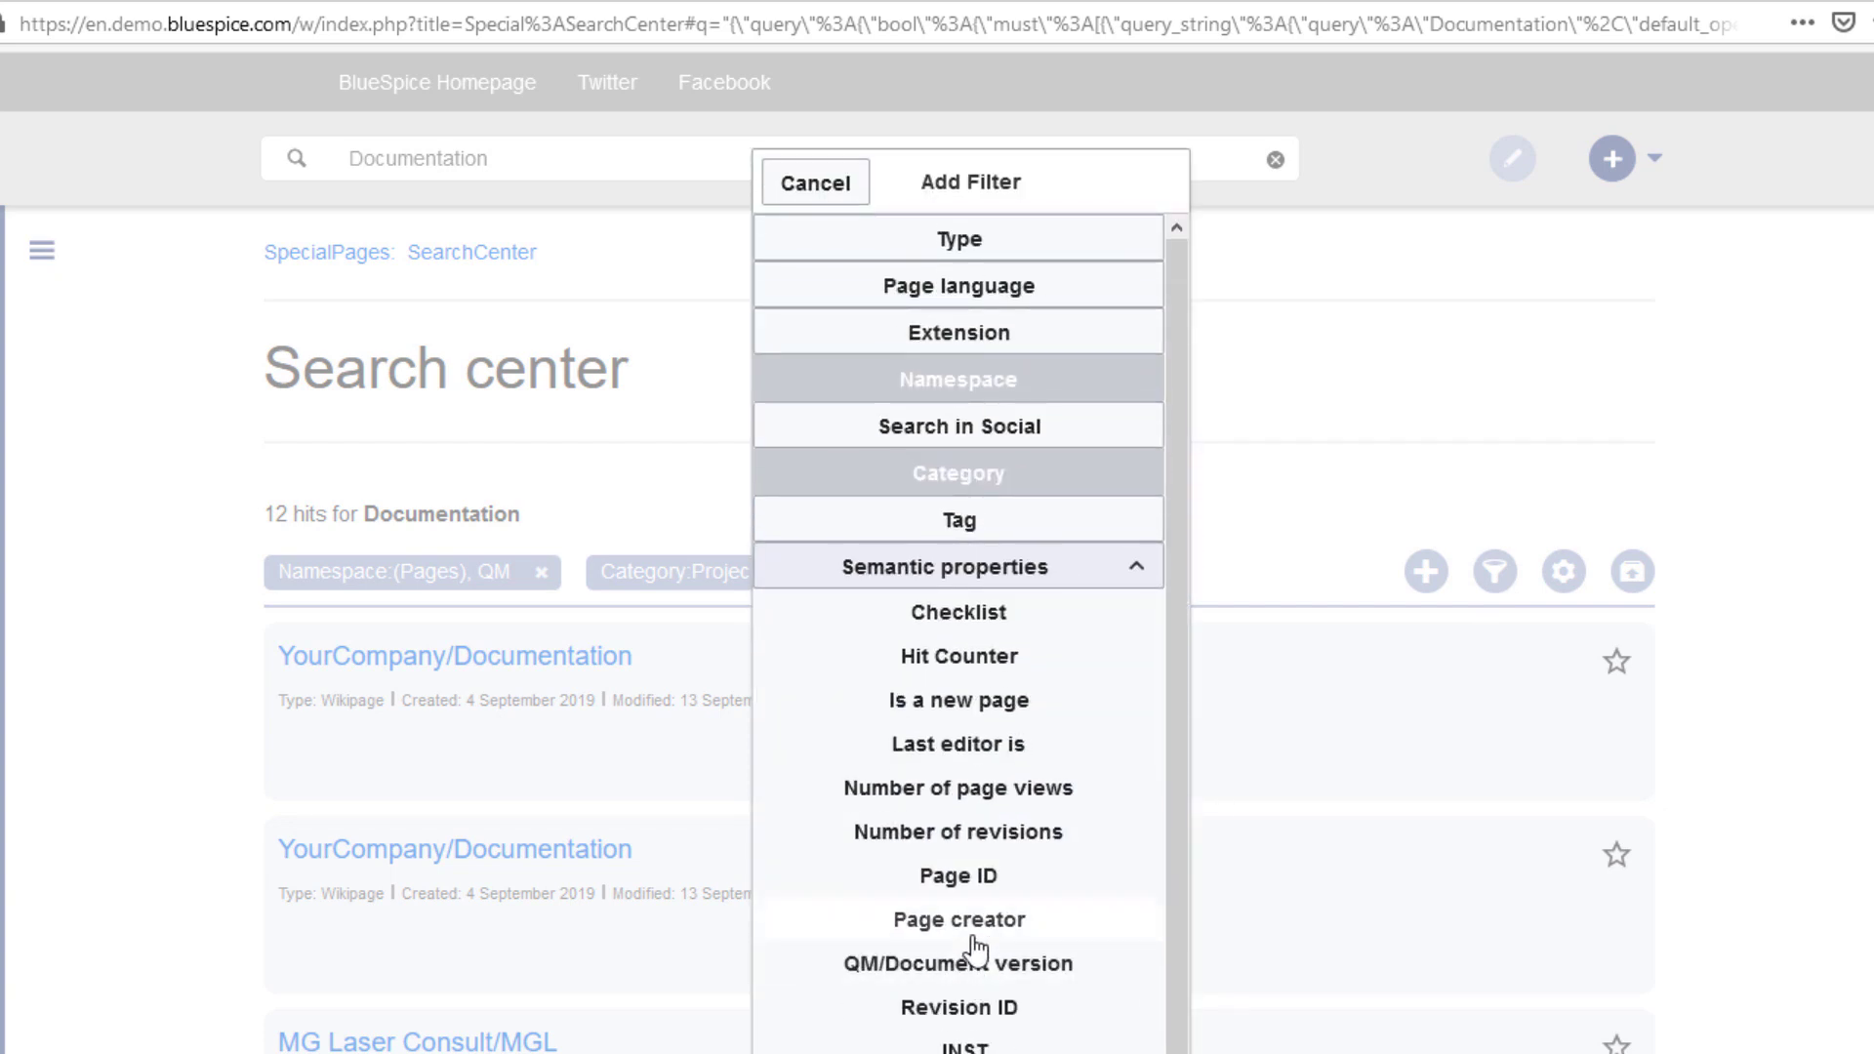
{"action": "left_click", "coordinate": [957, 919]}
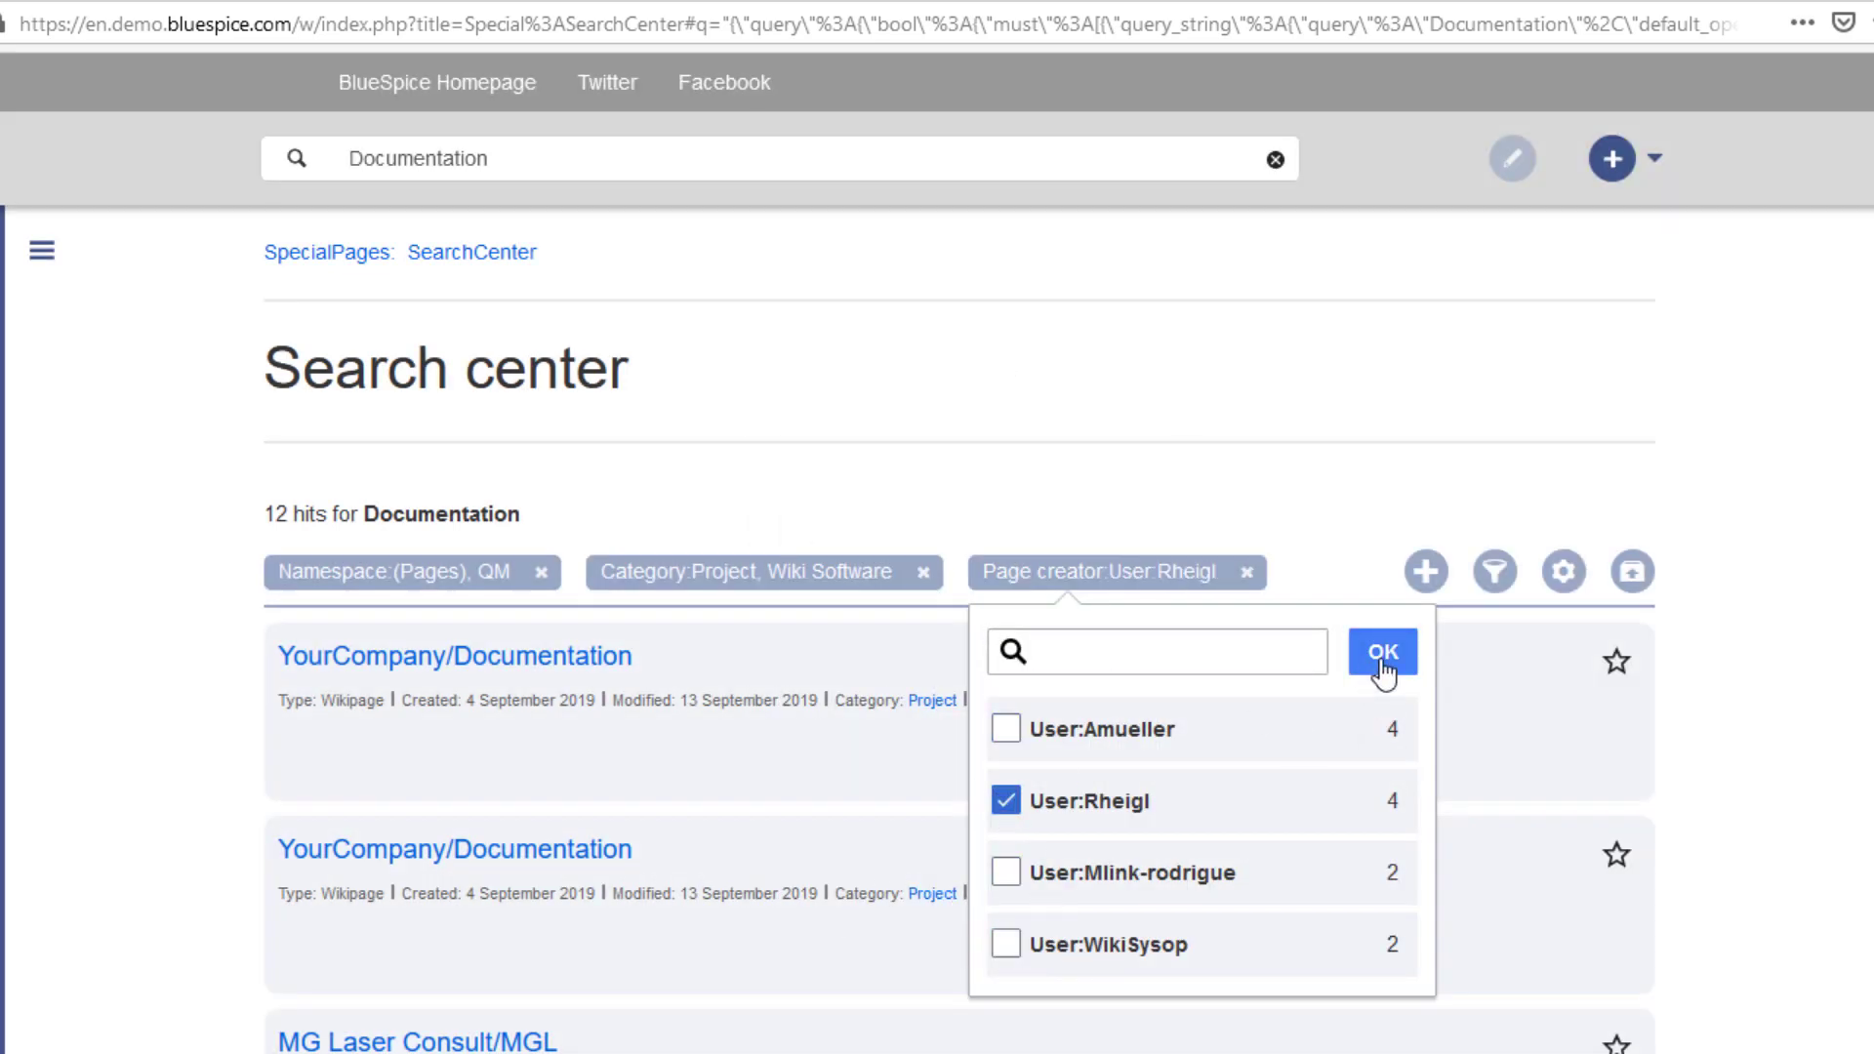
{"action": "left_click", "coordinate": [1382, 651]}
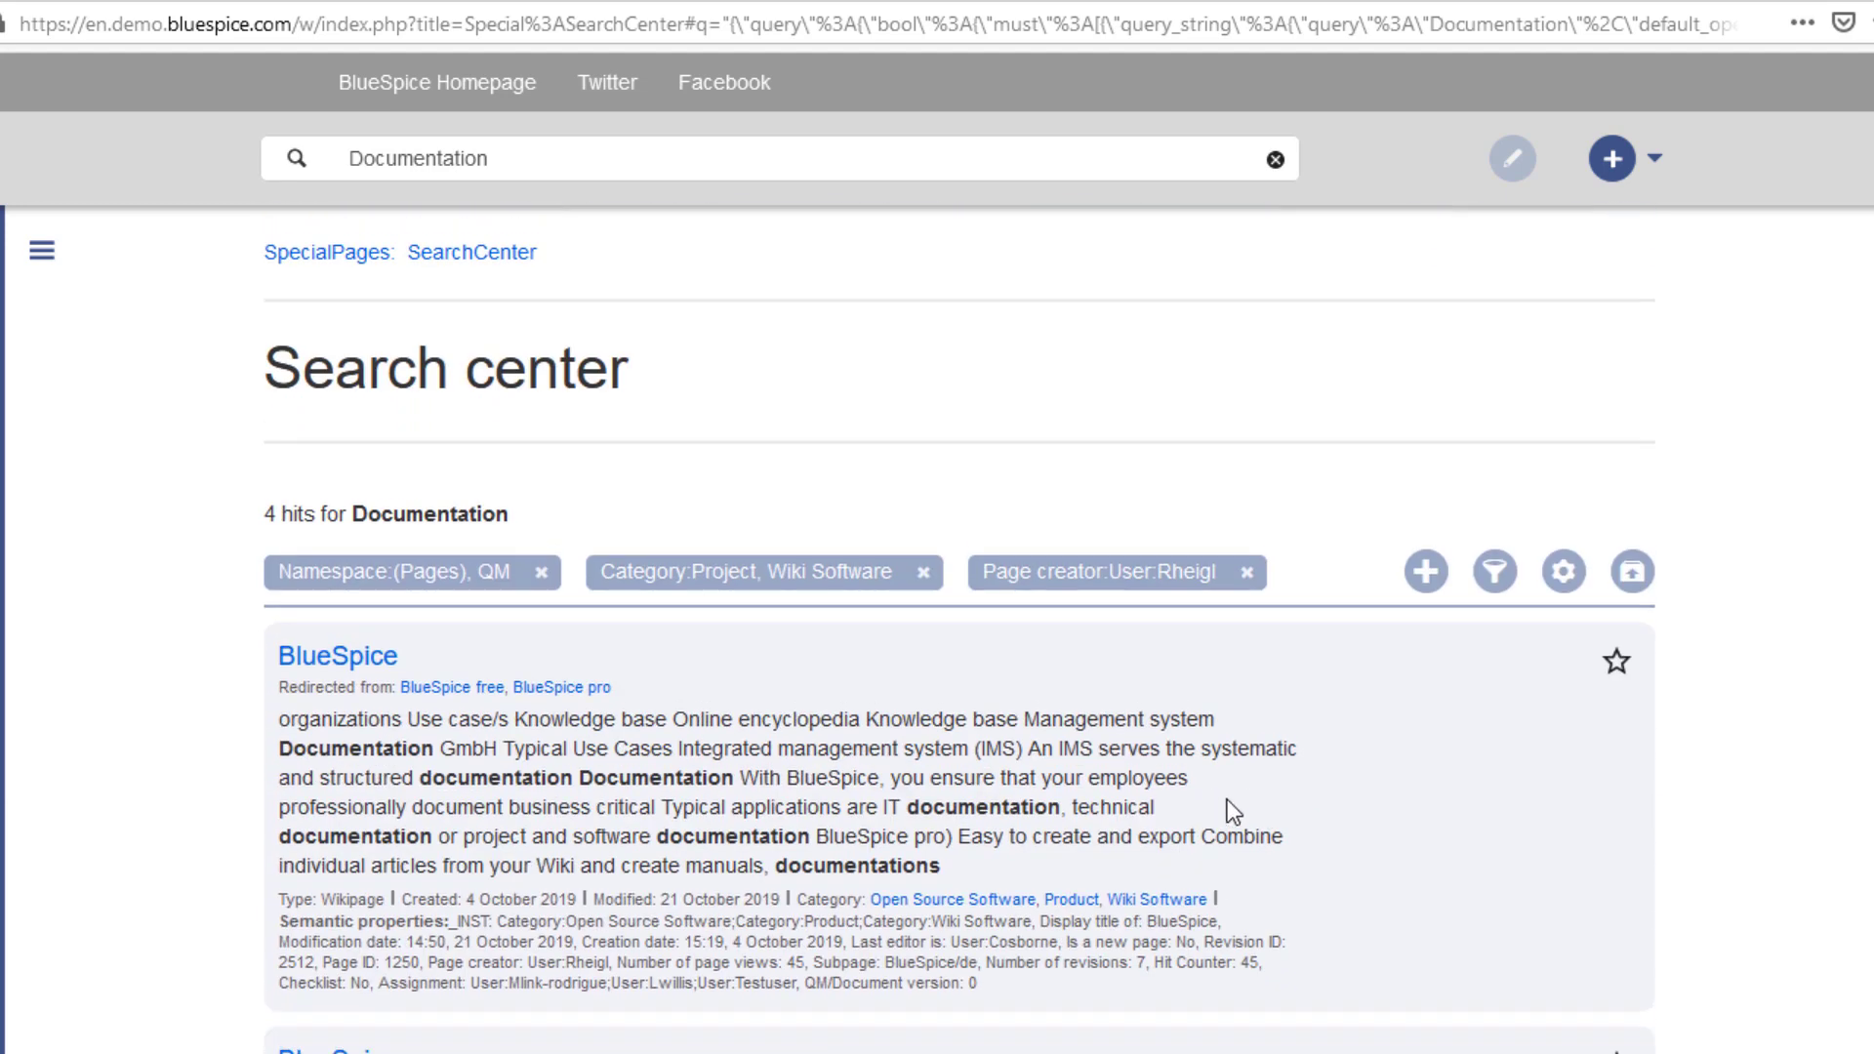
{"action": "left_click", "coordinate": [1561, 571]}
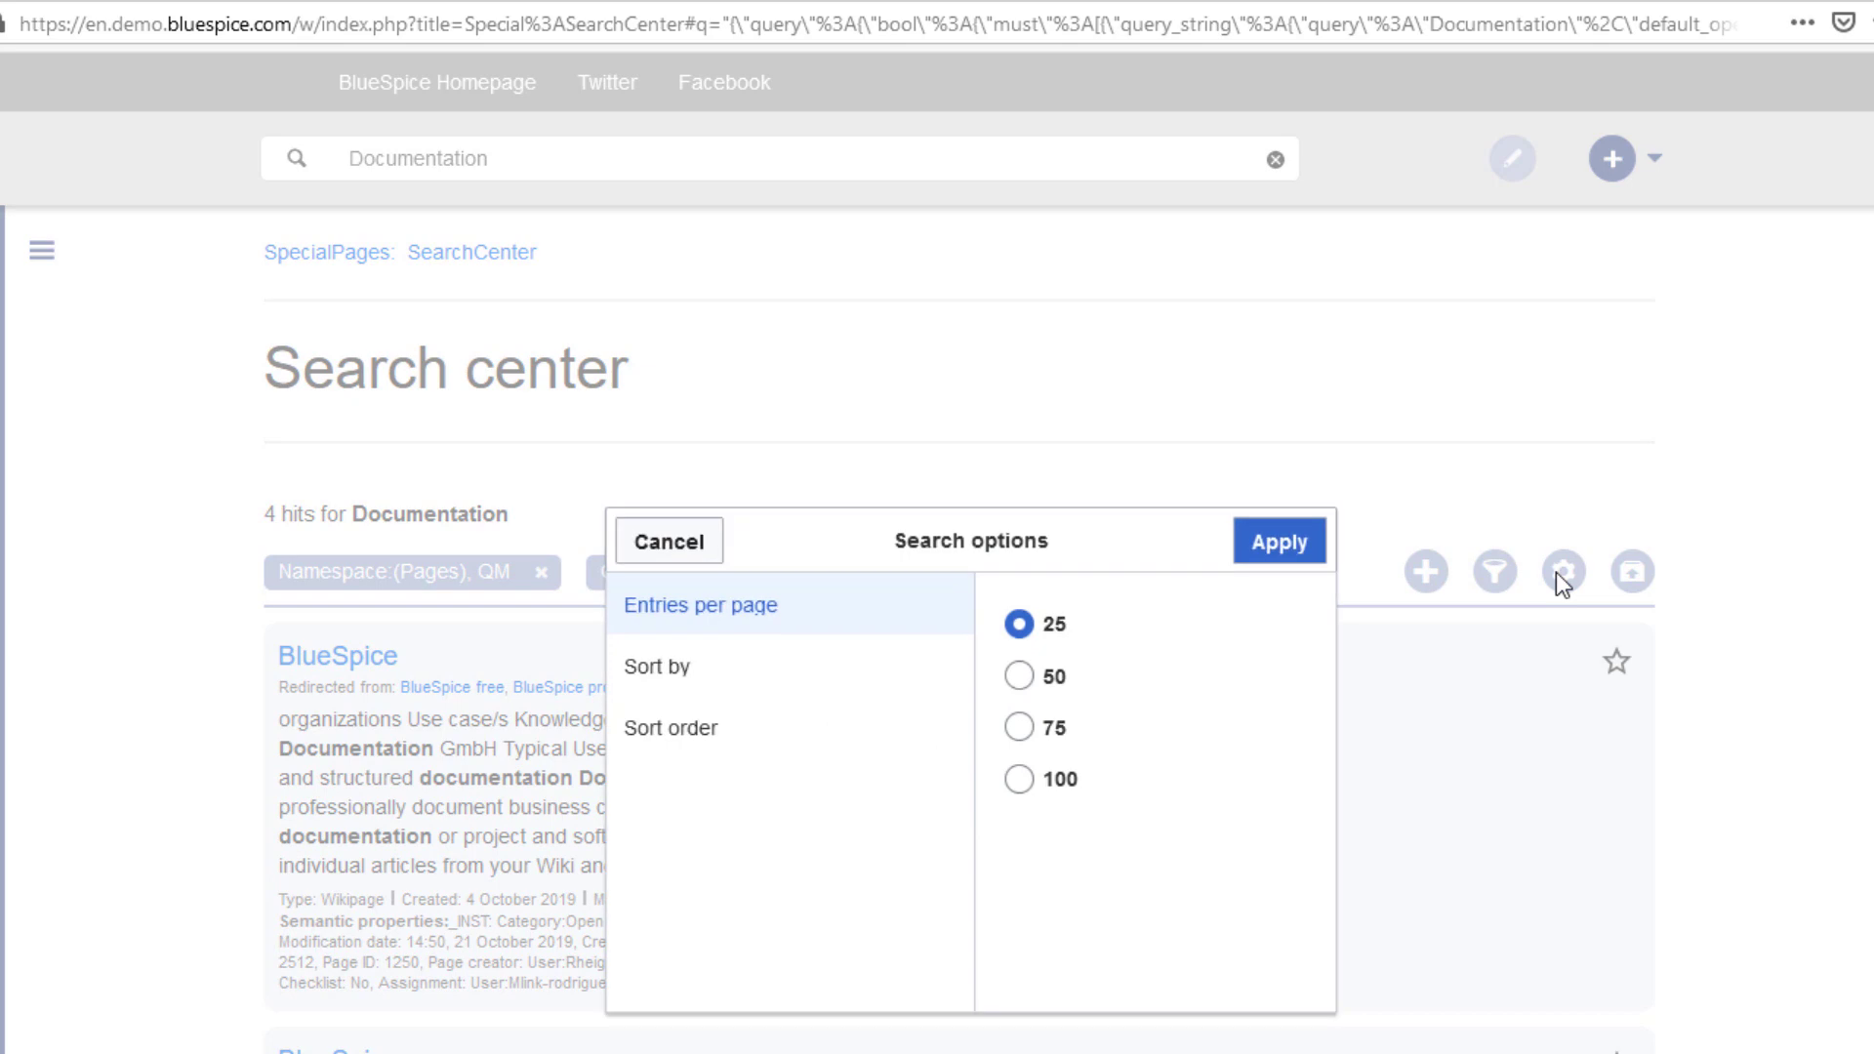
{"action": "left_click", "coordinate": [668, 540]}
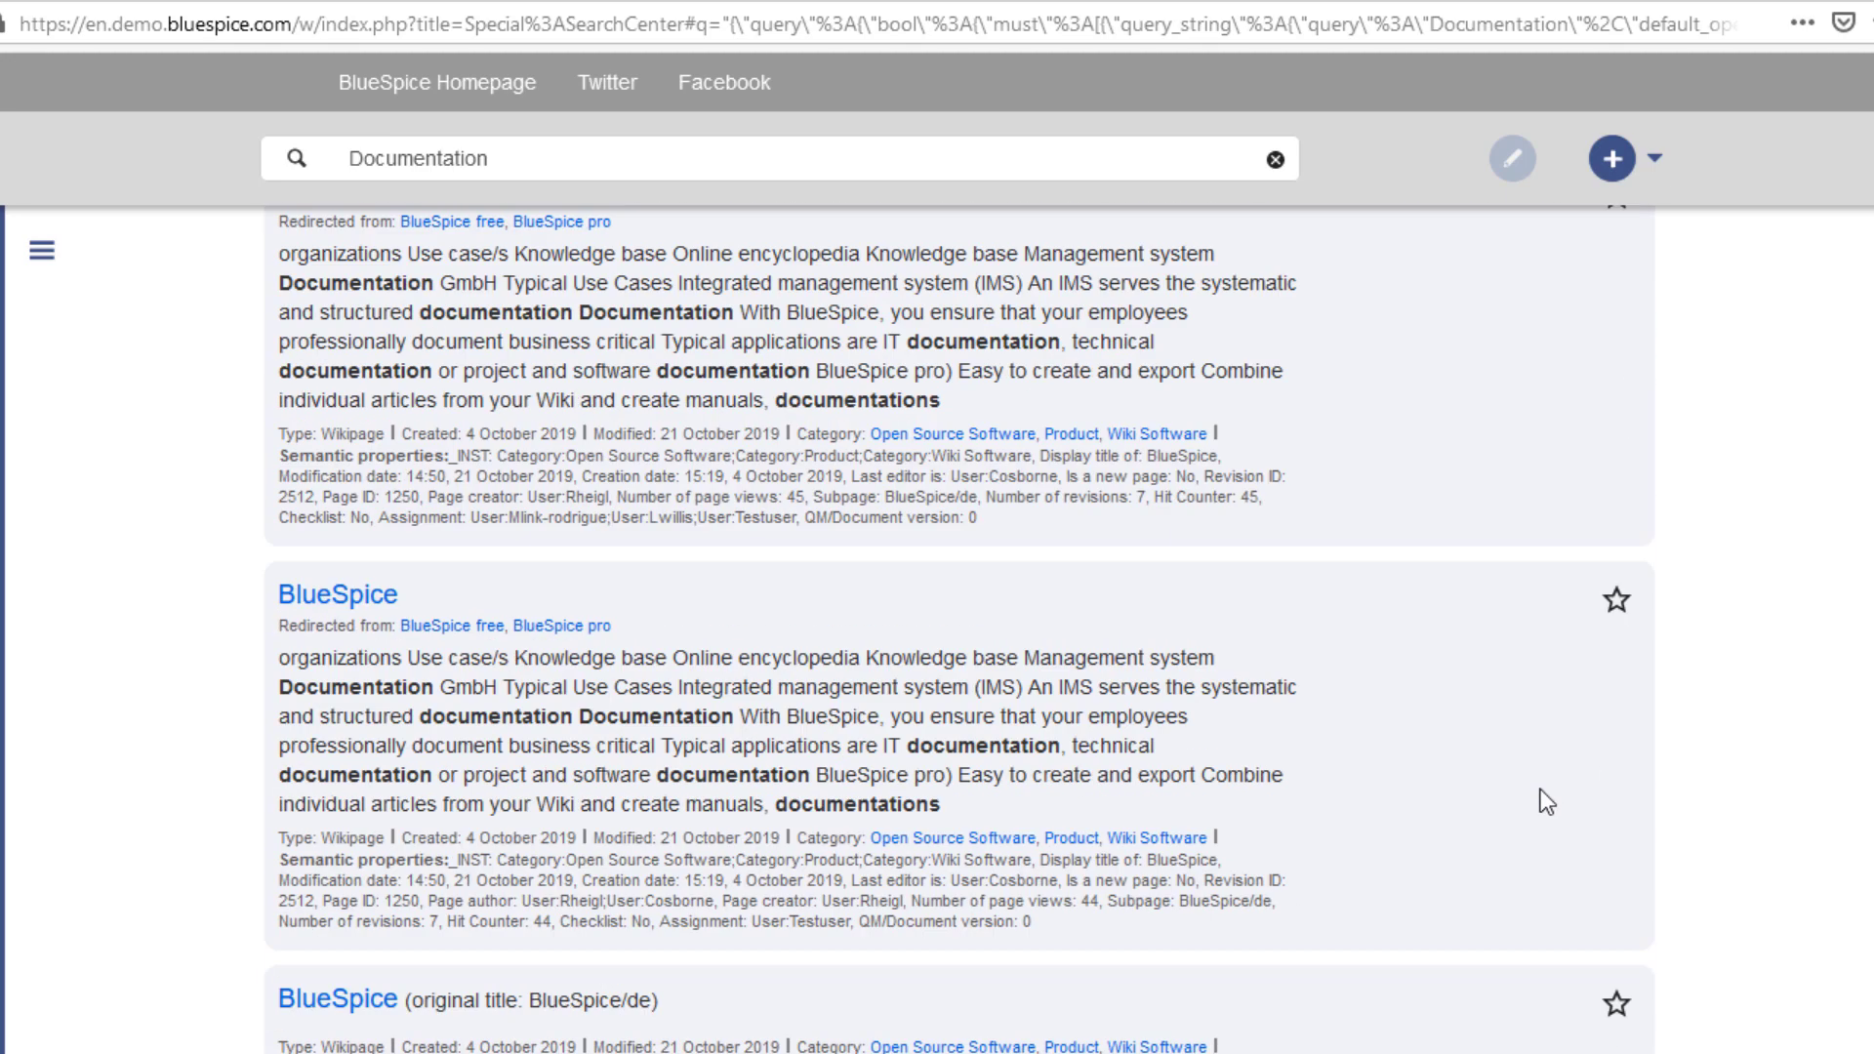
{"action": "scroll", "scroll_direction": "down", "scroll_amount": 3}
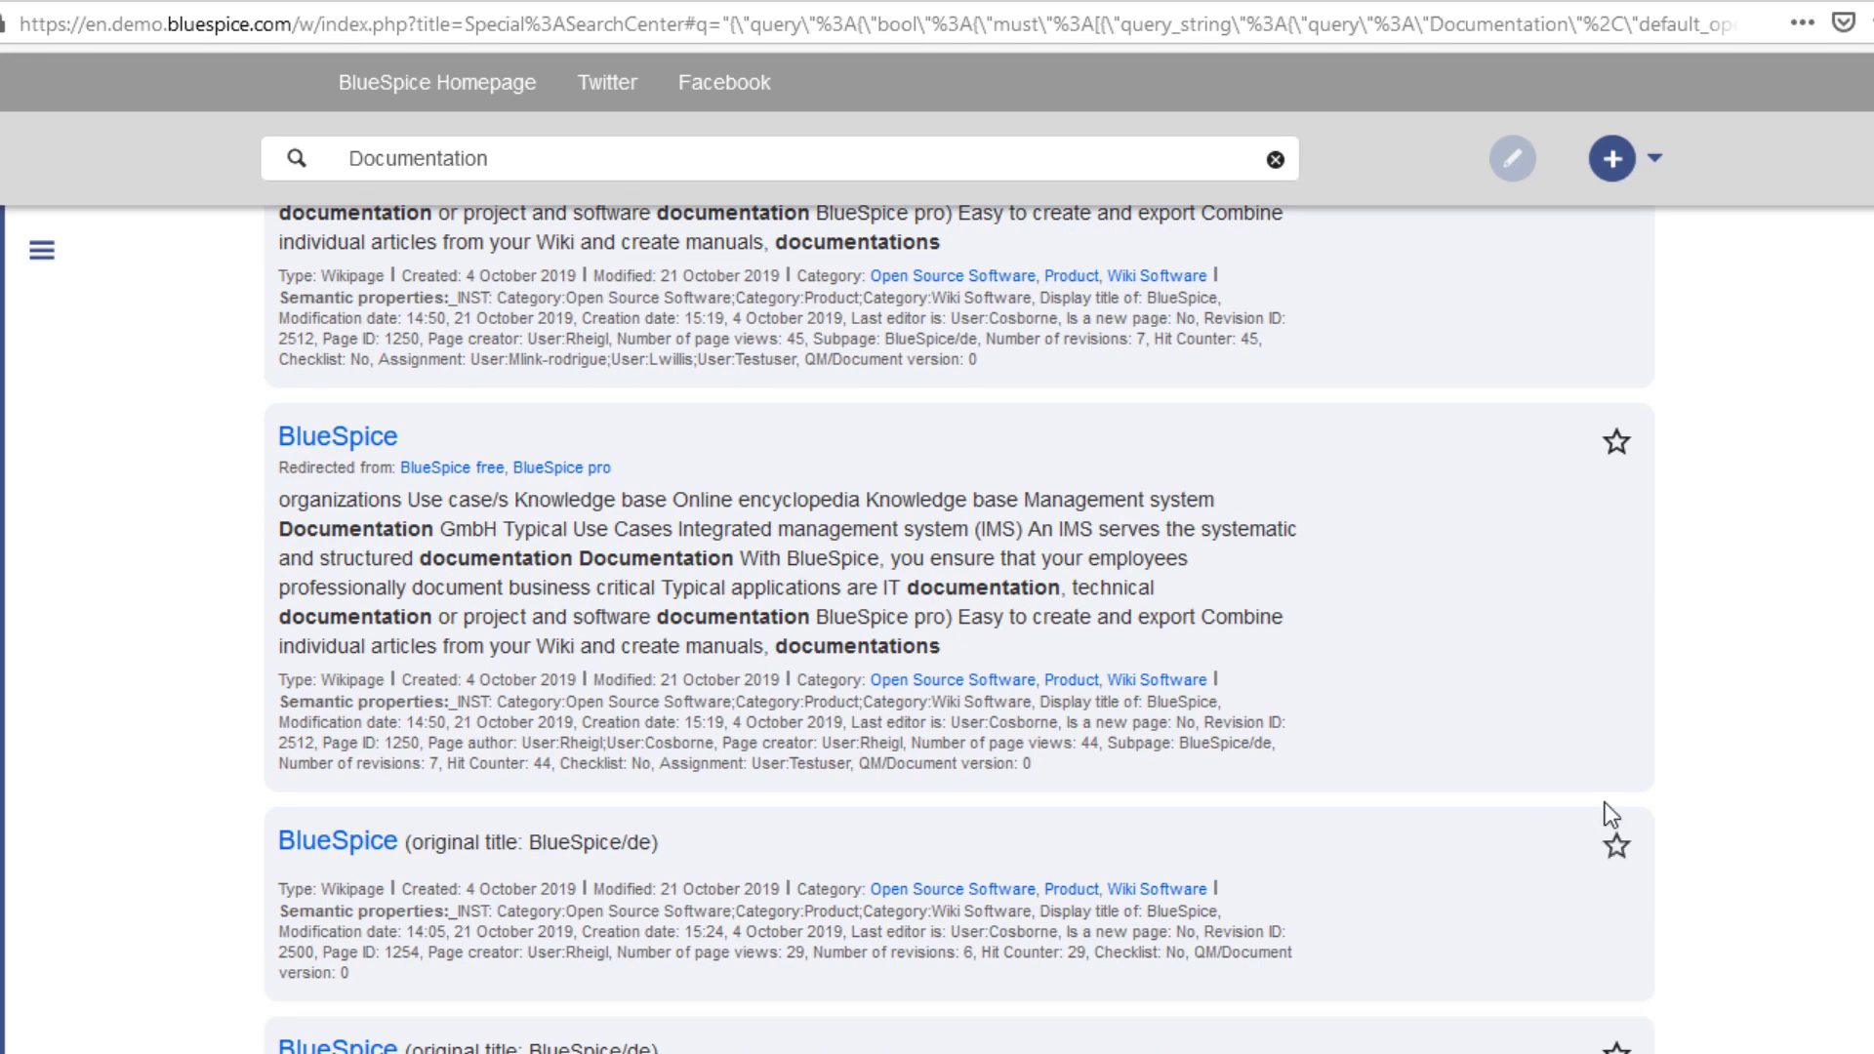
- Star the second BlueSpice result in the Documentation search
{"action": "left_click", "coordinate": [1616, 441]}
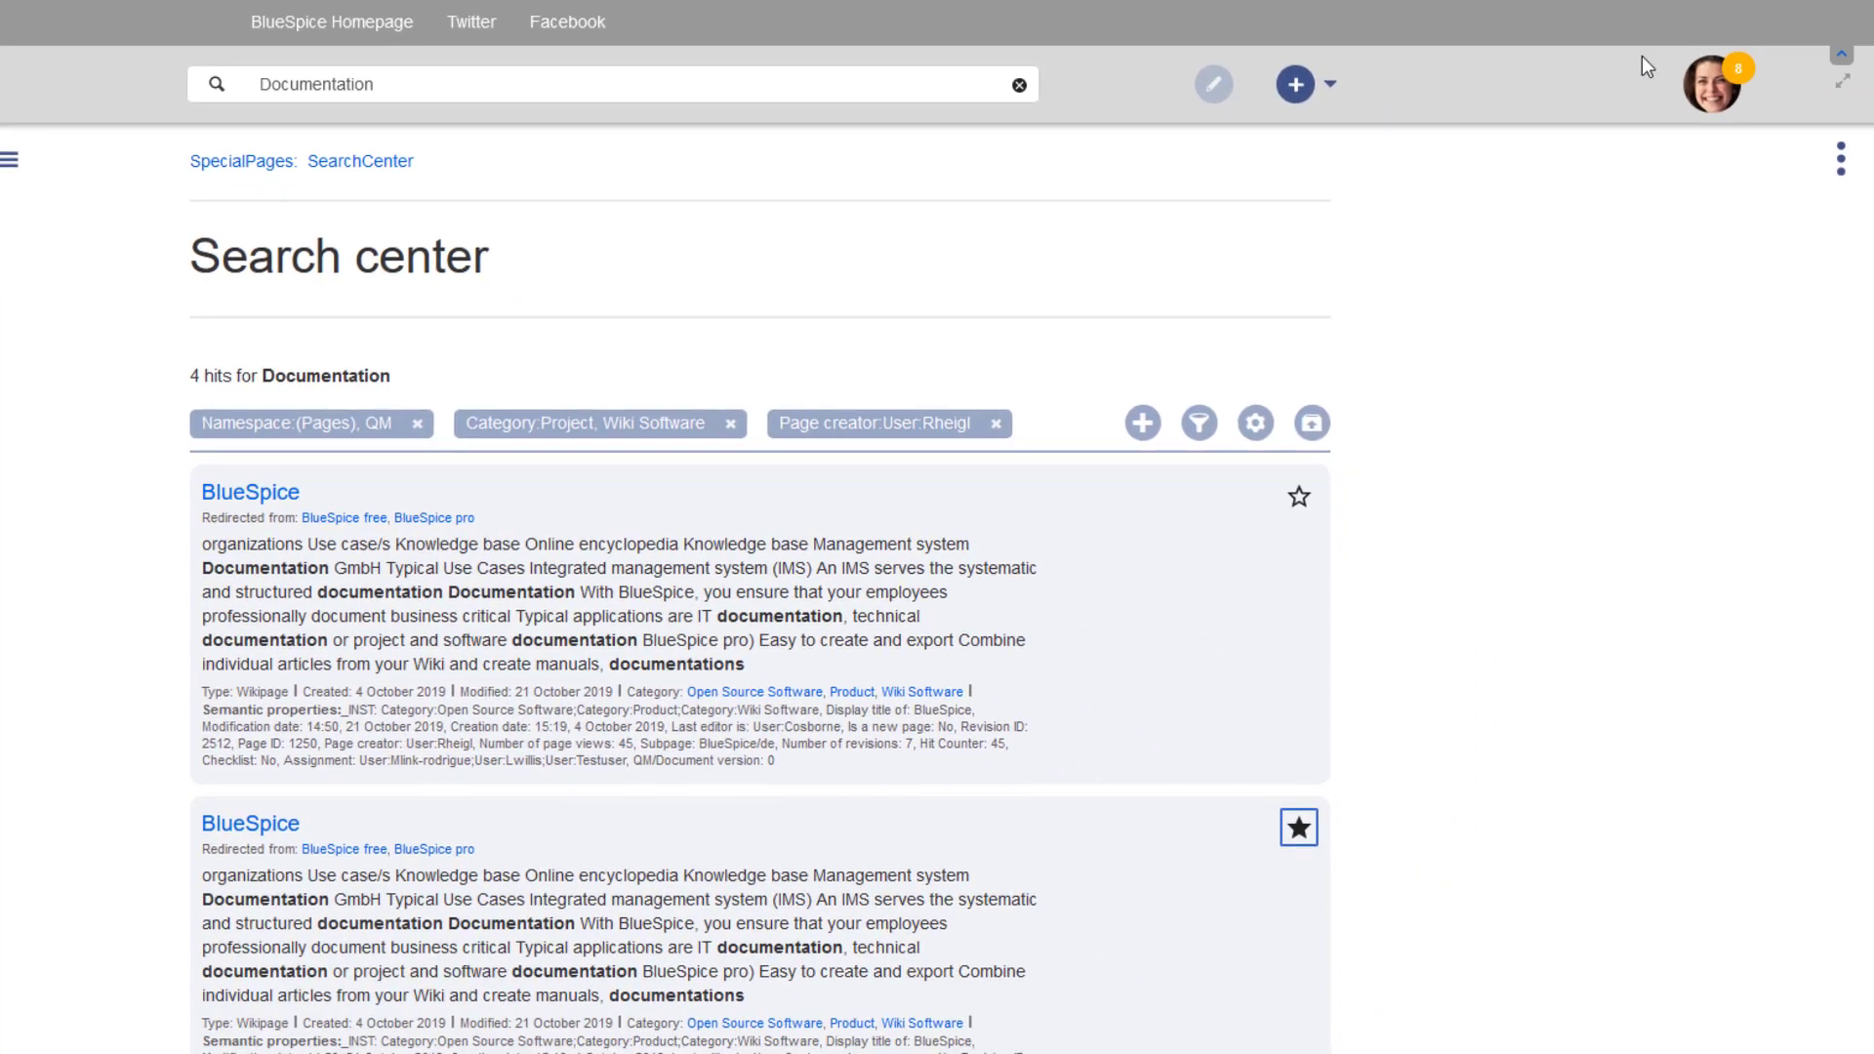
{"action": "mouse_move", "coordinate": [1661, 87]}
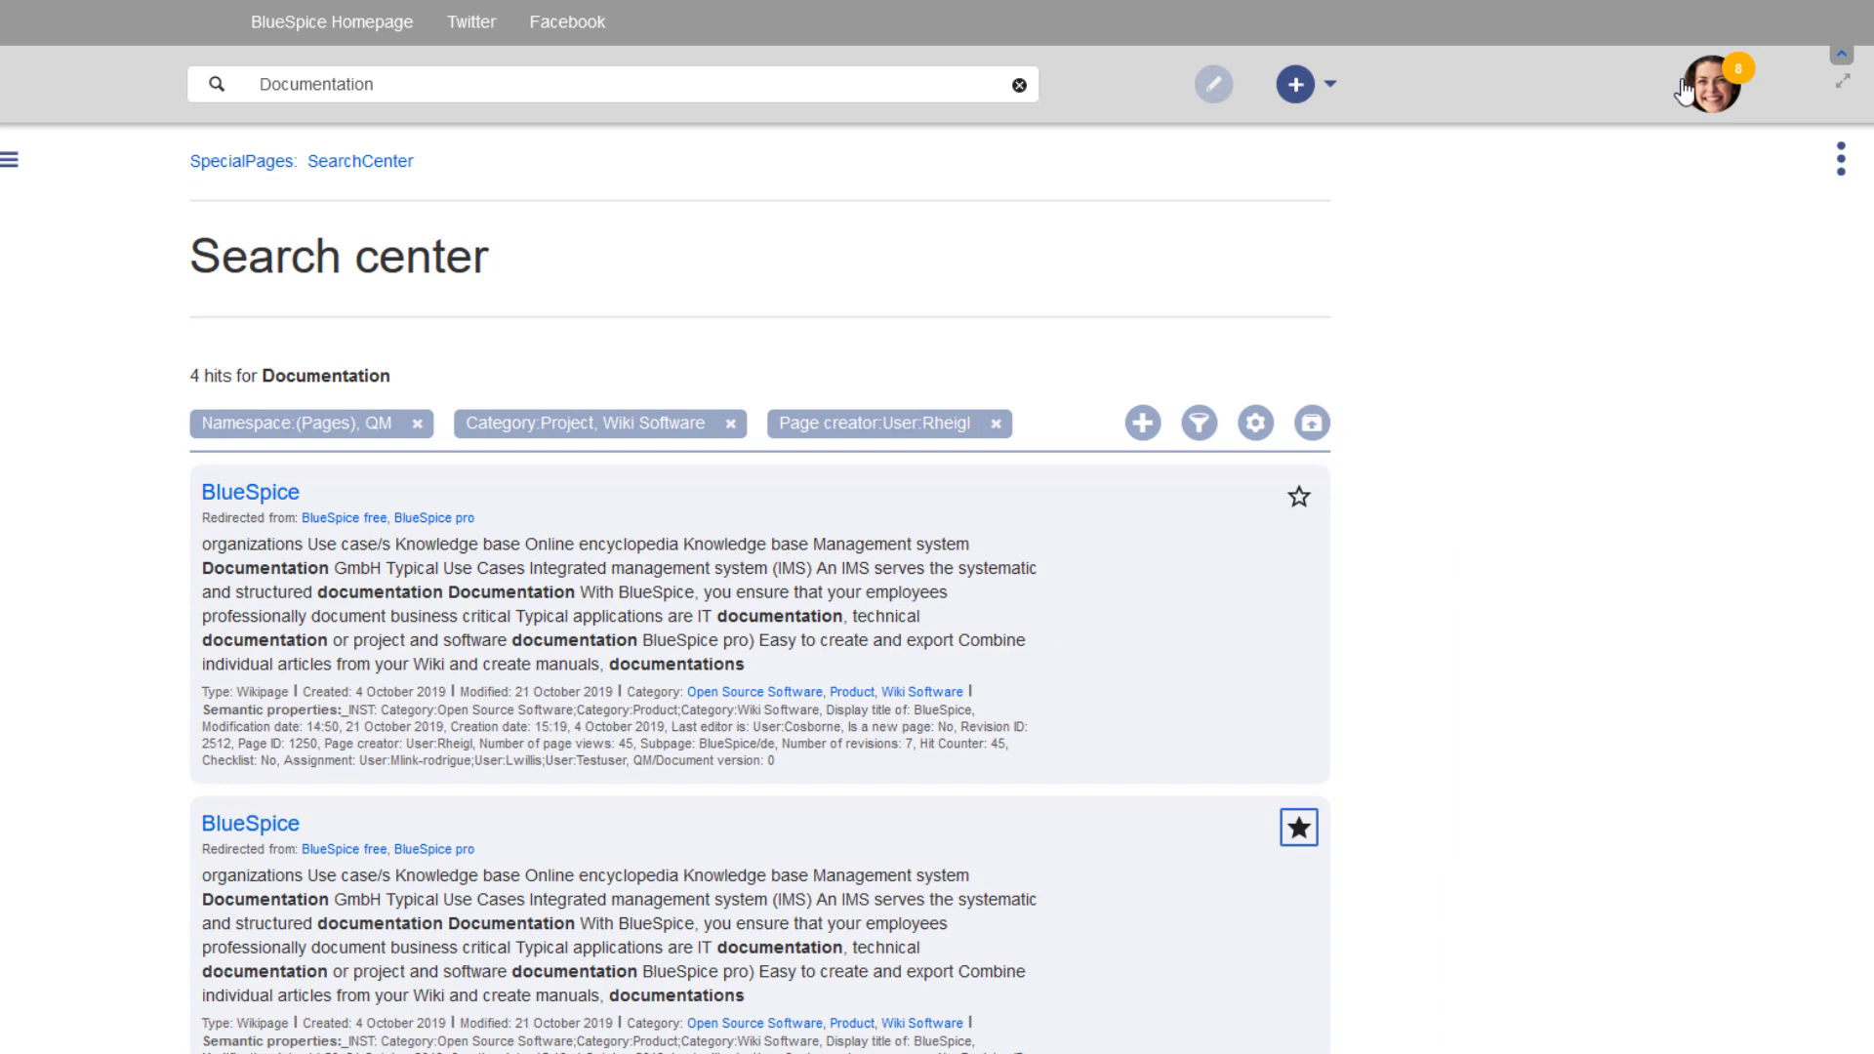
- Open Preferences on the Extended search section showing Pages, Property and Concept namespaces
{"action": "left_click", "coordinate": [1742, 84]}
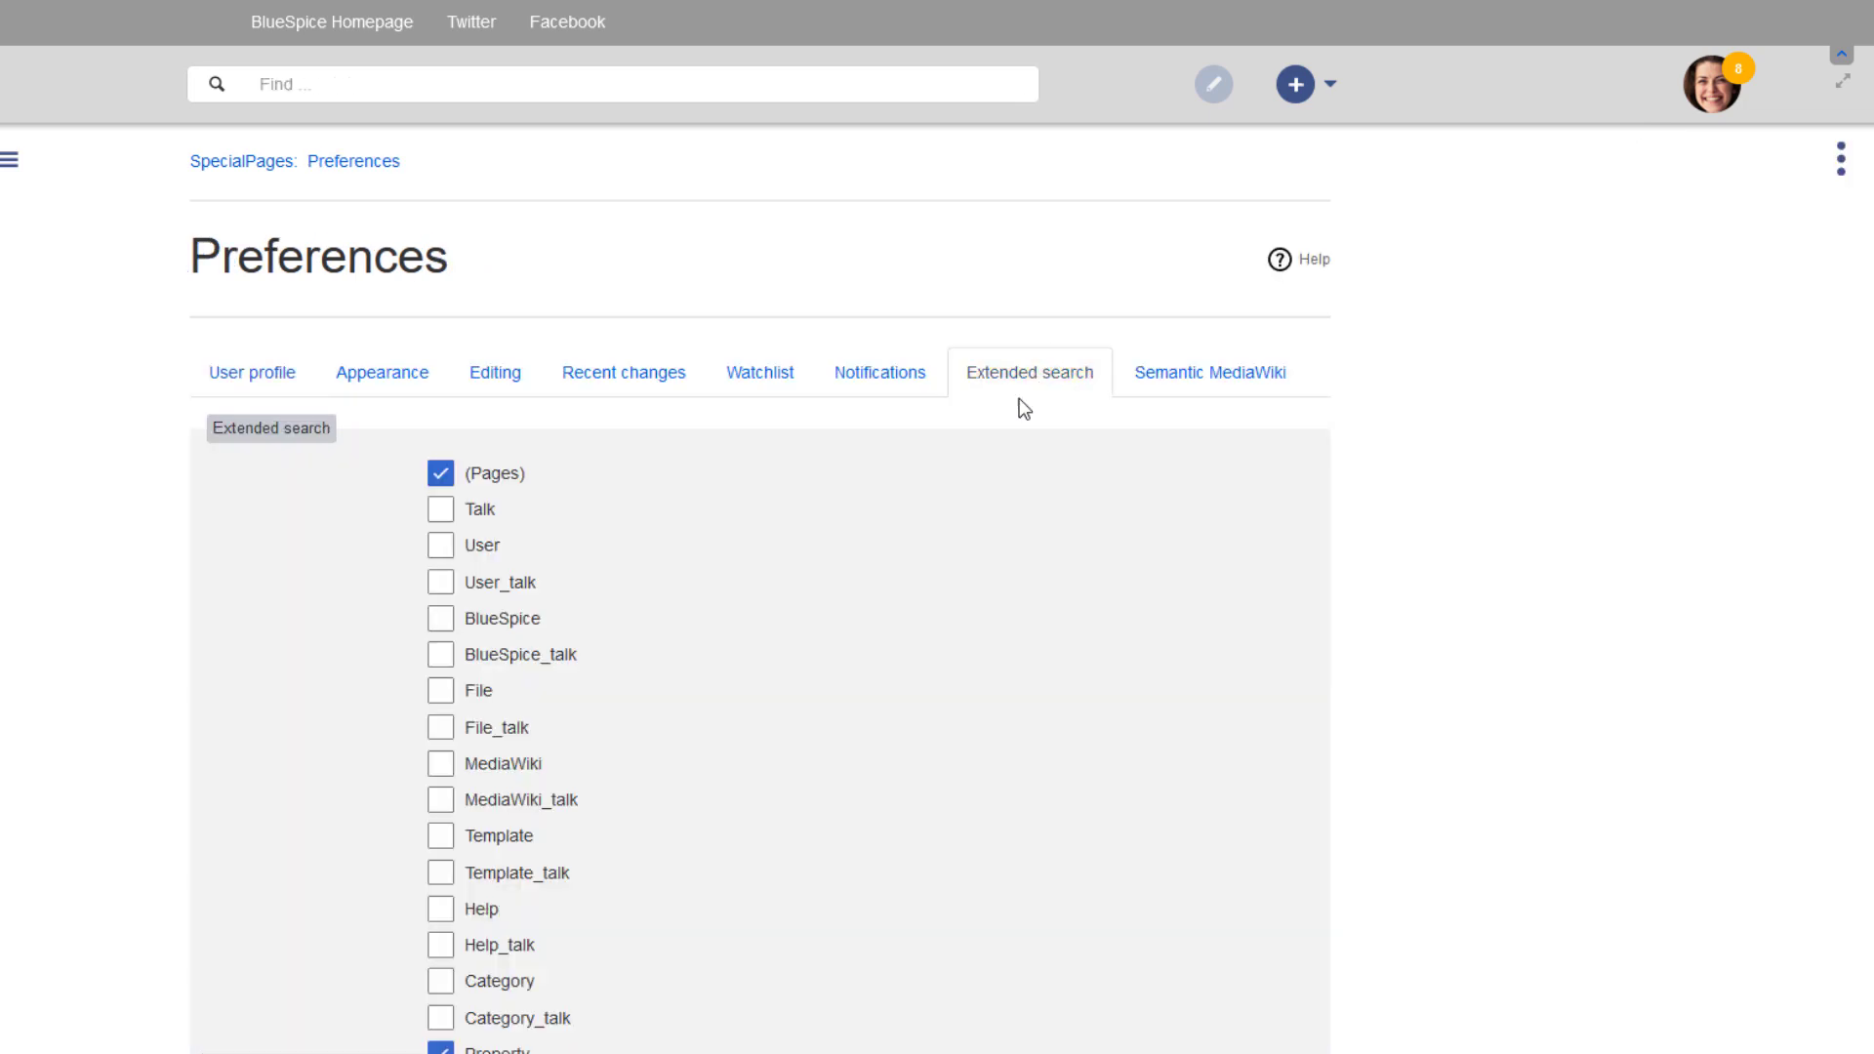
{"action": "scroll", "scroll_direction": "down", "scroll_amount": 3}
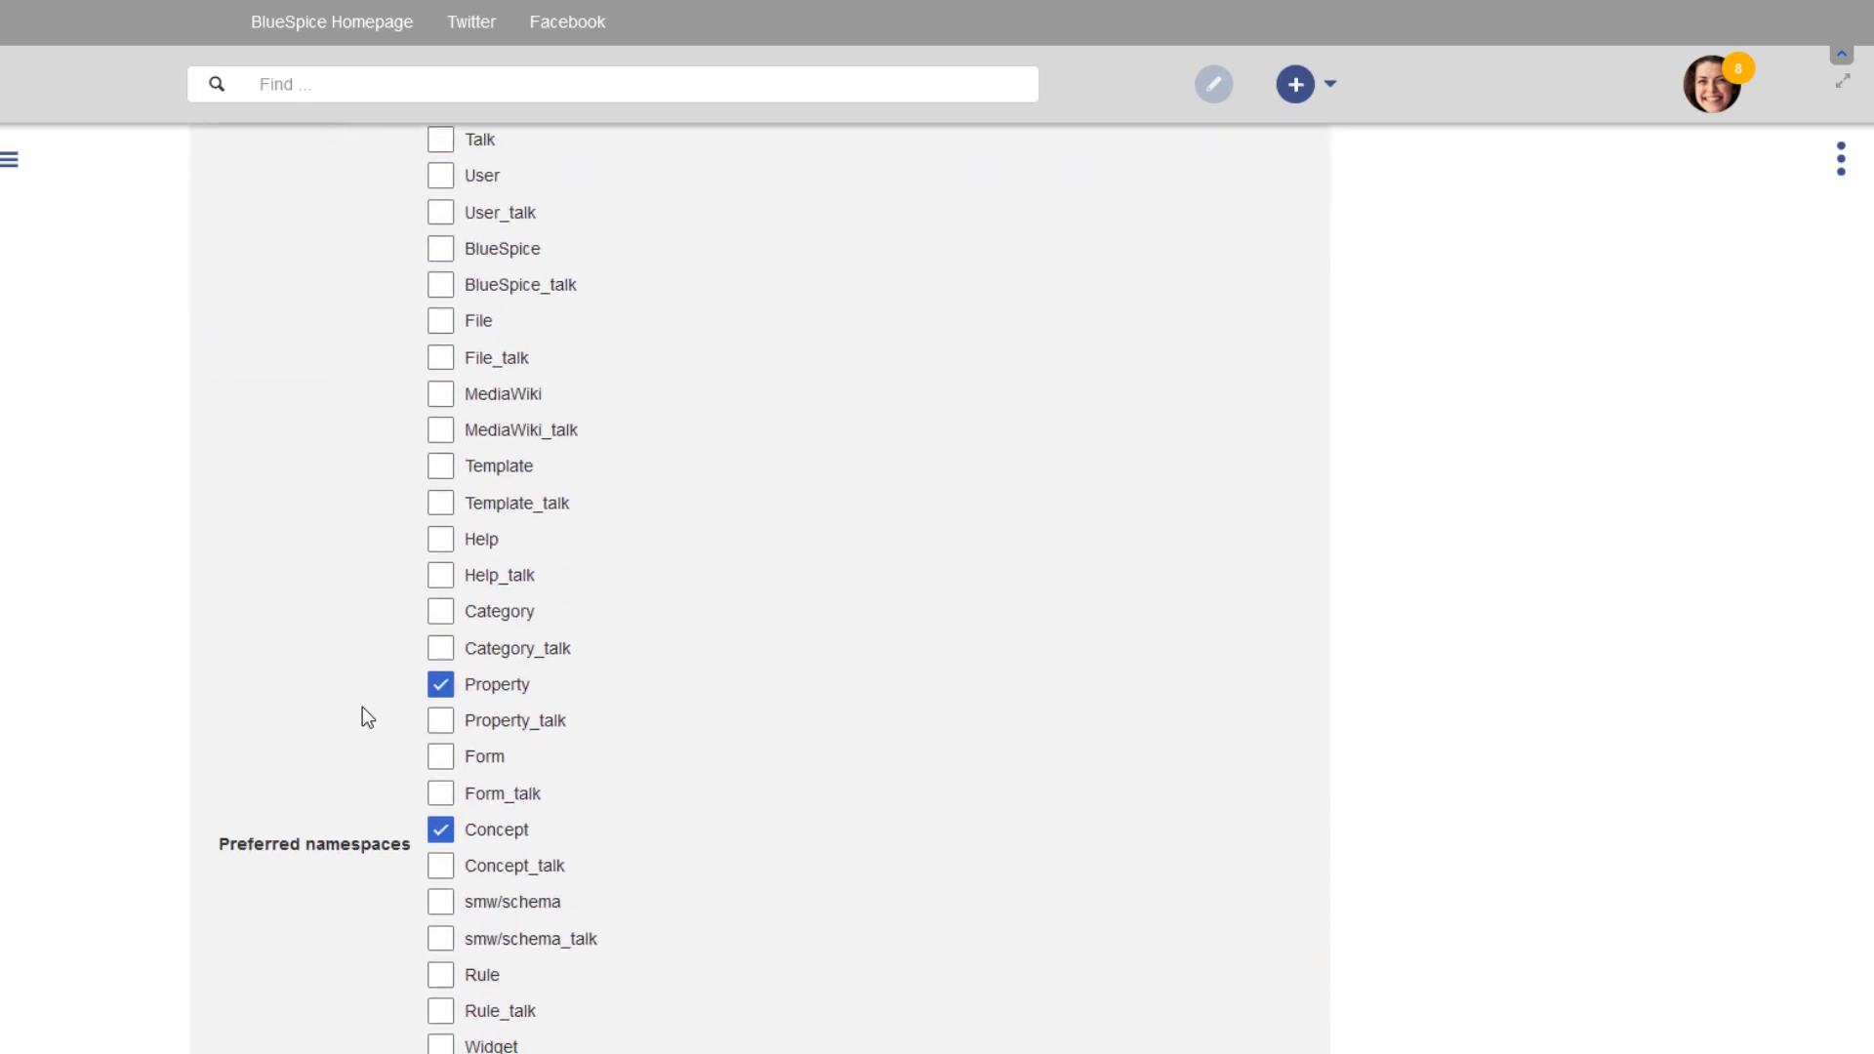
{"action": "scroll", "scroll_direction": "down", "scroll_amount": 3}
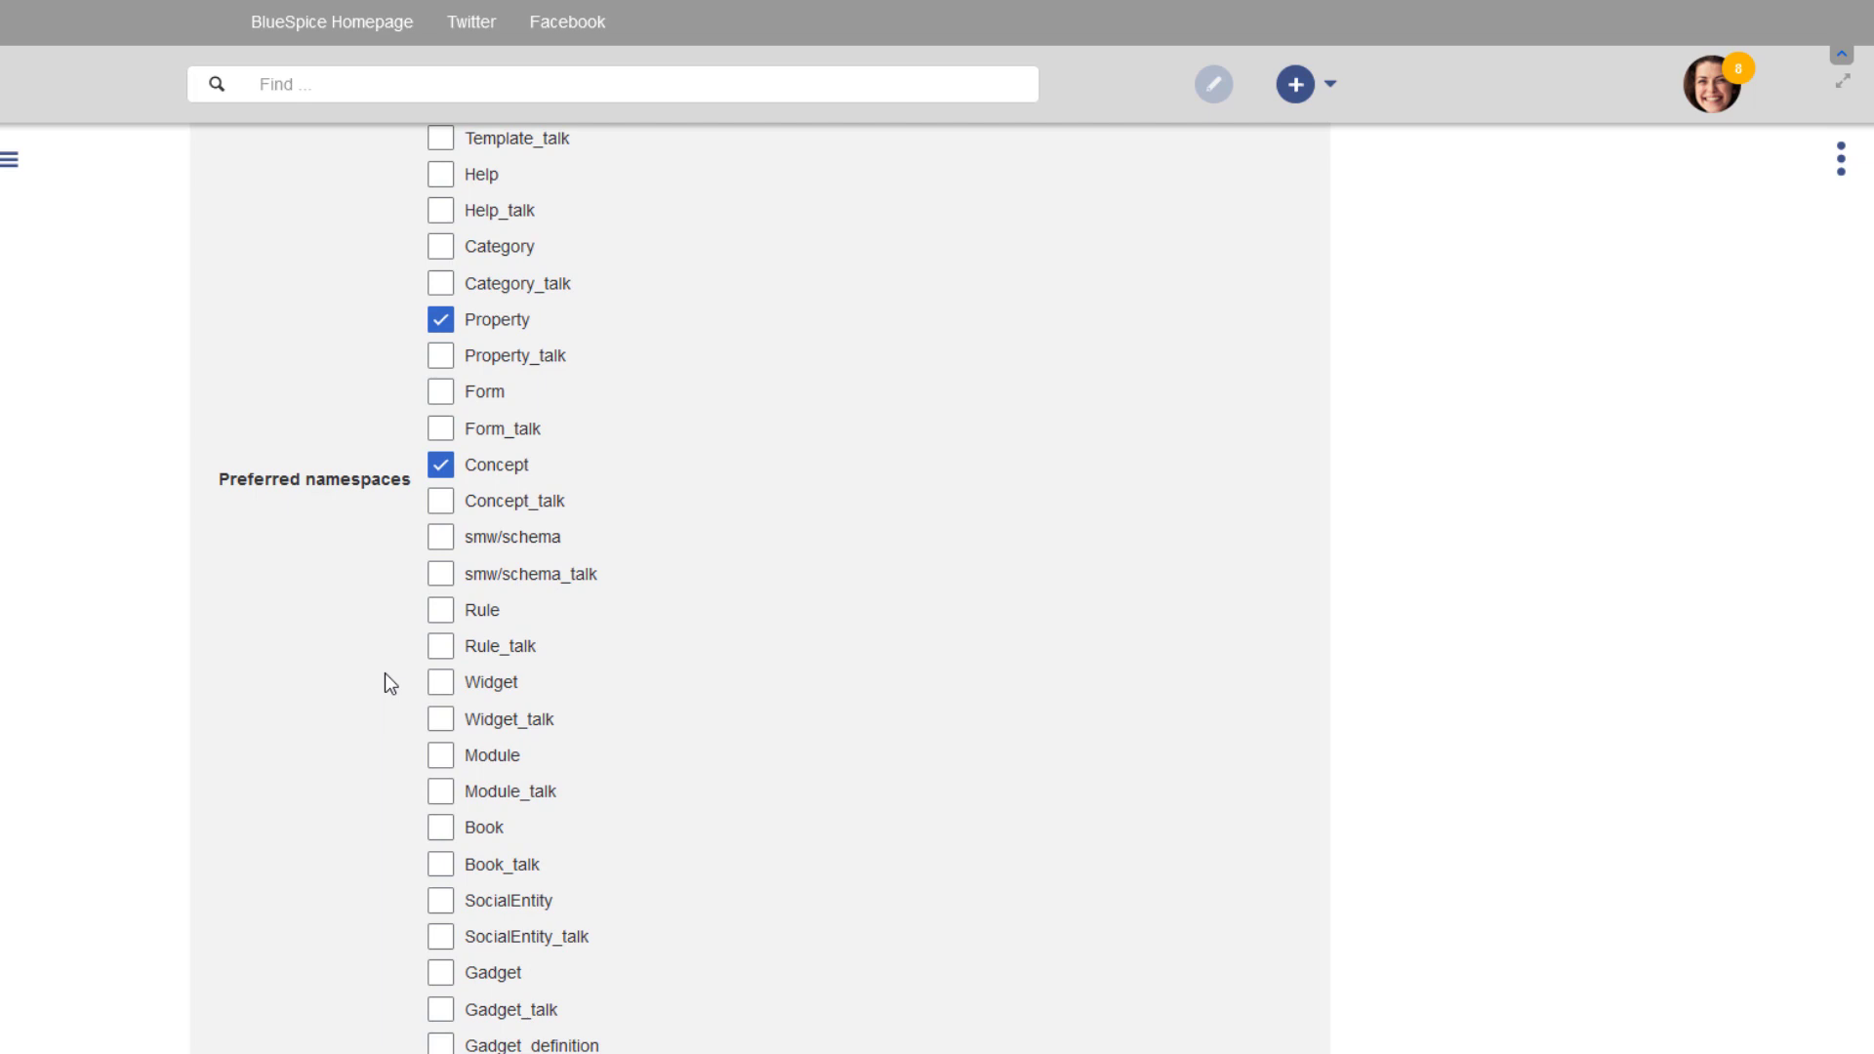
{"action": "left_click", "coordinate": [441, 773]}
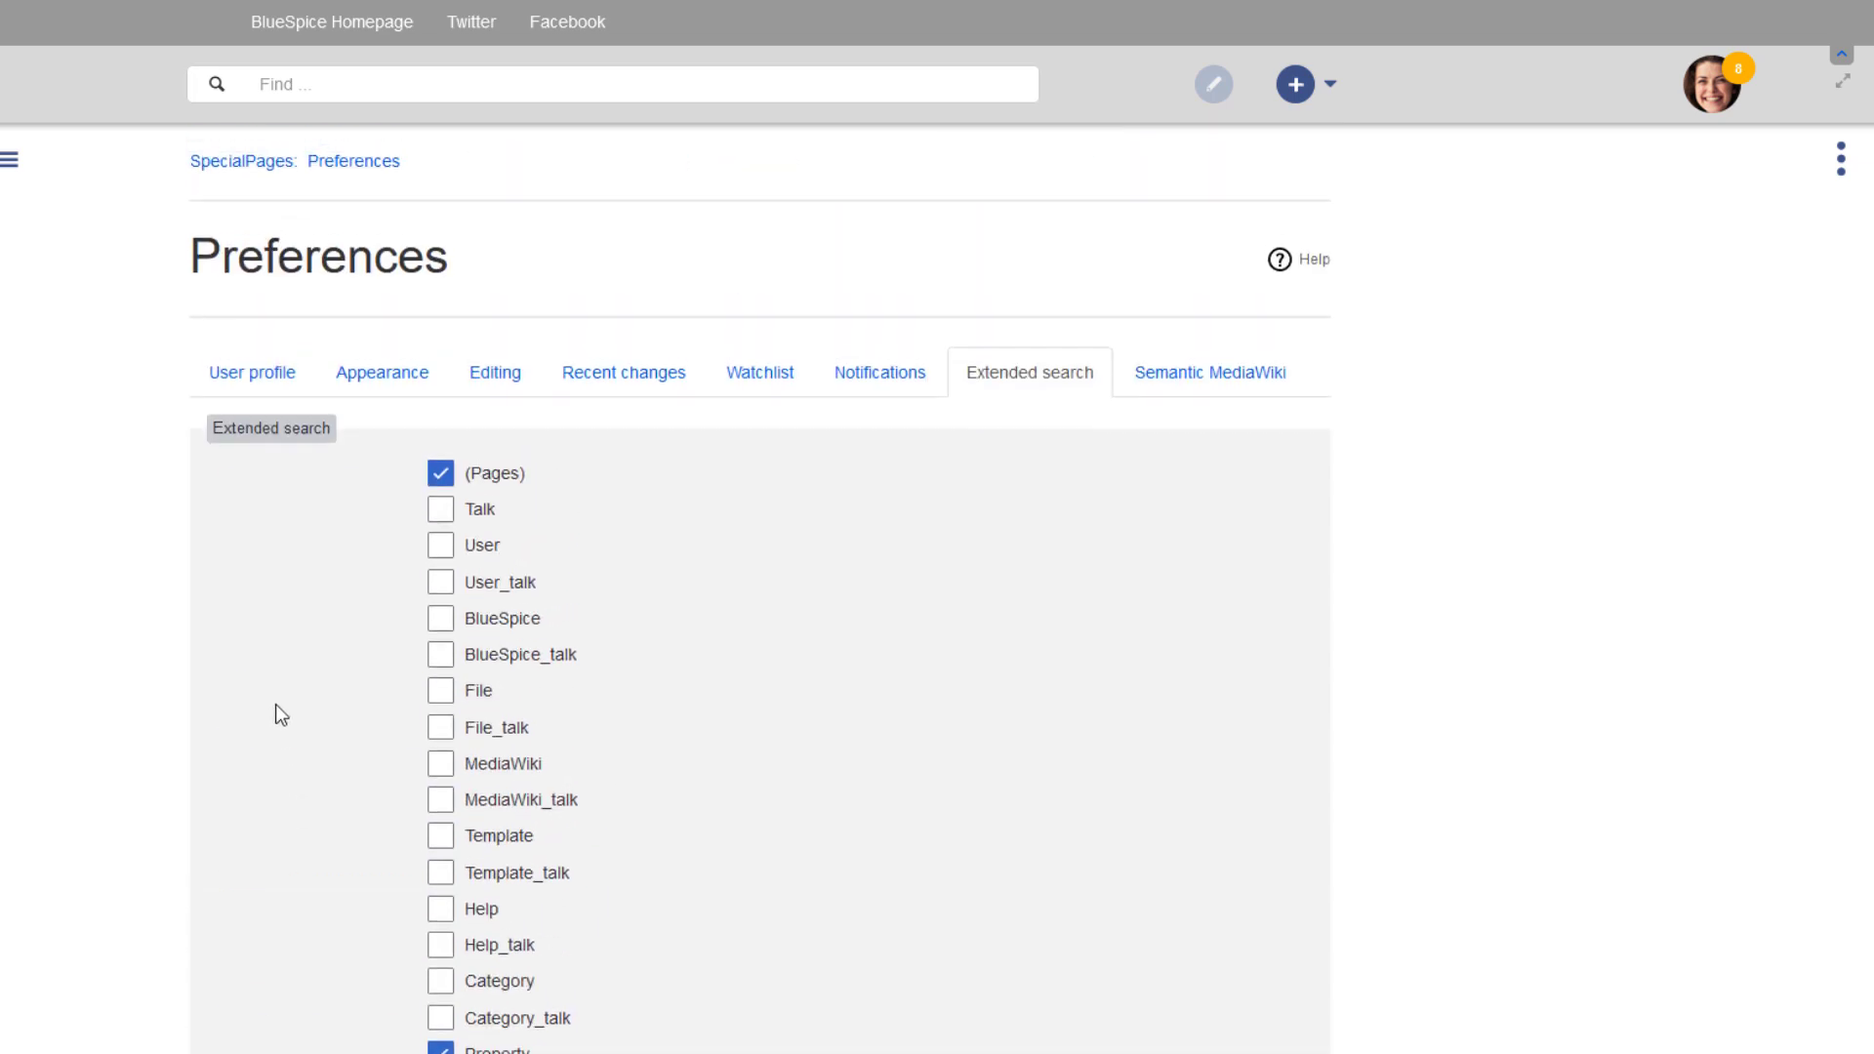
{"action": "mouse_move", "coordinate": [272, 713]}
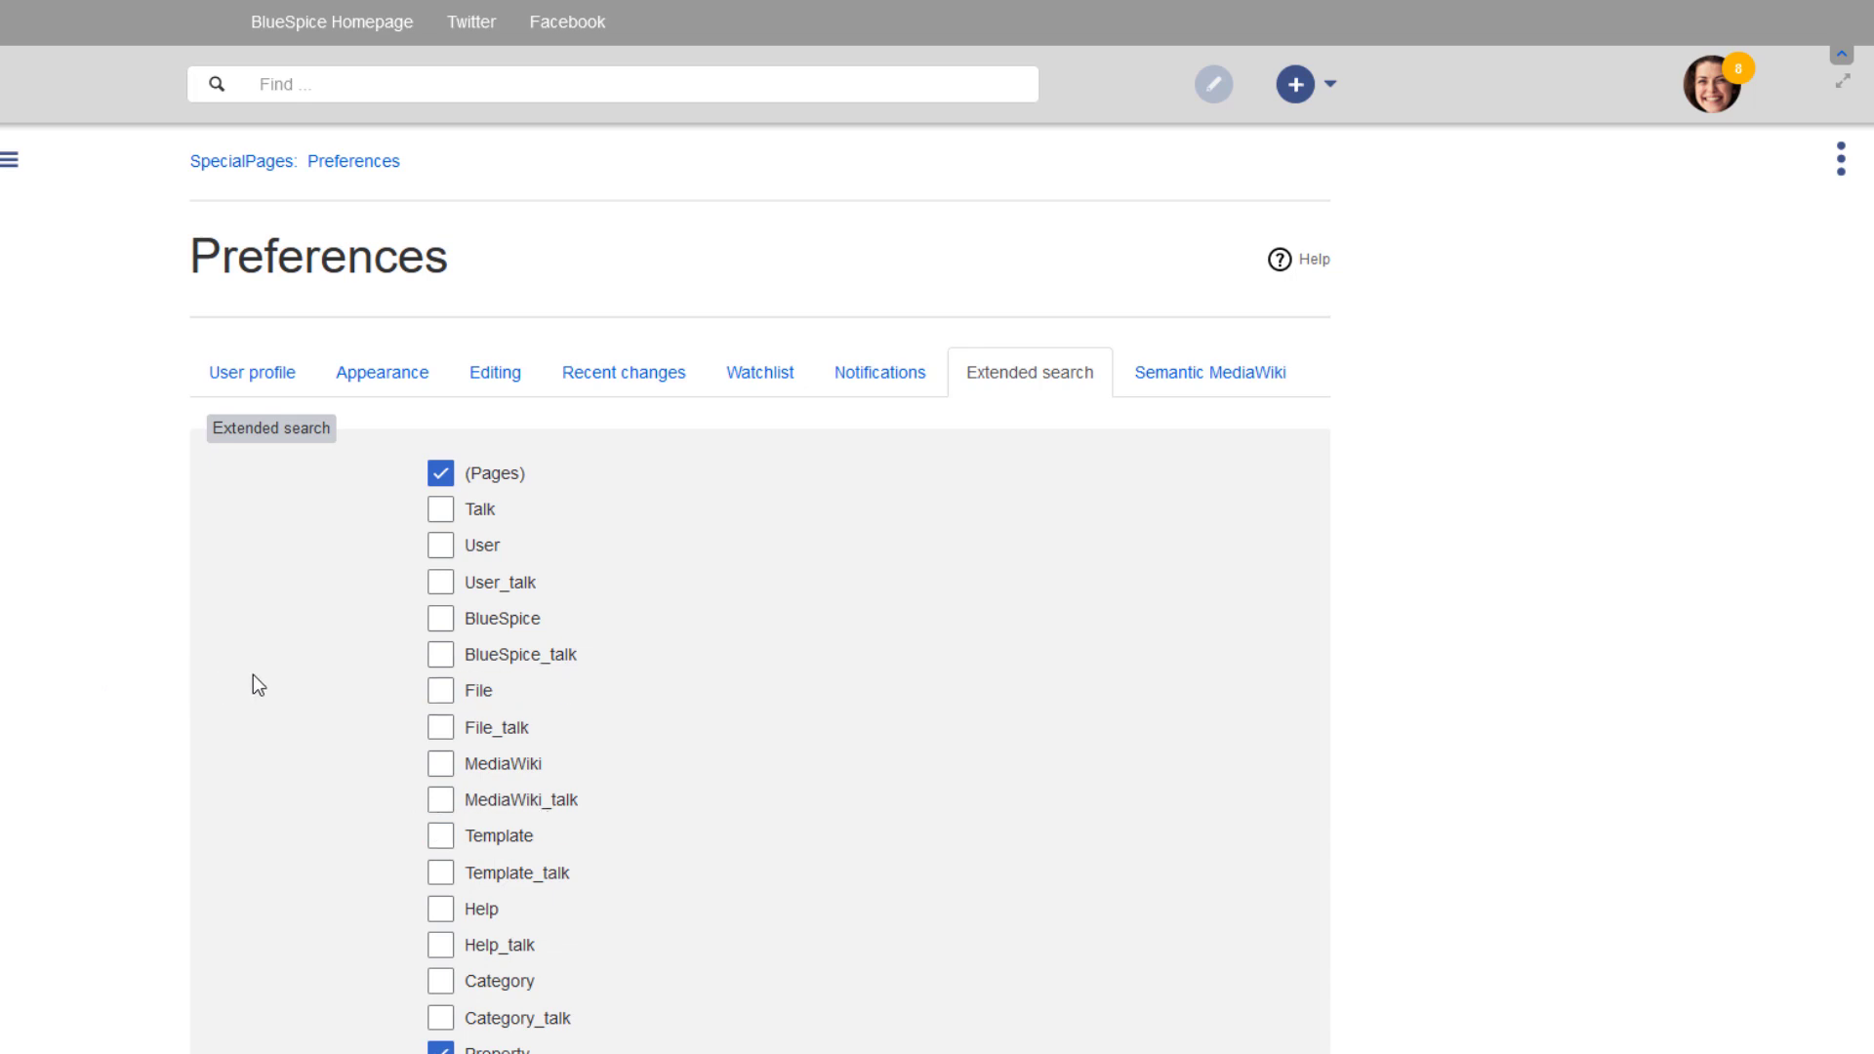
{"action": "scroll", "scroll_direction": "down", "scroll_amount": 3}
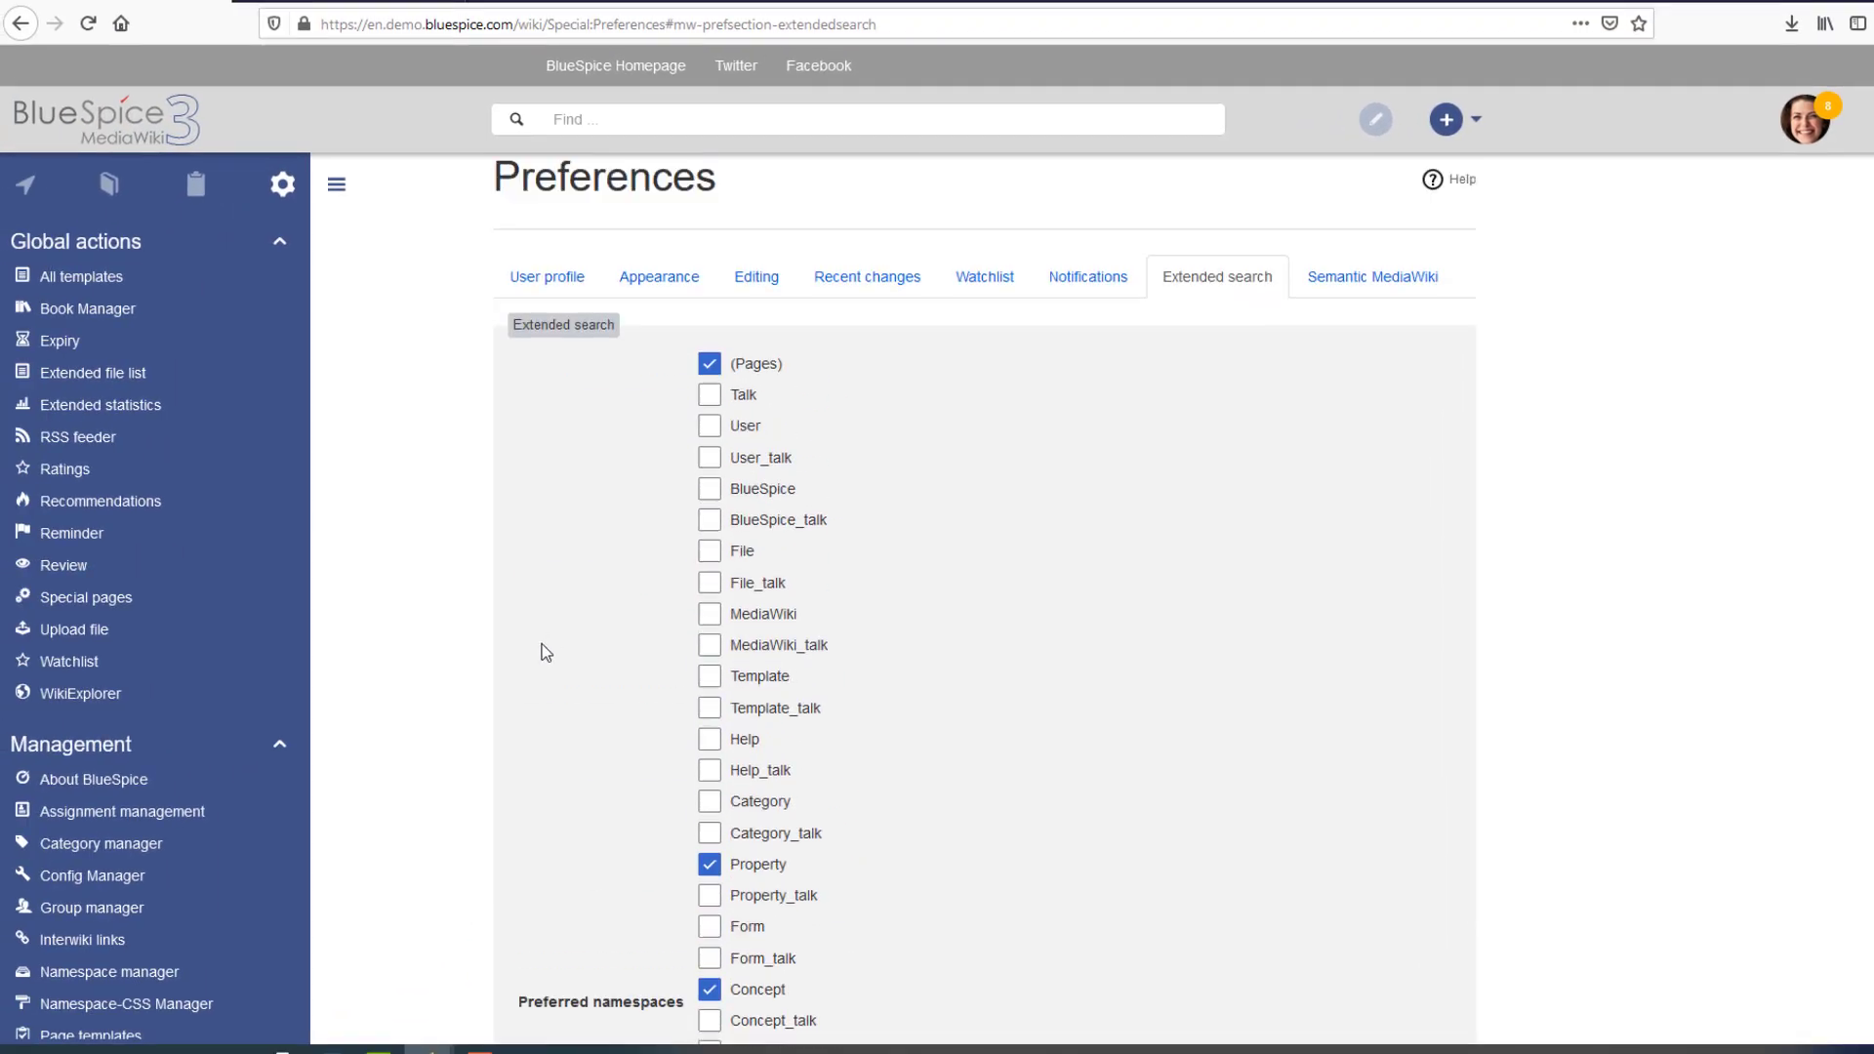
- Open the Namespace manager and browse its namespace page counts and features
{"action": "left_click", "coordinate": [107, 970]}
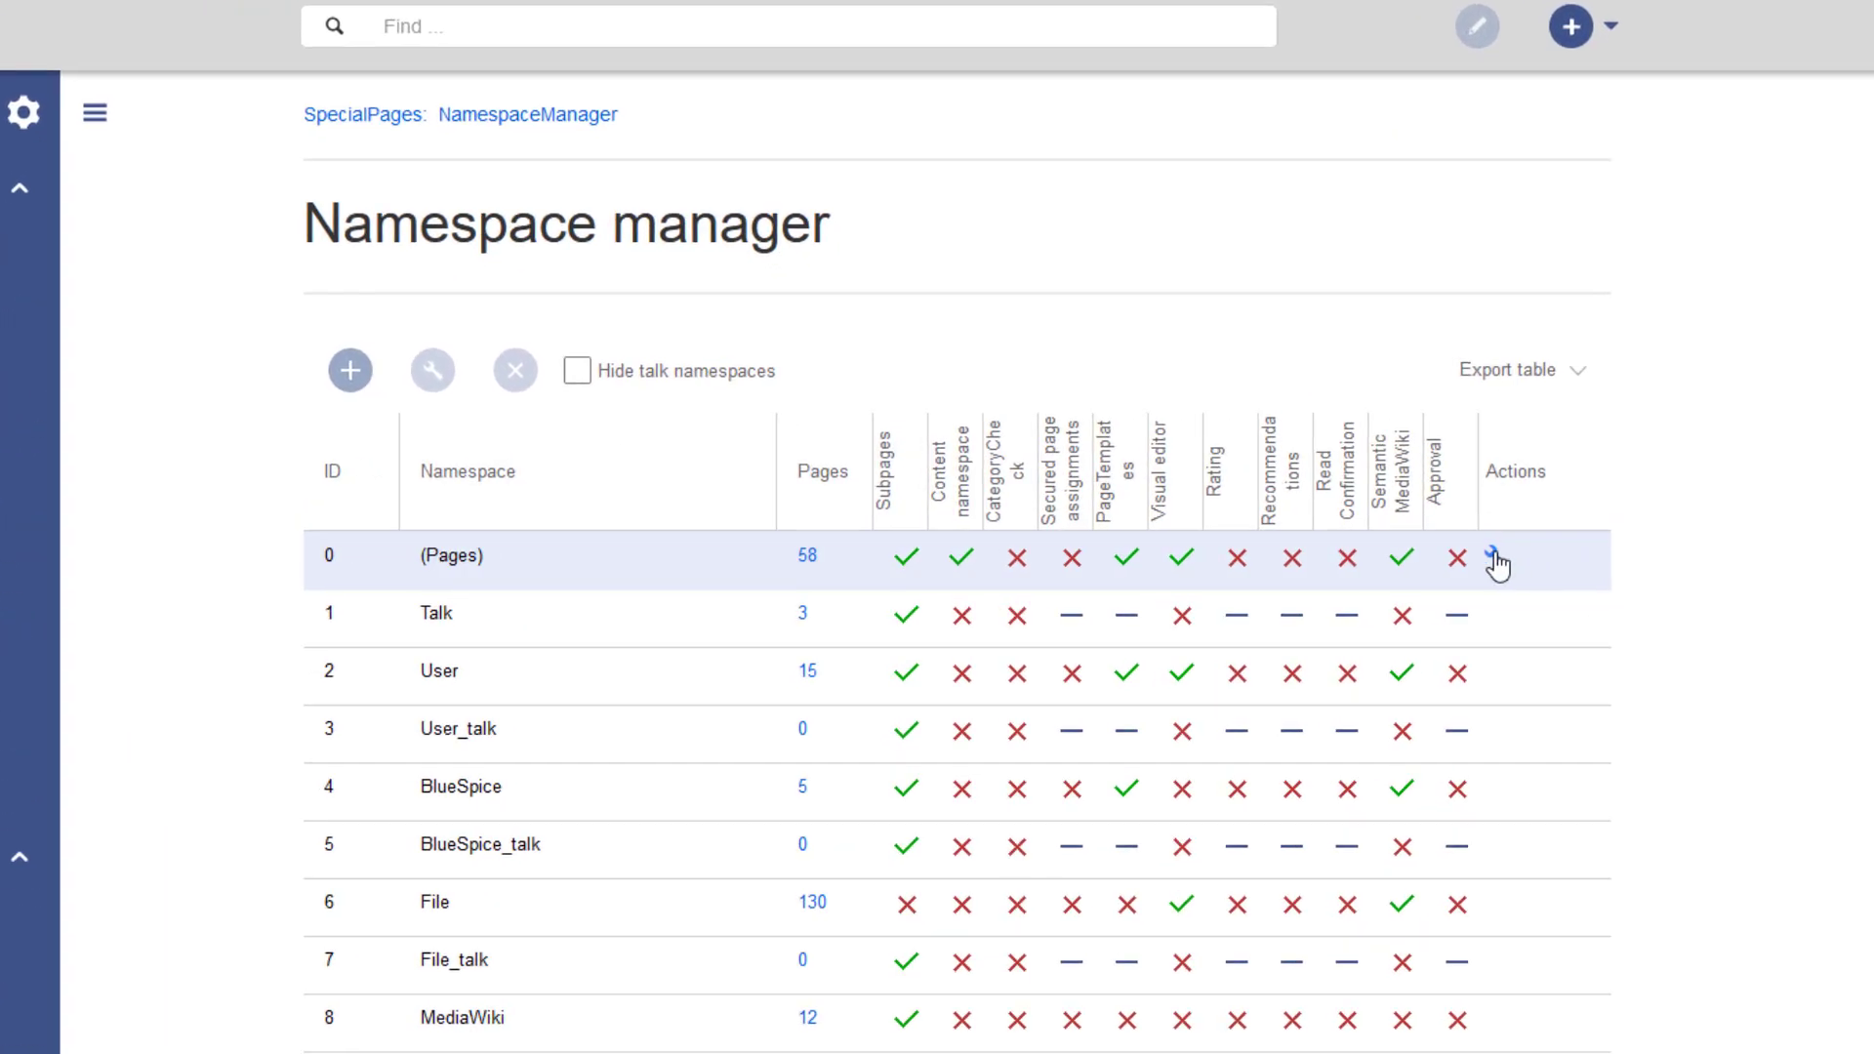
{"action": "left_click", "coordinate": [1496, 558]}
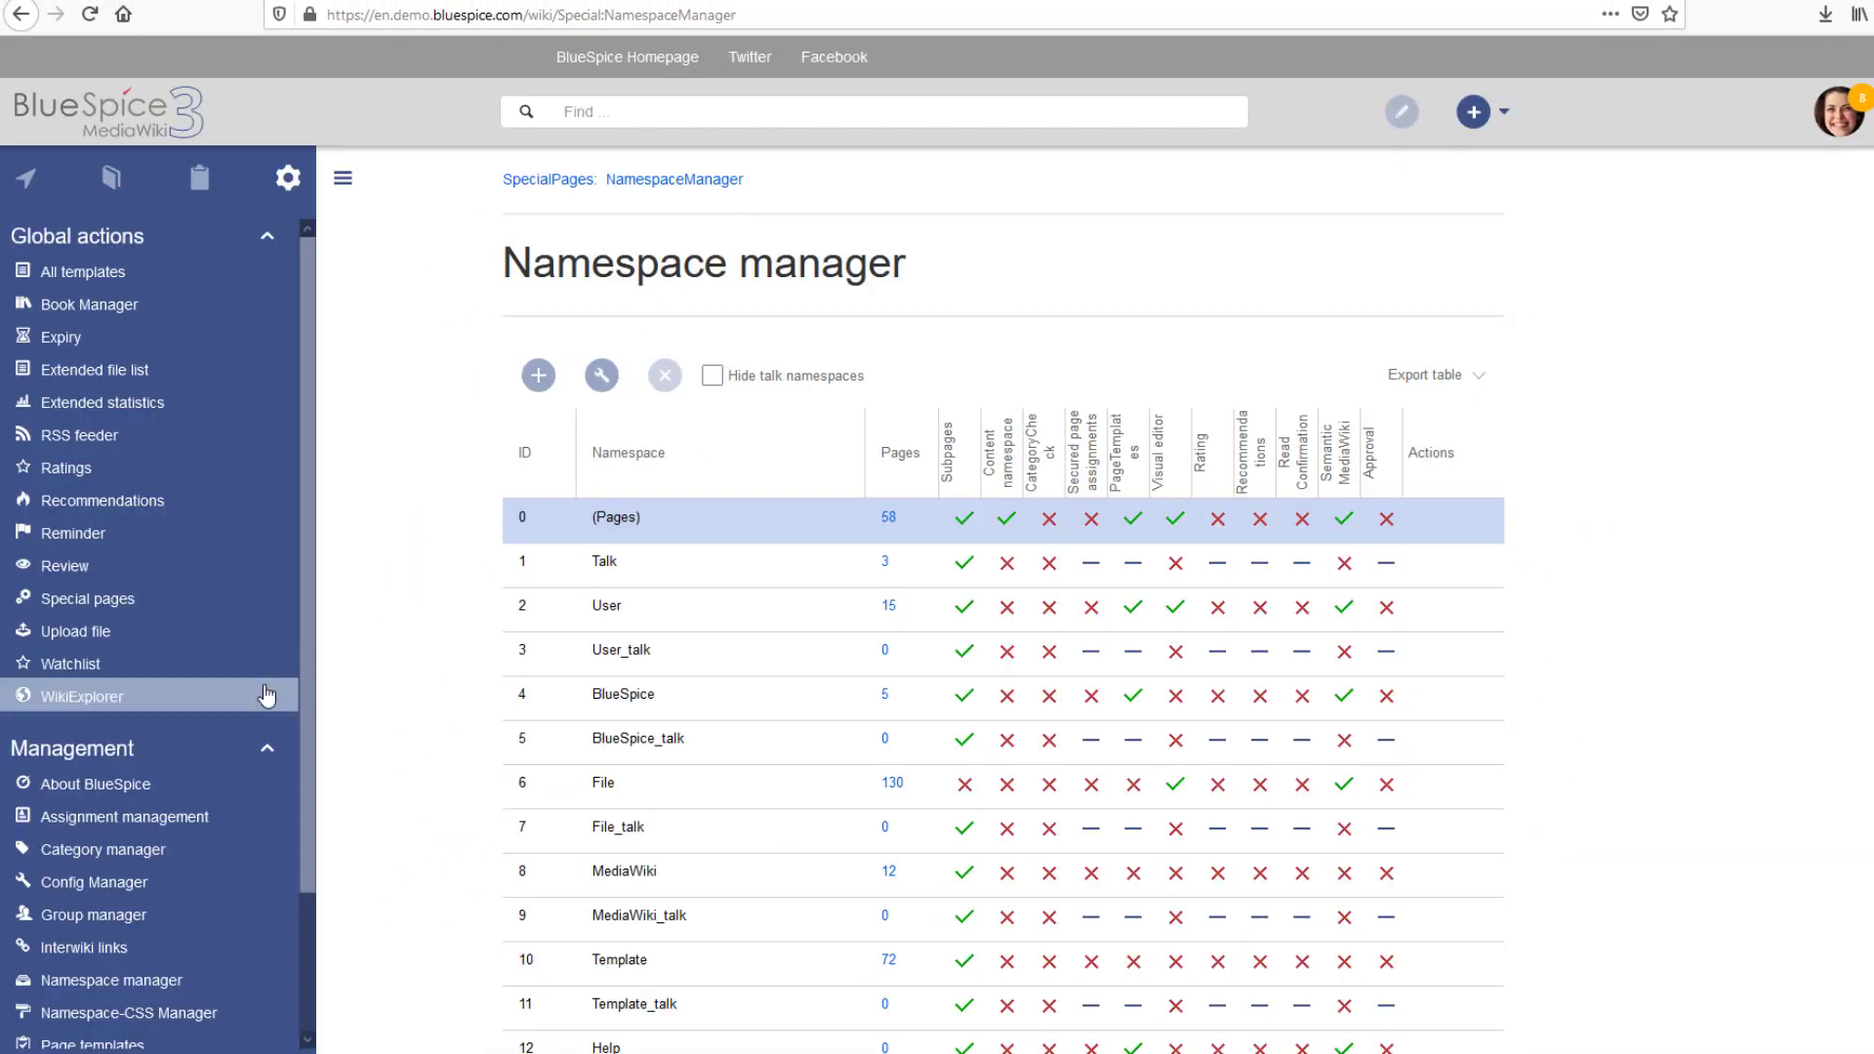
{"action": "scroll", "scroll_direction": "down", "scroll_amount": 3}
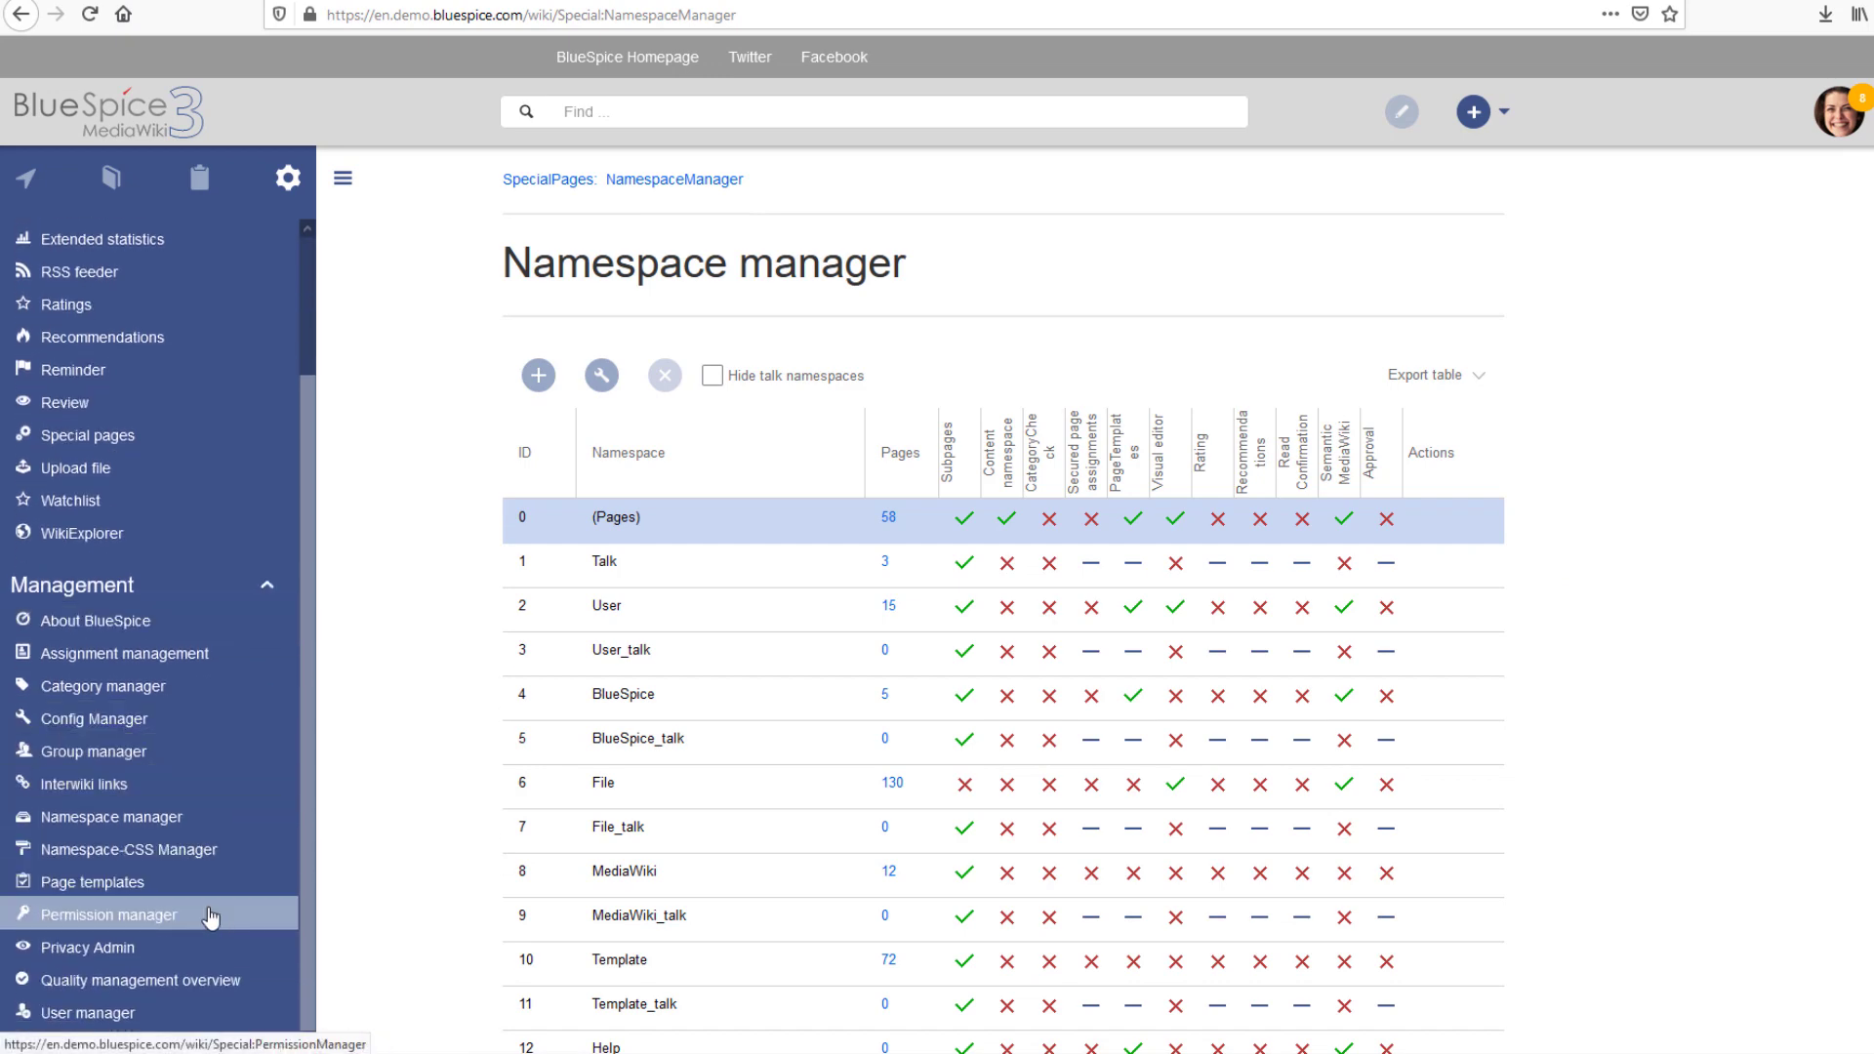
- Inspect the sysop group's roles and the admin role's permissions in Permission manager
{"action": "left_click", "coordinate": [107, 914]}
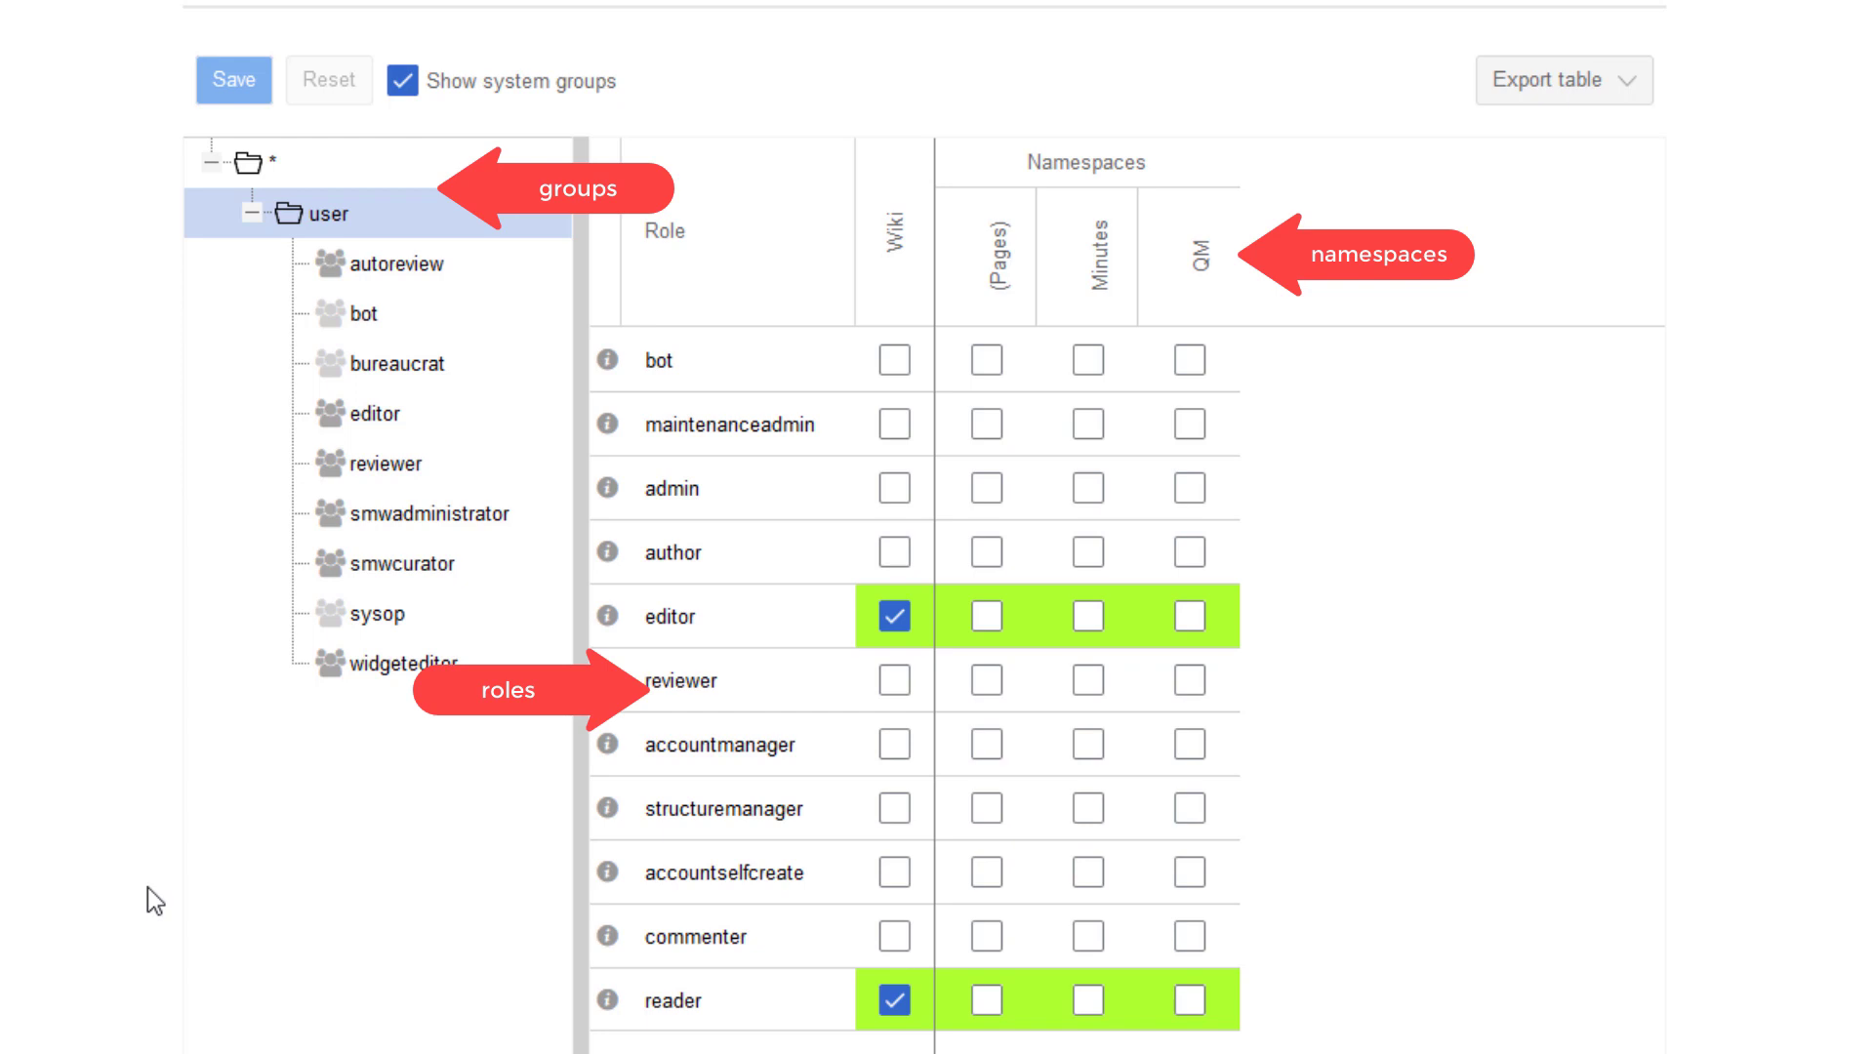
{"action": "left_click", "coordinate": [379, 612]}
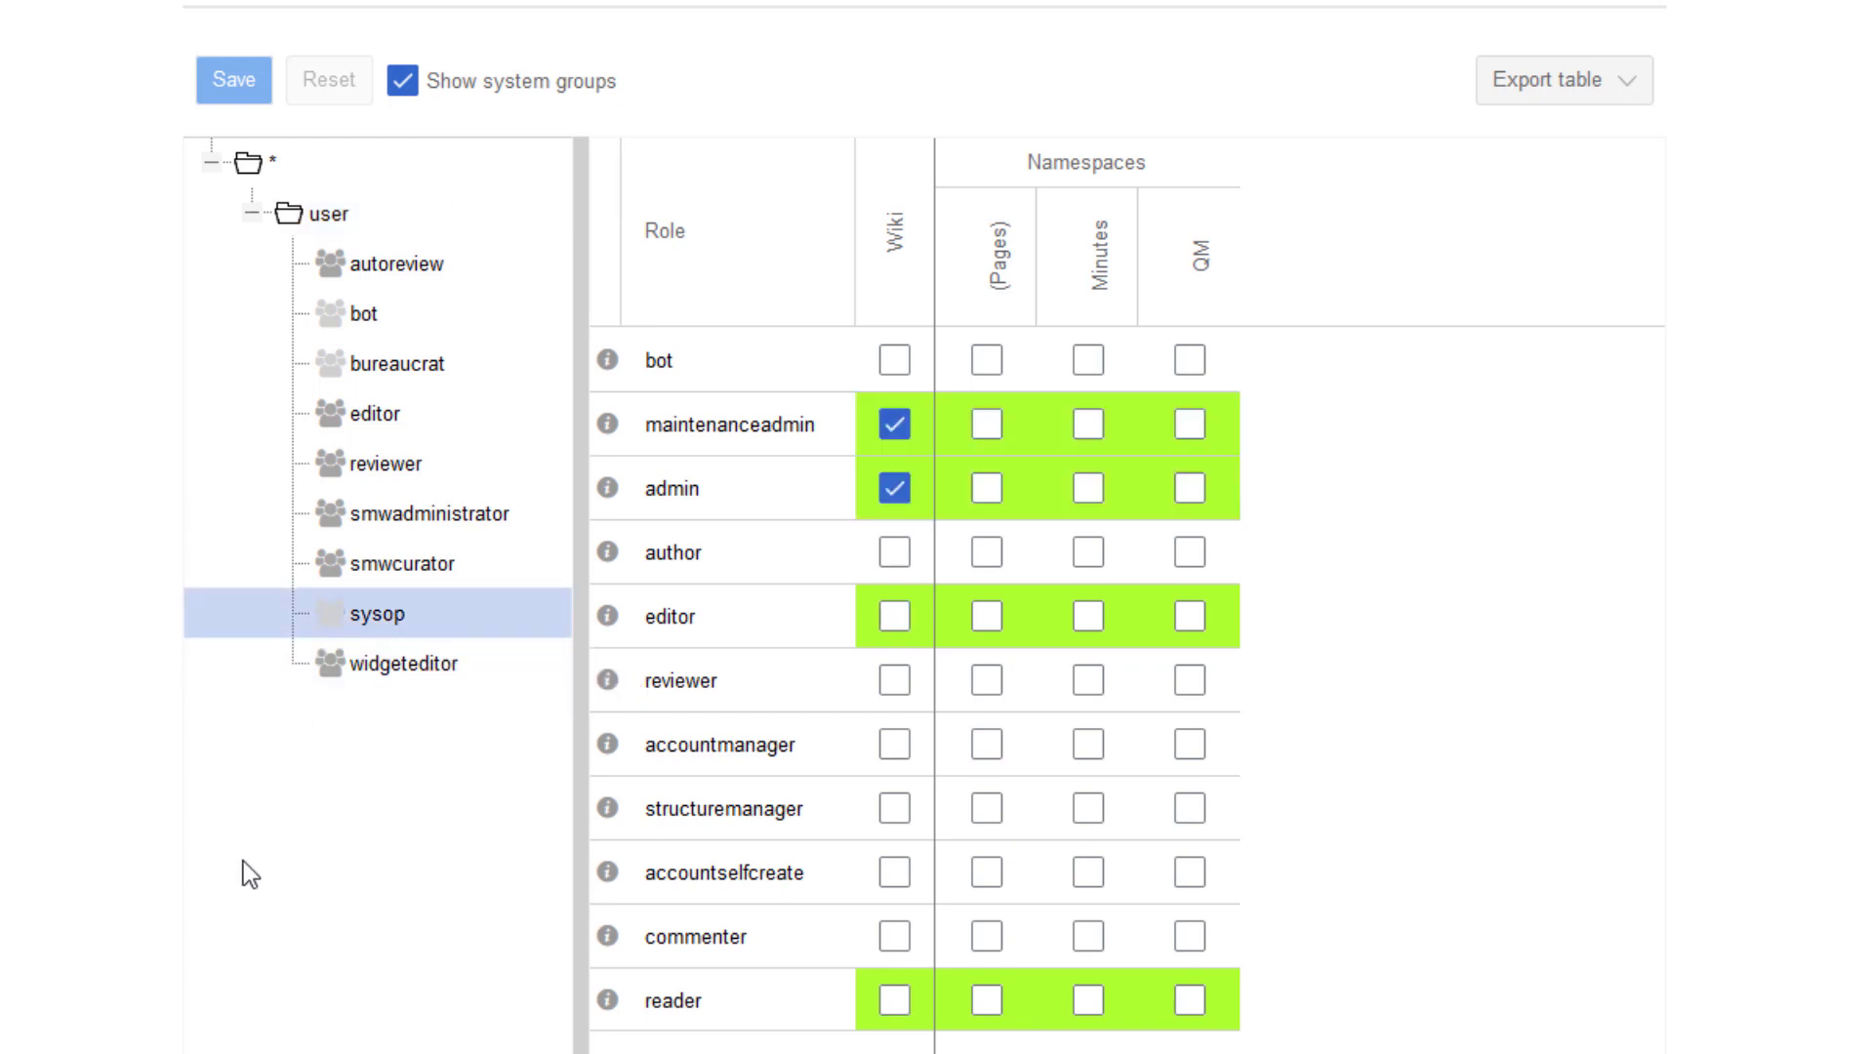
{"action": "left_click", "coordinate": [394, 664]}
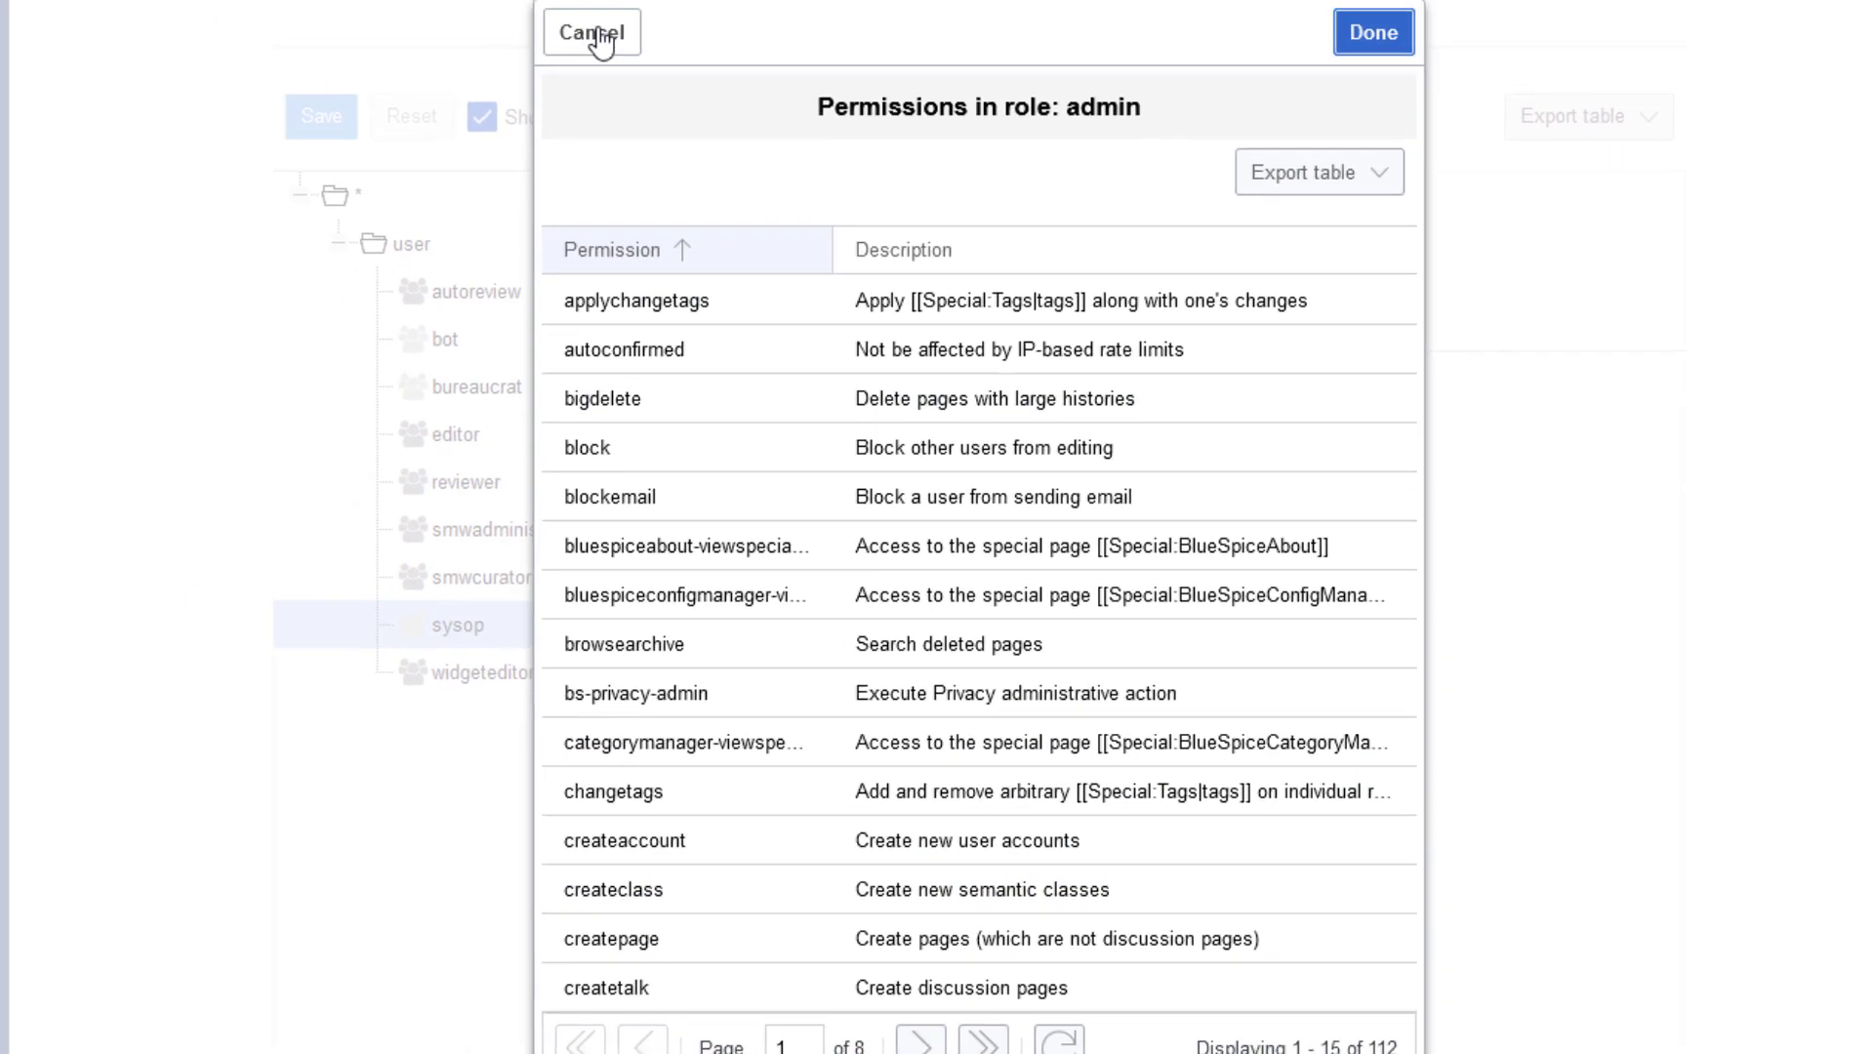
{"action": "left_click", "coordinate": [591, 31]}
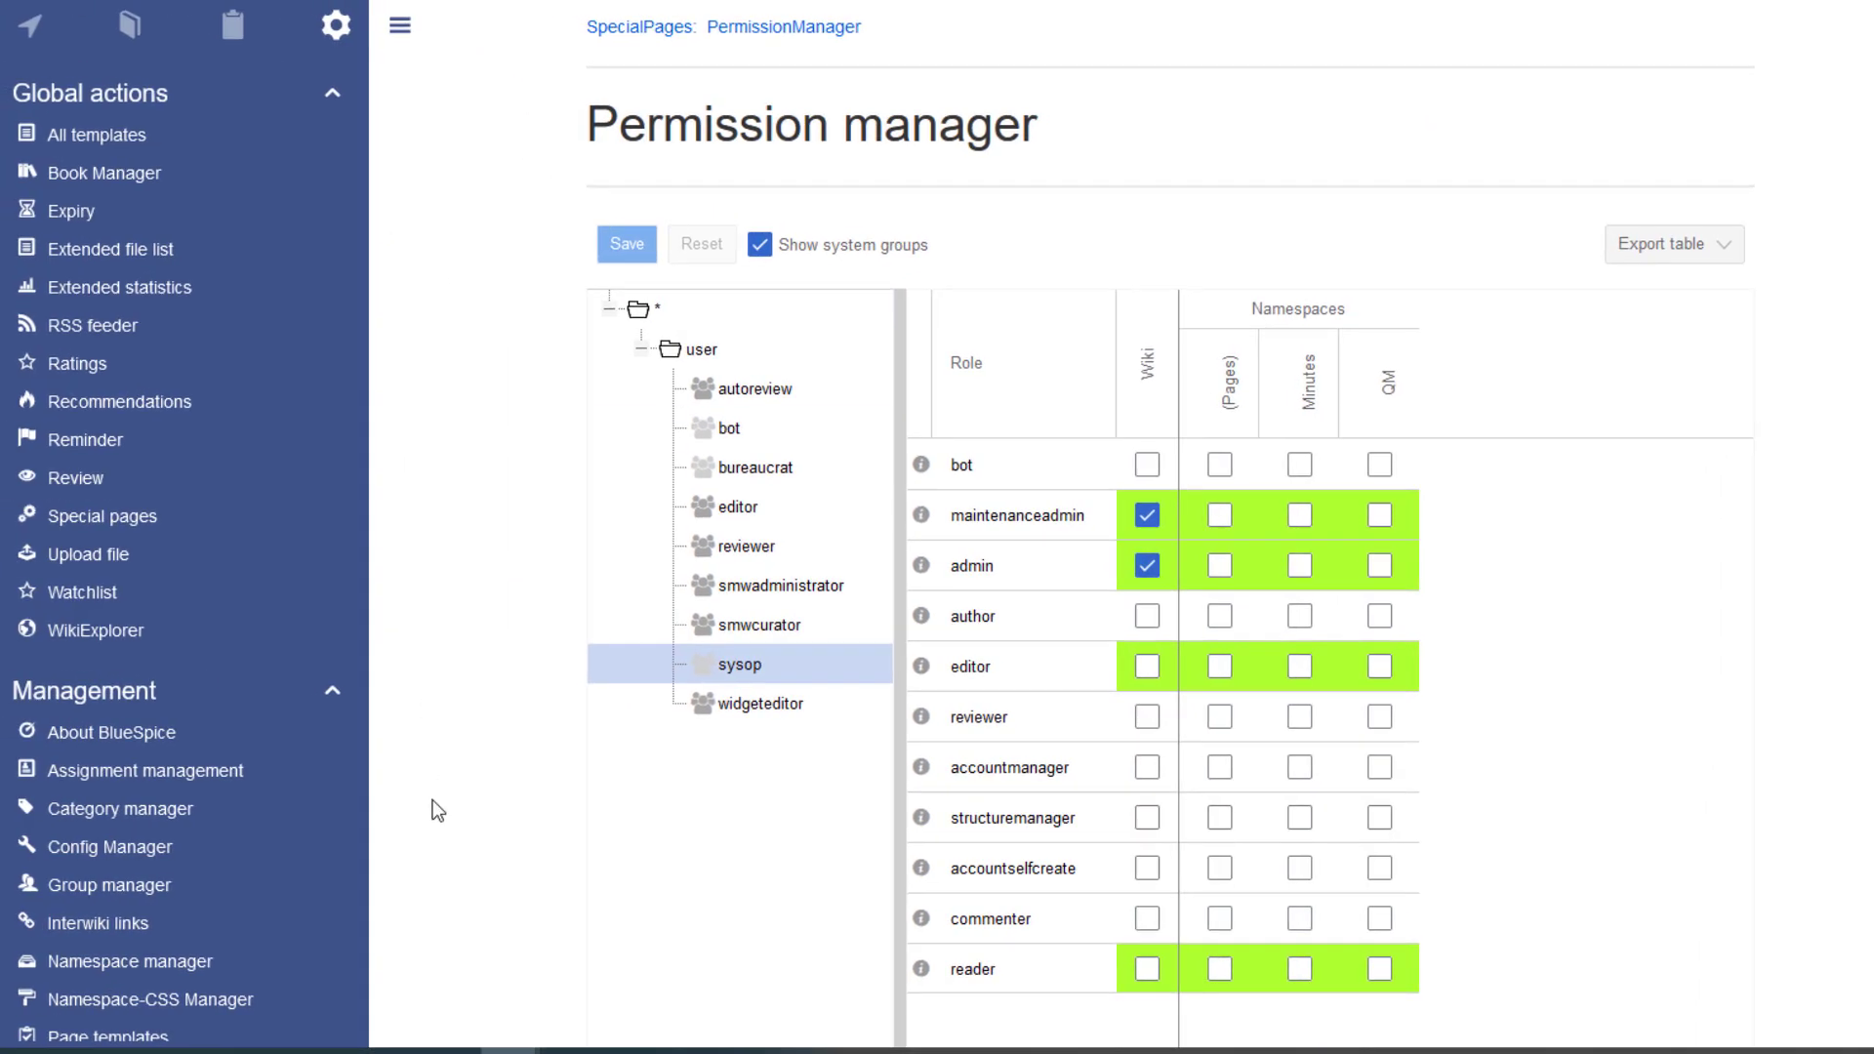
{"action": "scroll", "scroll_direction": "down", "scroll_amount": 3}
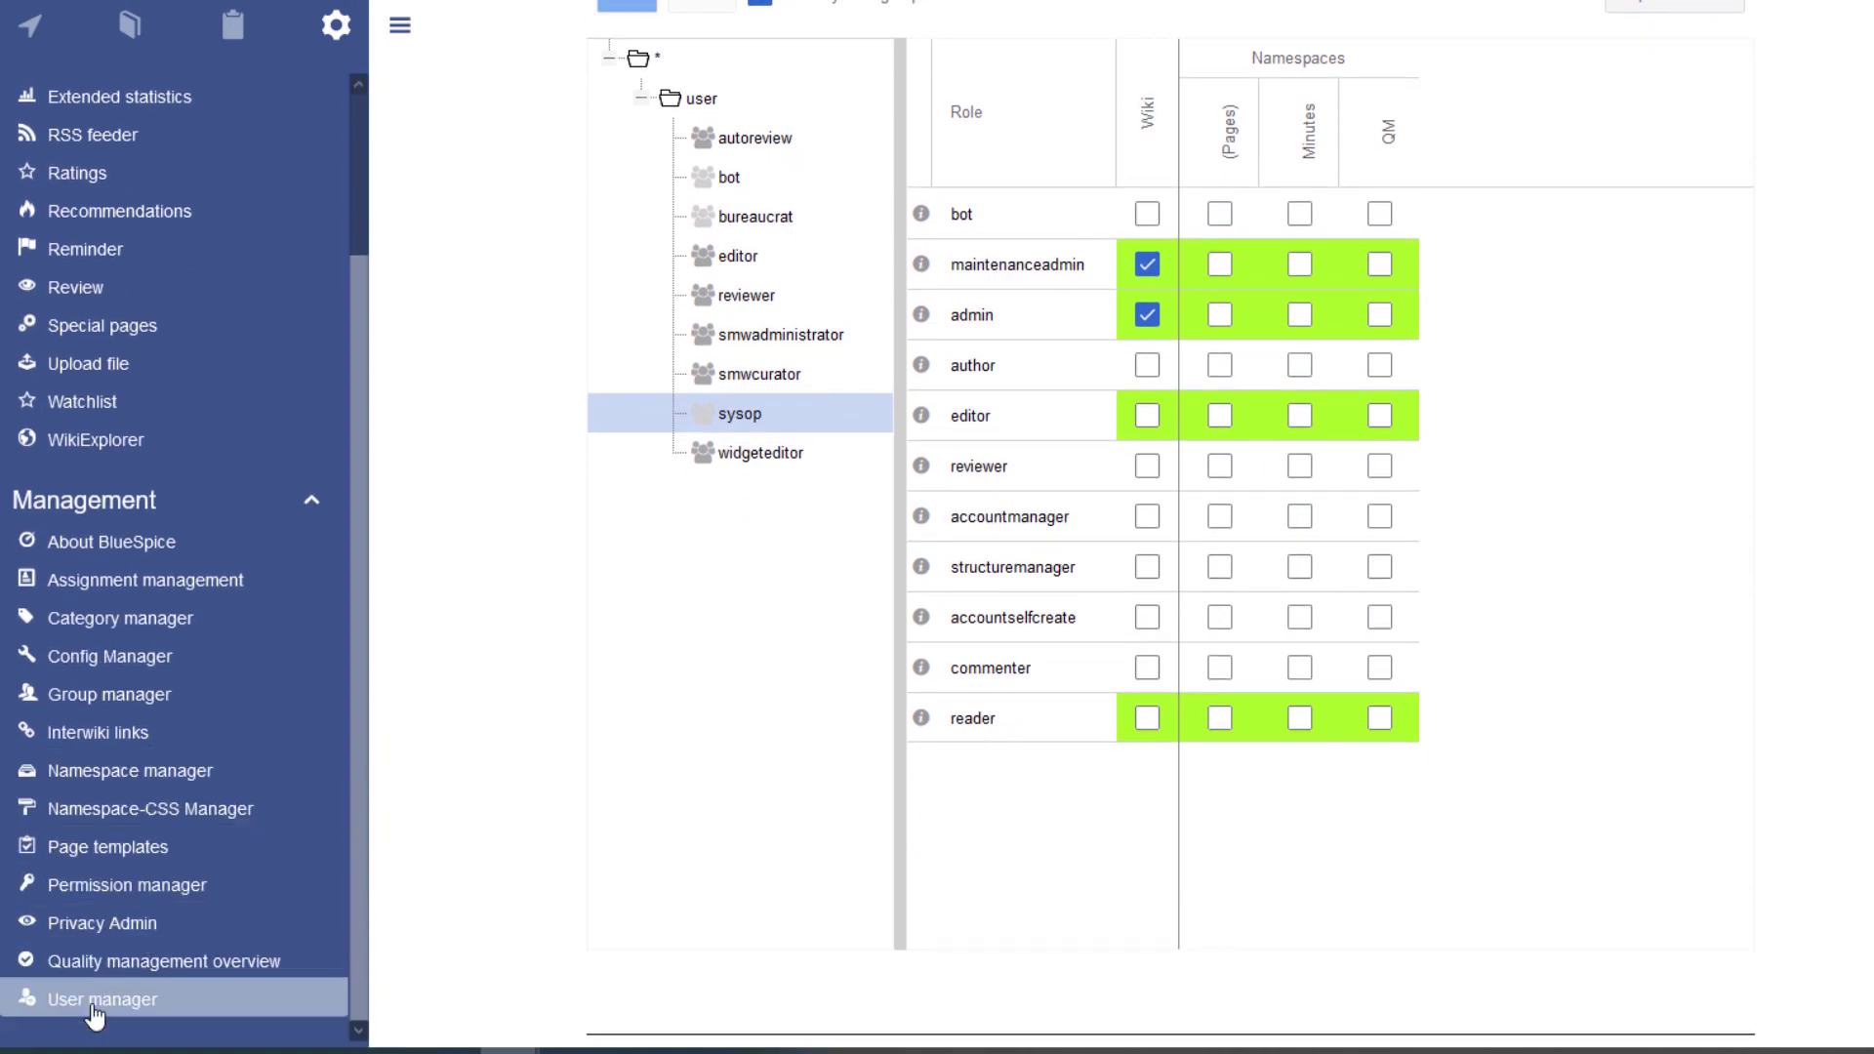
- Open the User manager from the sidebar's Management section
{"action": "left_click", "coordinate": [101, 999]}
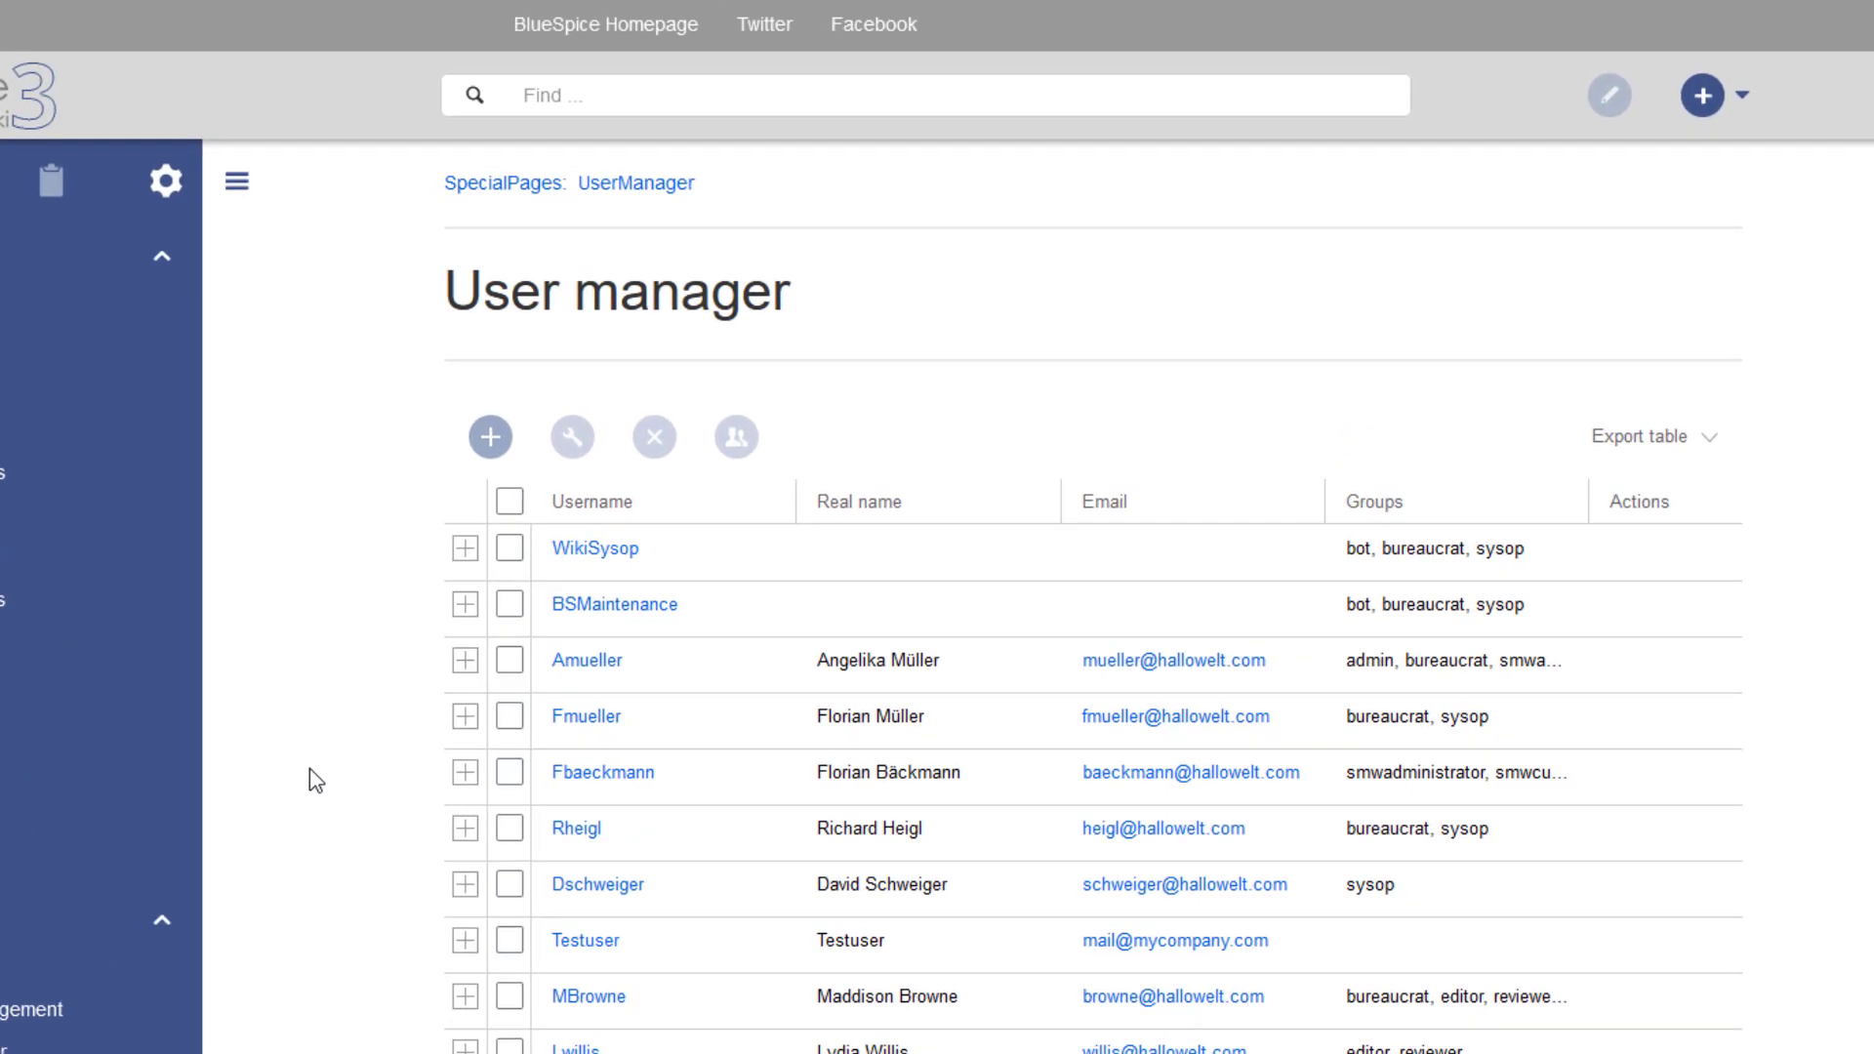
- Create a new 'Wheel hub assembly' page starting from an empty page
{"action": "type", "text": "Wheel hub assembly"}
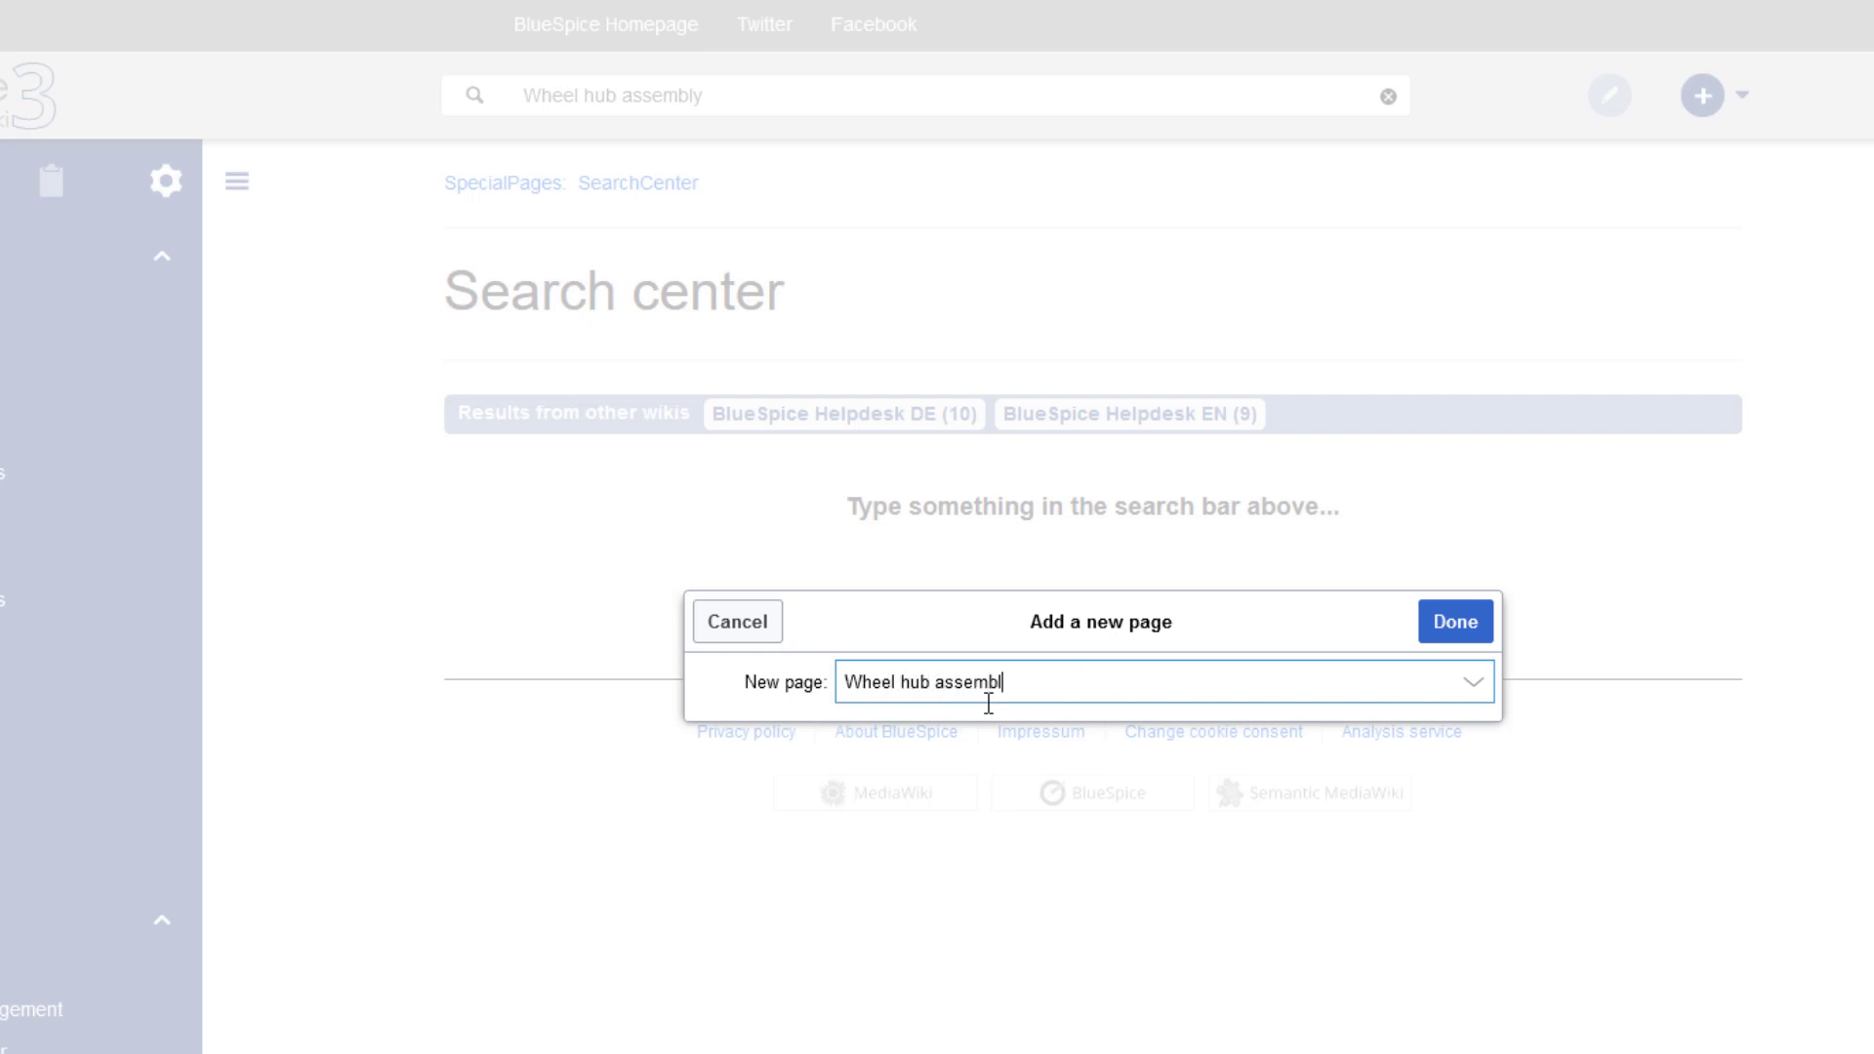
{"action": "type", "text": "y"}
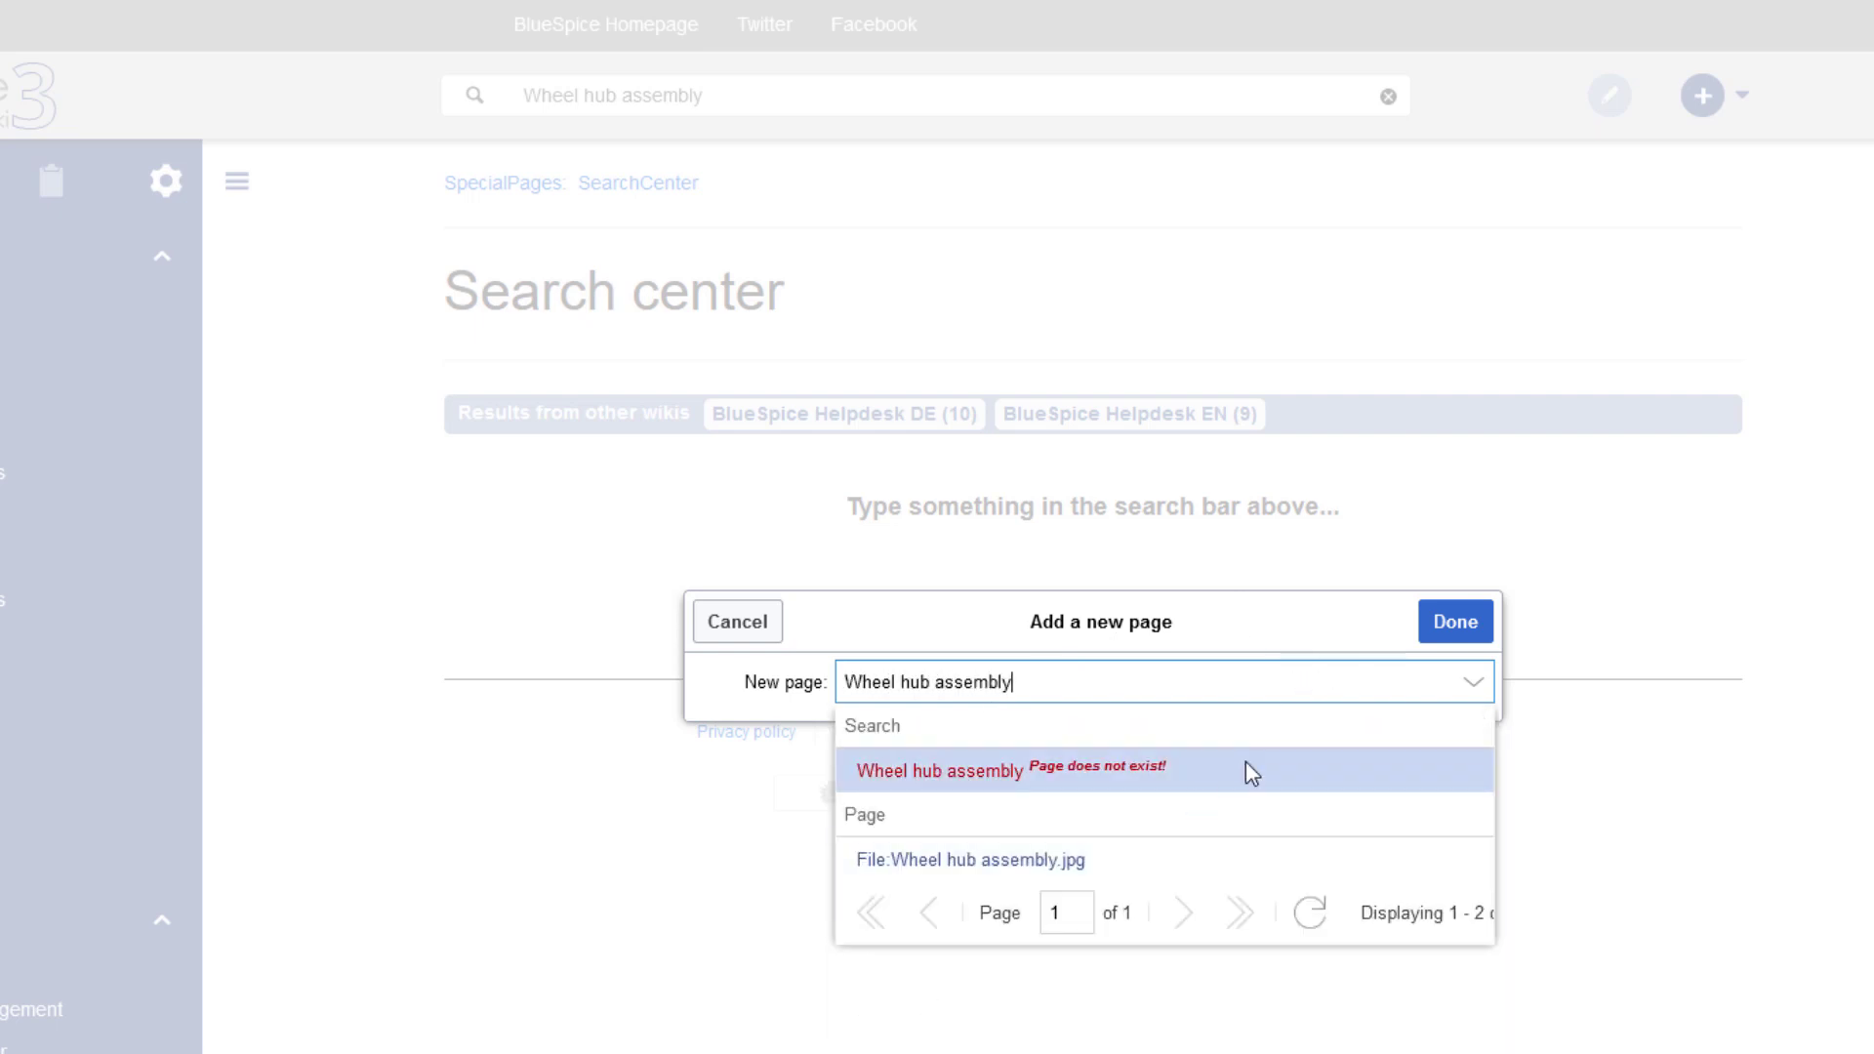
{"action": "left_click", "coordinate": [736, 621]}
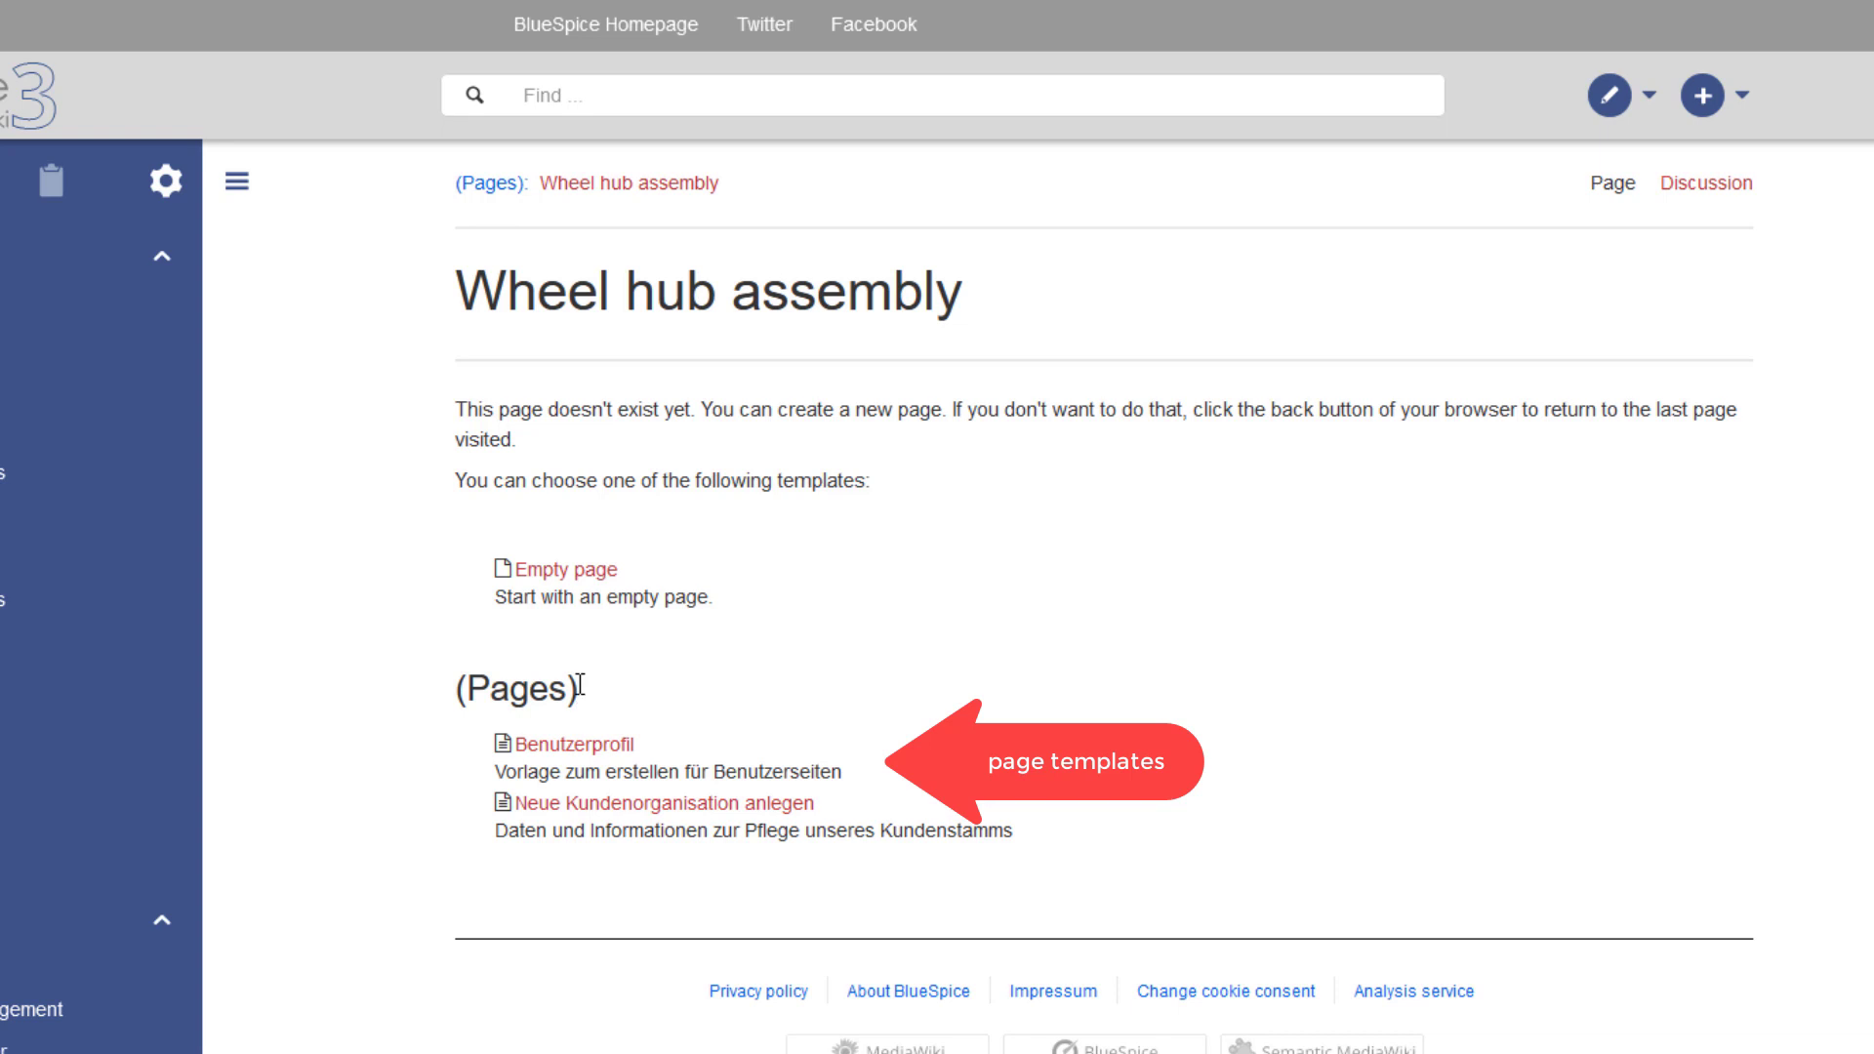
{"action": "left_click", "coordinate": [564, 569]}
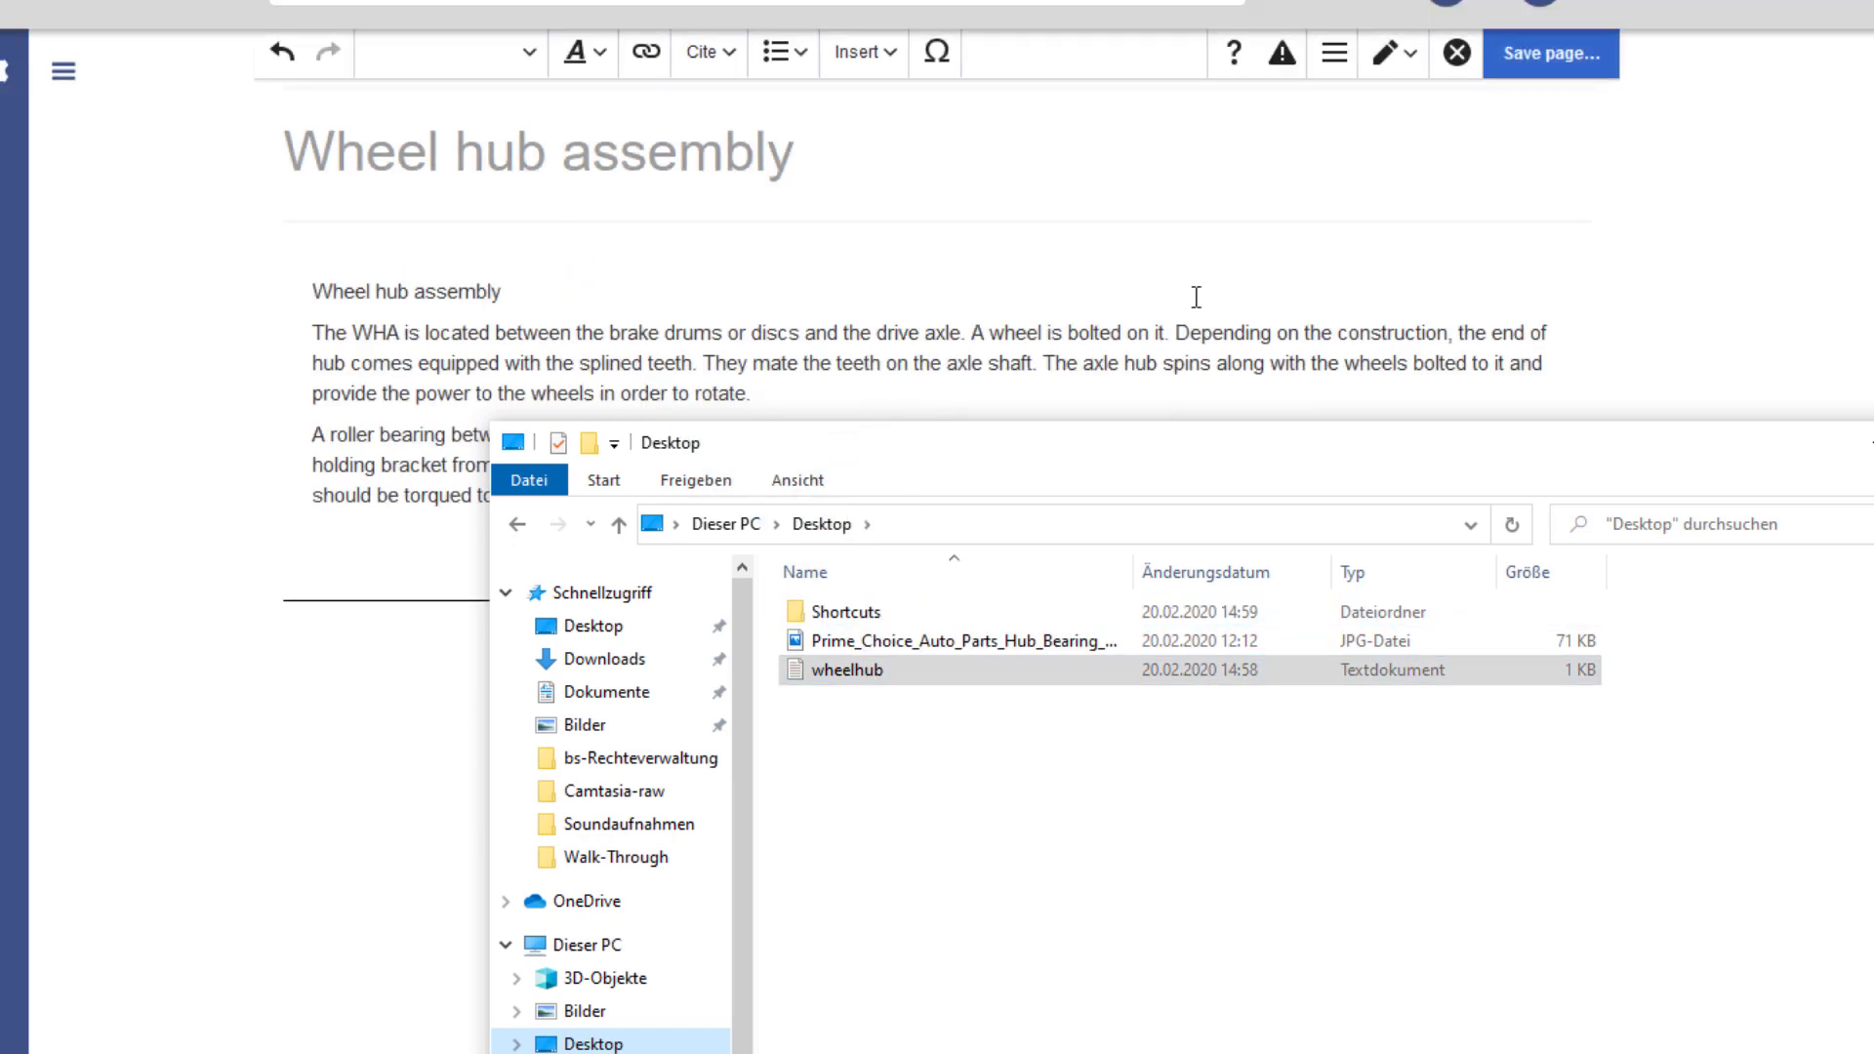
- Save the Wheel hub assembly edits and return to the page view
{"action": "left_click", "coordinate": [1550, 54]}
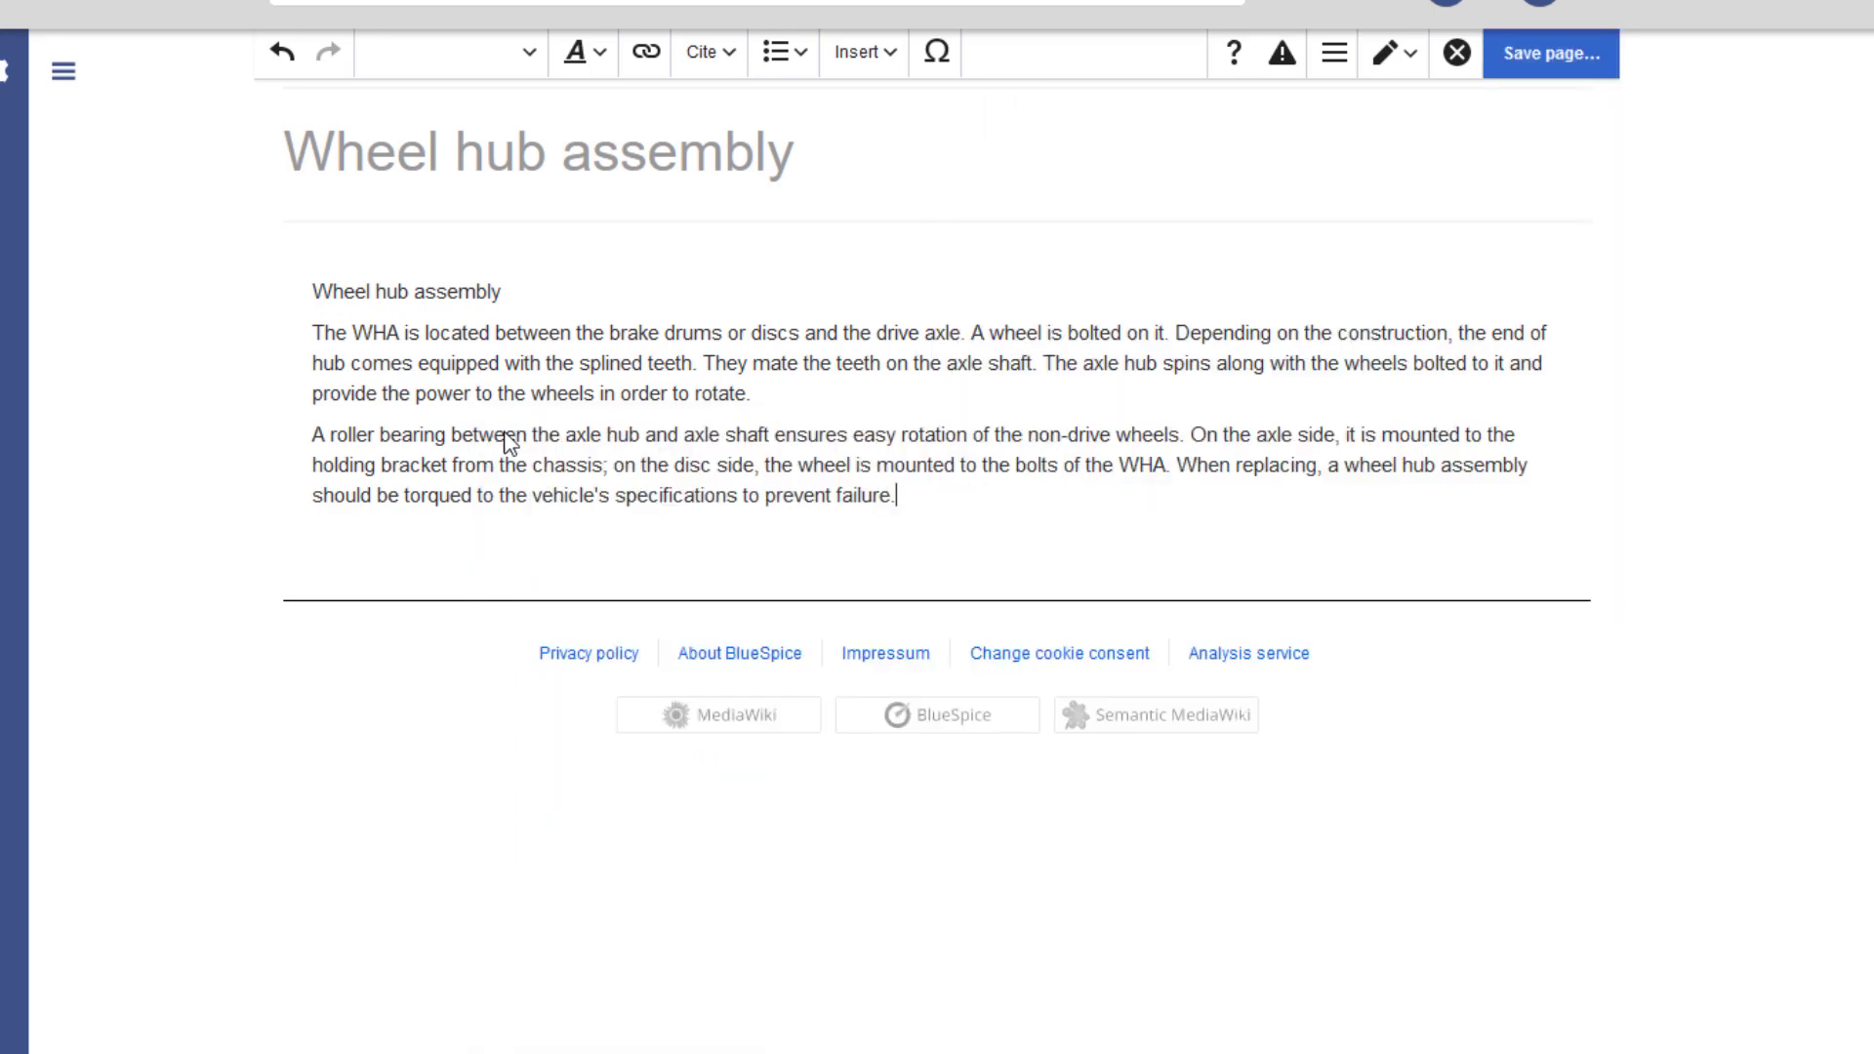
{"action": "left_click", "coordinate": [1550, 54]}
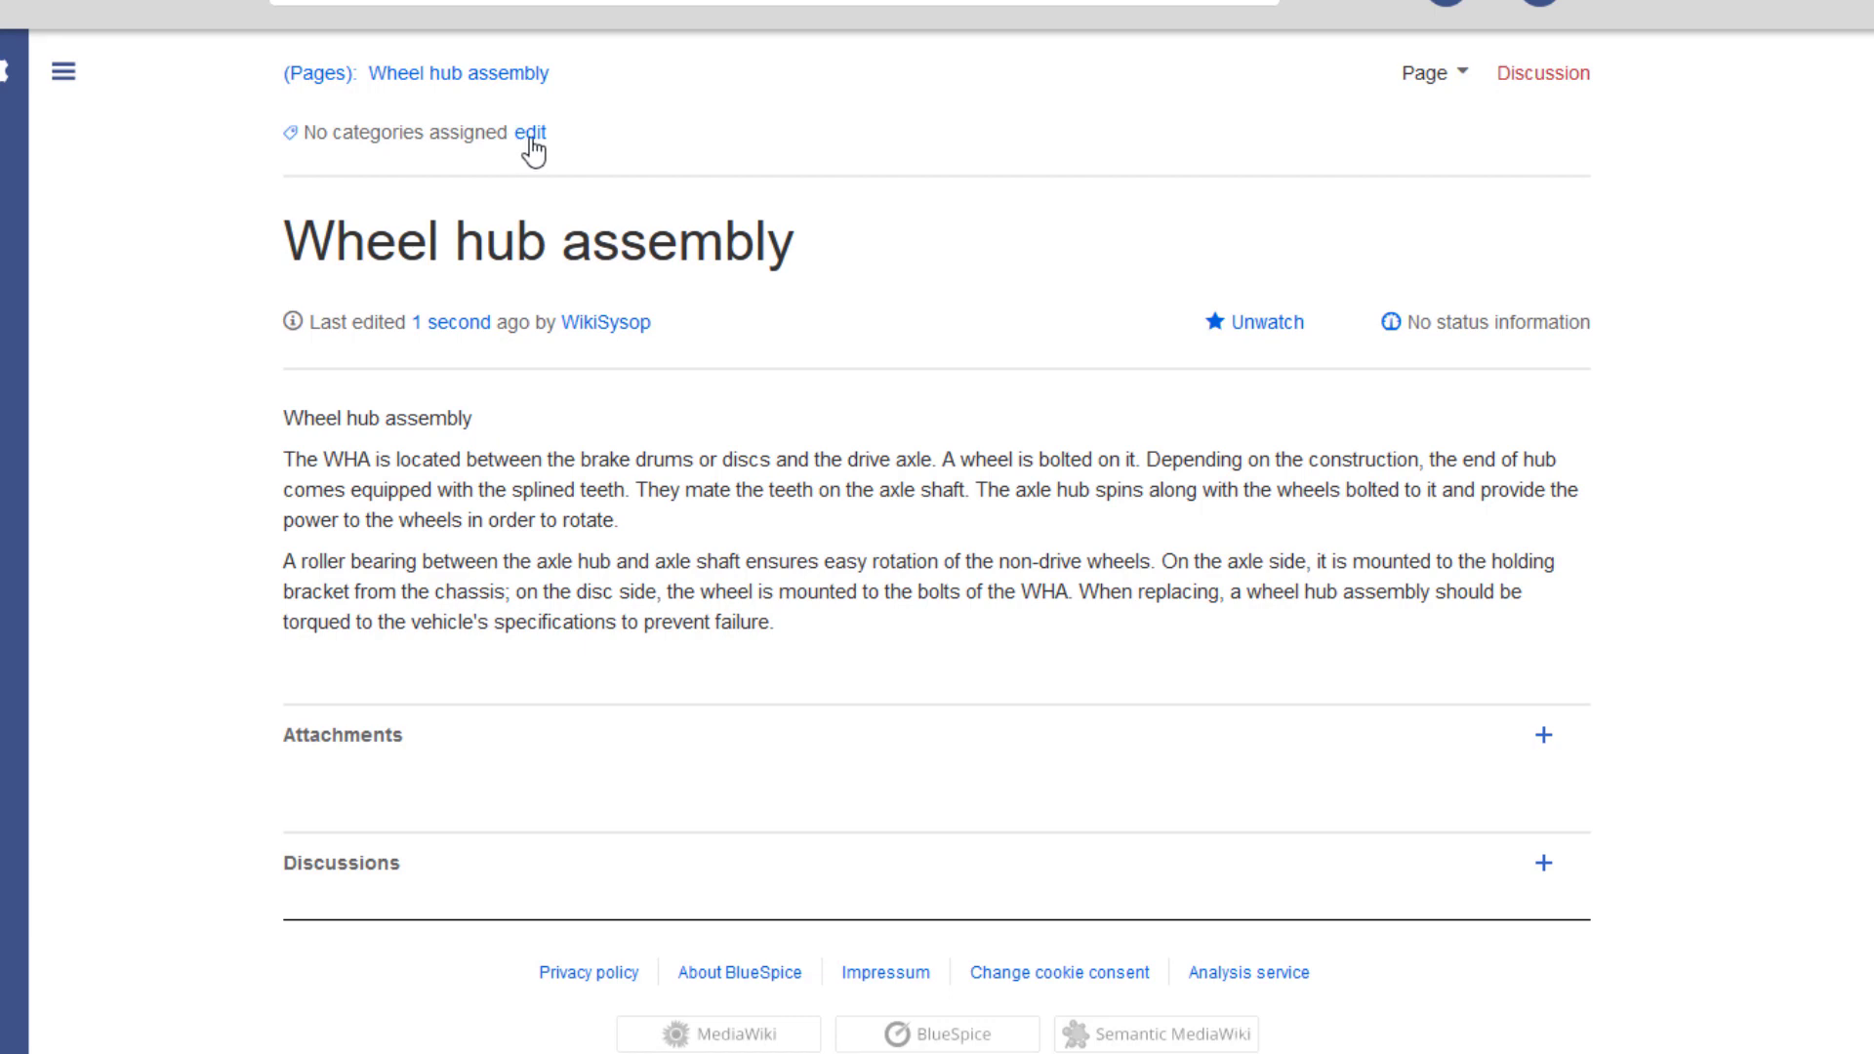
- Assign the Automobile_wheel_hub category and view that category's page
{"action": "left_click", "coordinate": [518, 132]}
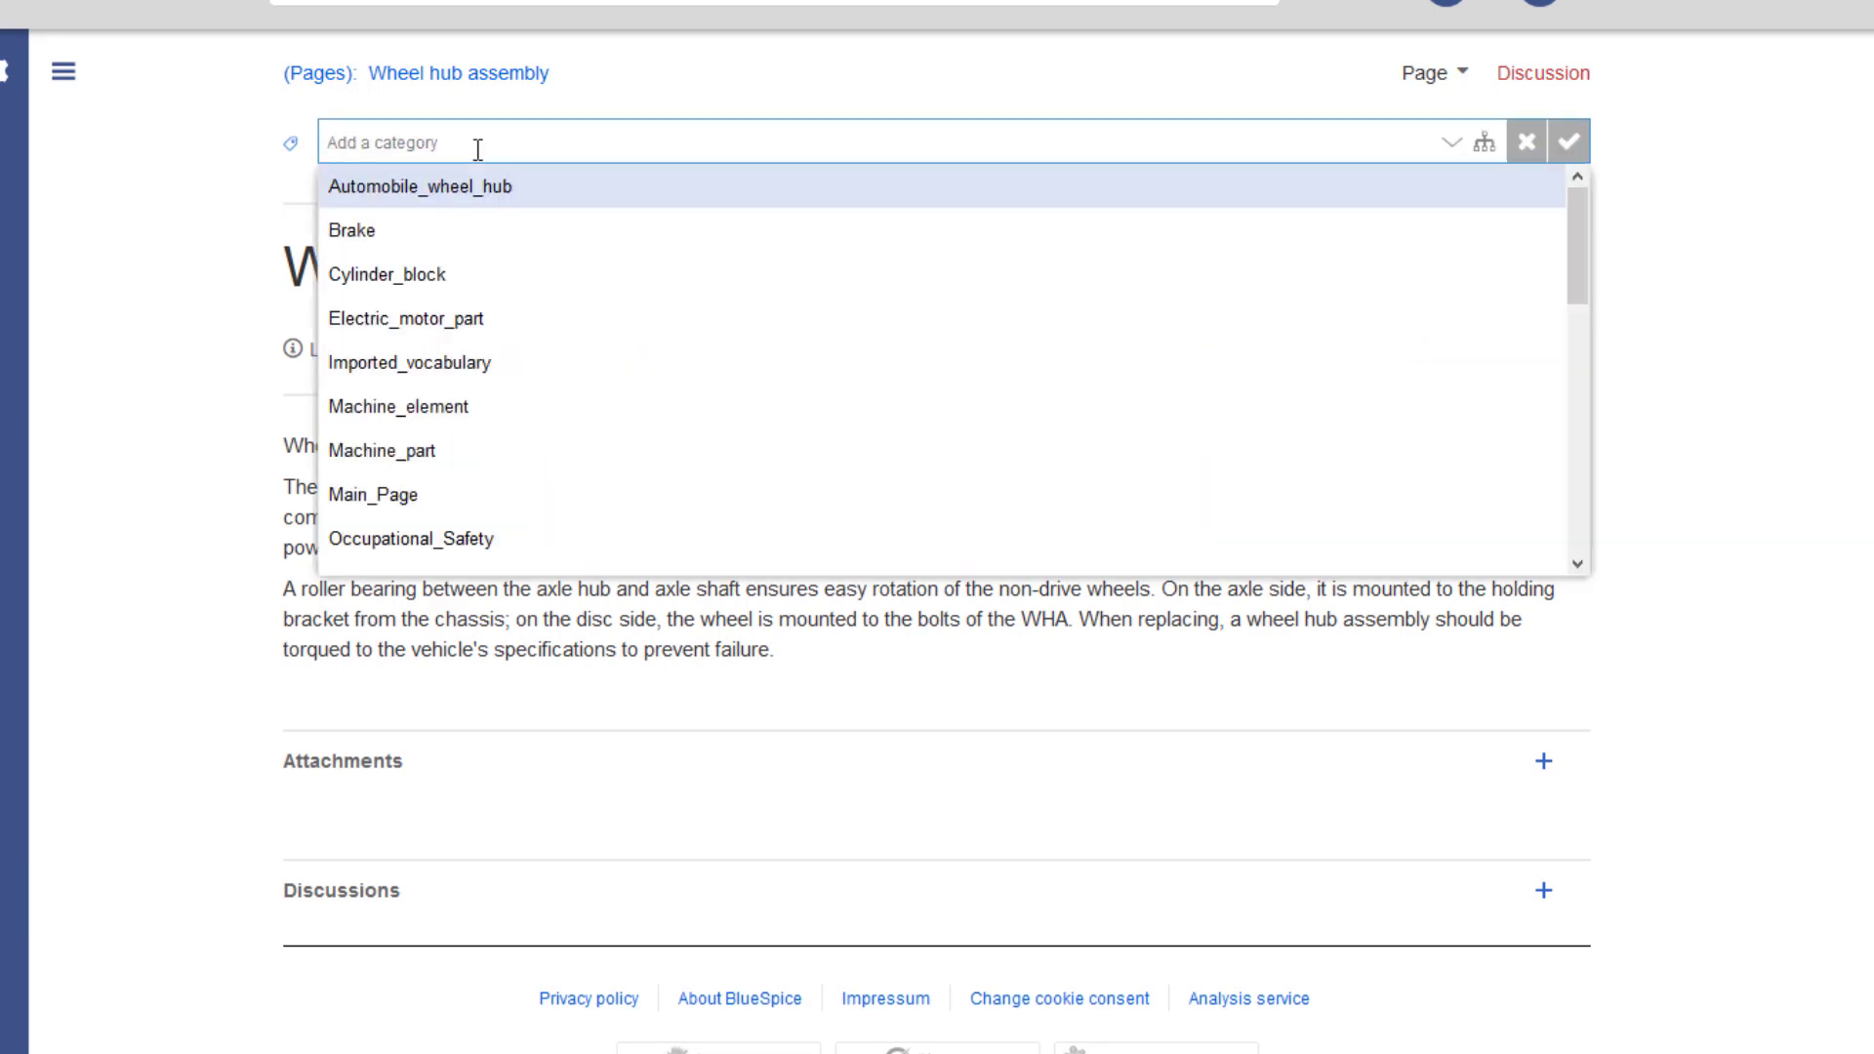
{"action": "left_click", "coordinate": [419, 185]}
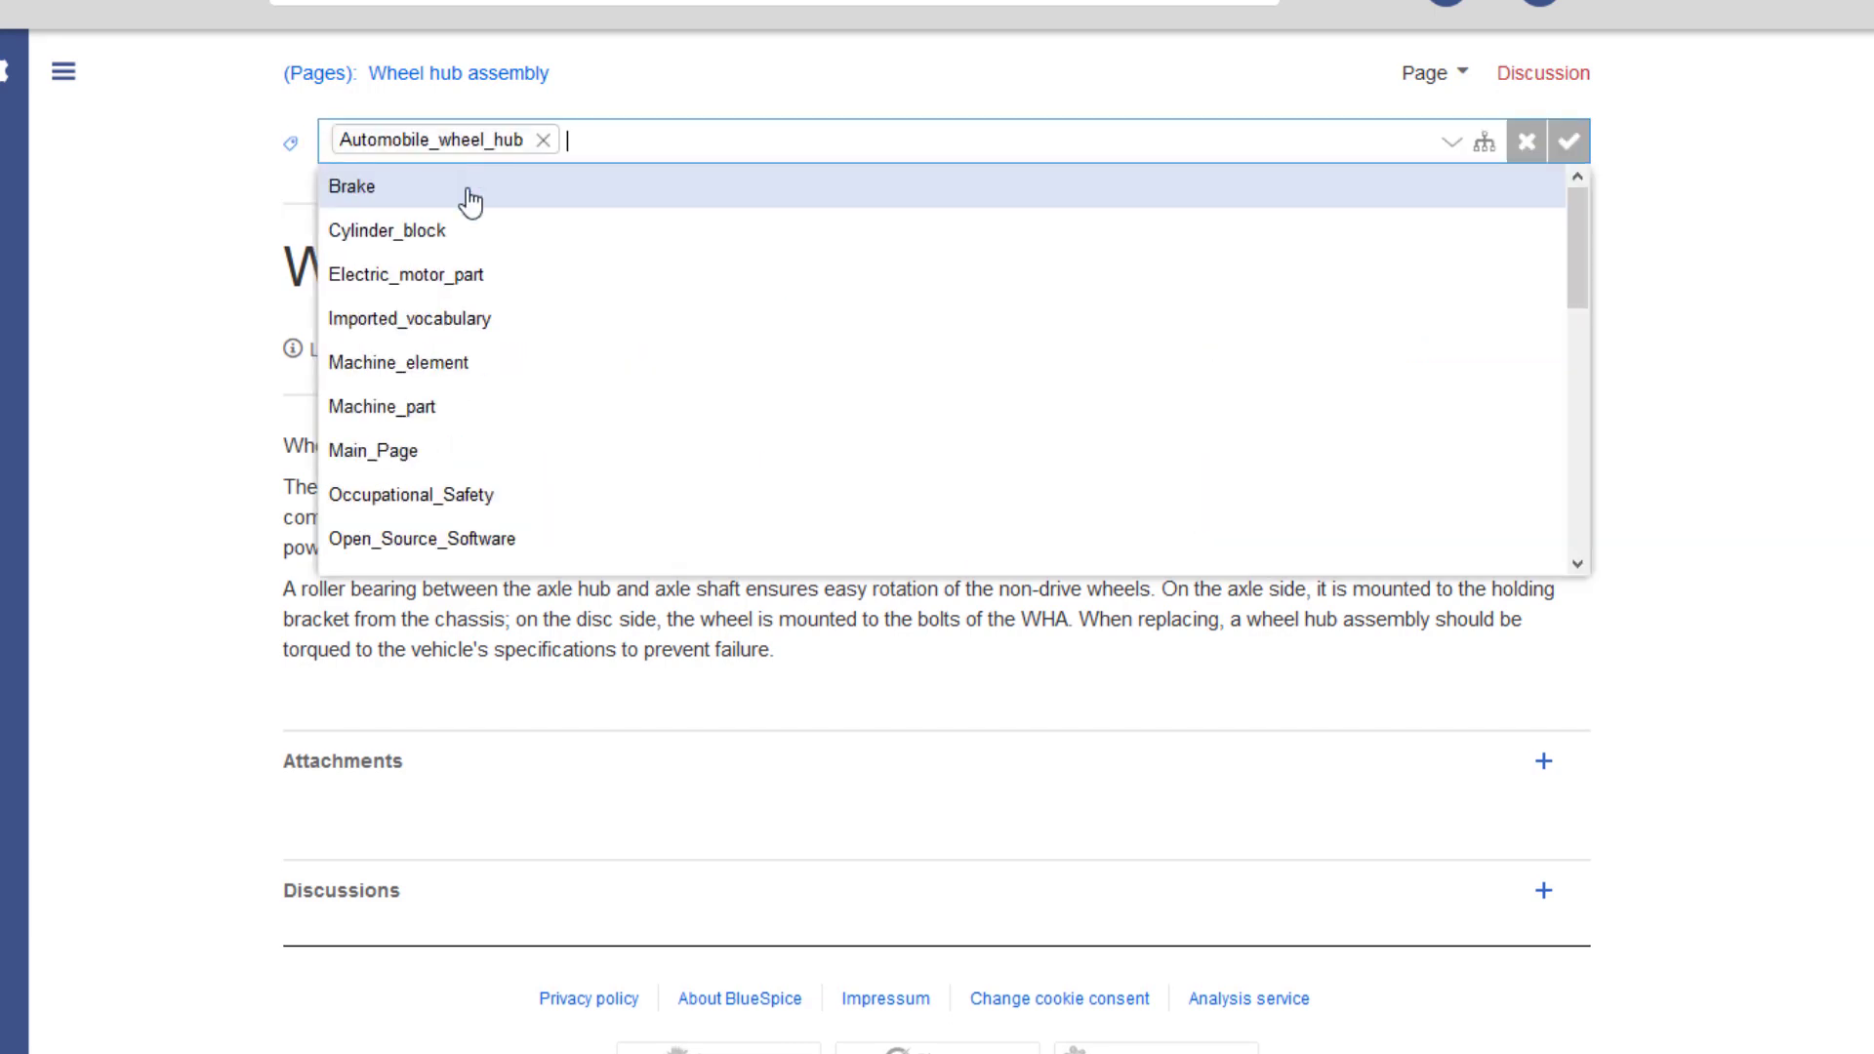
{"action": "left_click", "coordinate": [1575, 141]}
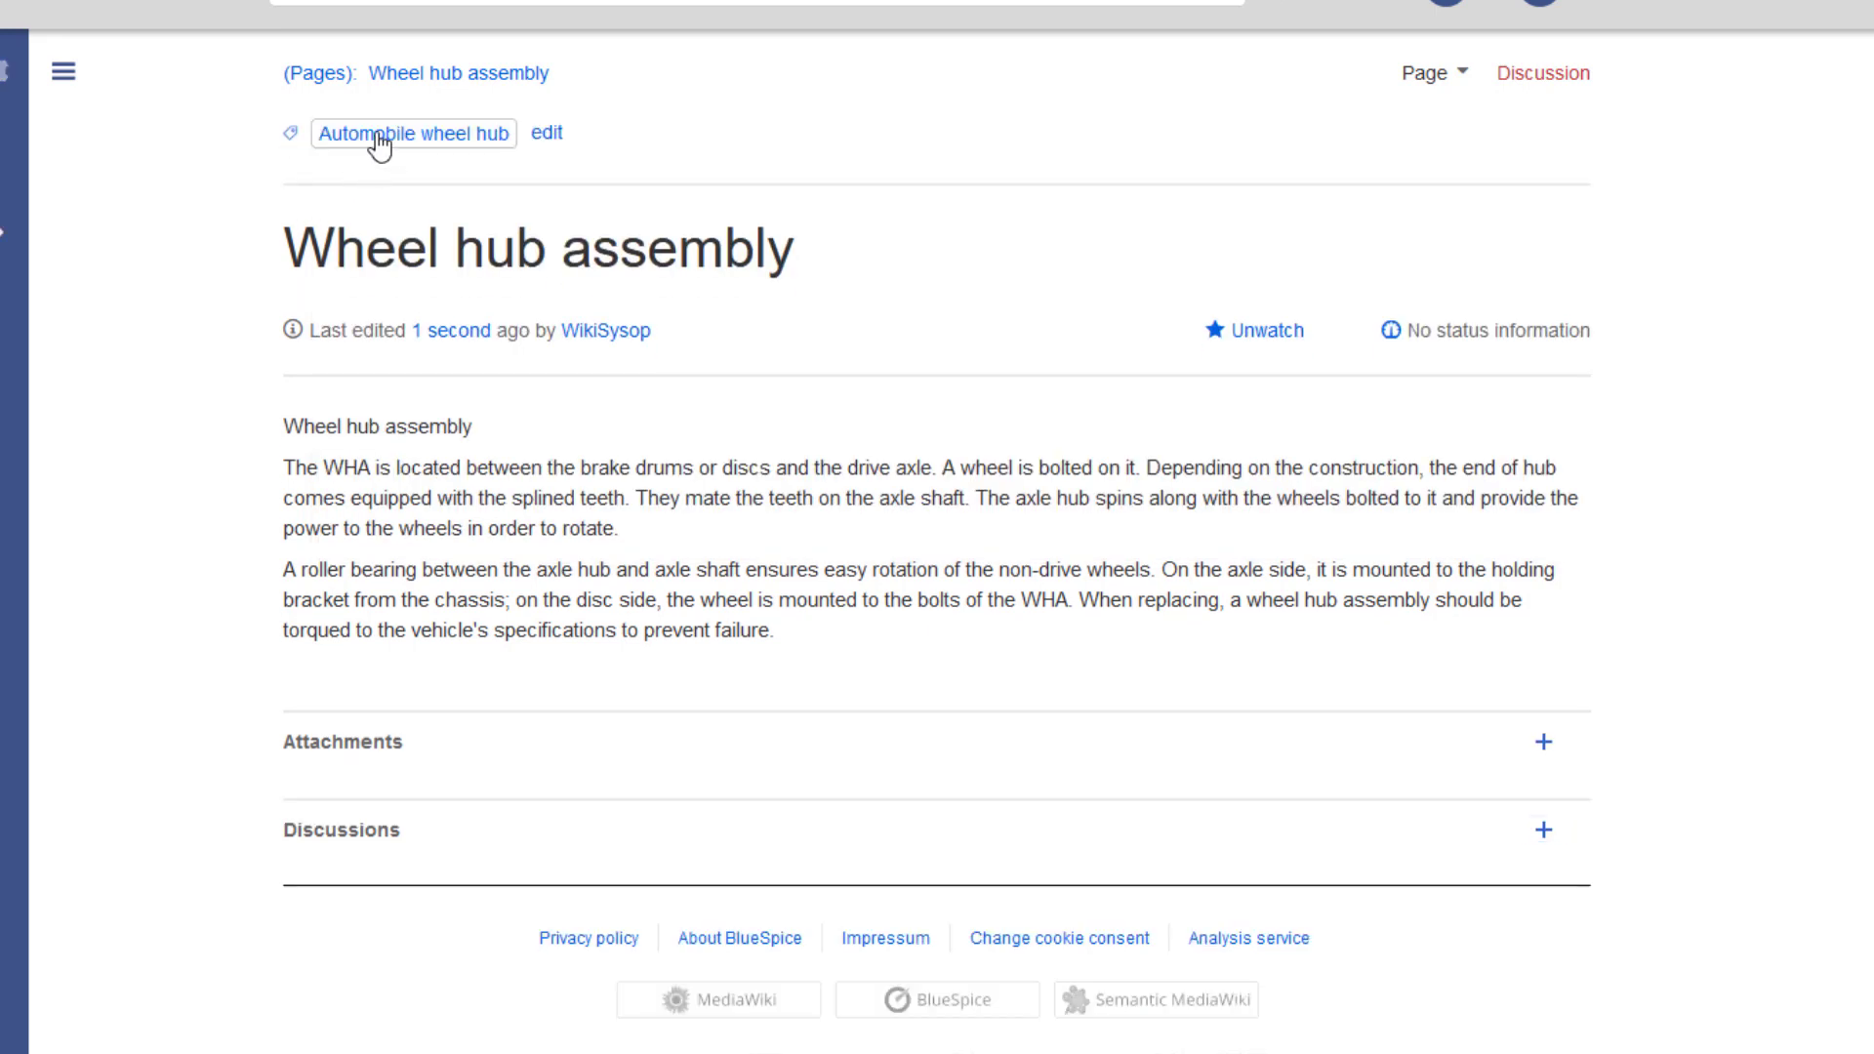
{"action": "left_click", "coordinate": [412, 133]}
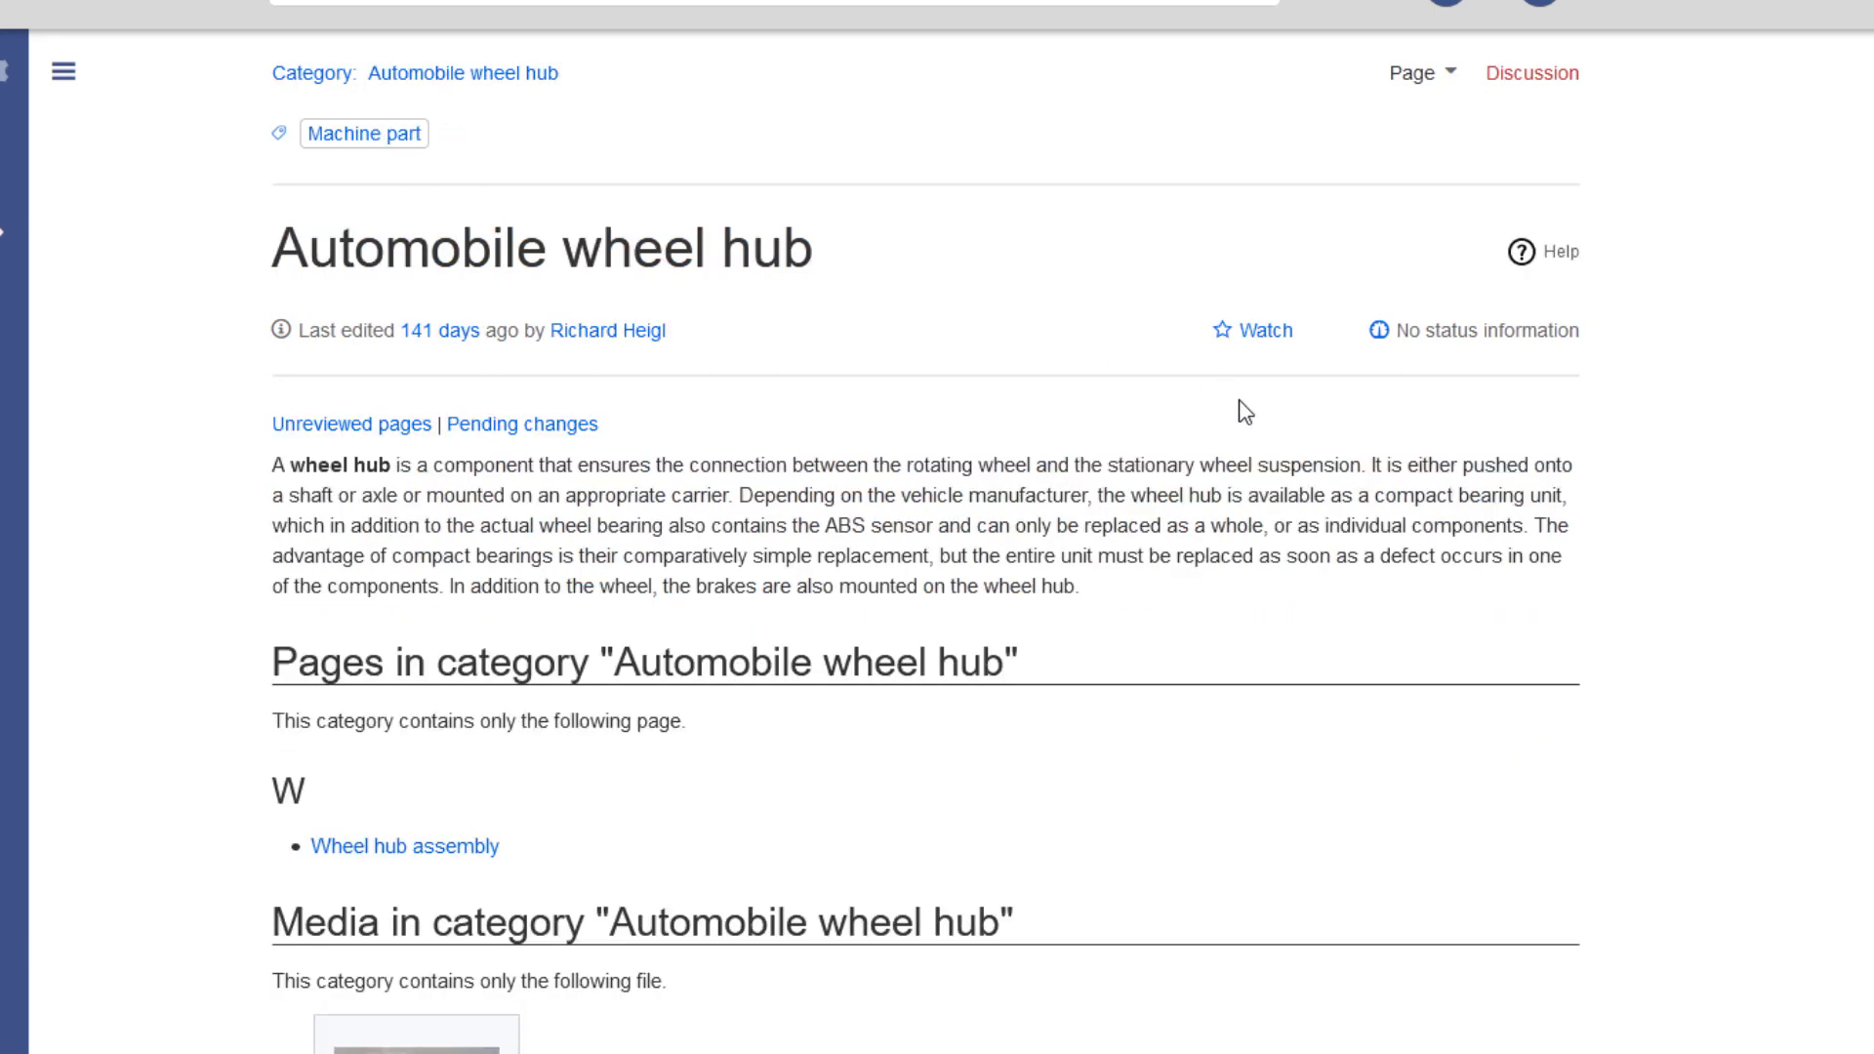
{"action": "scroll", "scroll_direction": "down", "scroll_amount": 3}
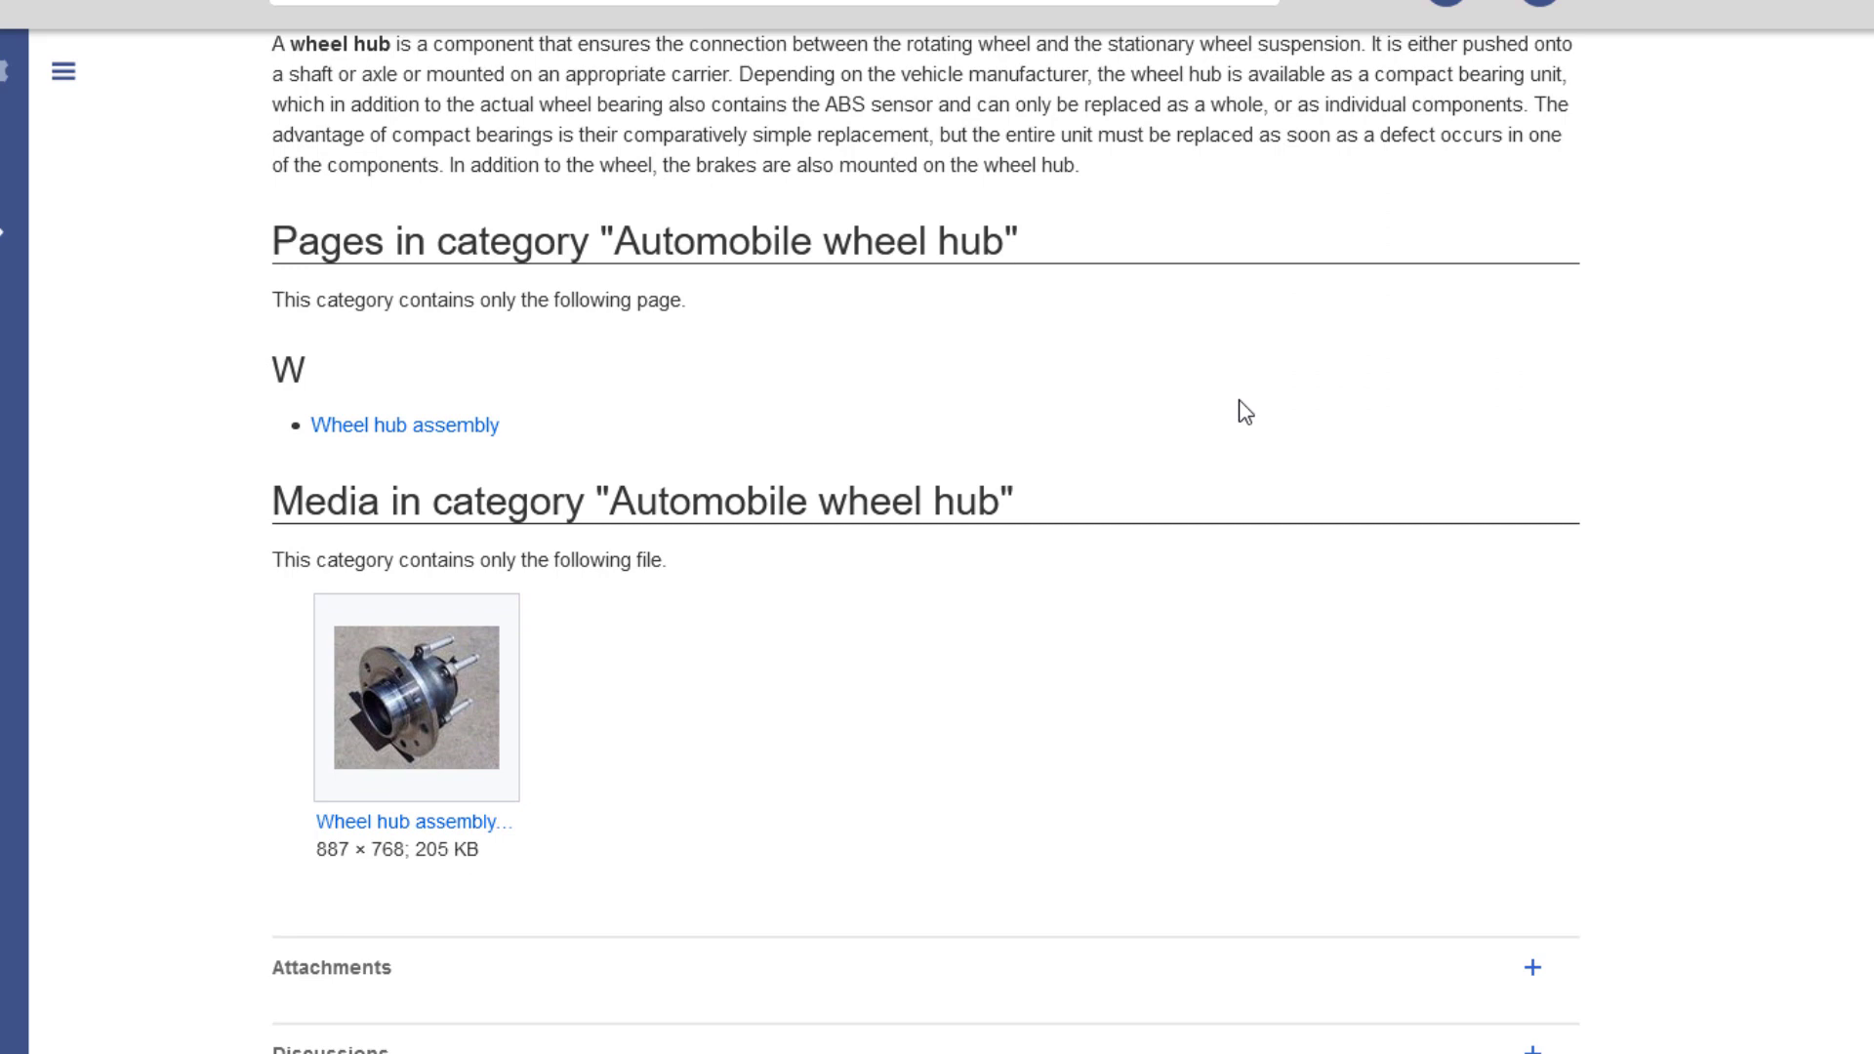
{"action": "mouse_move", "coordinate": [480, 419]}
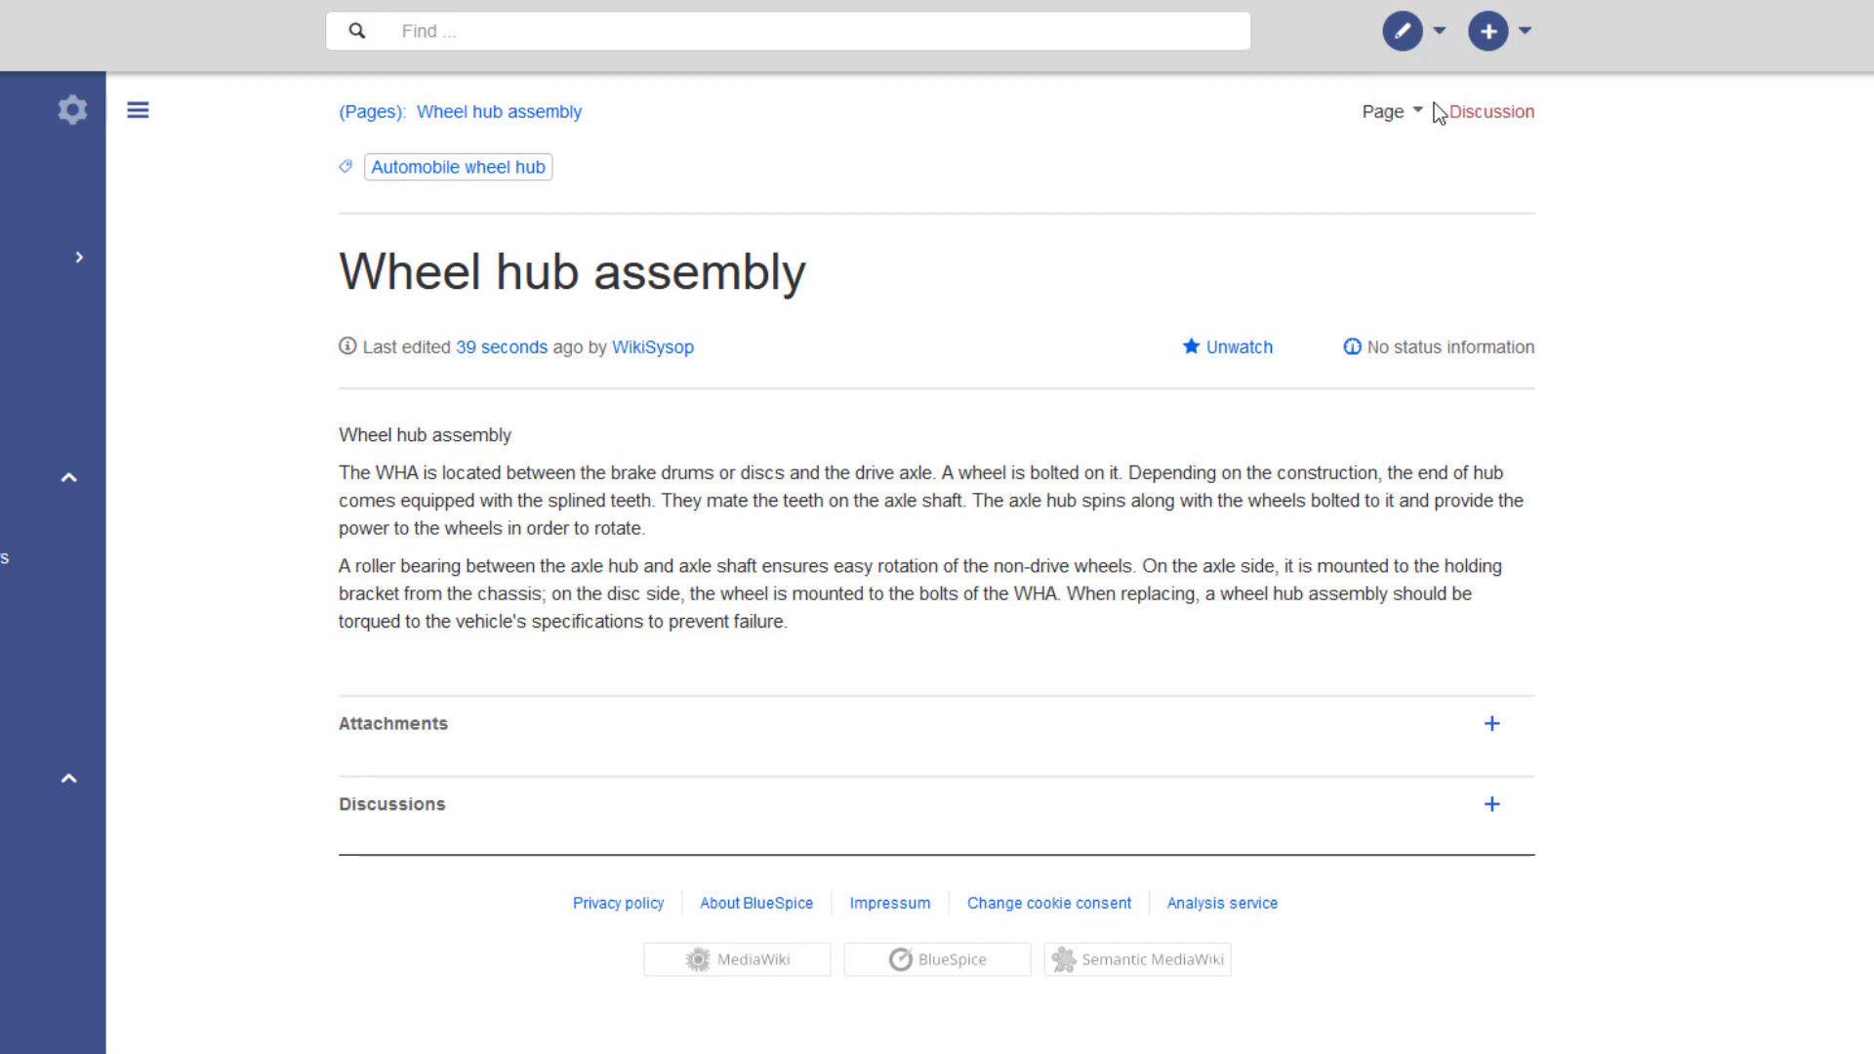
- Edit the page and turn its first line into a heading
{"action": "left_click", "coordinate": [1393, 31]}
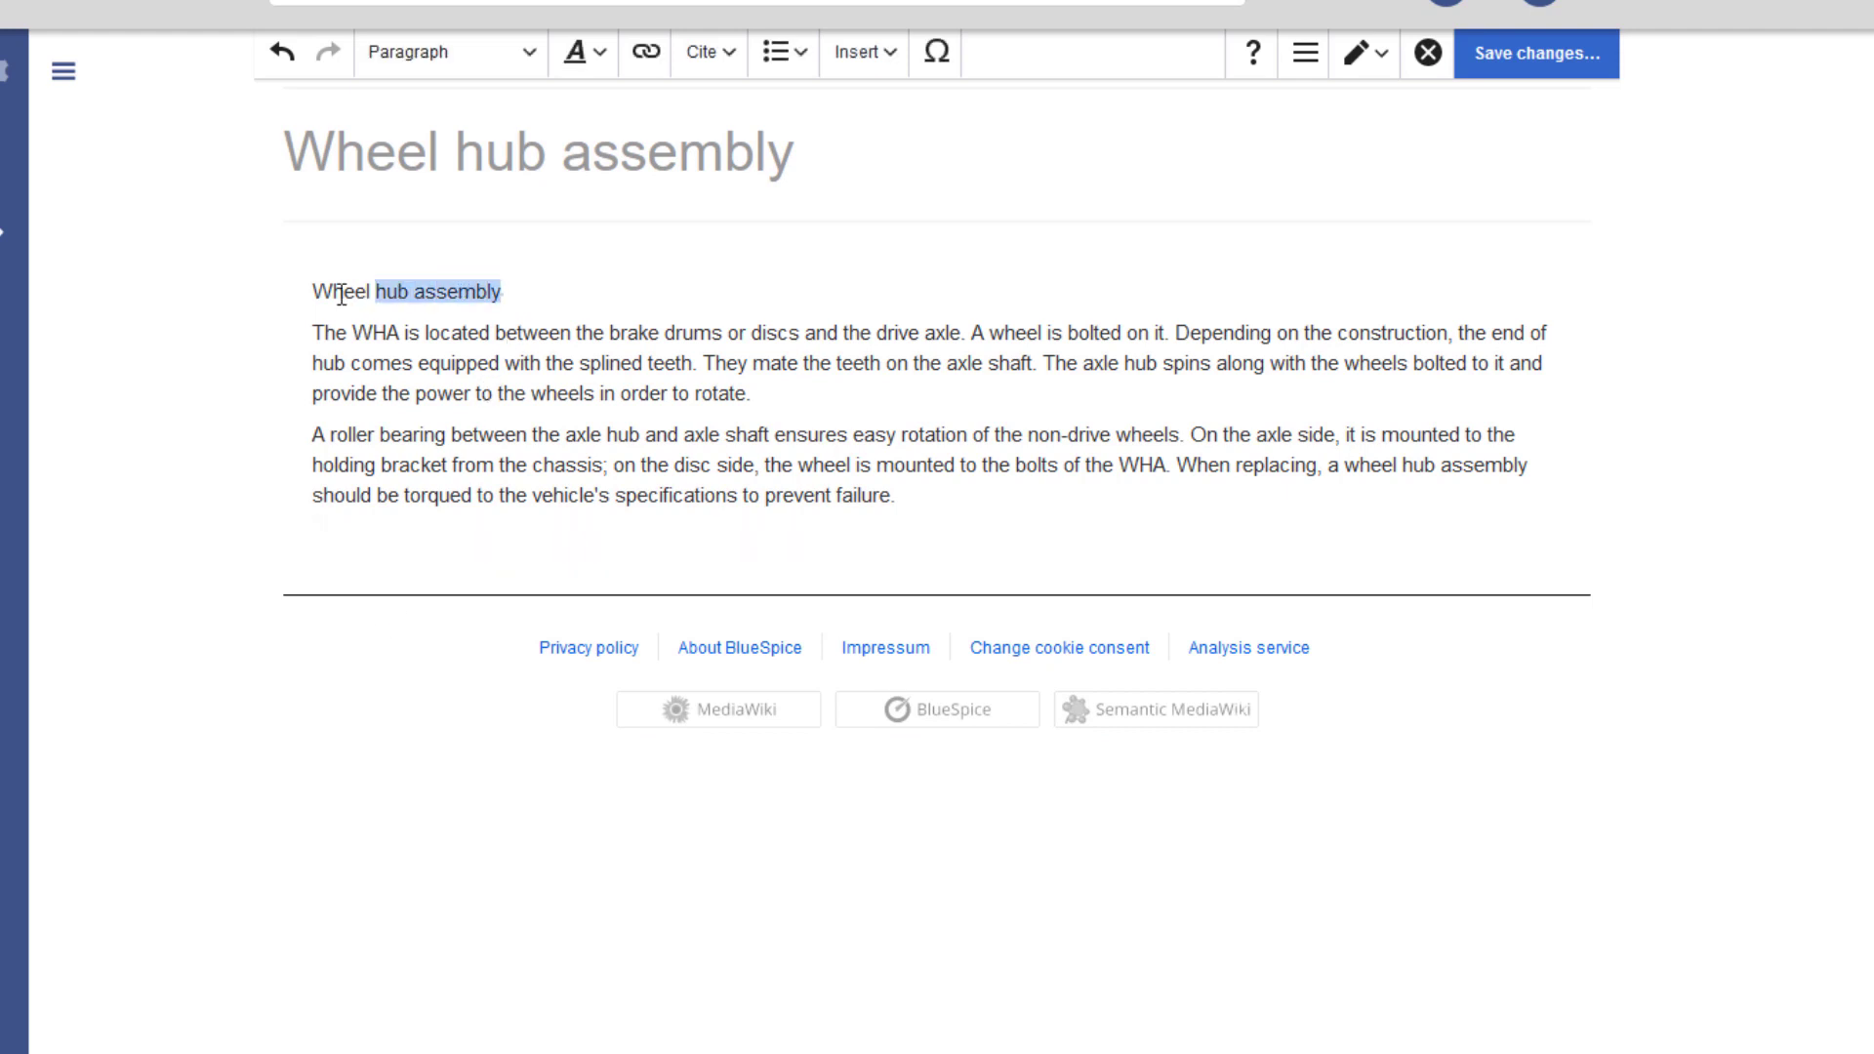
{"action": "left_click", "coordinate": [450, 52]}
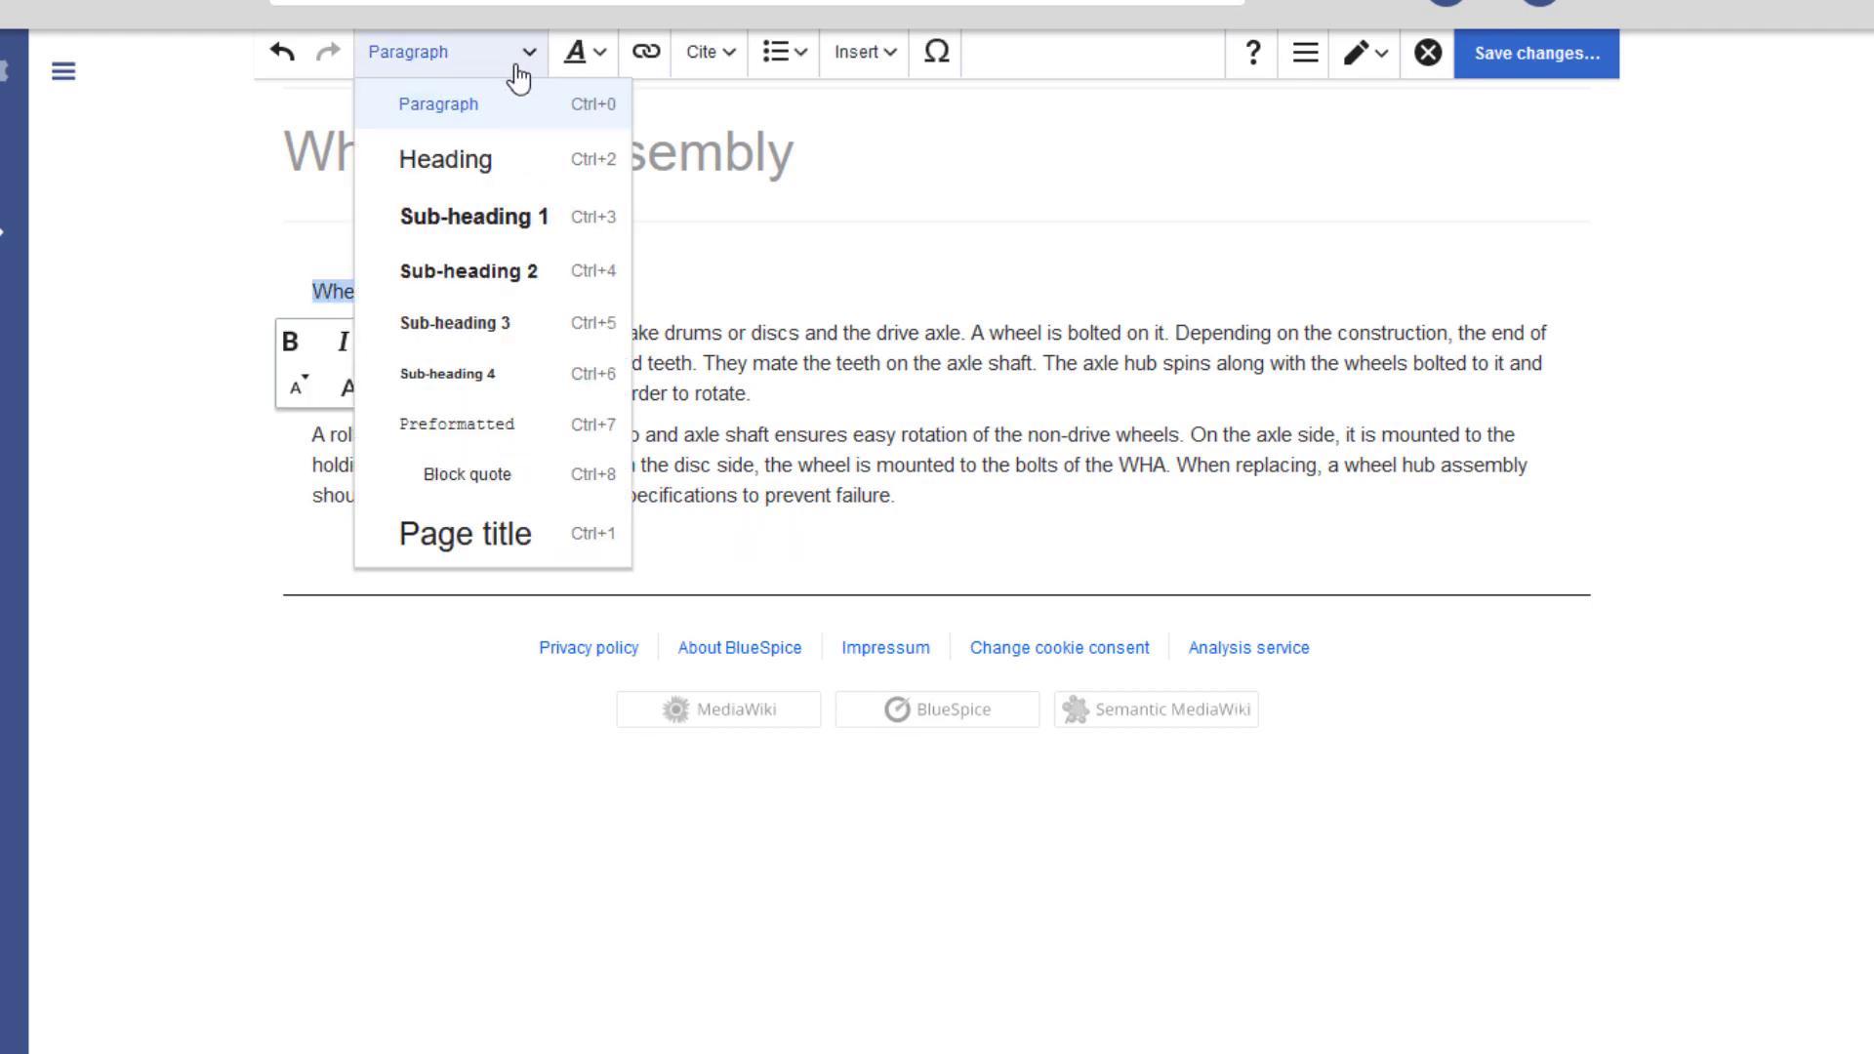
{"action": "left_click", "coordinate": [443, 159]}
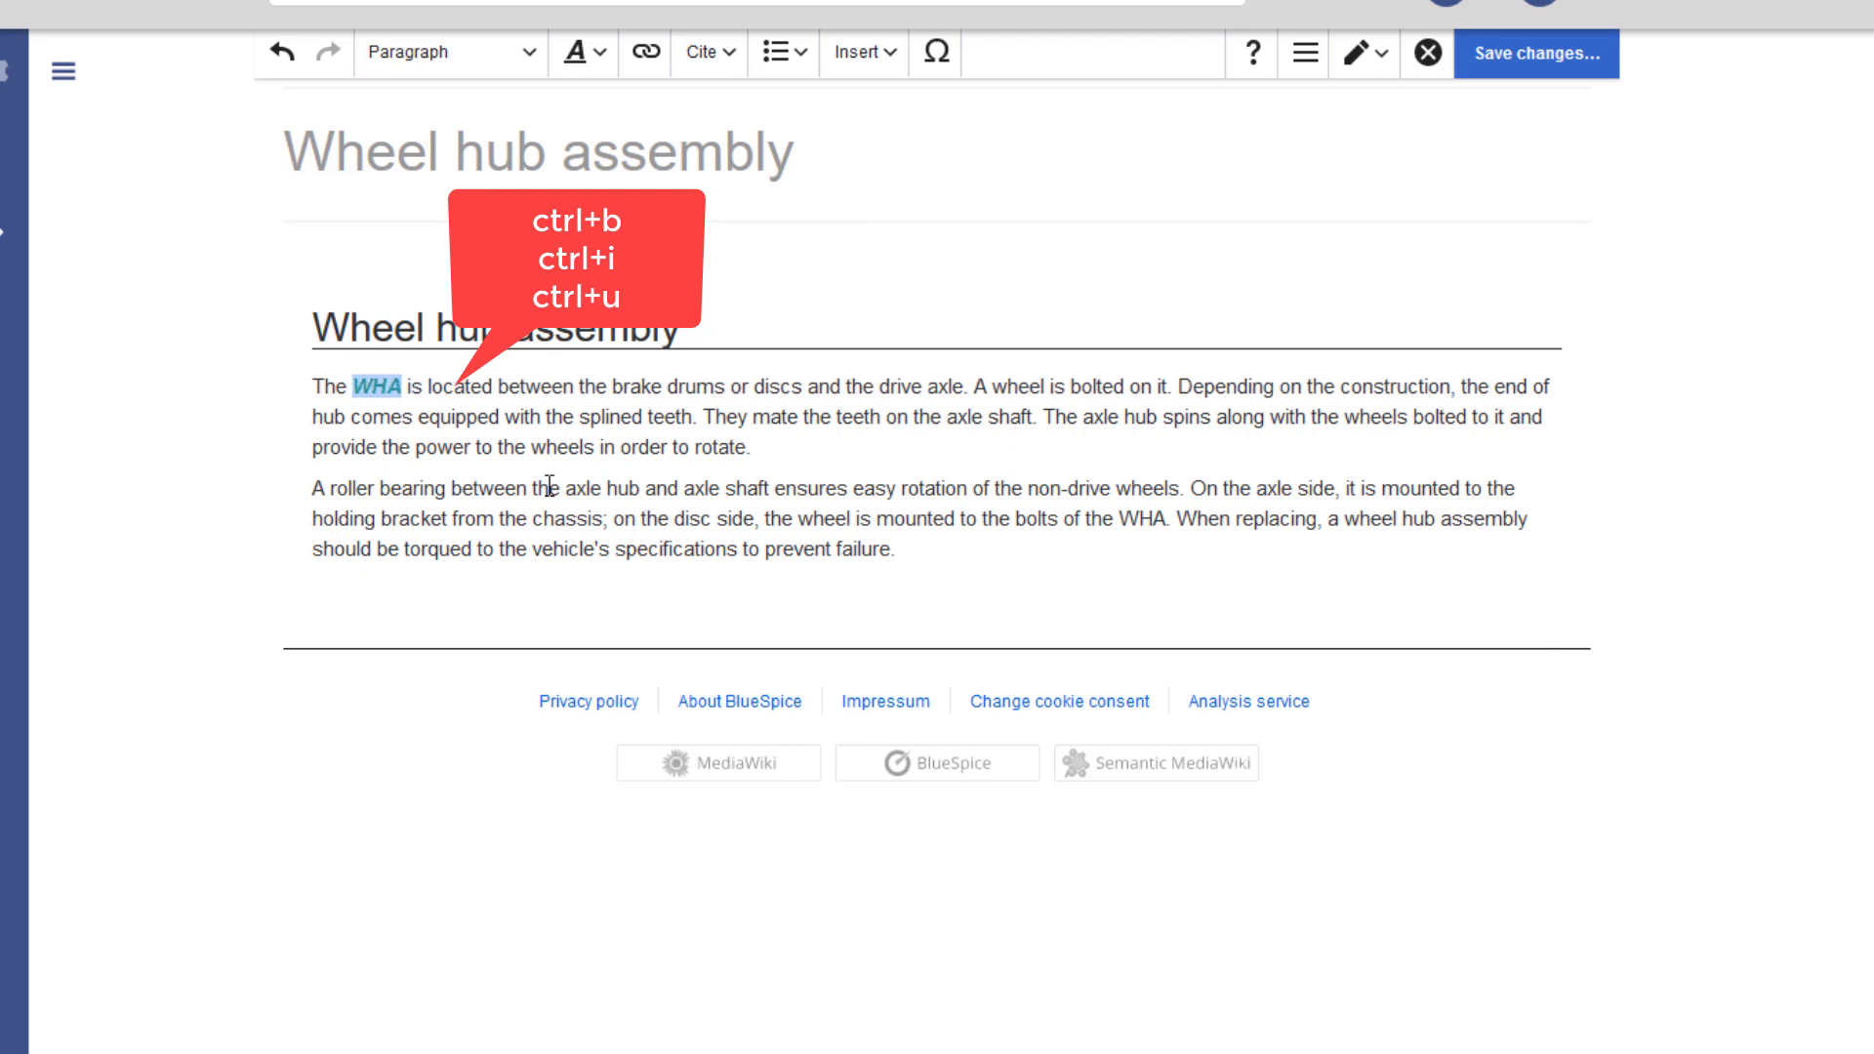
- Emphasise WHA and link 'brake drums' to its page
{"action": "key", "text": "ctrl+i"}
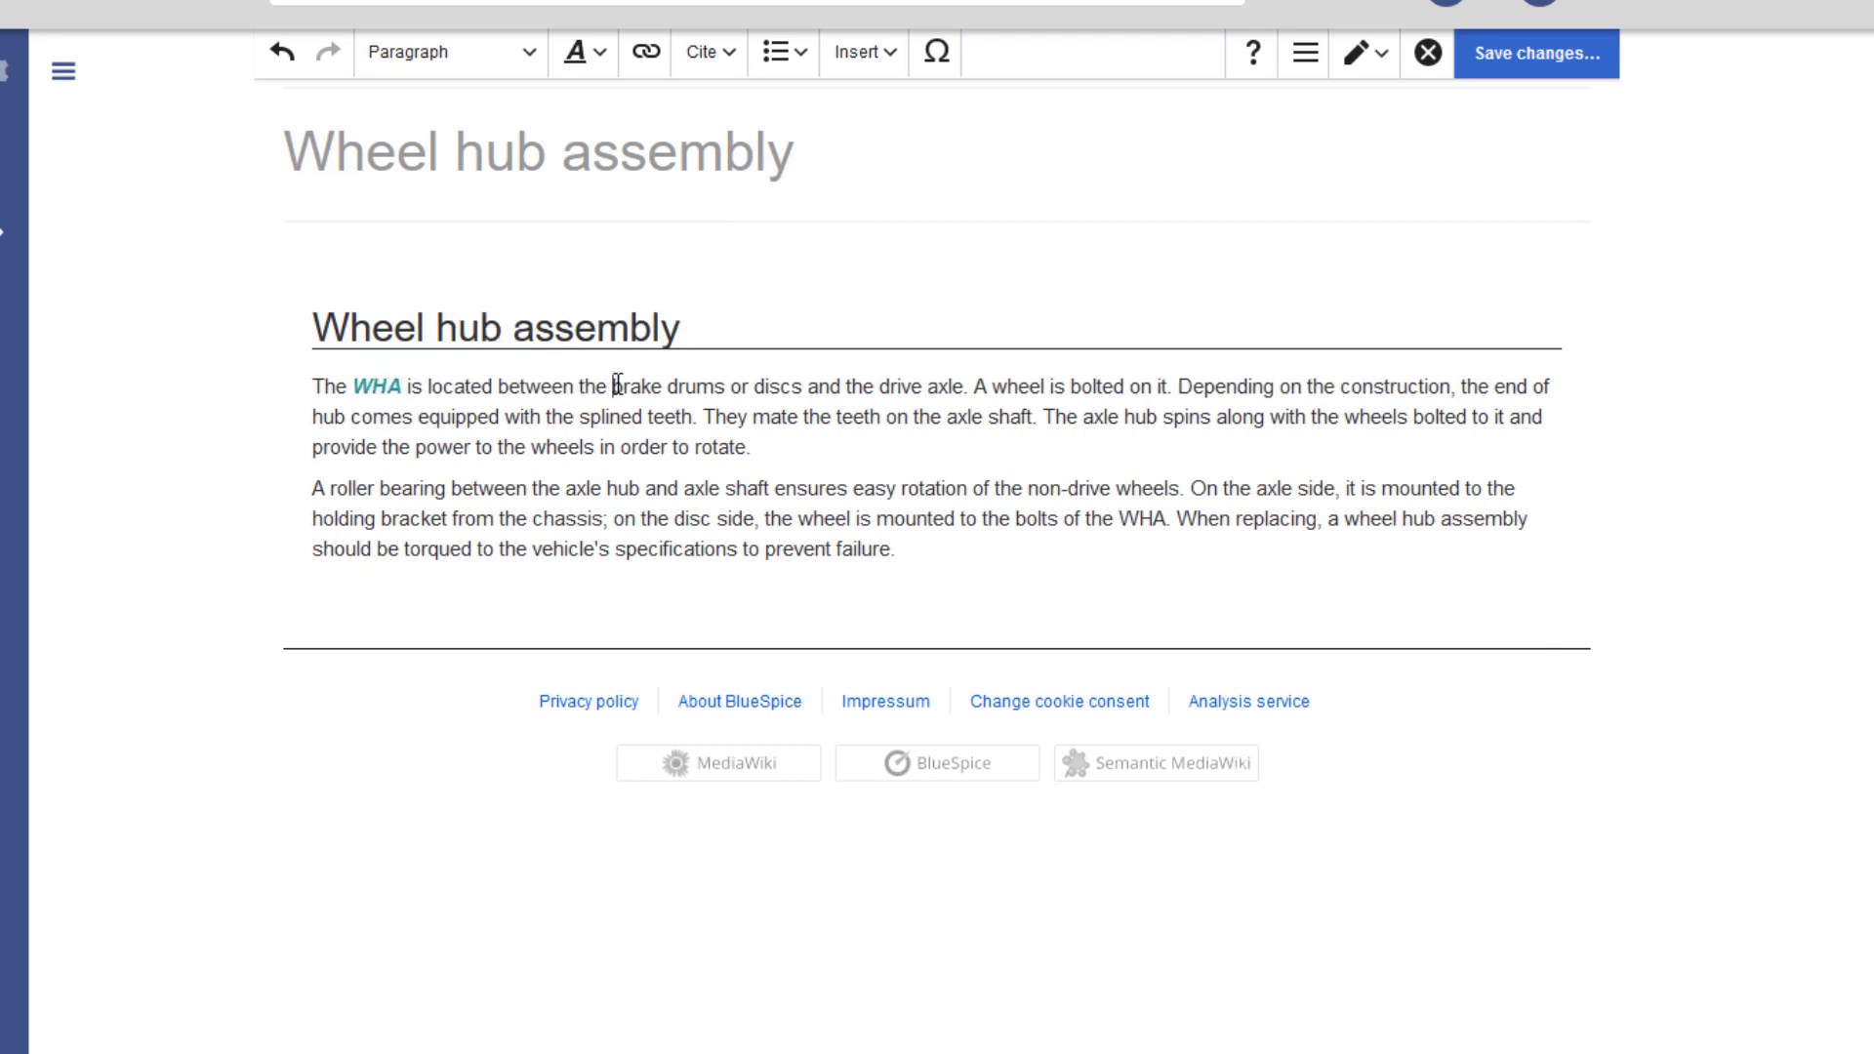
{"action": "left_click", "coordinate": [643, 53]}
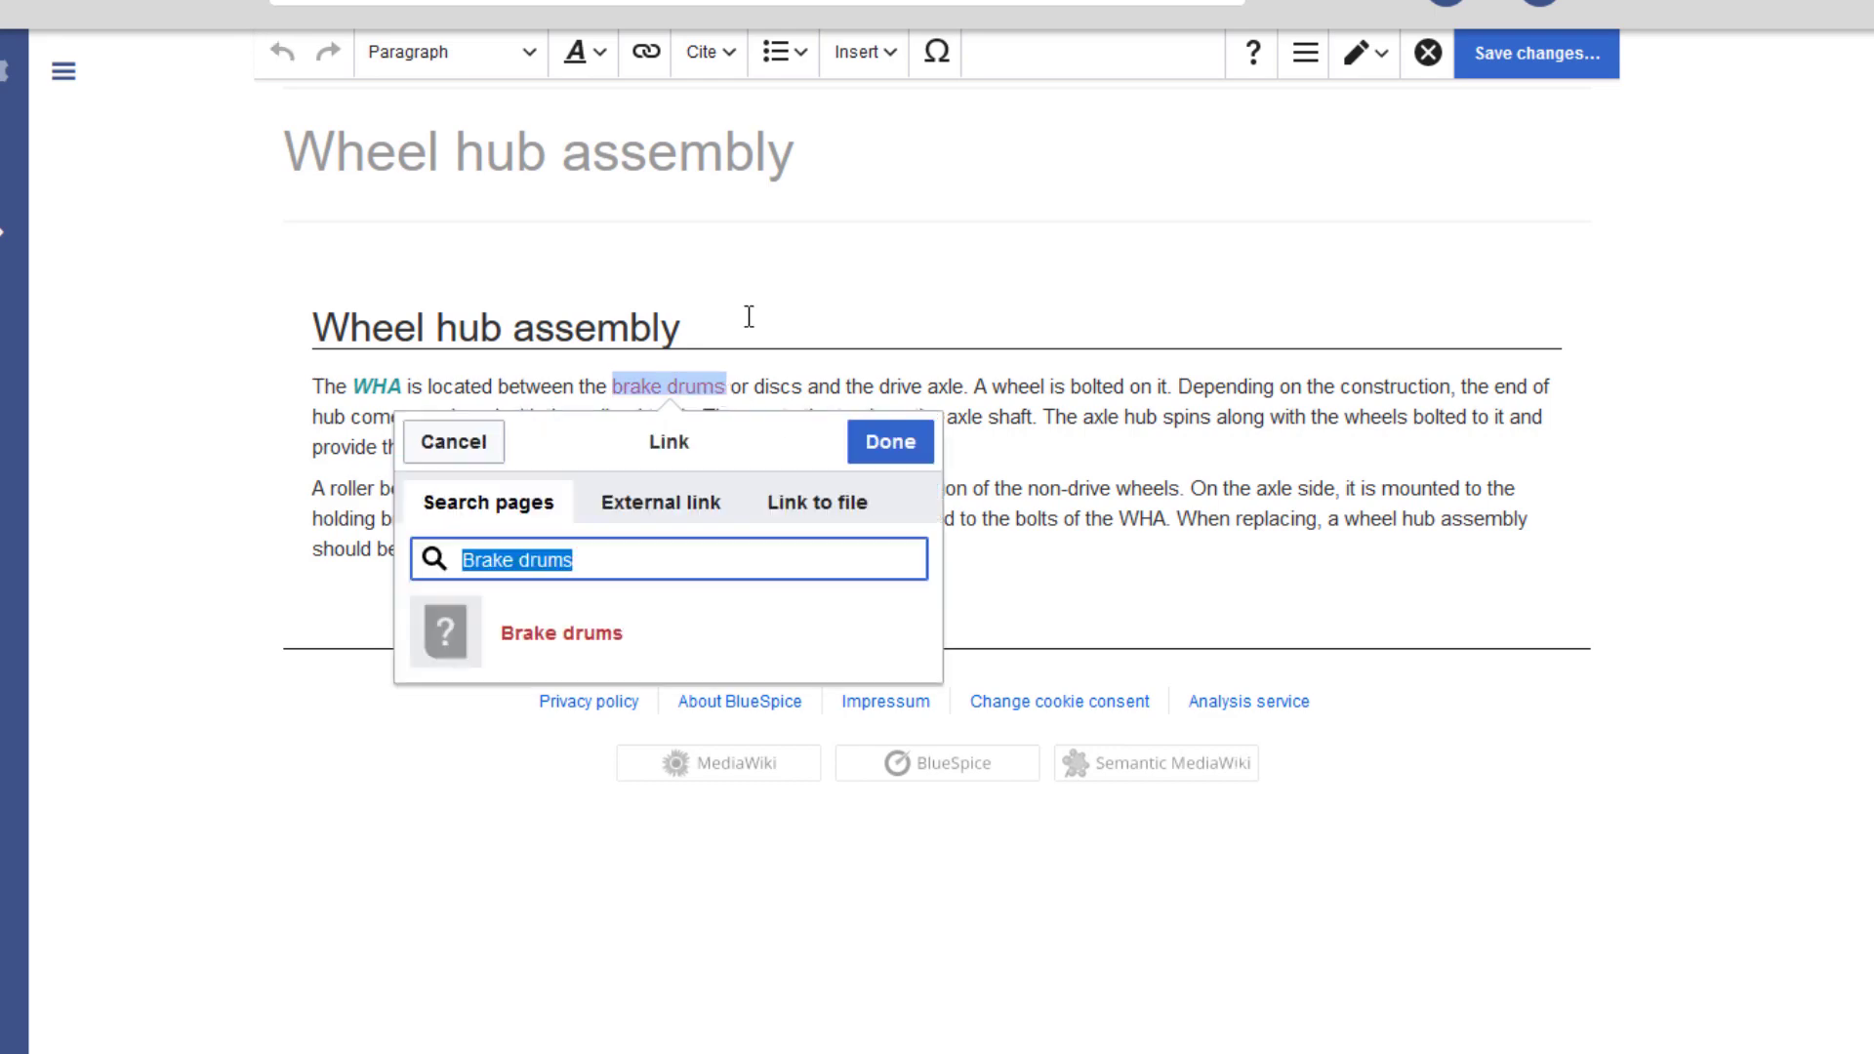
{"action": "left_click", "coordinate": [888, 442]}
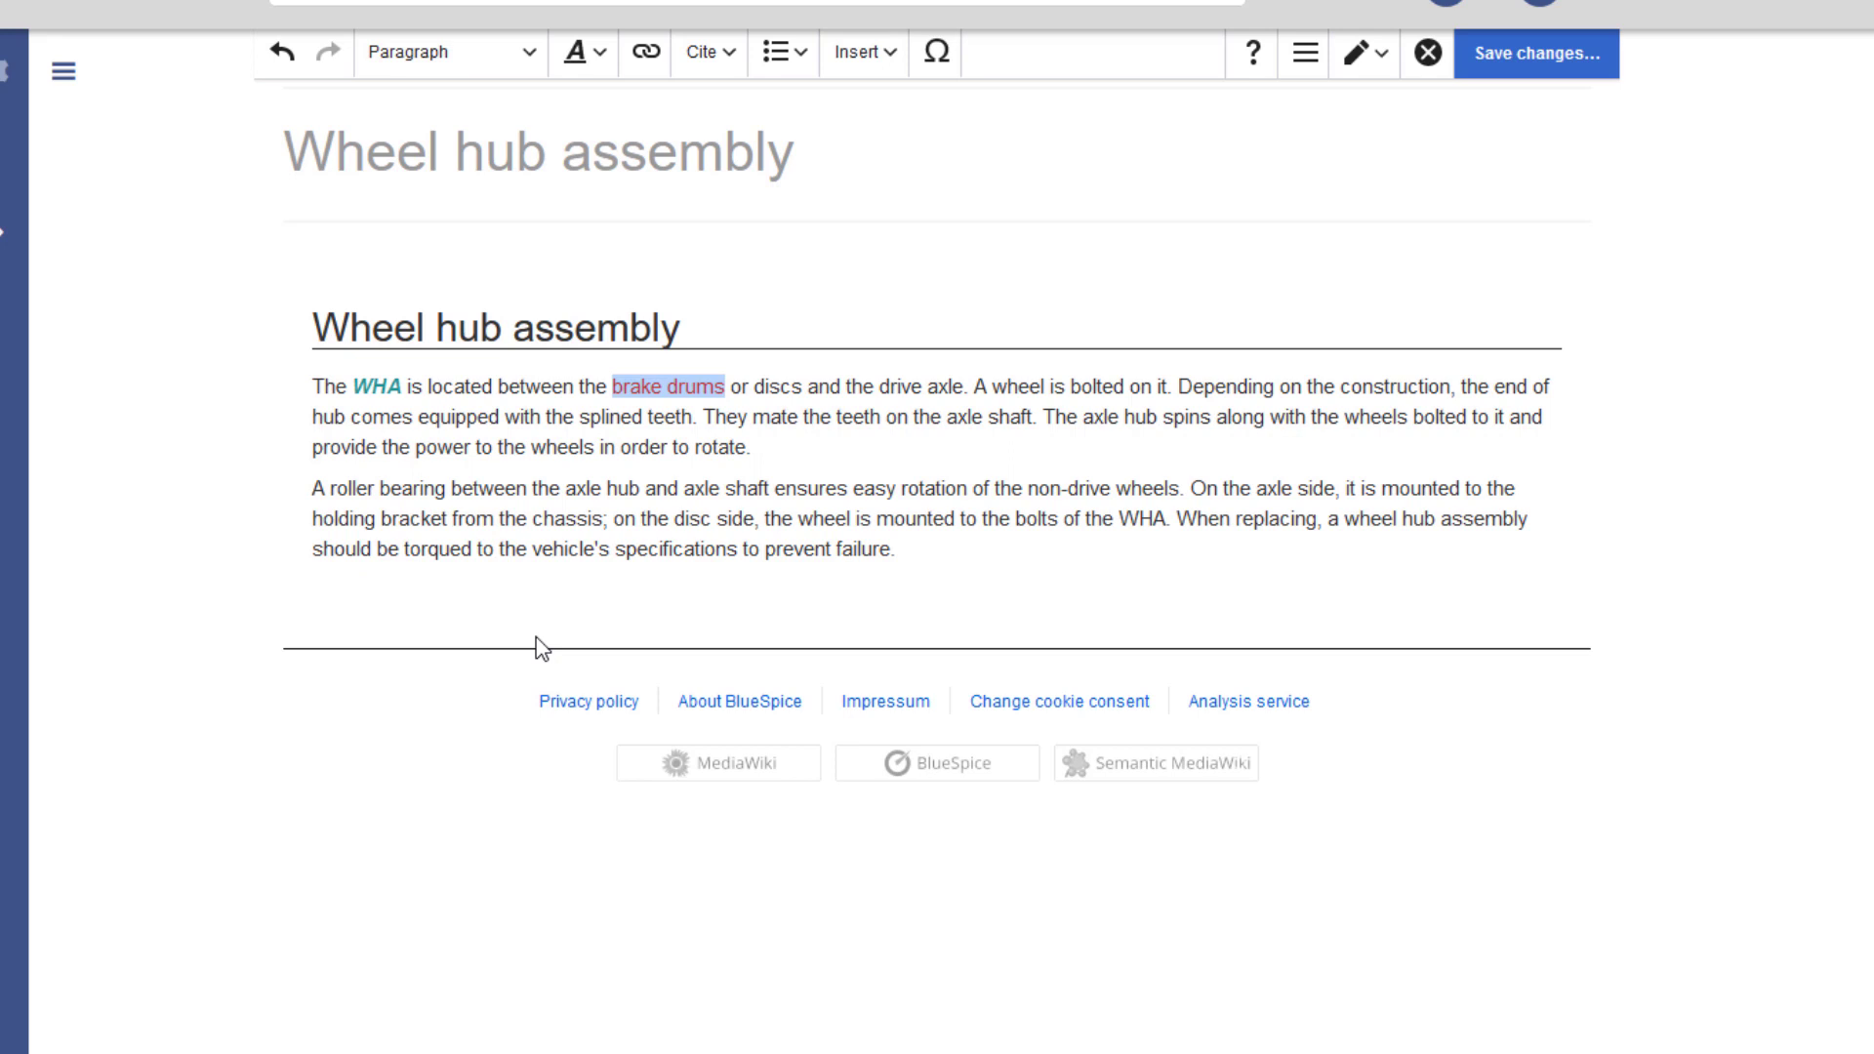
{"action": "left_click", "coordinate": [1024, 462]}
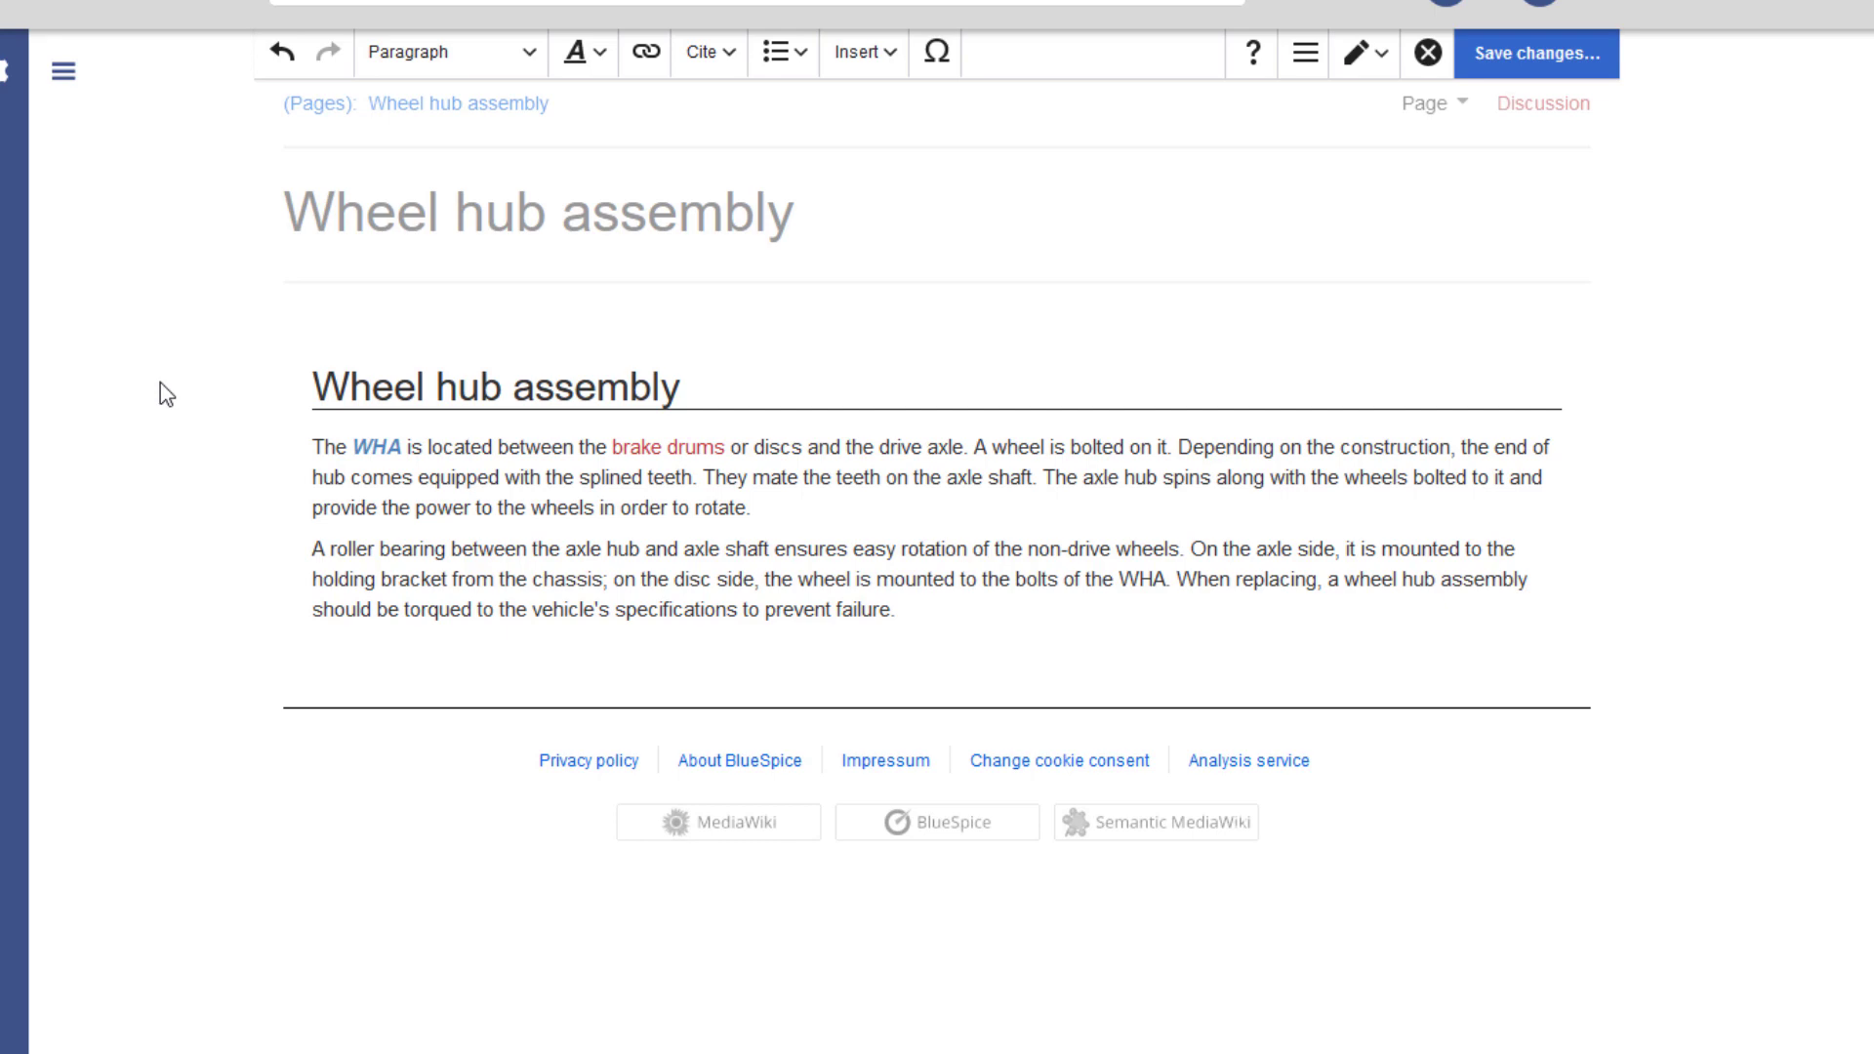
- Upload Prime Choice Auto Parts Hub Bearing Assembly.jpg through Insert > Media
{"action": "left_click", "coordinate": [863, 52]}
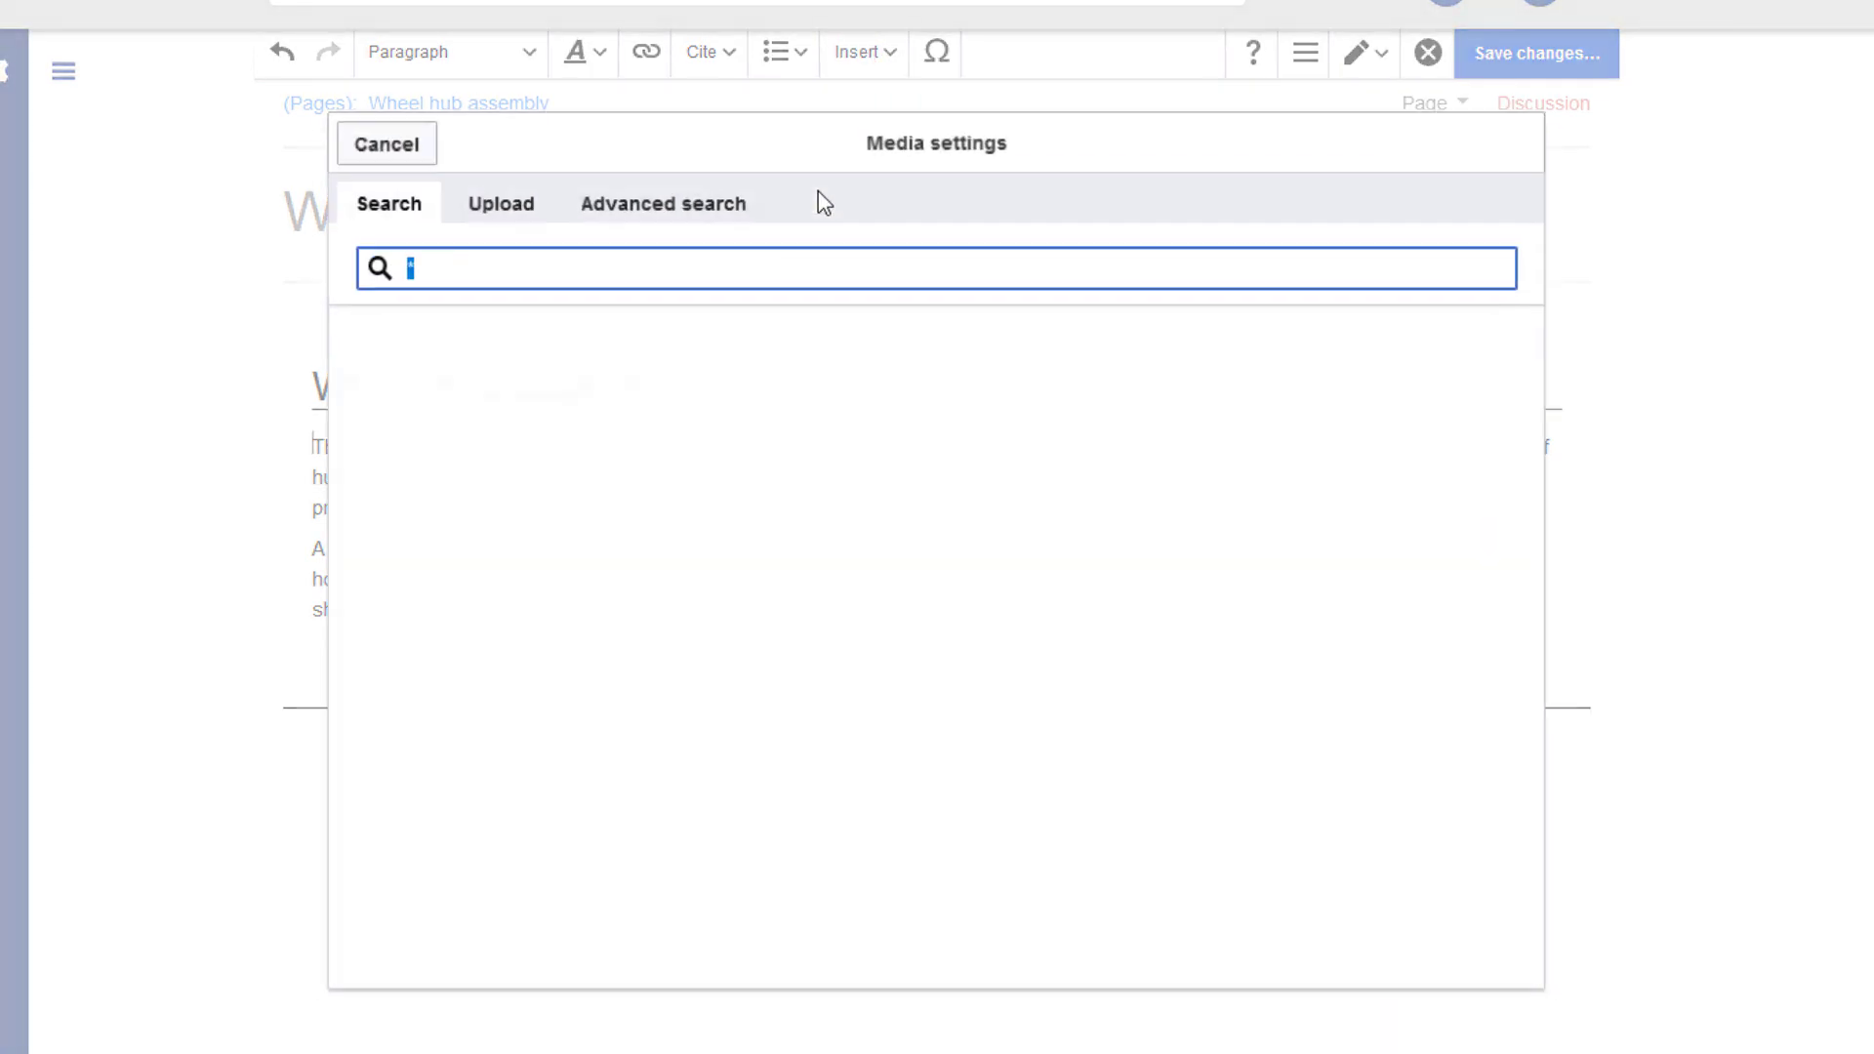
{"action": "left_click", "coordinate": [664, 203]}
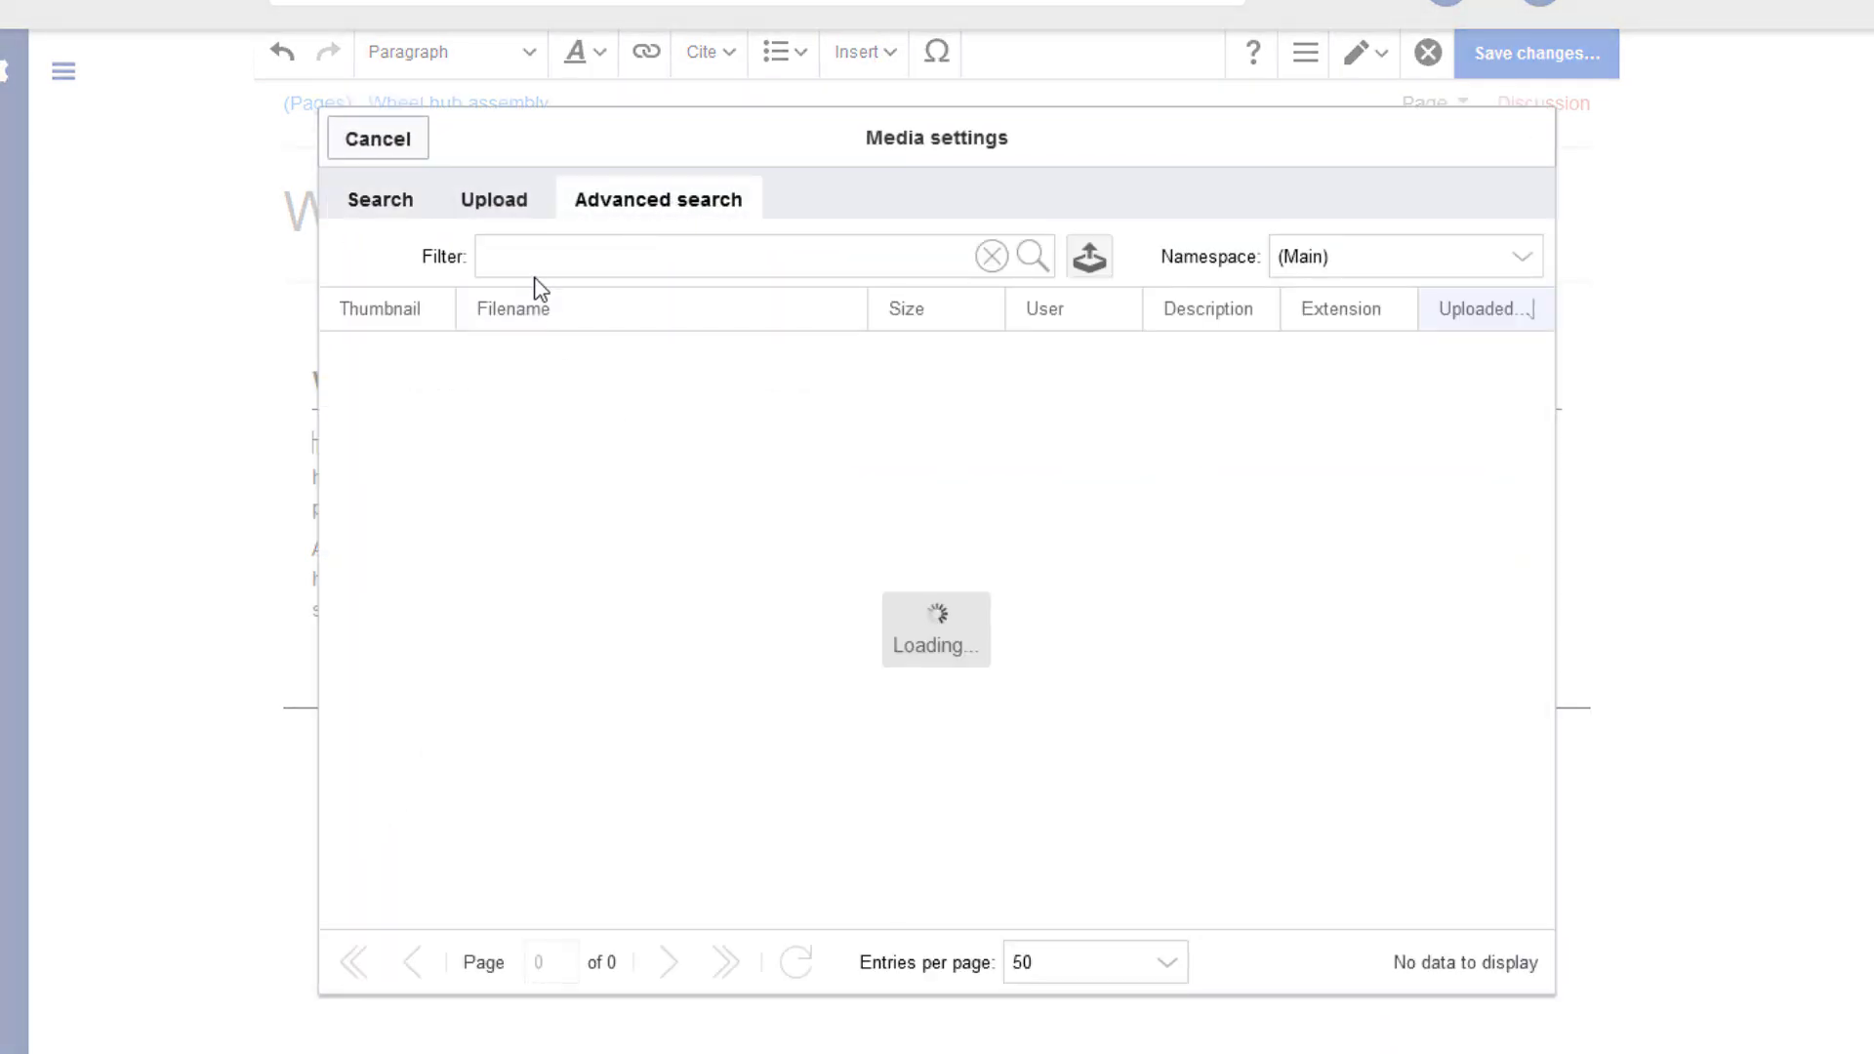
{"action": "type", "text": "wheel"}
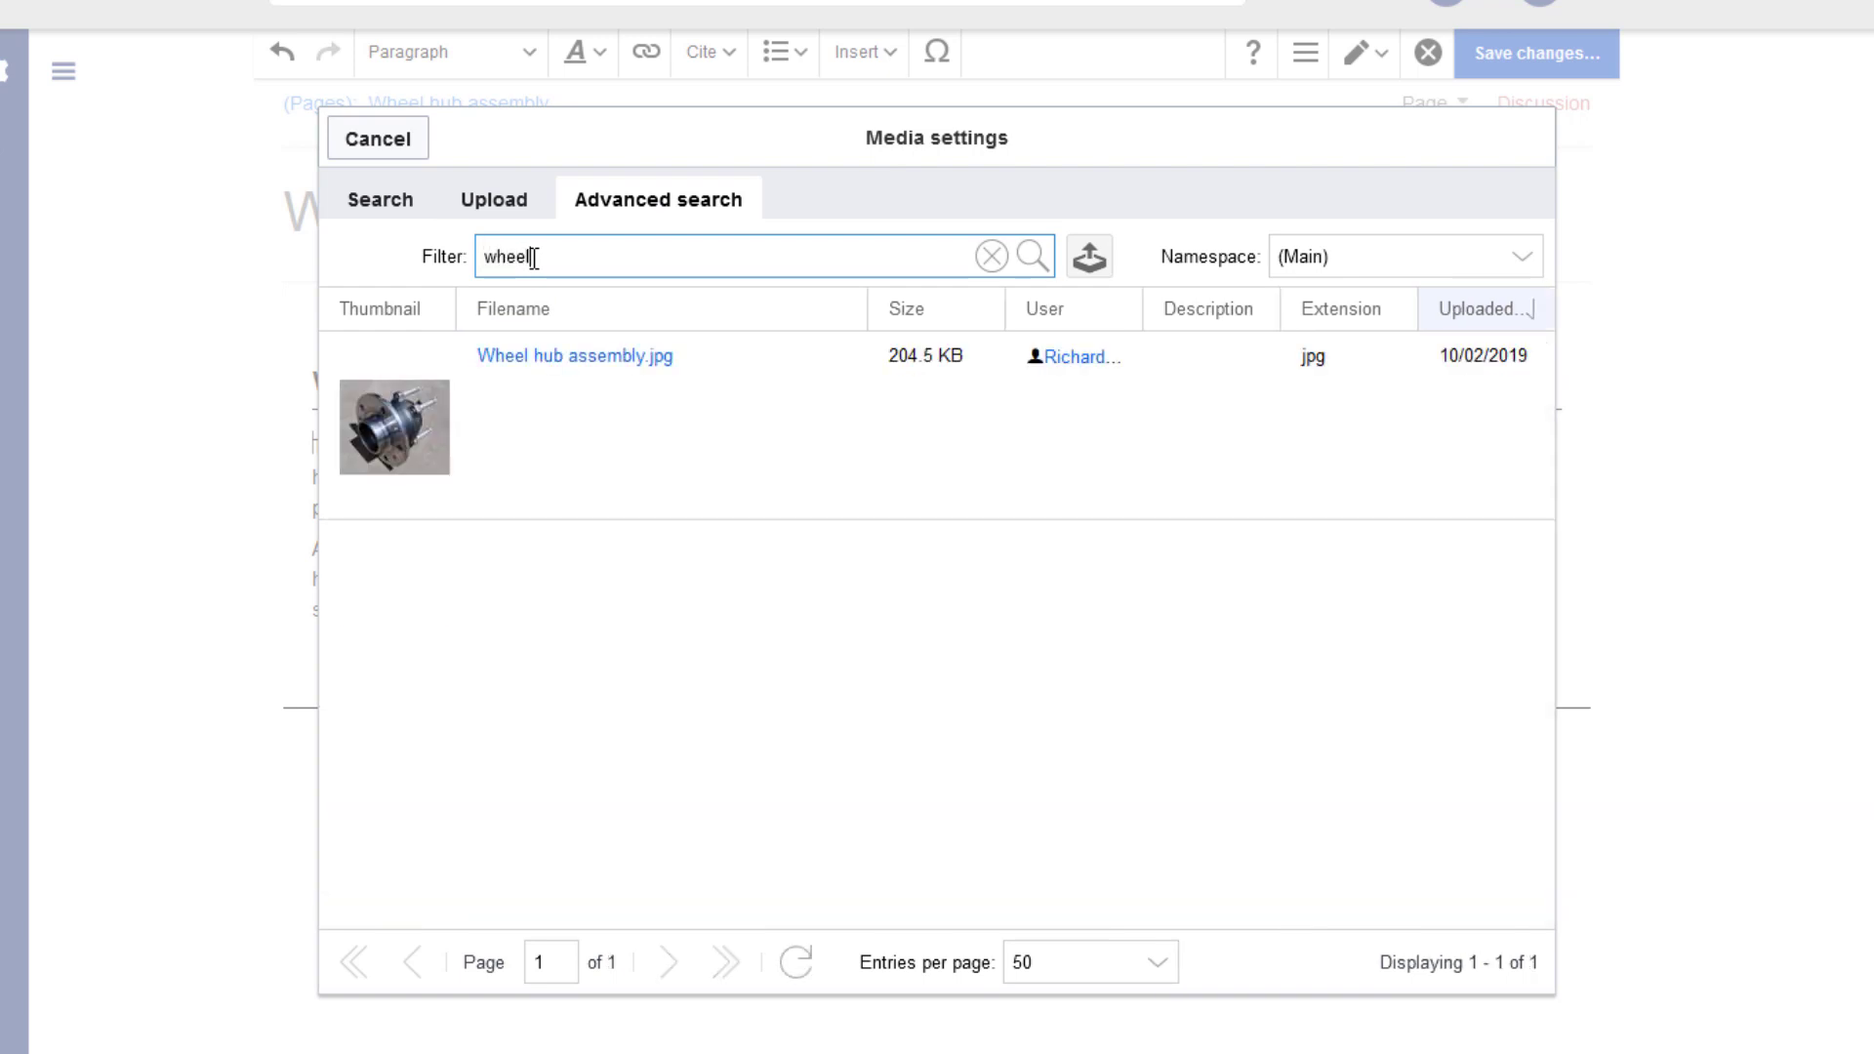
{"action": "left_click", "coordinate": [492, 198]}
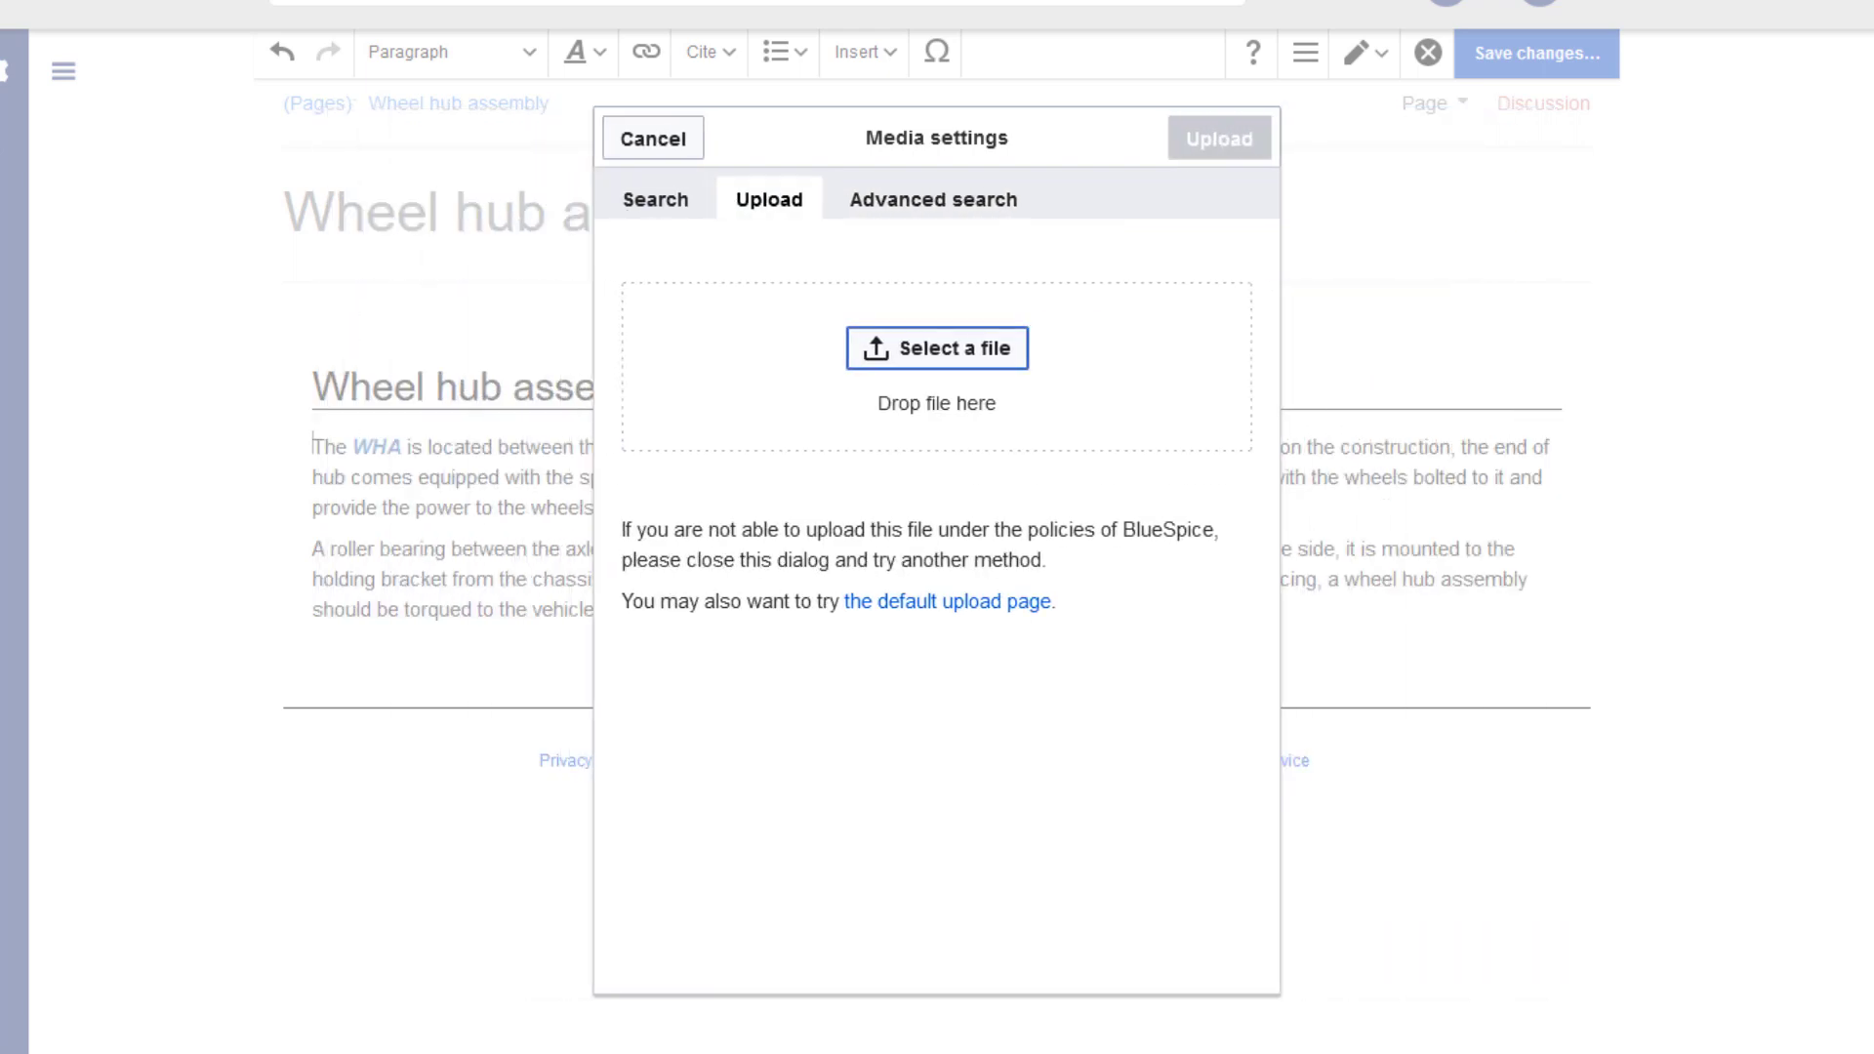
{"action": "left_click", "coordinate": [937, 348]}
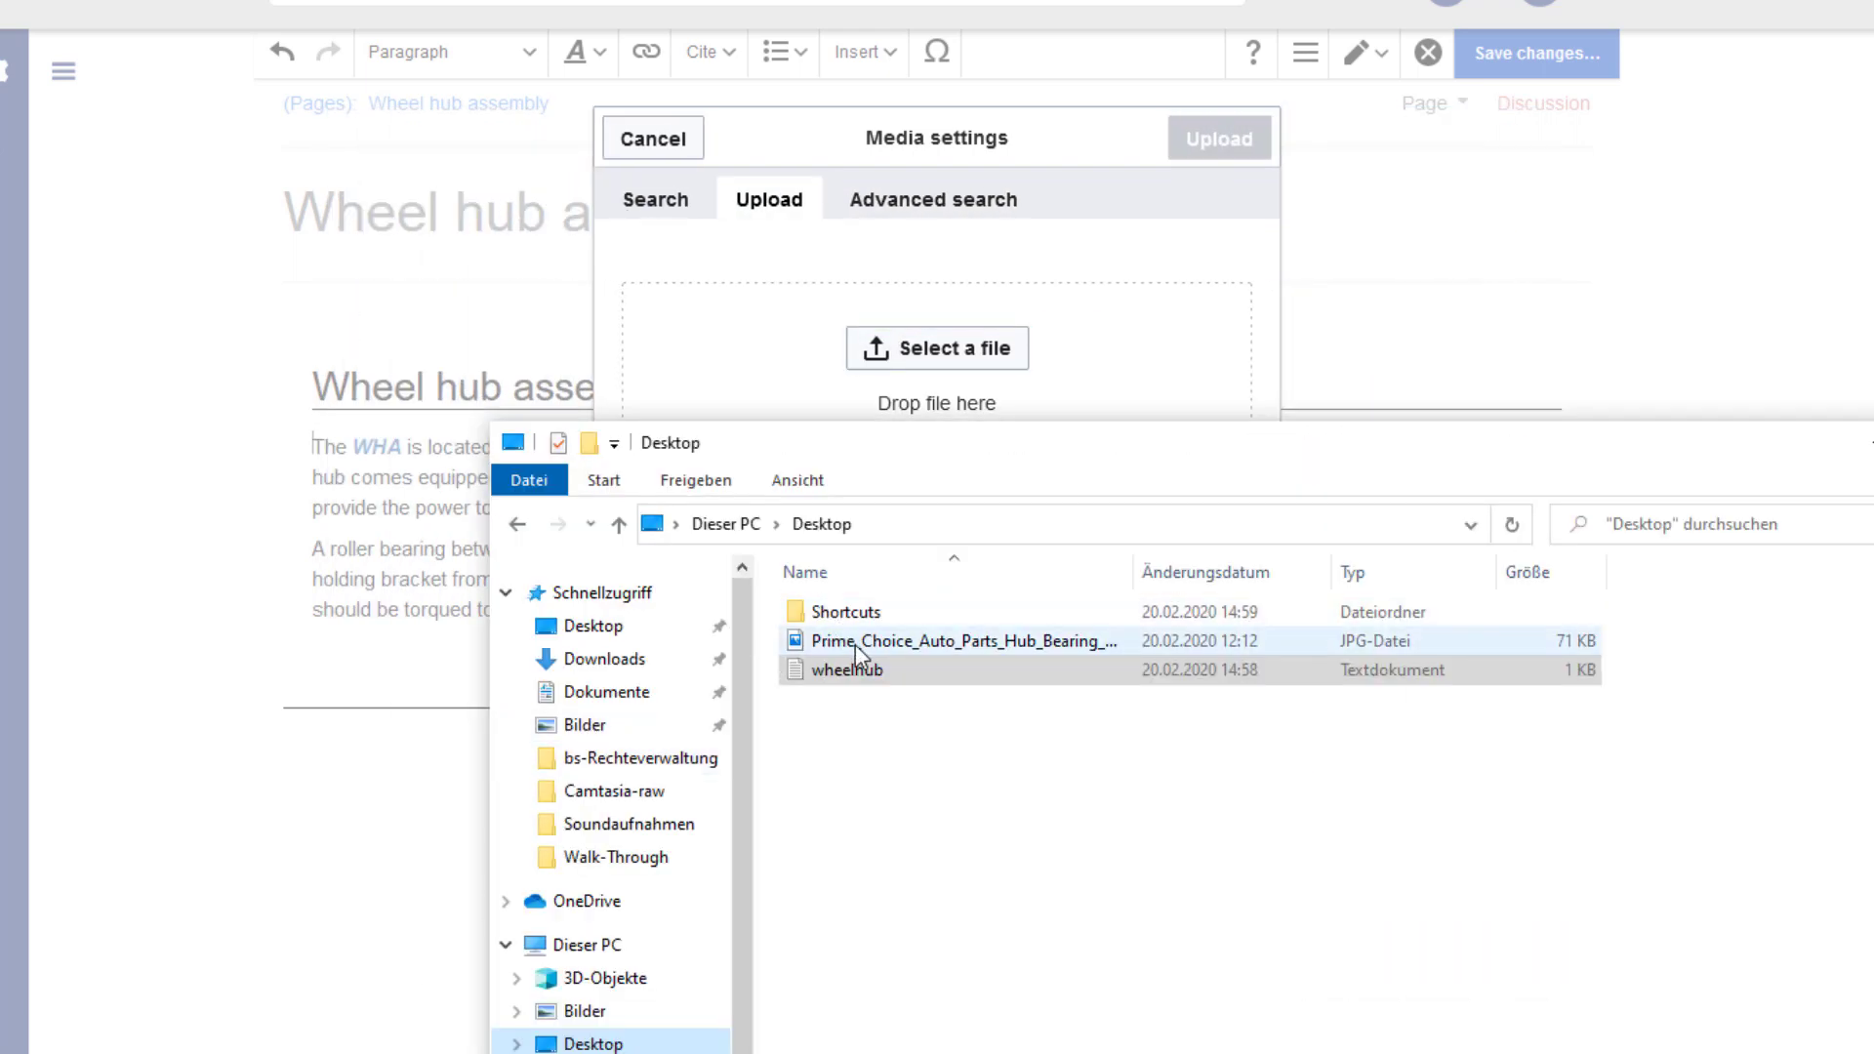
{"action": "double_click", "coordinate": [957, 641]}
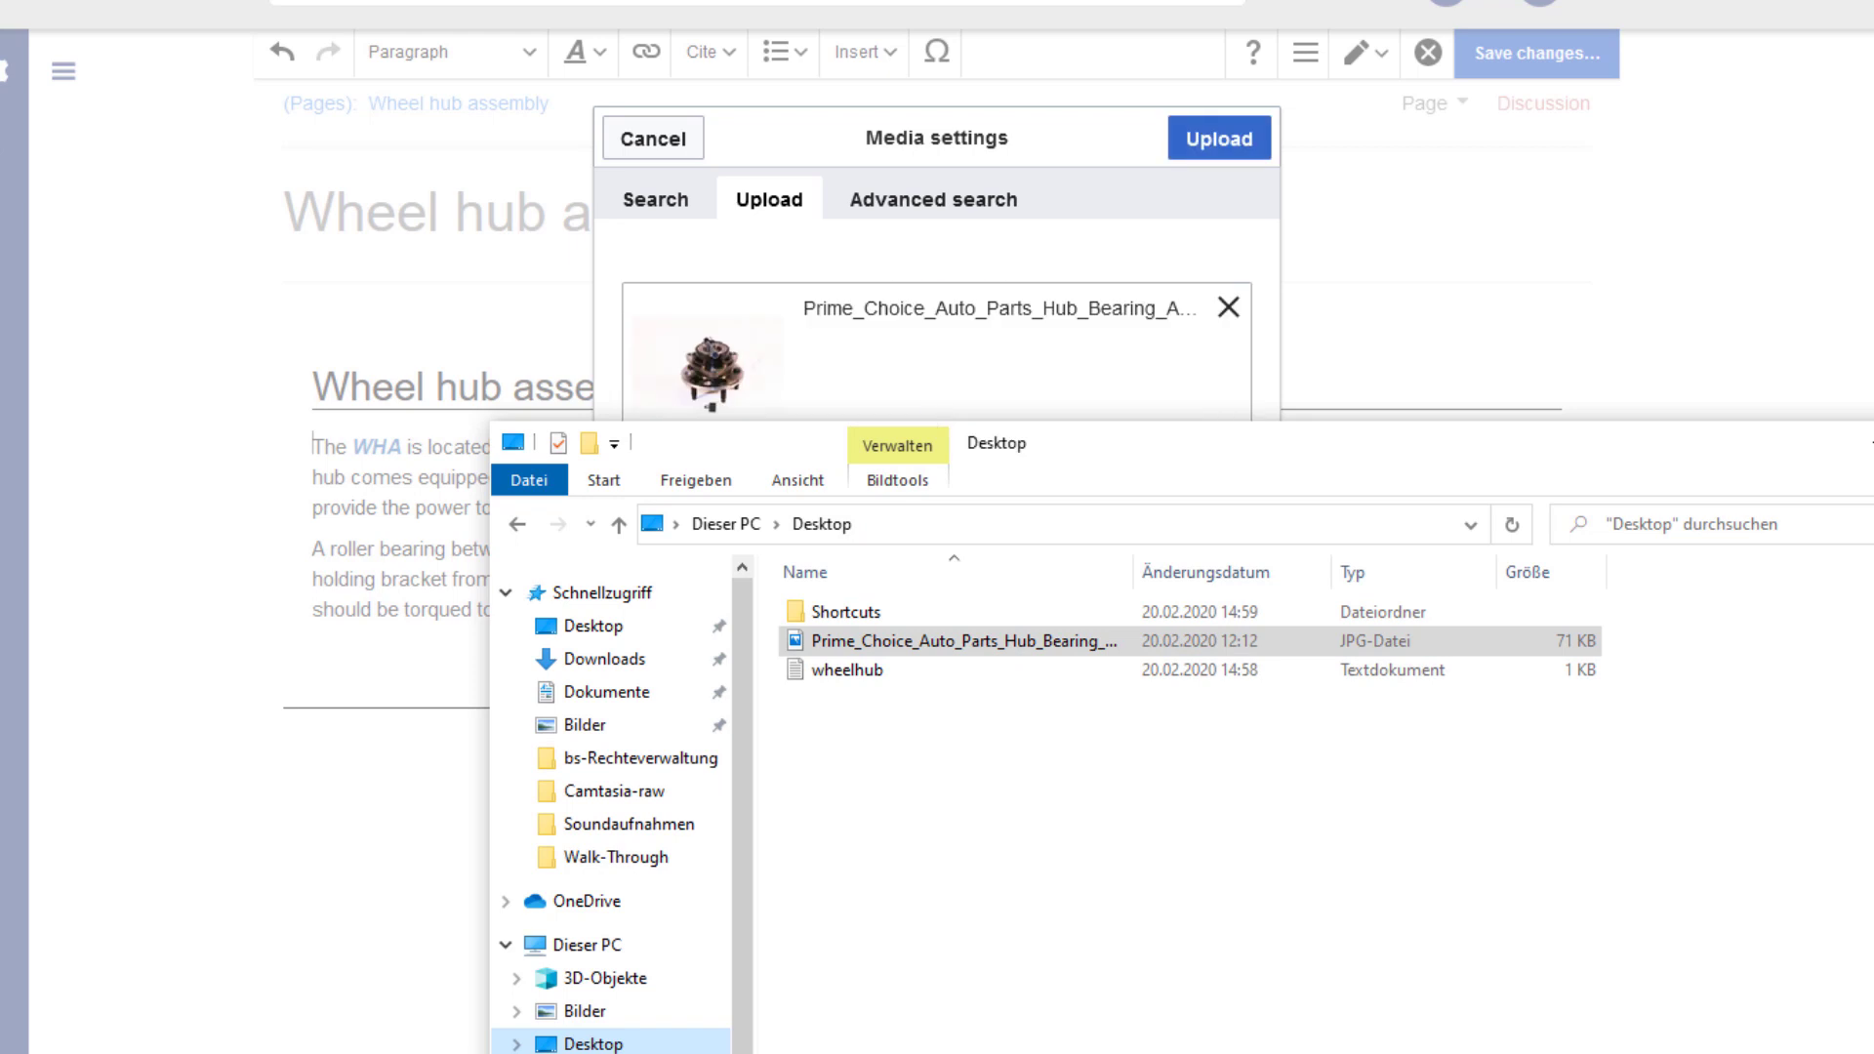
{"action": "left_click", "coordinate": [1217, 137]}
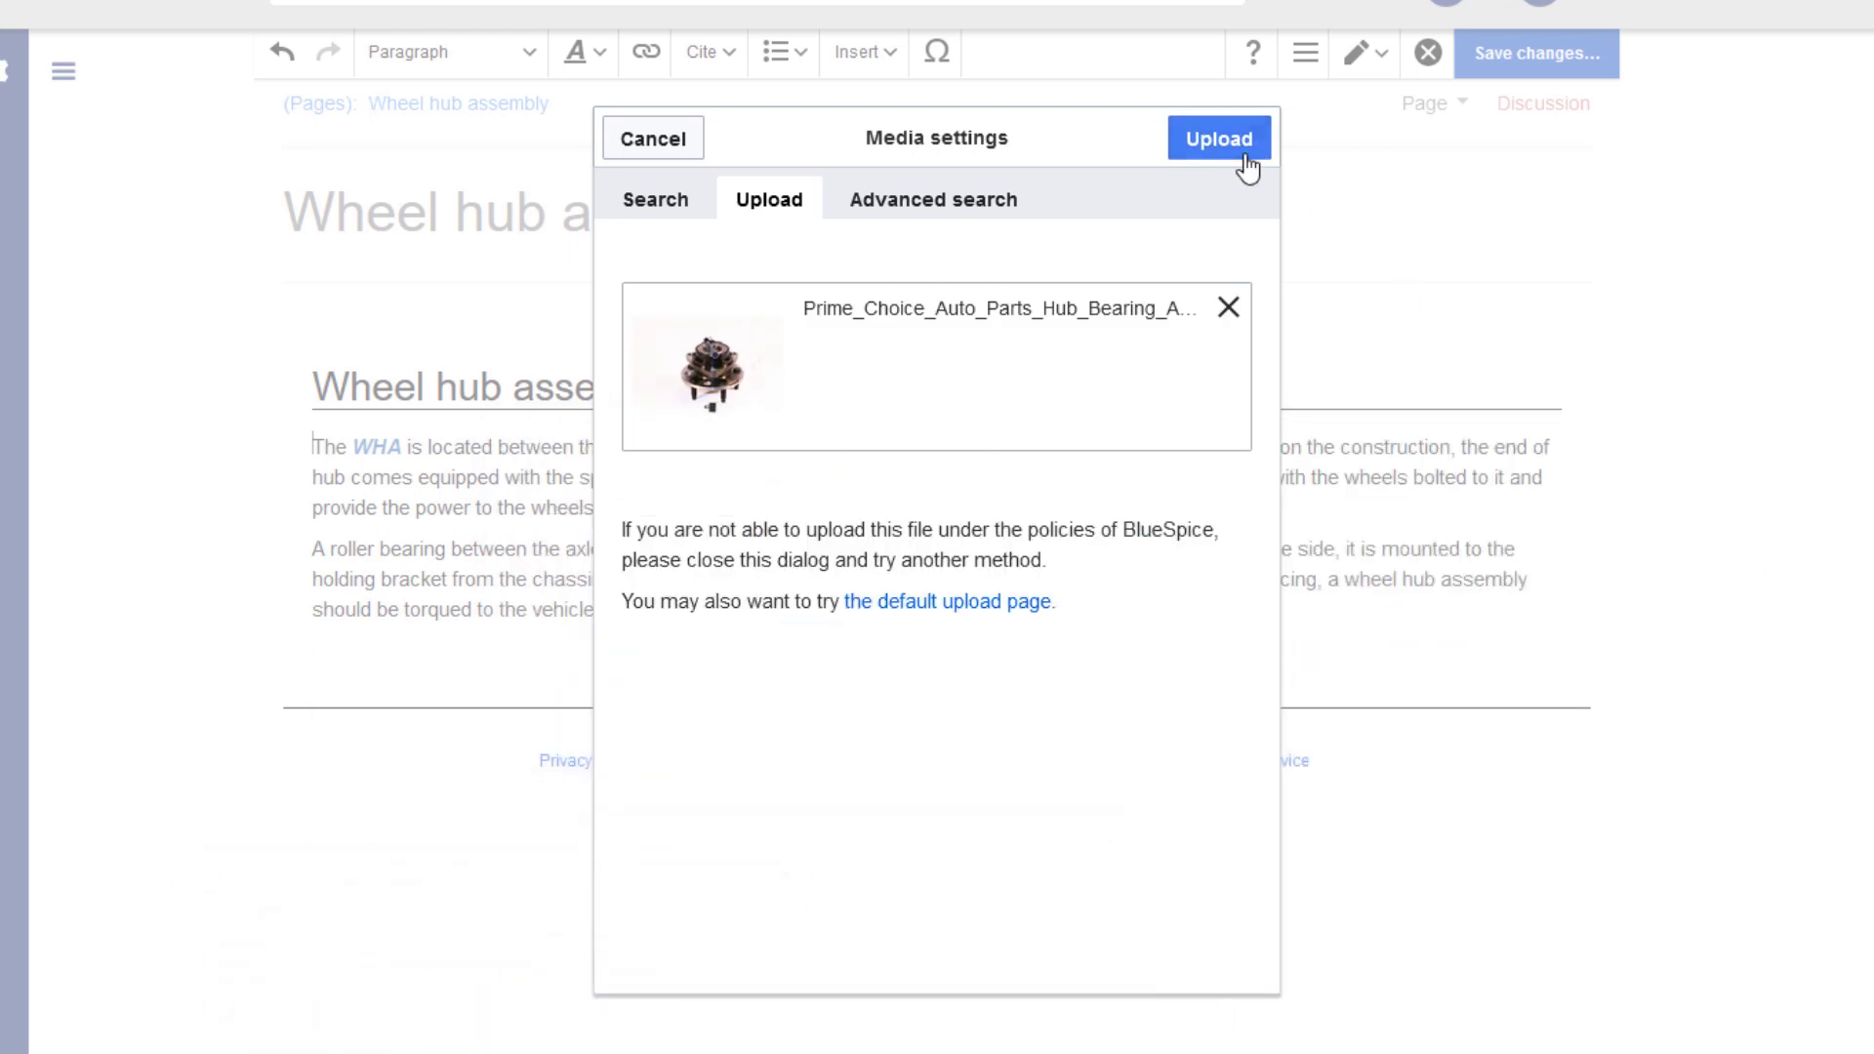
{"action": "left_click", "coordinate": [1218, 138]}
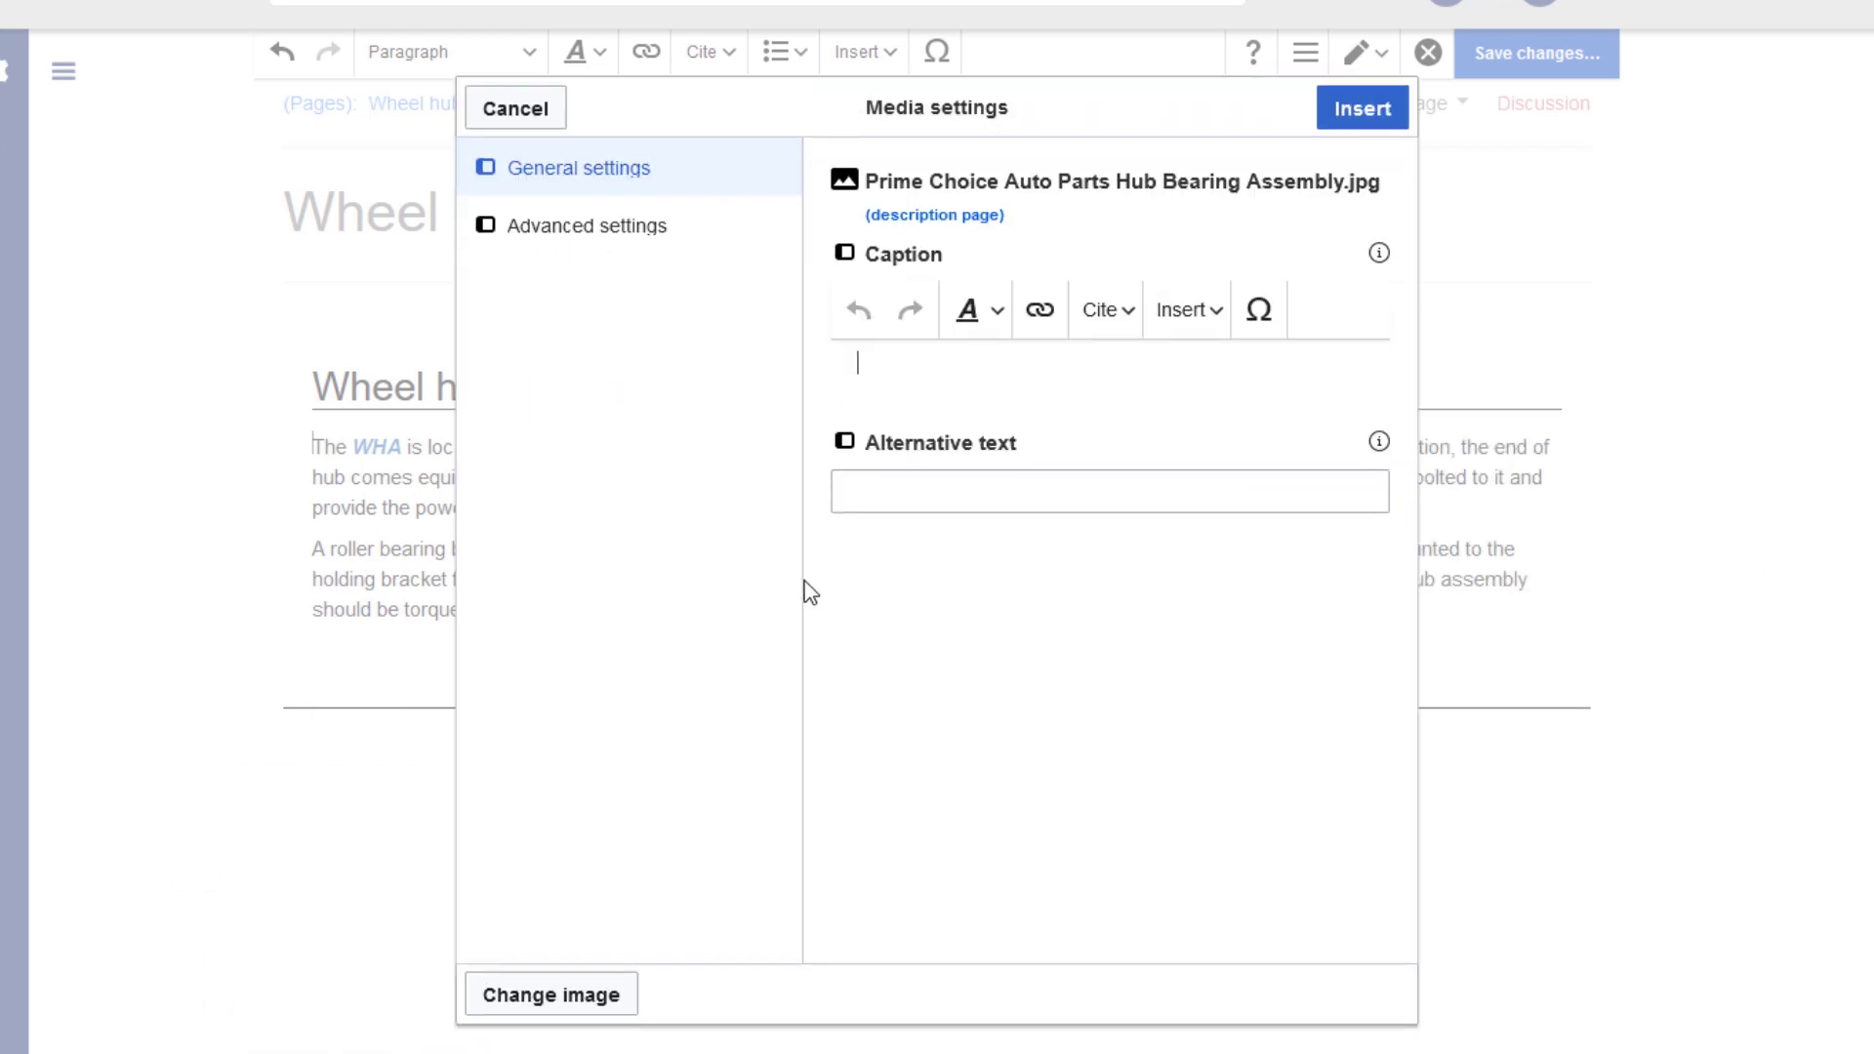
- Caption the hub bearing image 'Wheel hub assembly', add alt text, and open advanced settings
{"action": "type", "text": "Wheel hub"}
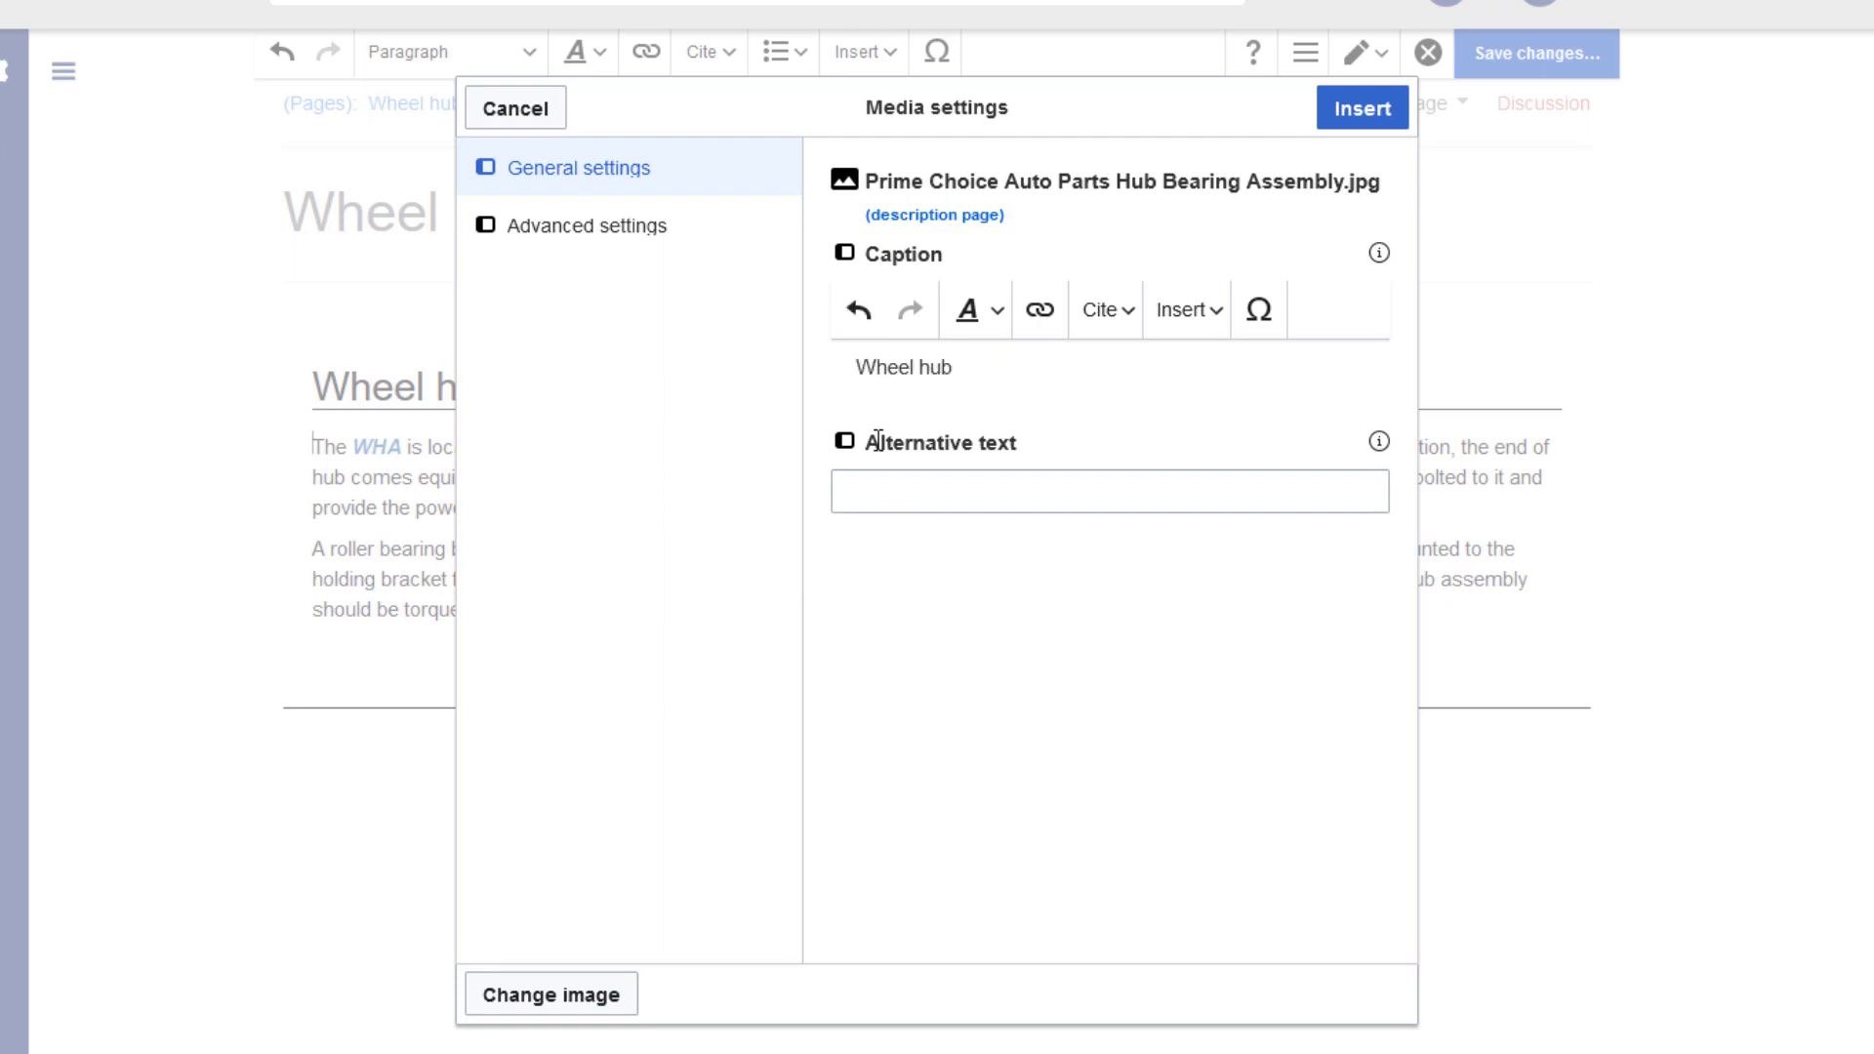
{"action": "type", "text": "assembly"}
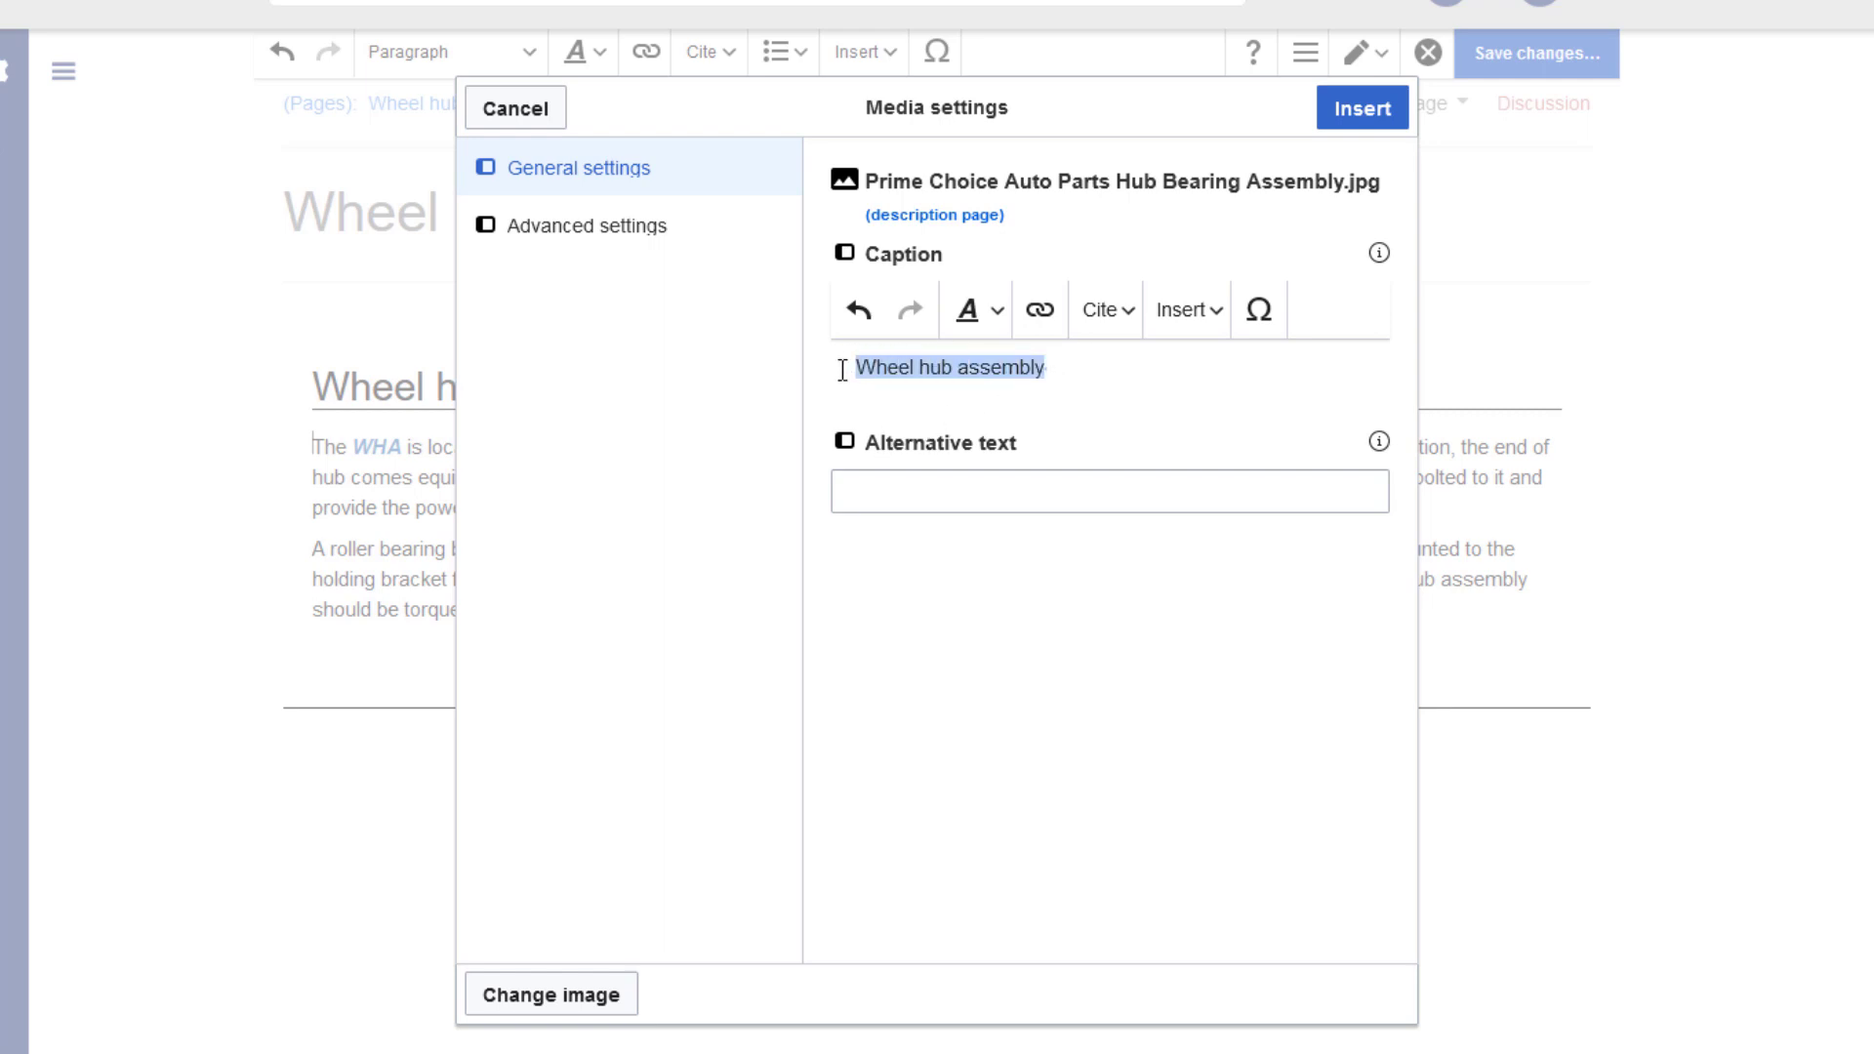
{"action": "type", "text": "Wheel hub assembly"}
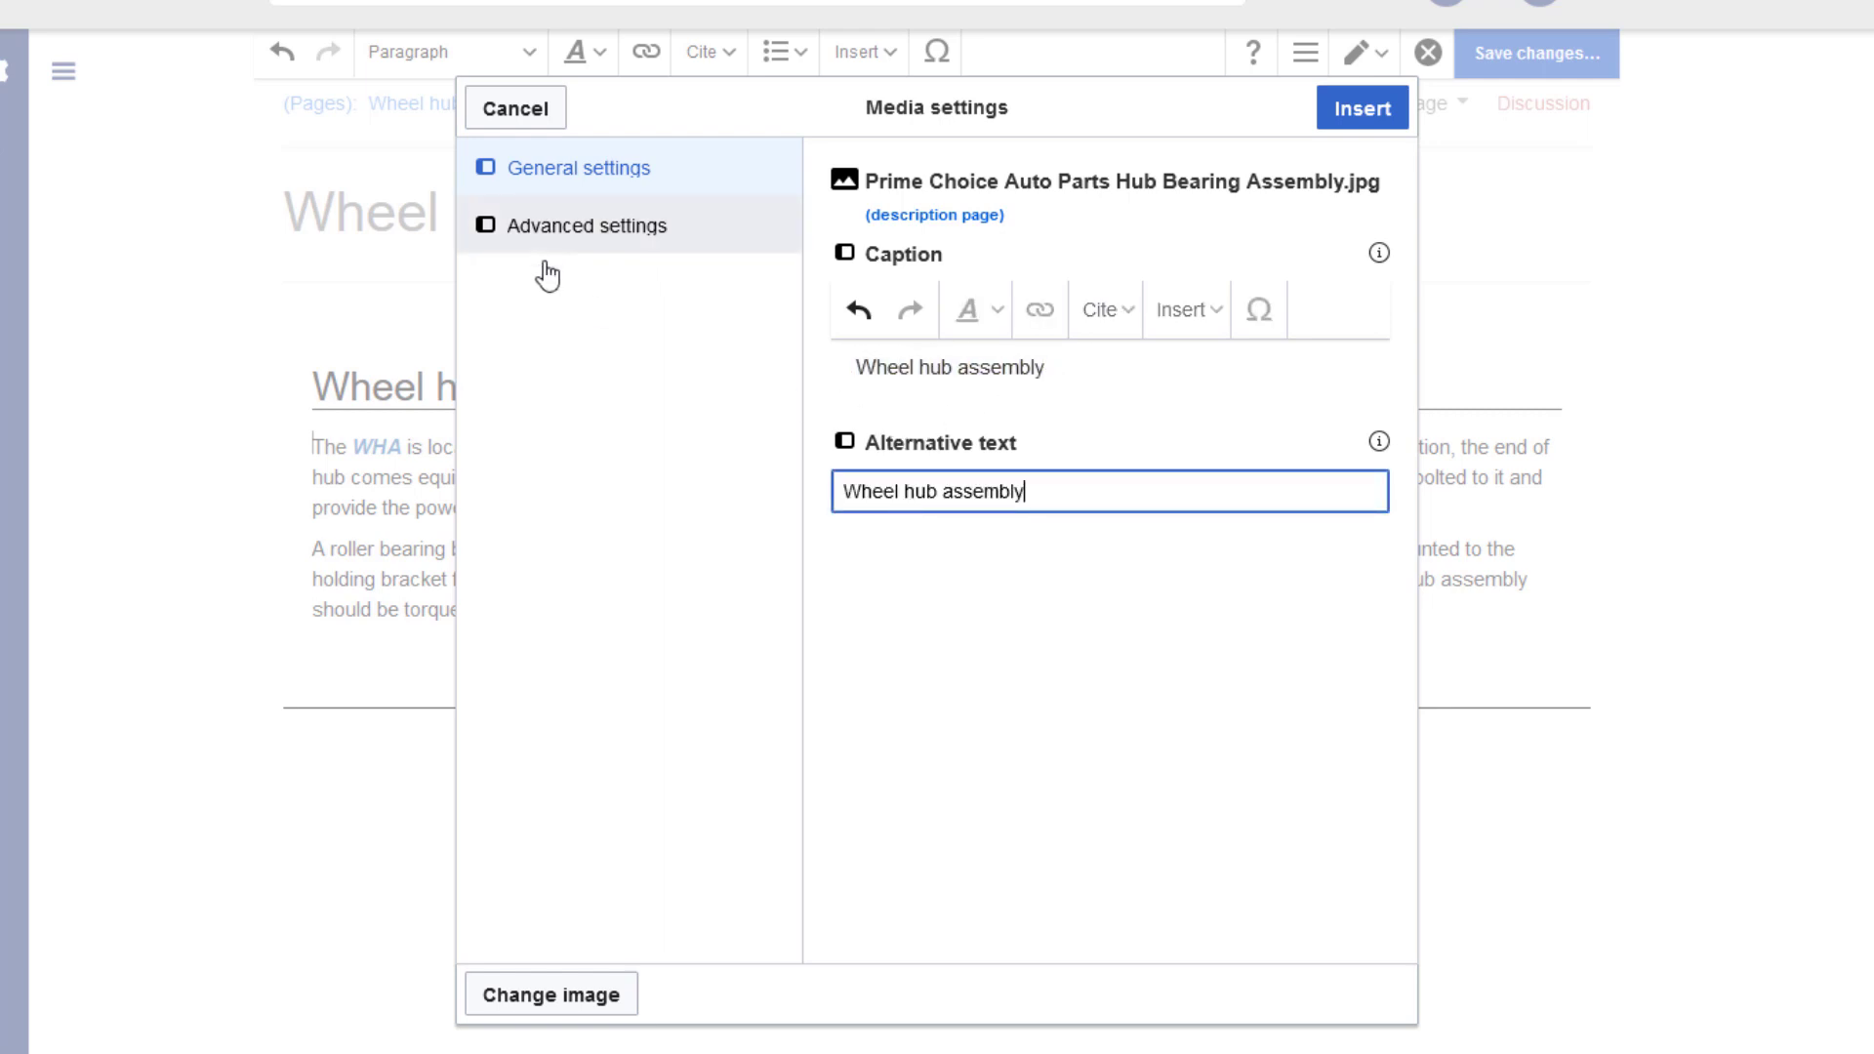
{"action": "left_click", "coordinate": [1360, 107]}
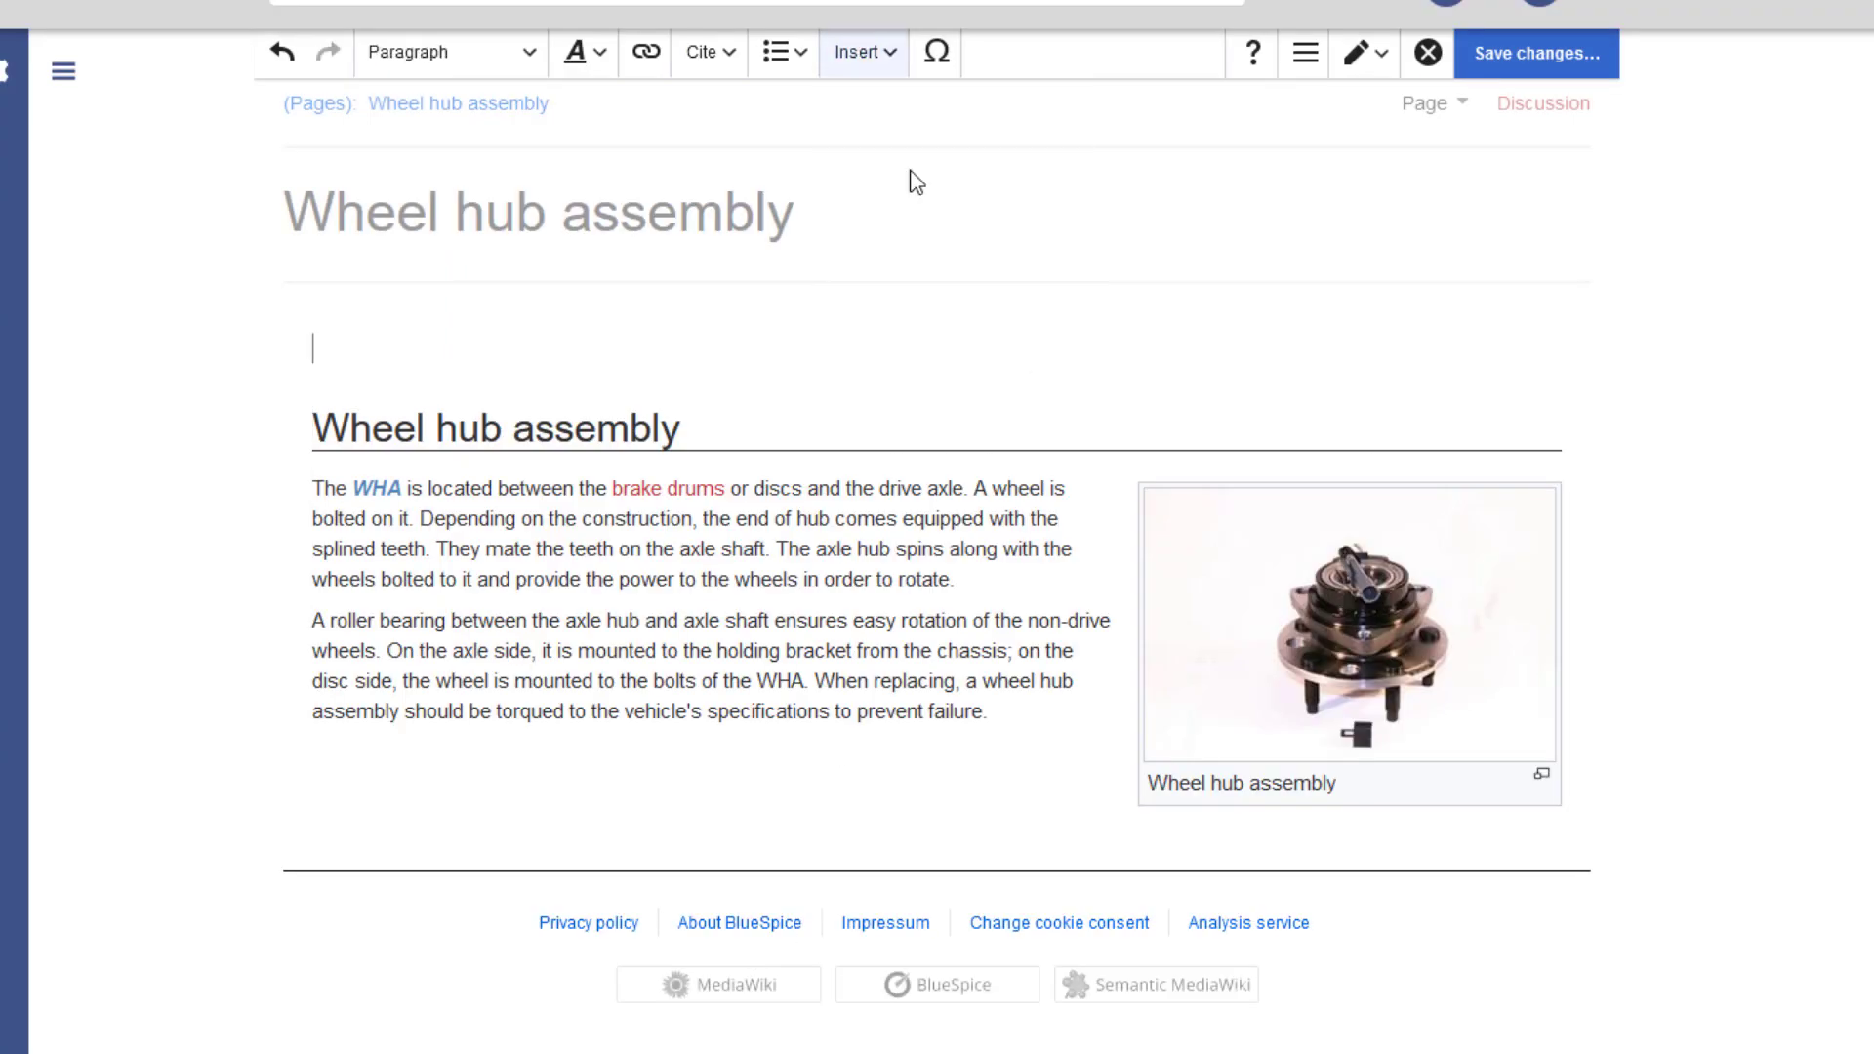
- Insert a Box note reading 'This product will be discontinued in 2021.'
{"action": "type", "text": "b"}
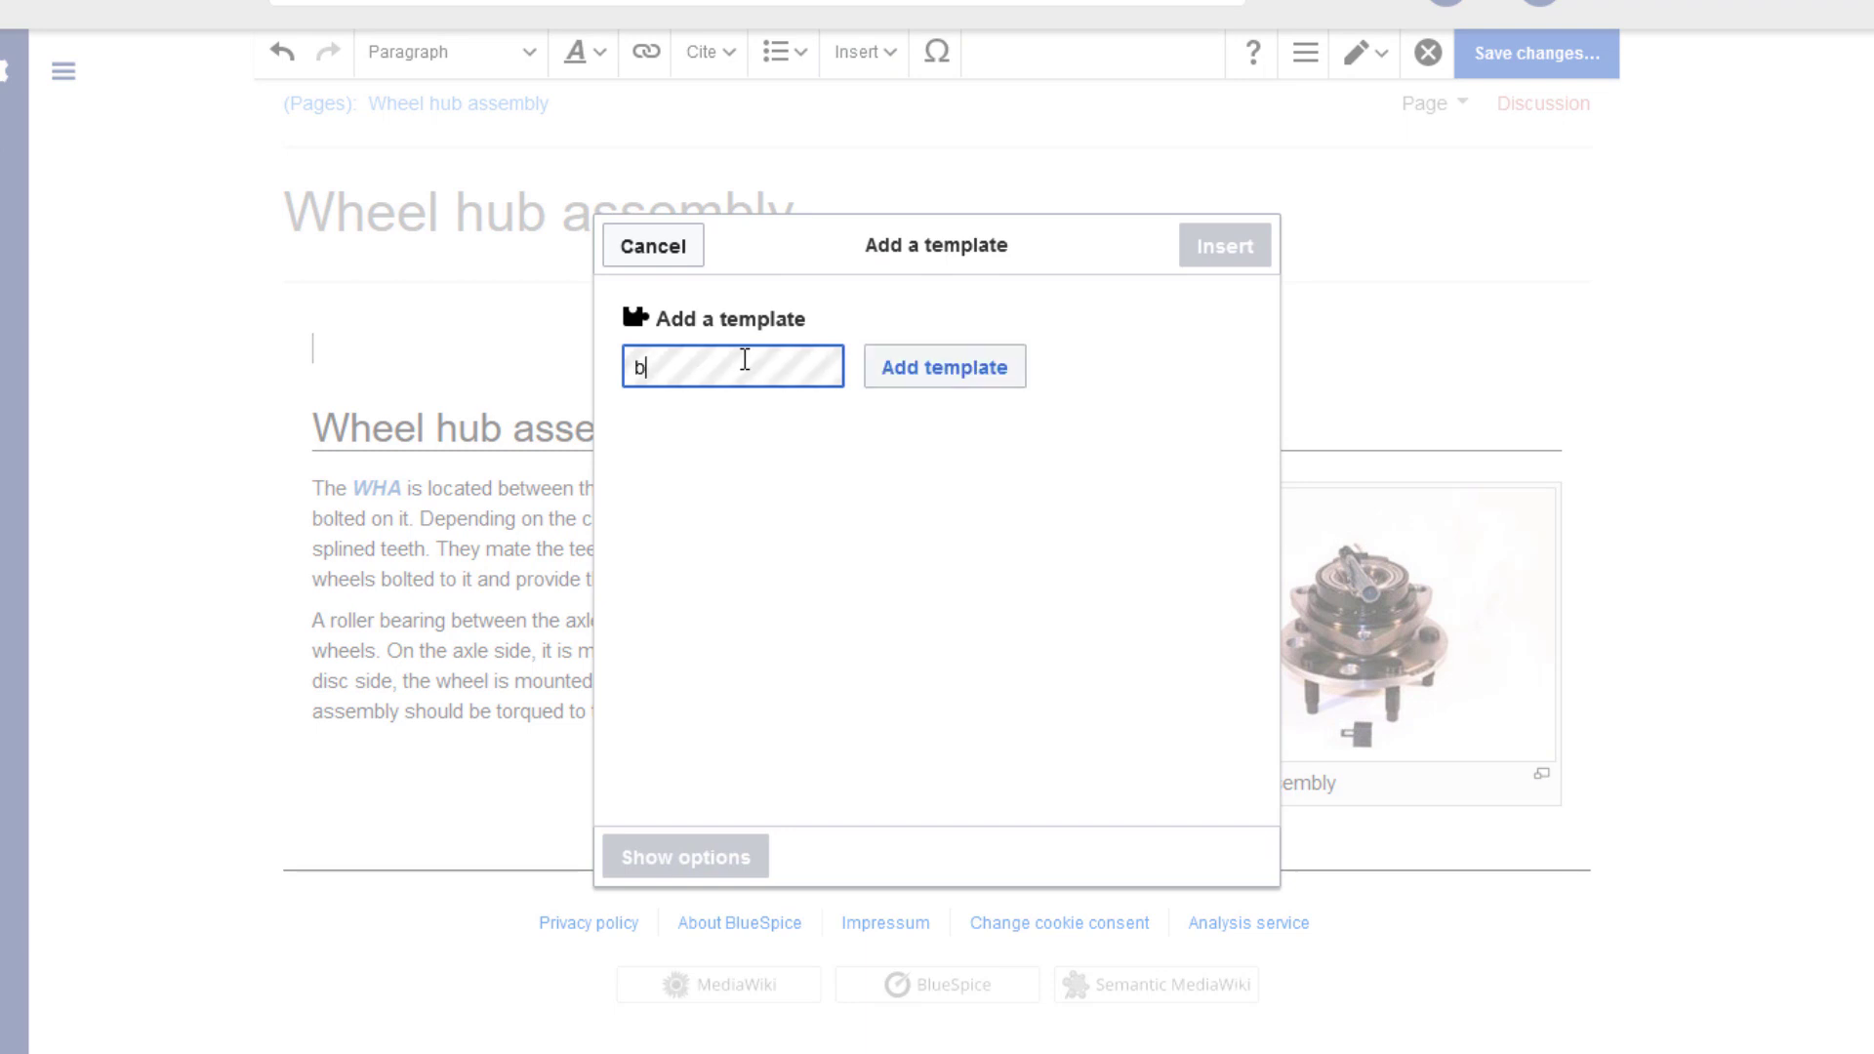
{"action": "type", "text": "Box note"}
{"action": "type", "text": "This product will be discontinued i"}
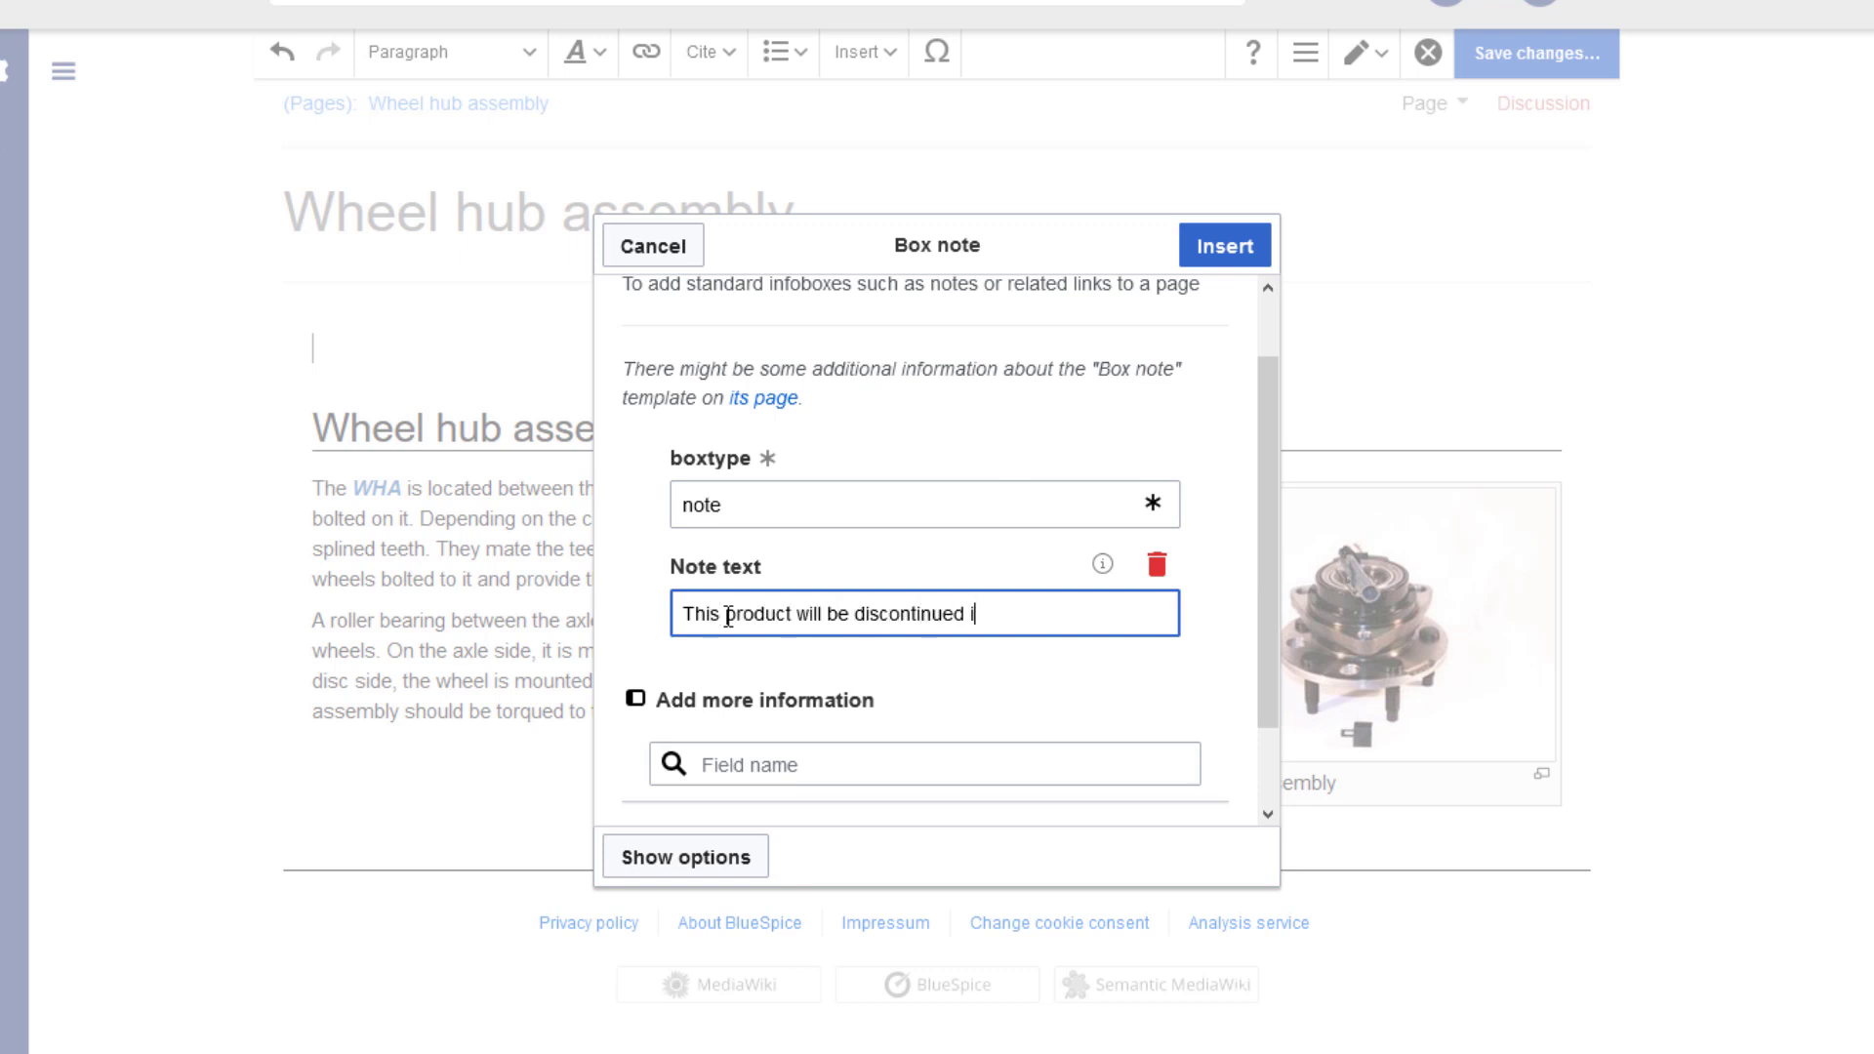
{"action": "type", "text": "n 2021"}
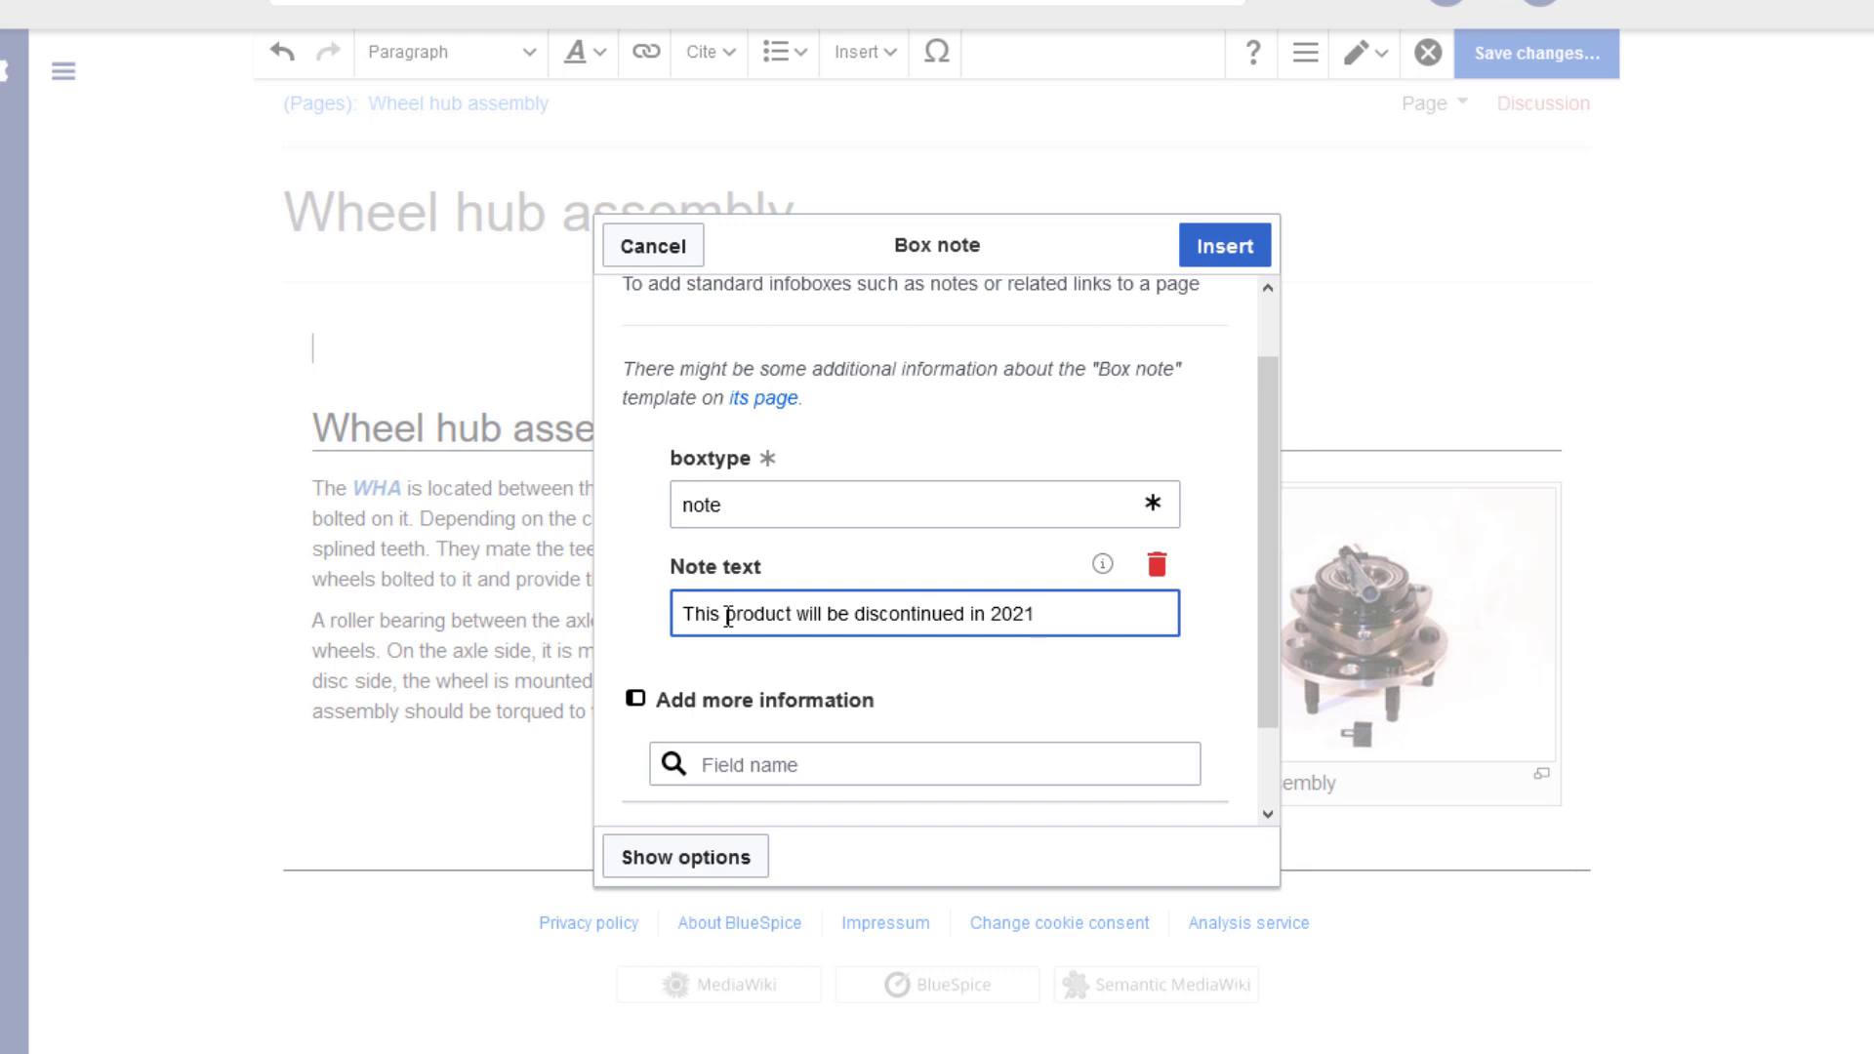
{"action": "type", "text": "."}
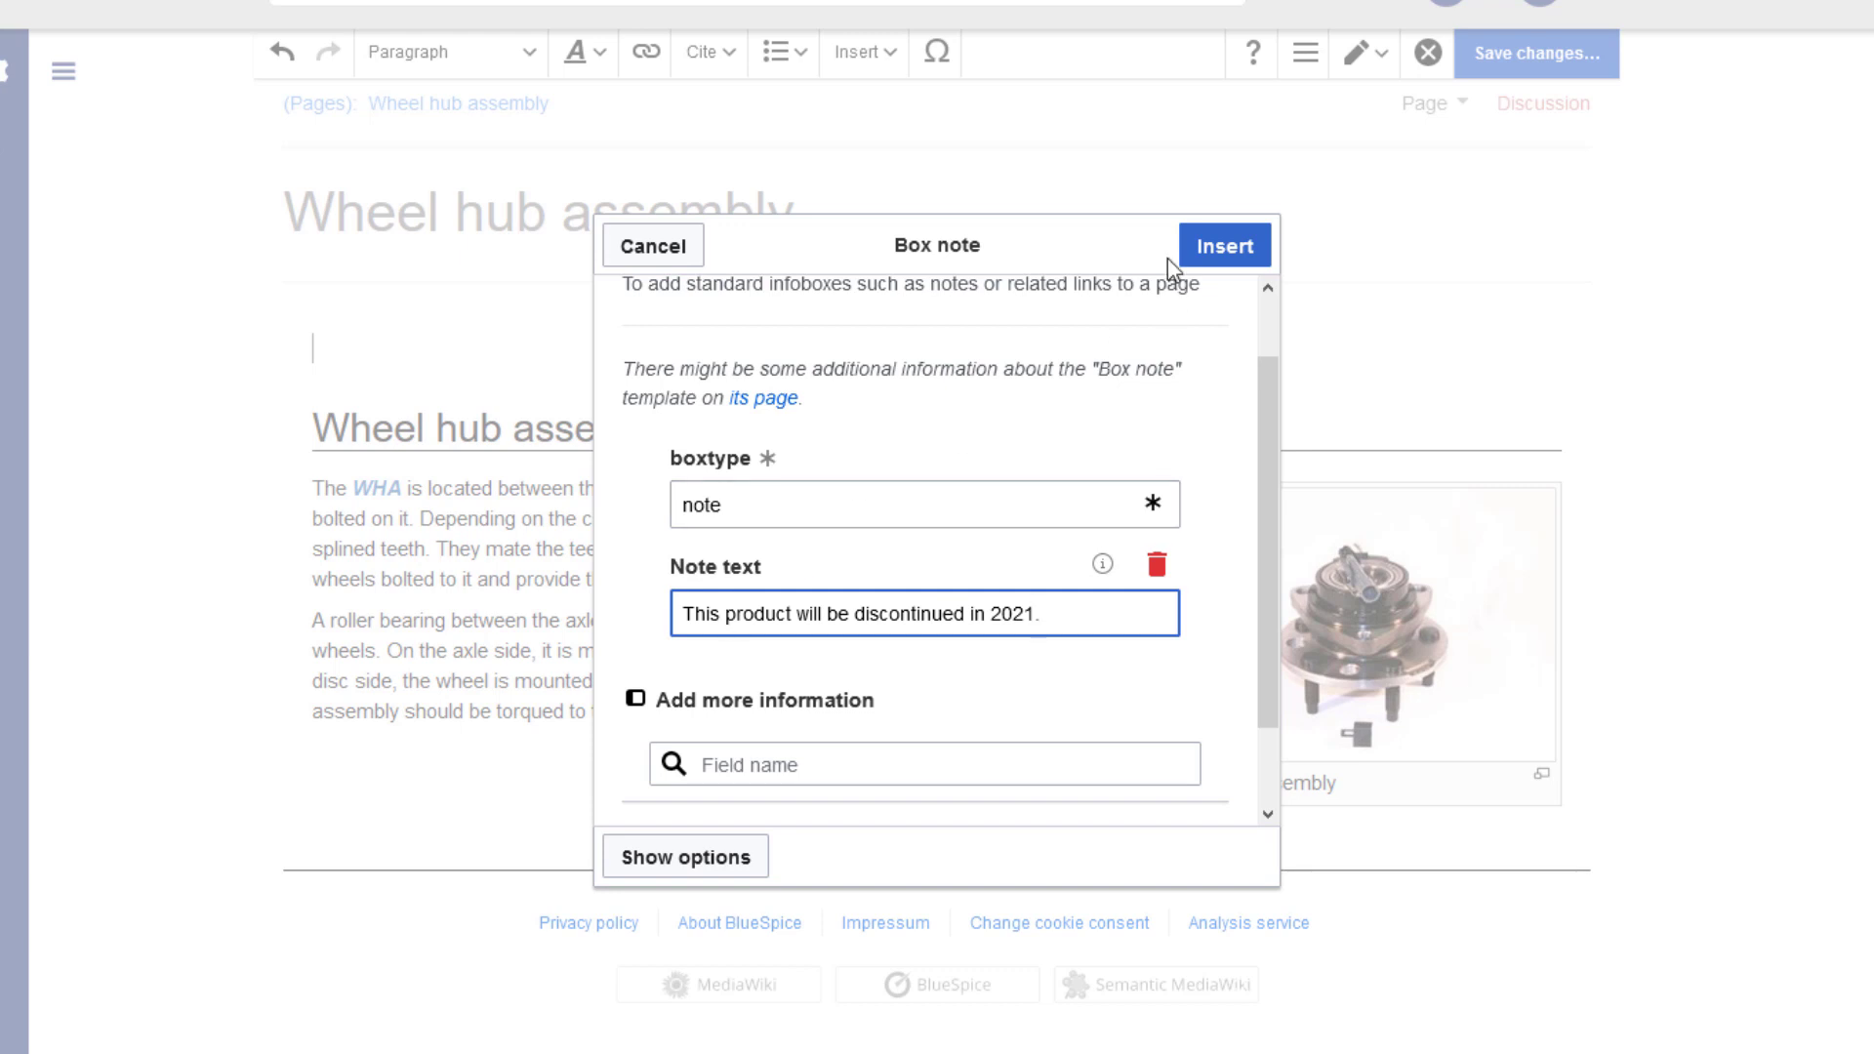
{"action": "left_click", "coordinate": [1221, 245]}
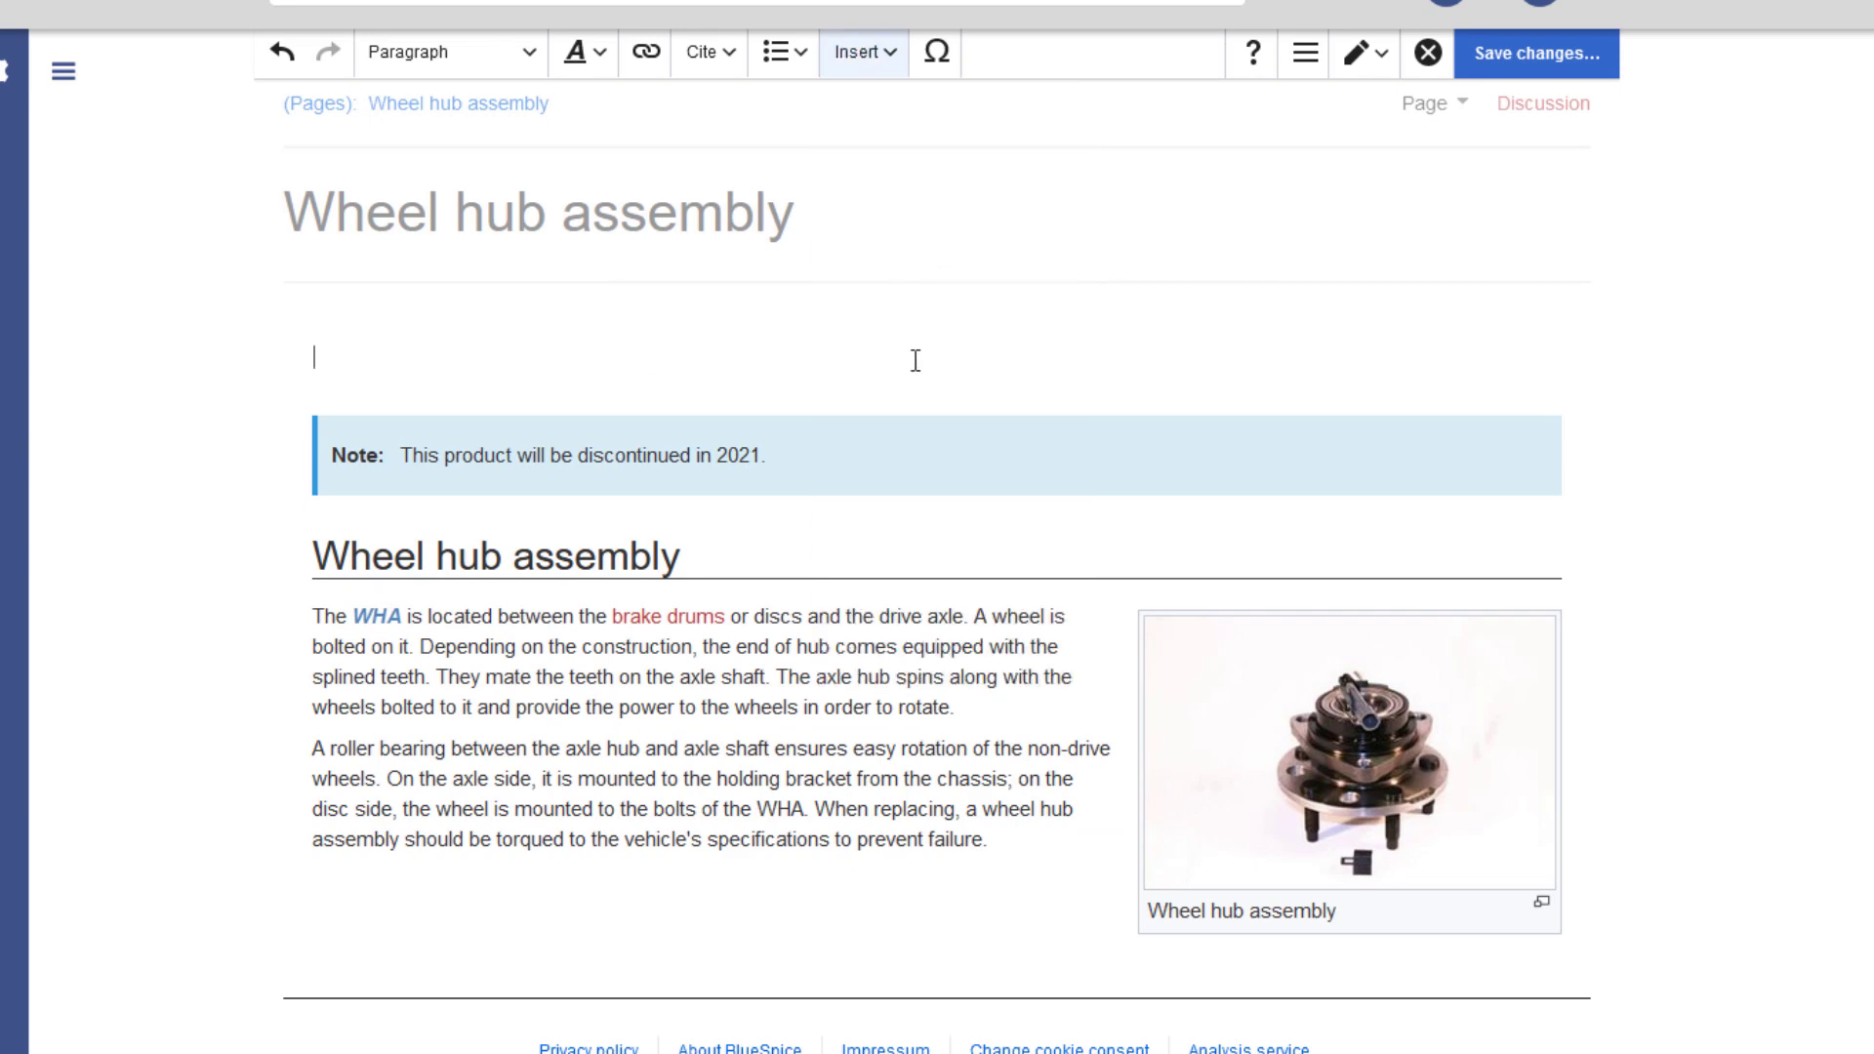
- Add an empty draw.io diagram, save the page, and open the diagram for editing
{"action": "left_click", "coordinate": [863, 52]}
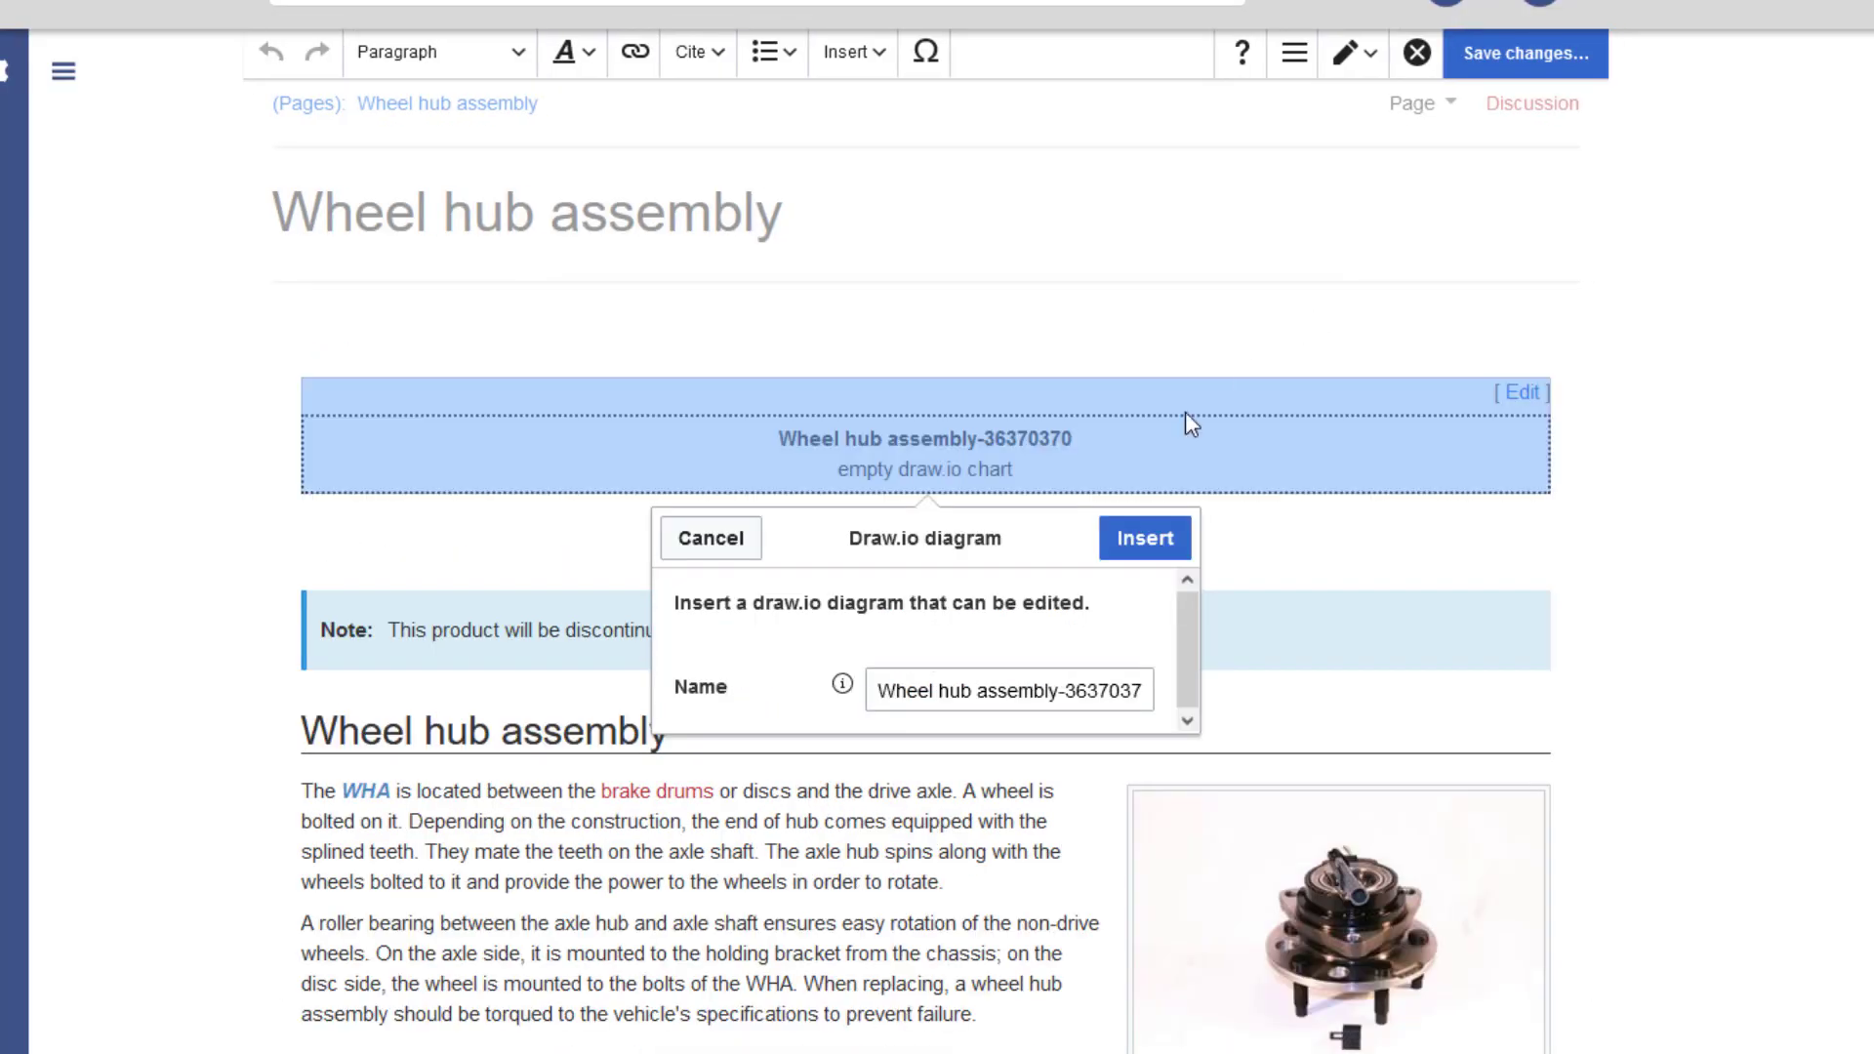
{"action": "left_click", "coordinate": [1524, 54]}
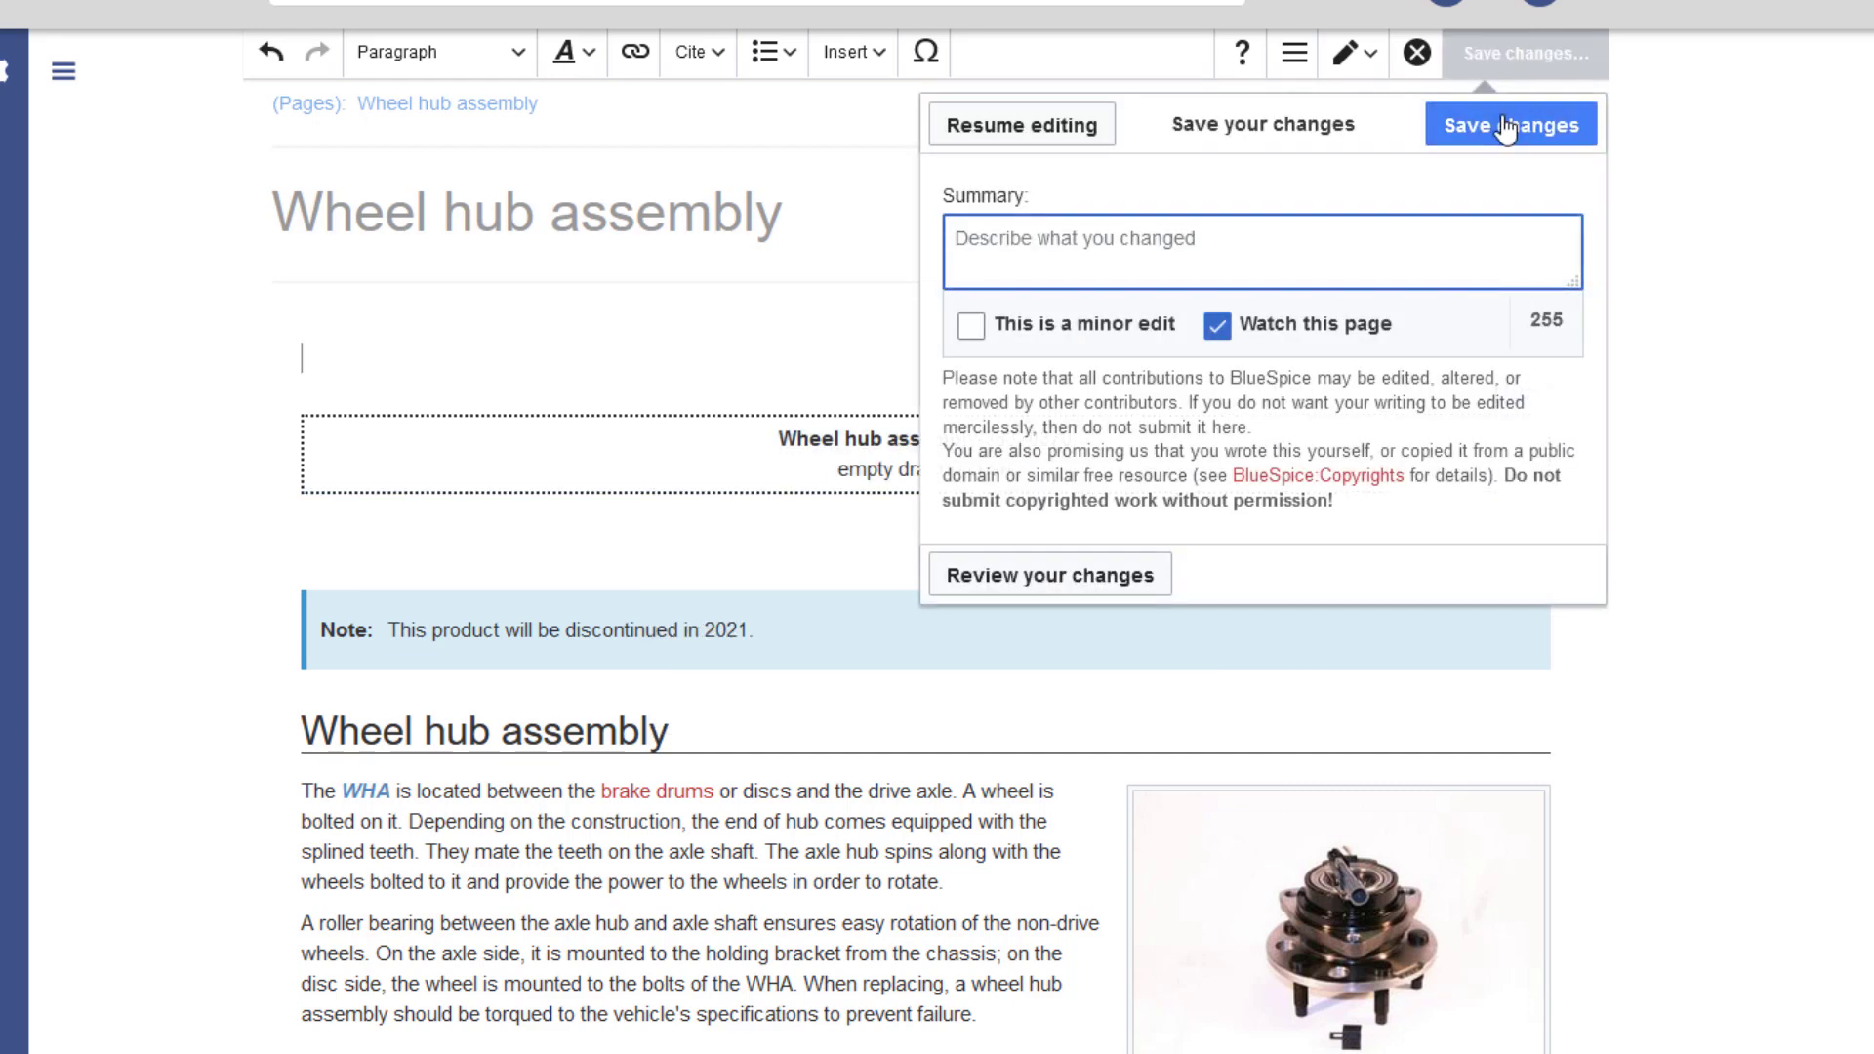
{"action": "left_click", "coordinate": [1509, 123]}
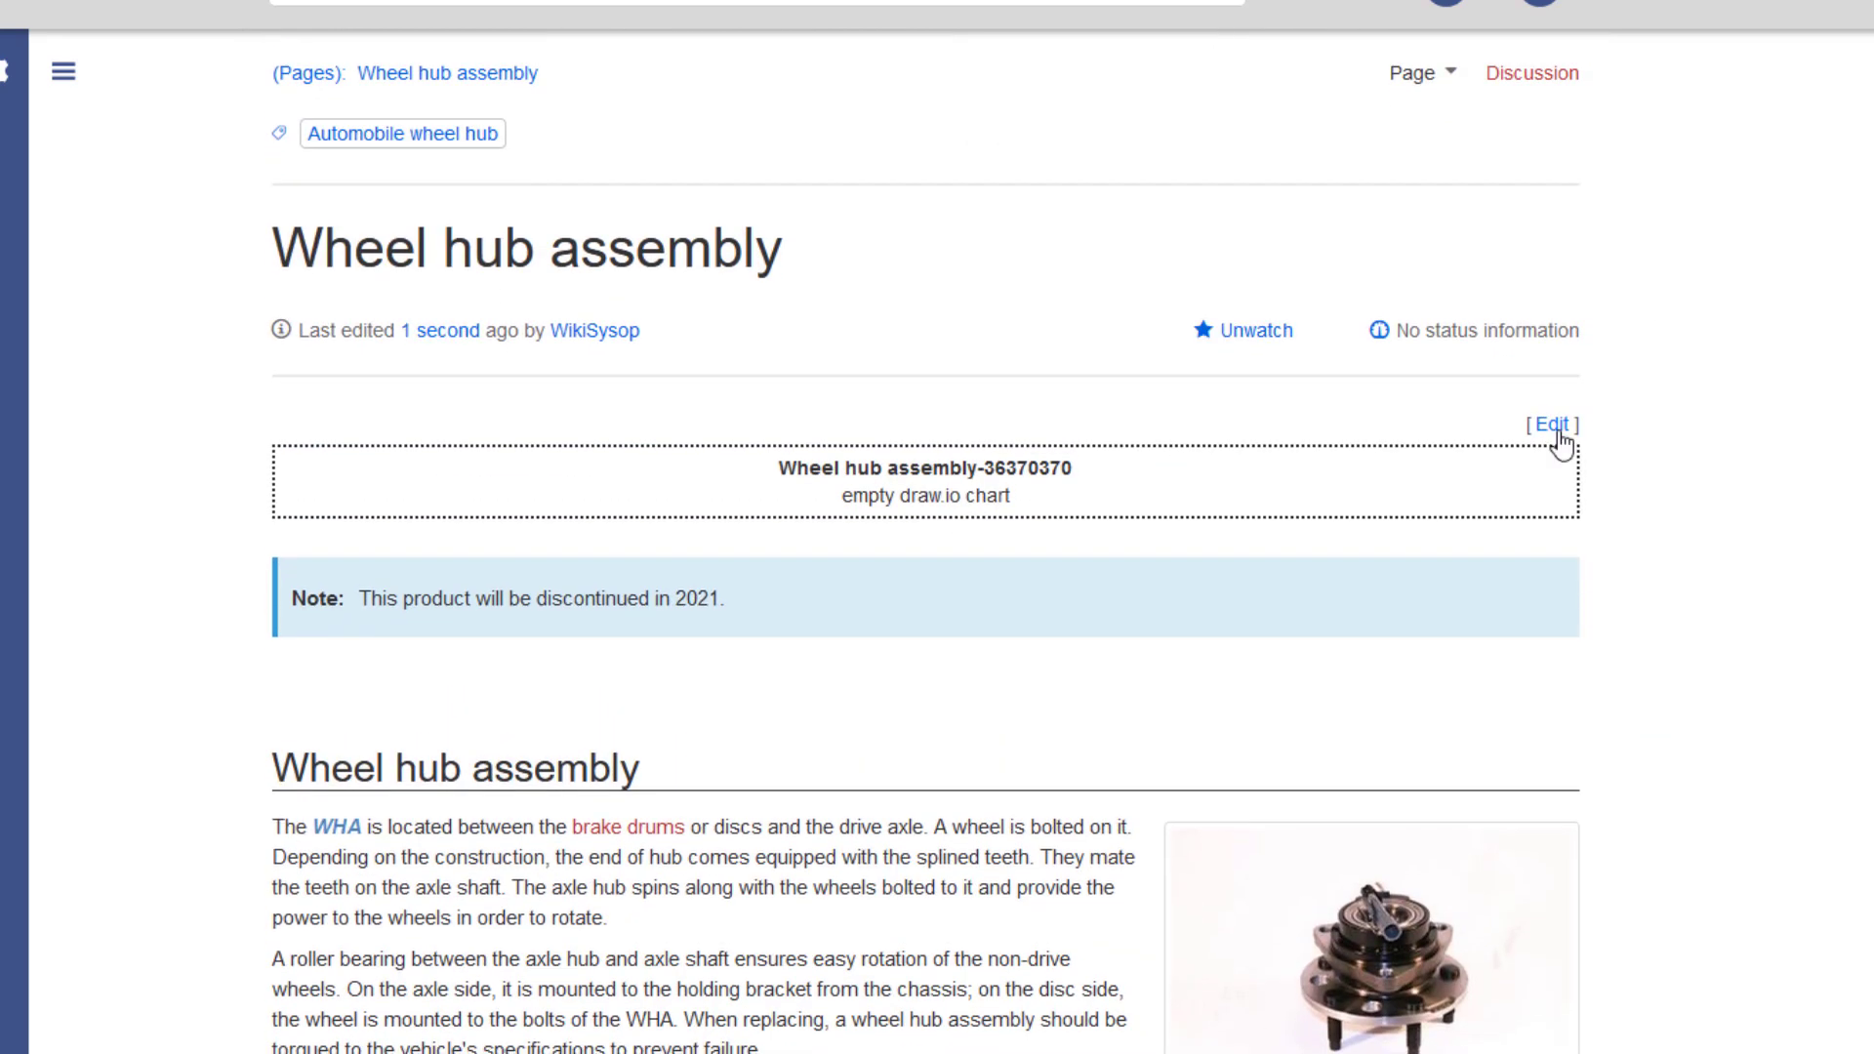
{"action": "left_click", "coordinate": [1547, 422]}
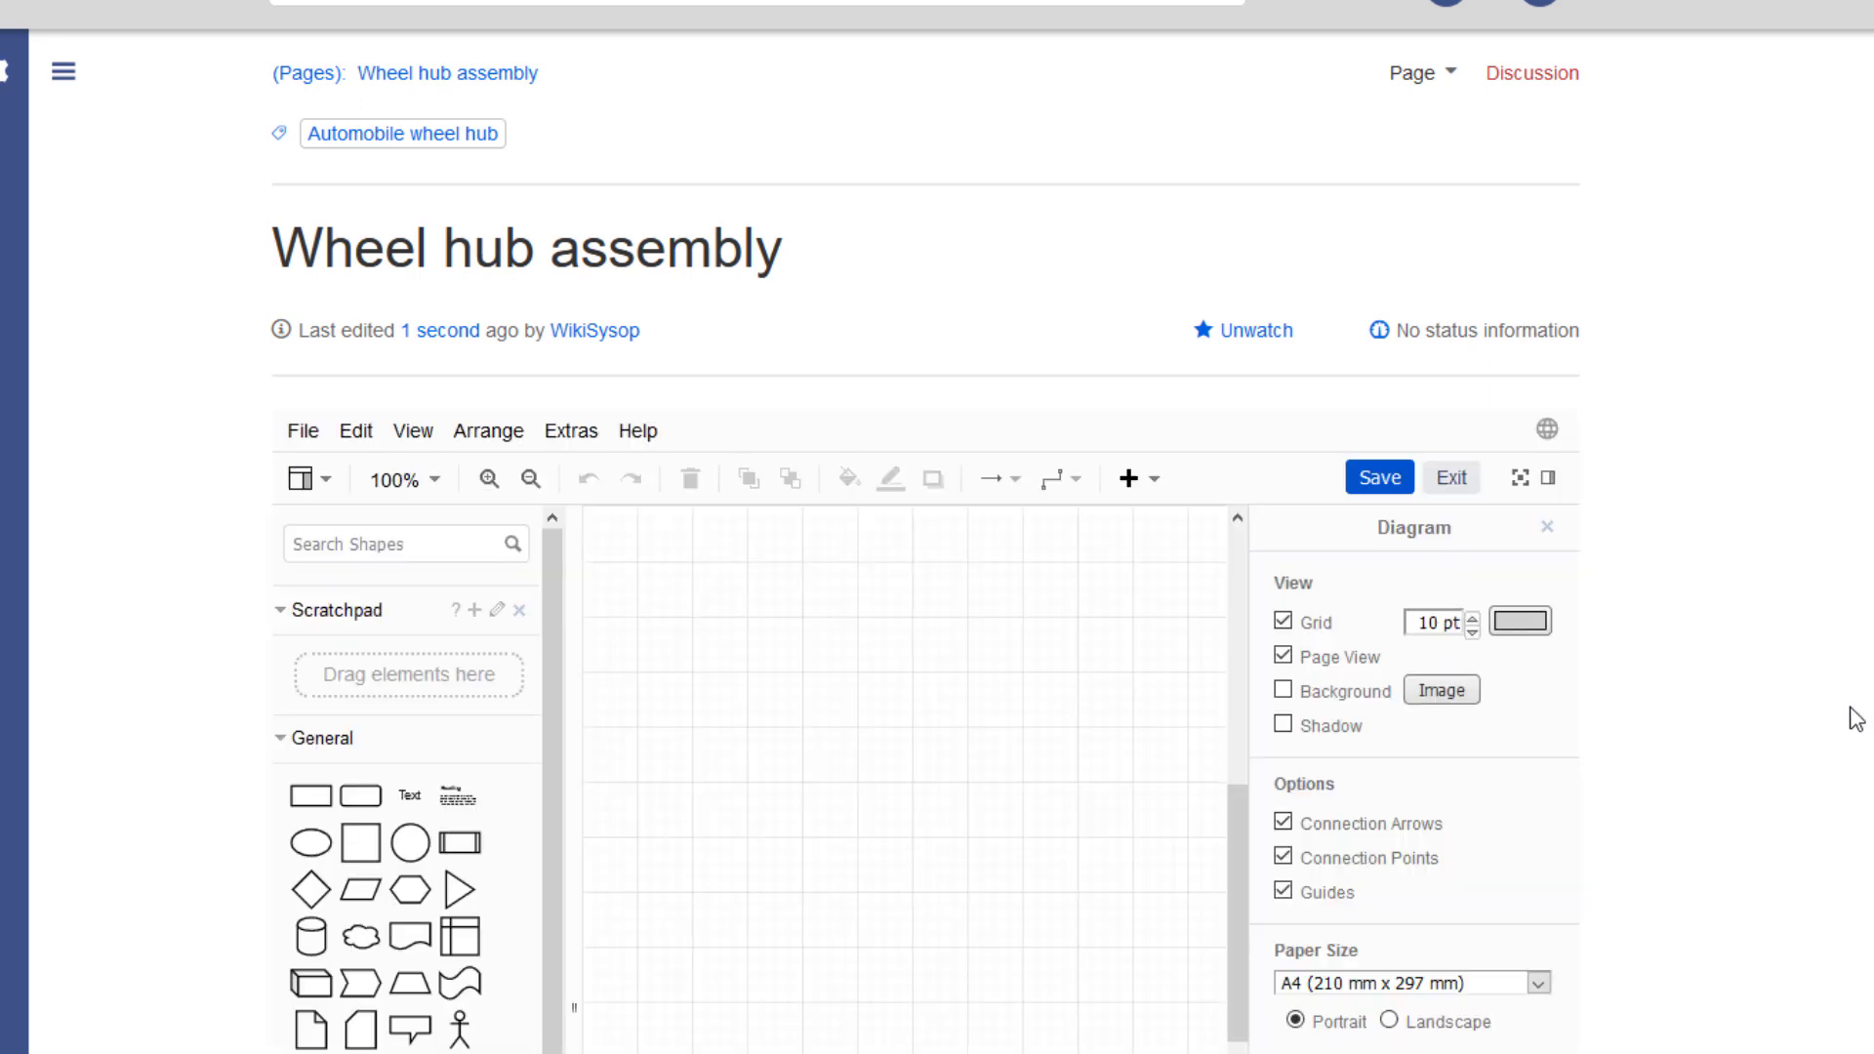
{"action": "left_click", "coordinate": [323, 16]}
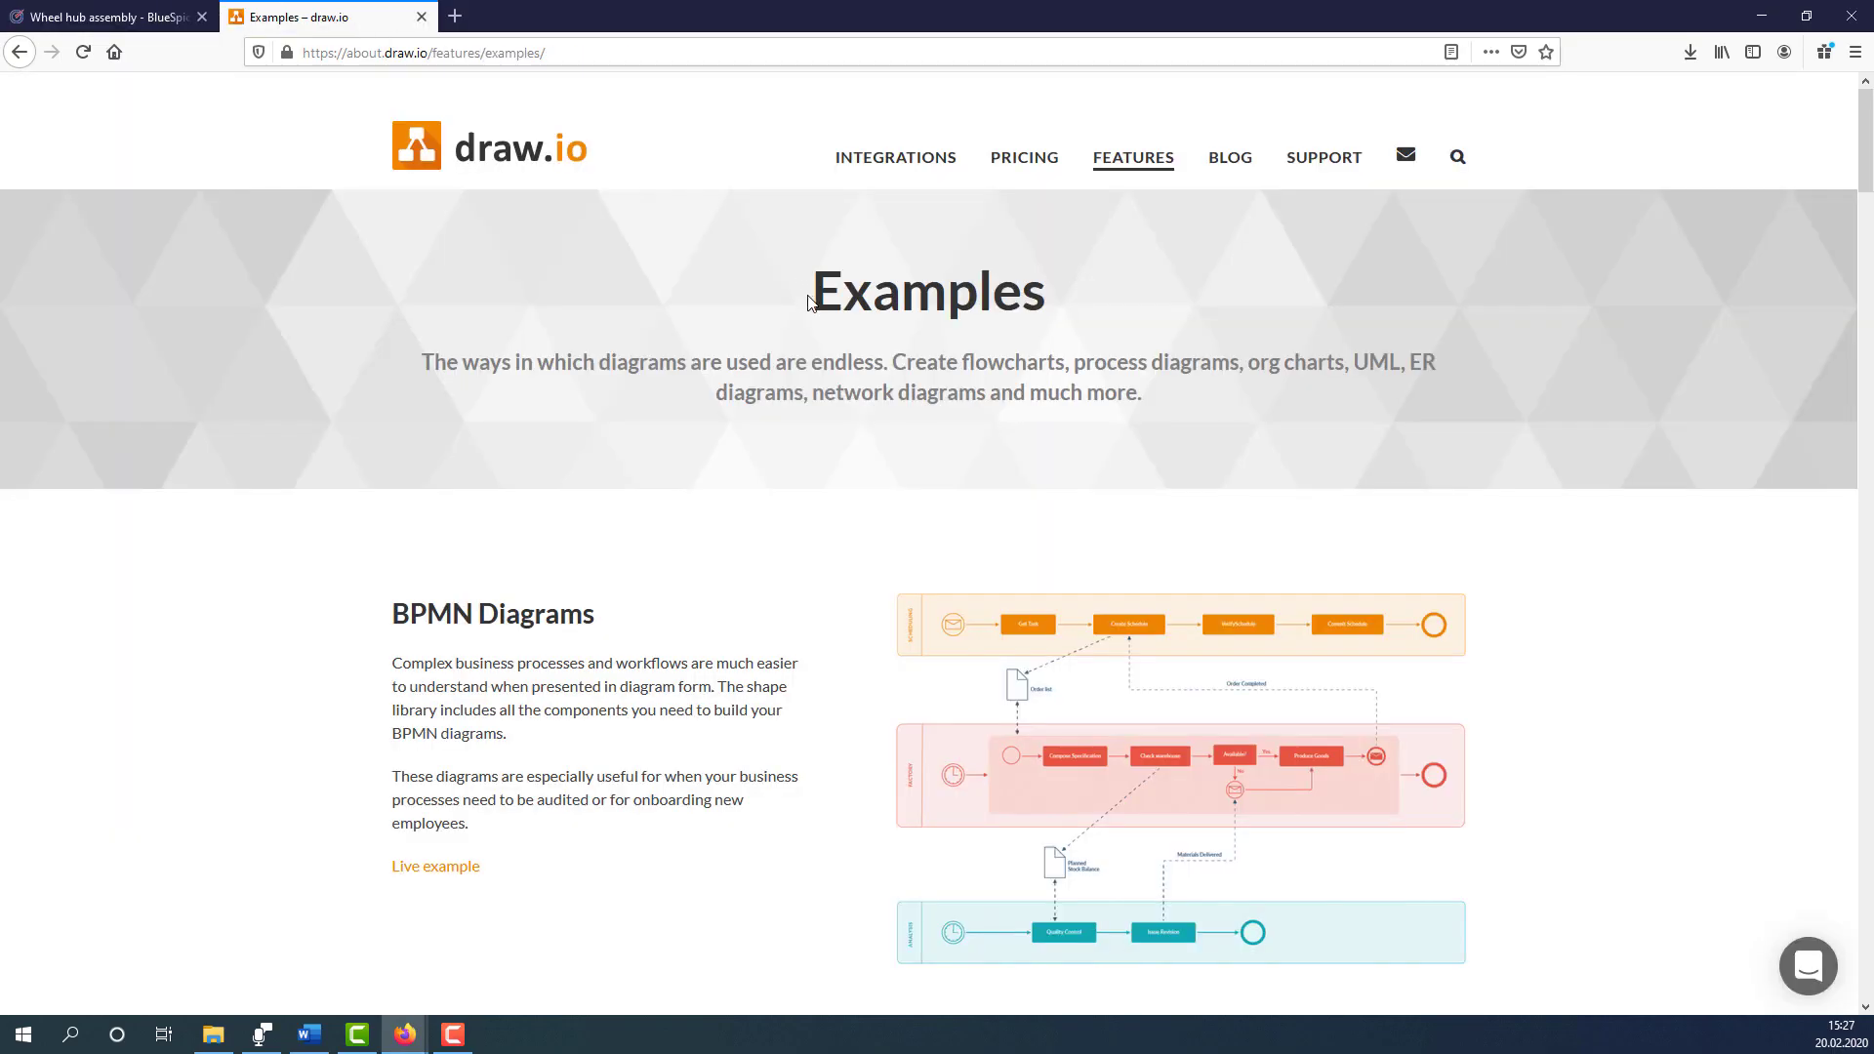
- Open draw.io's Tree Diagrams live example and select the org chart for copying
{"action": "scroll", "scroll_direction": "down", "scroll_amount": 3}
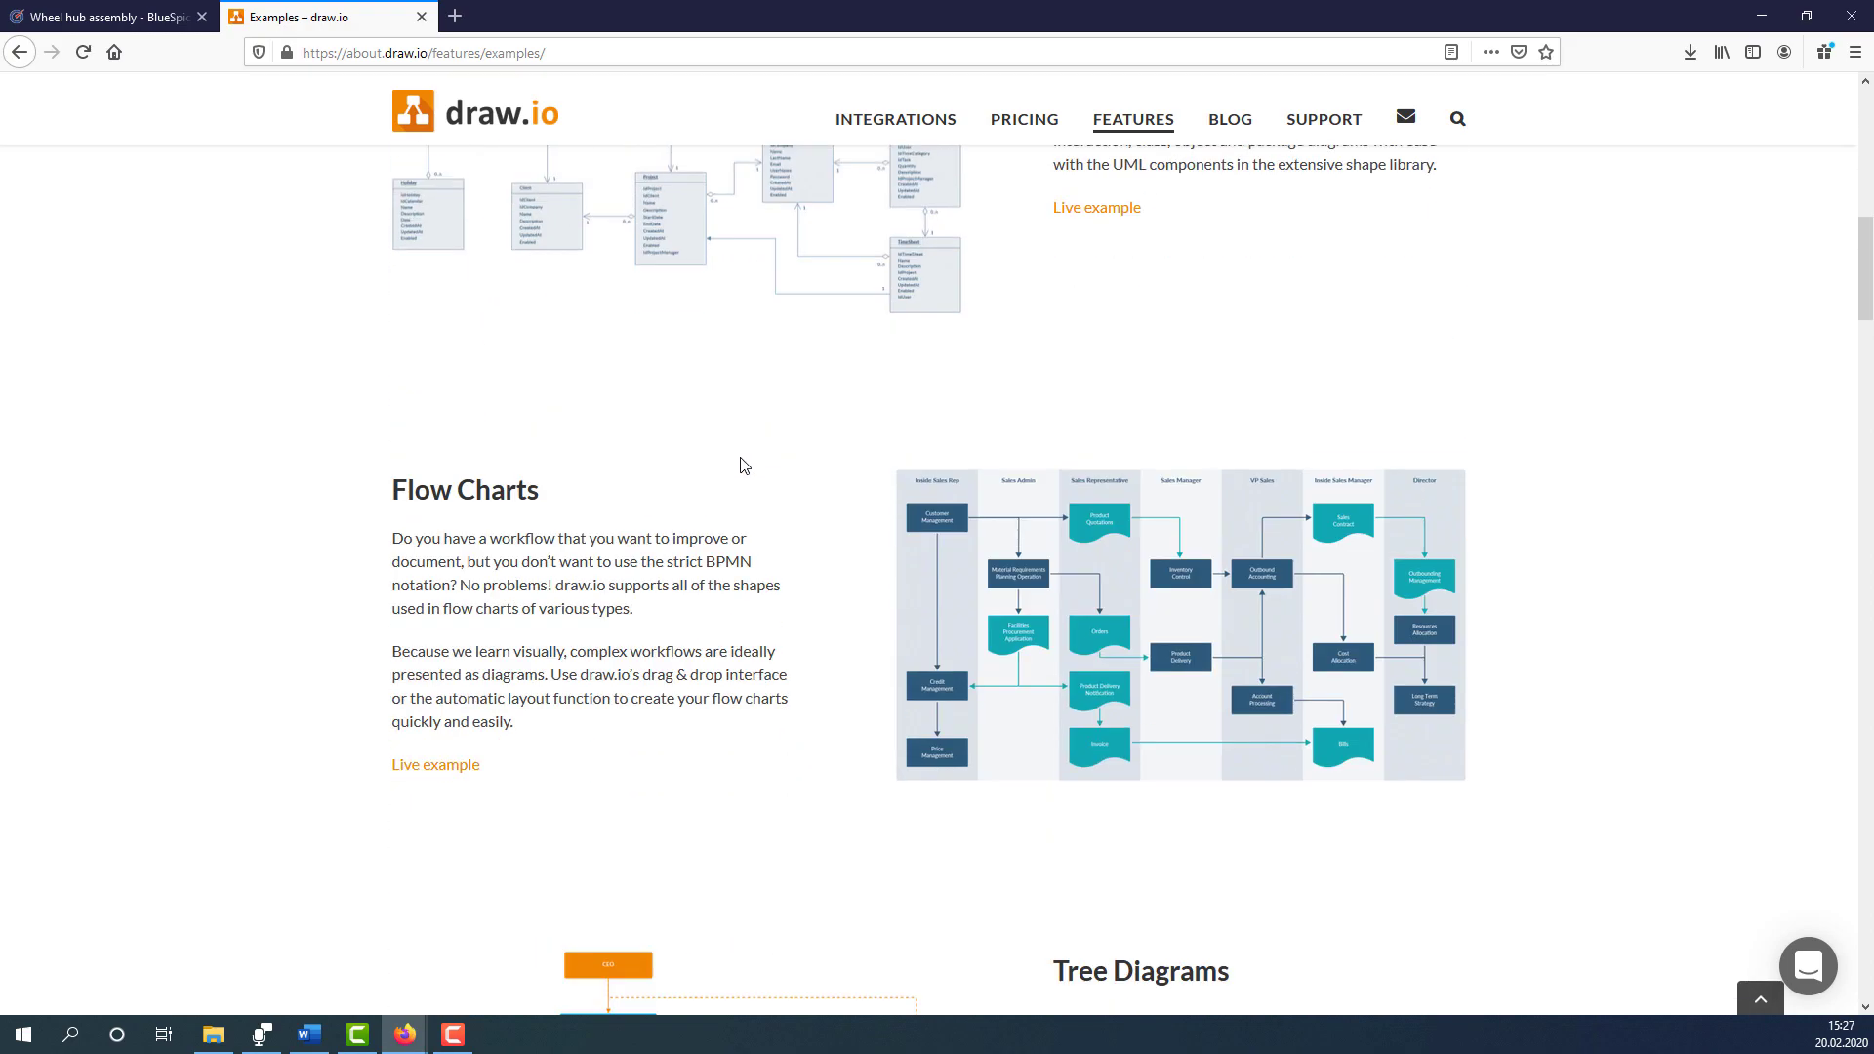
{"action": "scroll", "scroll_direction": "down", "scroll_amount": 3}
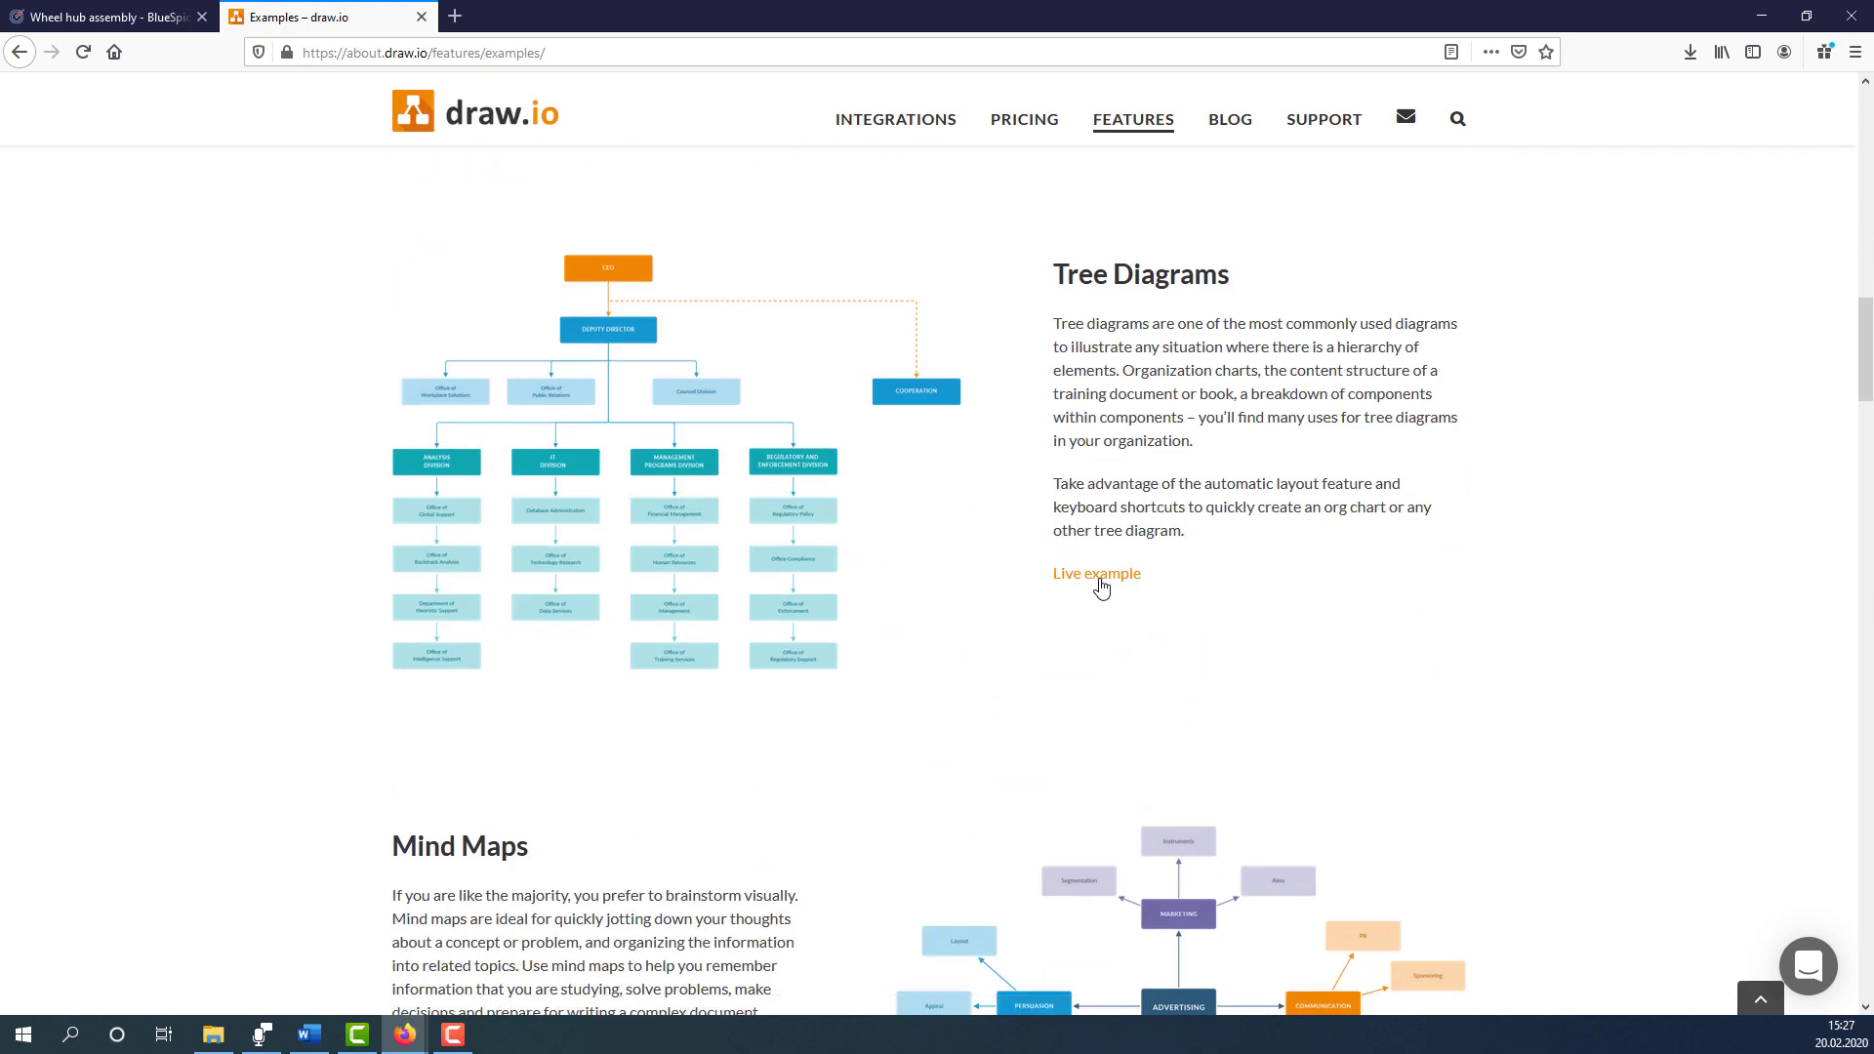
{"action": "left_click", "coordinate": [1095, 574]}
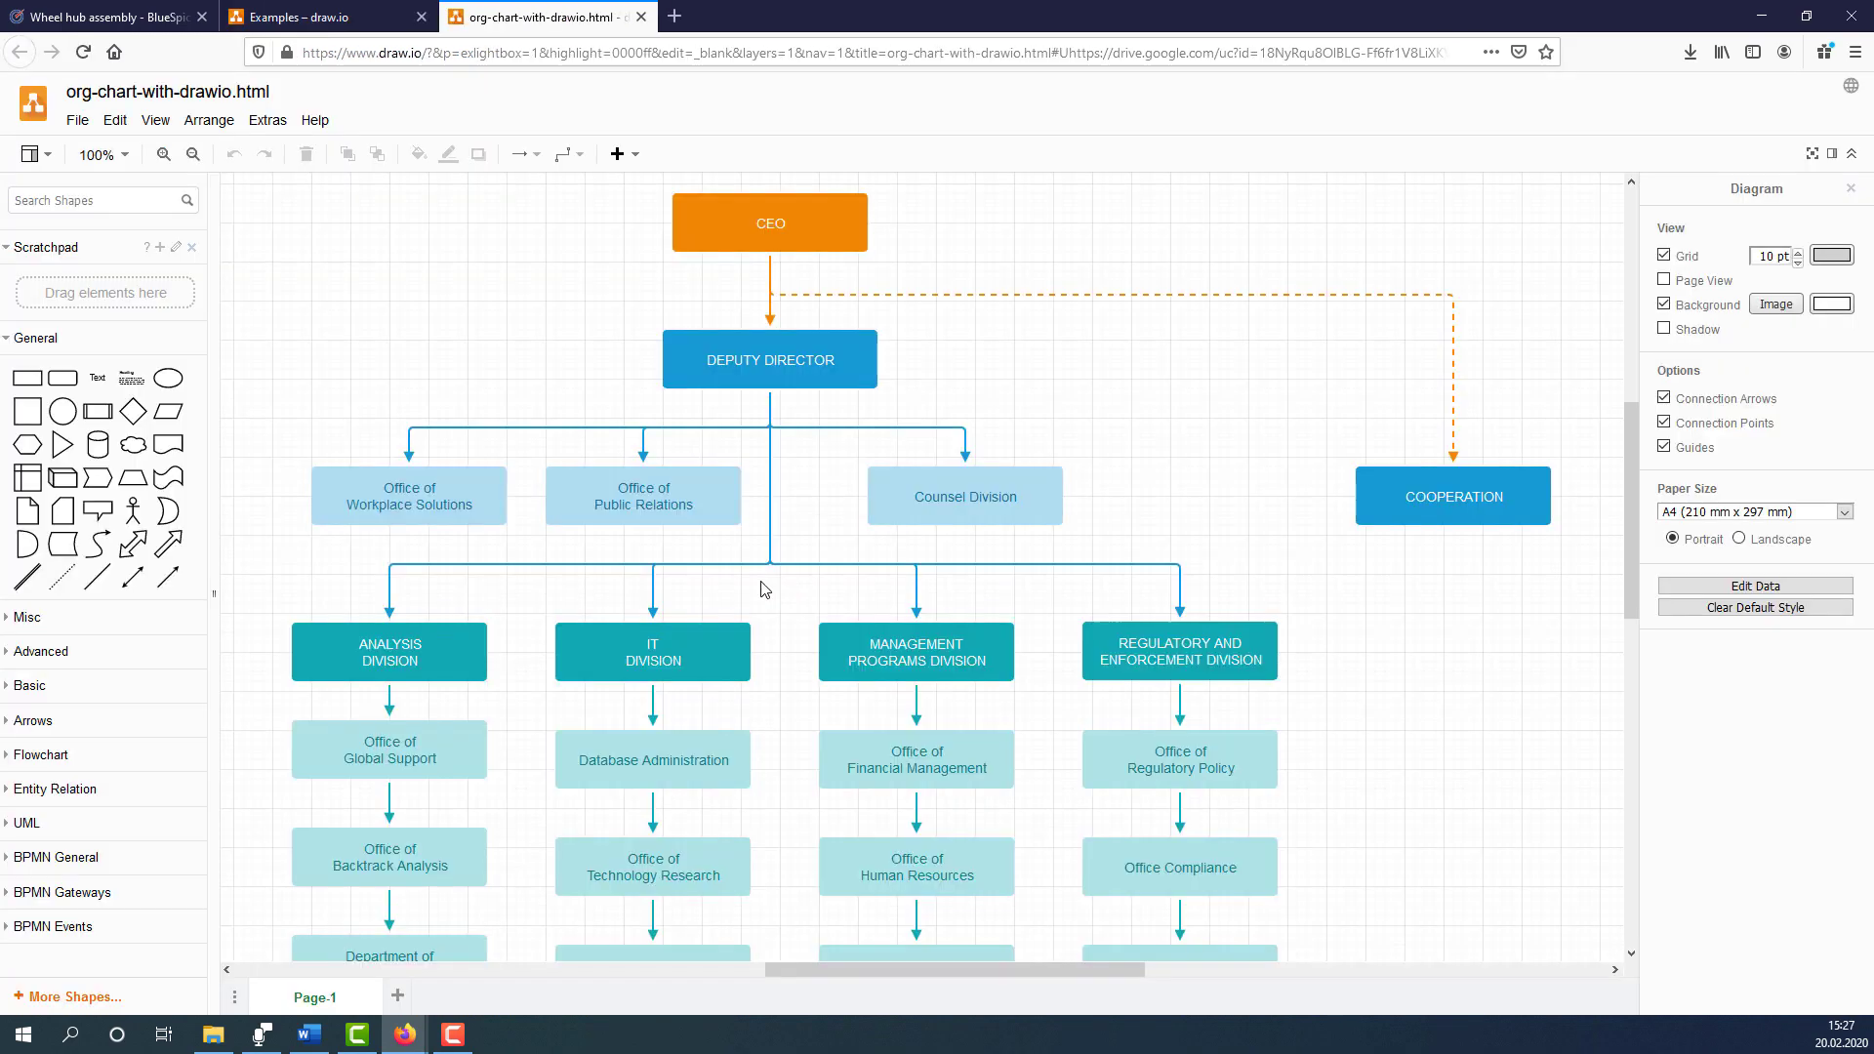
{"action": "key", "text": "ctrl+a"}
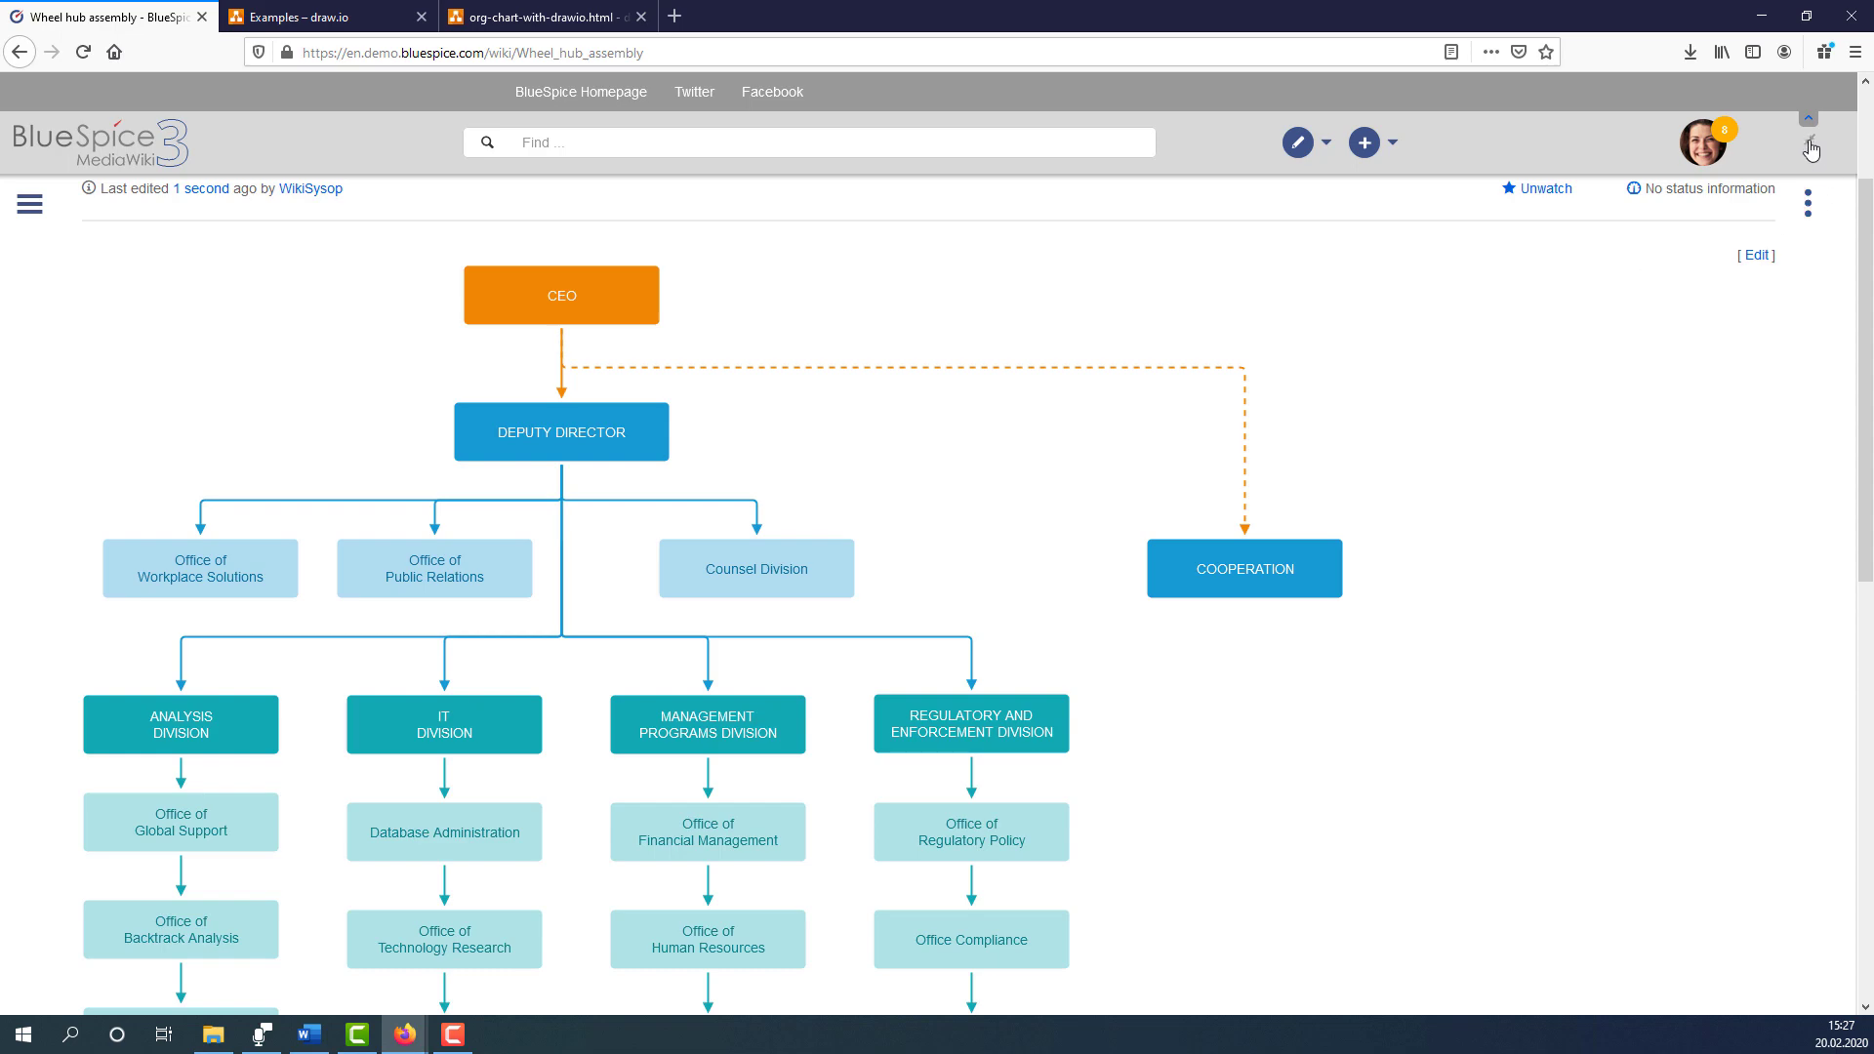
{"action": "scroll", "scroll_direction": "down", "scroll_amount": 3}
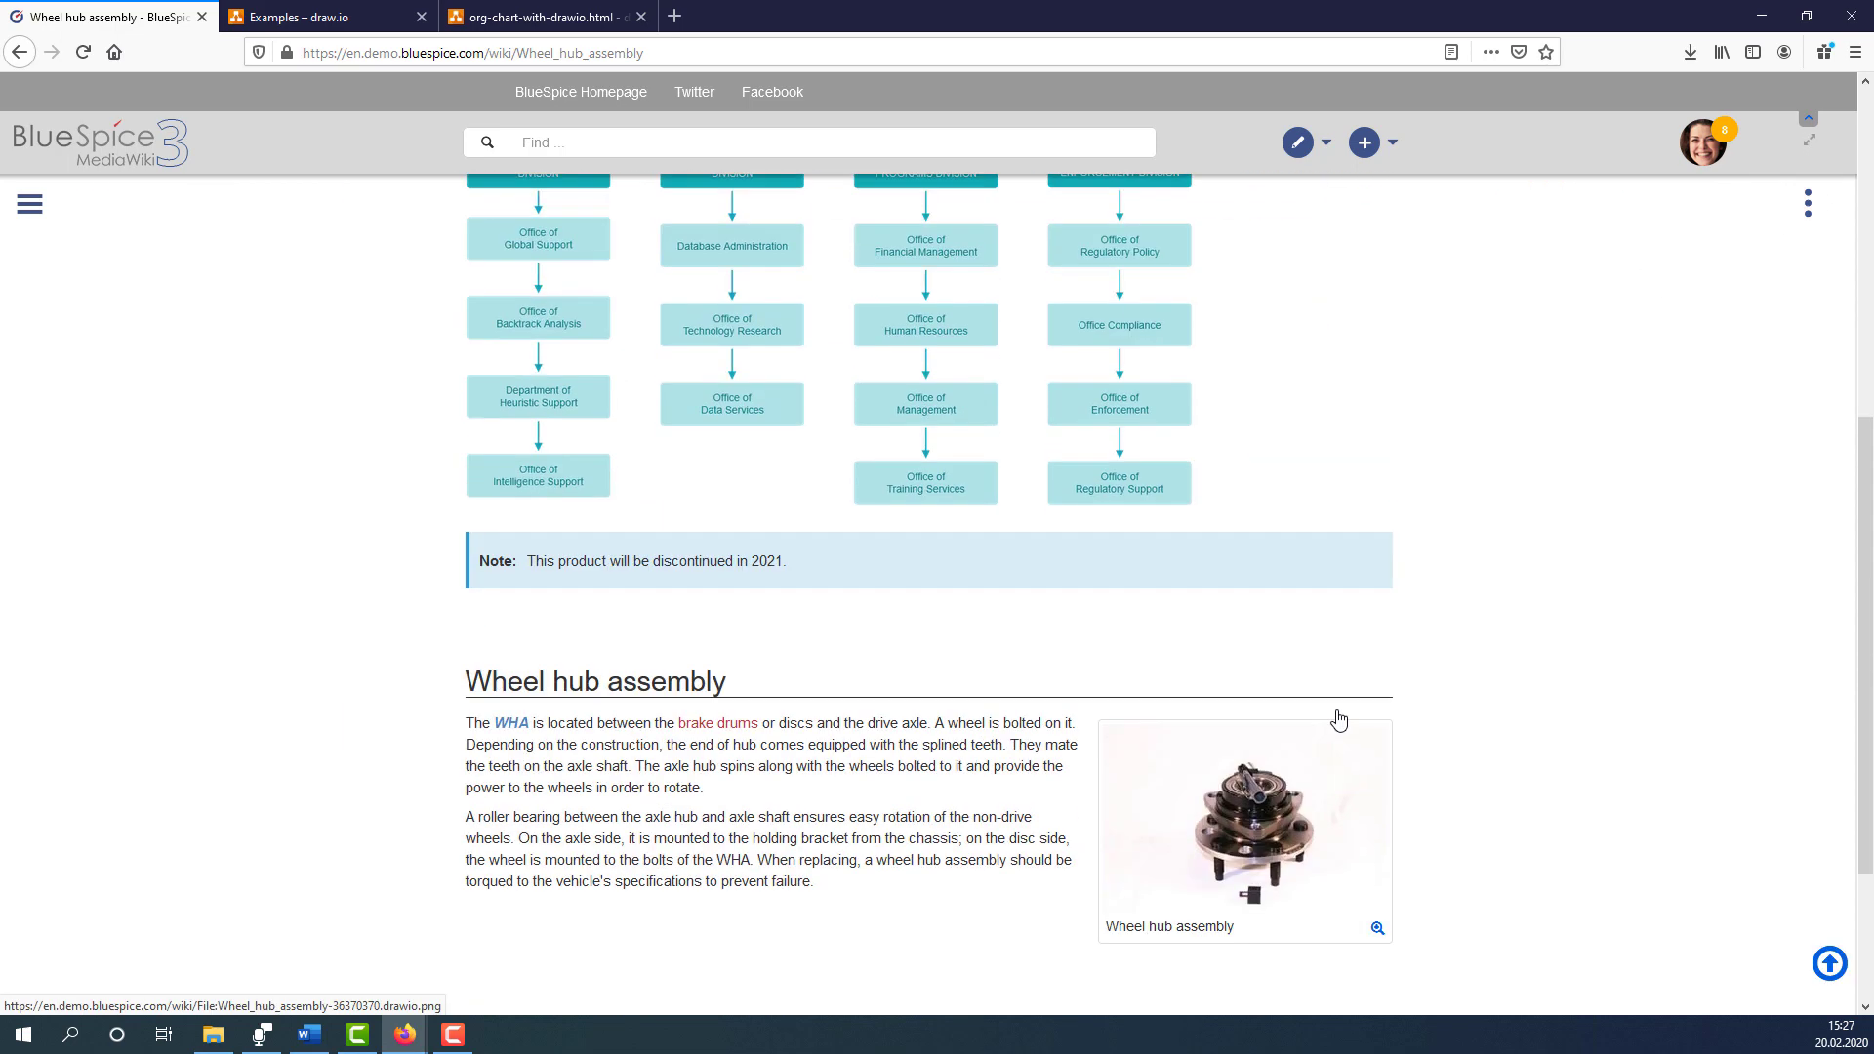
{"action": "scroll", "scroll_direction": "down", "scroll_amount": 3}
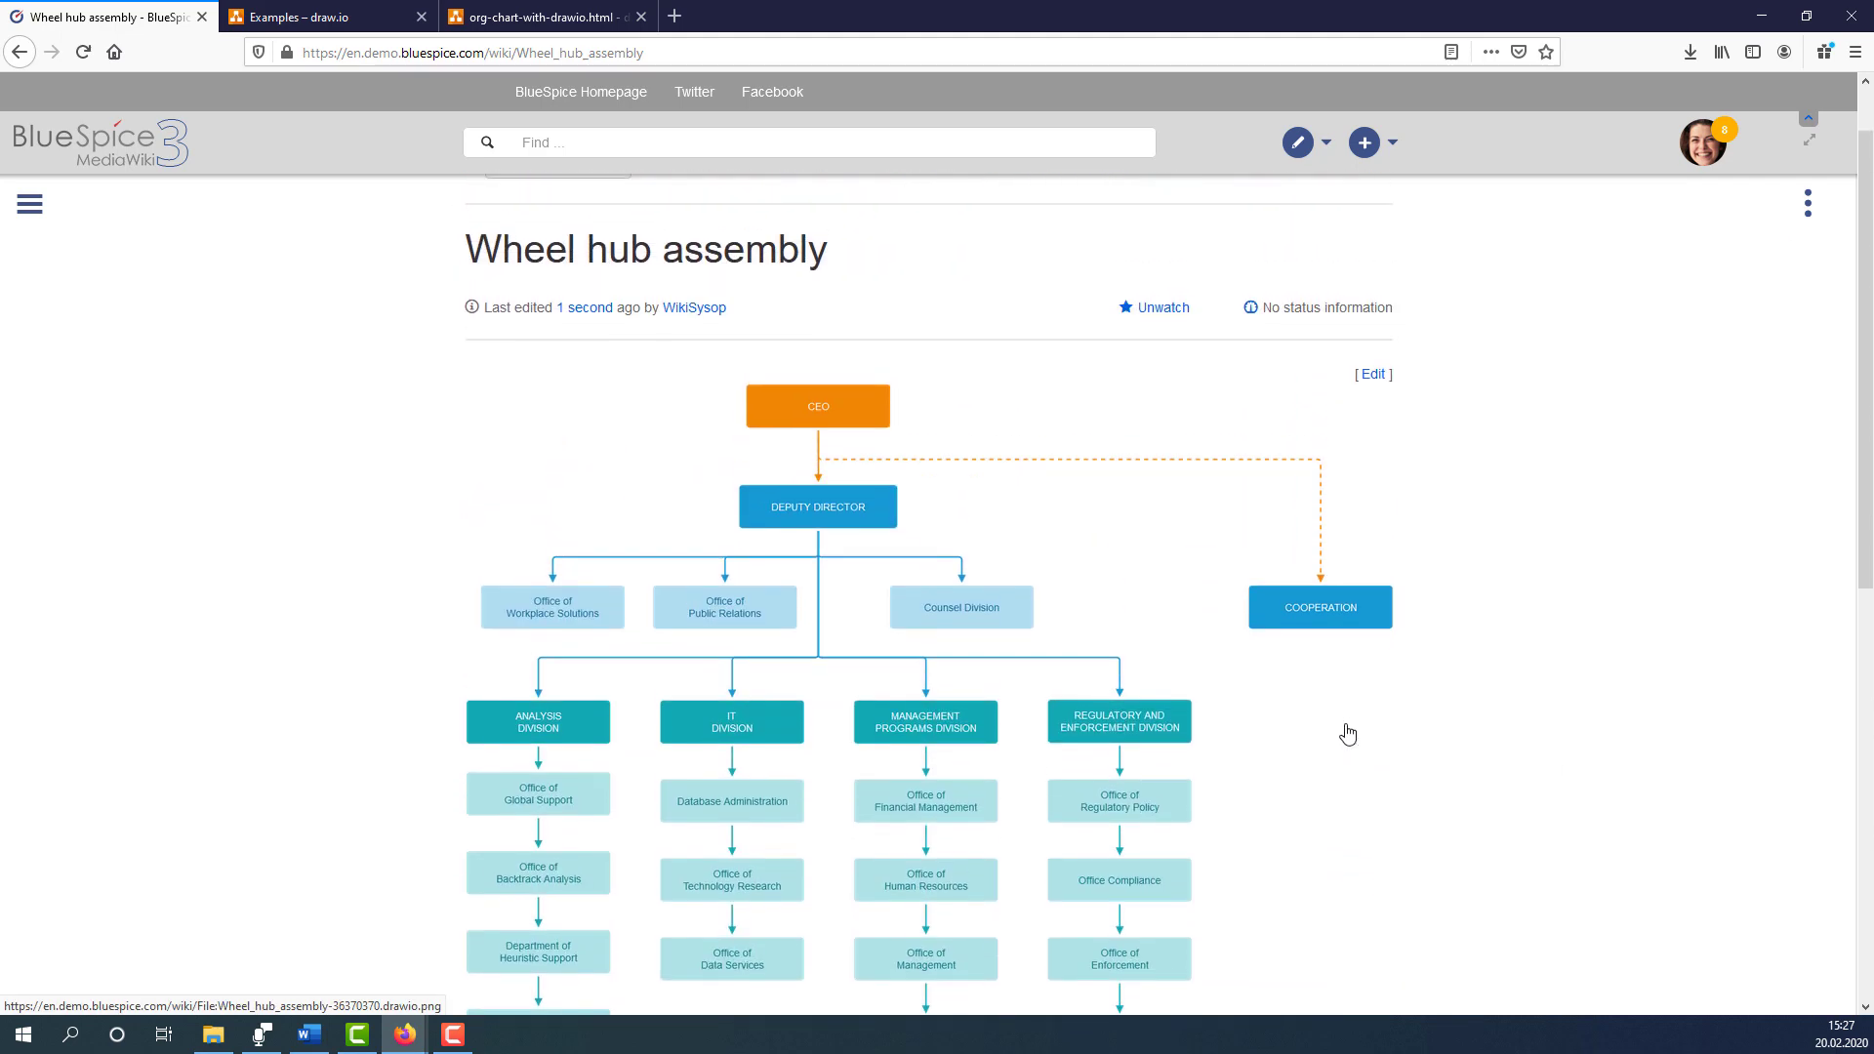
{"action": "left_click", "coordinate": [1806, 203]}
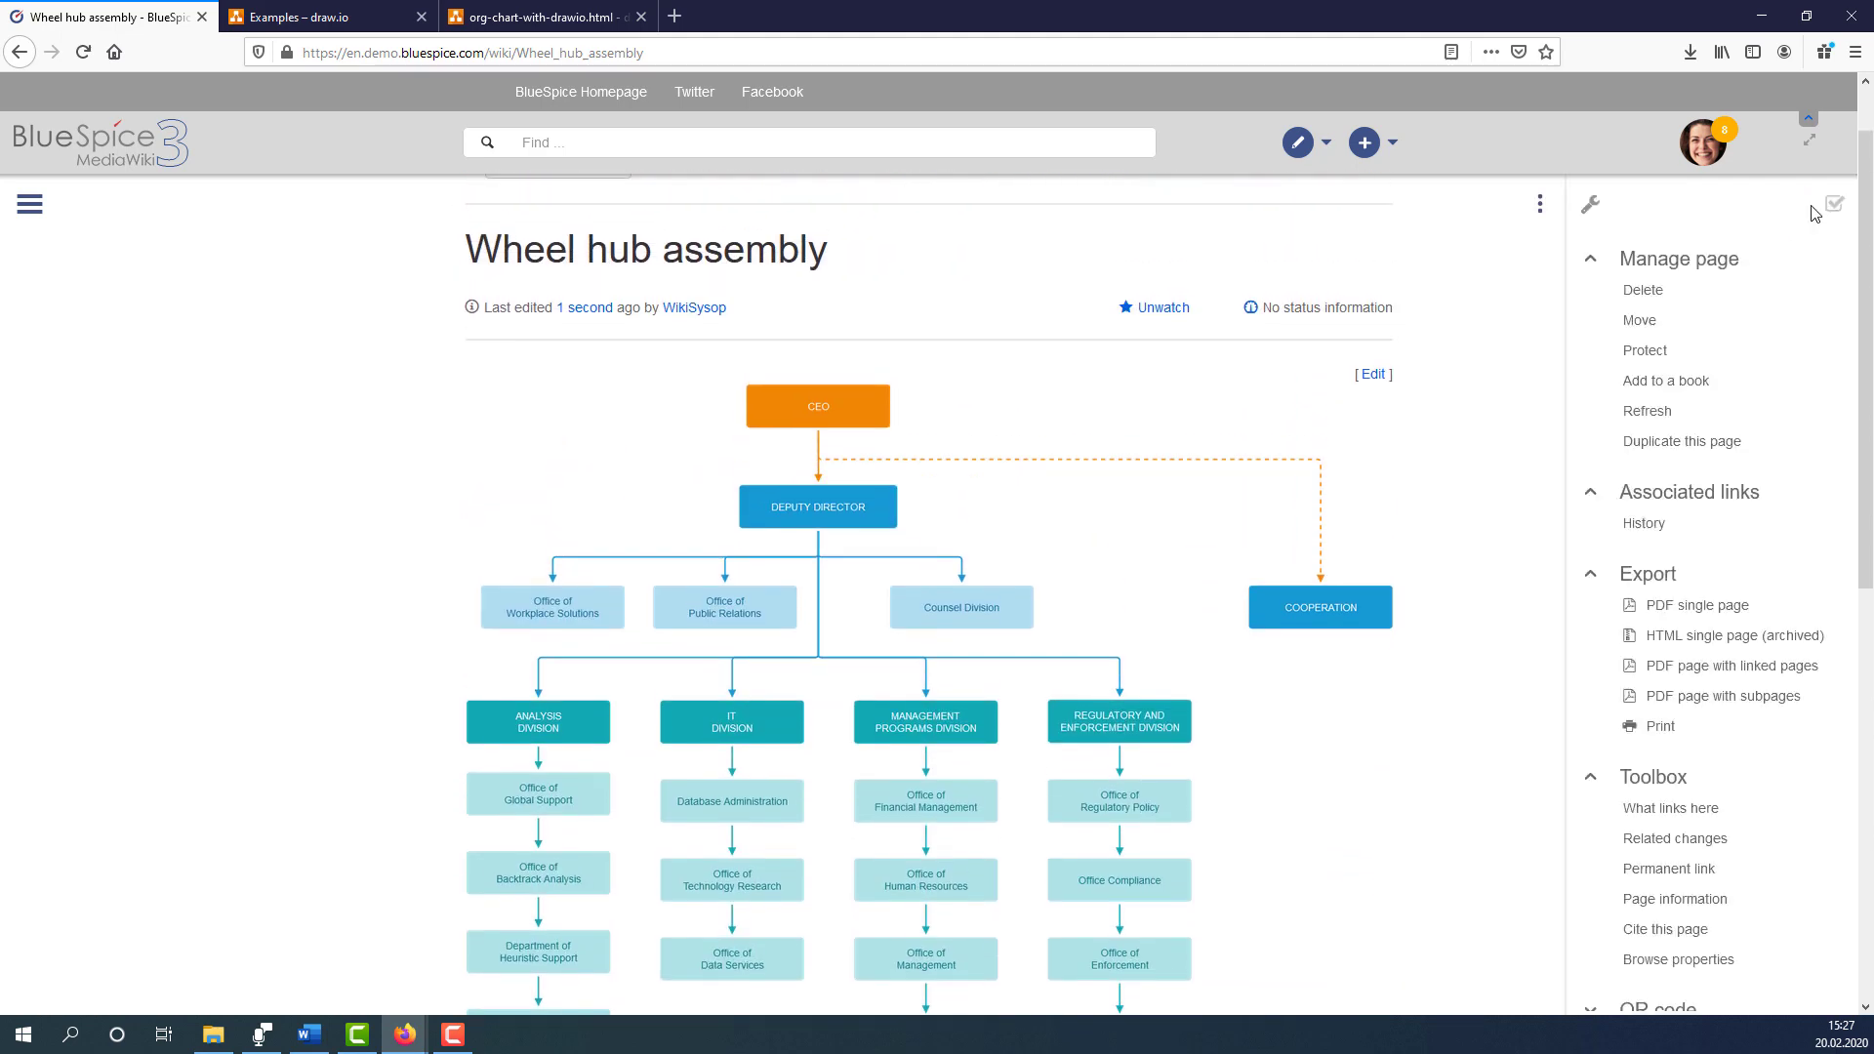
{"action": "left_click", "coordinate": [1298, 142]}
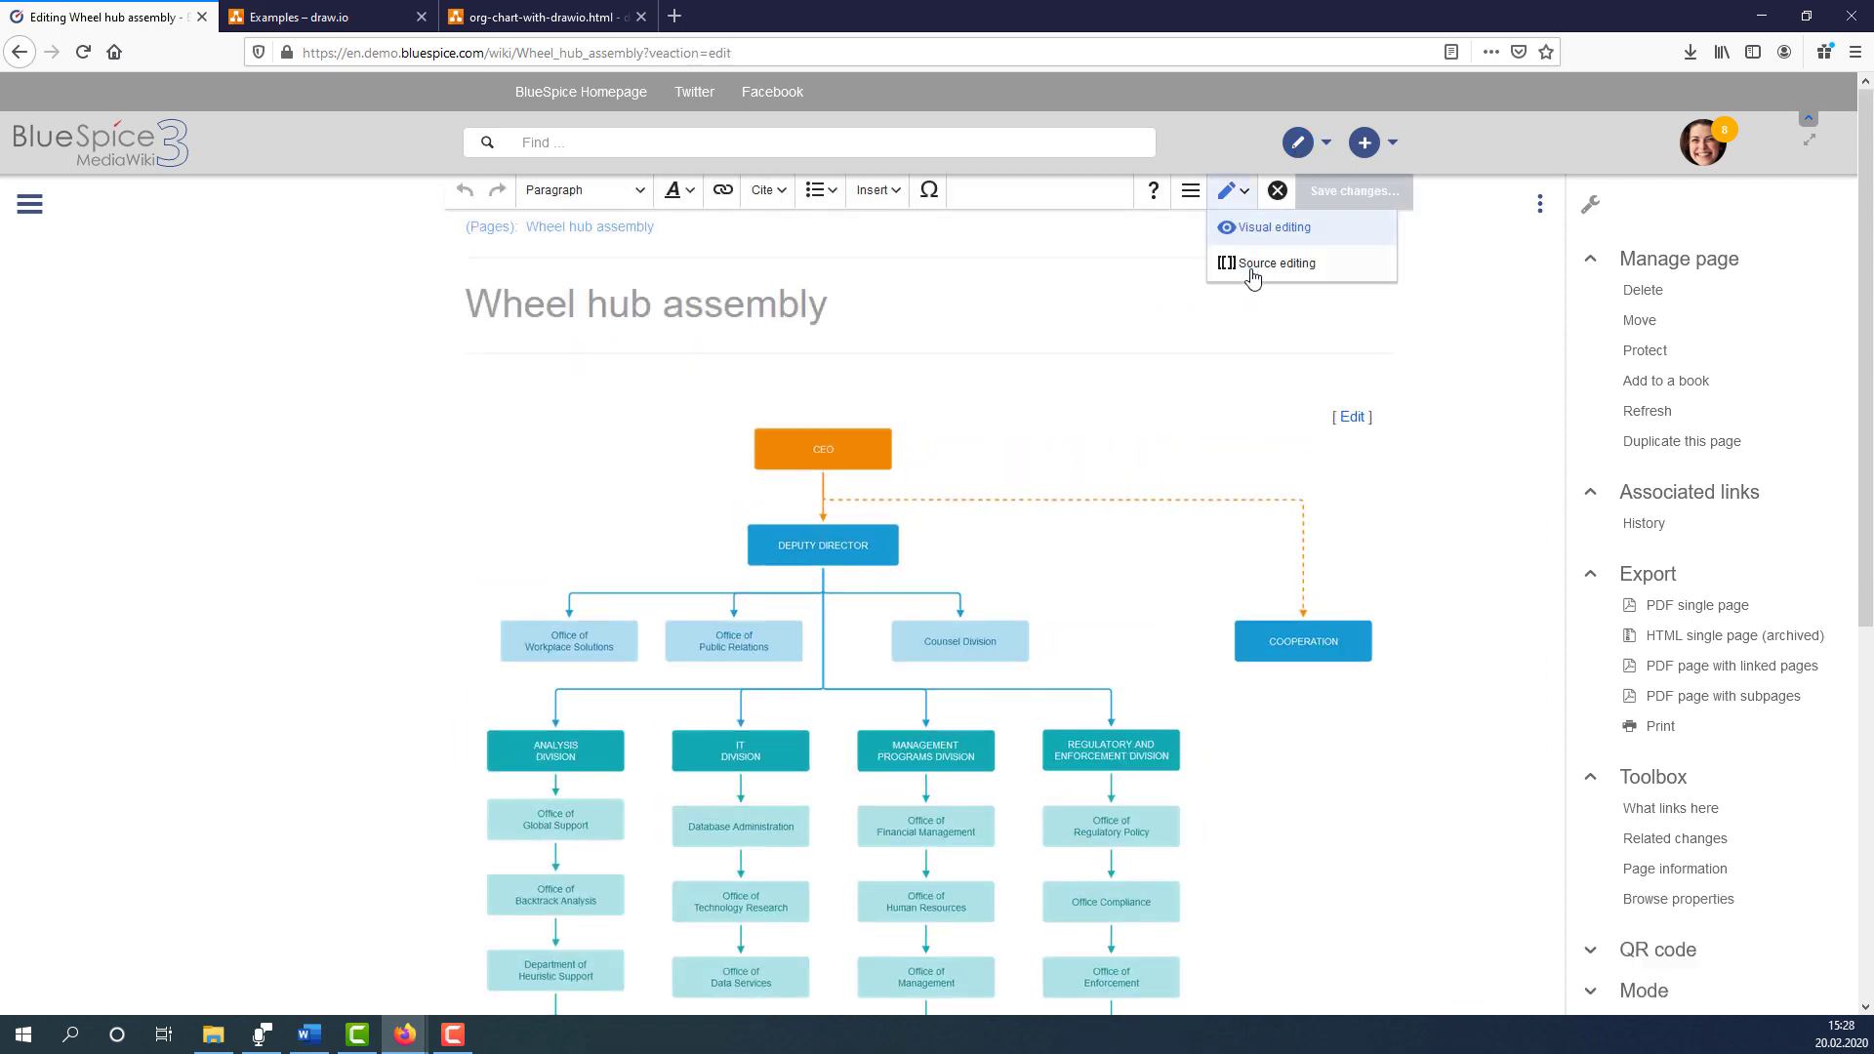
{"action": "left_click", "coordinate": [1276, 262]}
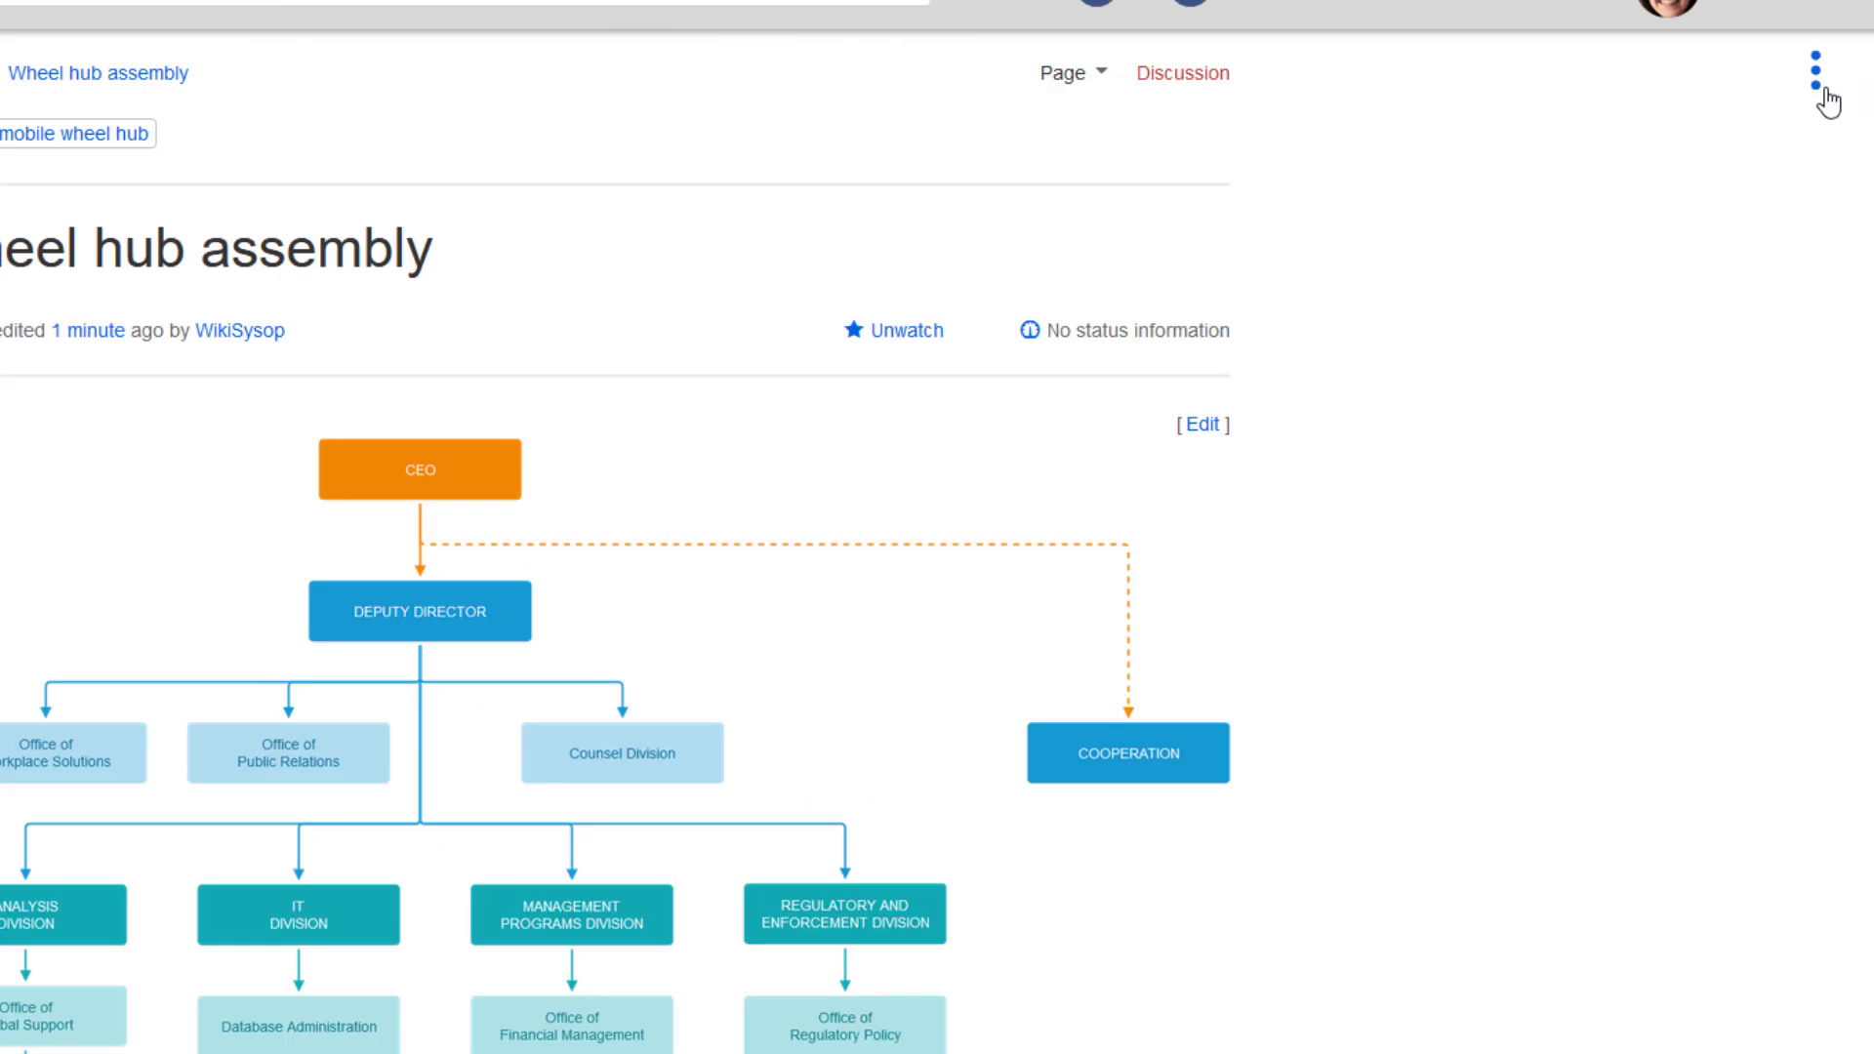
- Cancel adding the page to Employee Manual, then export, view and close a single-page PDF
{"action": "left_click", "coordinate": [1816, 78]}
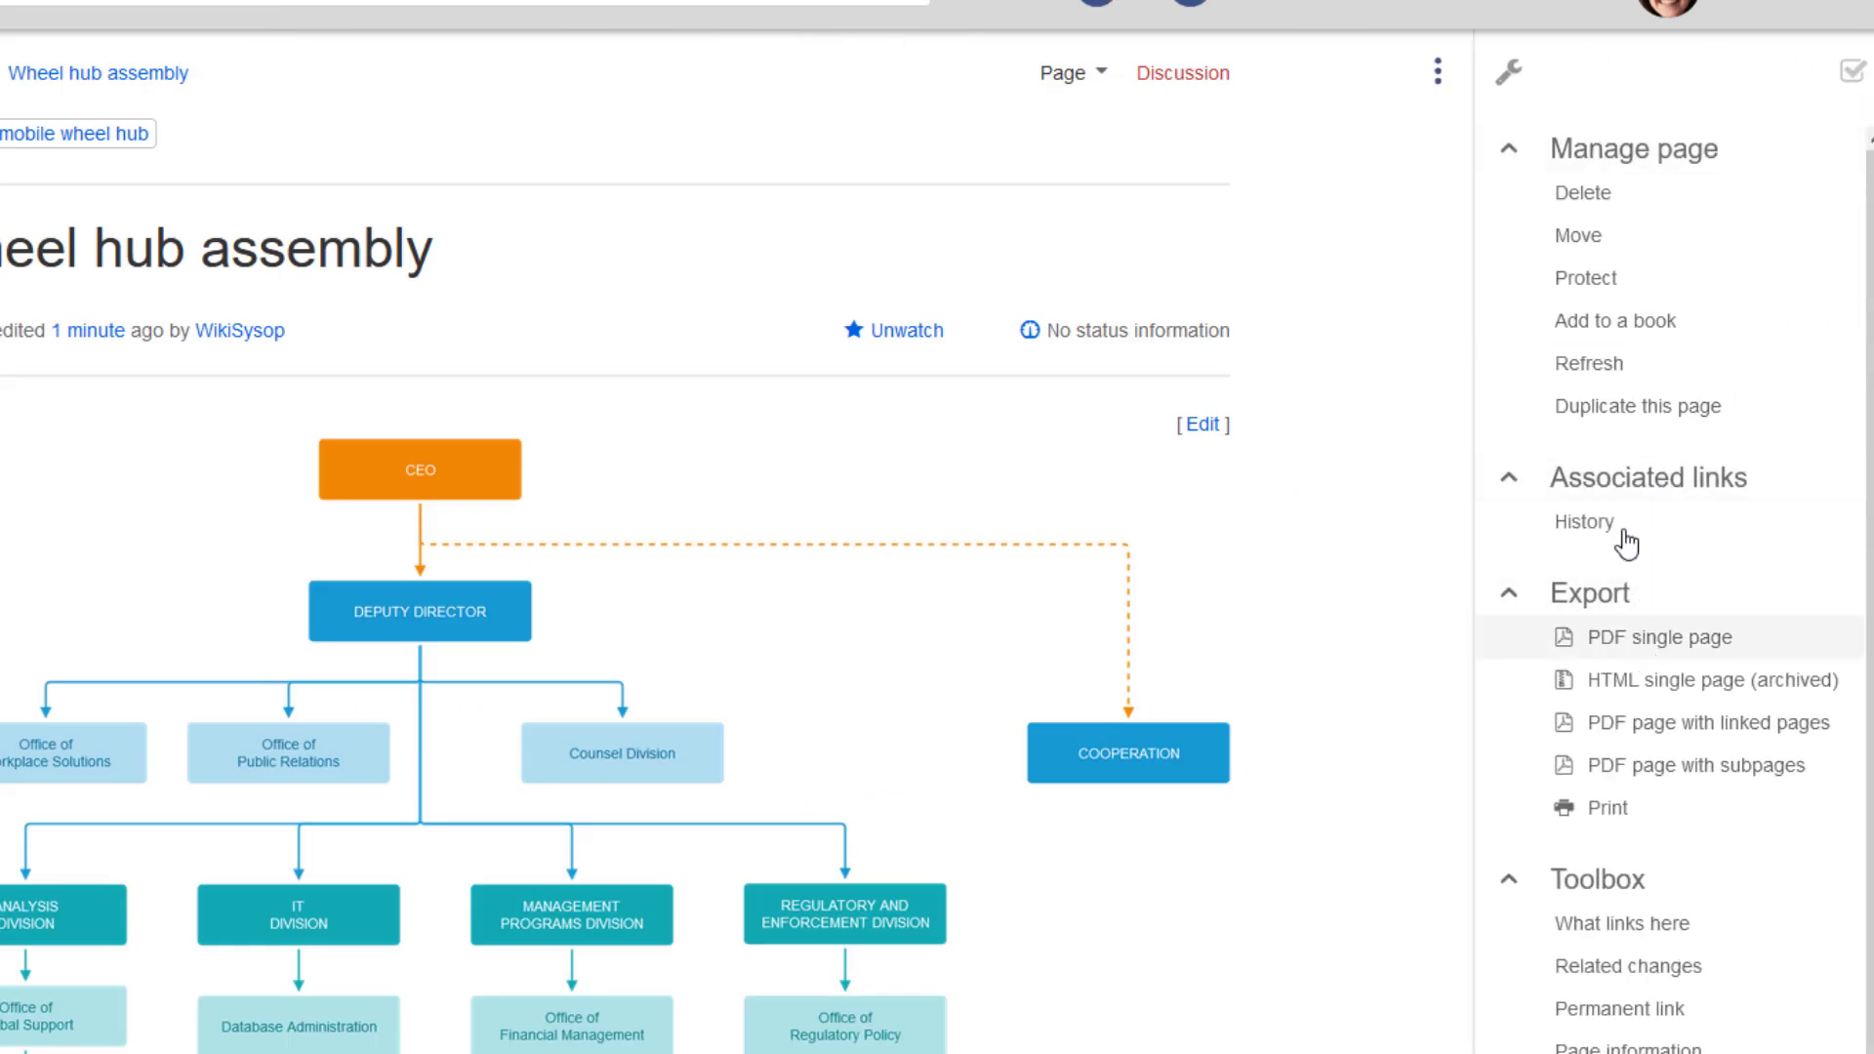
{"action": "left_click", "coordinate": [1613, 320]}
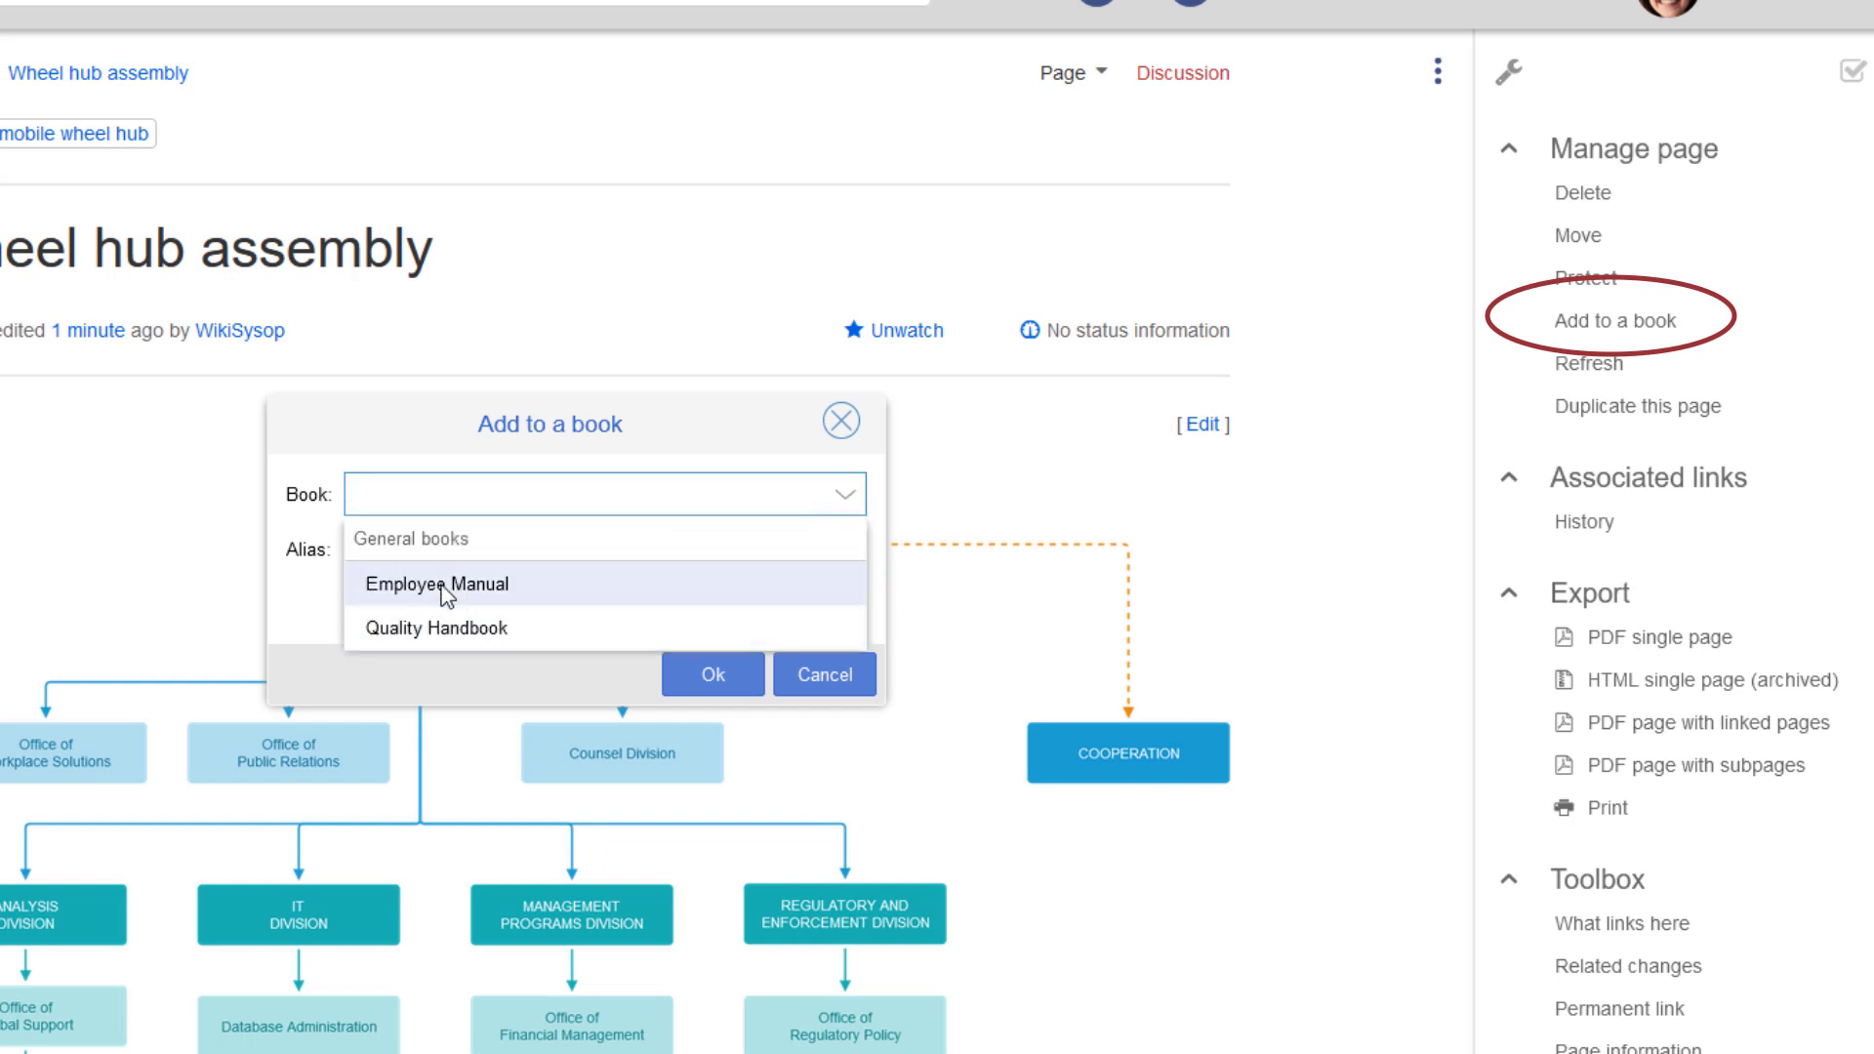
{"action": "left_click", "coordinate": [437, 585]}
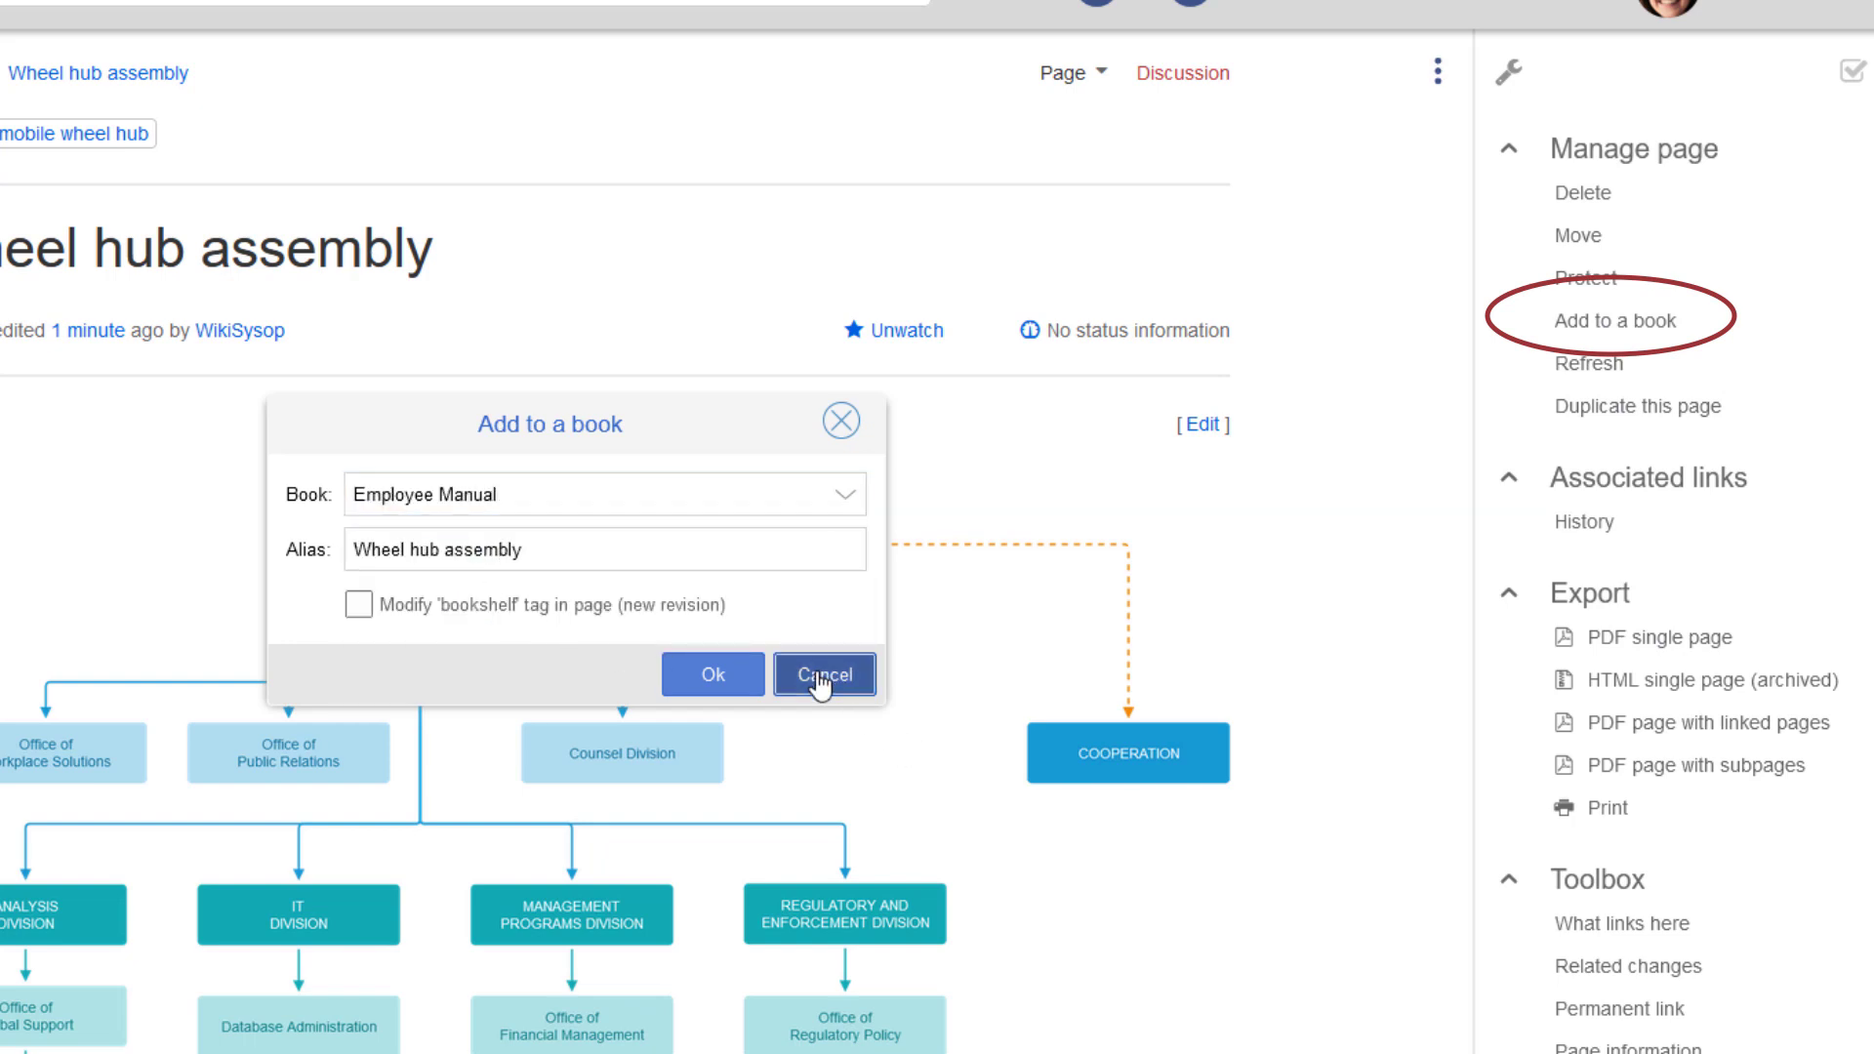
{"action": "left_click", "coordinate": [821, 675]}
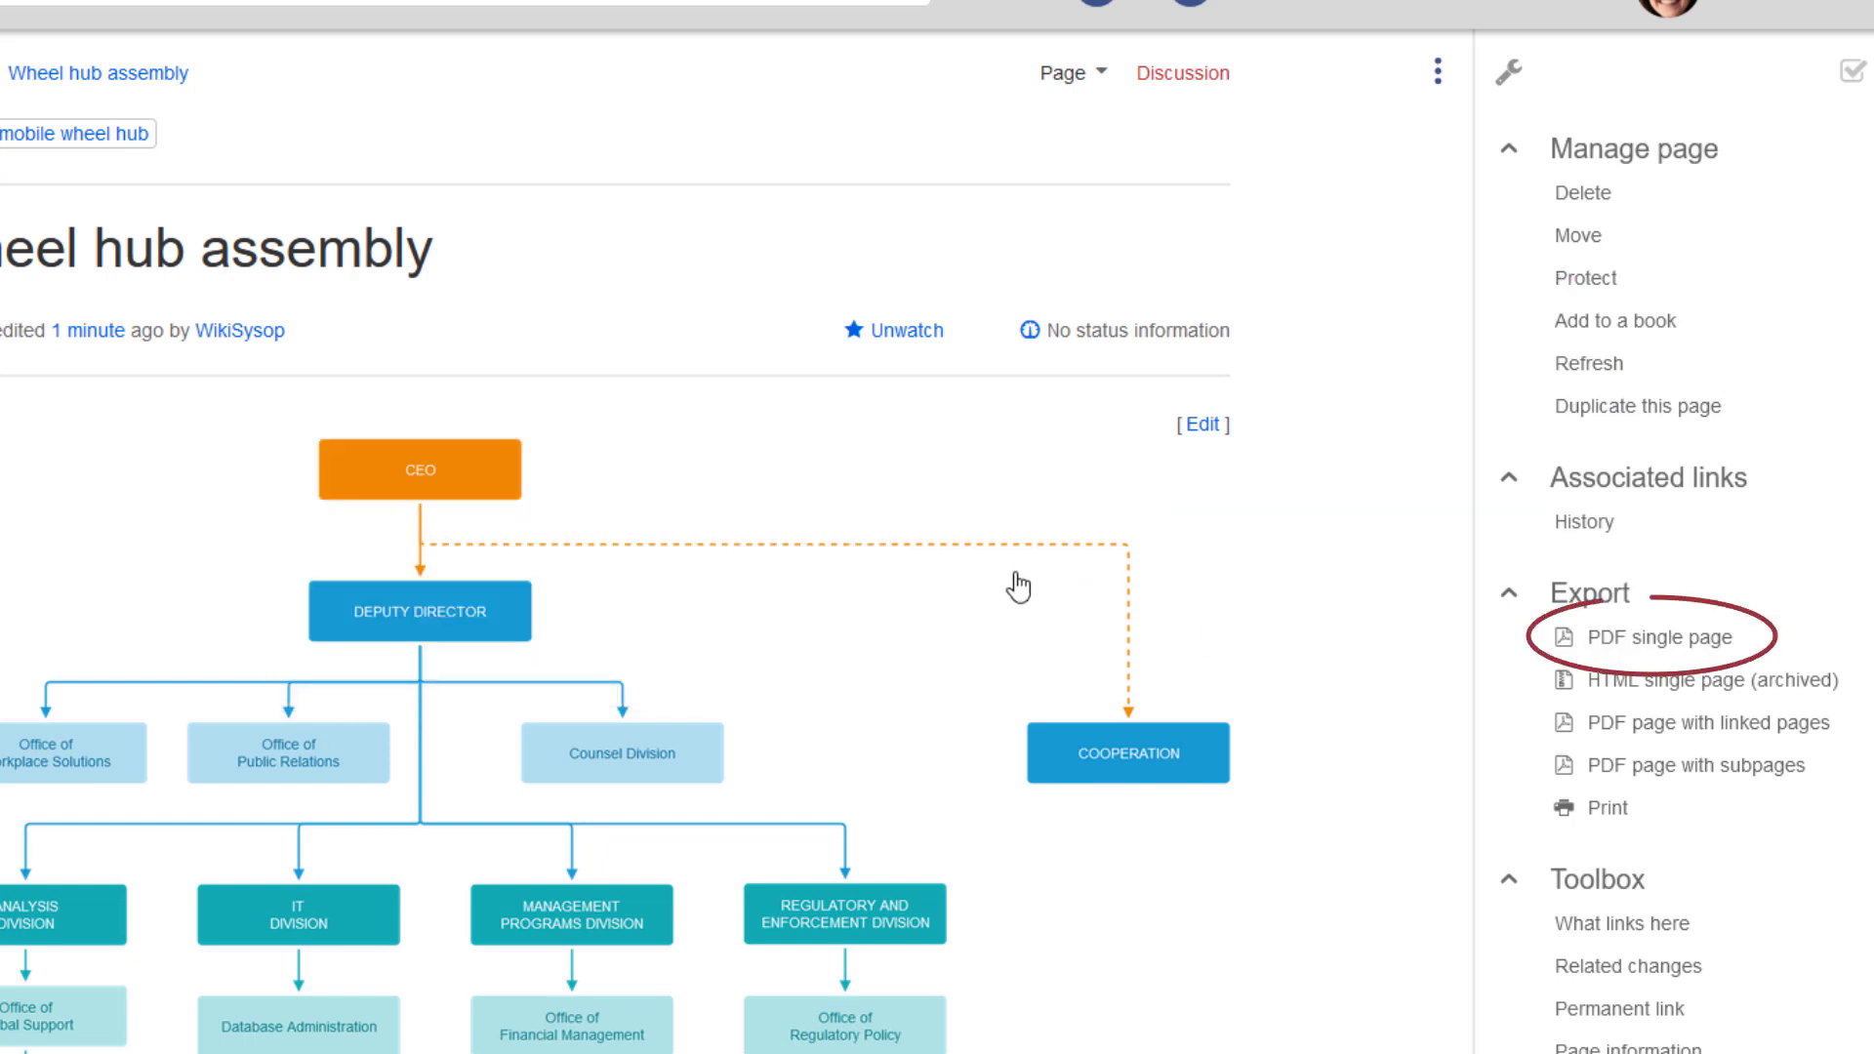
{"action": "left_click", "coordinate": [1634, 636]}
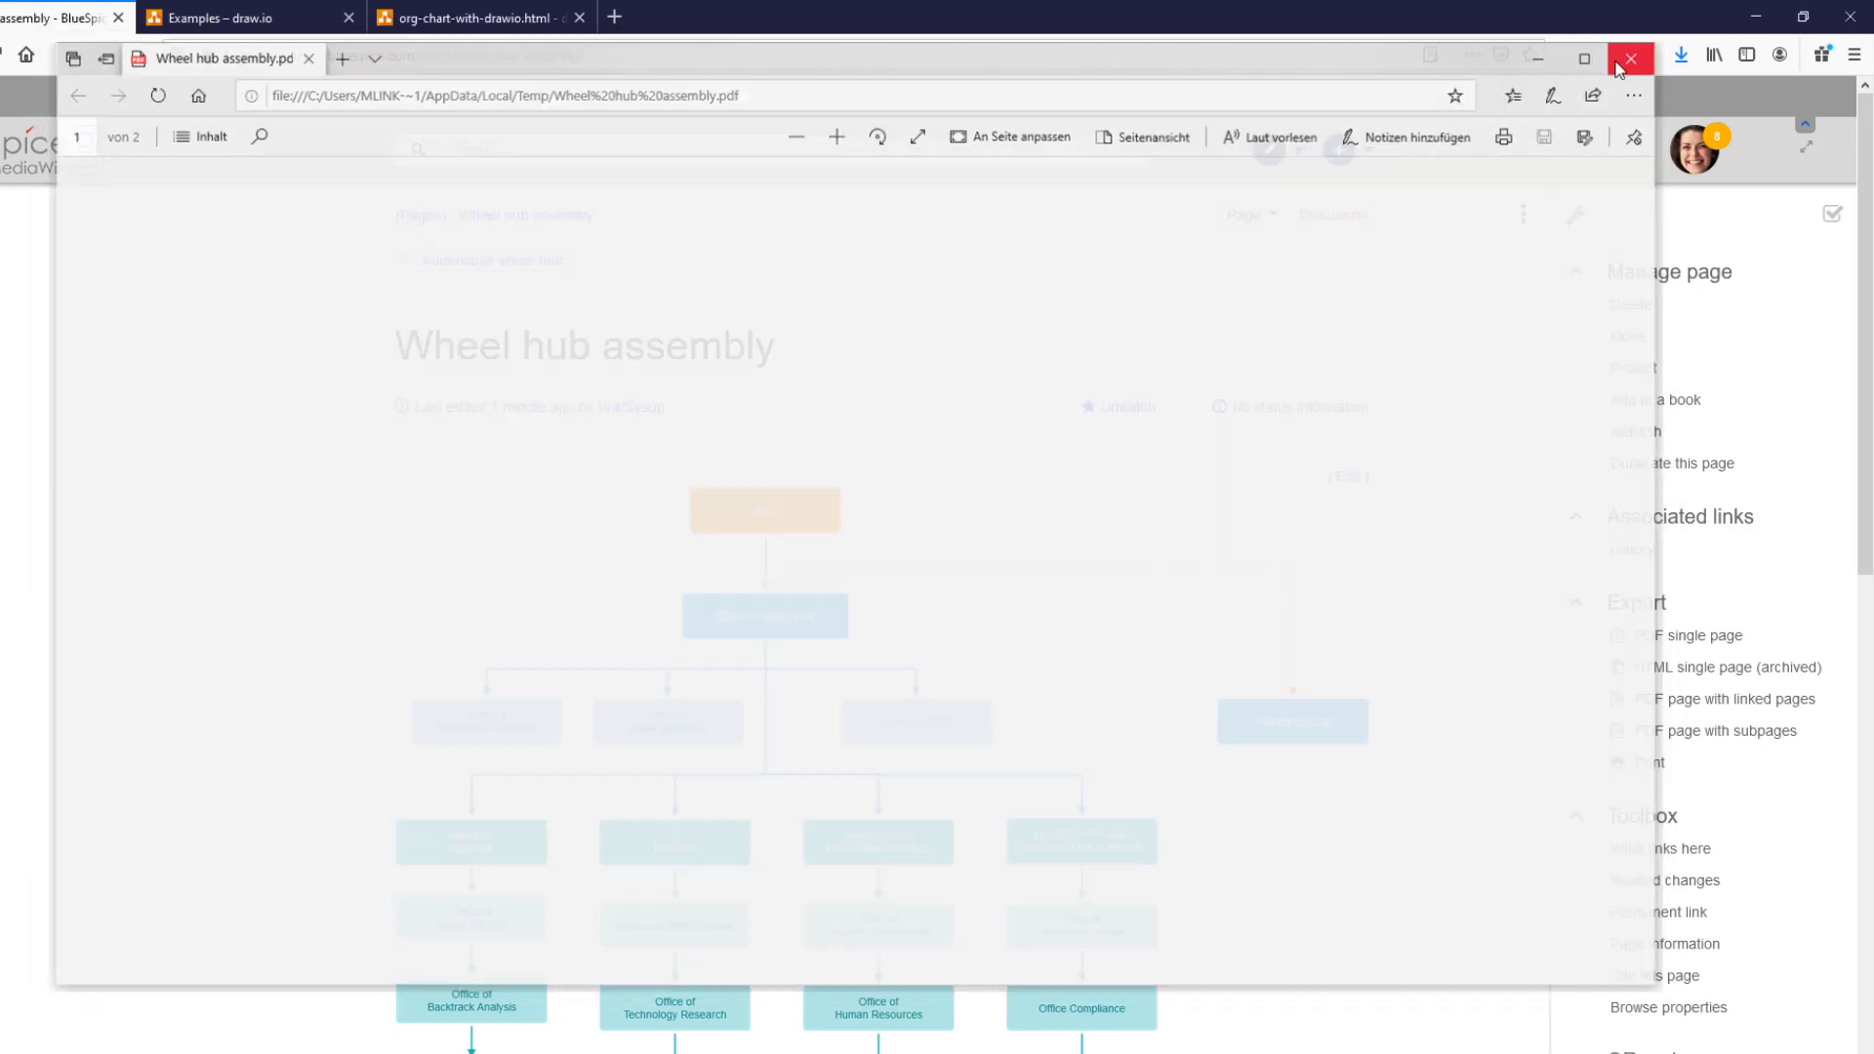
{"action": "left_click", "coordinate": [1629, 57]}
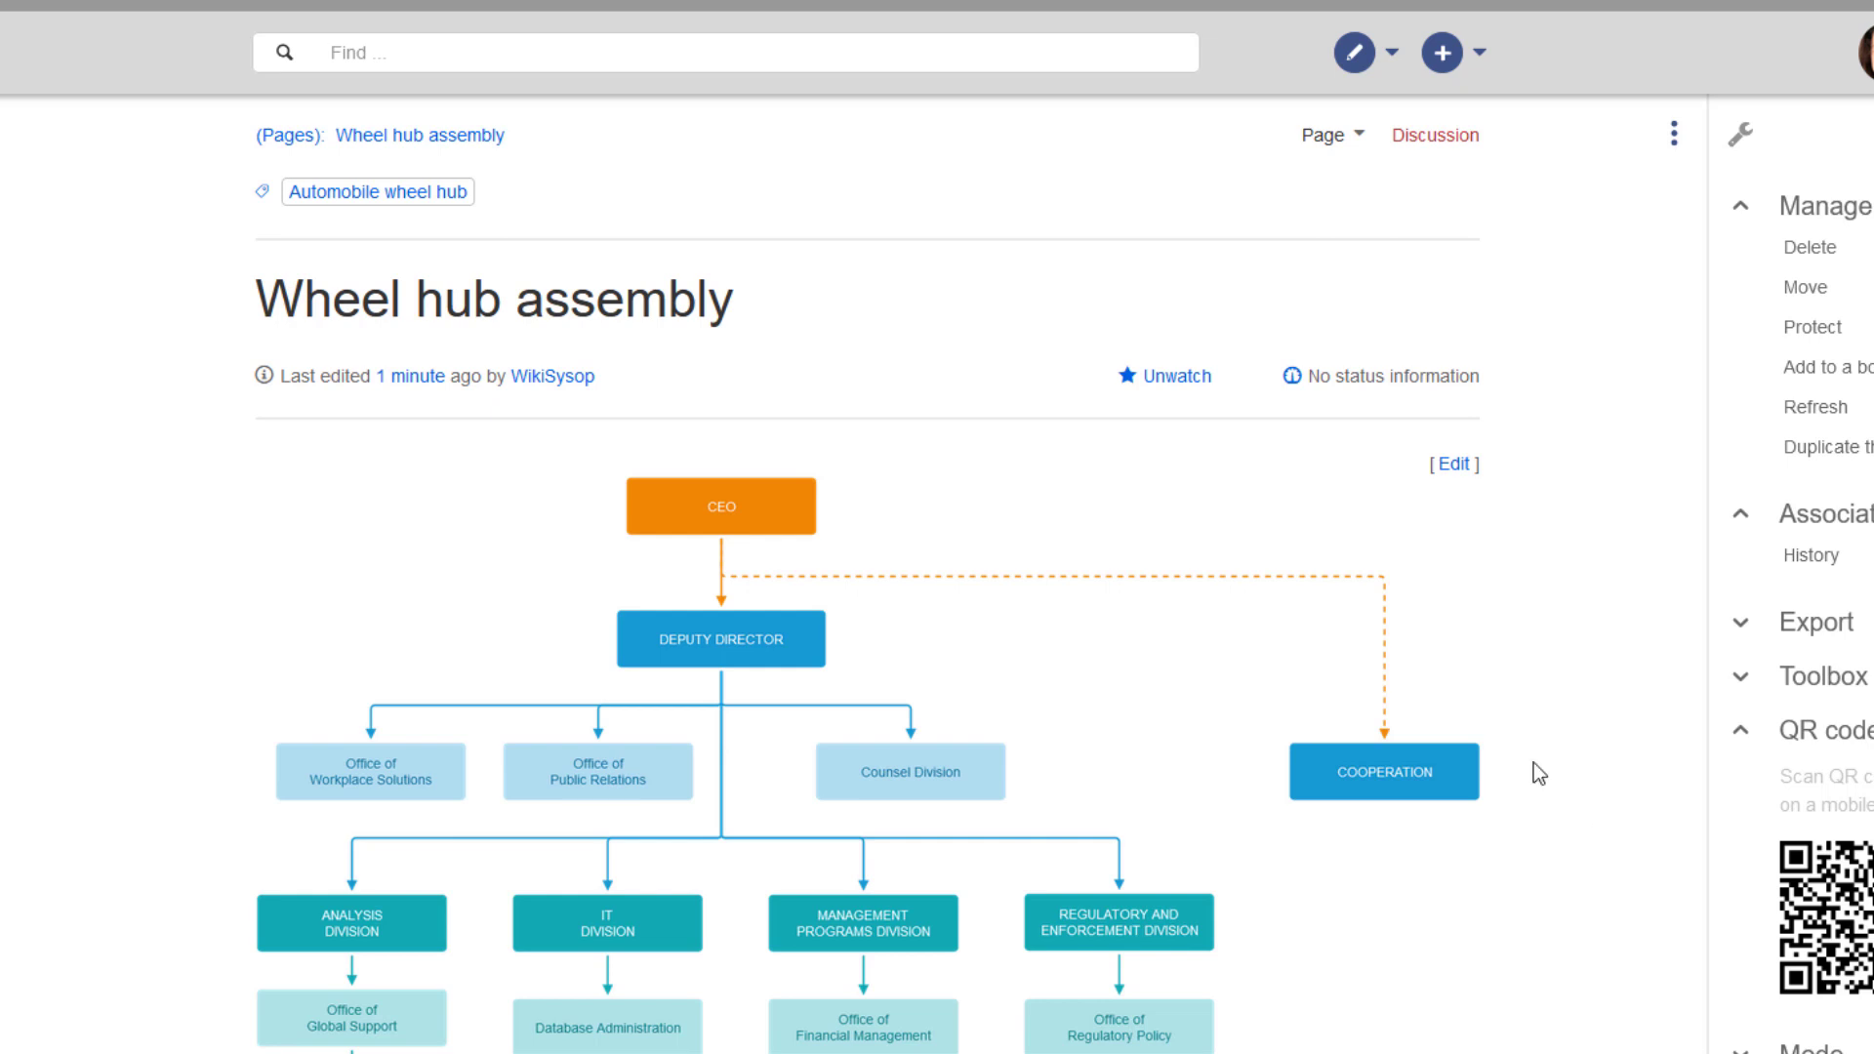
{"action": "mouse_move", "coordinate": [412, 409]}
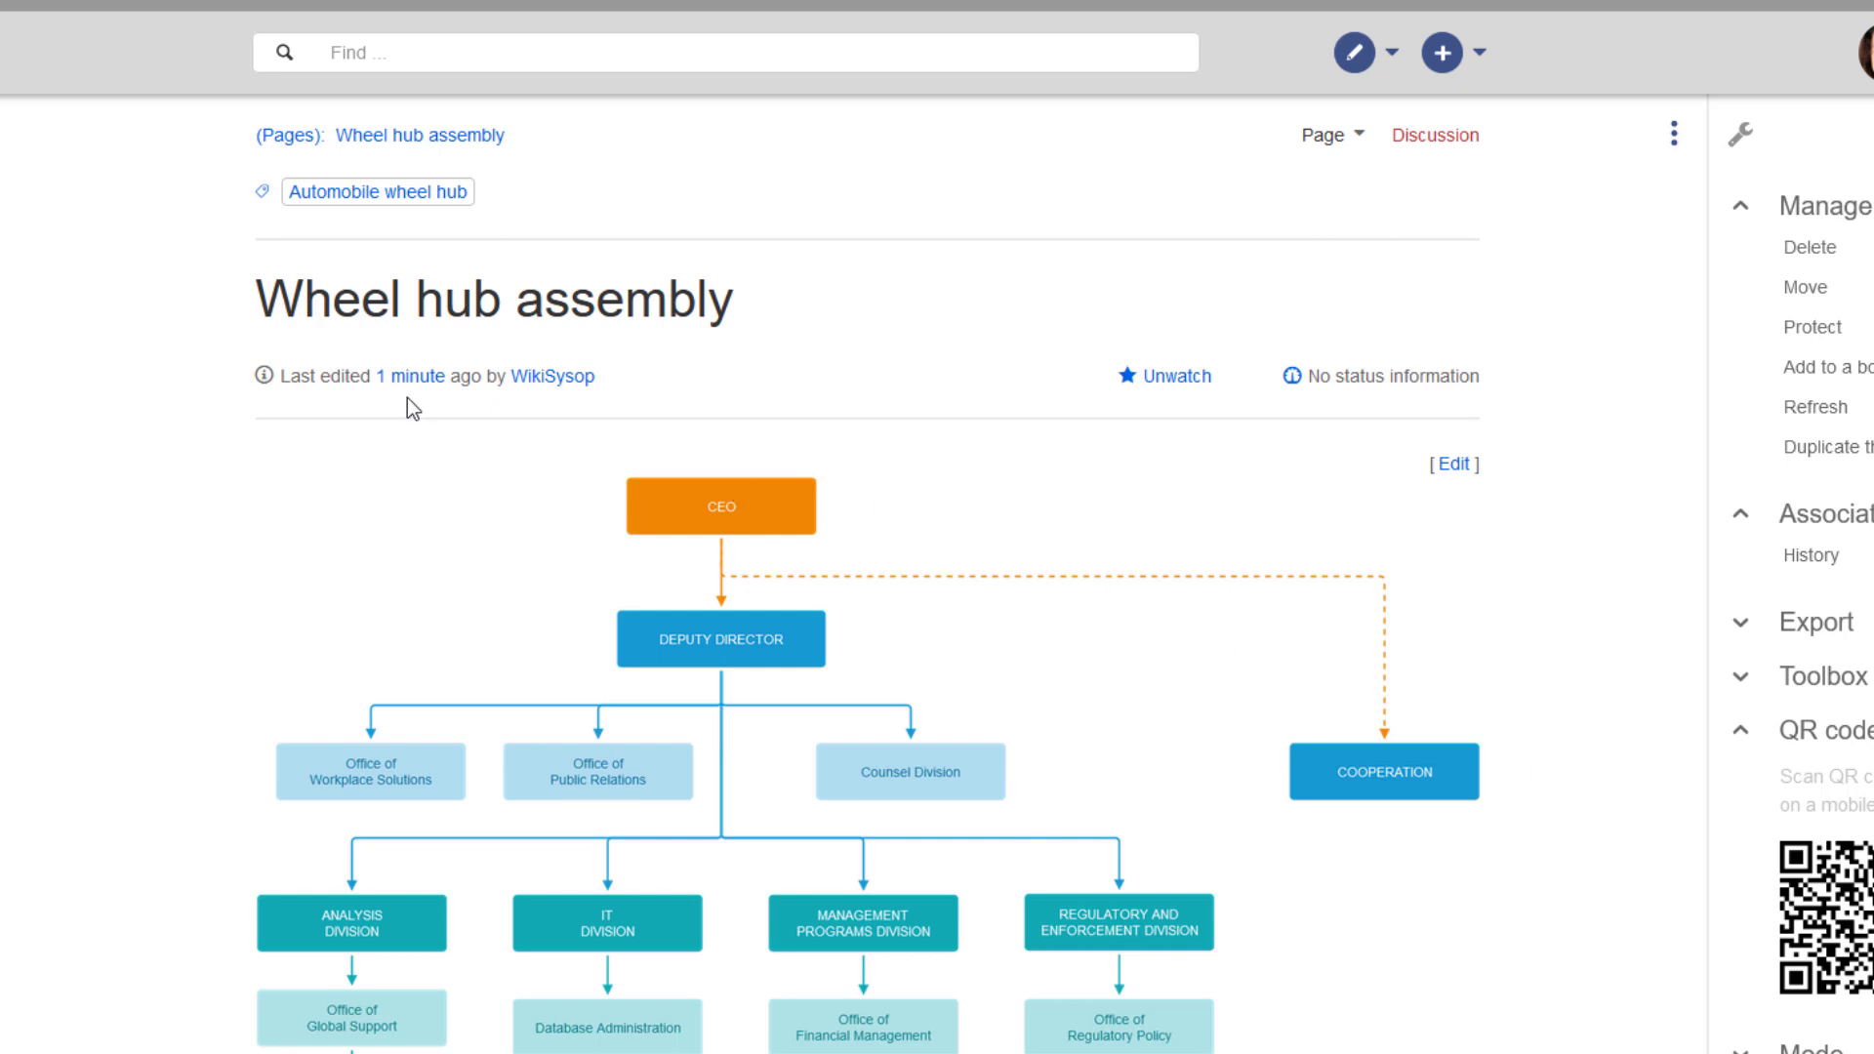
{"action": "mouse_move", "coordinate": [409, 383]}
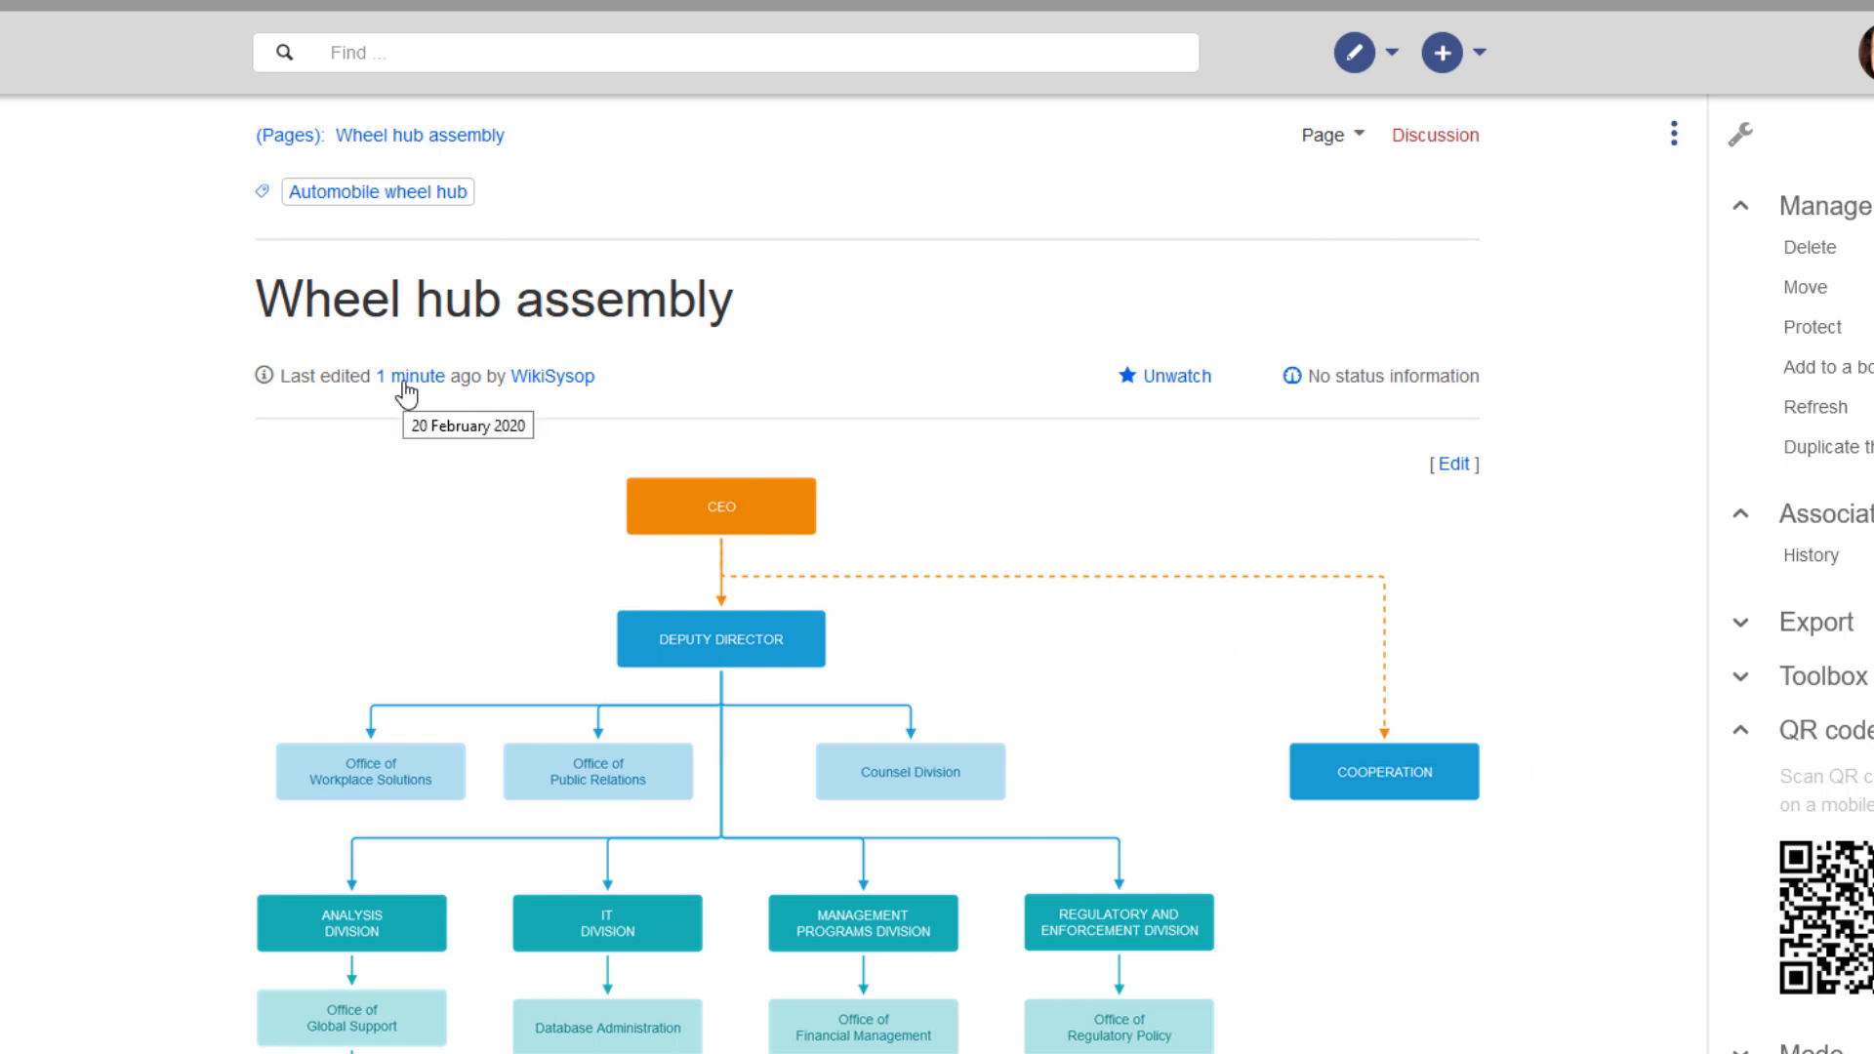
- Compare the latest Wheel hub assembly edit with its previous revision in visual, wikitext and classic views
{"action": "left_click", "coordinate": [420, 375]}
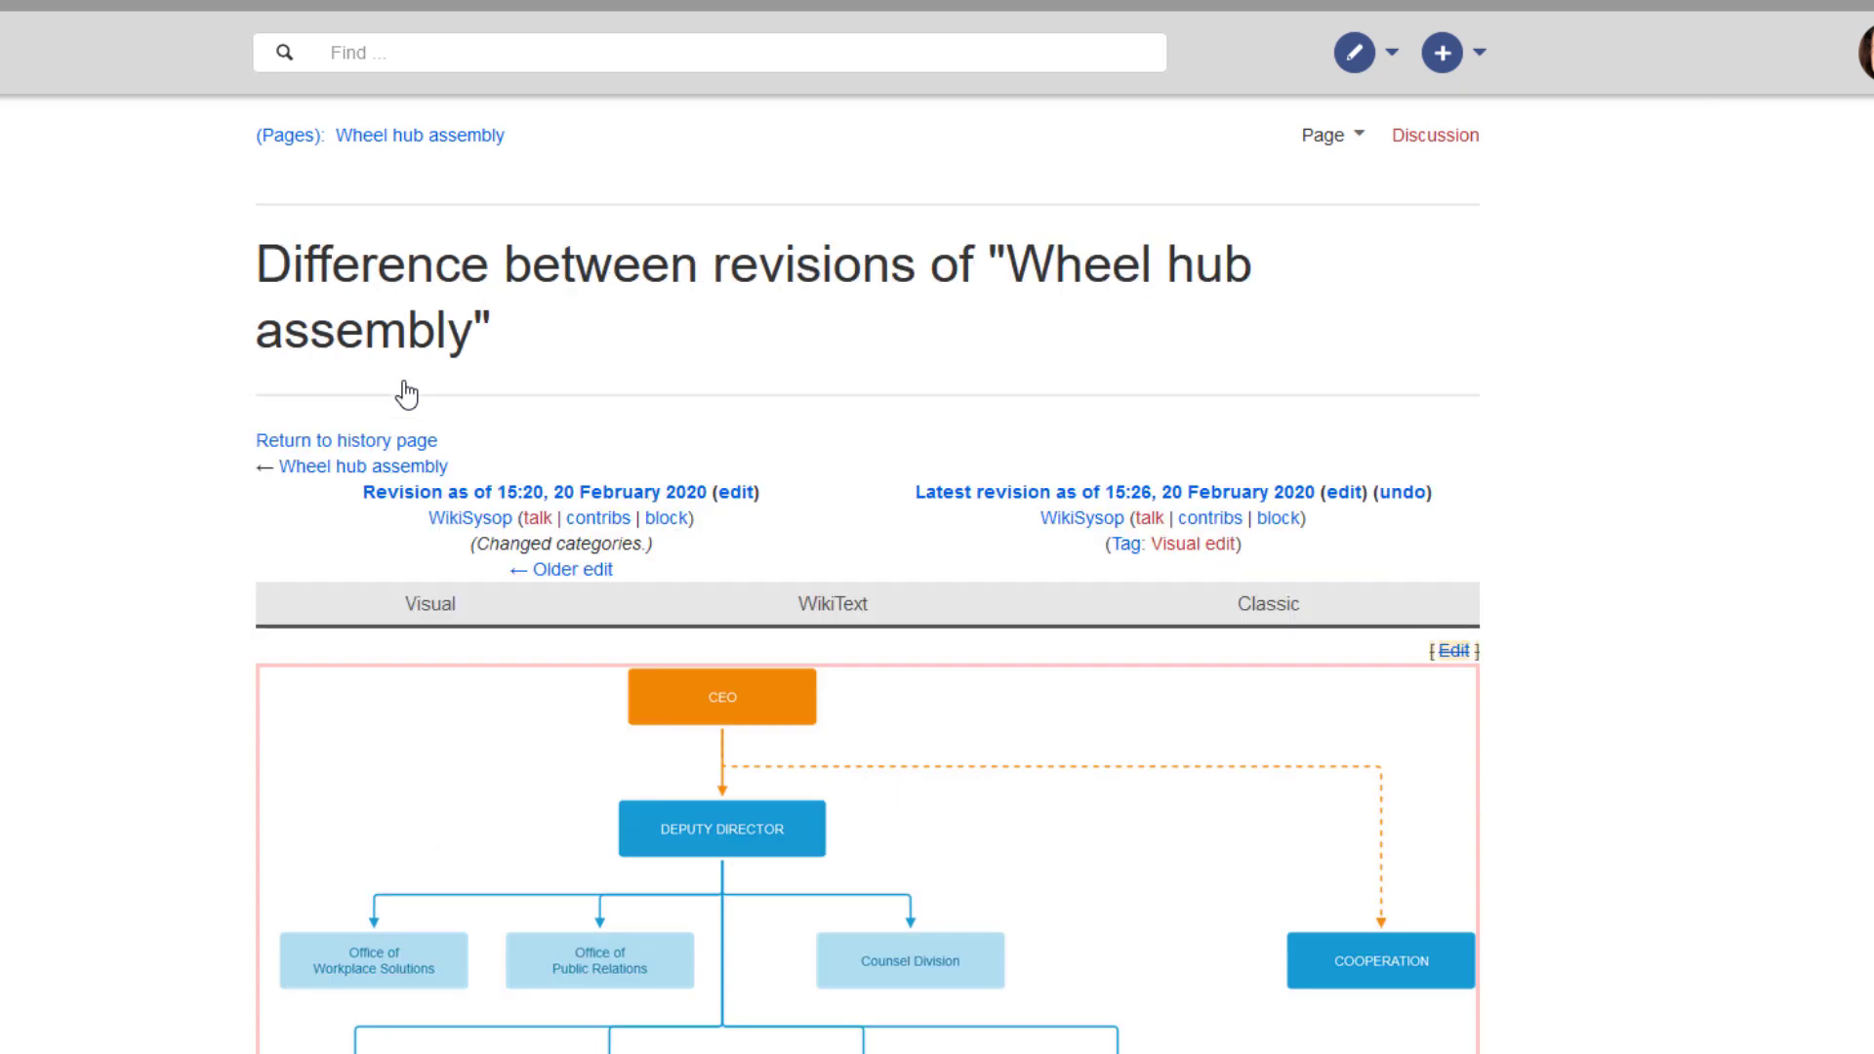
{"action": "left_click", "coordinate": [430, 603]}
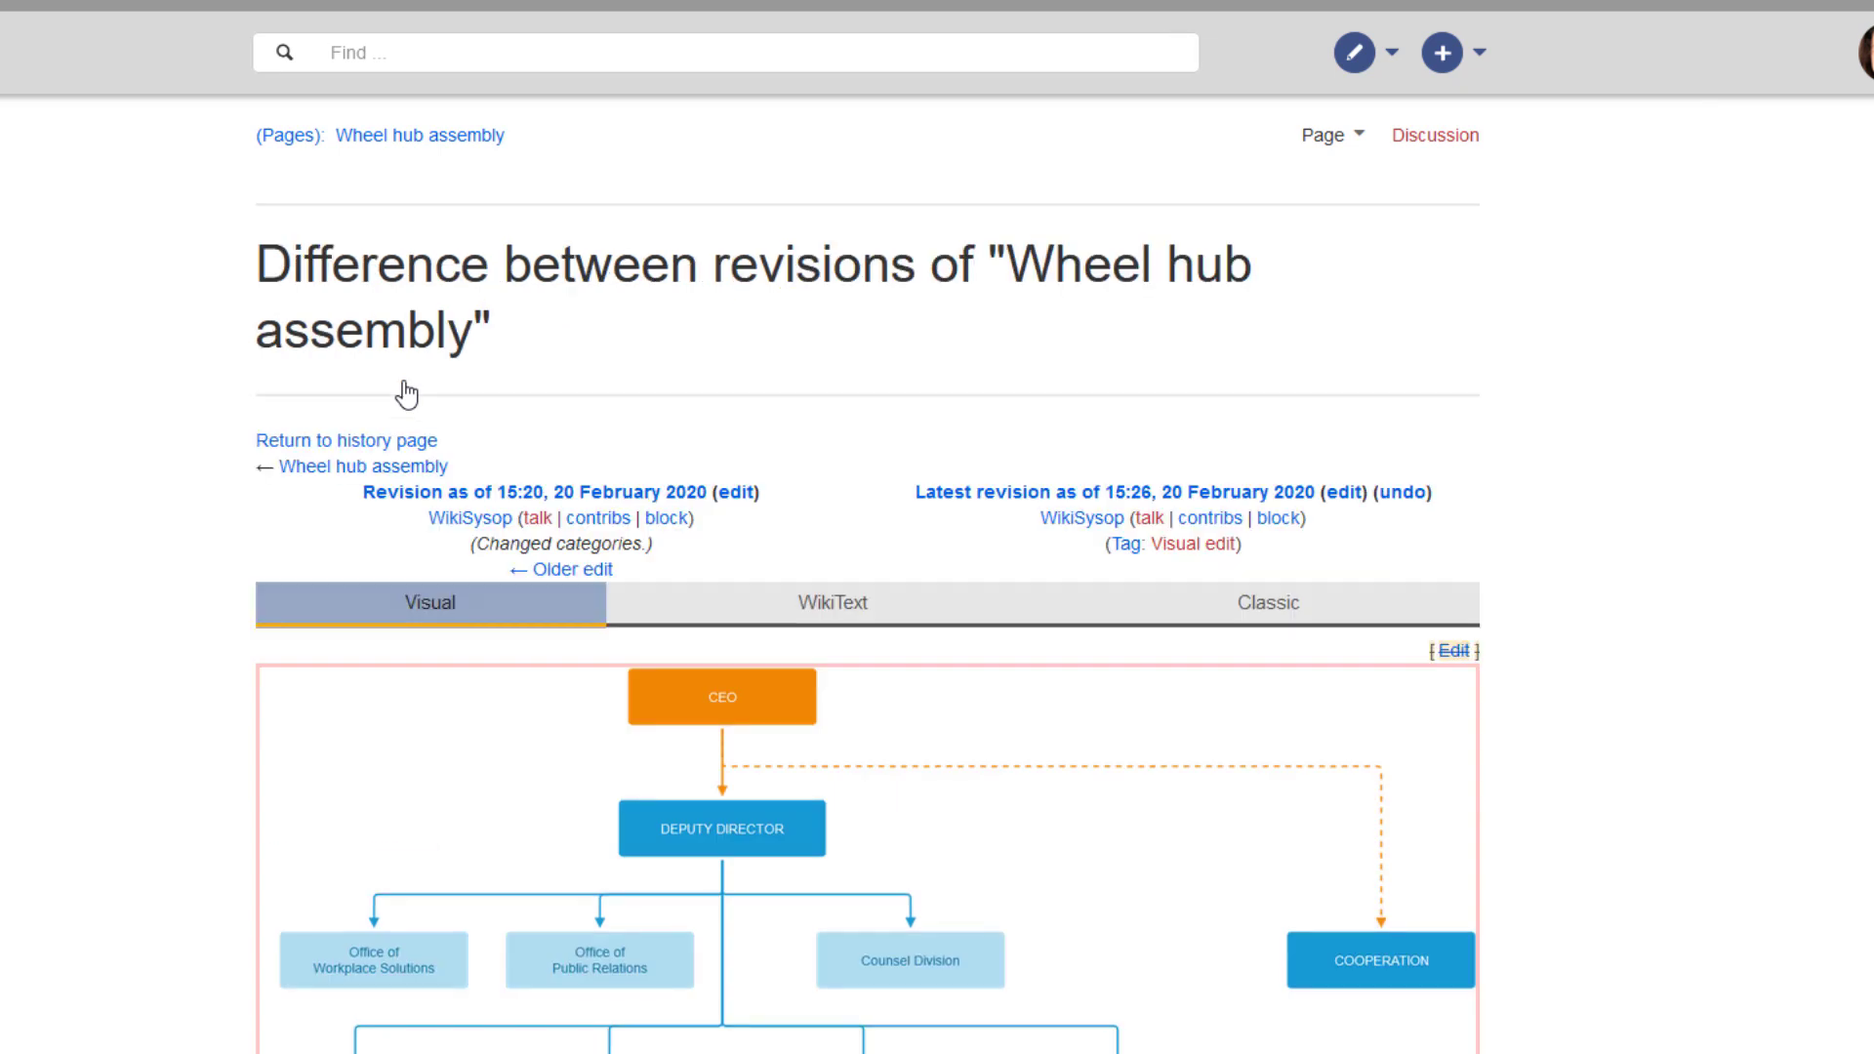
{"action": "left_click", "coordinate": [830, 601]}
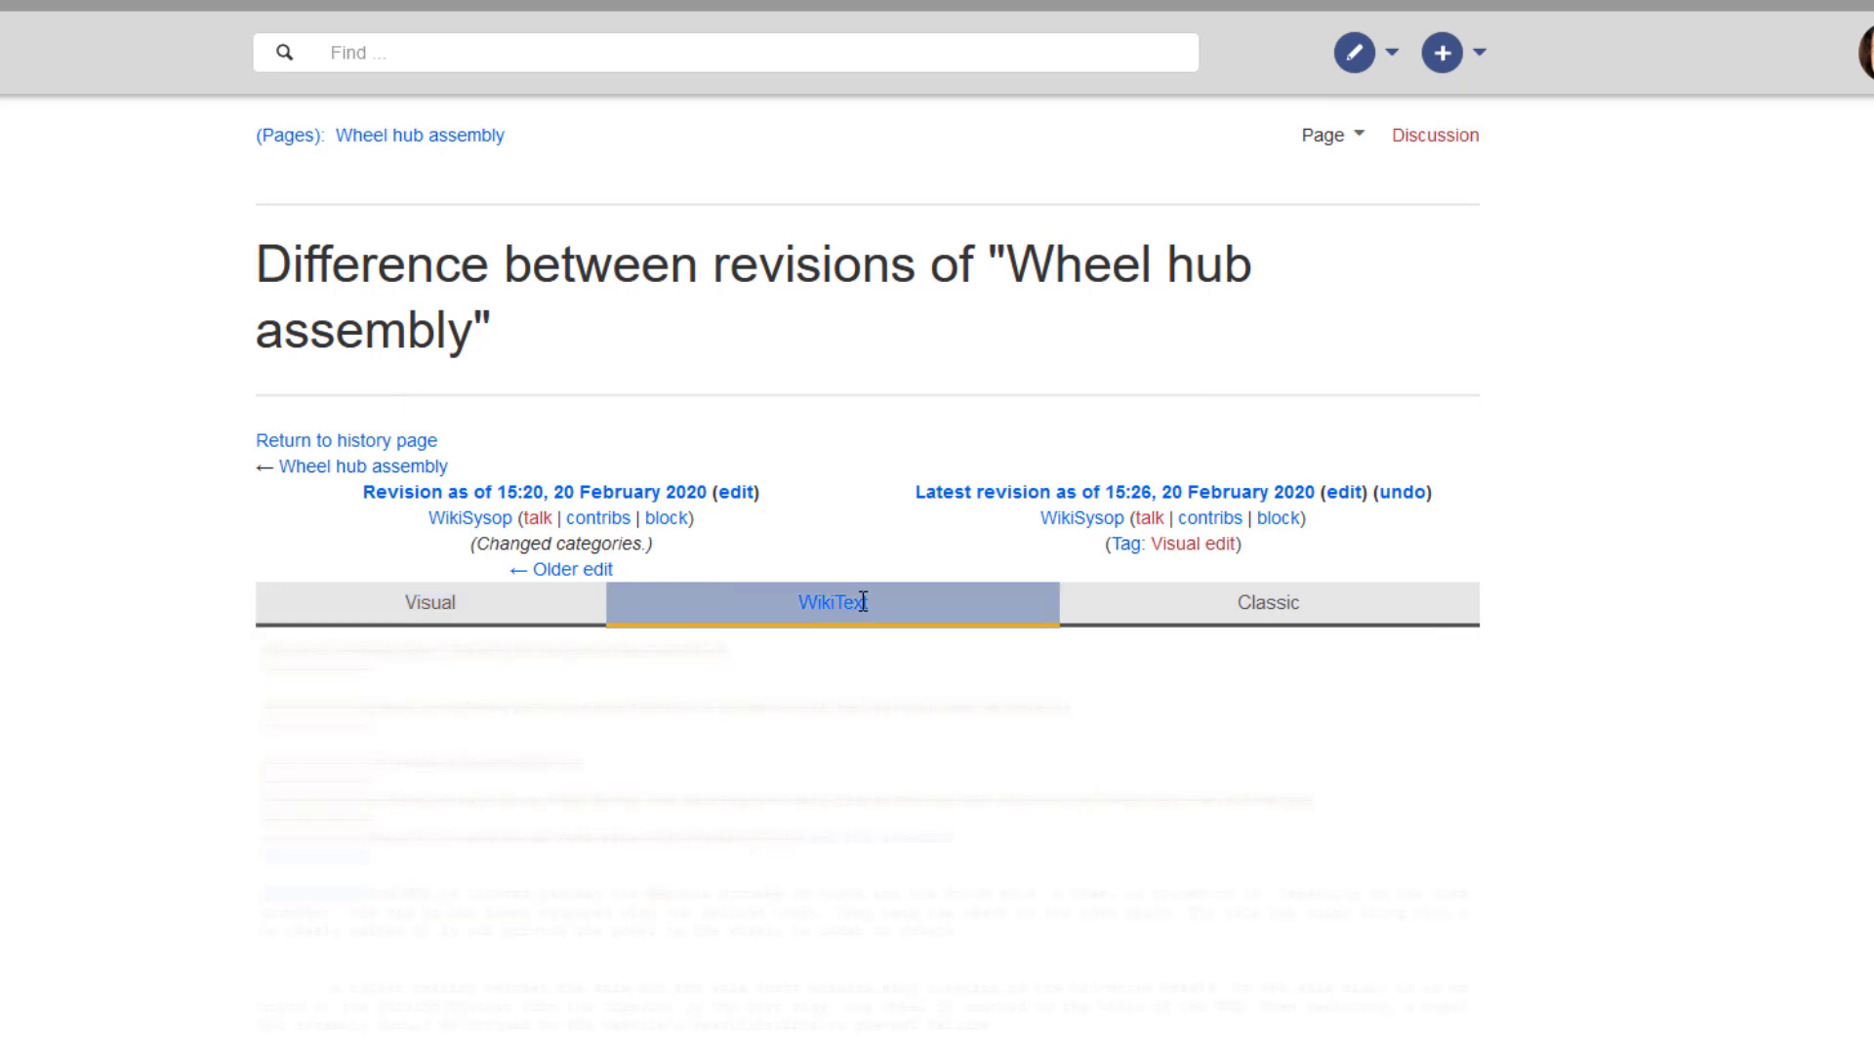
{"action": "left_click", "coordinate": [1266, 602]}
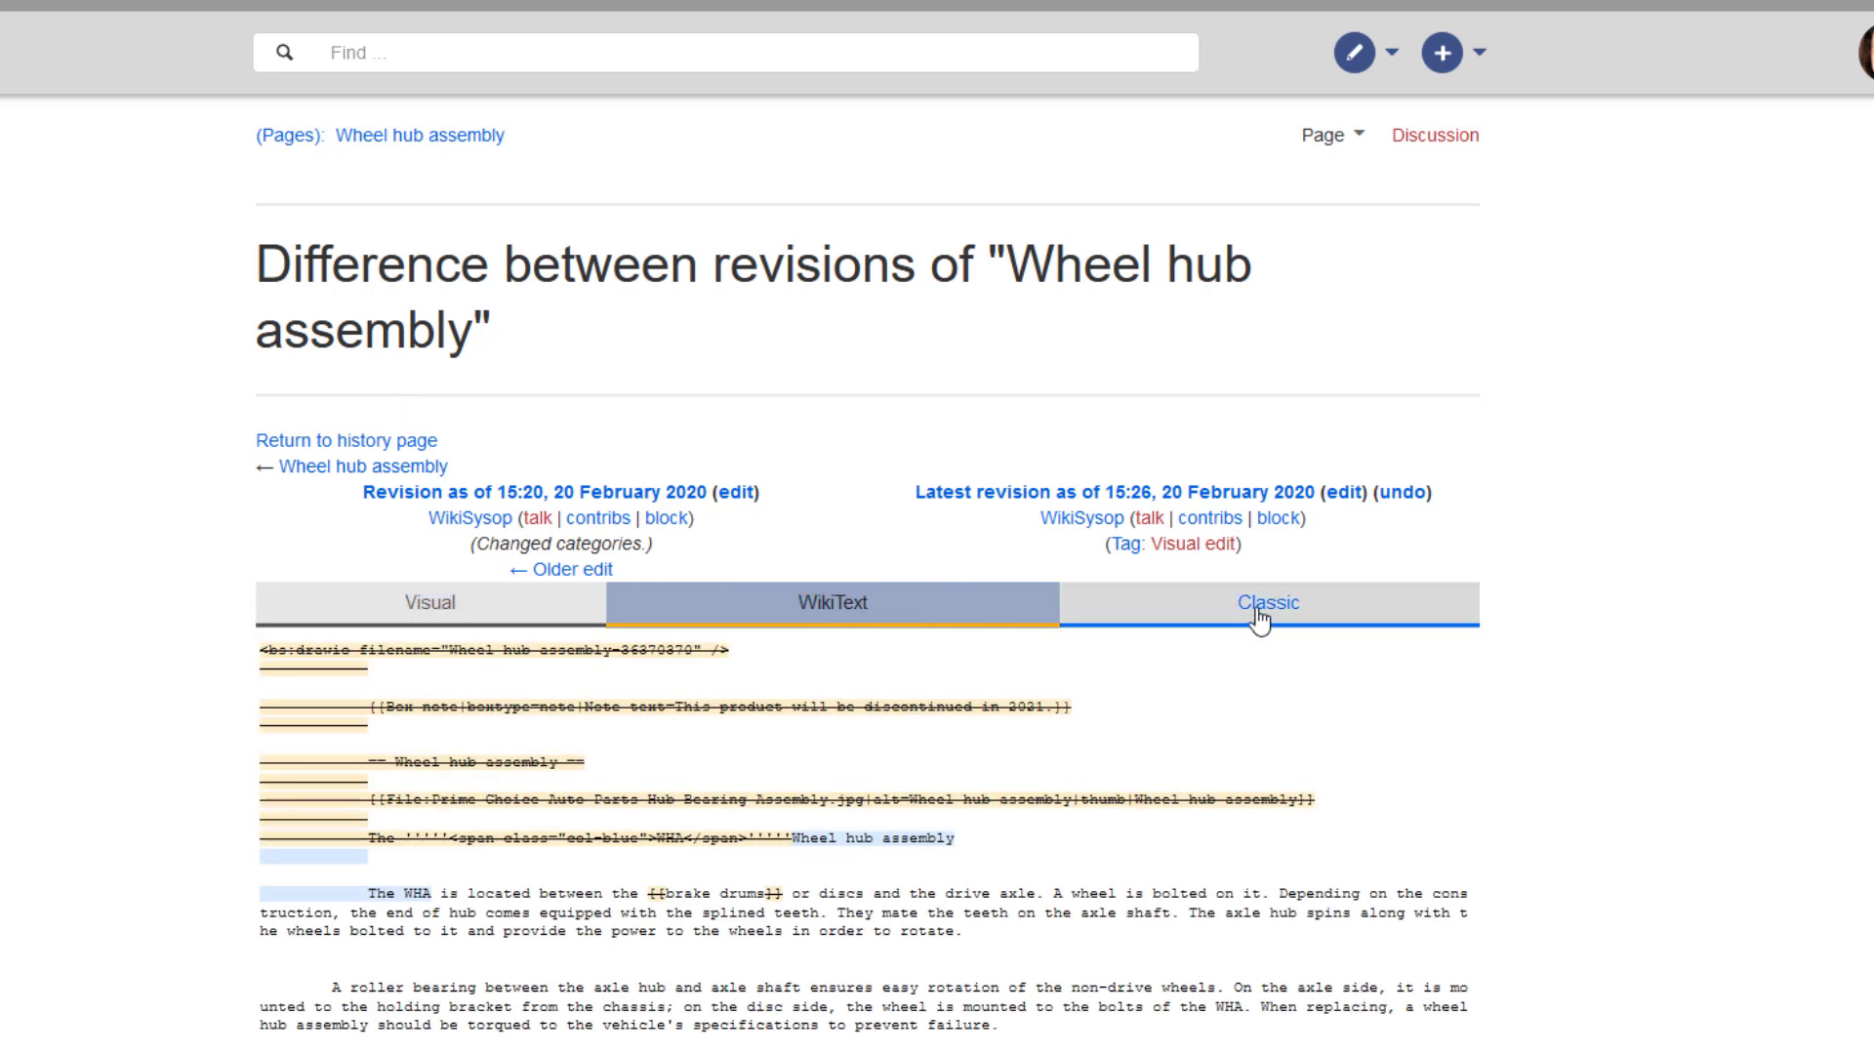
{"action": "left_click", "coordinate": [1266, 603]}
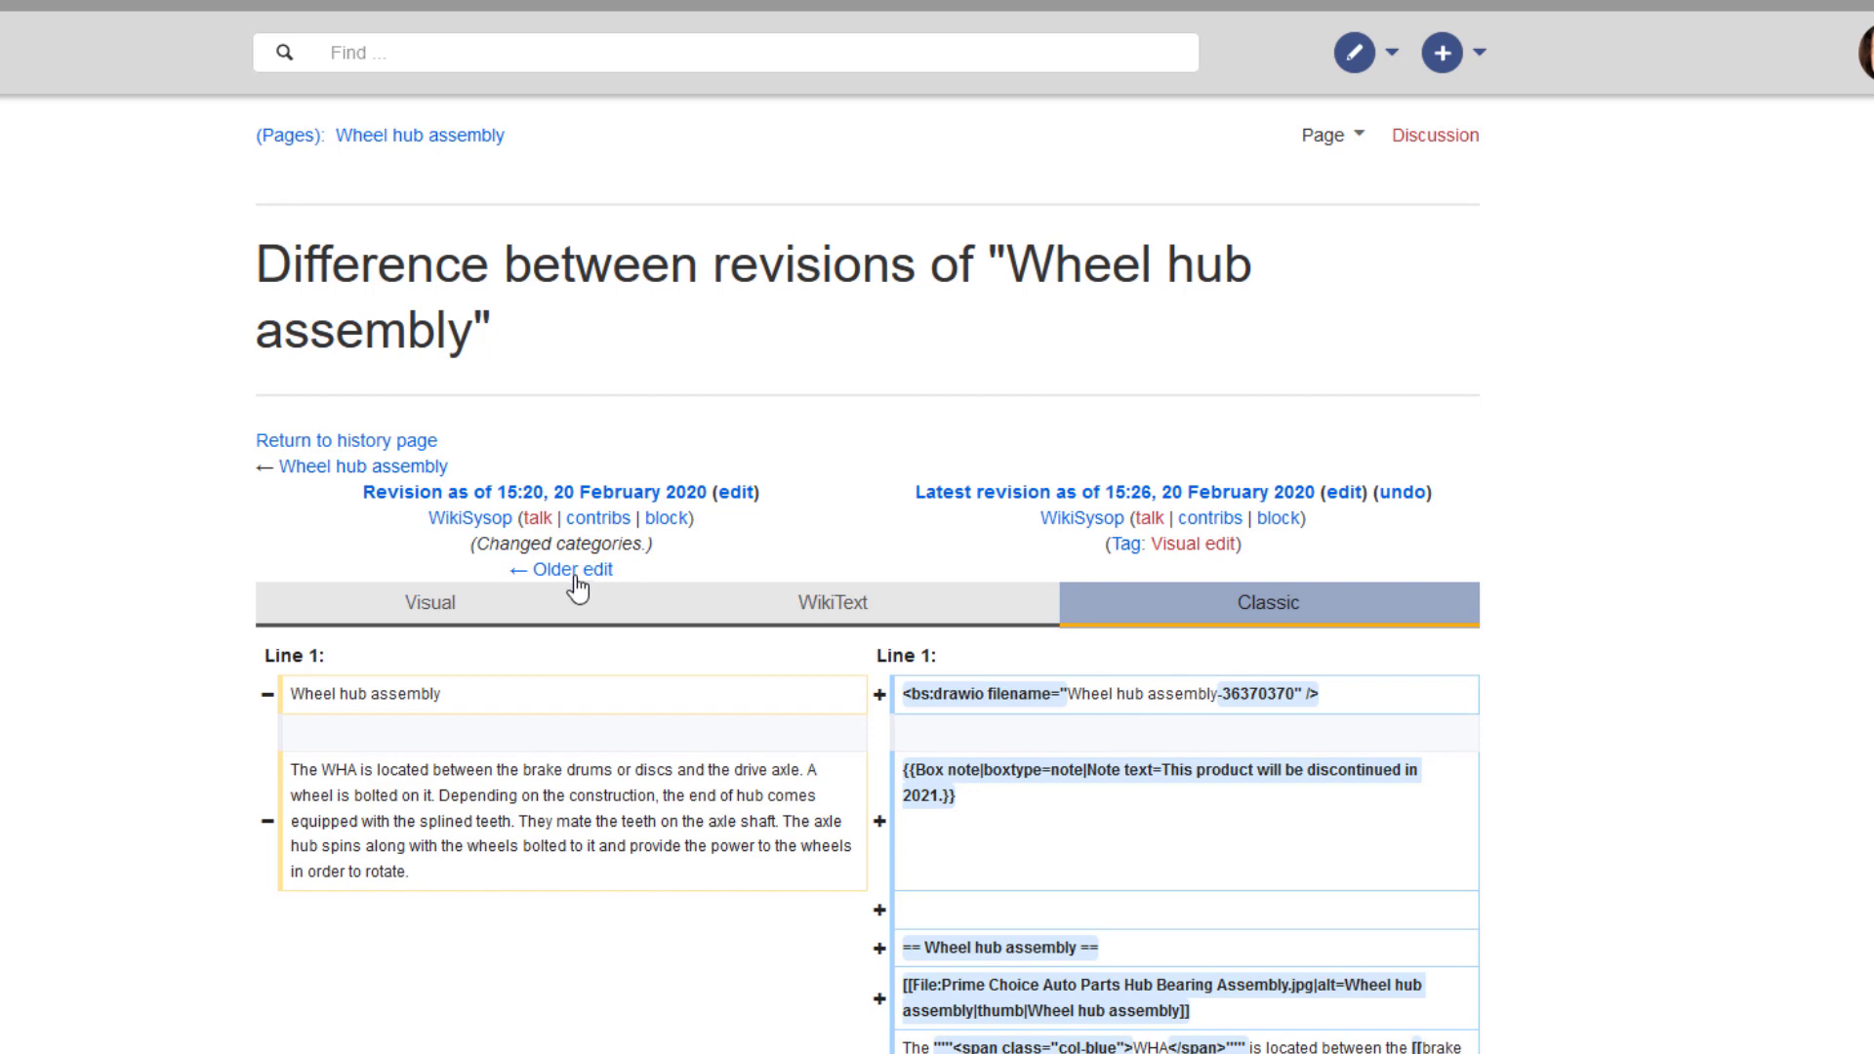
{"action": "left_click", "coordinate": [568, 569]}
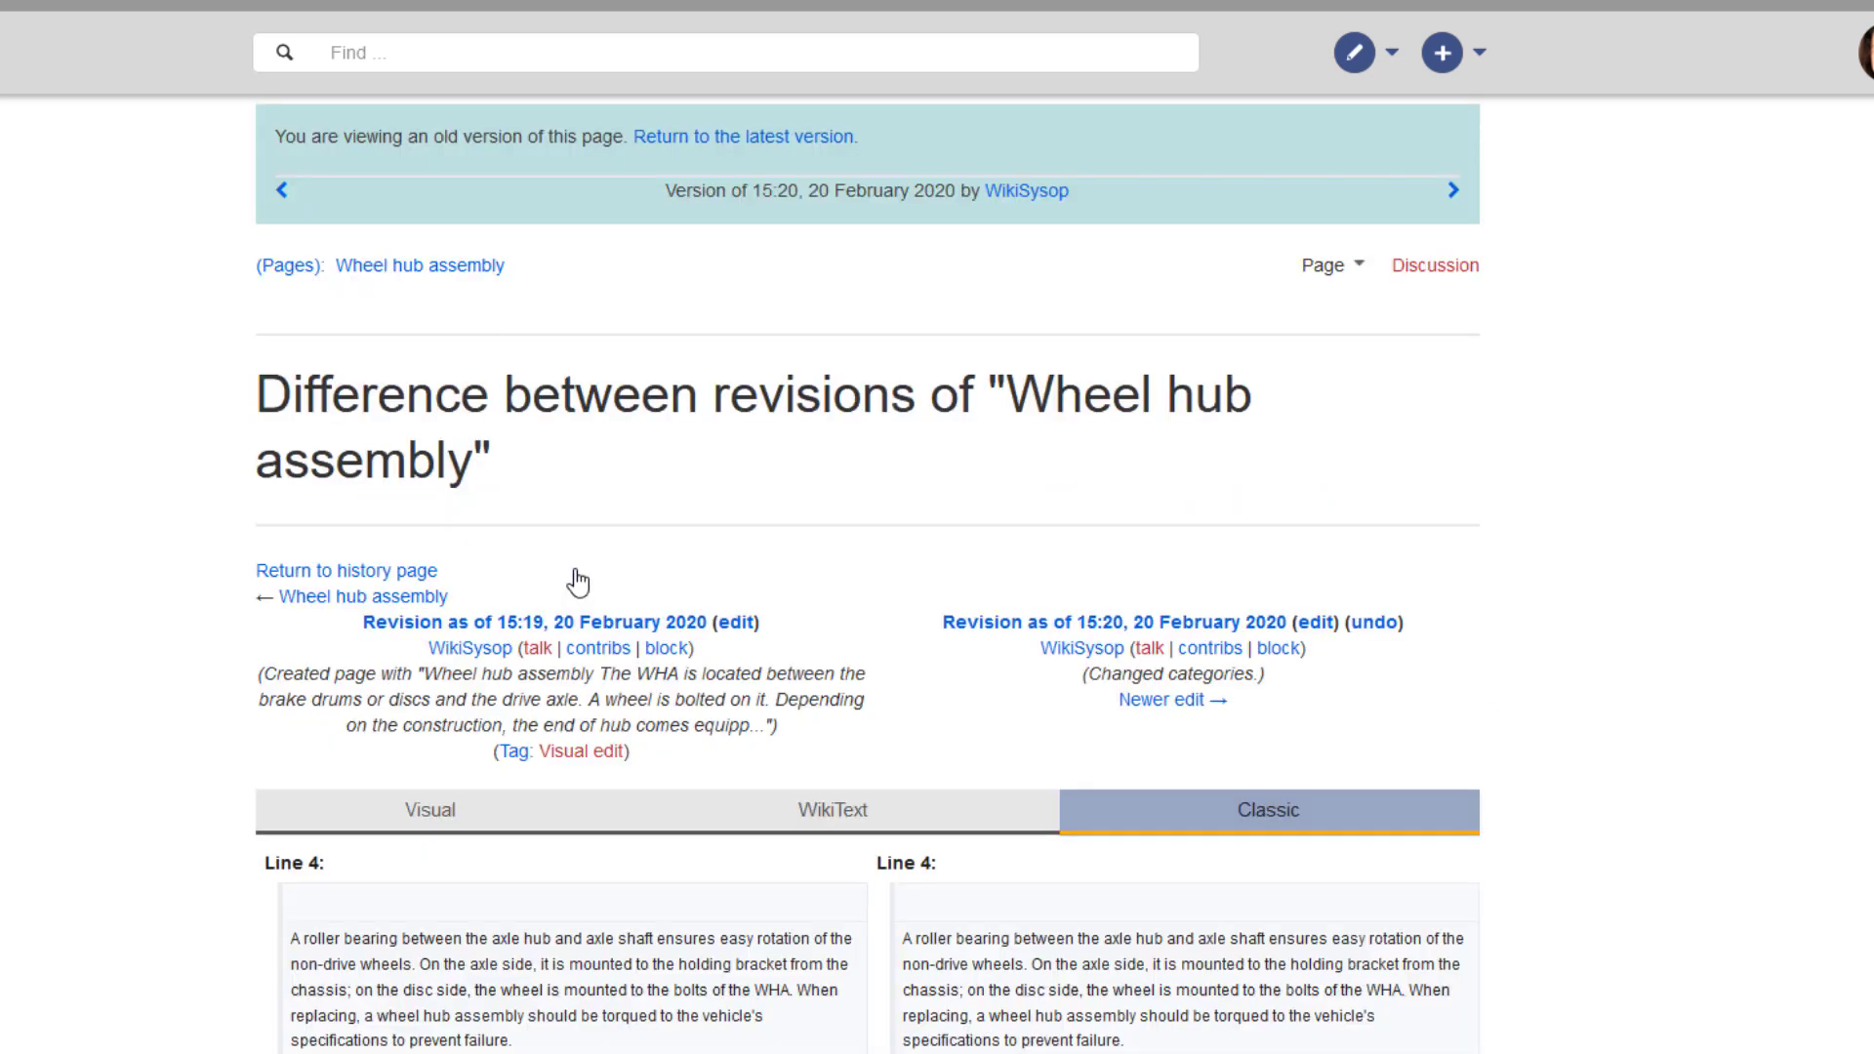
{"action": "scroll", "scroll_direction": "down", "scroll_amount": 3}
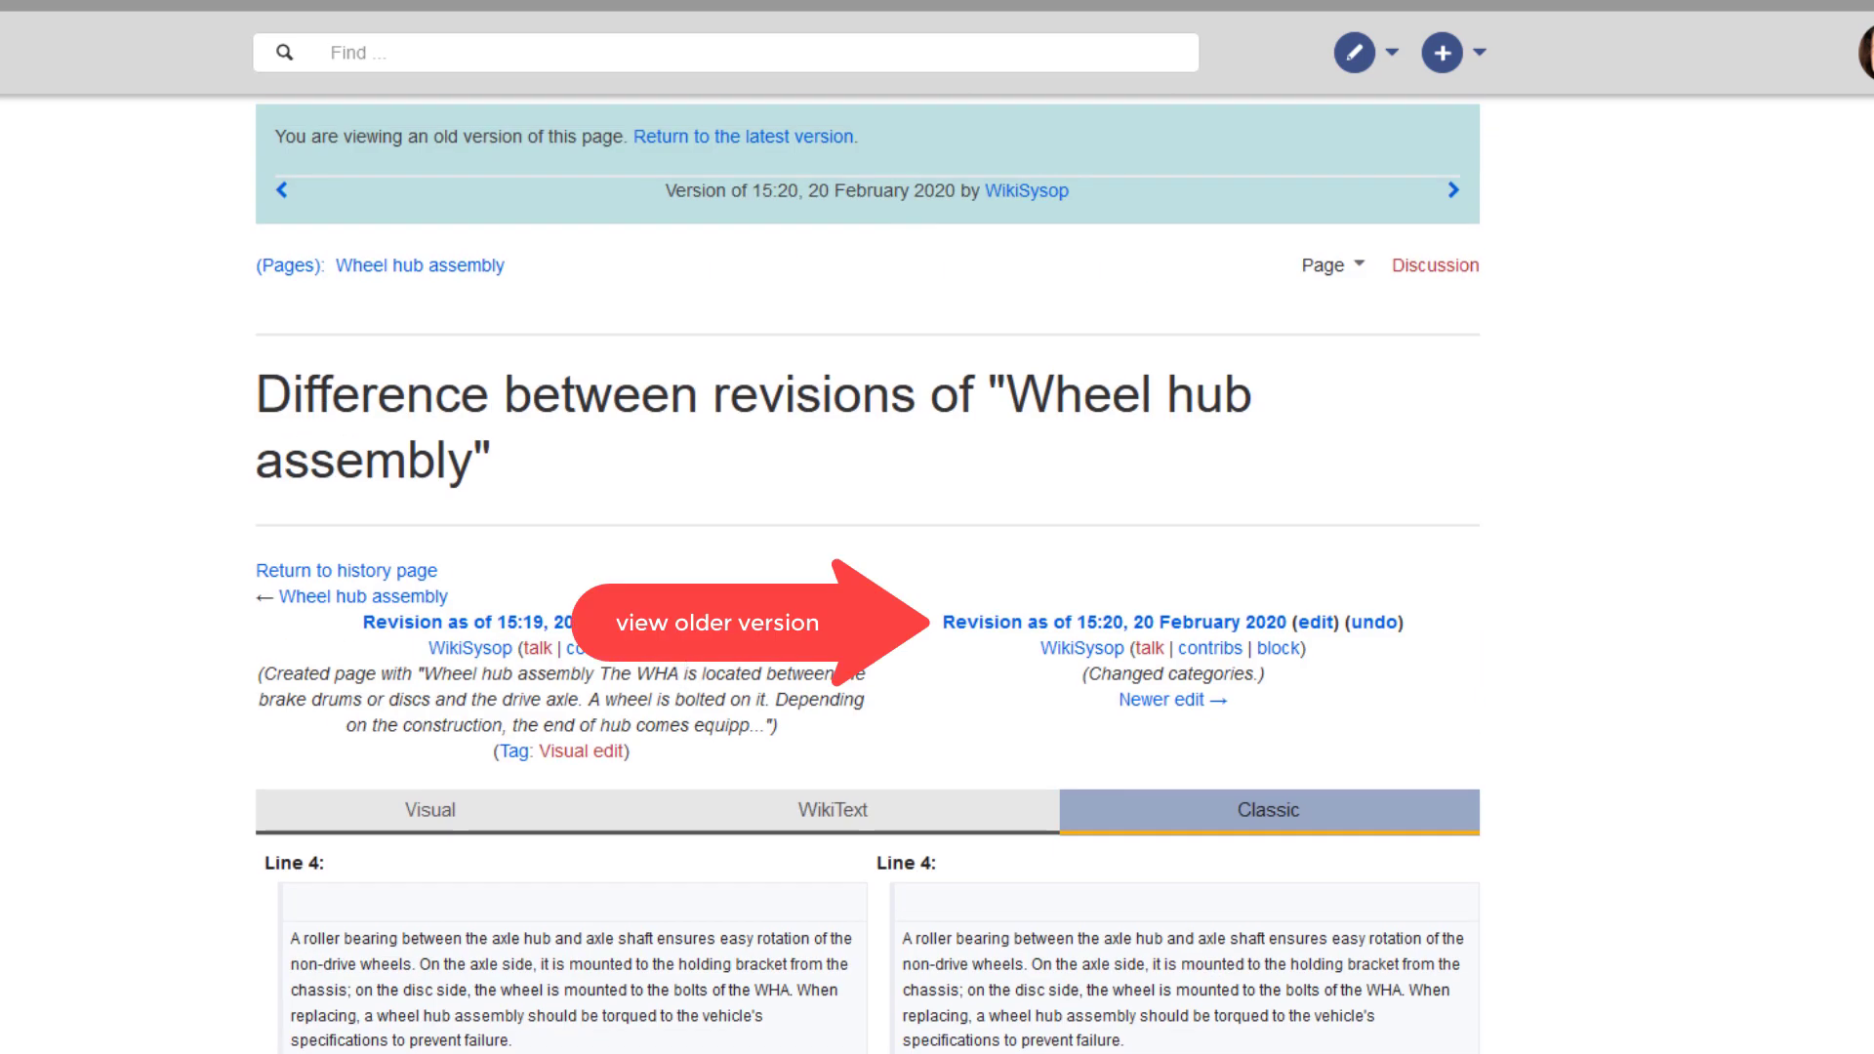
{"action": "mouse_move", "coordinate": [478, 601]}
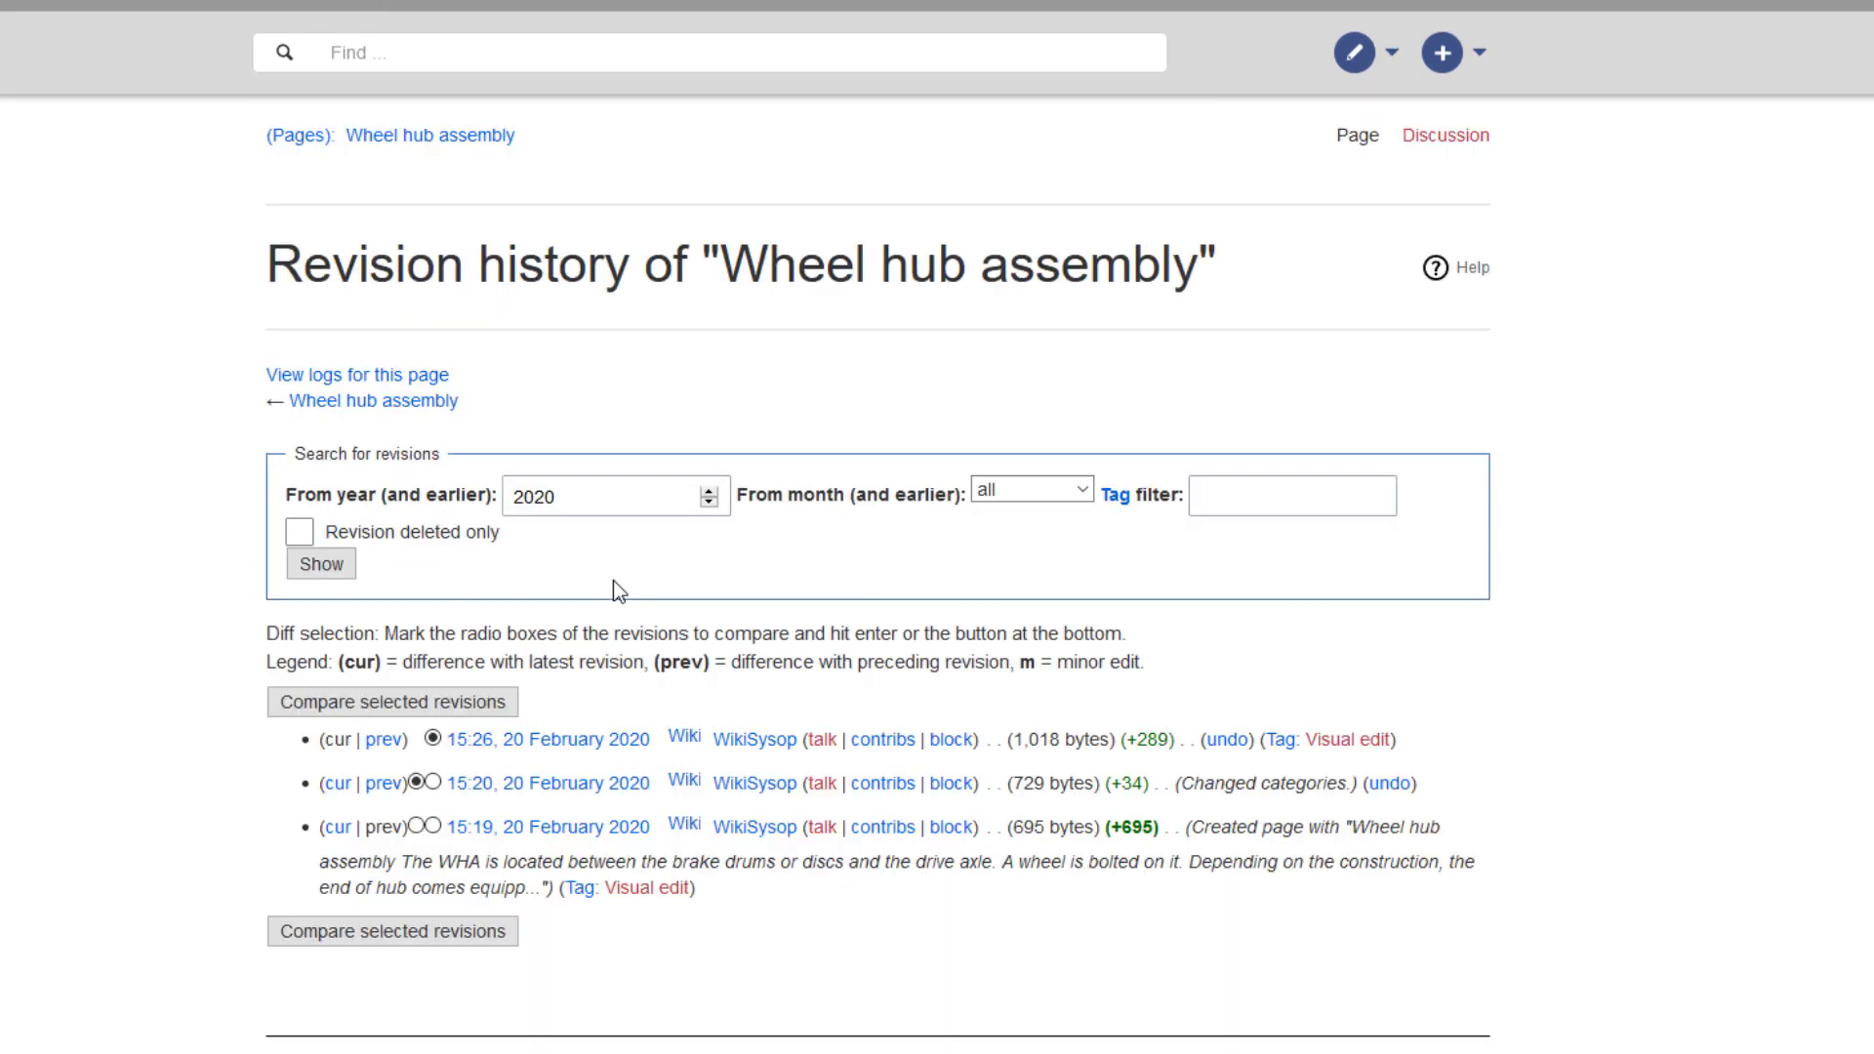
- Undo the latest Wheel hub assembly revision from the history and save the page
{"action": "left_click", "coordinate": [1224, 739]}
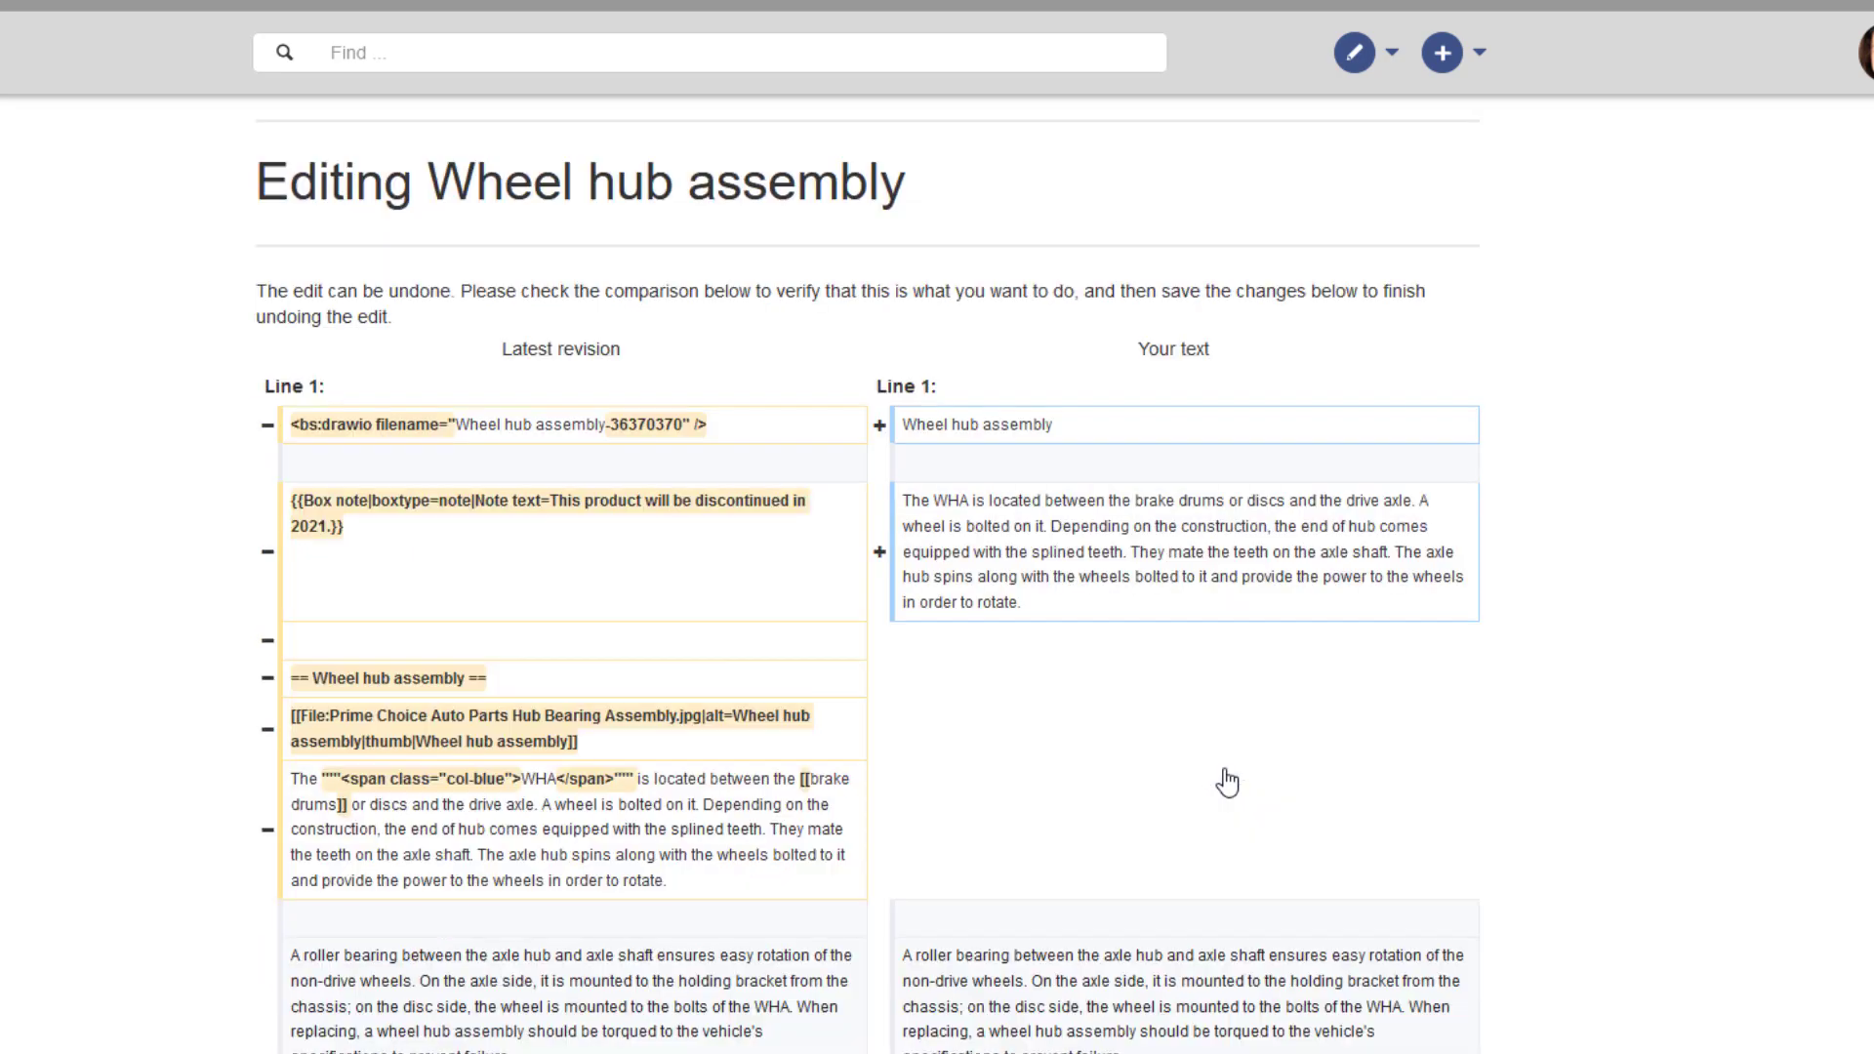
{"action": "mouse_move", "coordinate": [70, 510]}
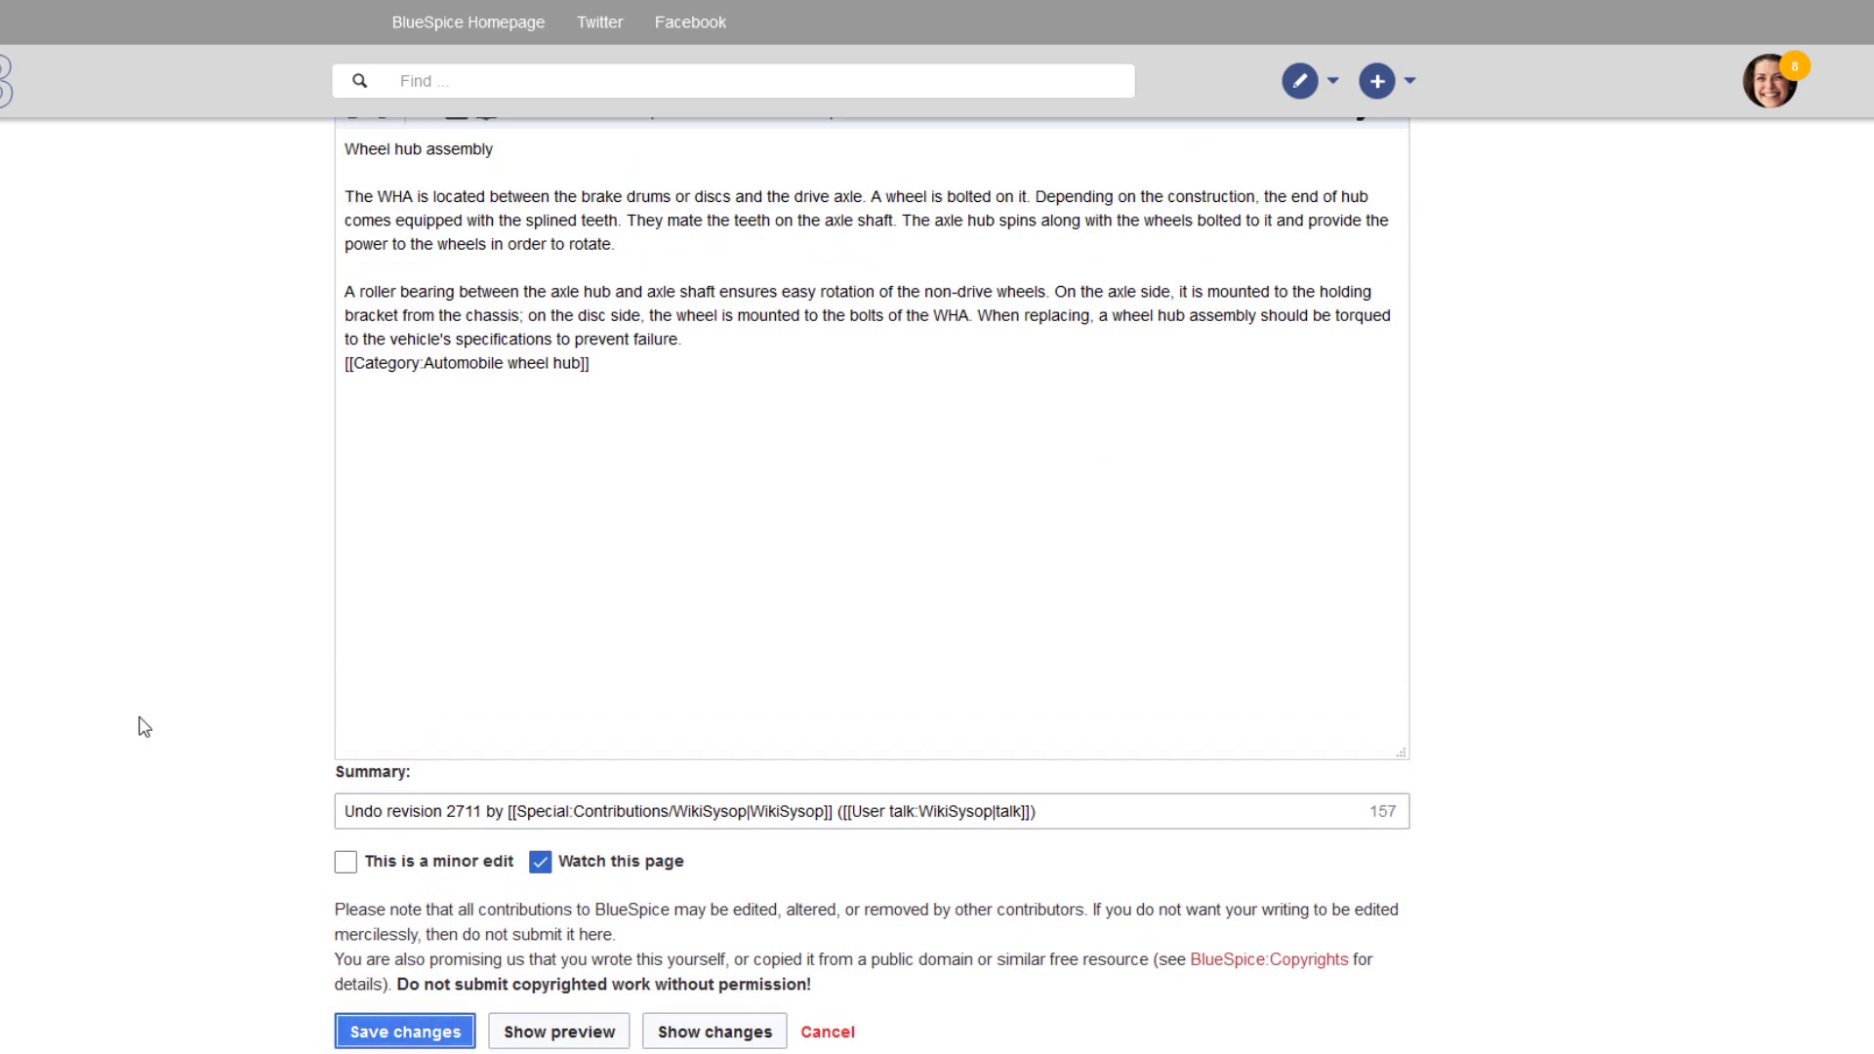
{"action": "left_click", "coordinate": [405, 1031]}
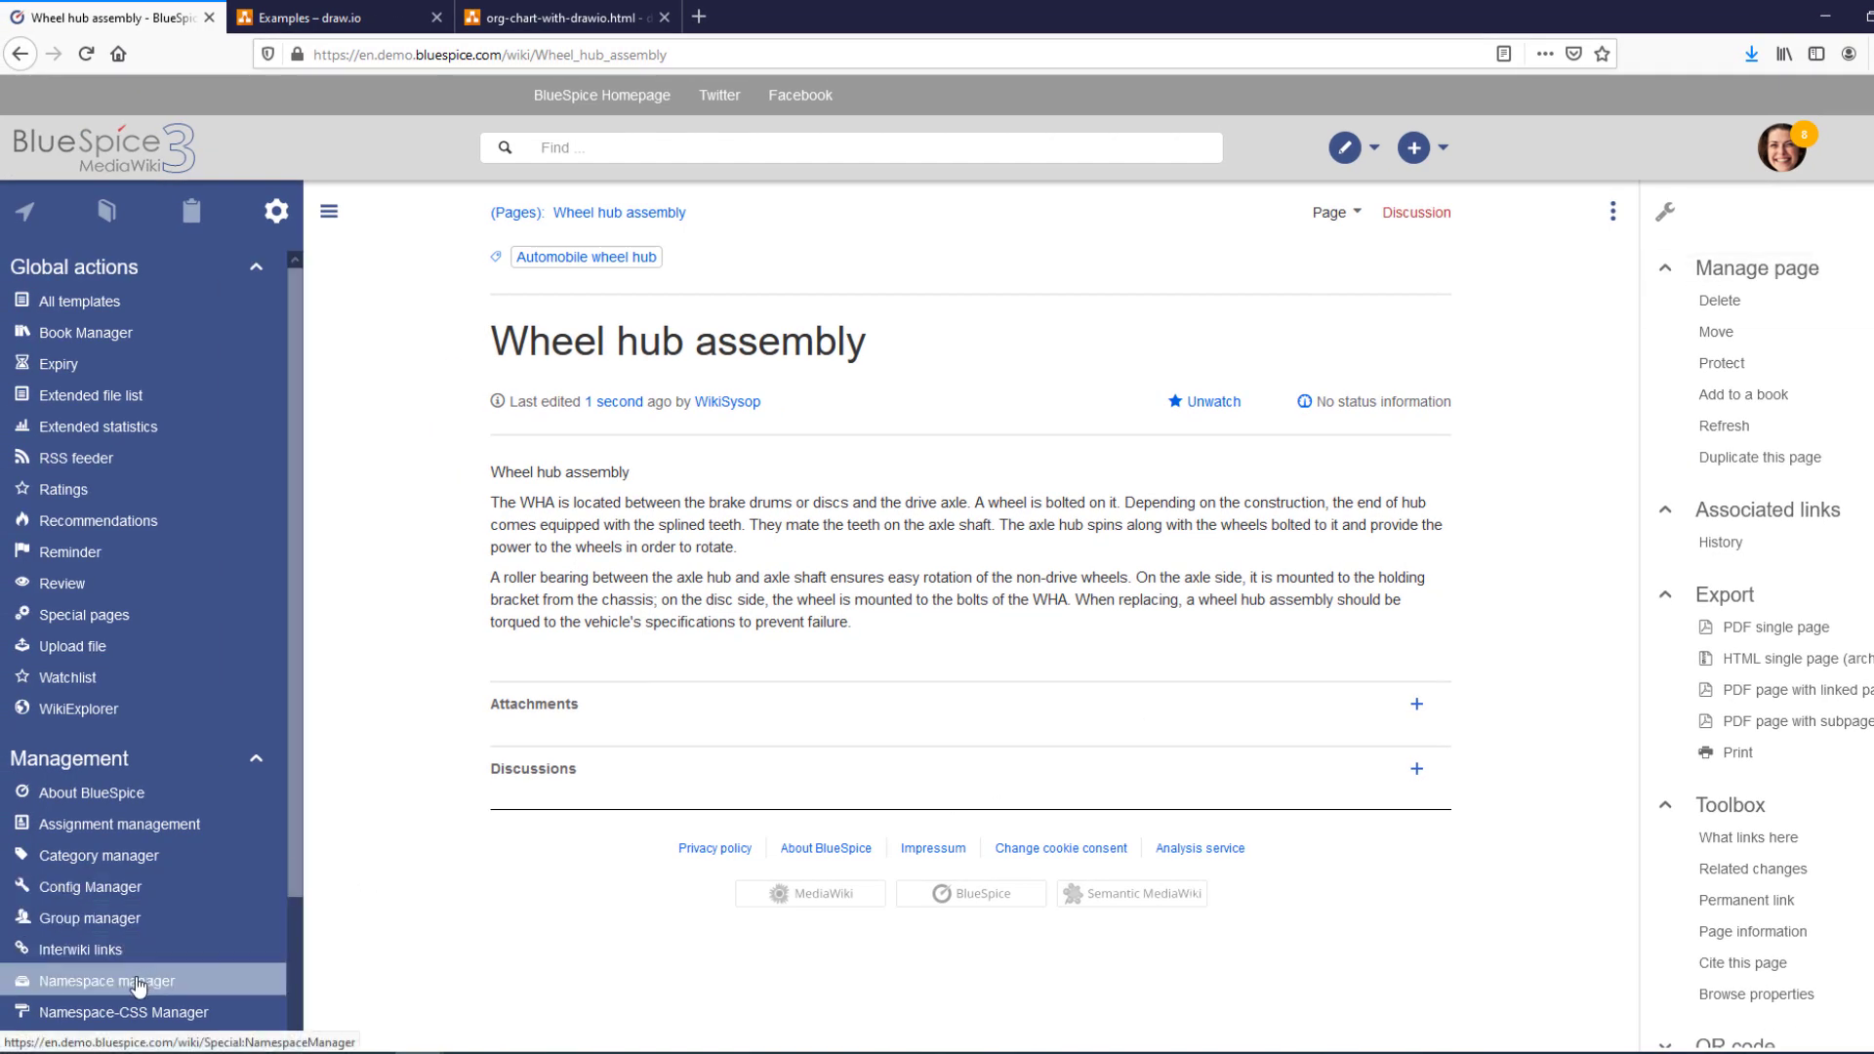
- Navigate via Namespace manager and Audits to the IT Services Department Compliance Check audit page
{"action": "left_click", "coordinate": [107, 980]}
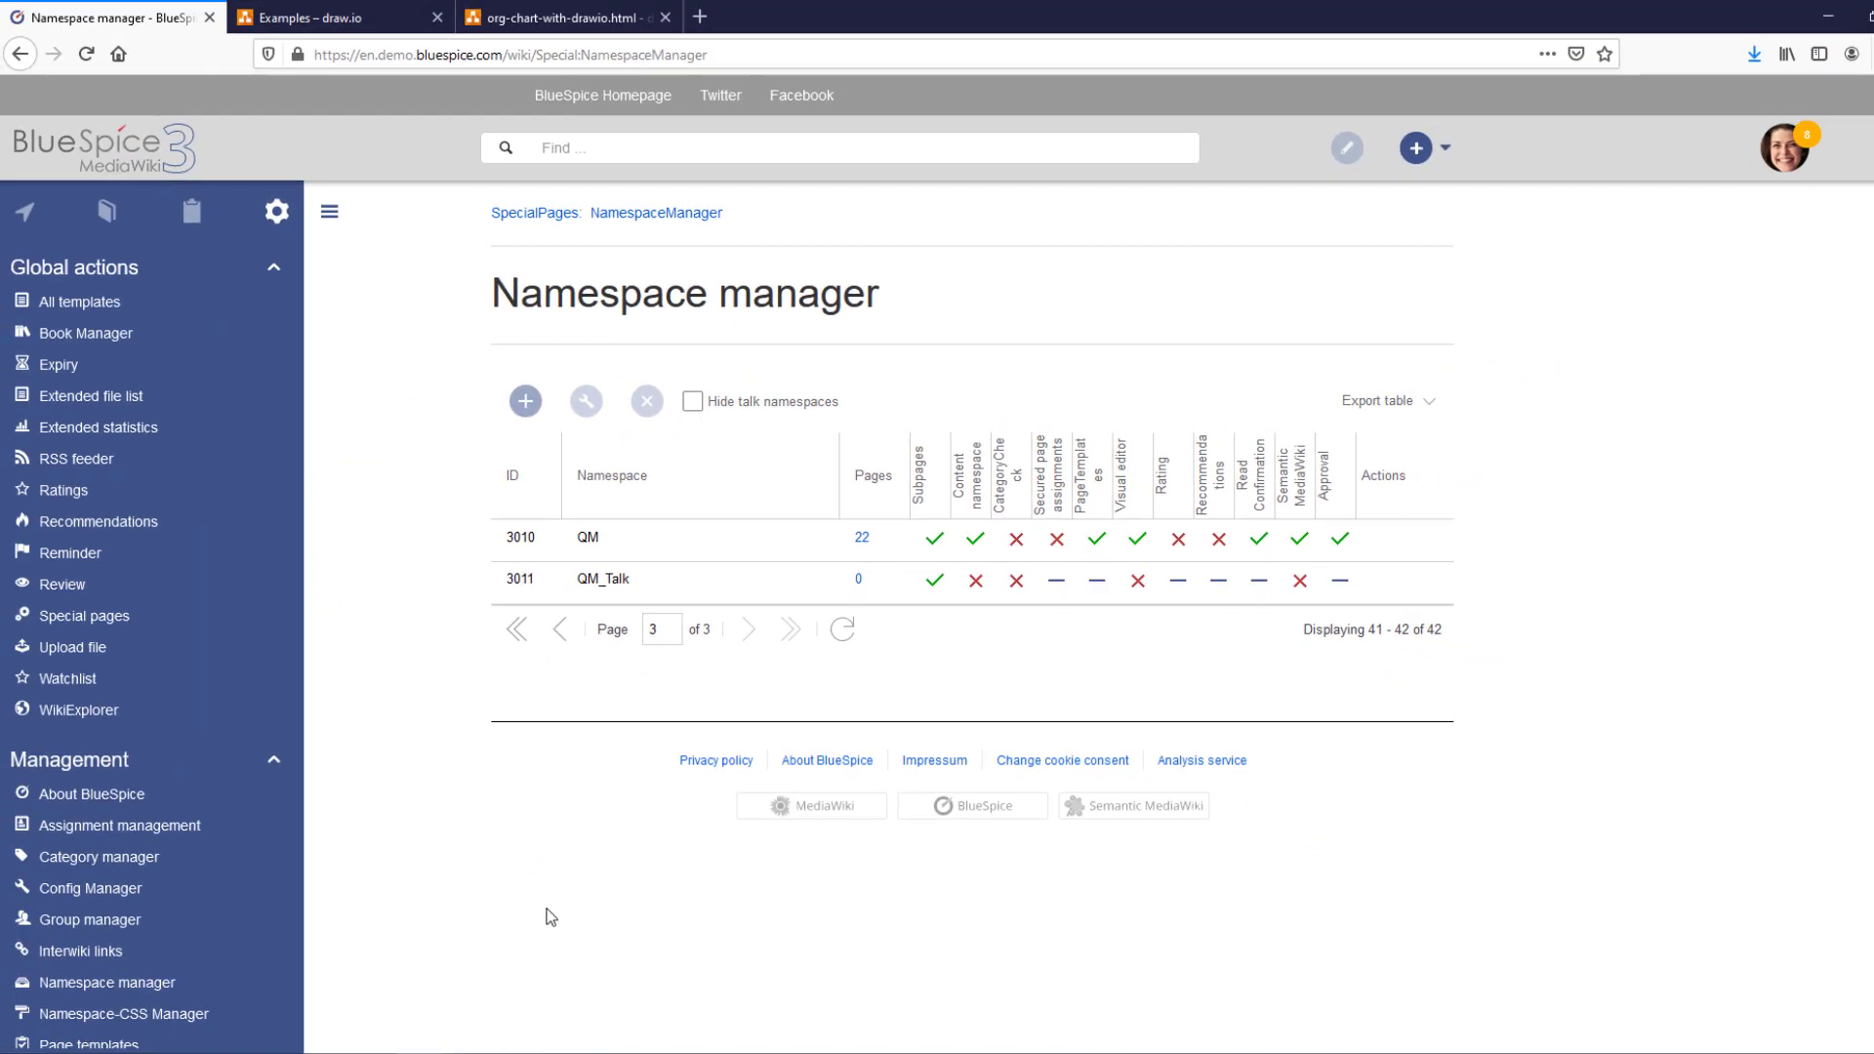
{"action": "mouse_move", "coordinate": [26, 222]}
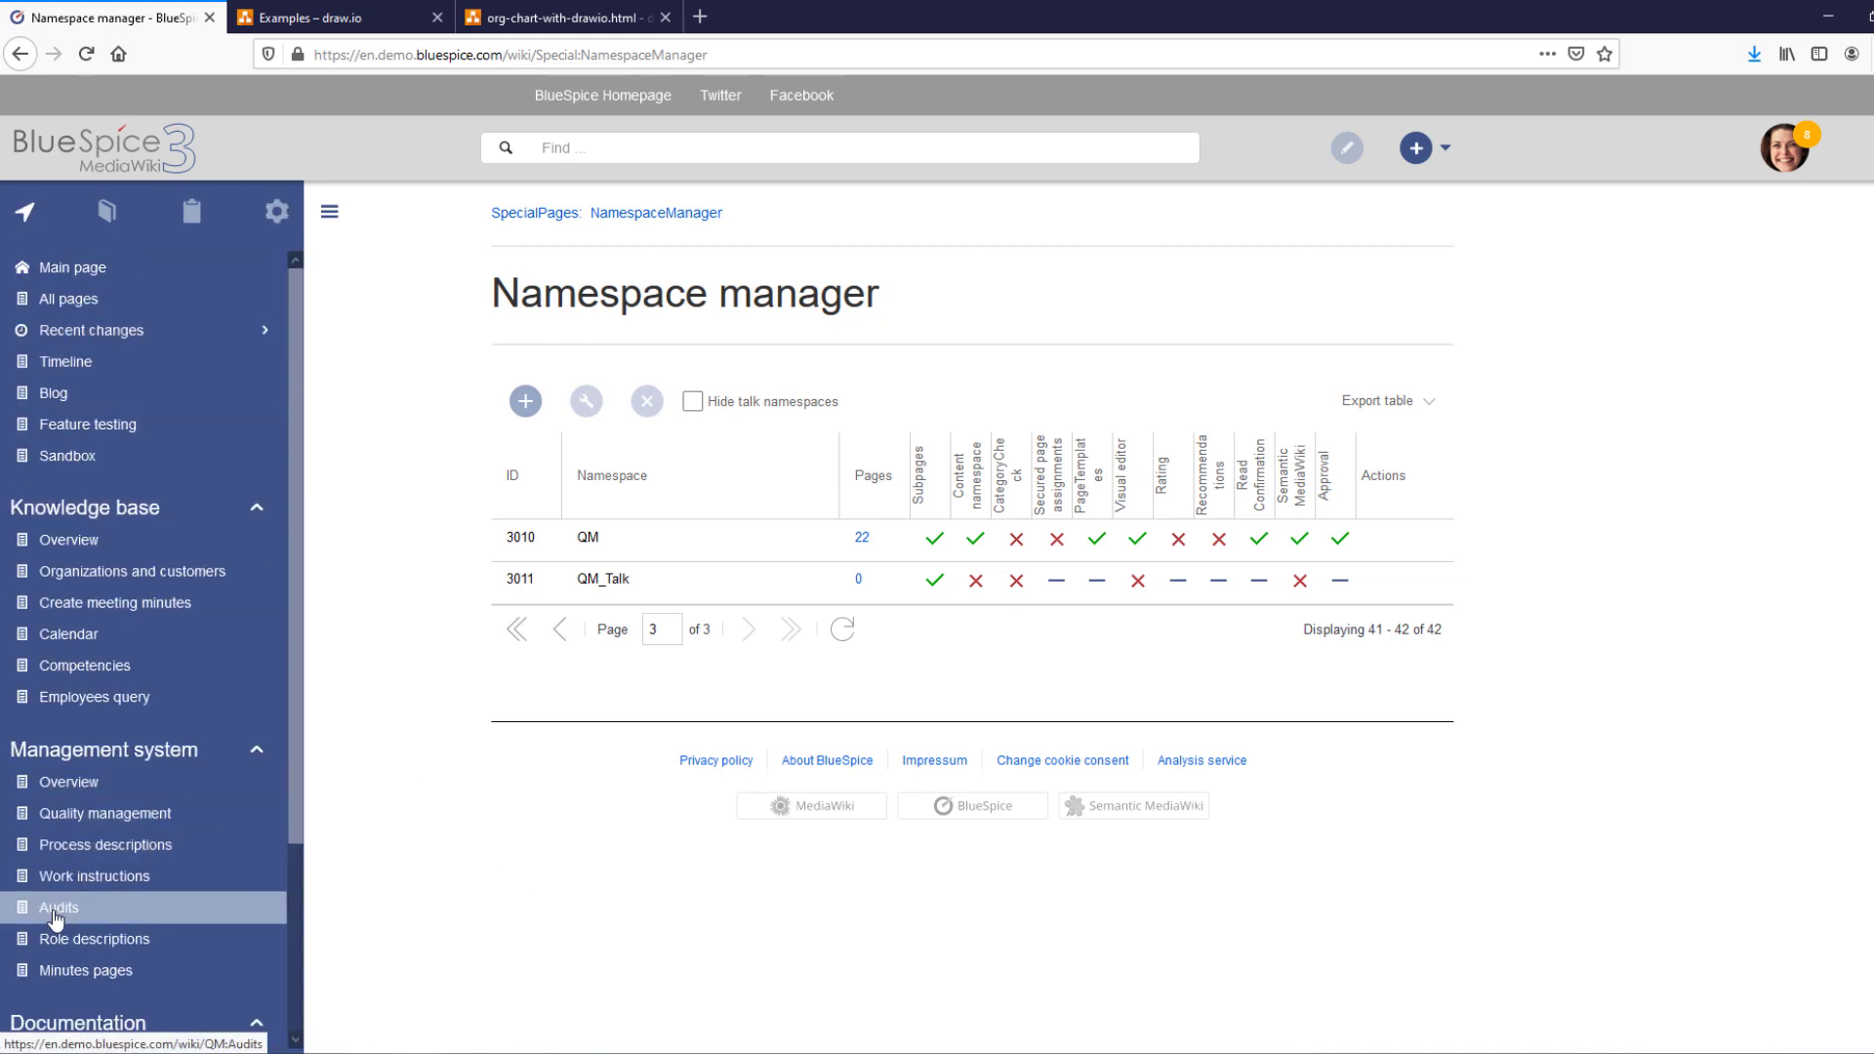
{"action": "left_click", "coordinate": [57, 907]}
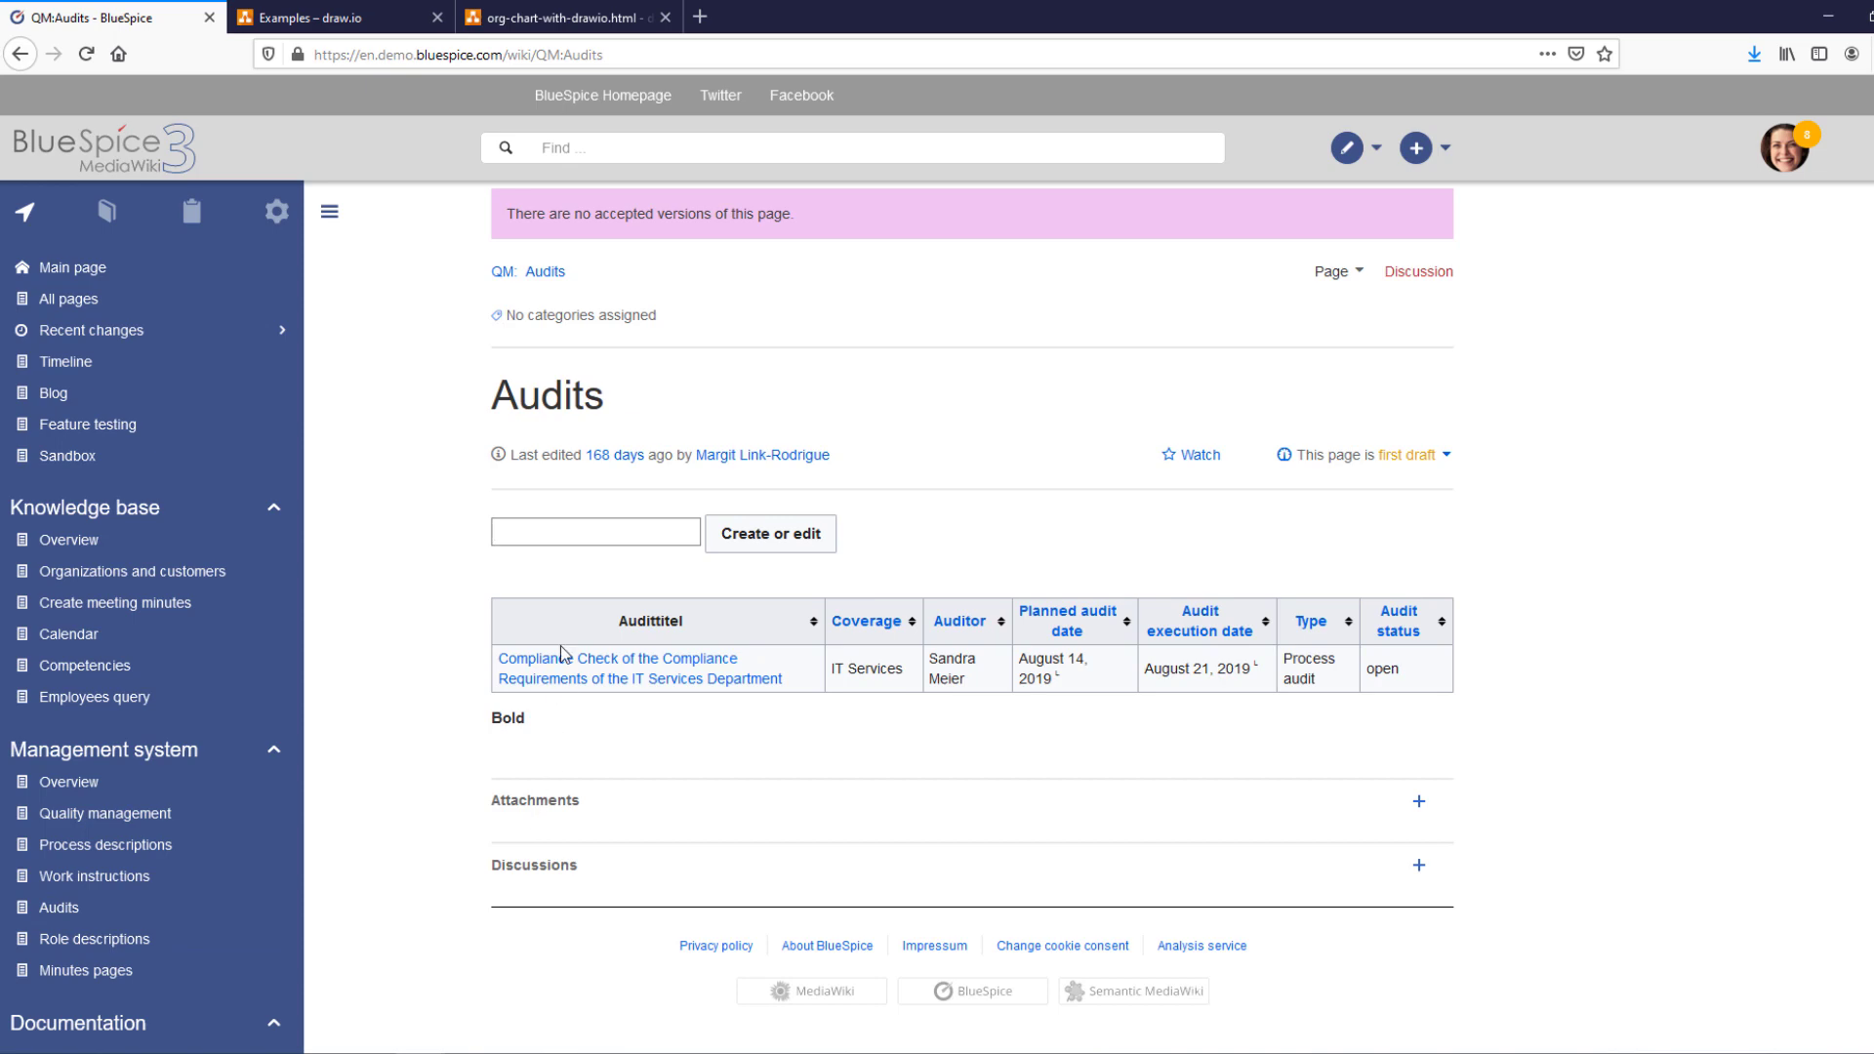
{"action": "left_click", "coordinate": [617, 659]}
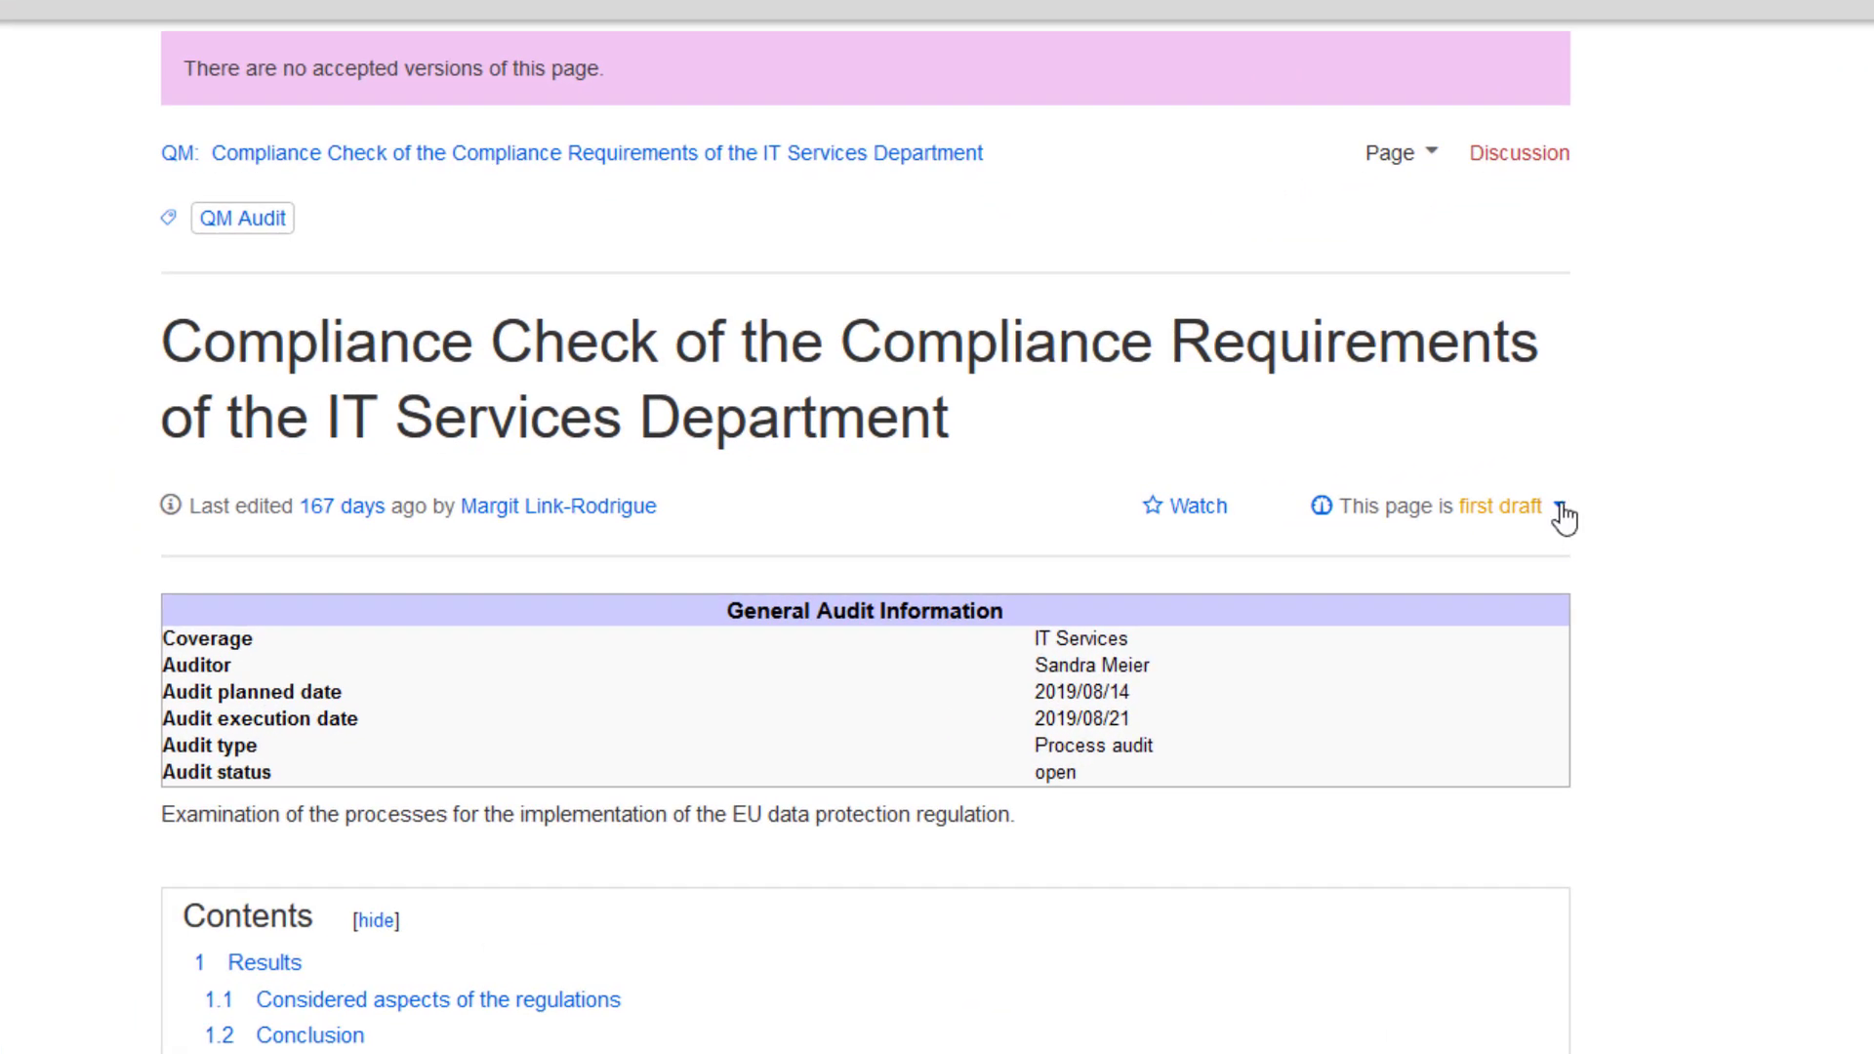
- Accept the audit page's first draft with the comment 'no revision necessary'
{"action": "left_click", "coordinate": [1515, 503]}
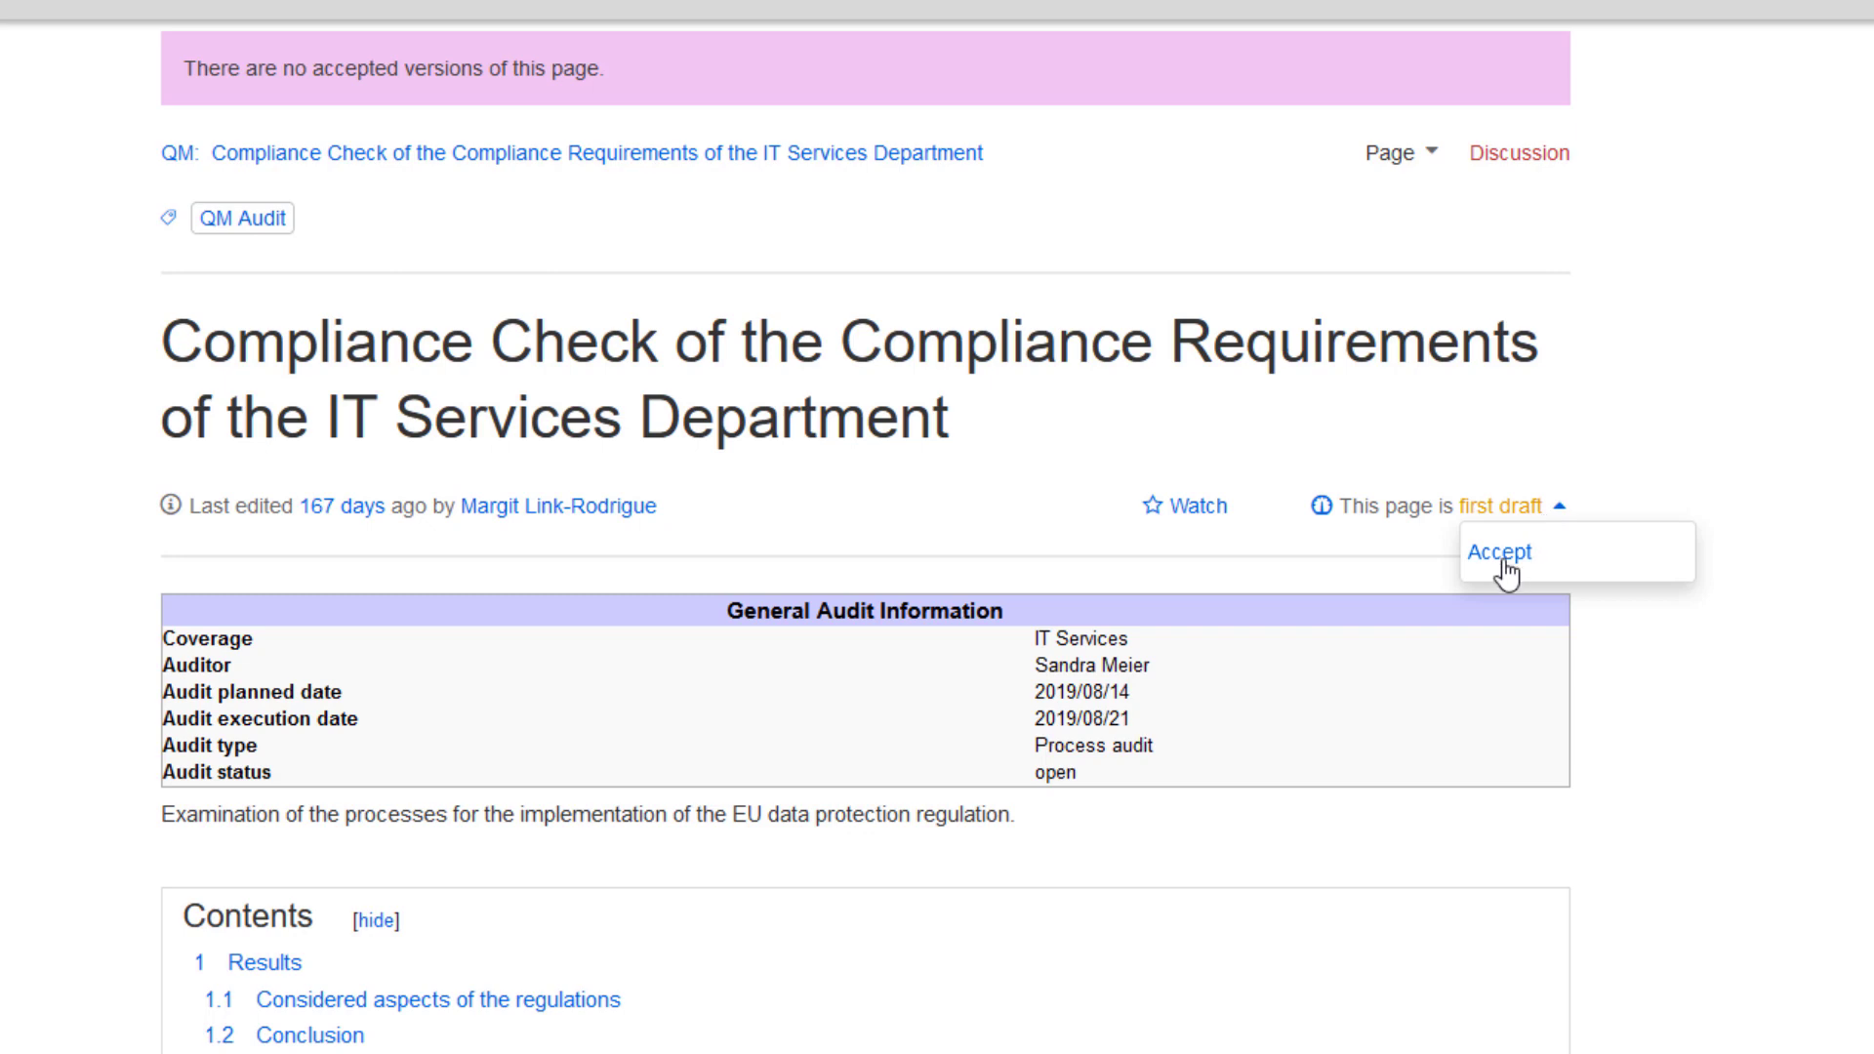
{"action": "left_click", "coordinate": [1499, 550]}
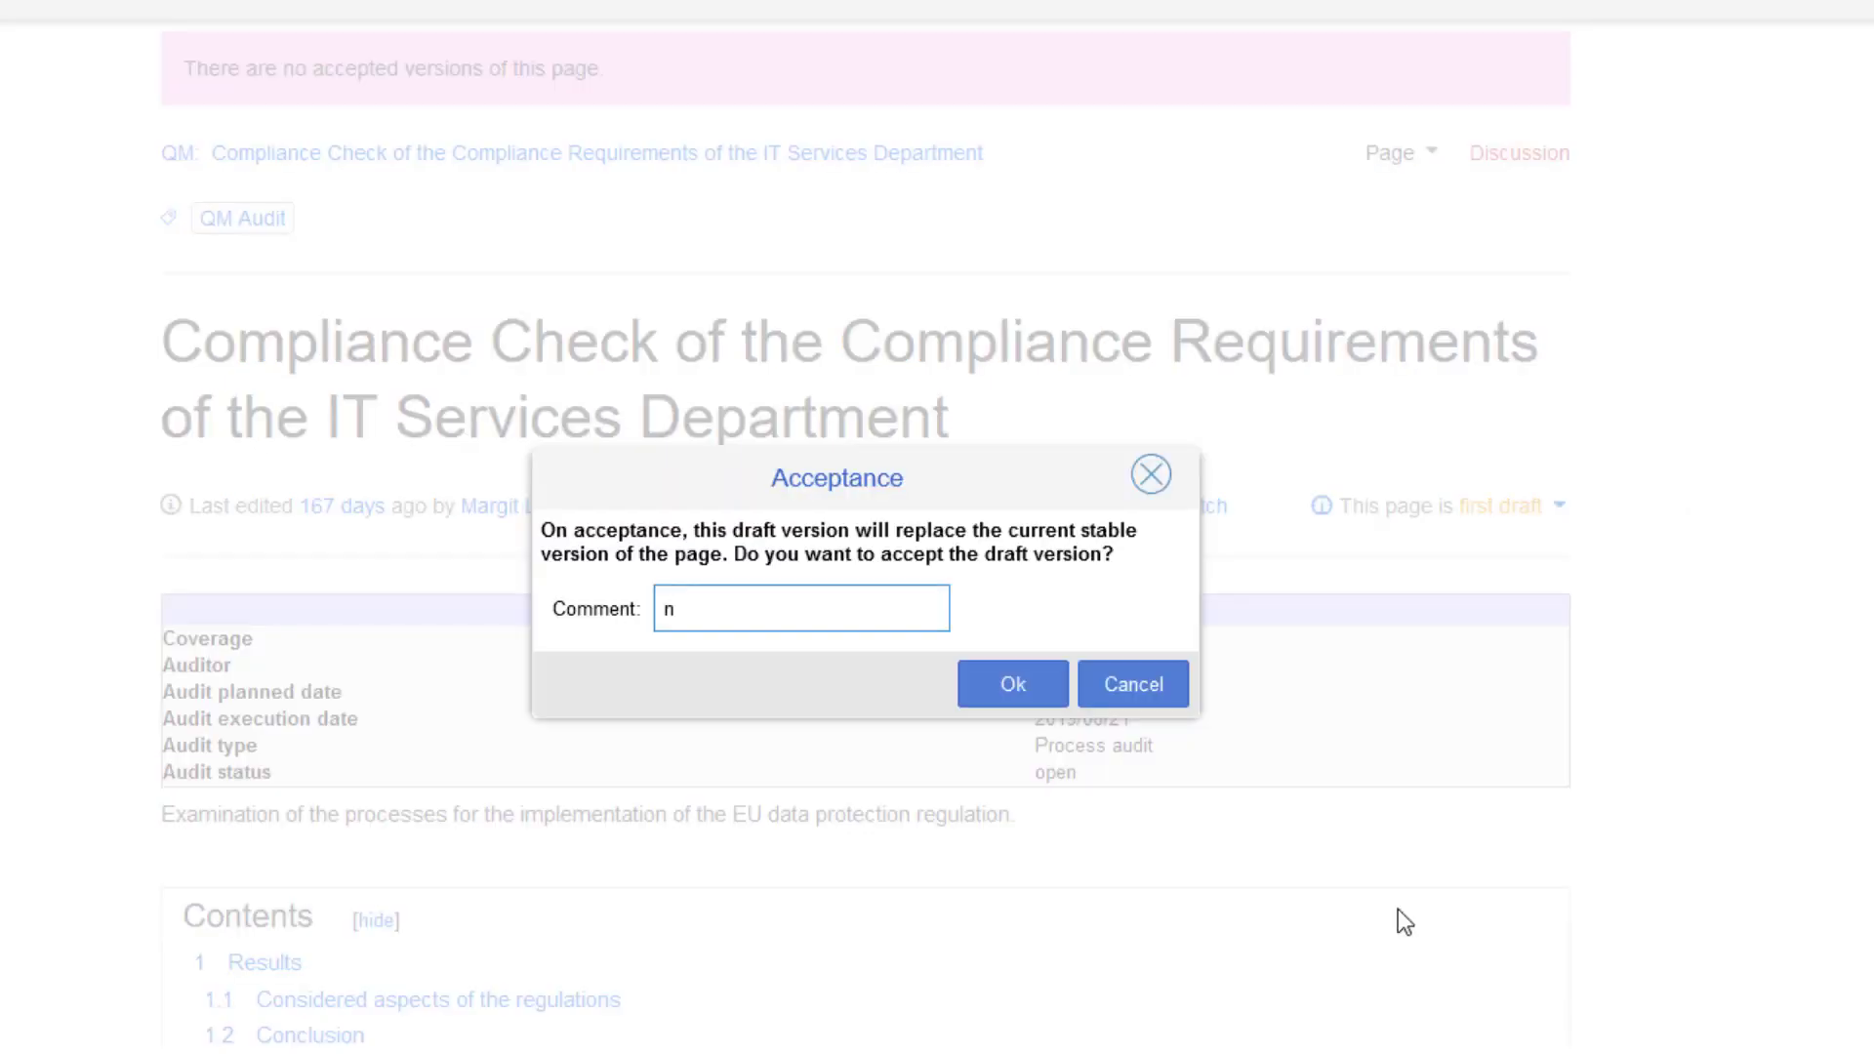
{"action": "type", "text": "o revision necessary"}
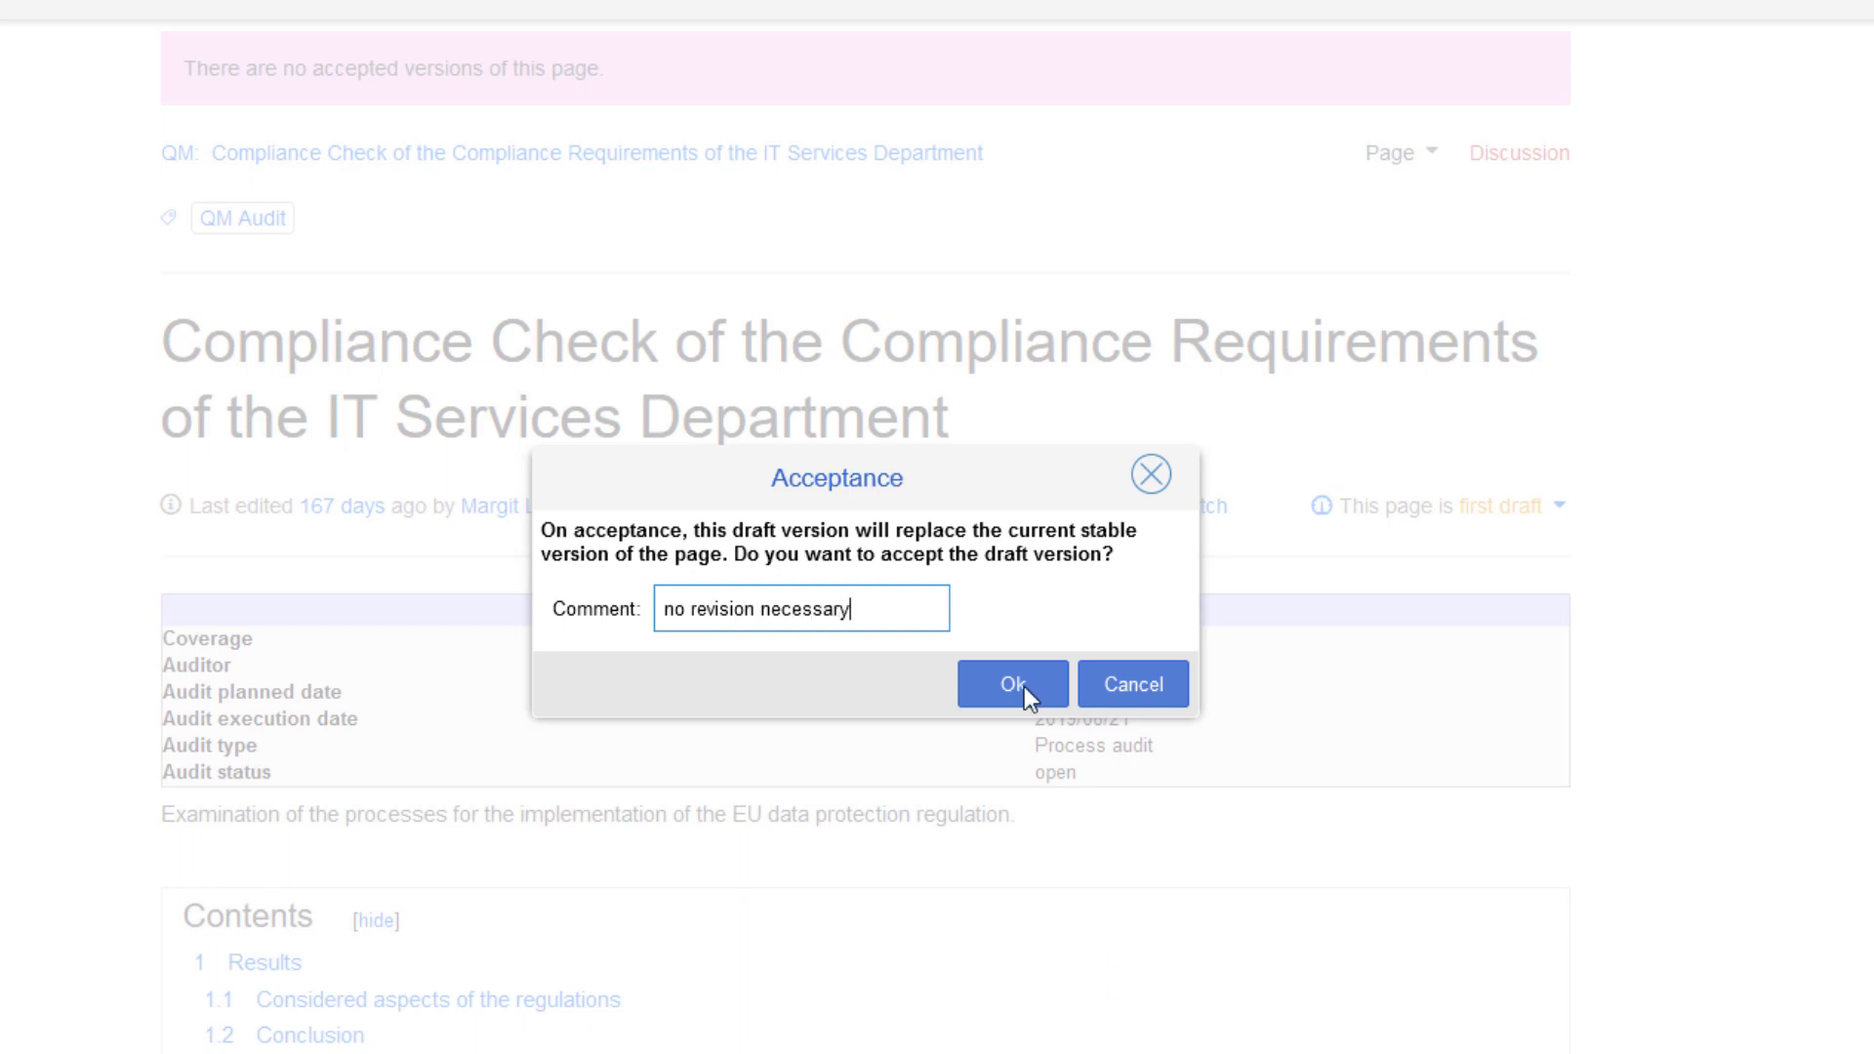
{"action": "left_click", "coordinate": [1010, 683]}
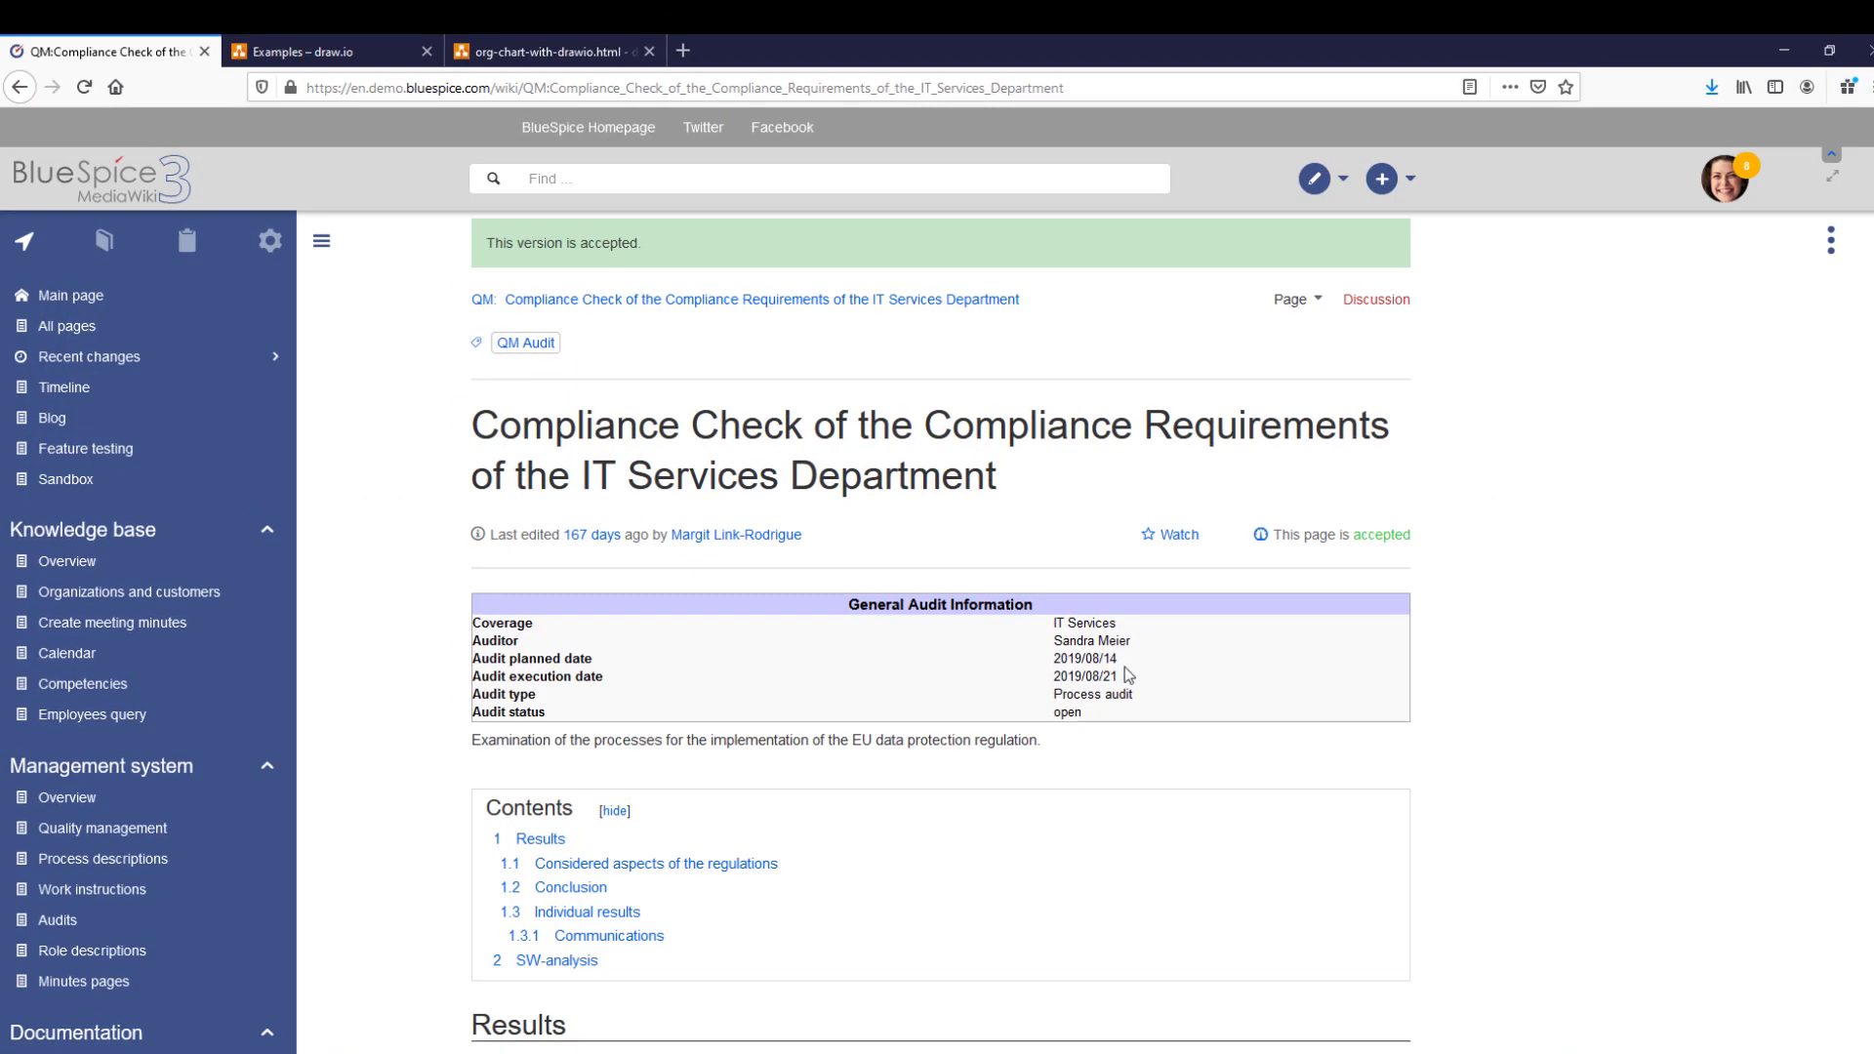
{"action": "mouse_move", "coordinate": [1741, 426]}
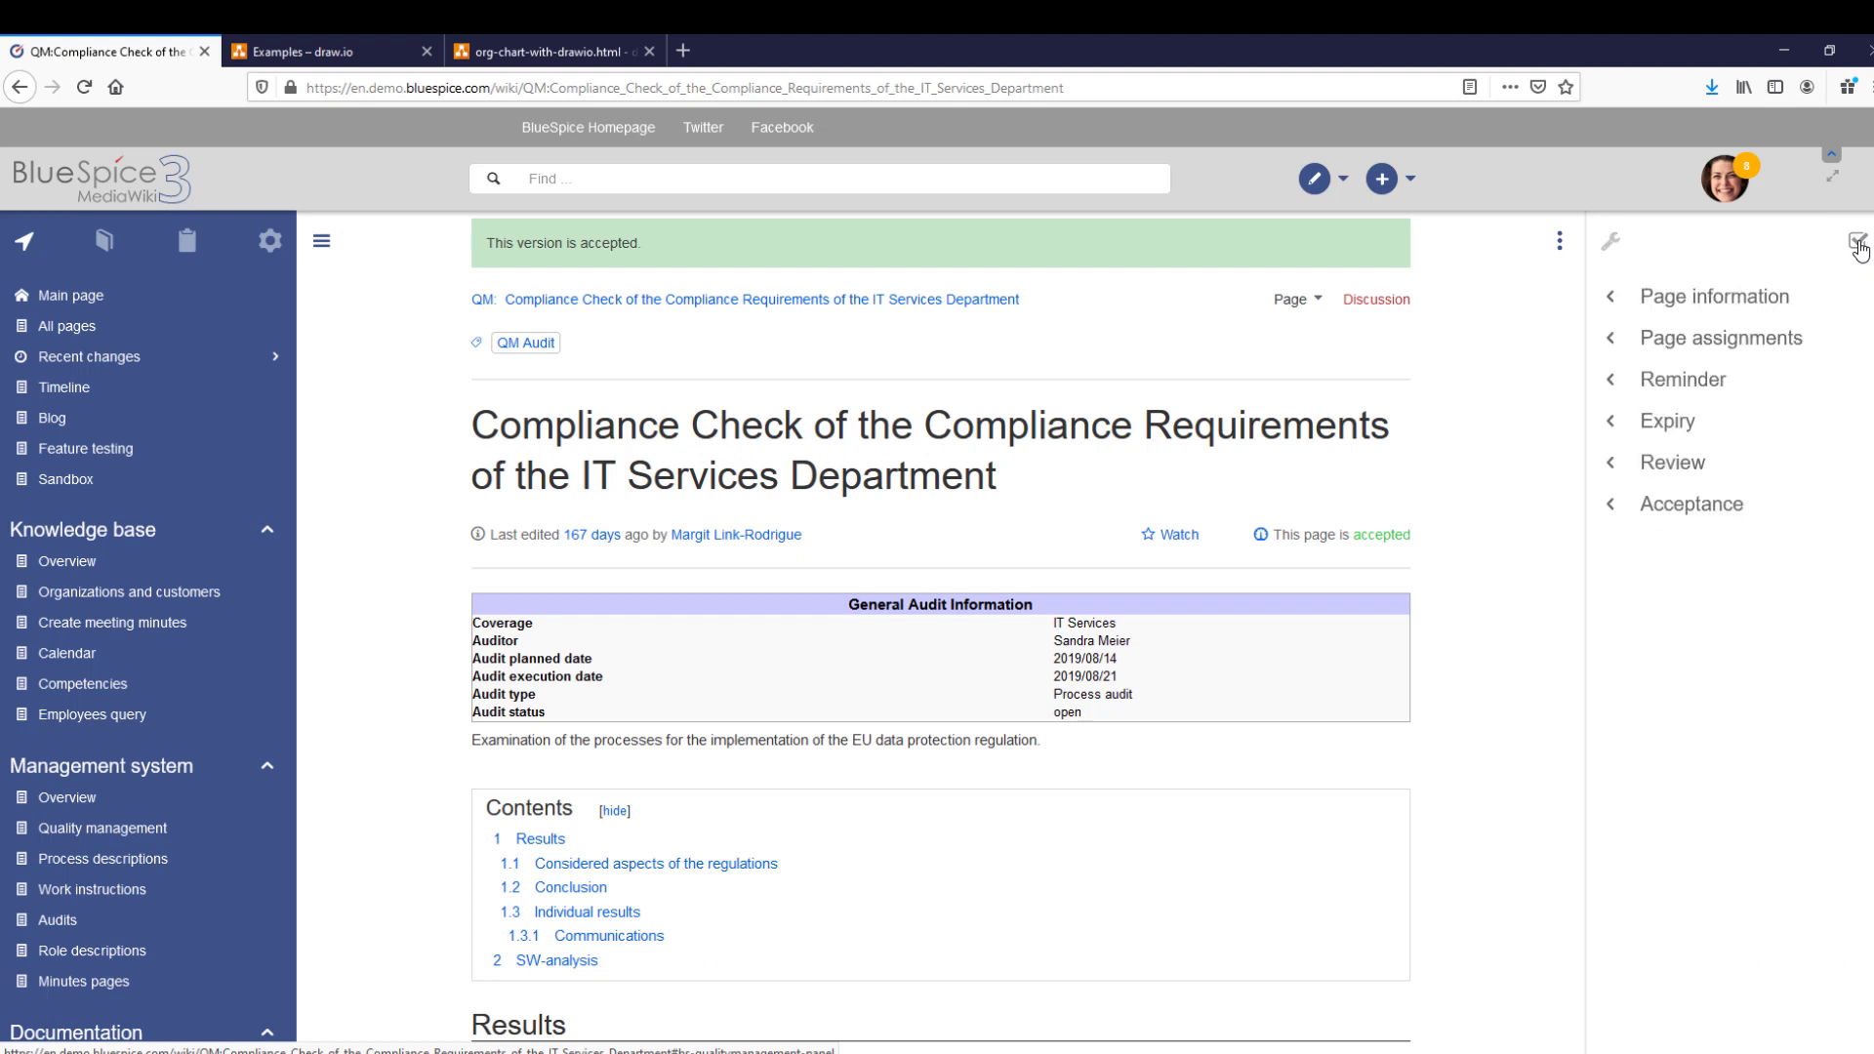
- Add Testuser as the first reviewer in the page's review workflow
{"action": "left_click", "coordinate": [1672, 463]}
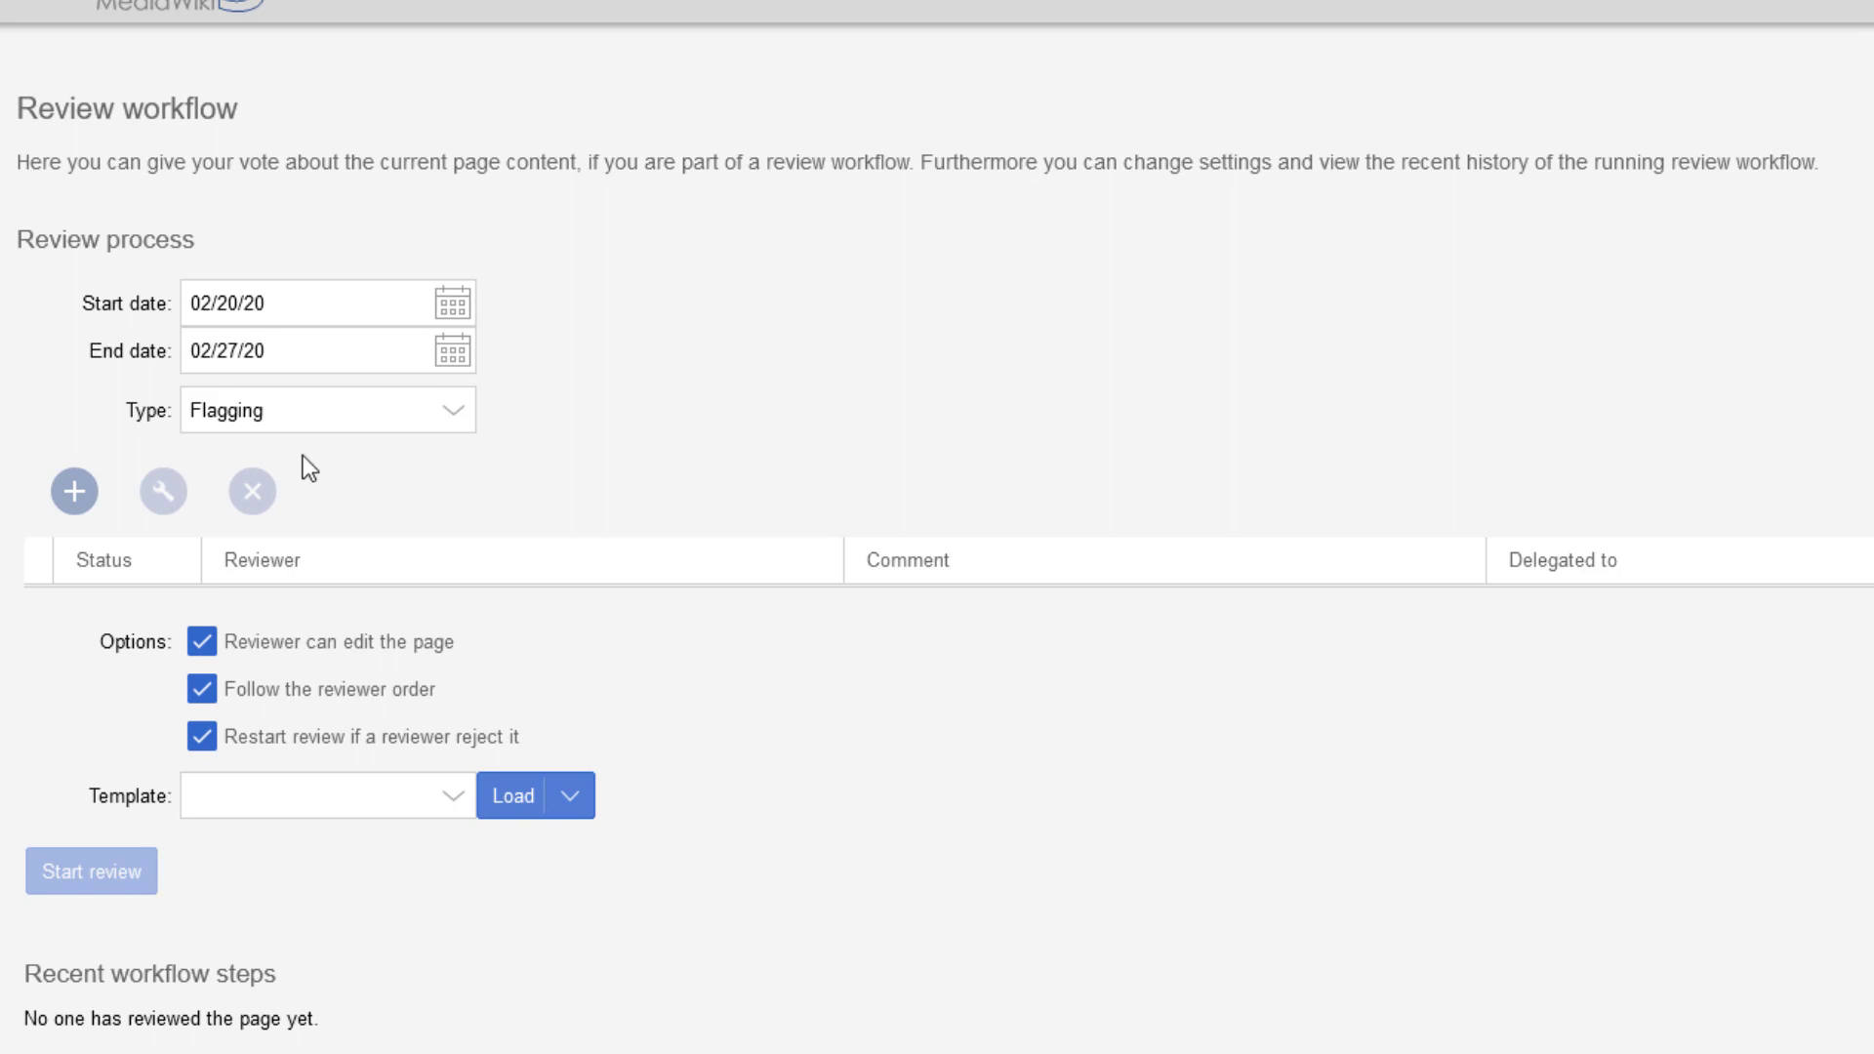
{"action": "left_click", "coordinate": [74, 491]}
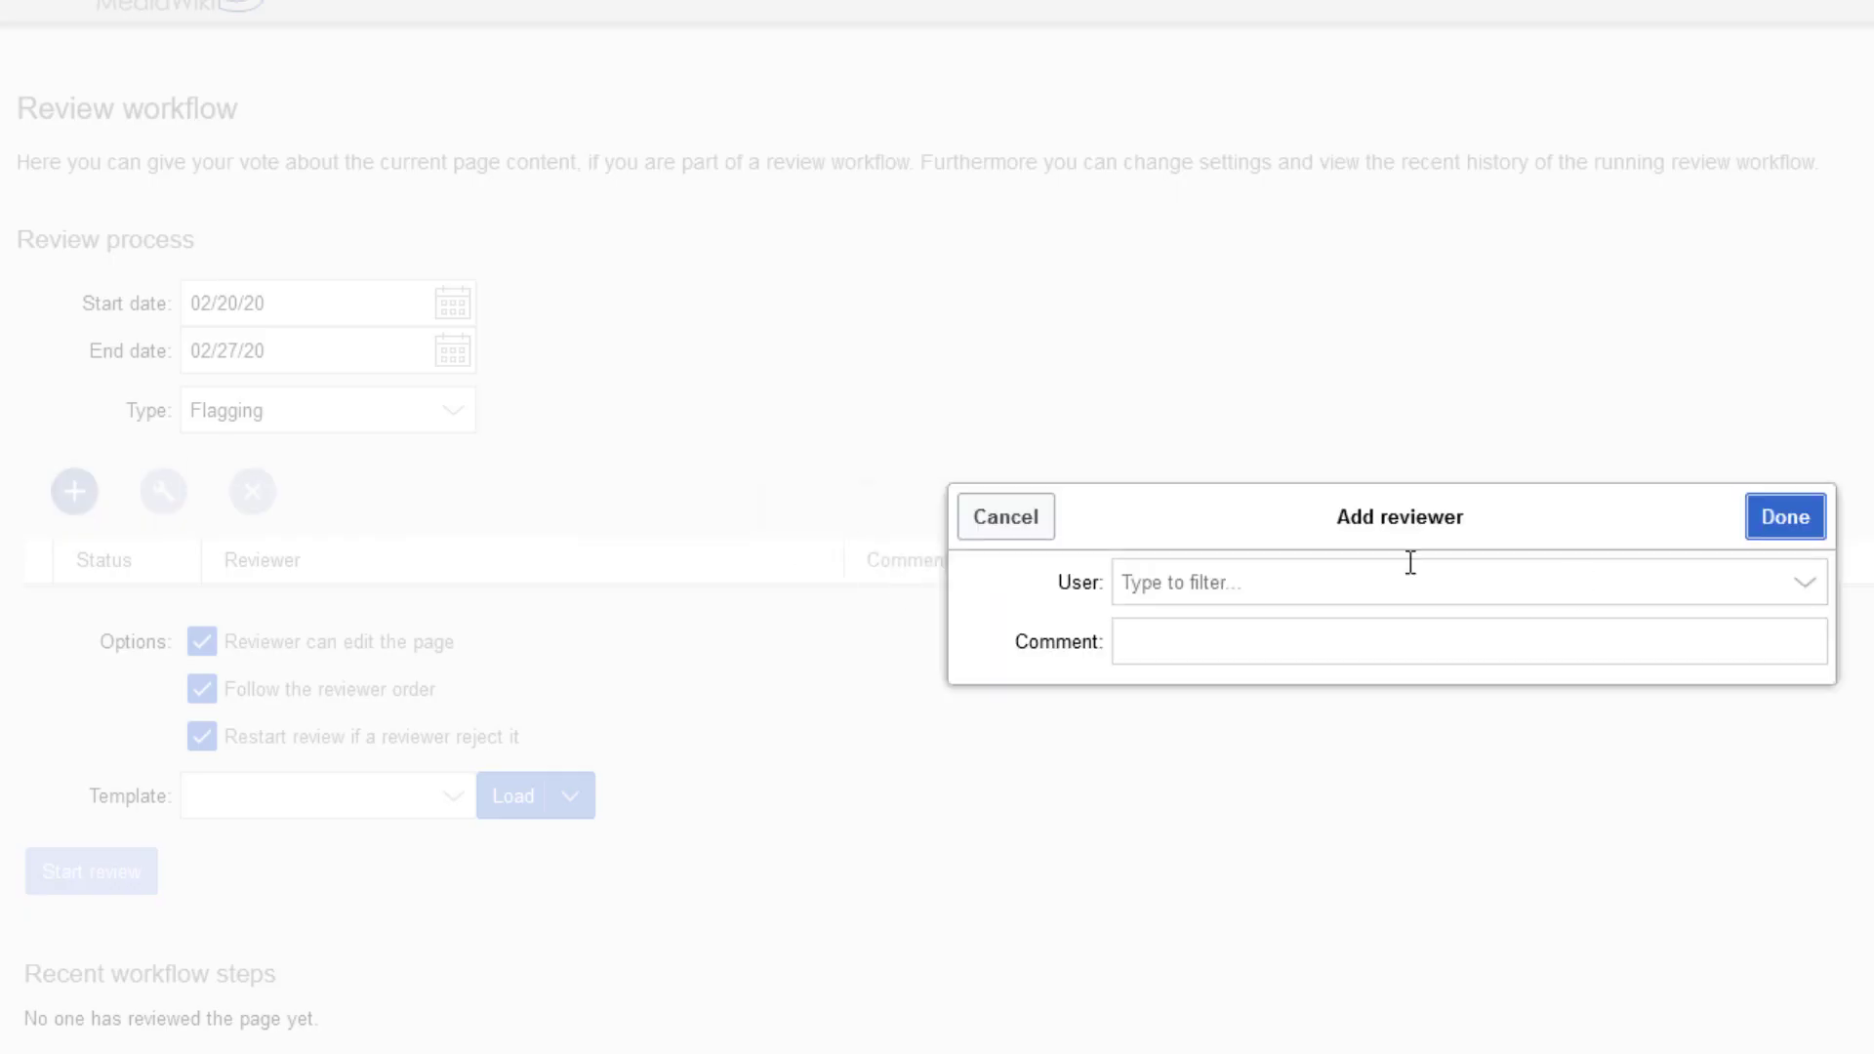
{"action": "type", "text": "test"}
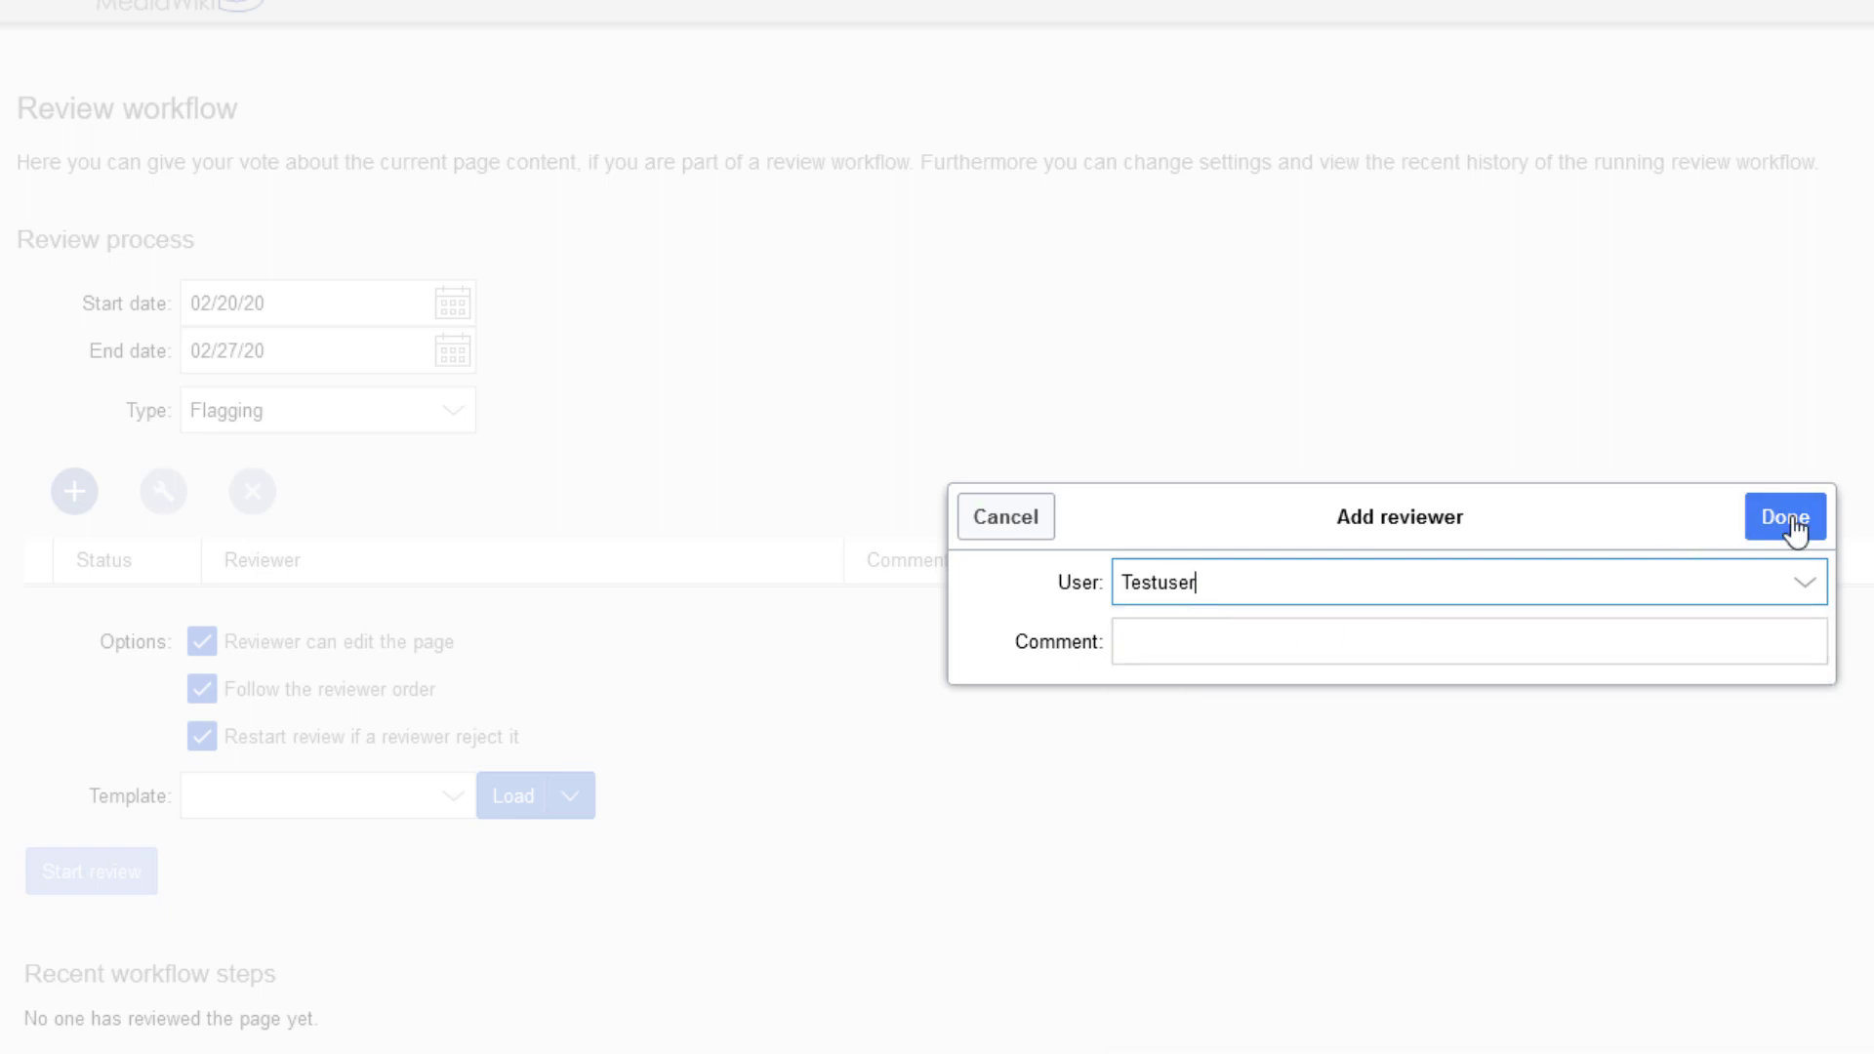
{"action": "left_click", "coordinate": [1783, 517]}
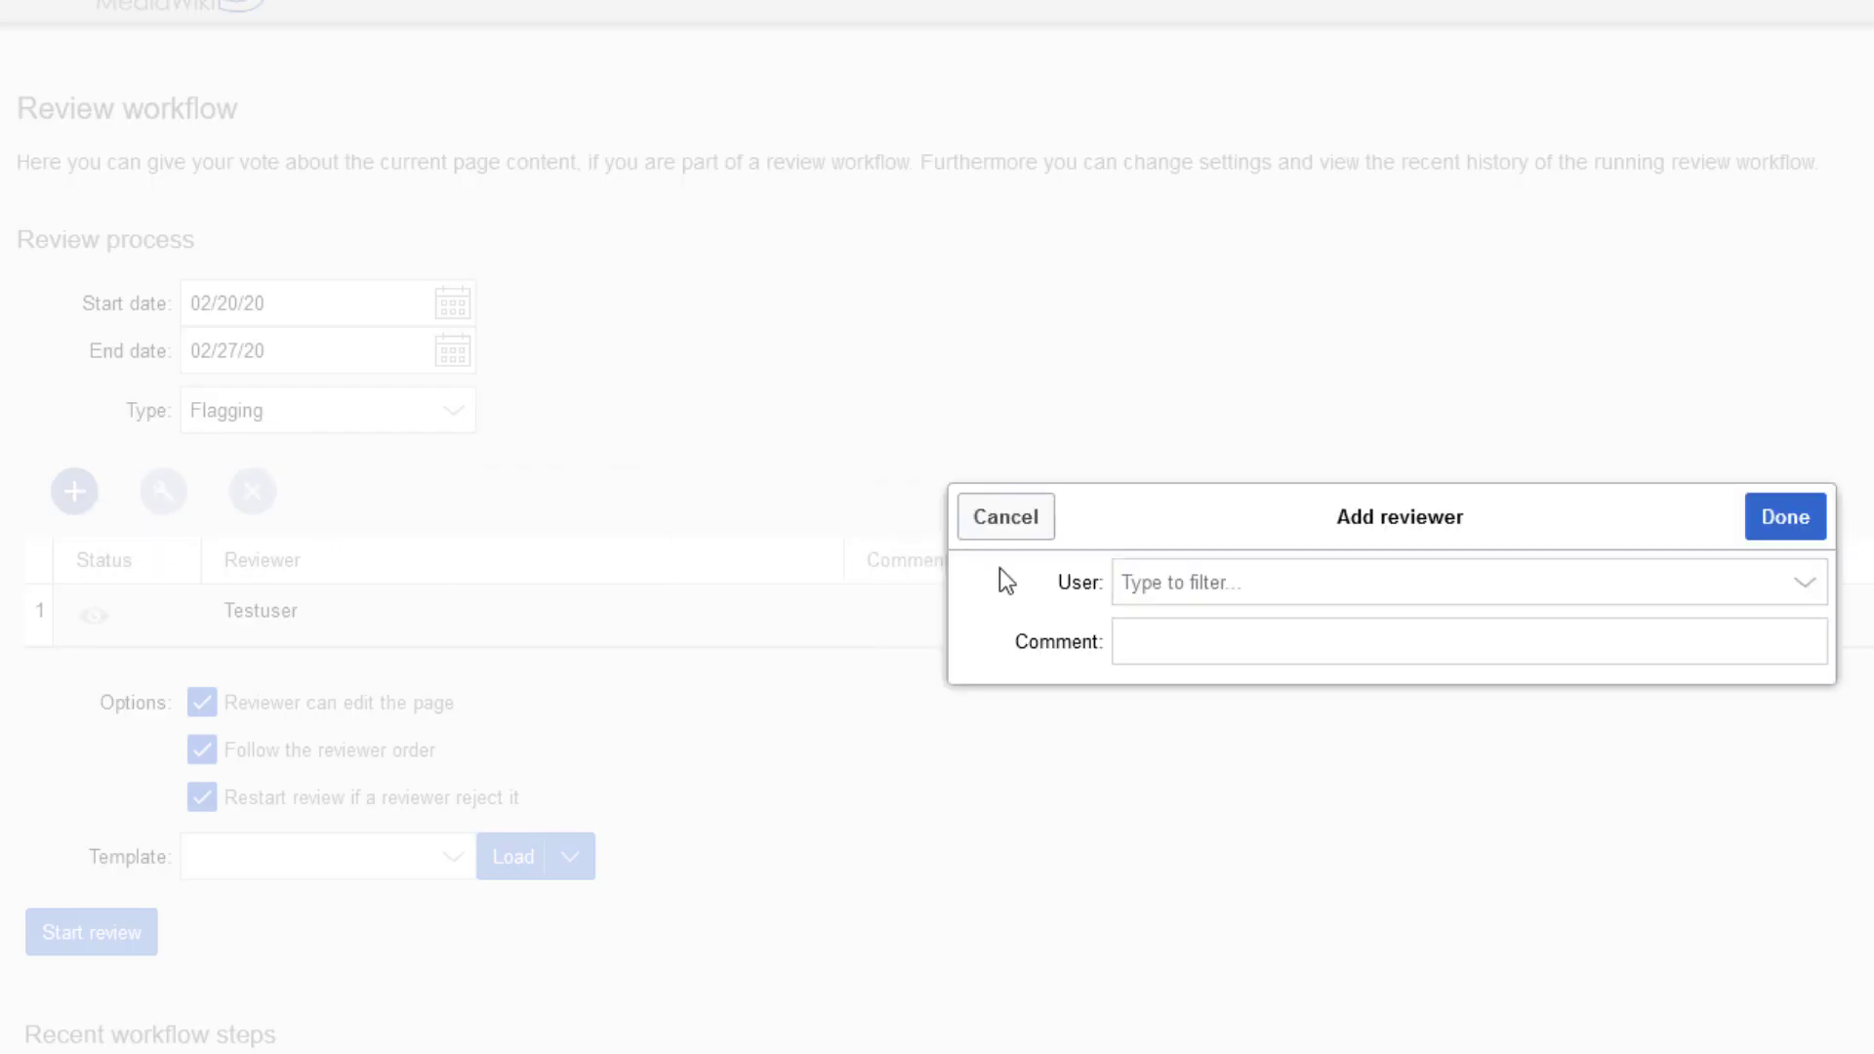
{"action": "type", "text": "müller"}
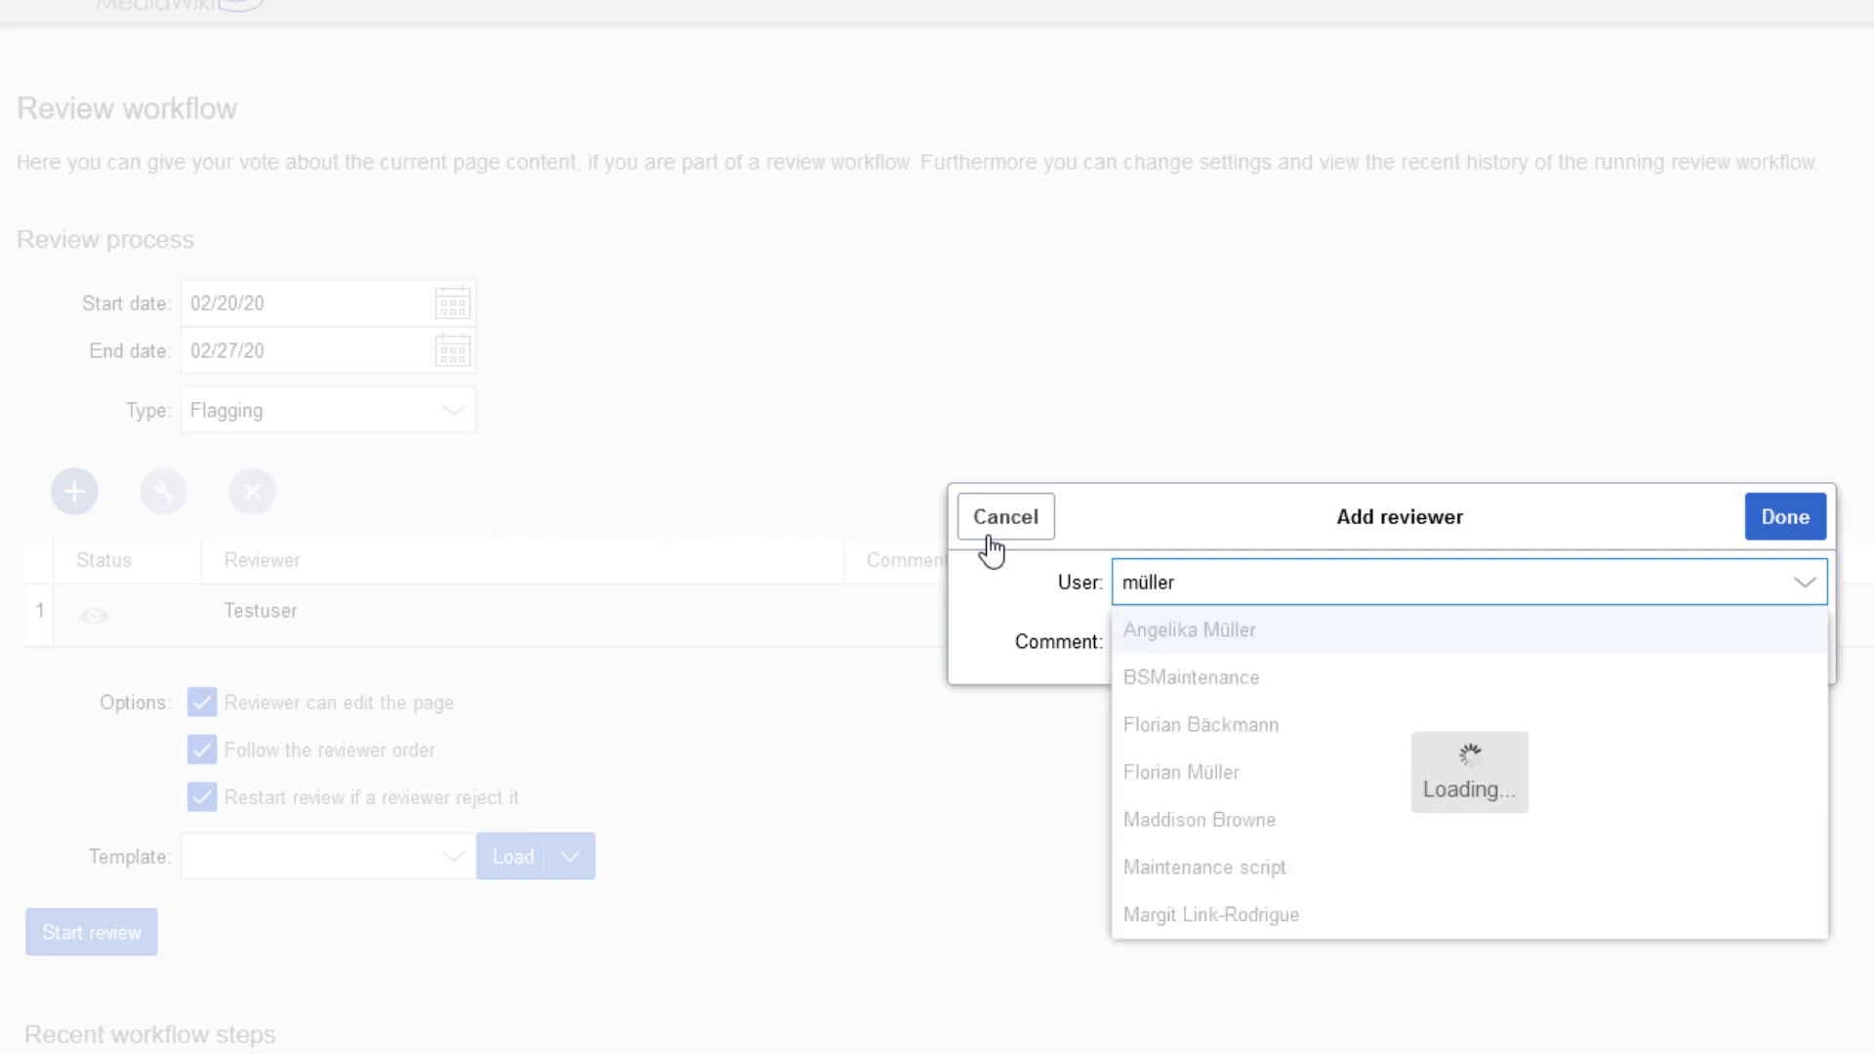
{"action": "left_click", "coordinate": [1188, 629]}
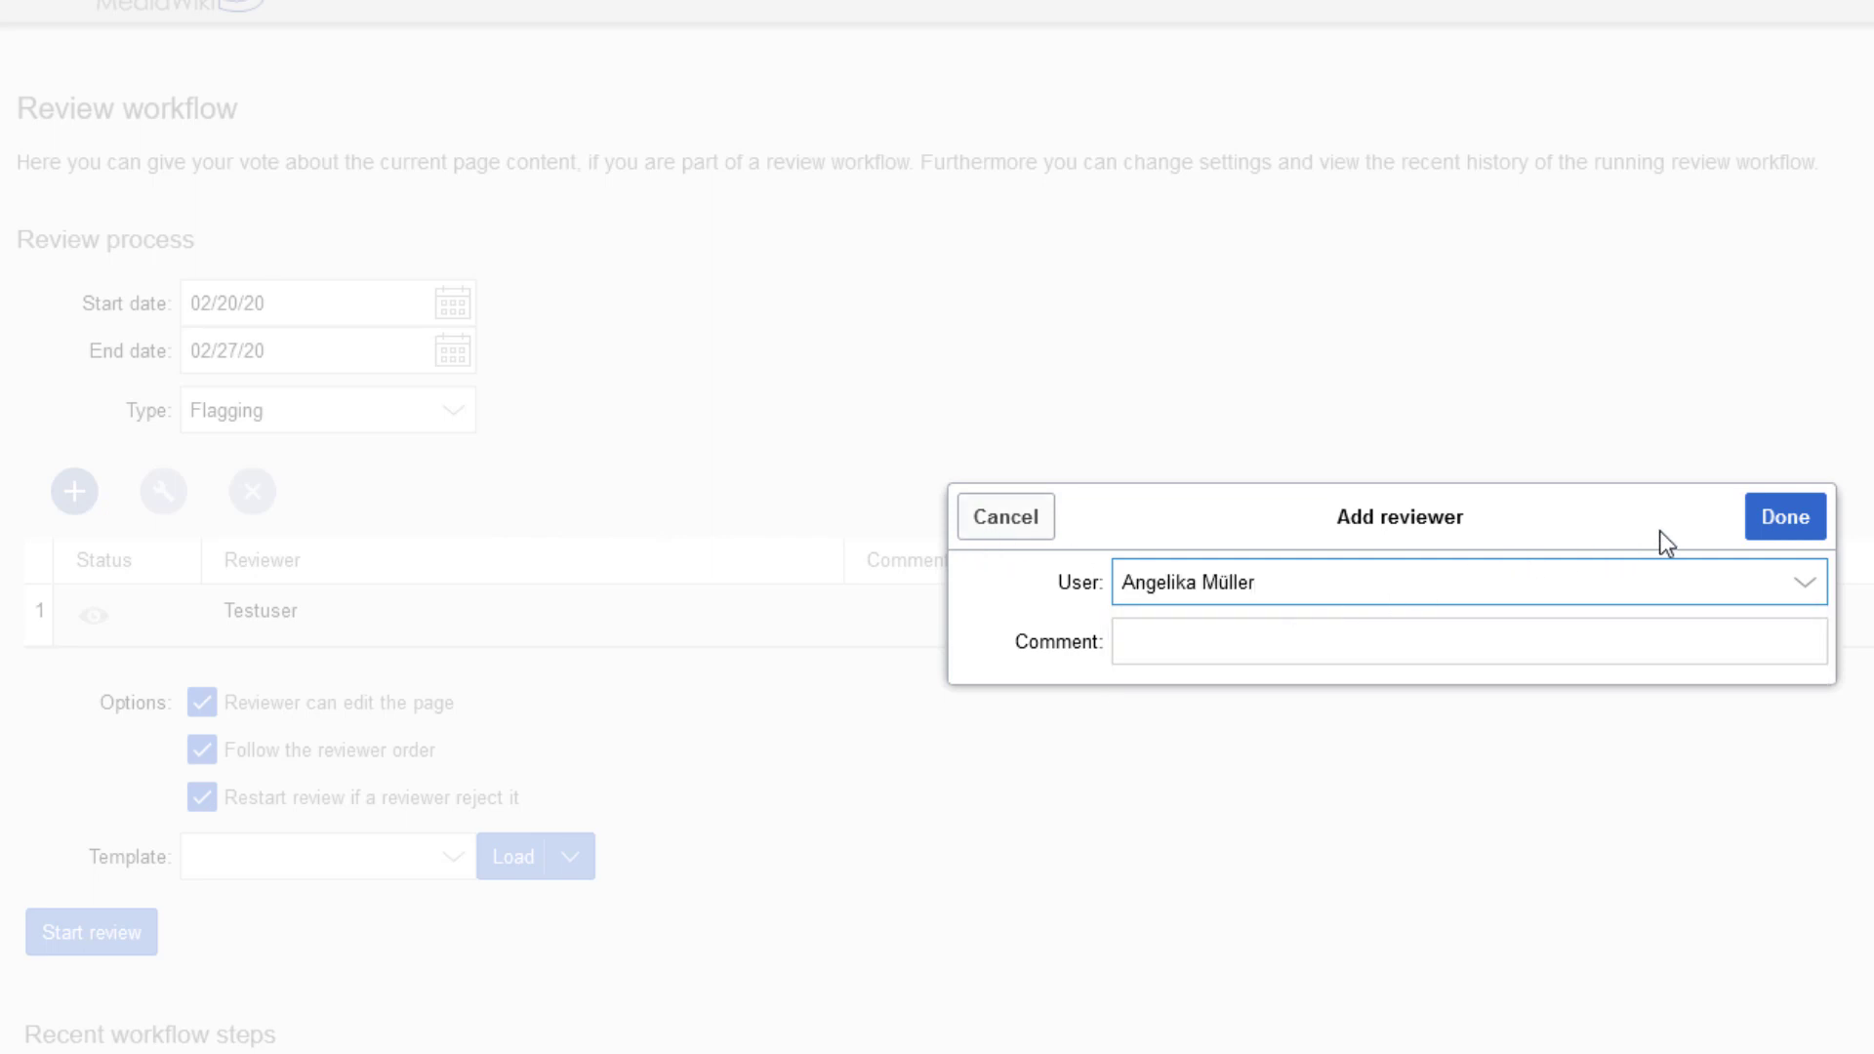
{"action": "left_click", "coordinate": [1470, 642]}
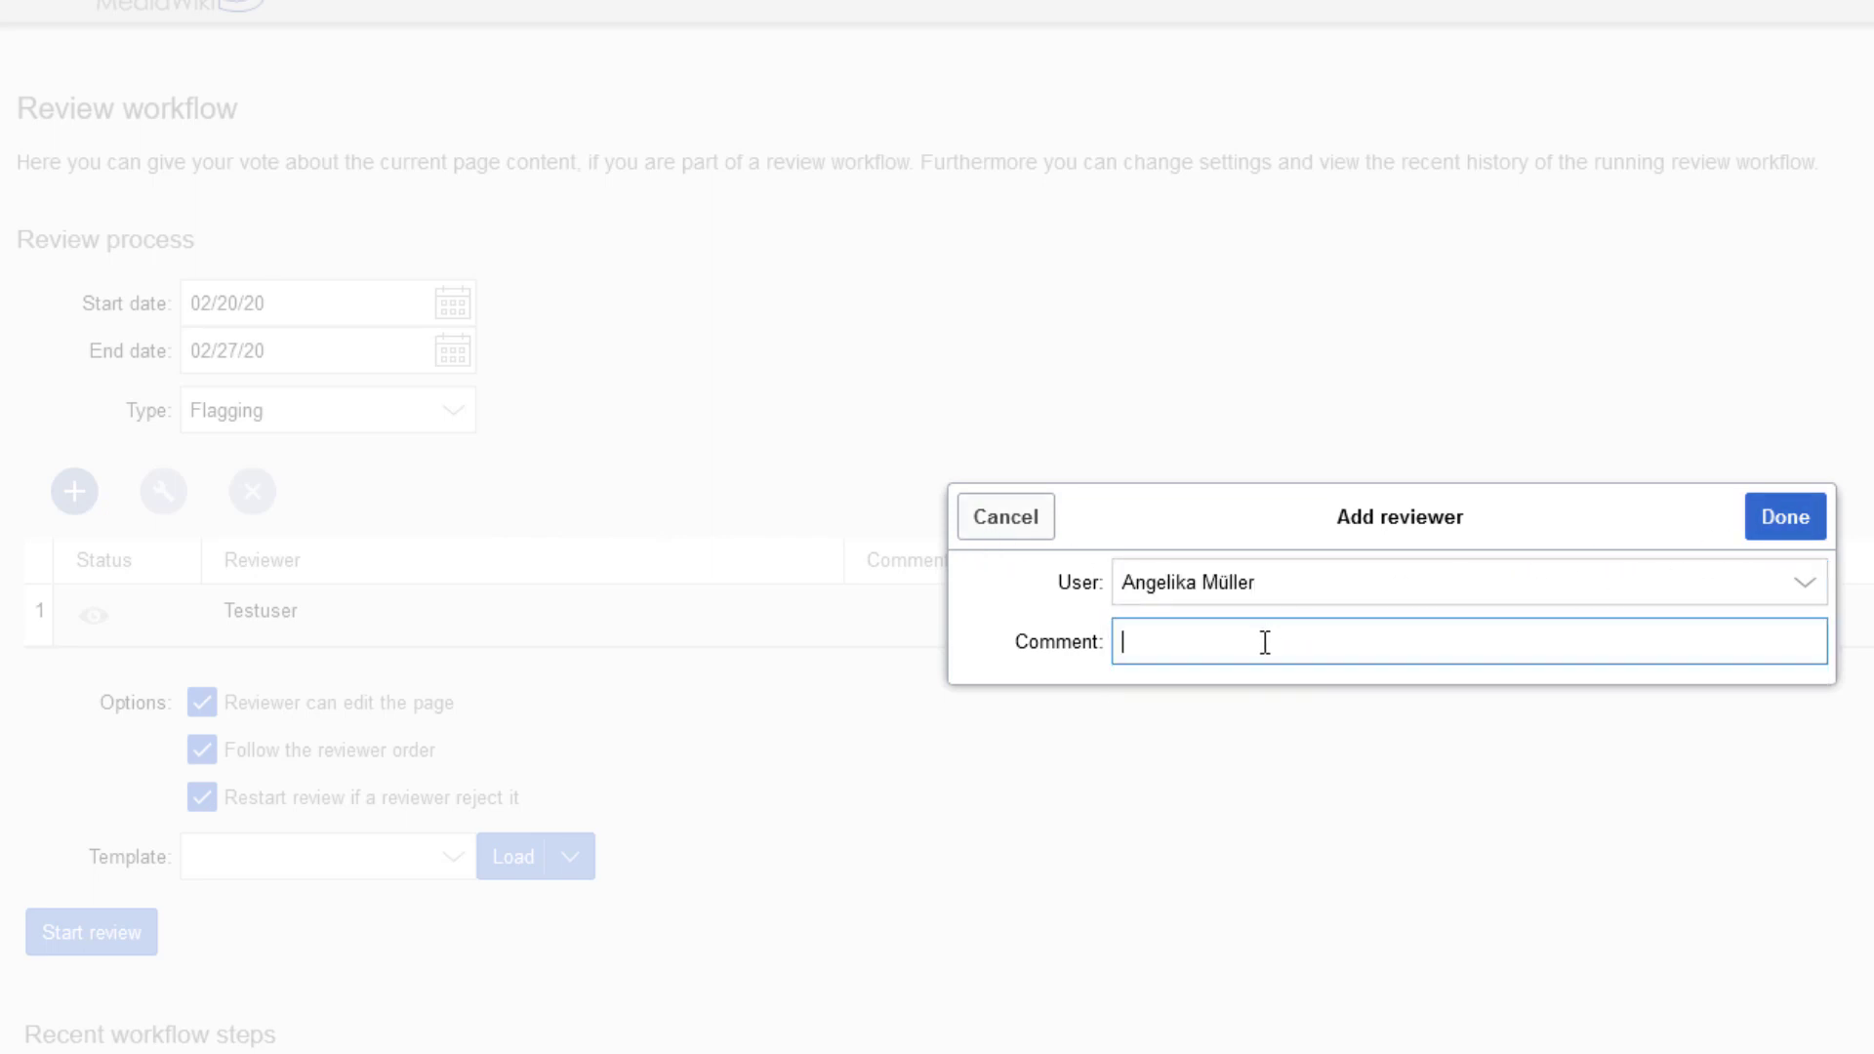
{"action": "type", "text": "please"}
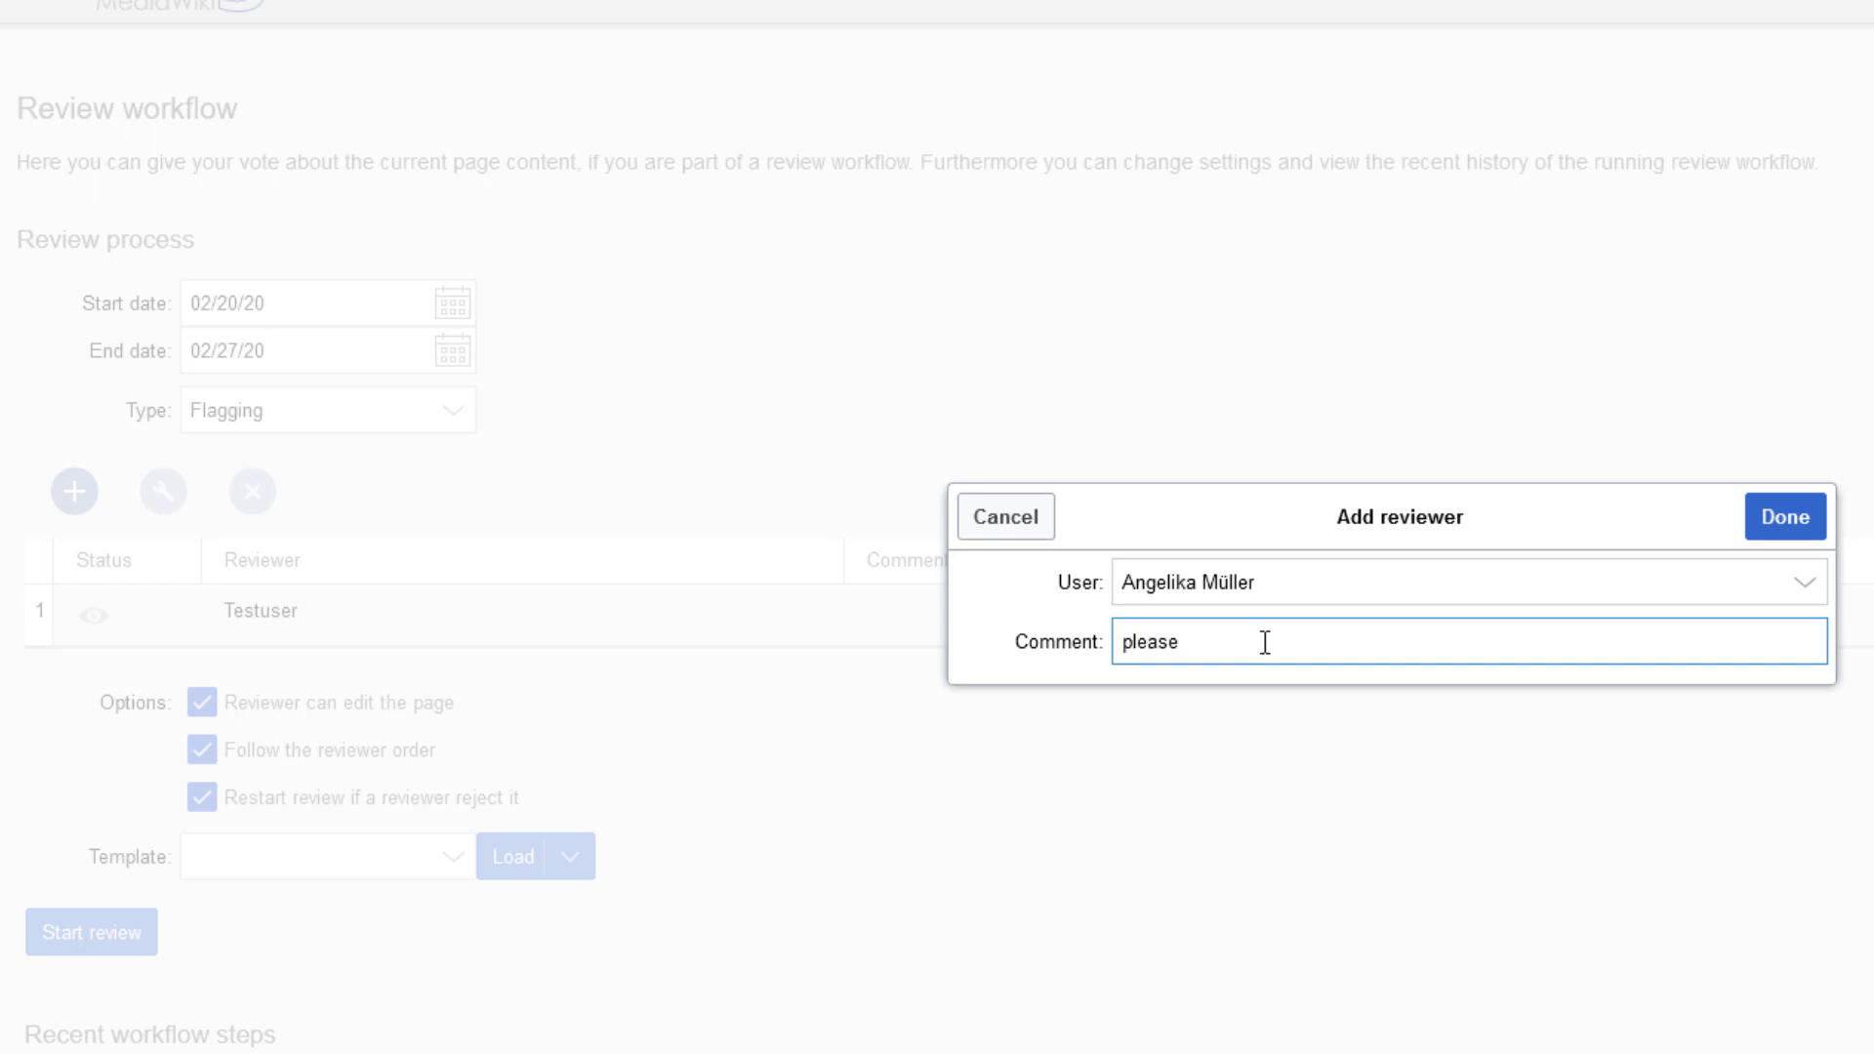
{"action": "type", "text": "review all"}
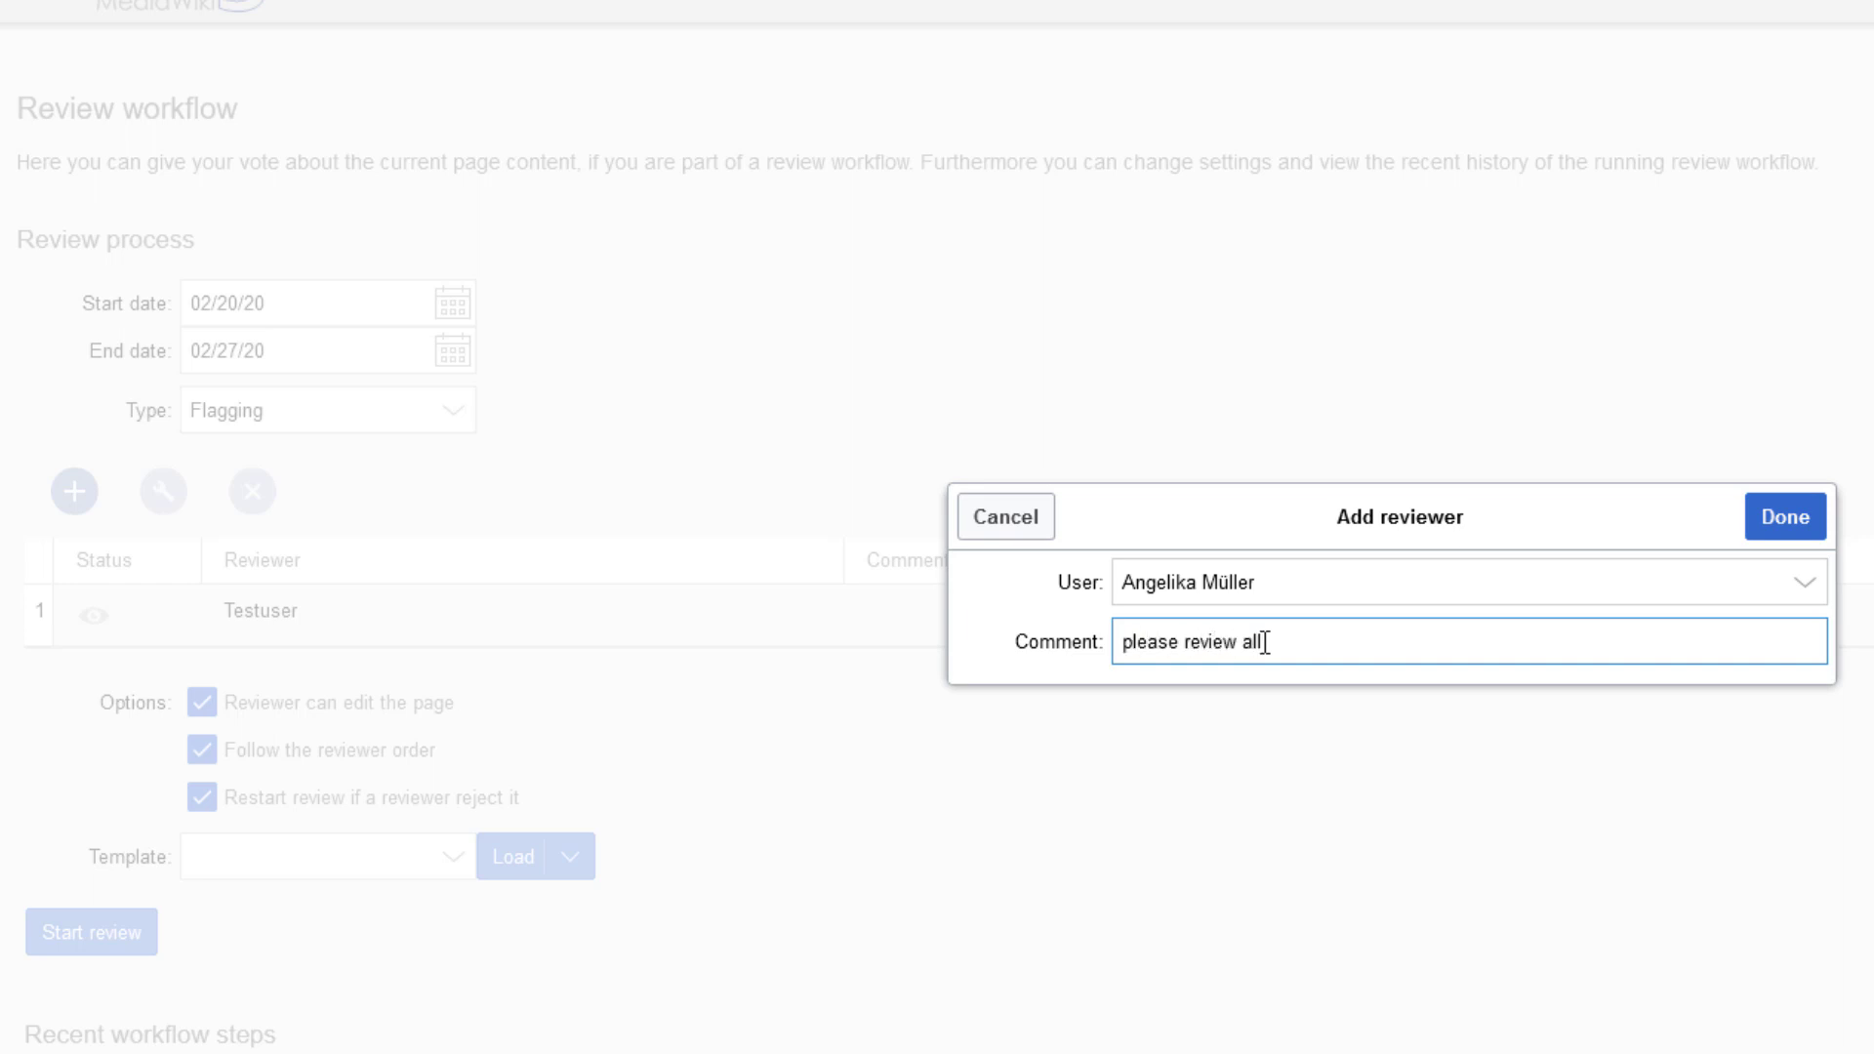
{"action": "type", "text": "images"}
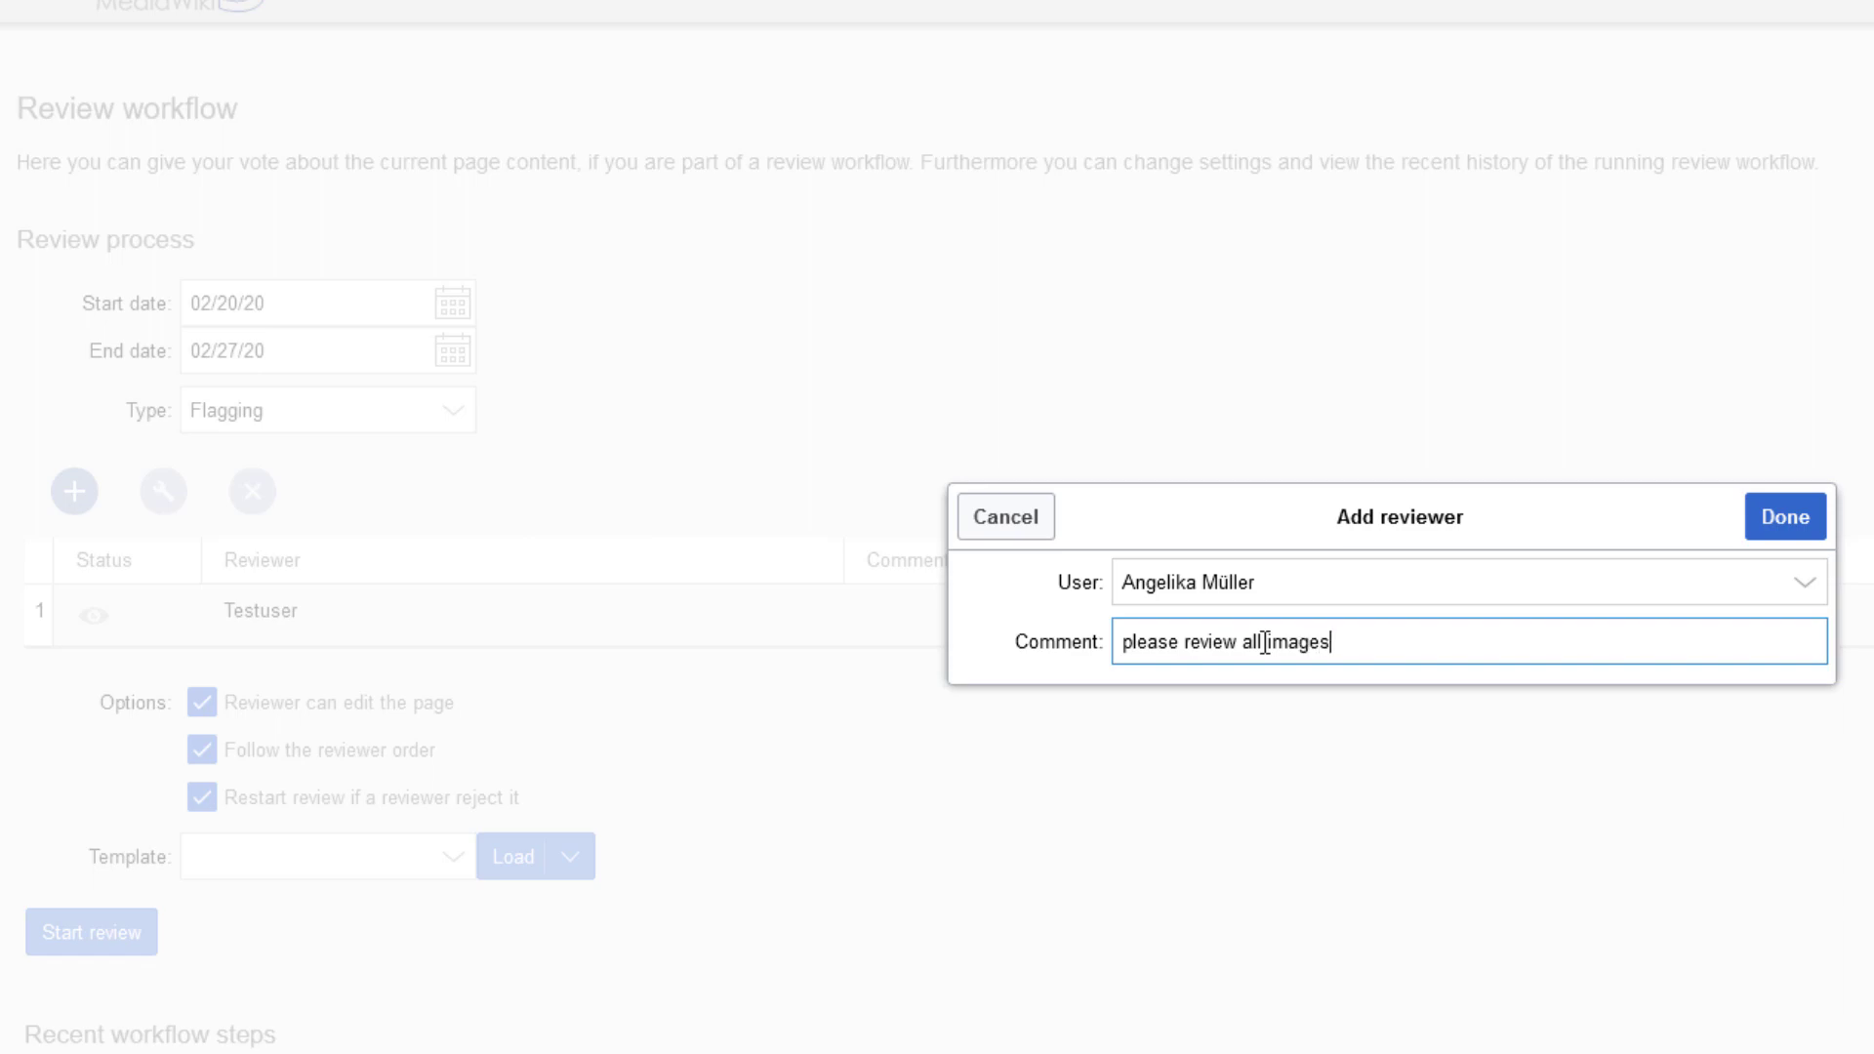
{"action": "left_click", "coordinate": [1782, 516]}
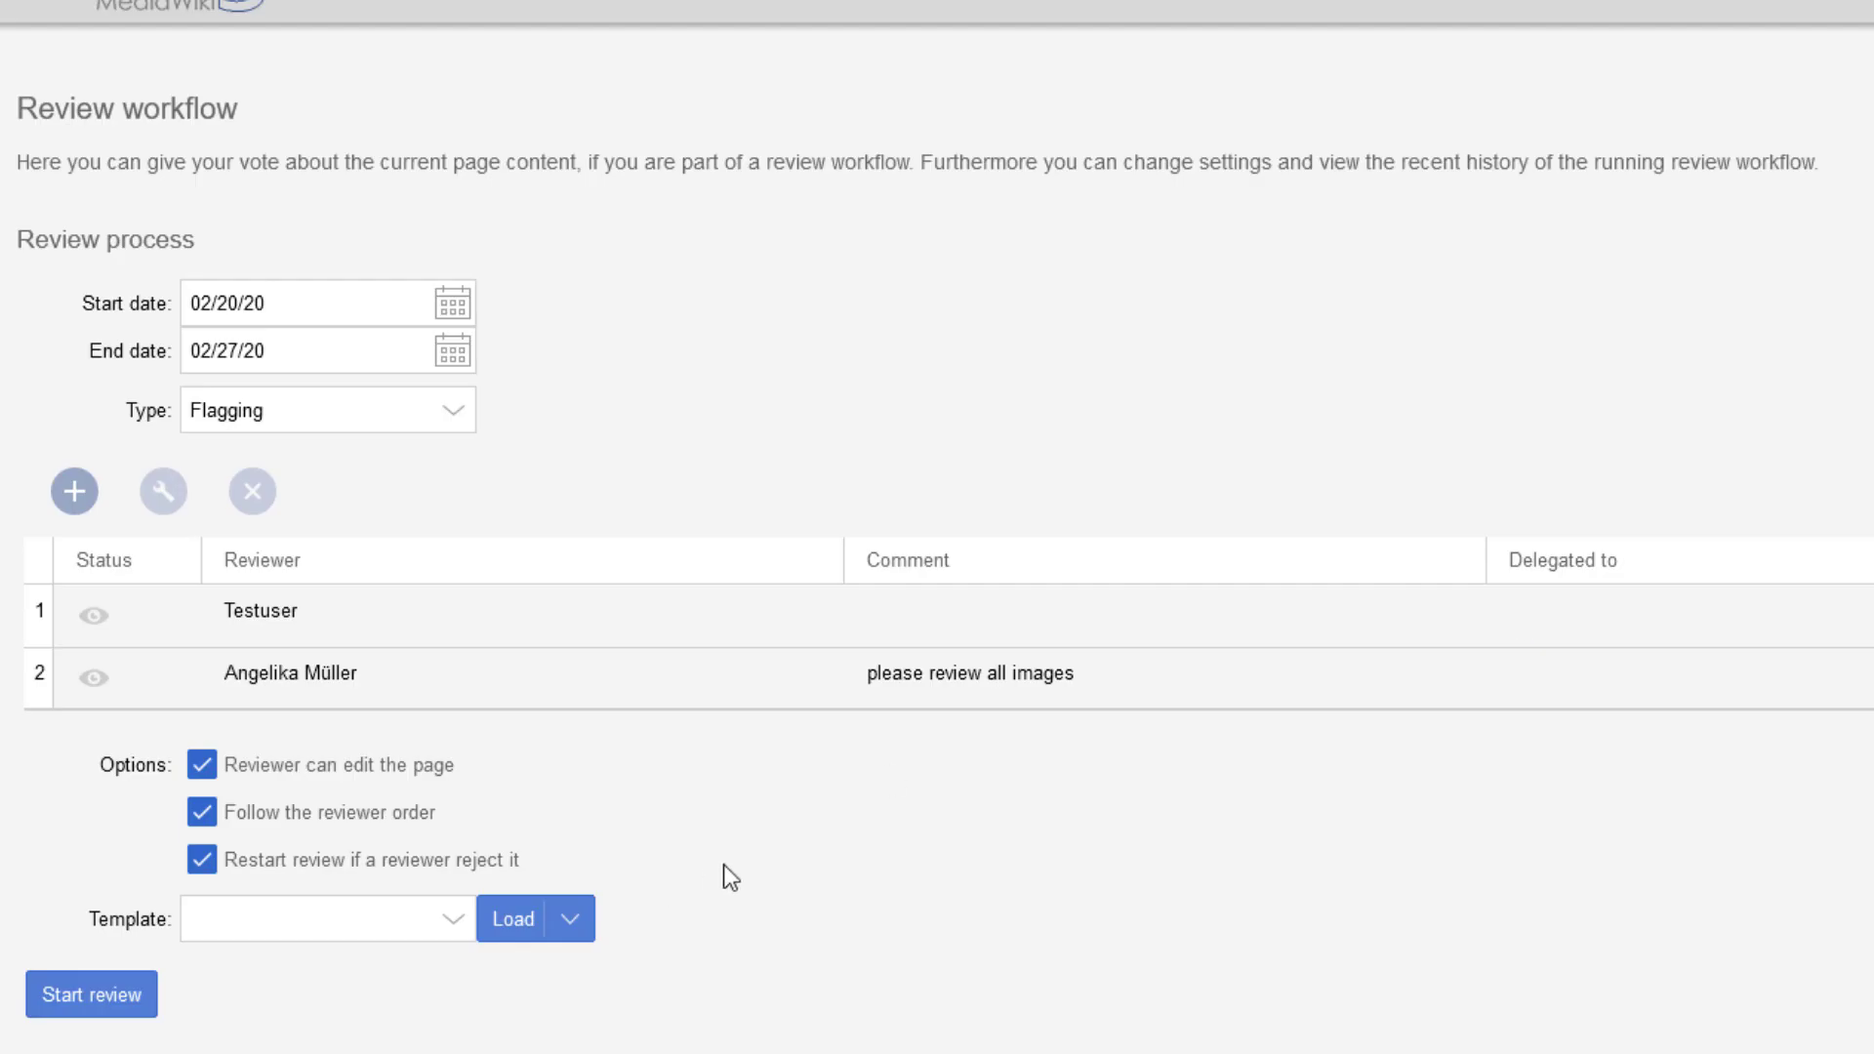
{"action": "mouse_move", "coordinate": [729, 878]}
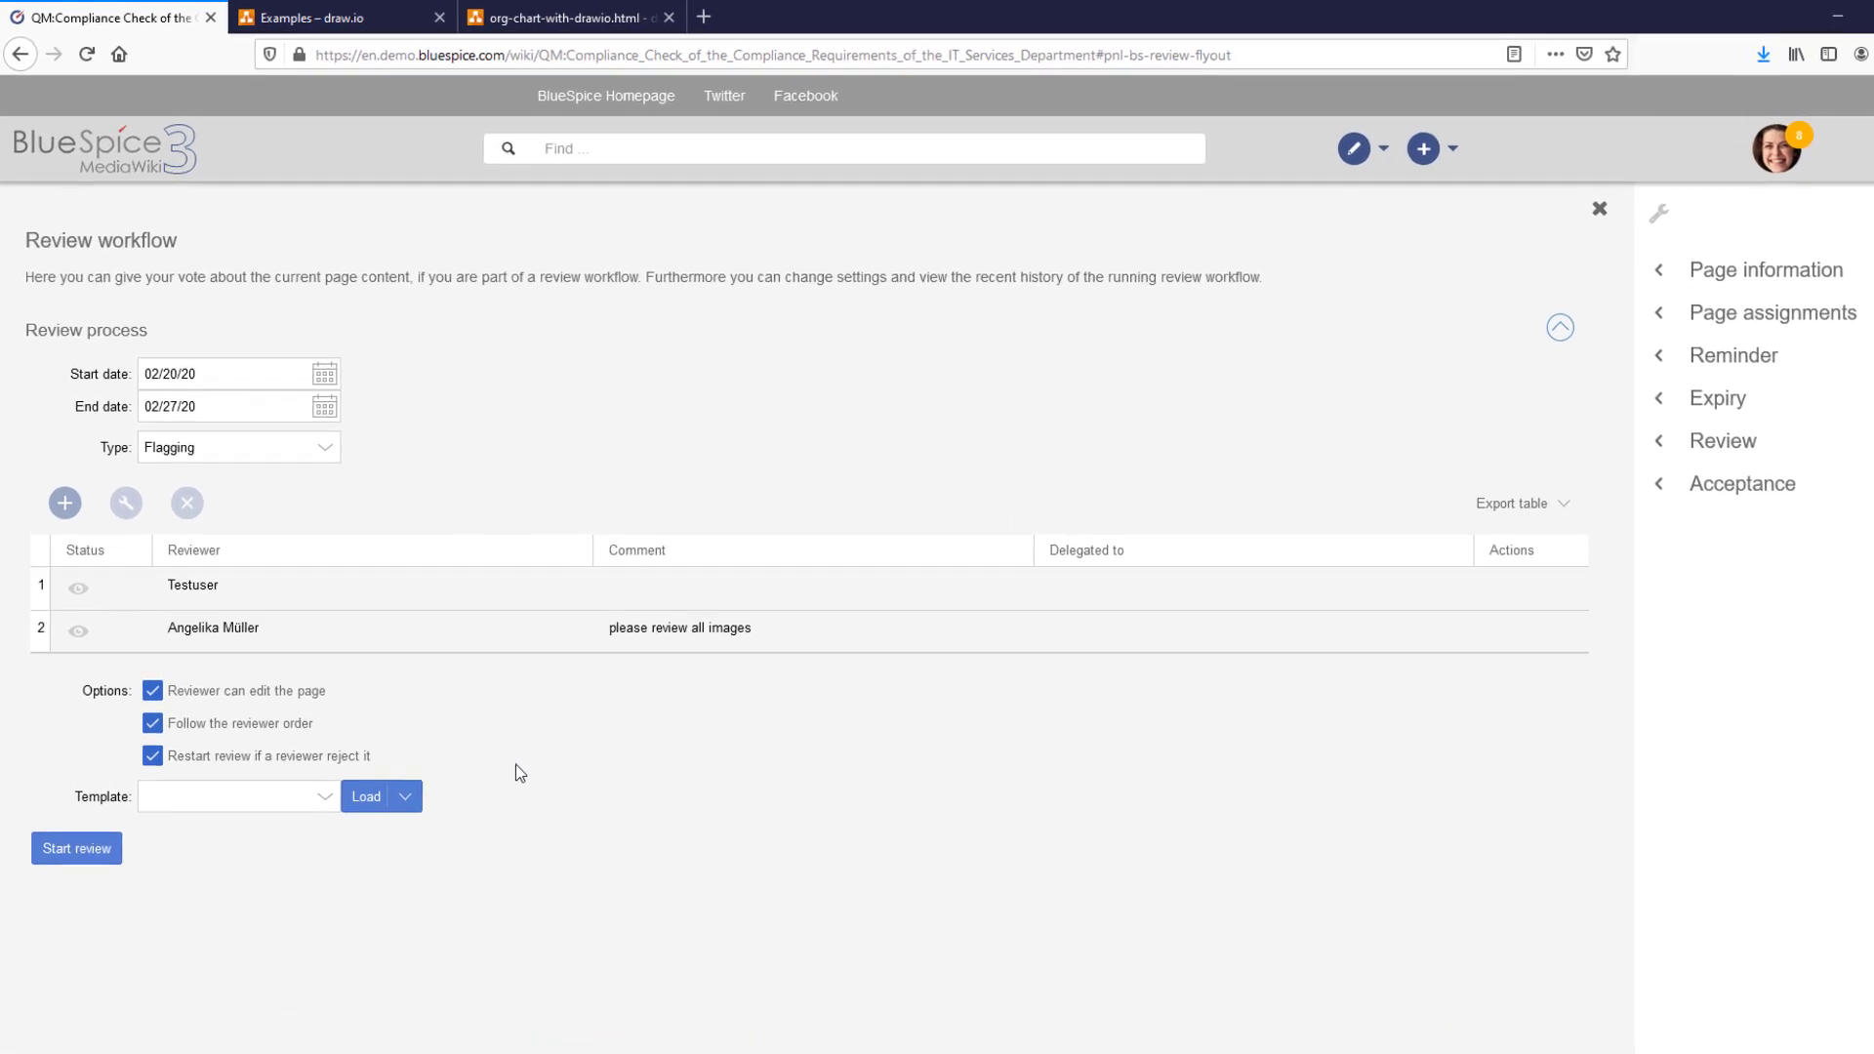
{"action": "mouse_move", "coordinate": [1731, 145]}
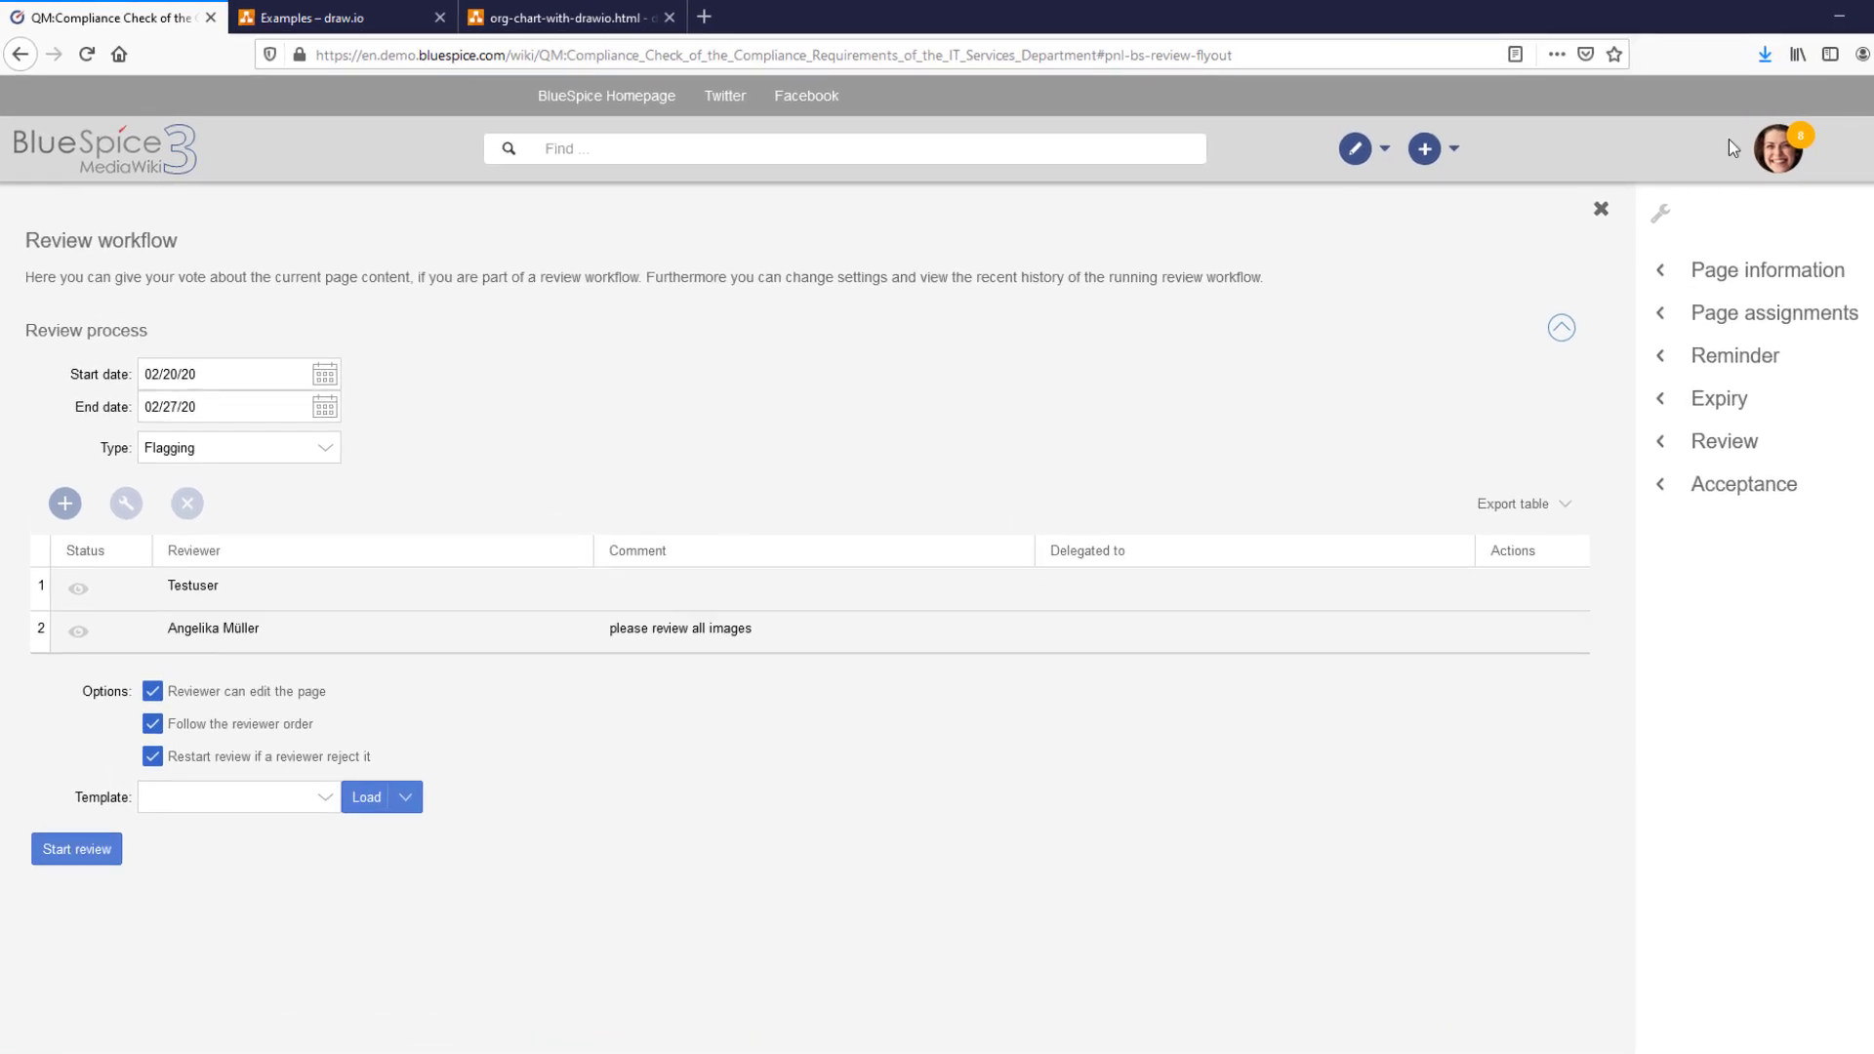
- Save a 20.02.2020 expiry on the audit page with the comment 'needs updating'
{"action": "left_click", "coordinate": [1601, 211]}
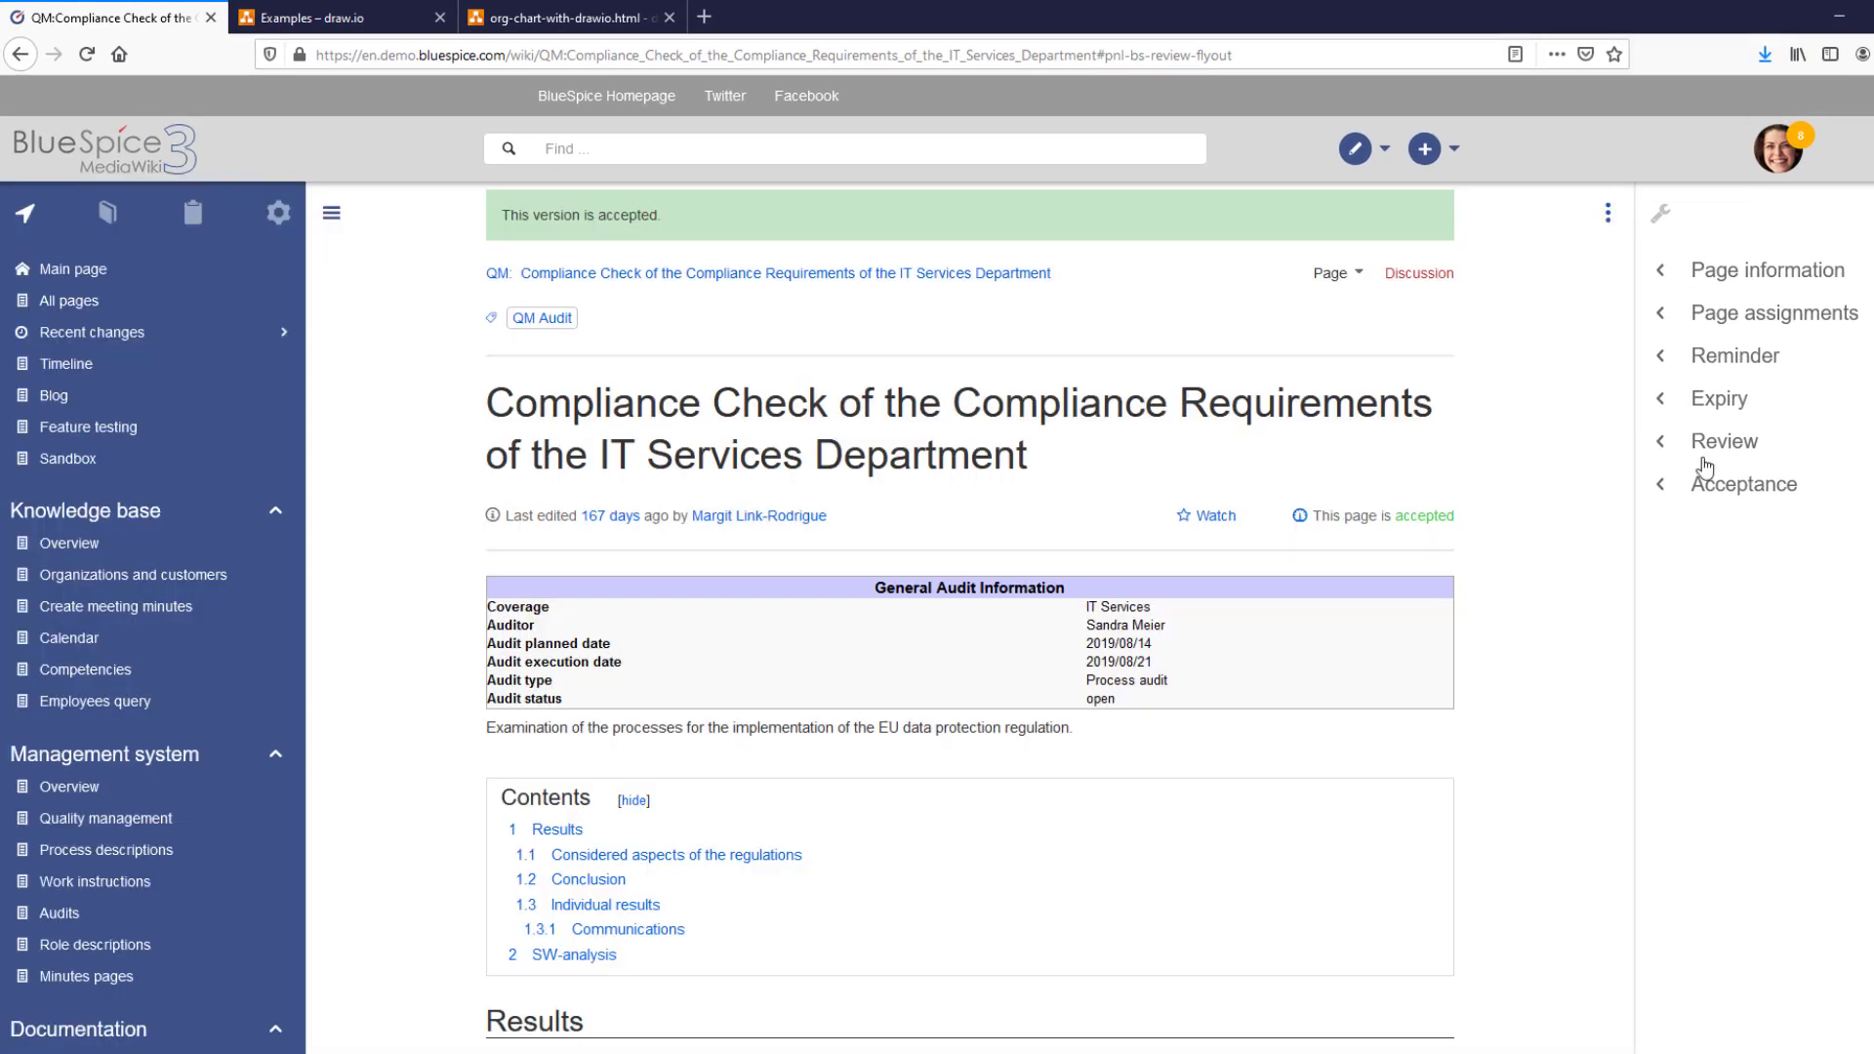
{"action": "left_click", "coordinate": [1725, 398]}
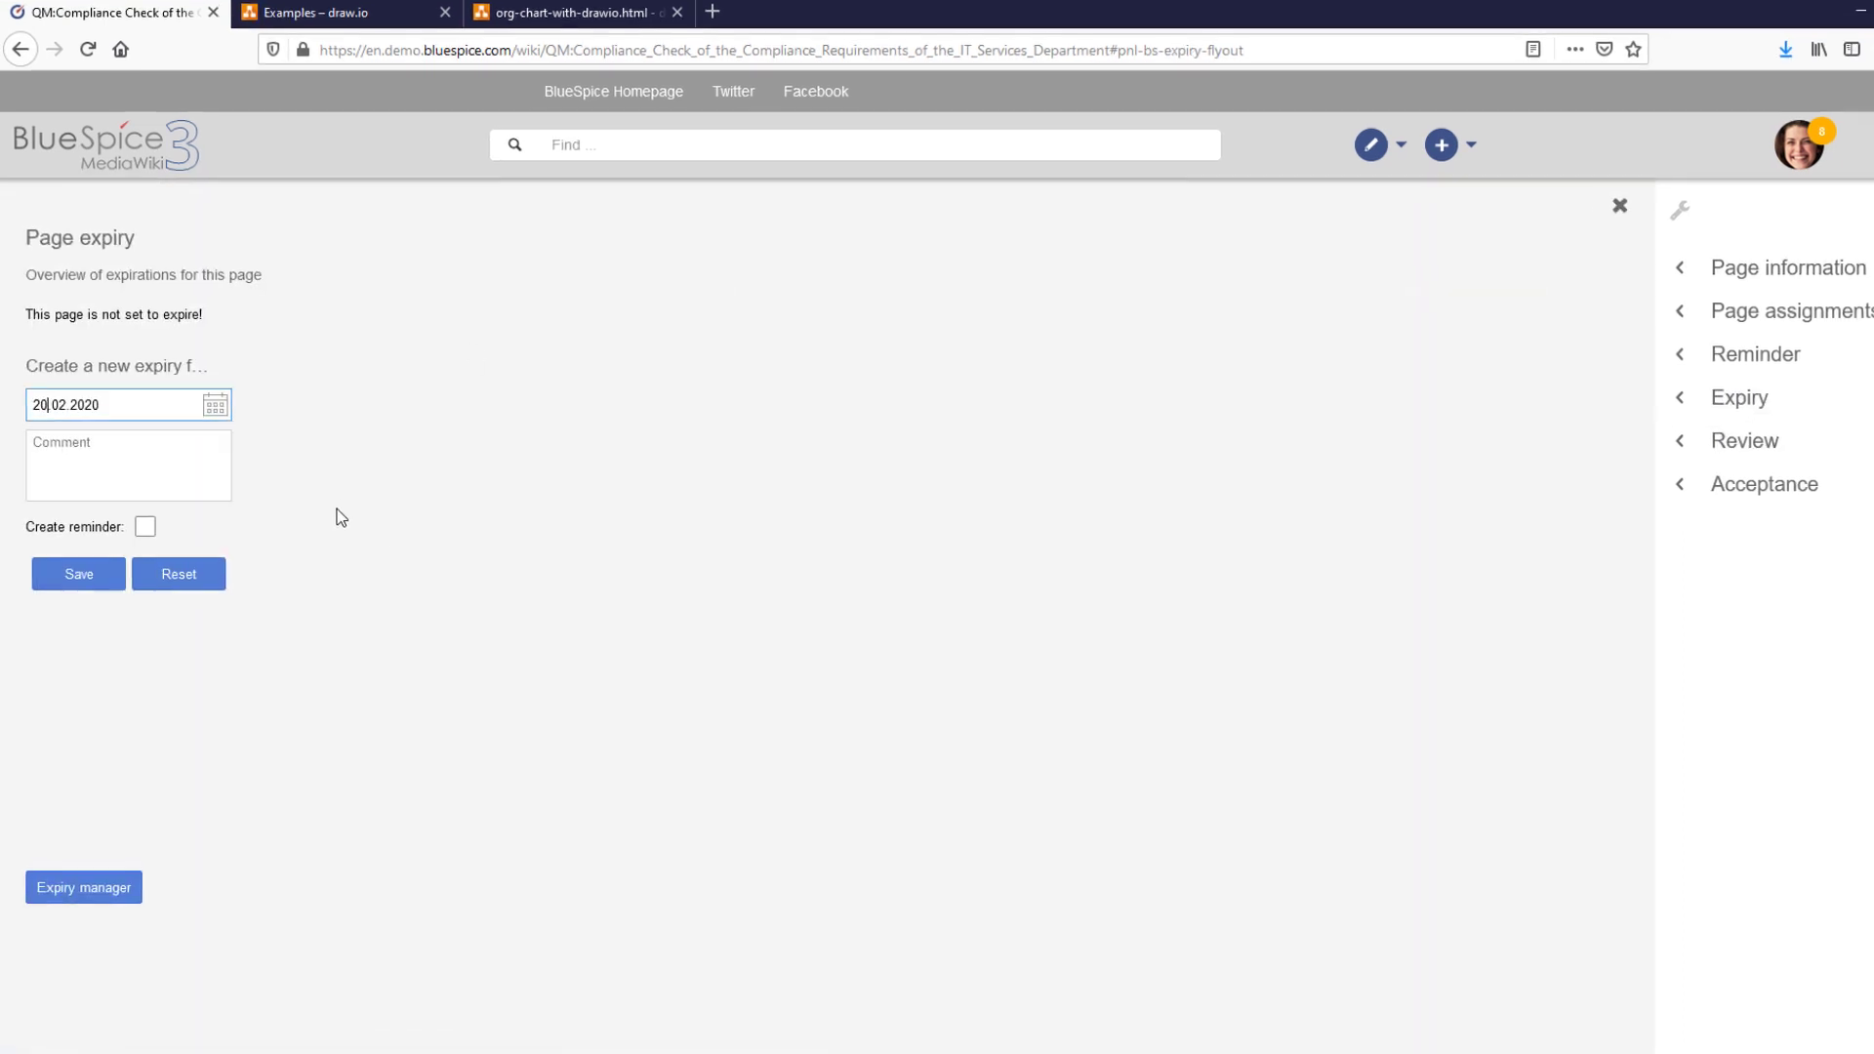
{"action": "type", "text": "needs updating."}
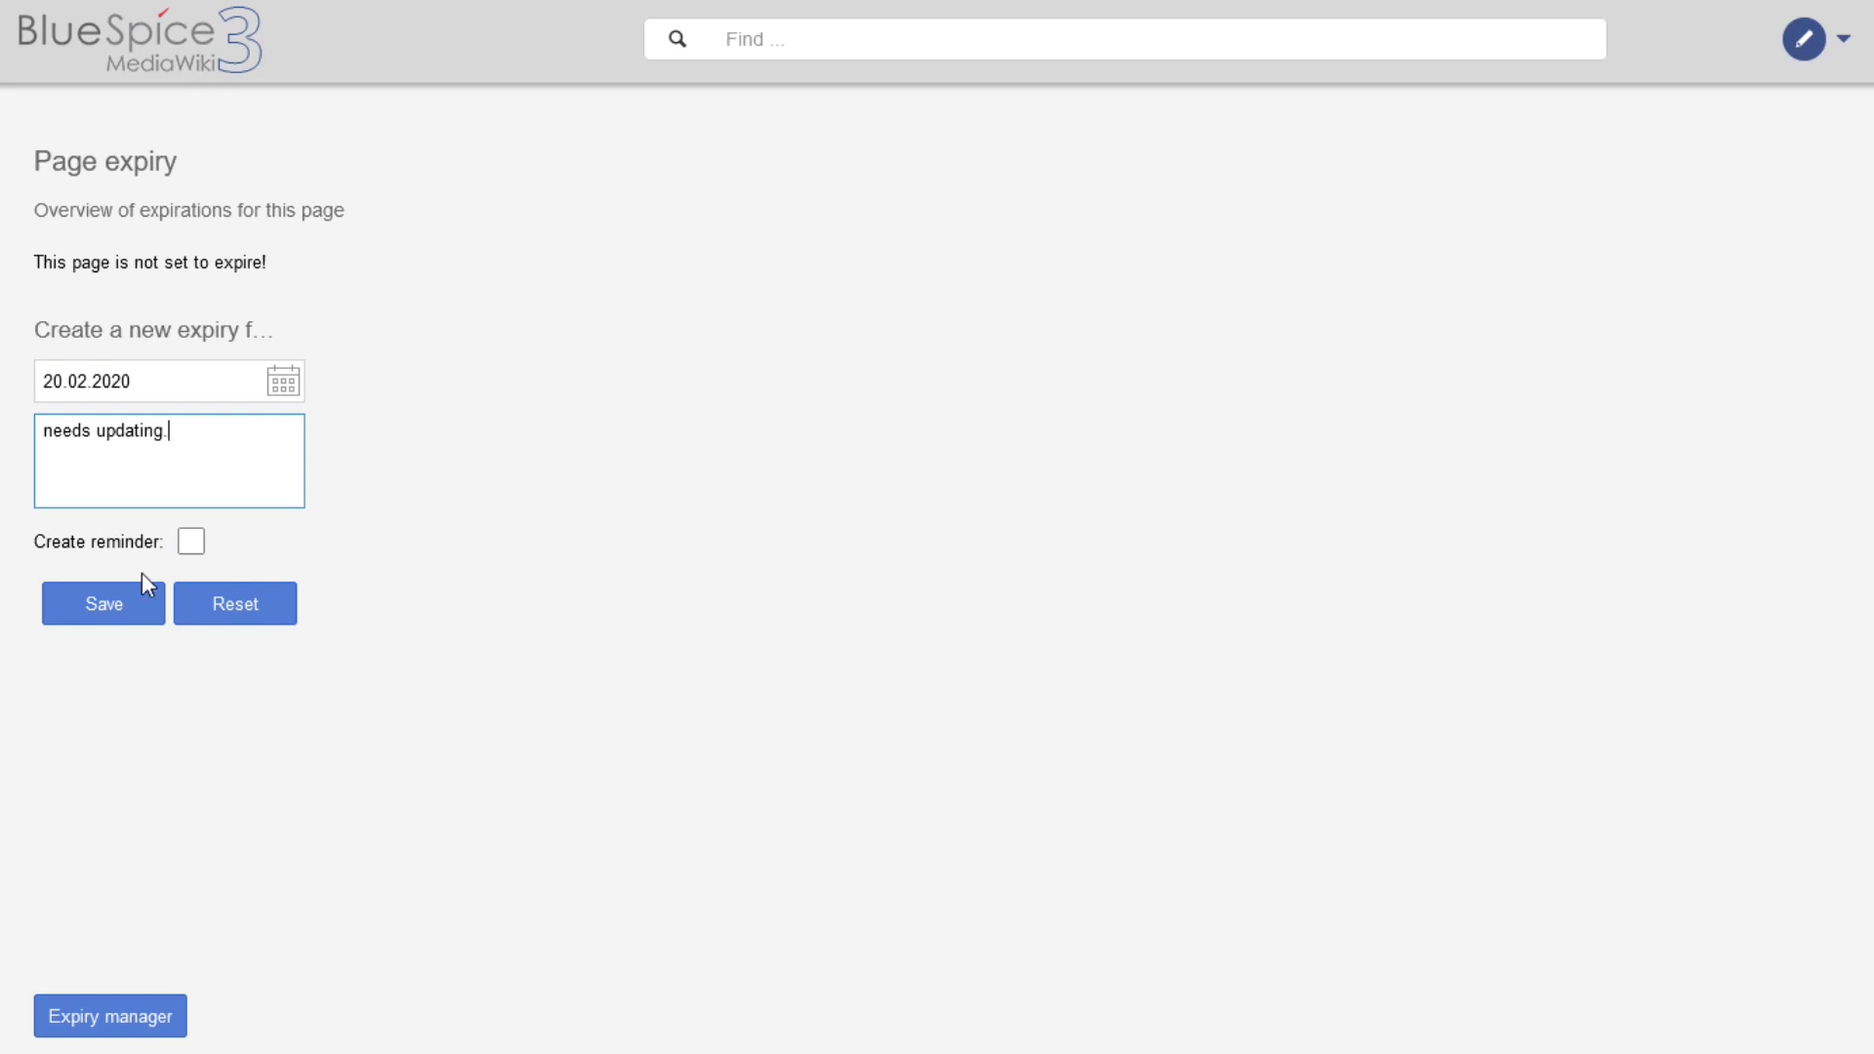
{"action": "left_click", "coordinate": [102, 602]}
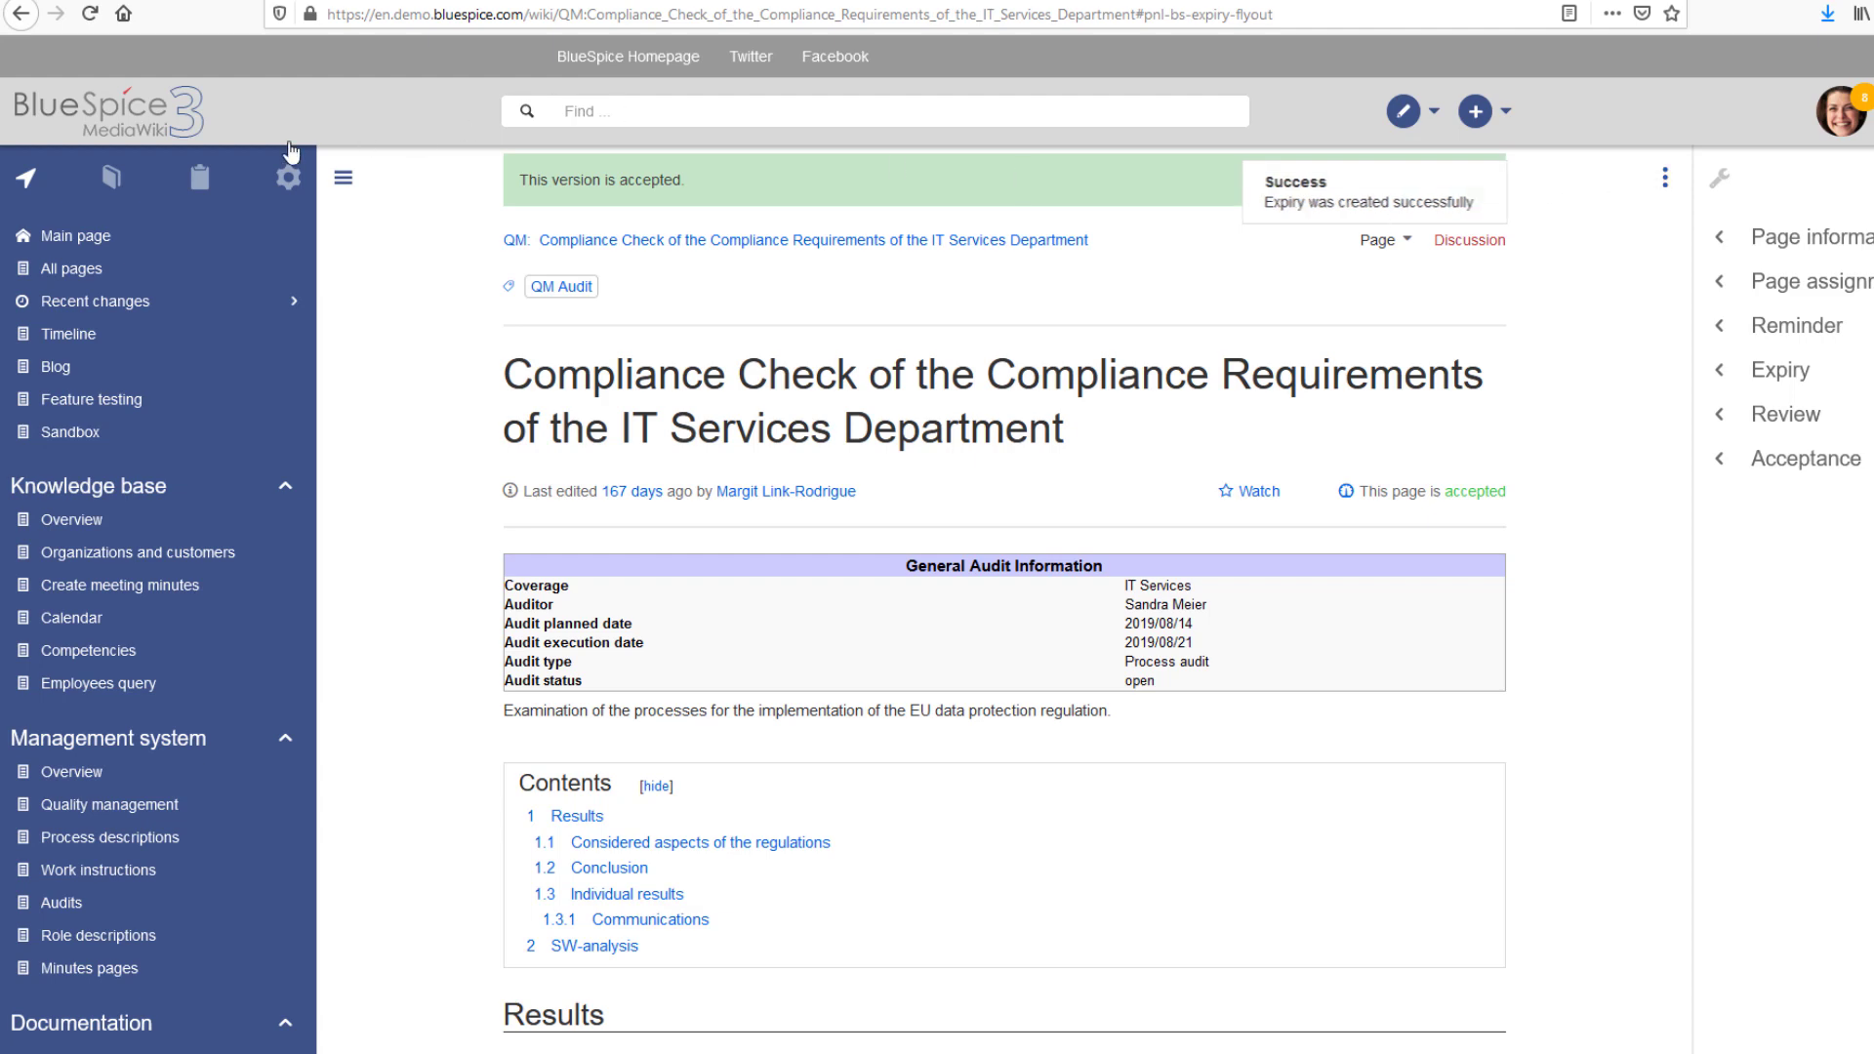
- Check the expiry in Special:Expiry and return to the audit page
{"action": "left_click", "coordinate": [80, 330]}
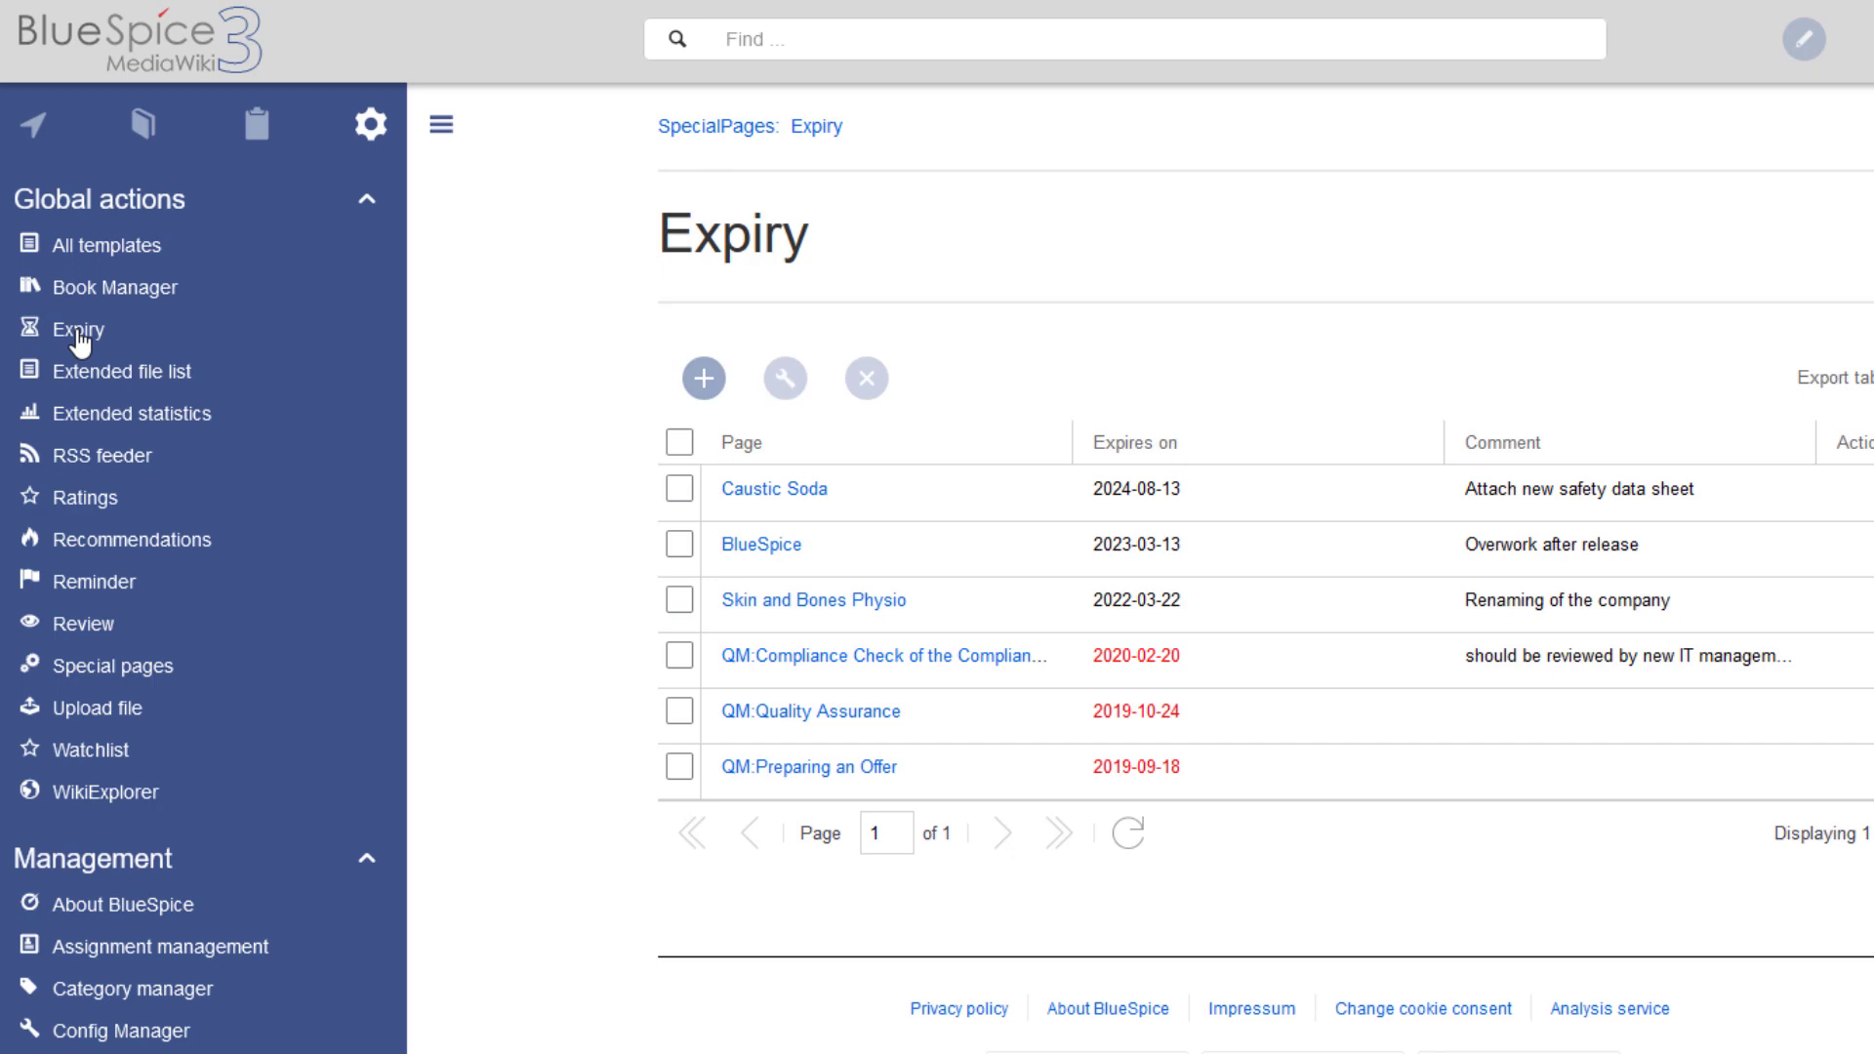
{"action": "left_click", "coordinate": [883, 656]}
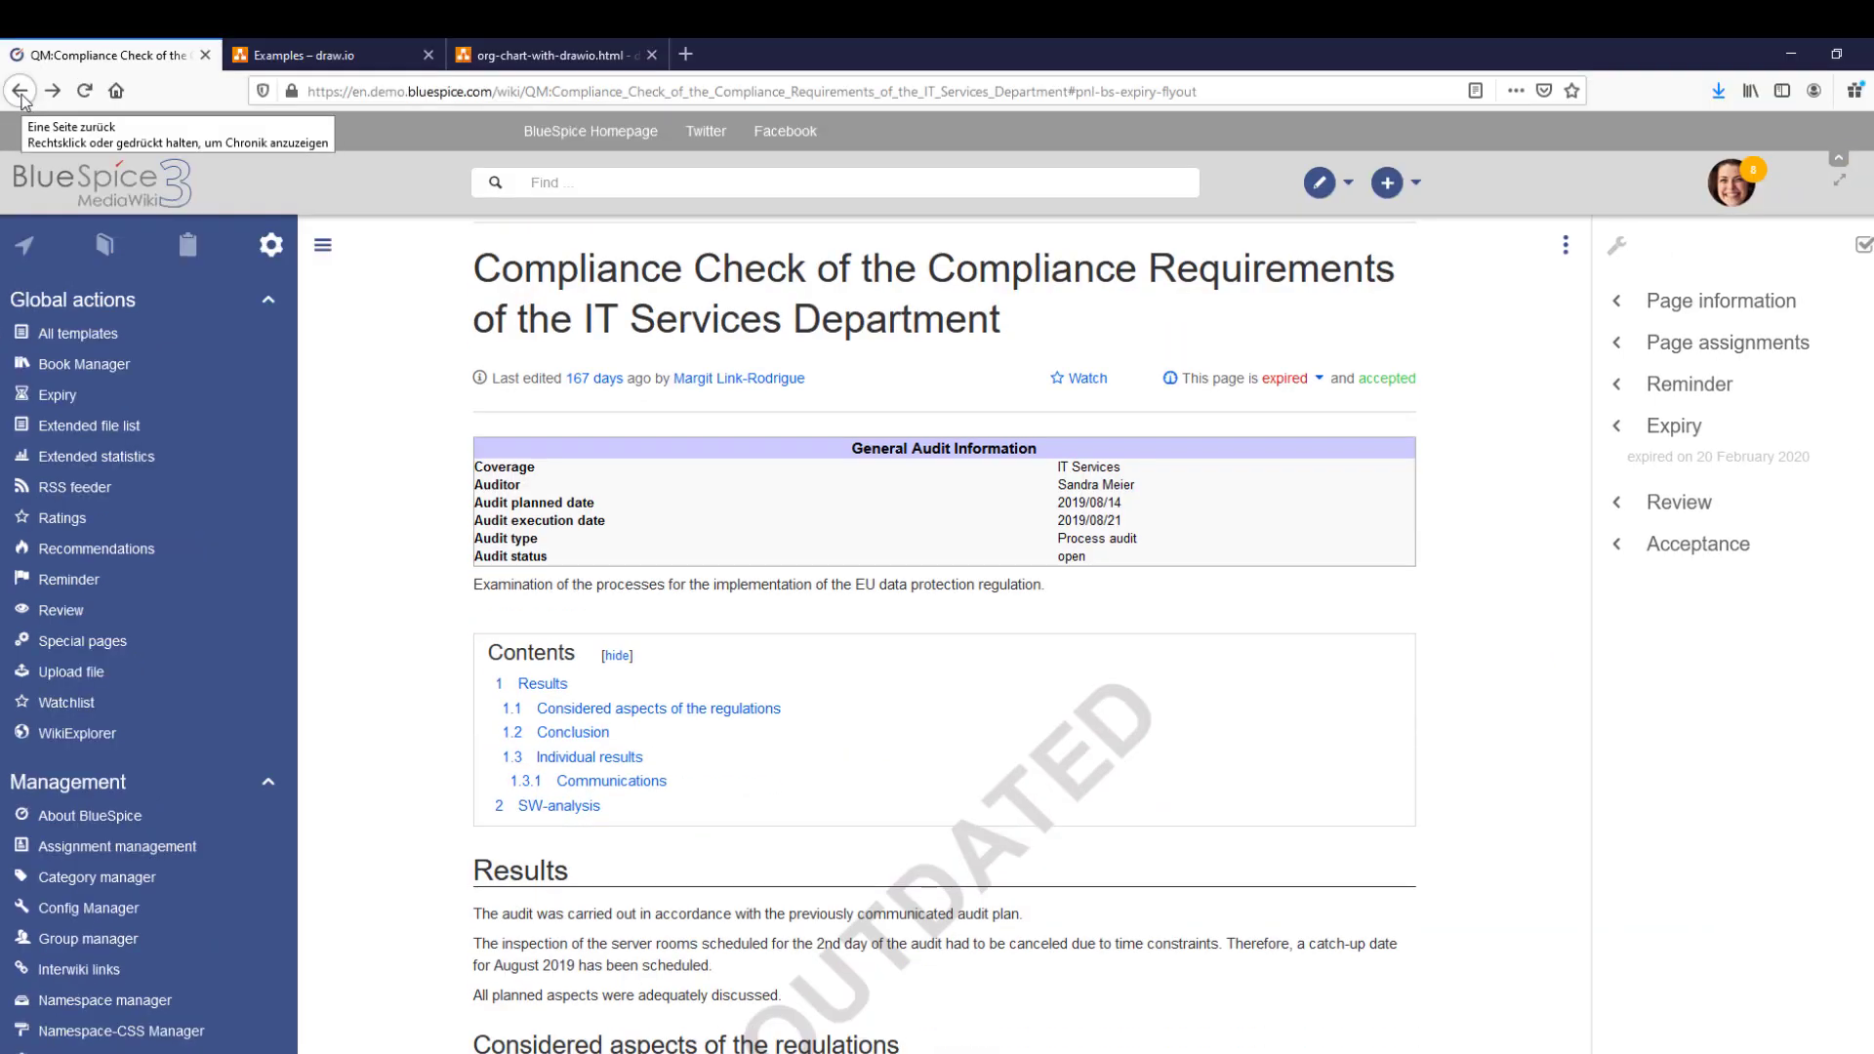
{"action": "scroll", "scroll_direction": "down", "scroll_amount": 3}
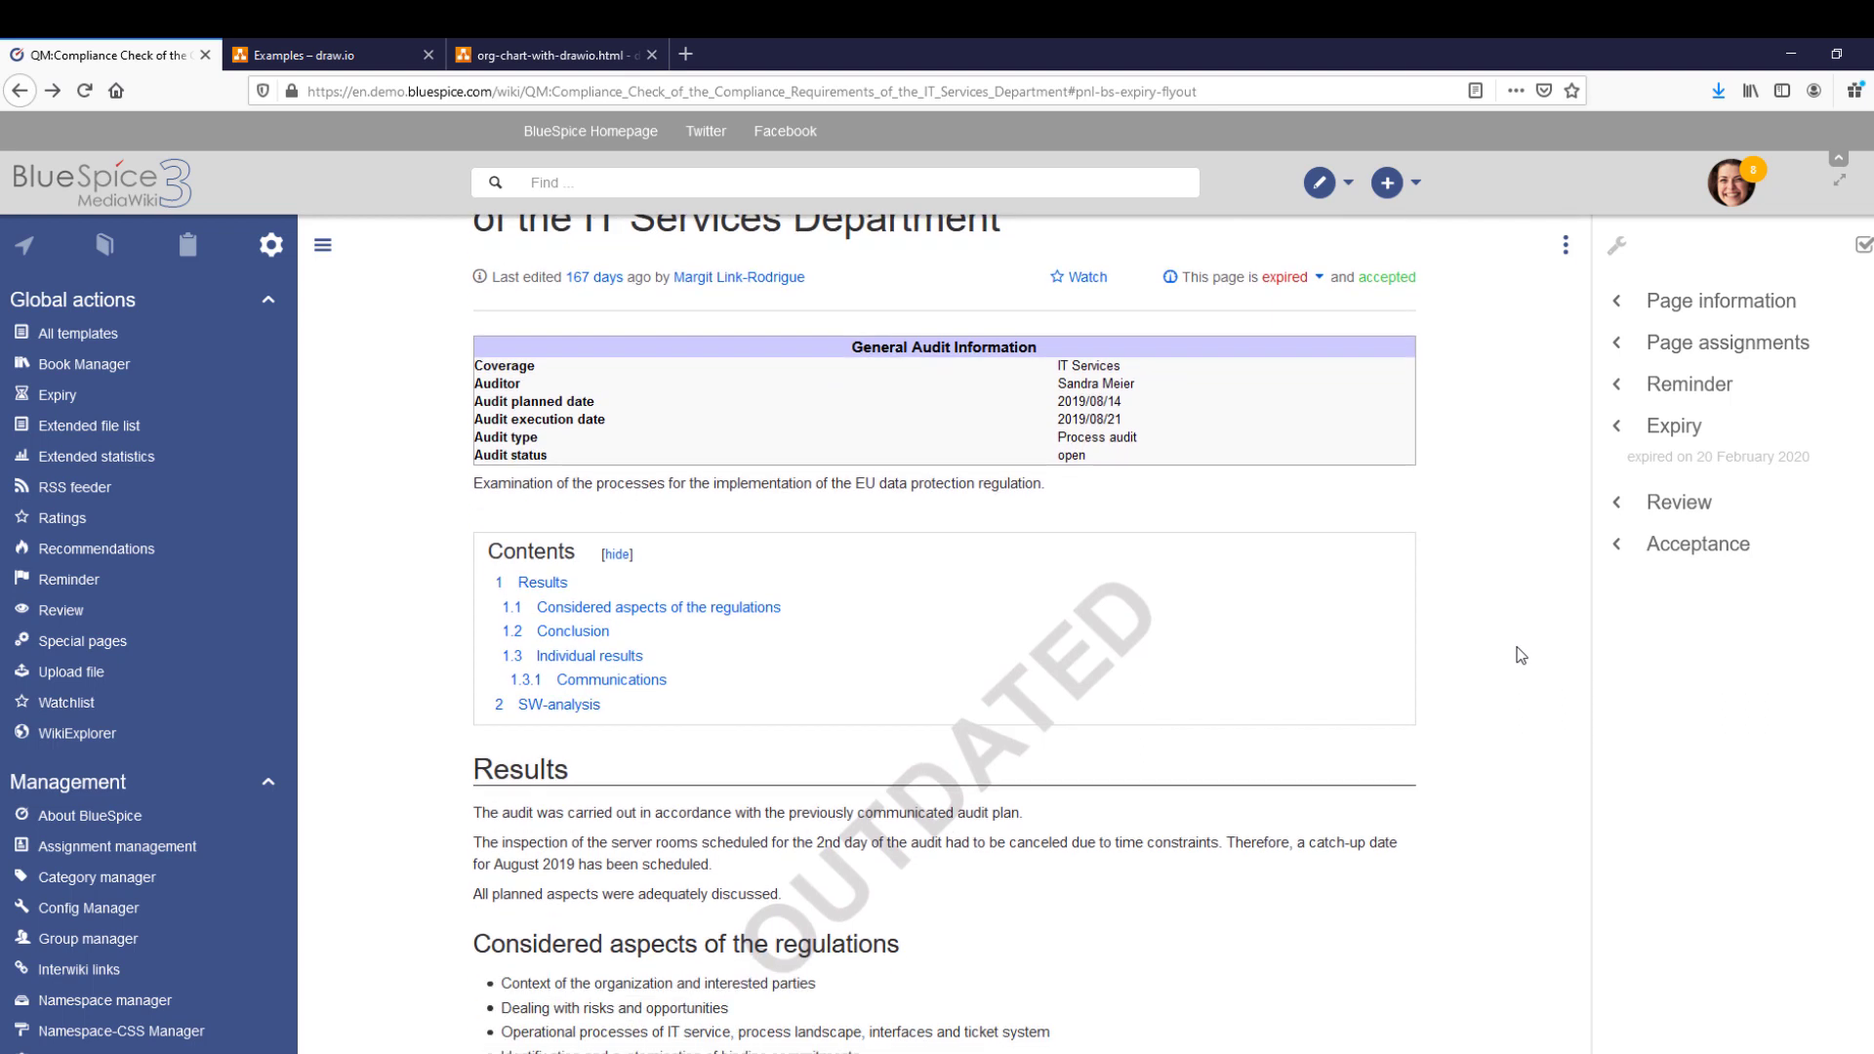
{"action": "left_click", "coordinate": [1691, 383]}
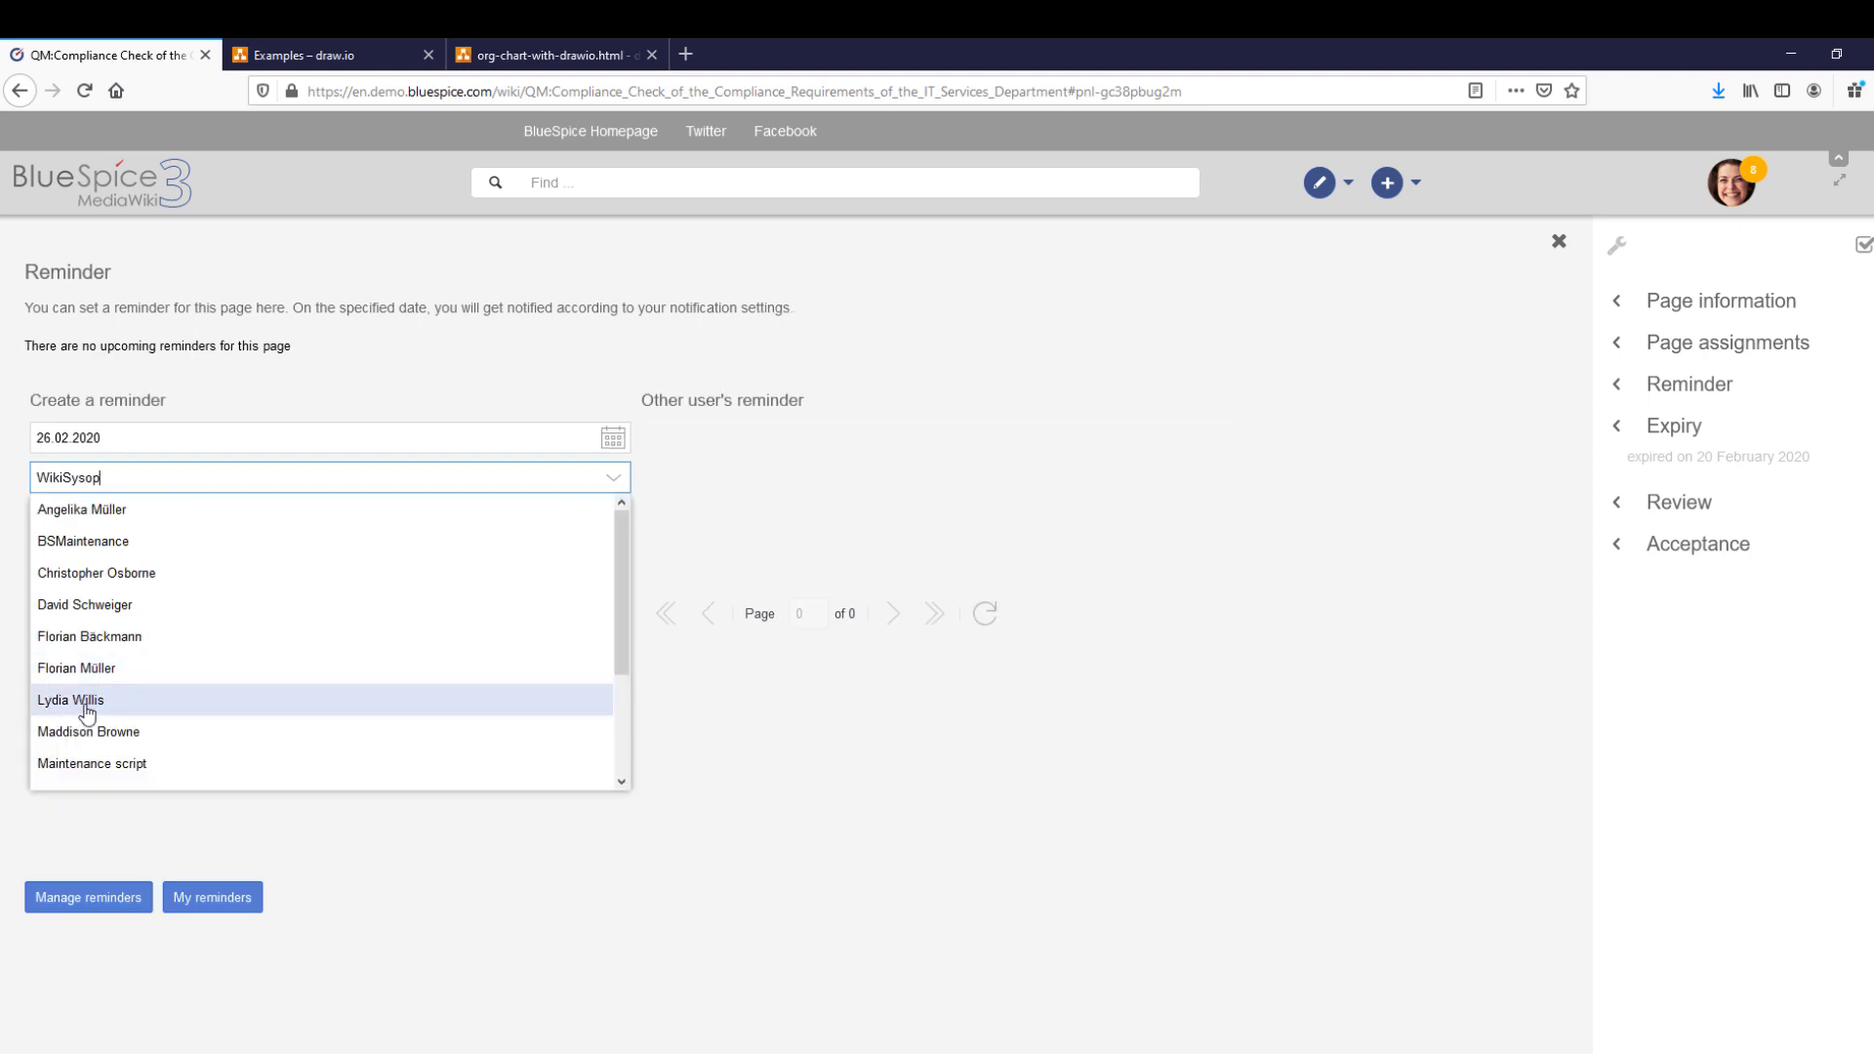
{"action": "left_click", "coordinate": [70, 699]}
{"action": "type", "text": "As discussed, you wanted to take a look this week before the trade show."}
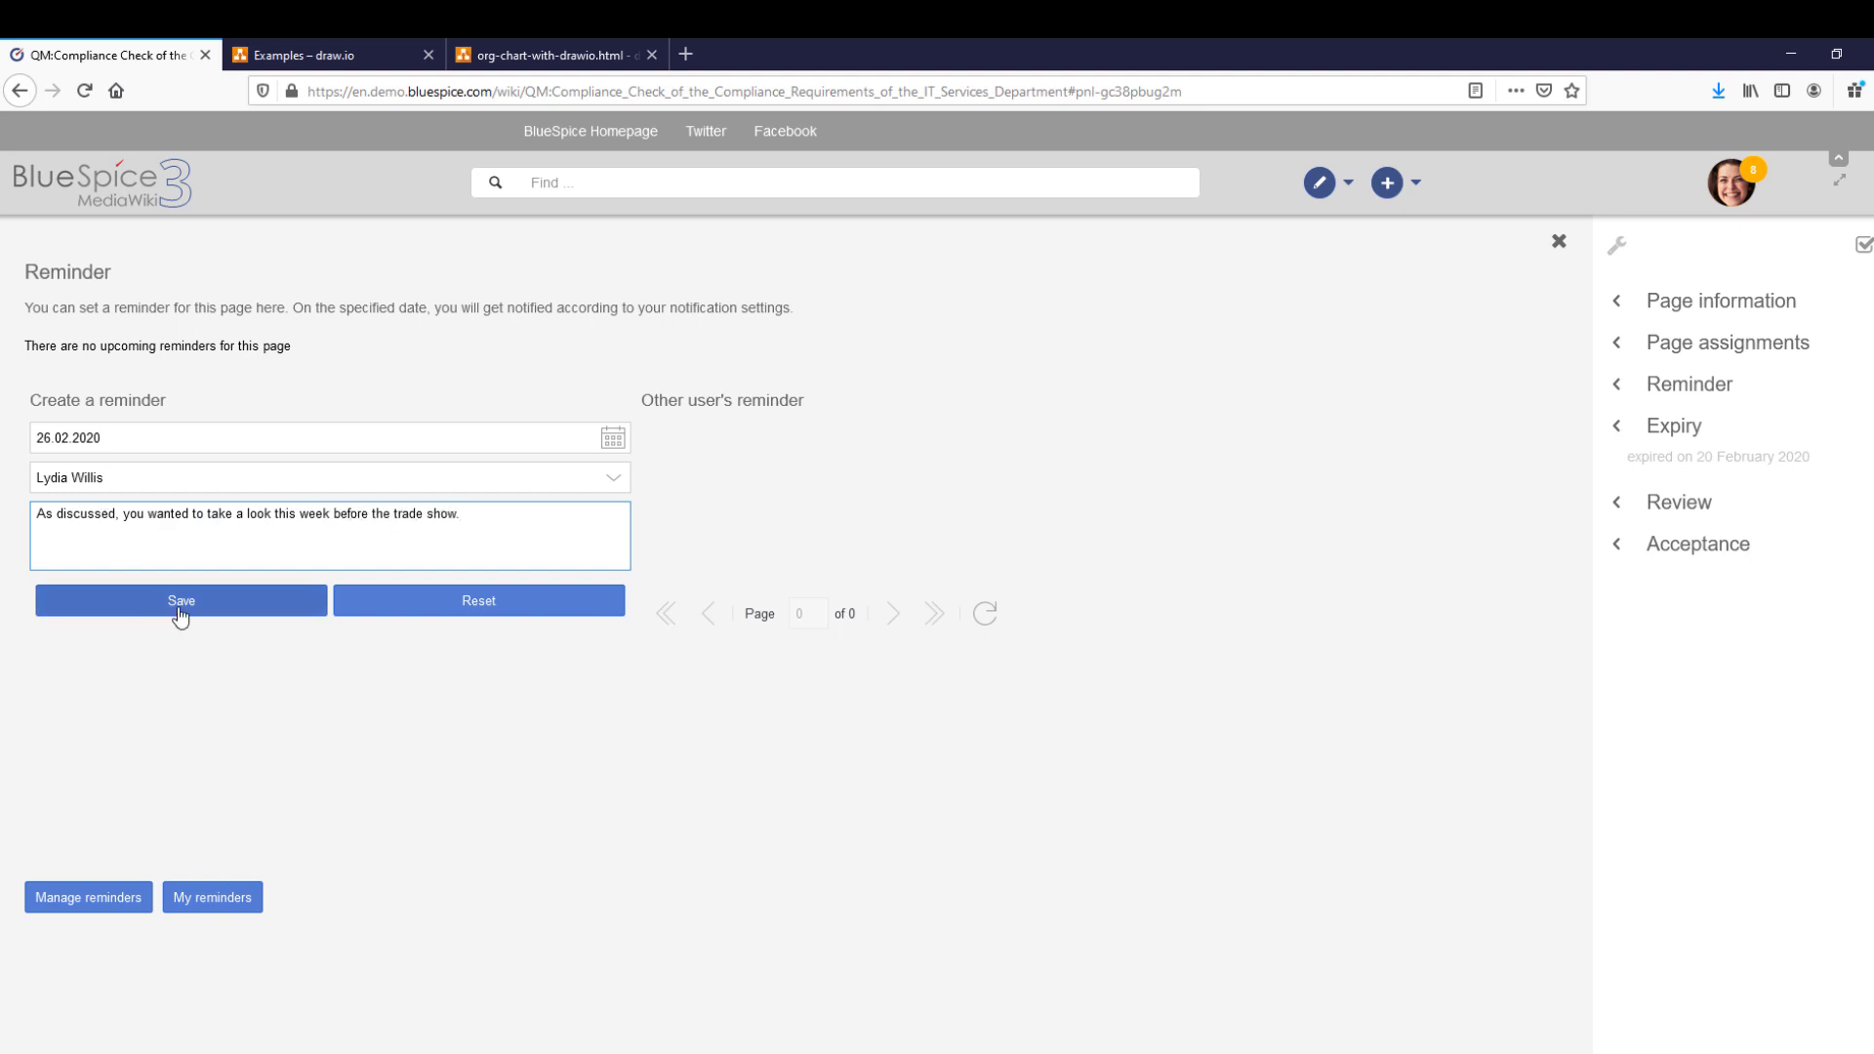
{"action": "left_click", "coordinate": [181, 601]}
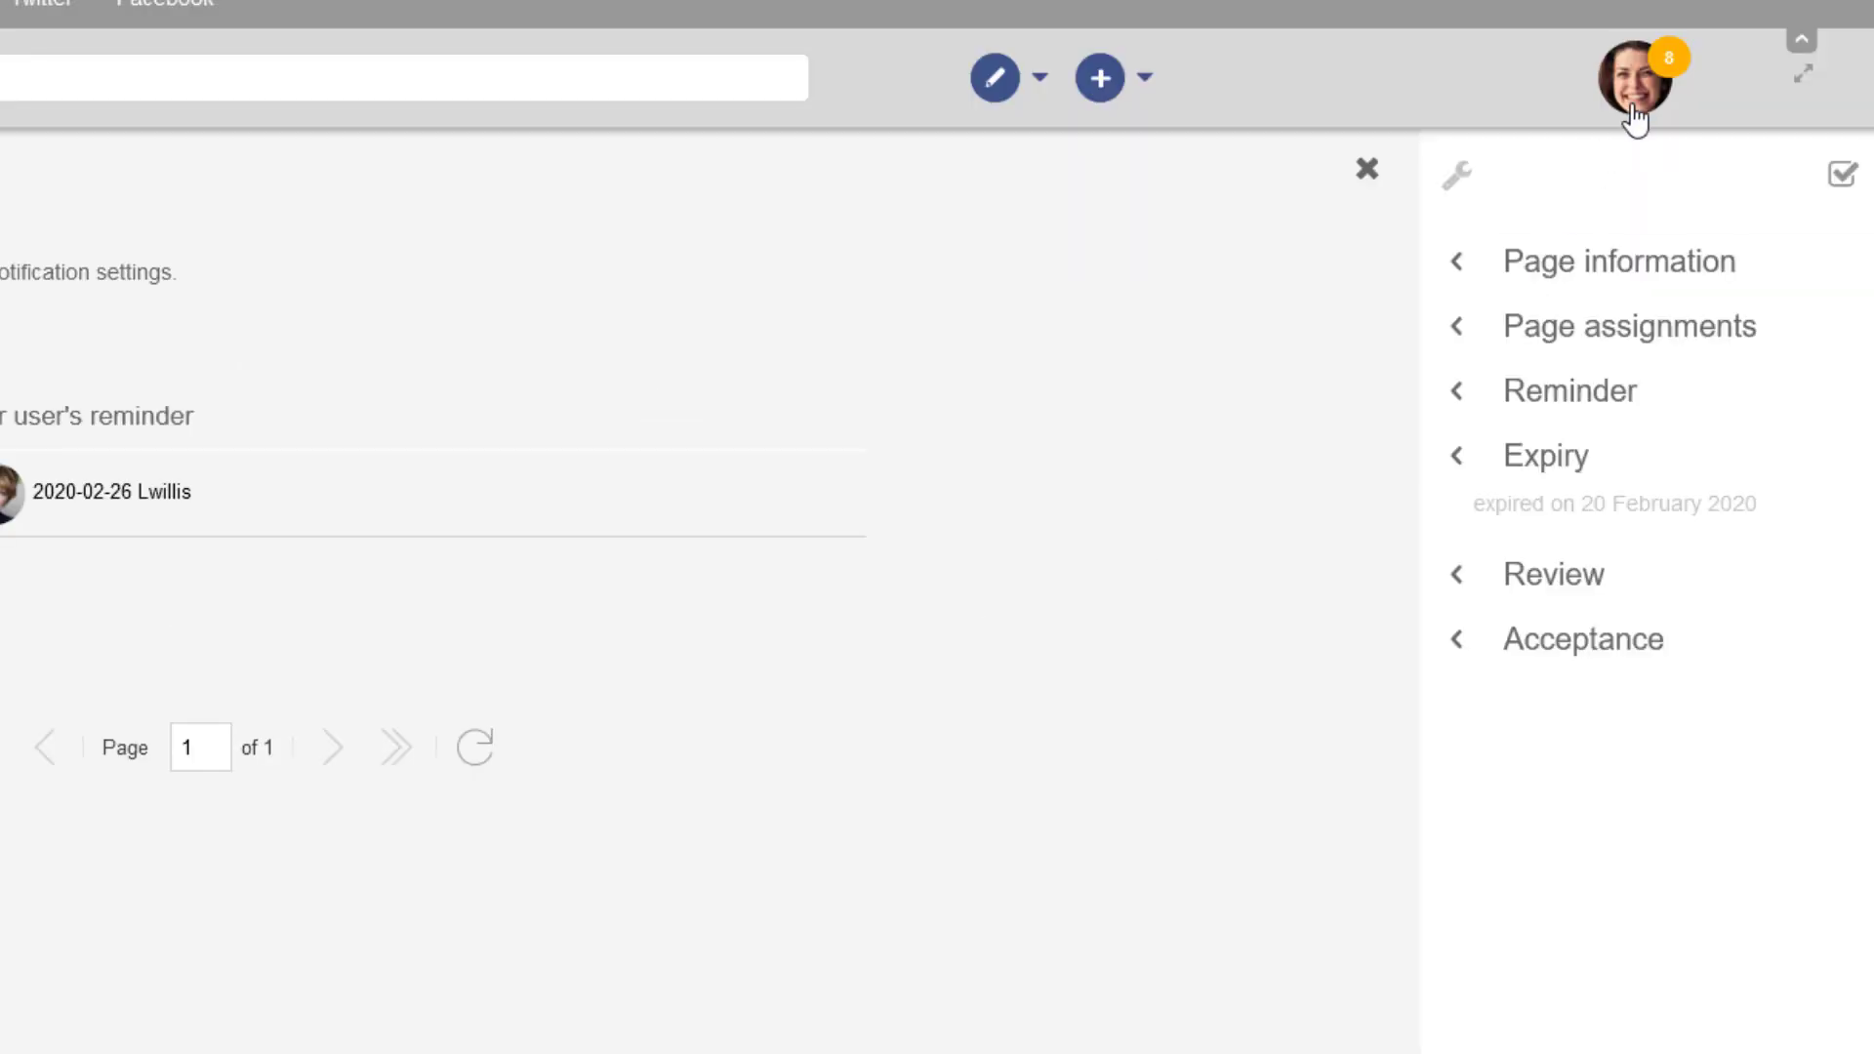
{"action": "left_click", "coordinate": [1634, 76]}
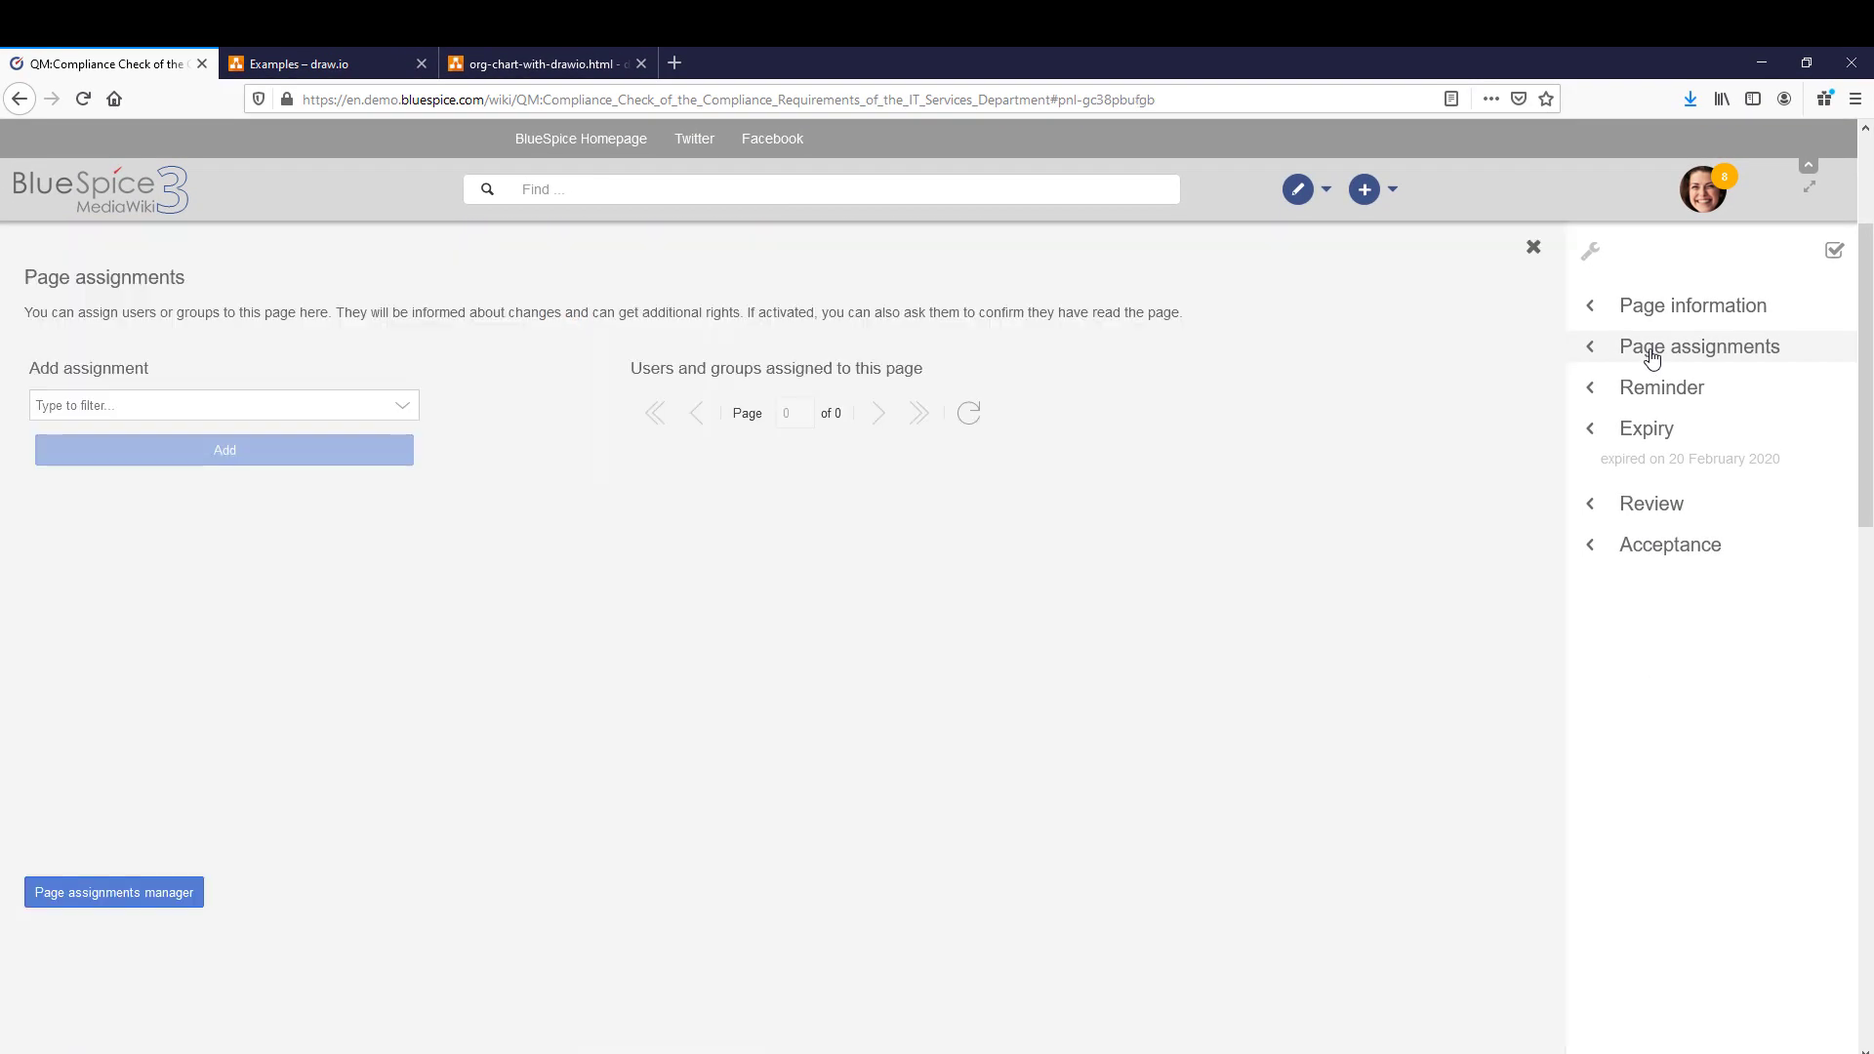
- Assign Testuser to the audit page and close the assignments panel
{"action": "left_click", "coordinate": [223, 405]}
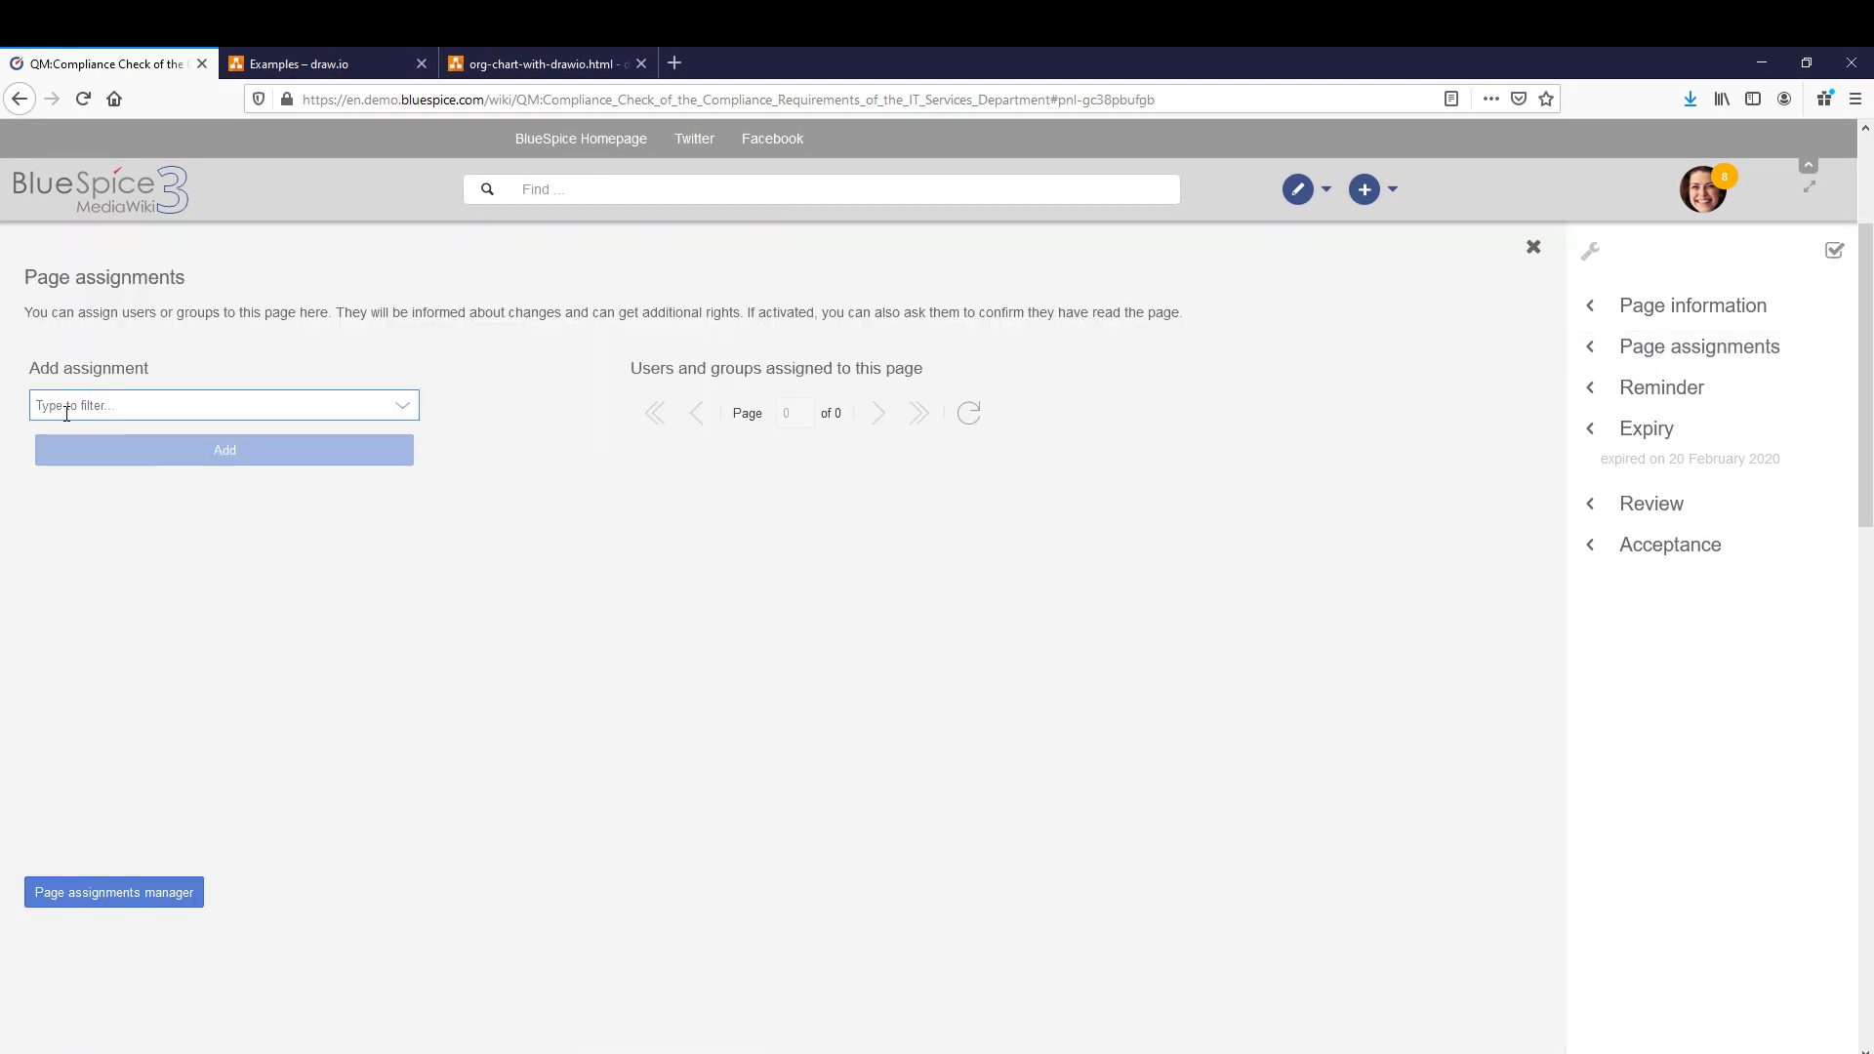
{"action": "type", "text": "Testuser"}
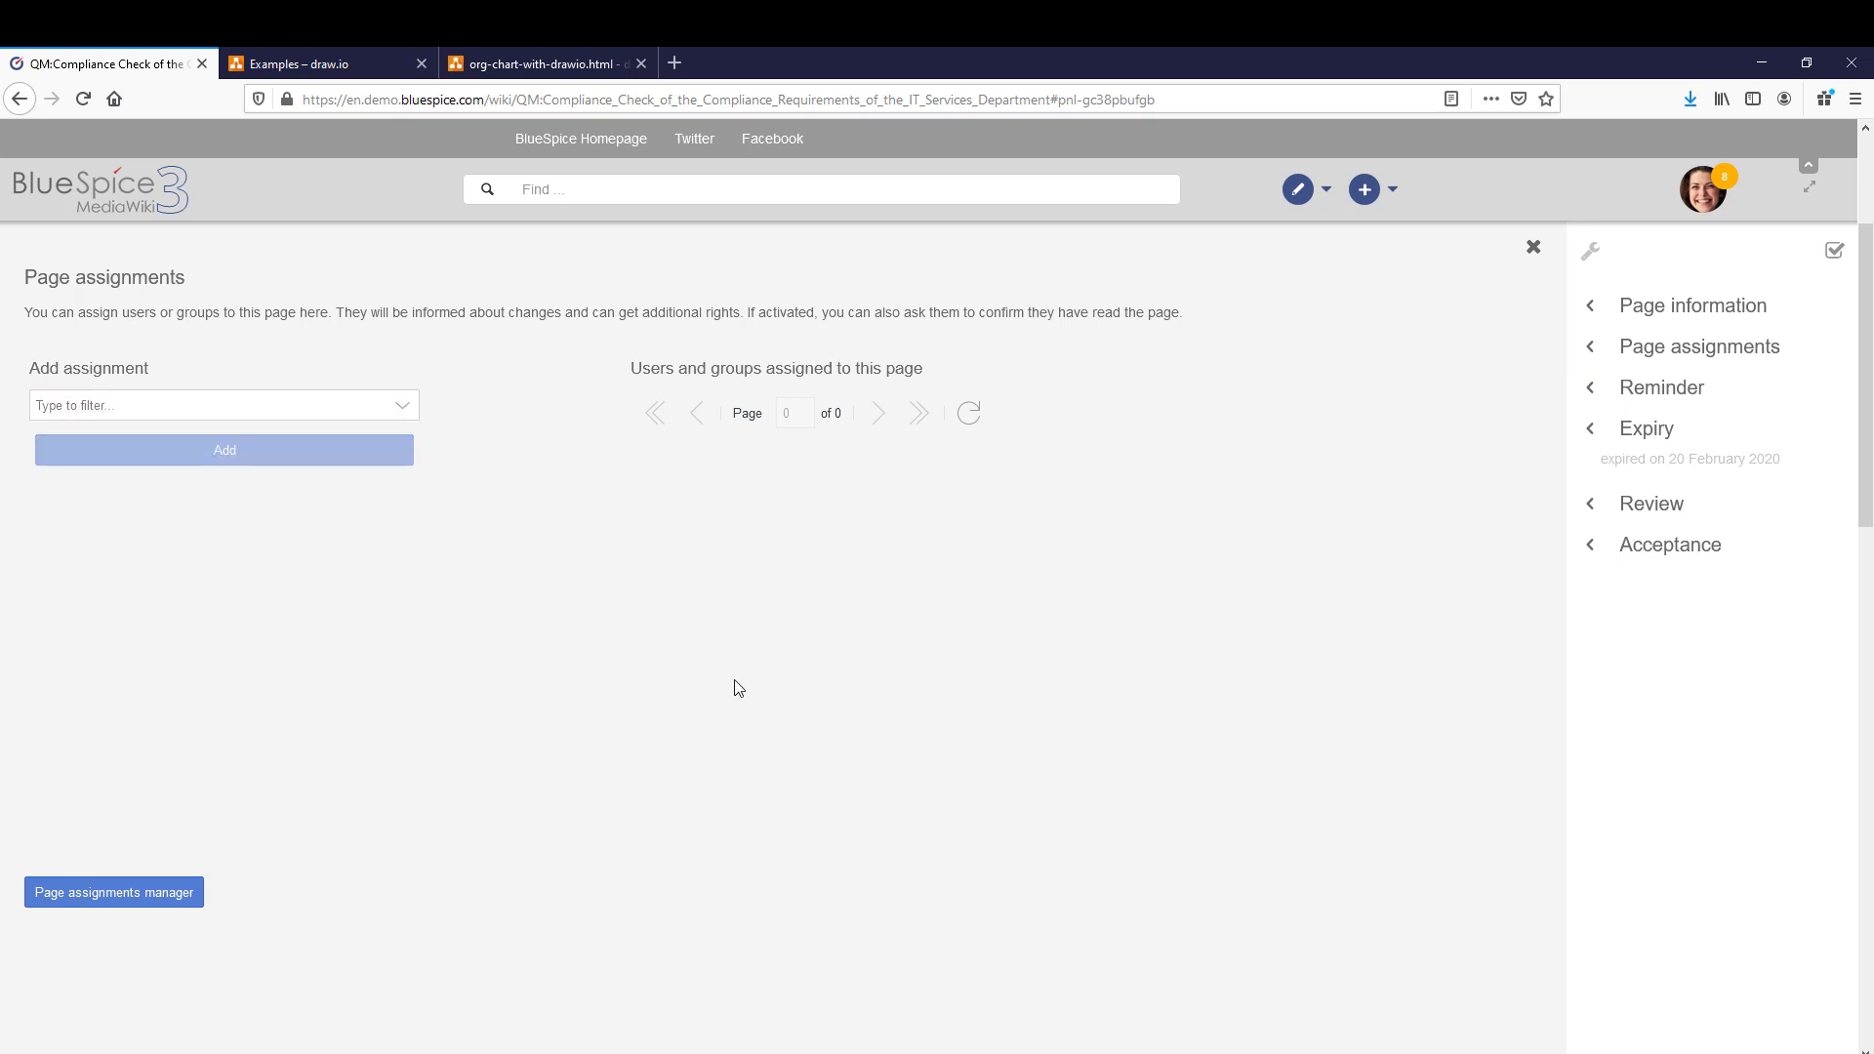
{"action": "left_click", "coordinate": [224, 449]}
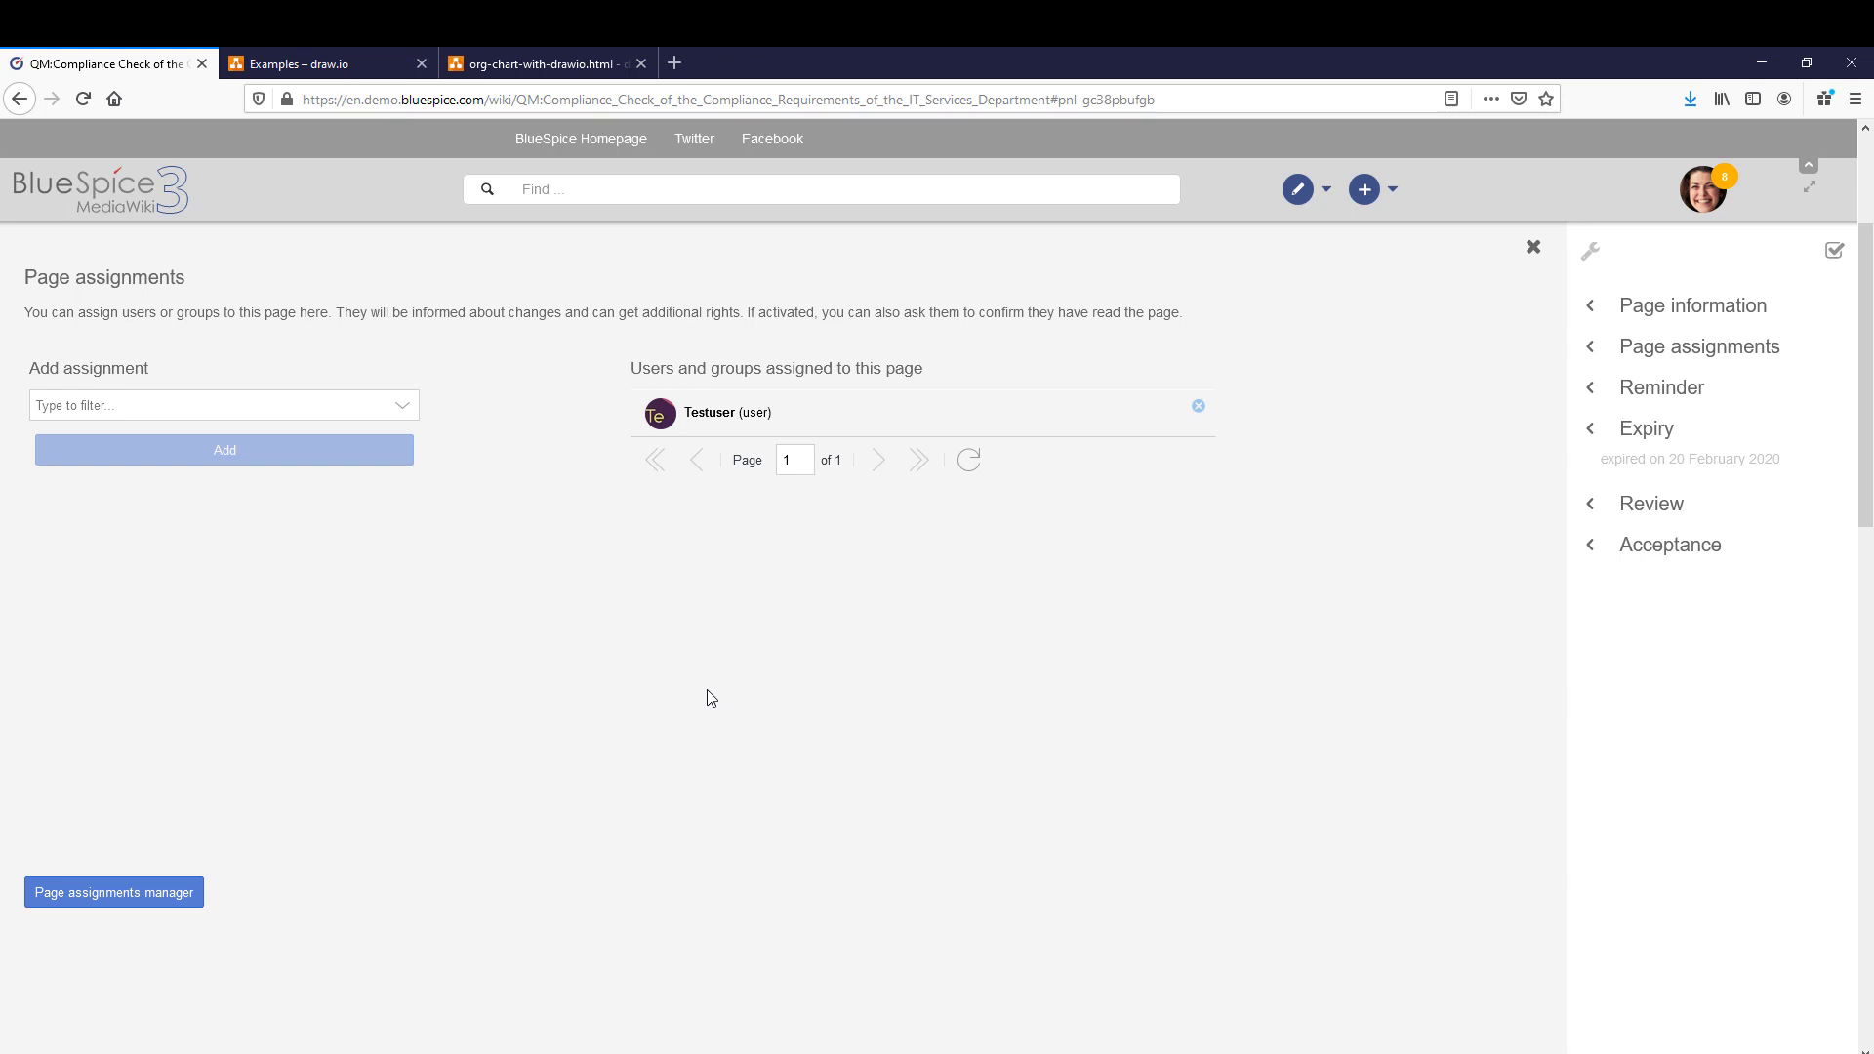
{"action": "mouse_move", "coordinate": [703, 702]}
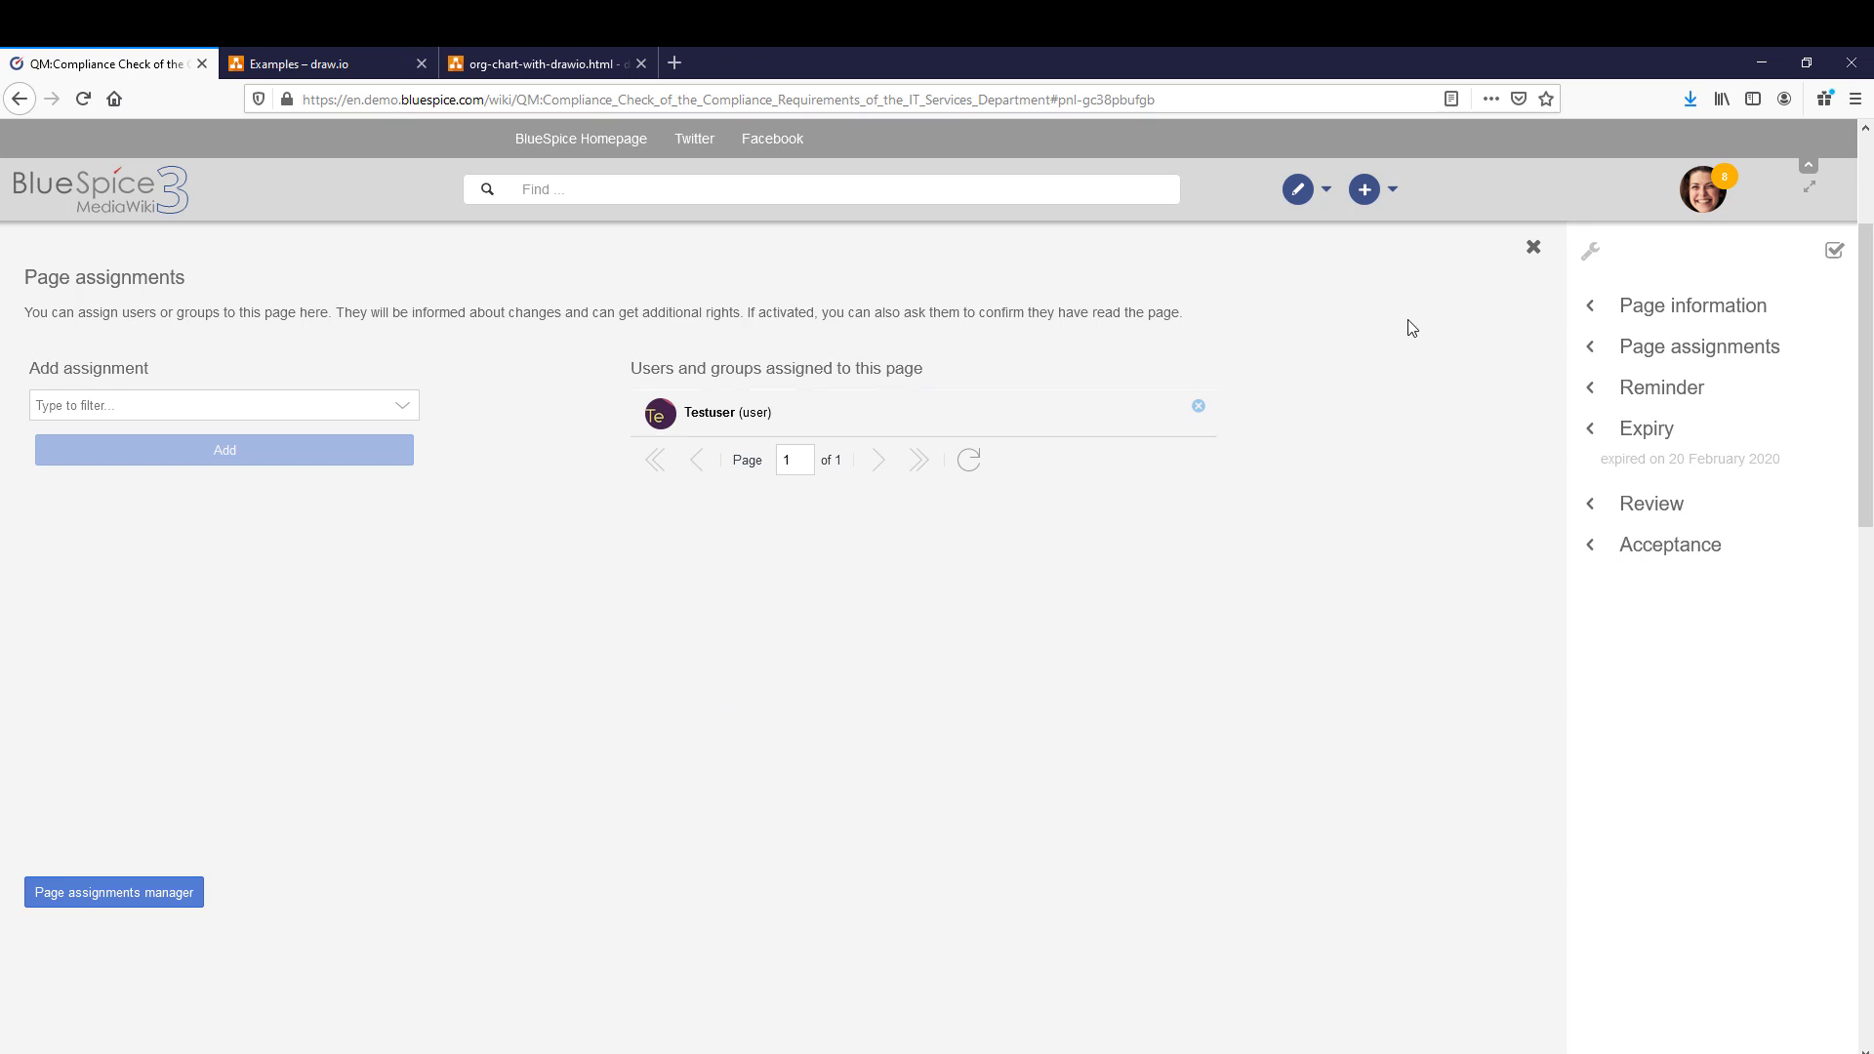
{"action": "left_click", "coordinate": [1533, 247]}
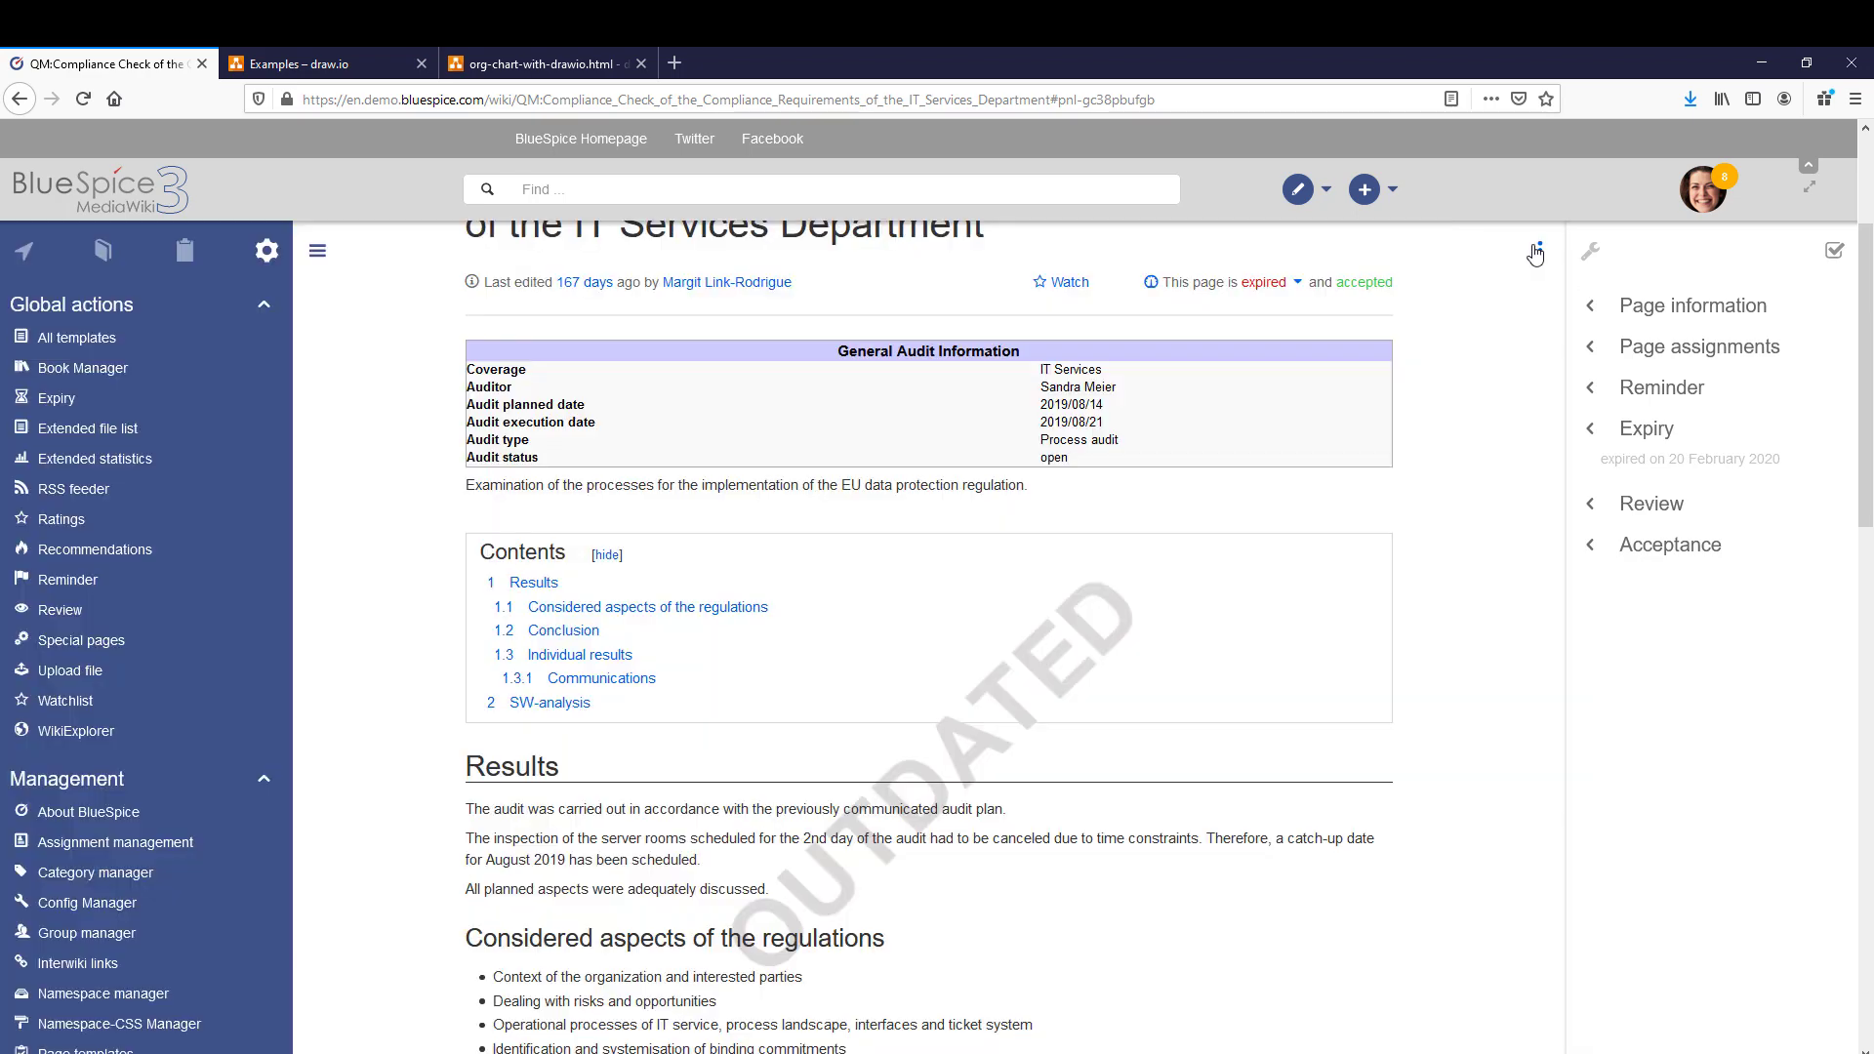
- Post the discussion topic 'Compliance Check in other departments' about coordinating with the Sales department
{"action": "scroll", "scroll_direction": "down", "scroll_amount": 3}
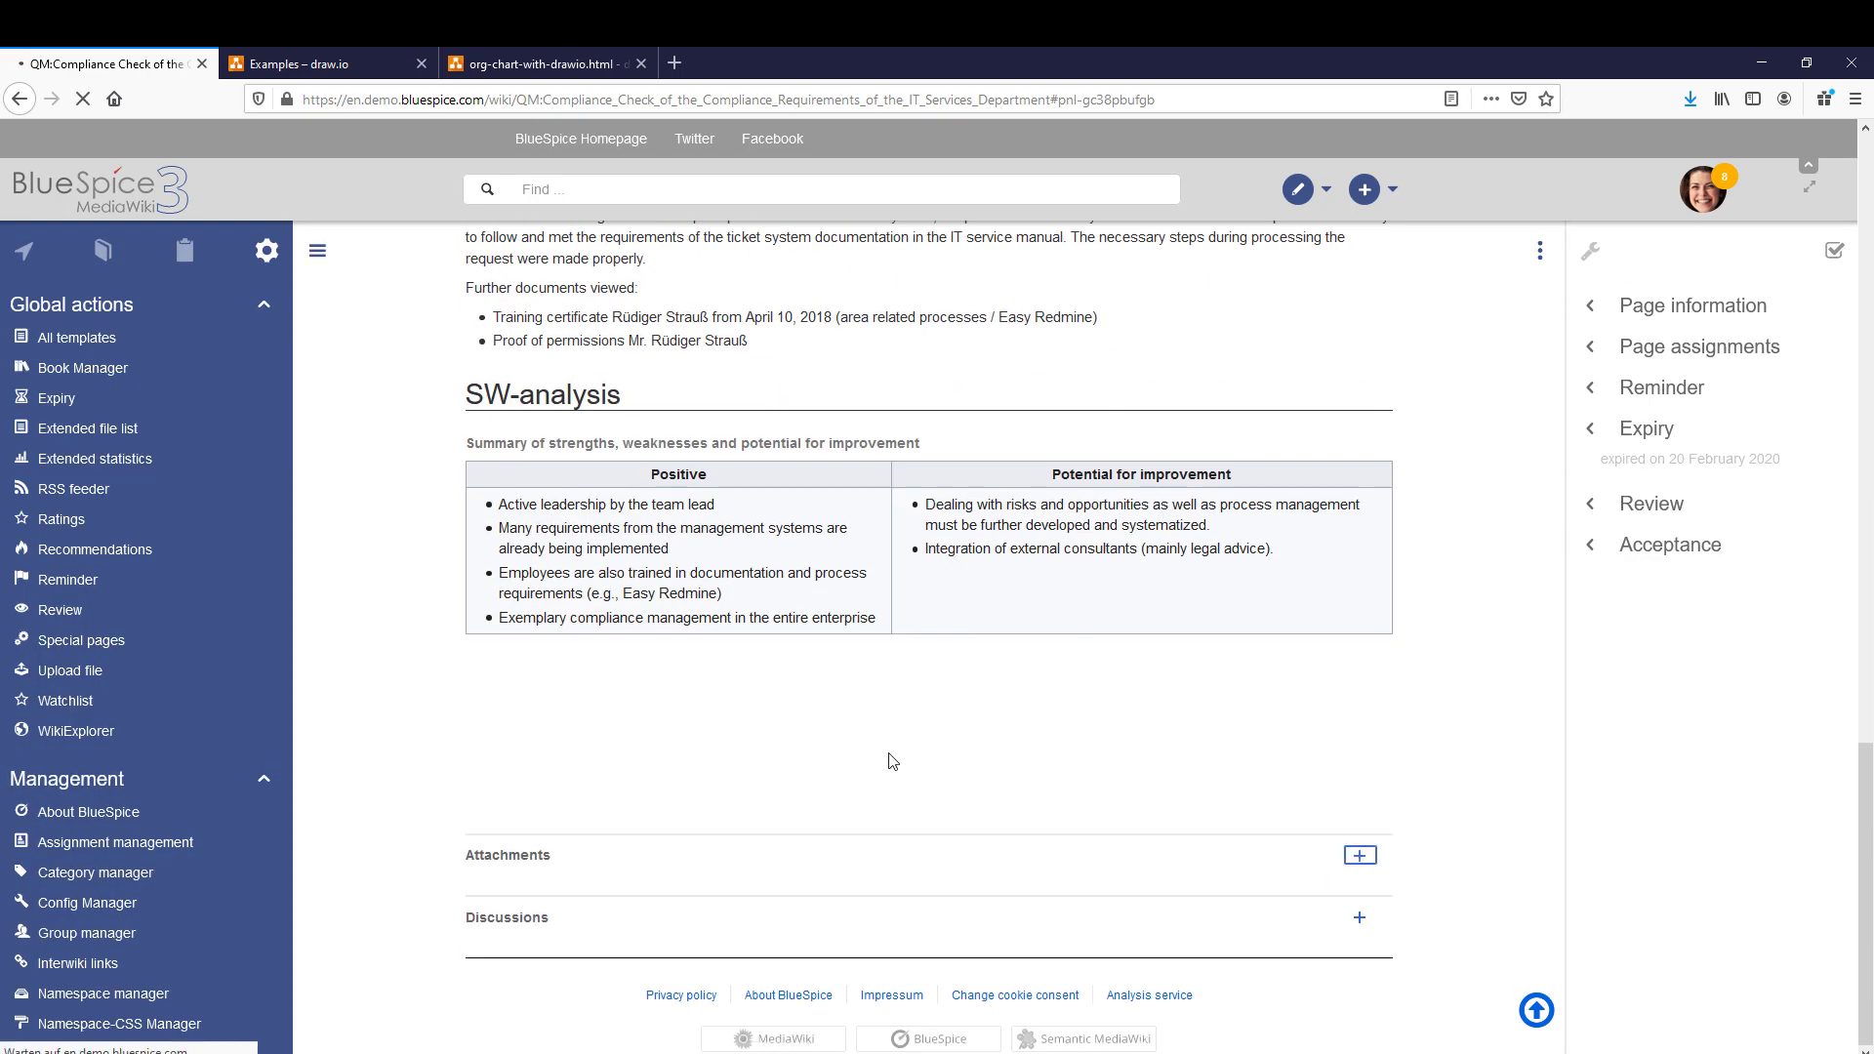
{"action": "left_click", "coordinate": [1358, 855]}
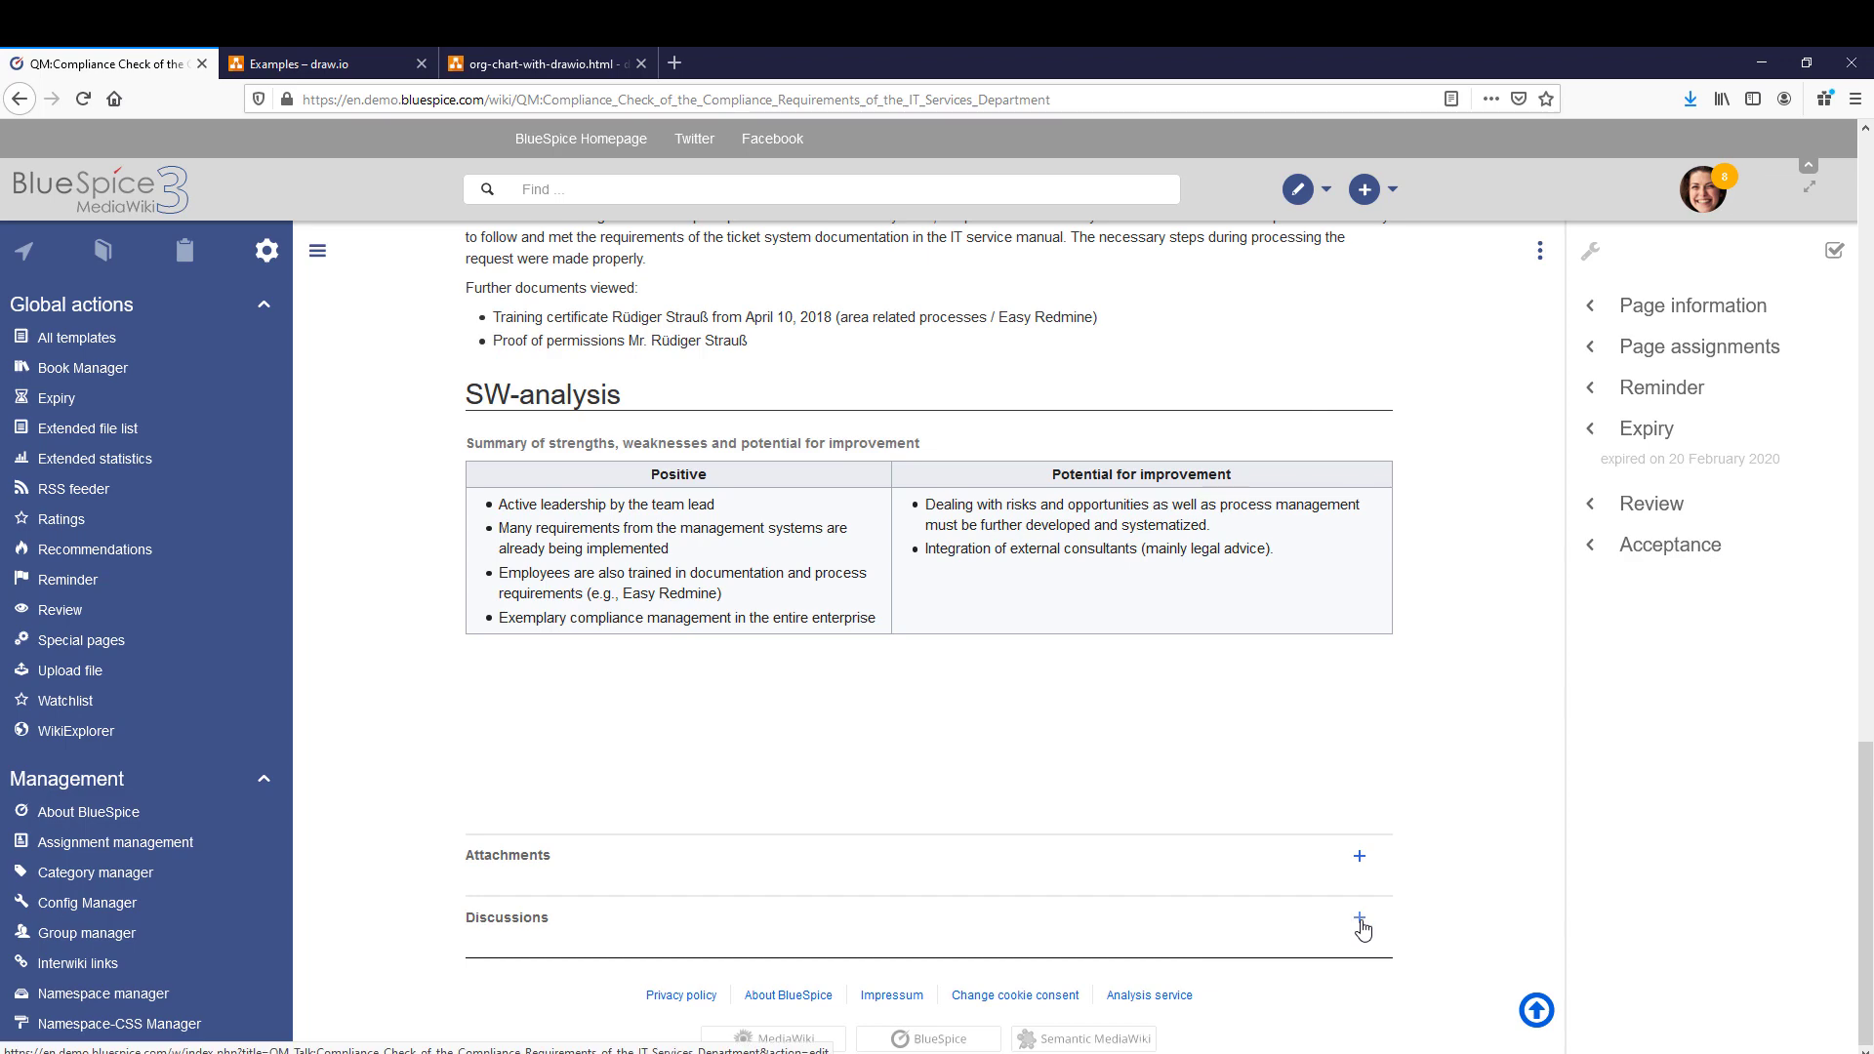
{"action": "left_click", "coordinate": [1361, 924]}
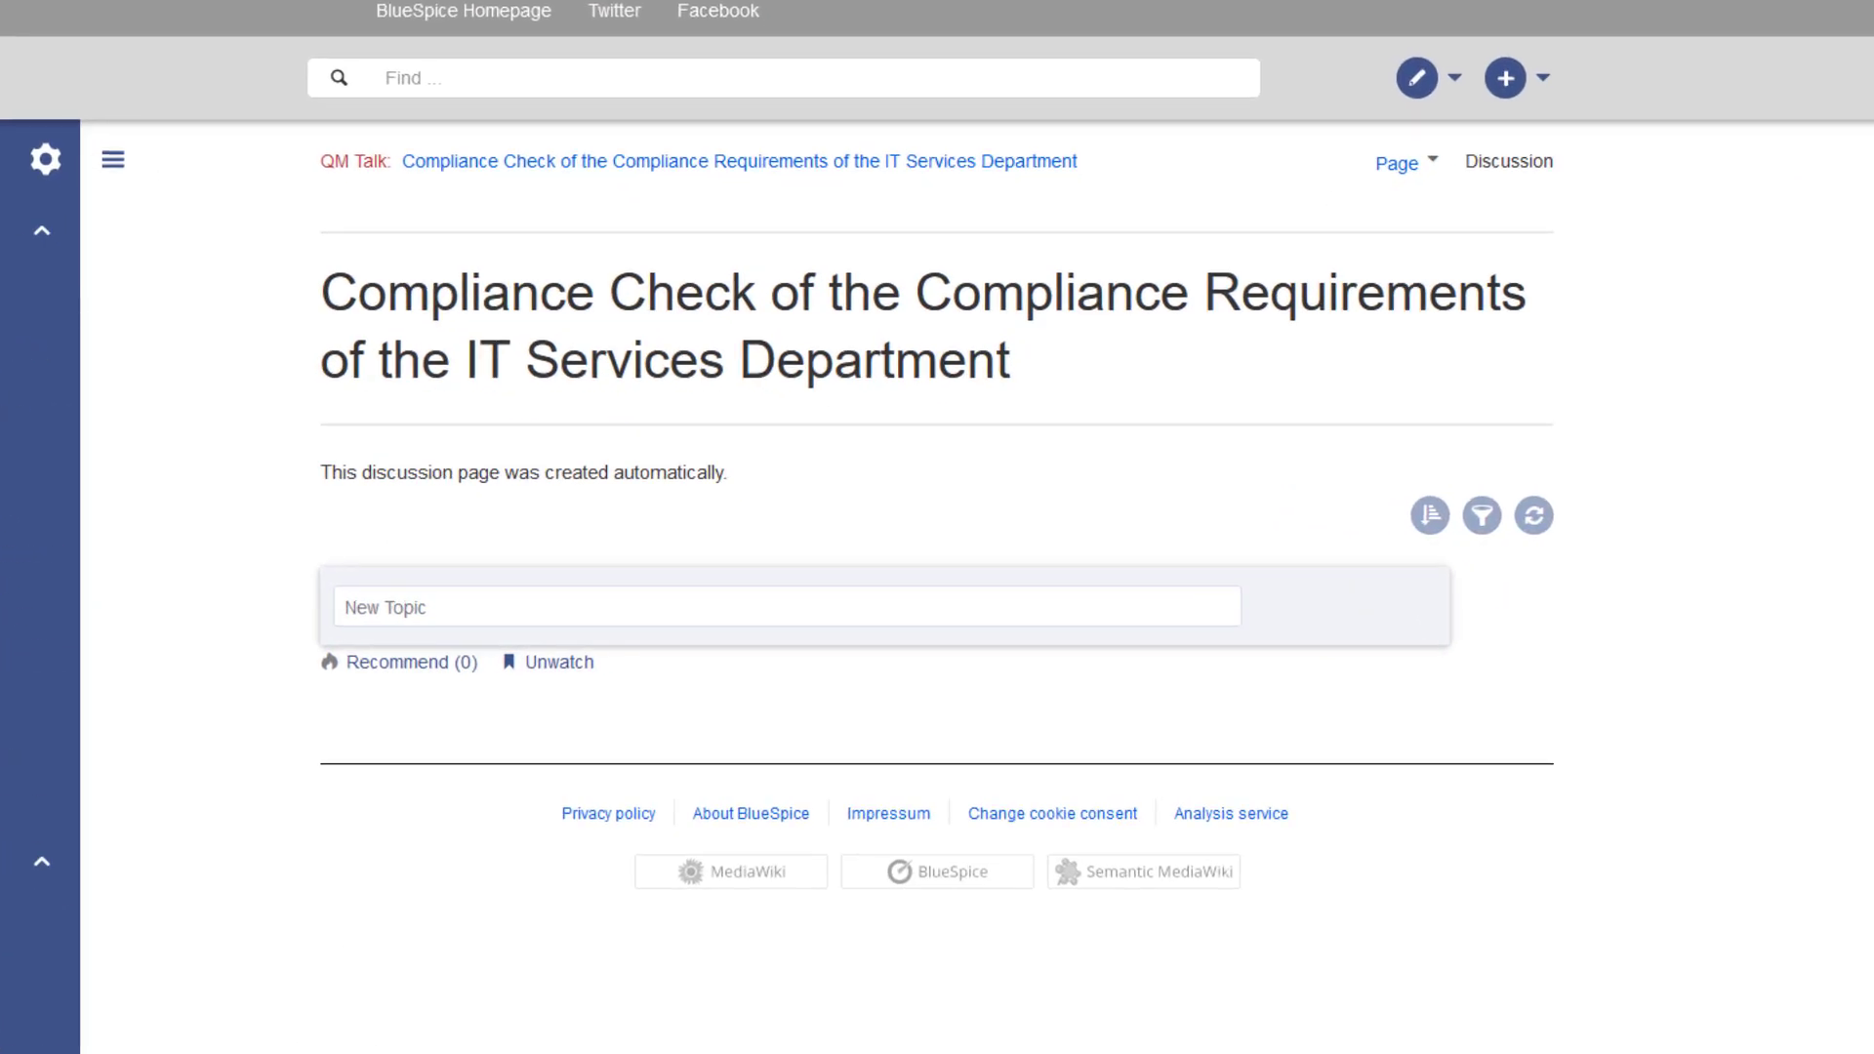
{"action": "left_click", "coordinate": [786, 606]}
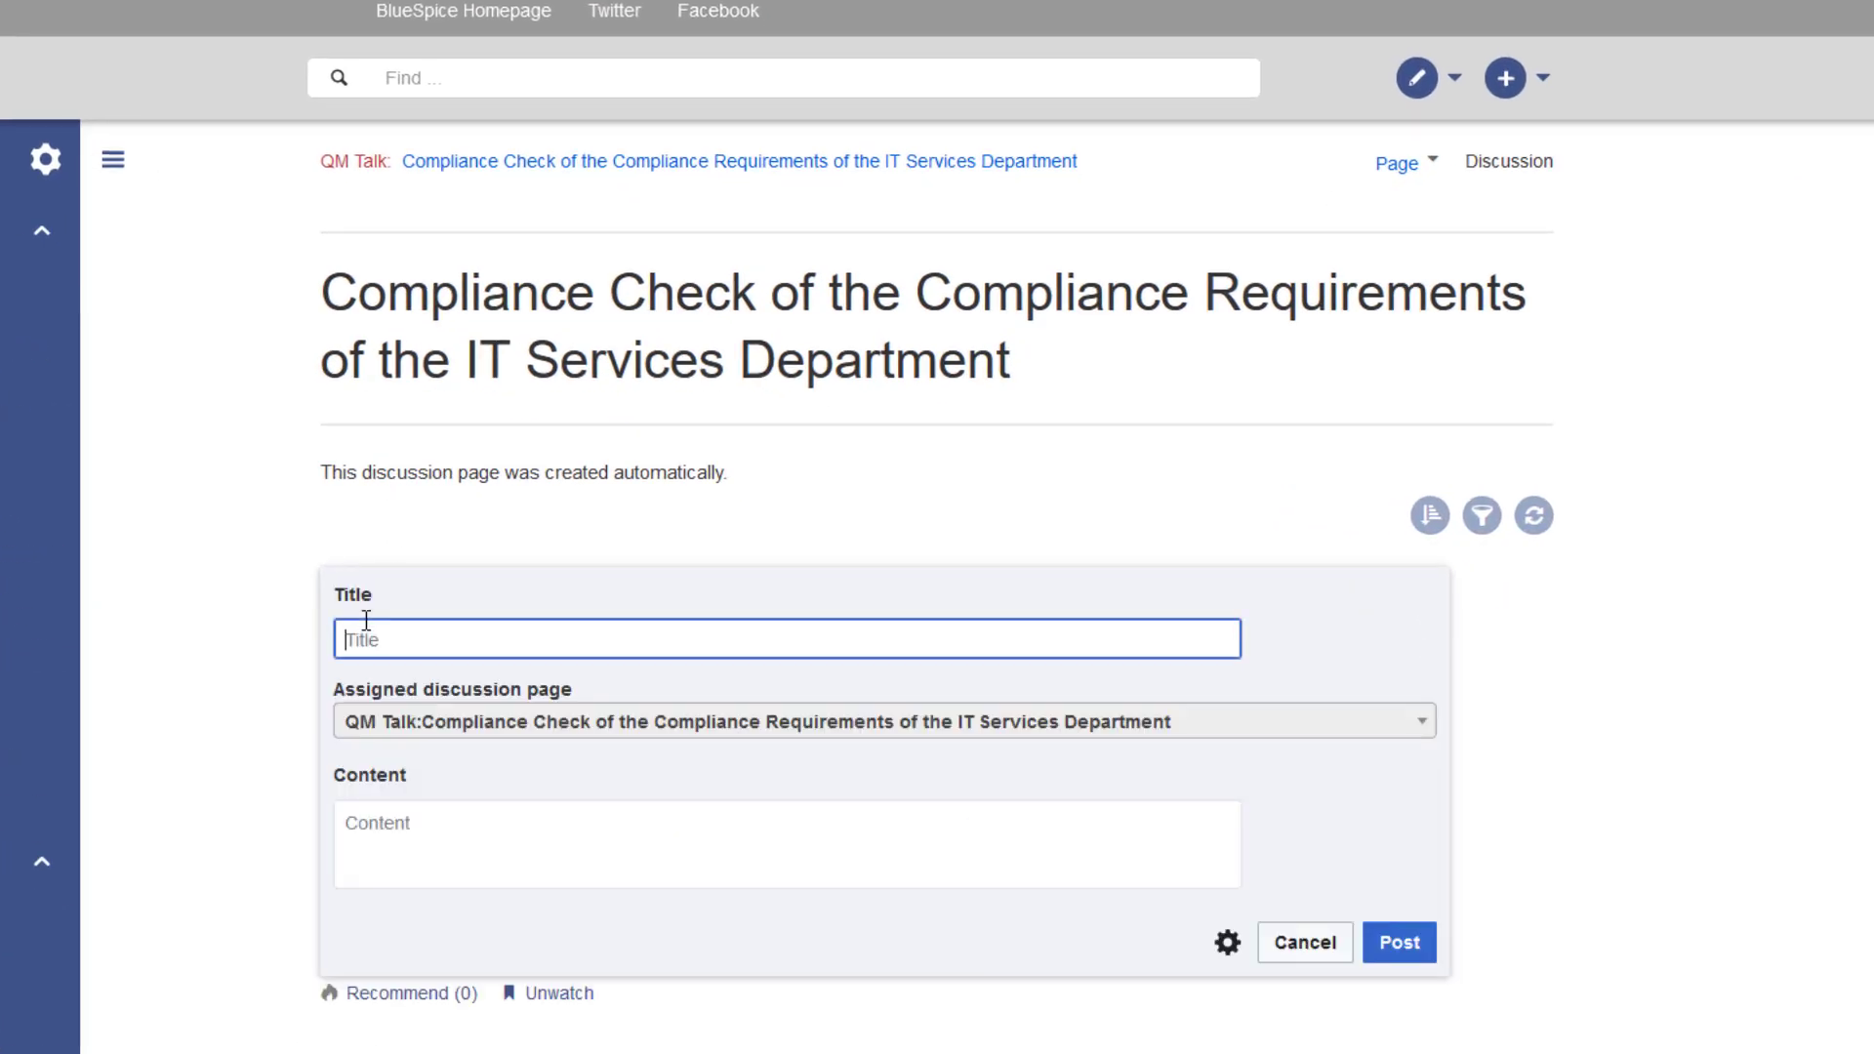
{"action": "type", "text": "Compliance Check"}
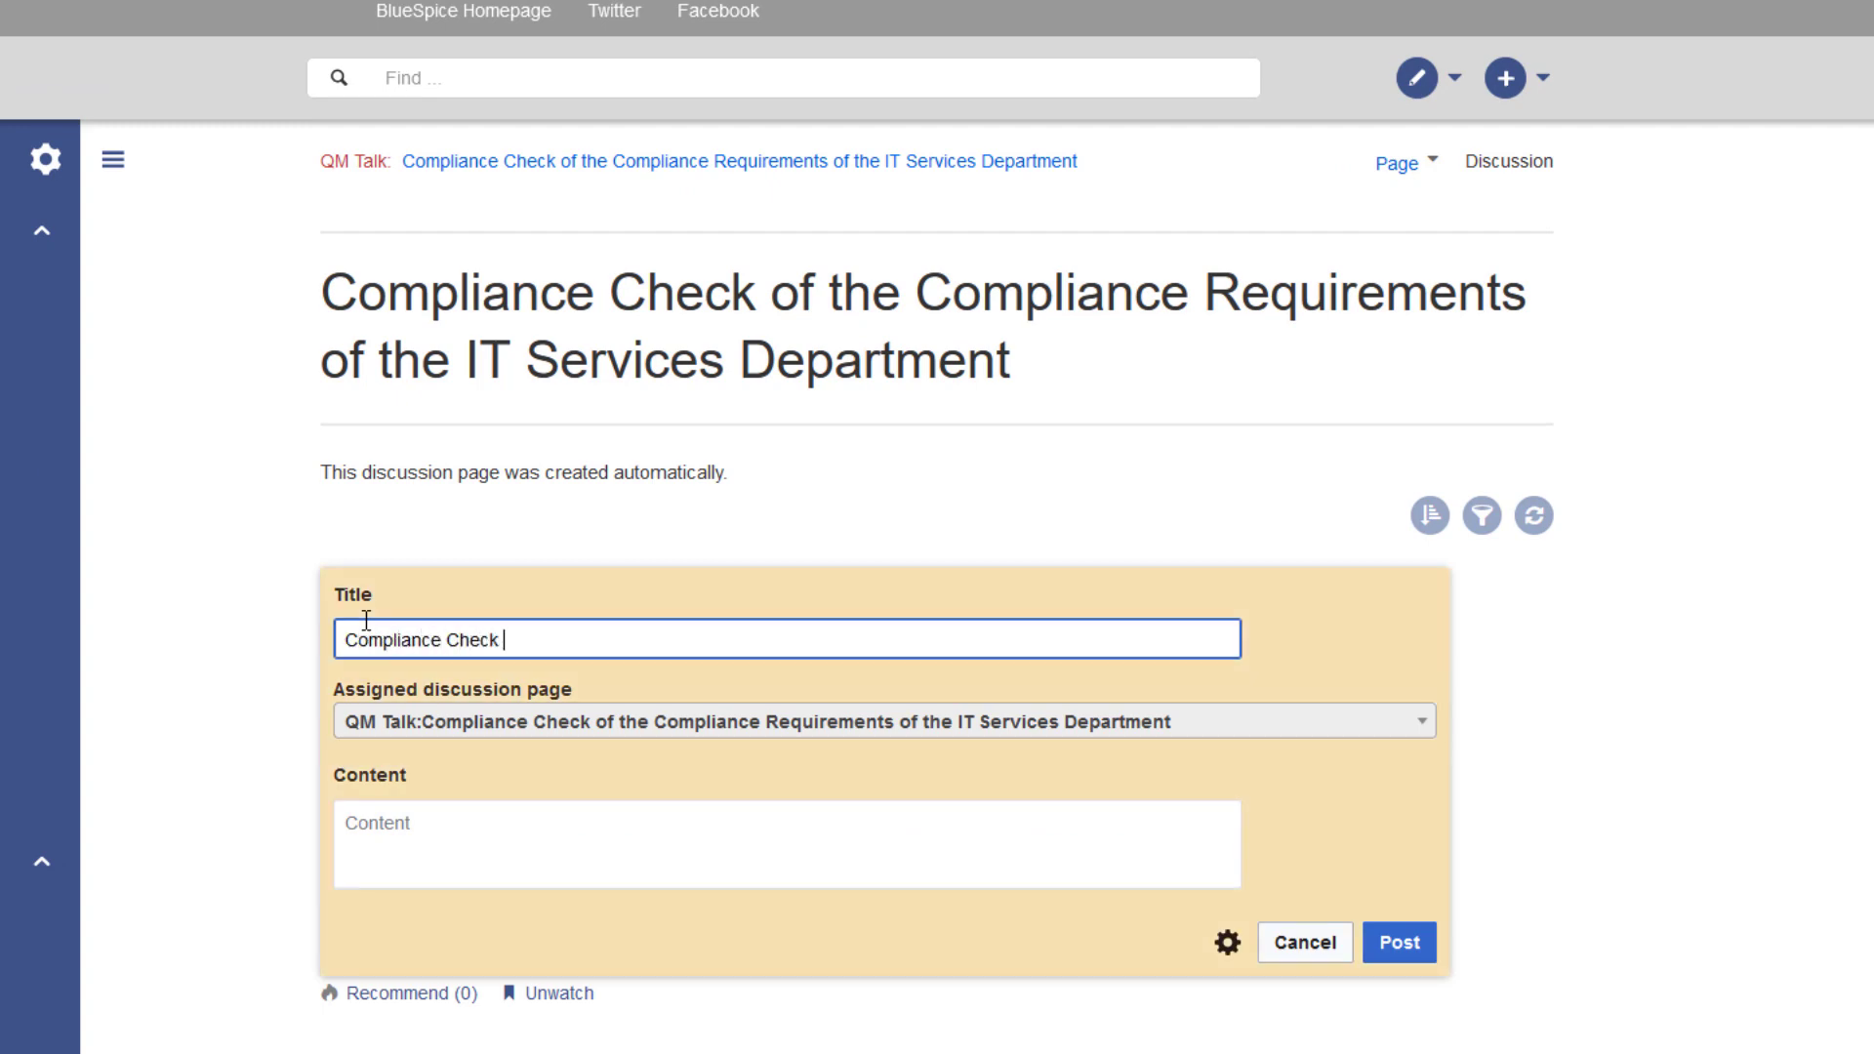
{"action": "type", "text": "in other departments"}
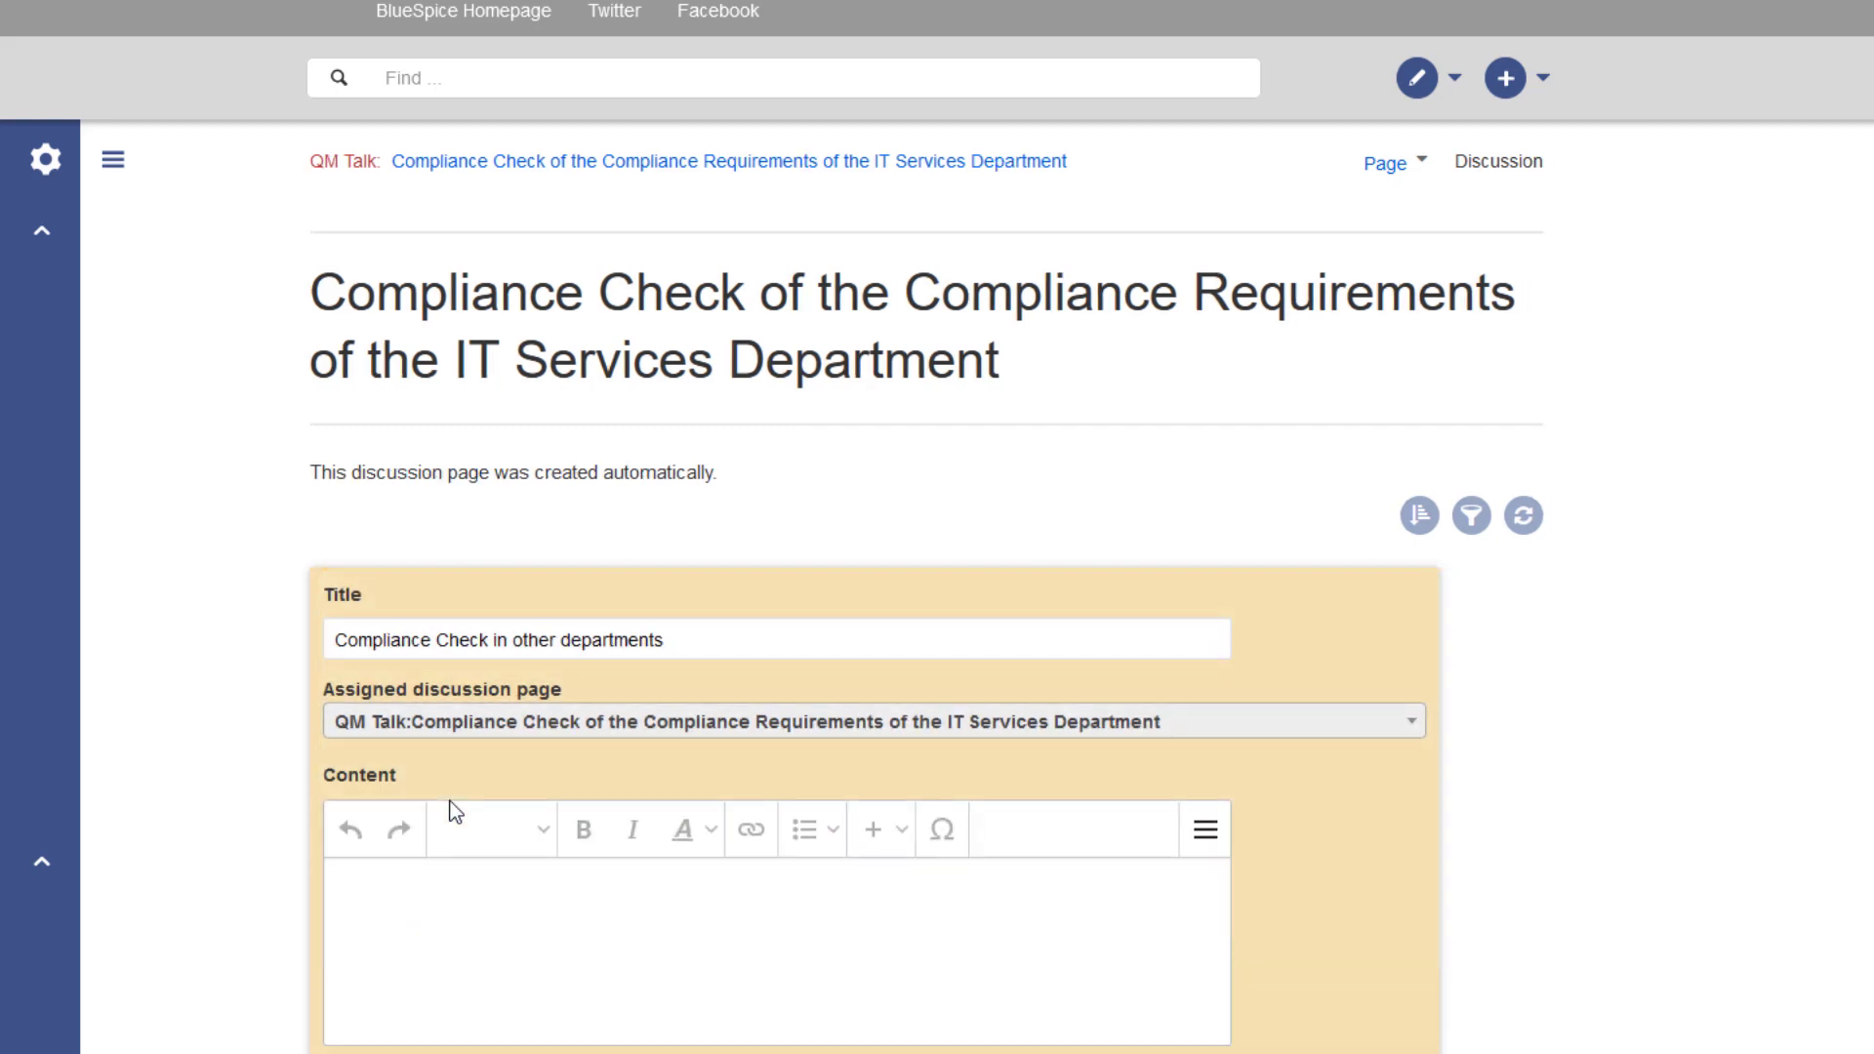
{"action": "type", "text": "This looks different than our compliance requirements check in the"}
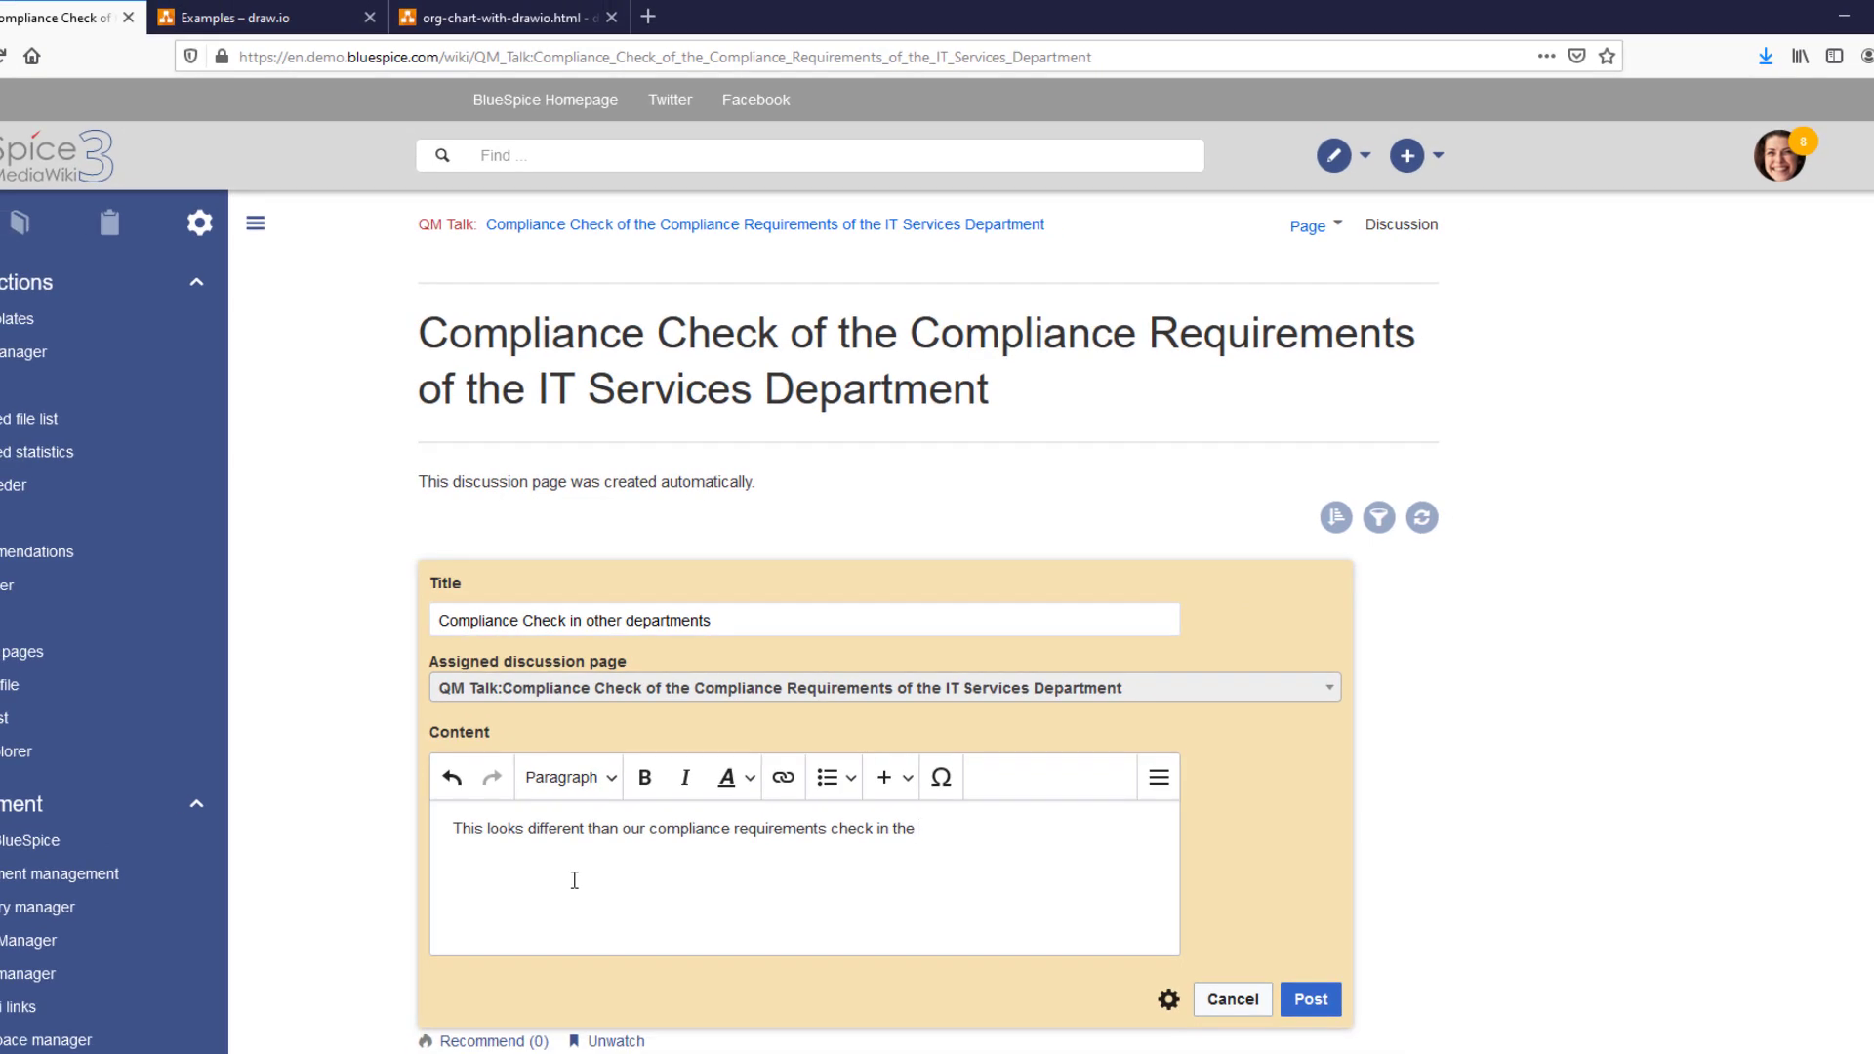
{"action": "type", "text": "Sales department. Take a look at"}
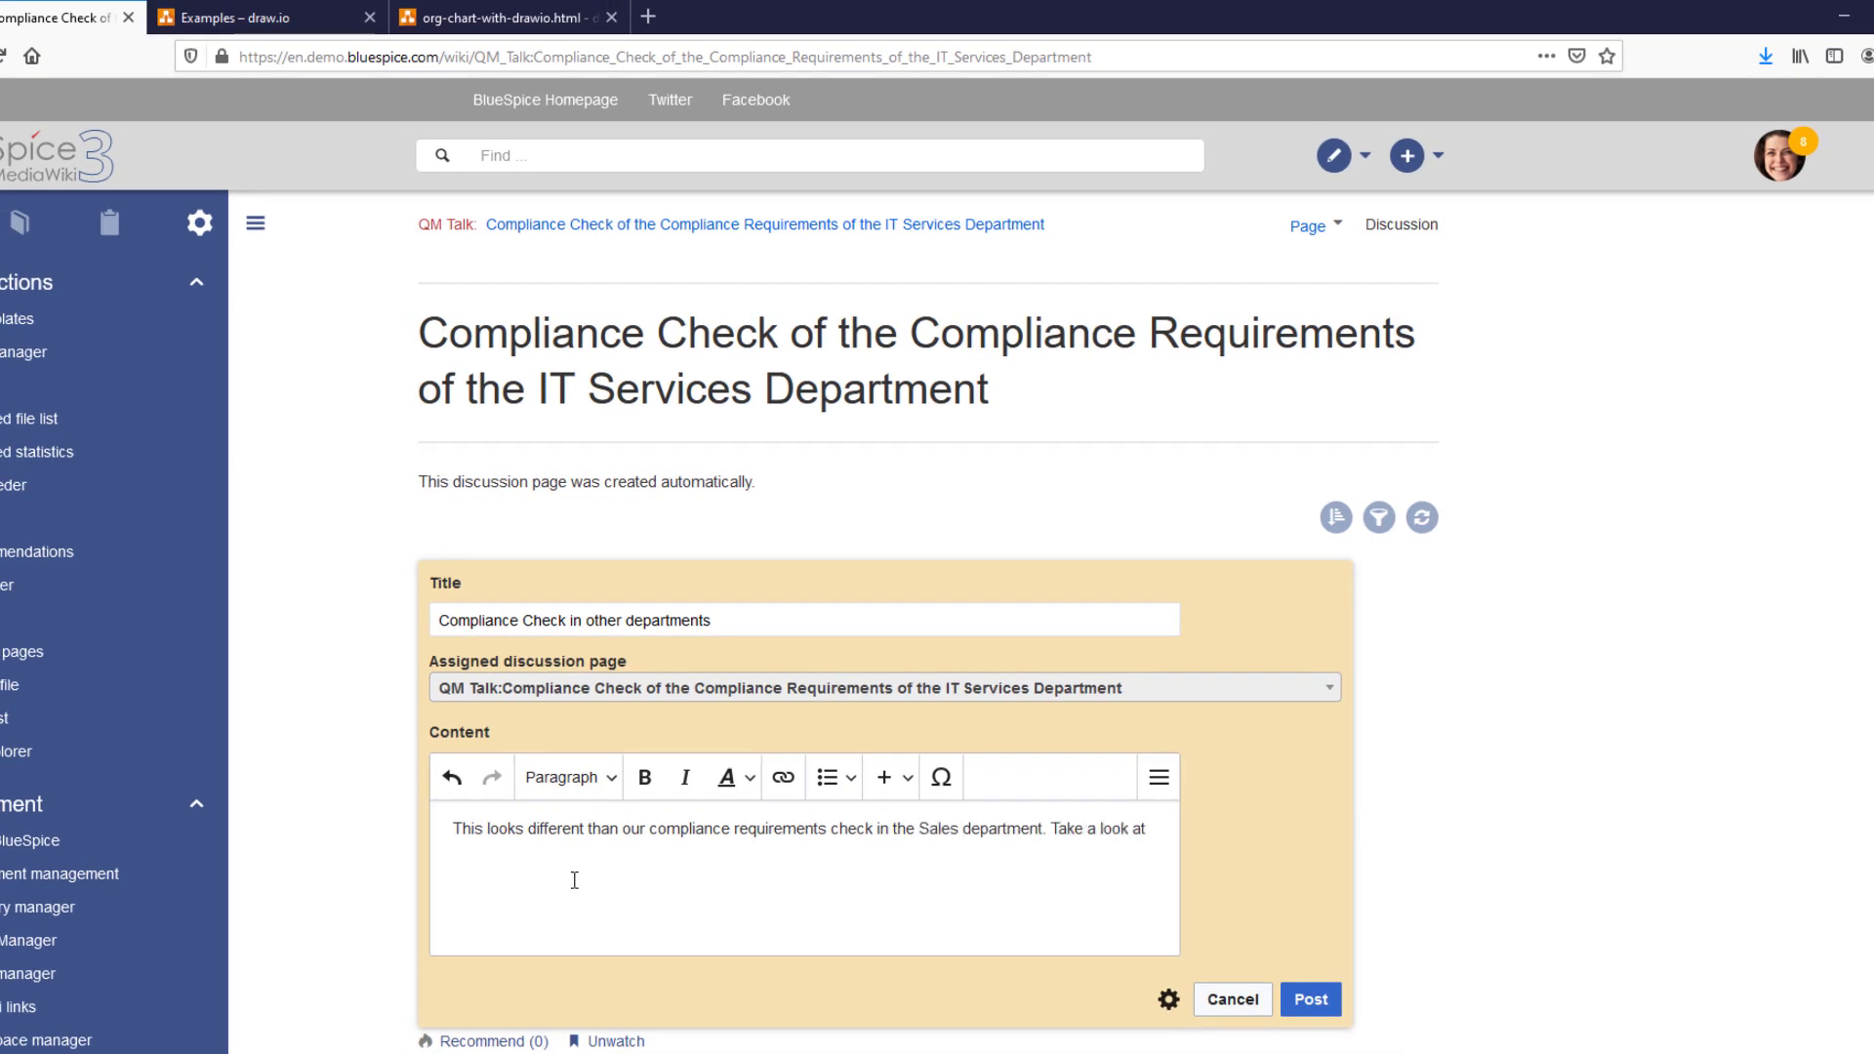
{"action": "type", "text": "We need to coordinate this"}
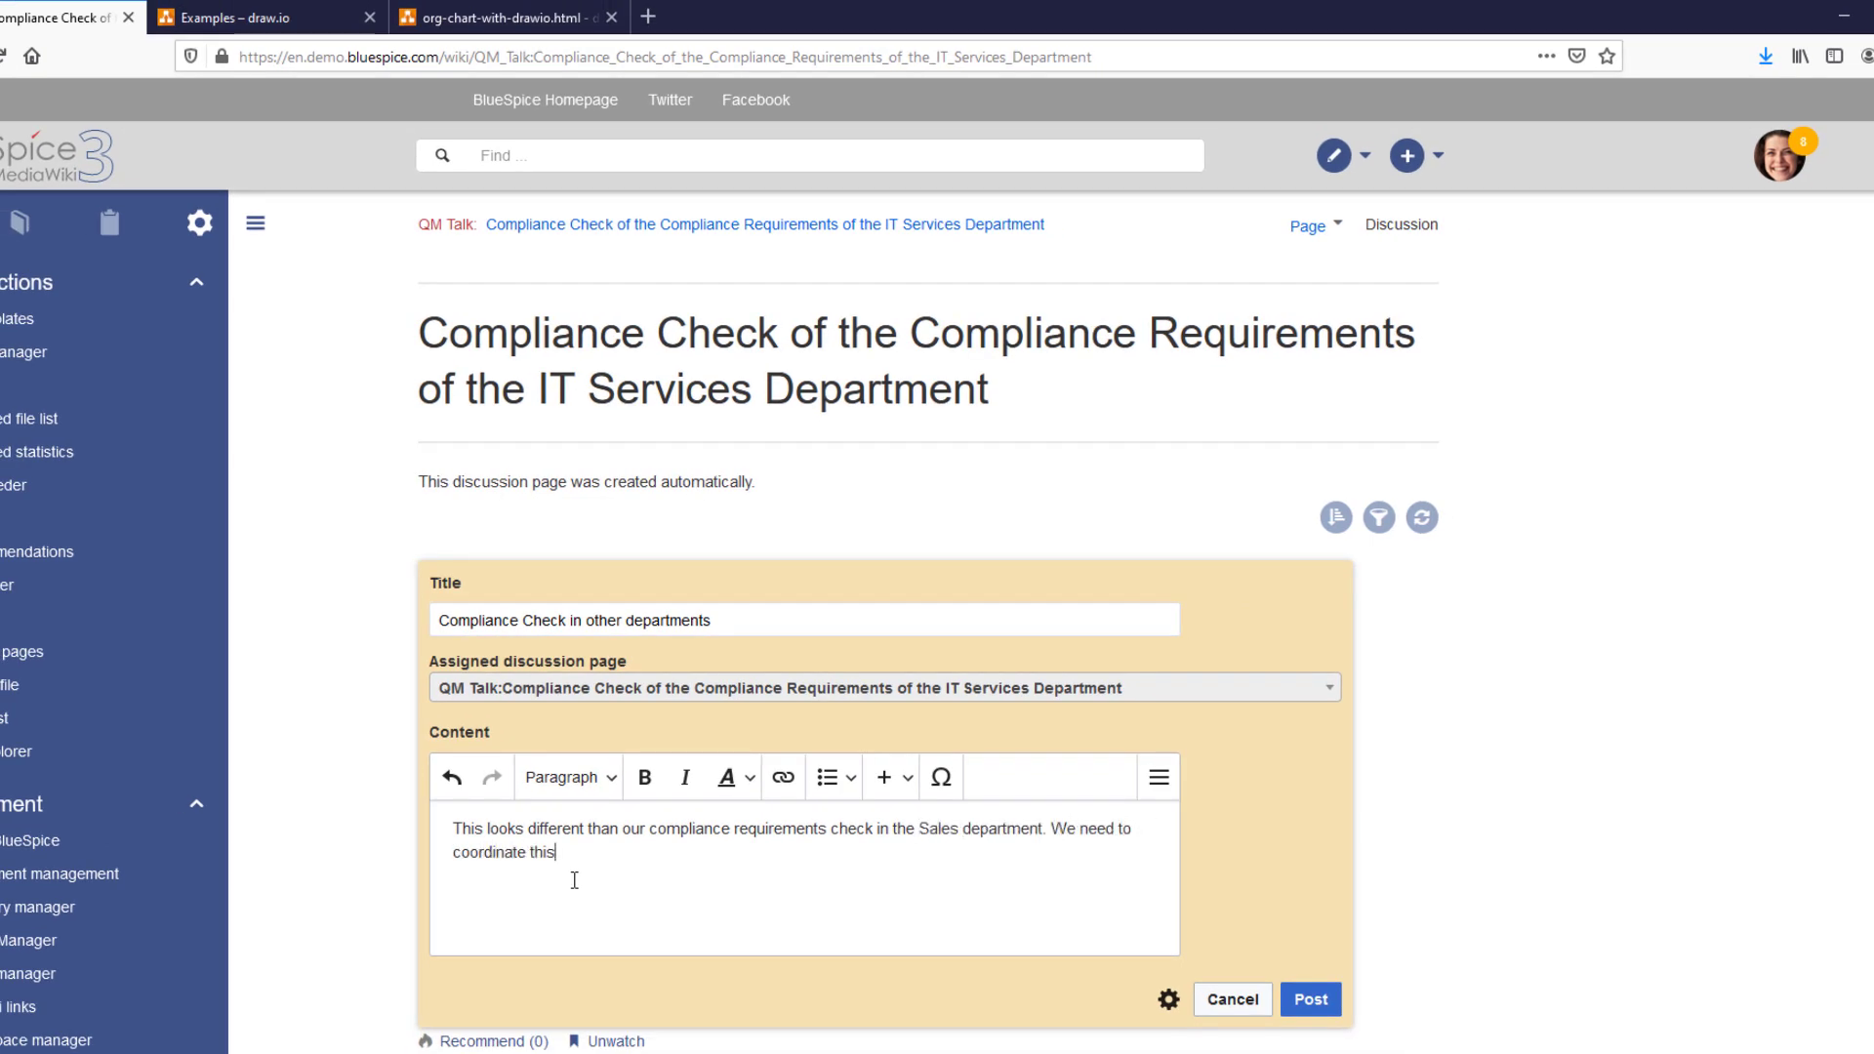
{"action": "left_click", "coordinate": [1309, 998]}
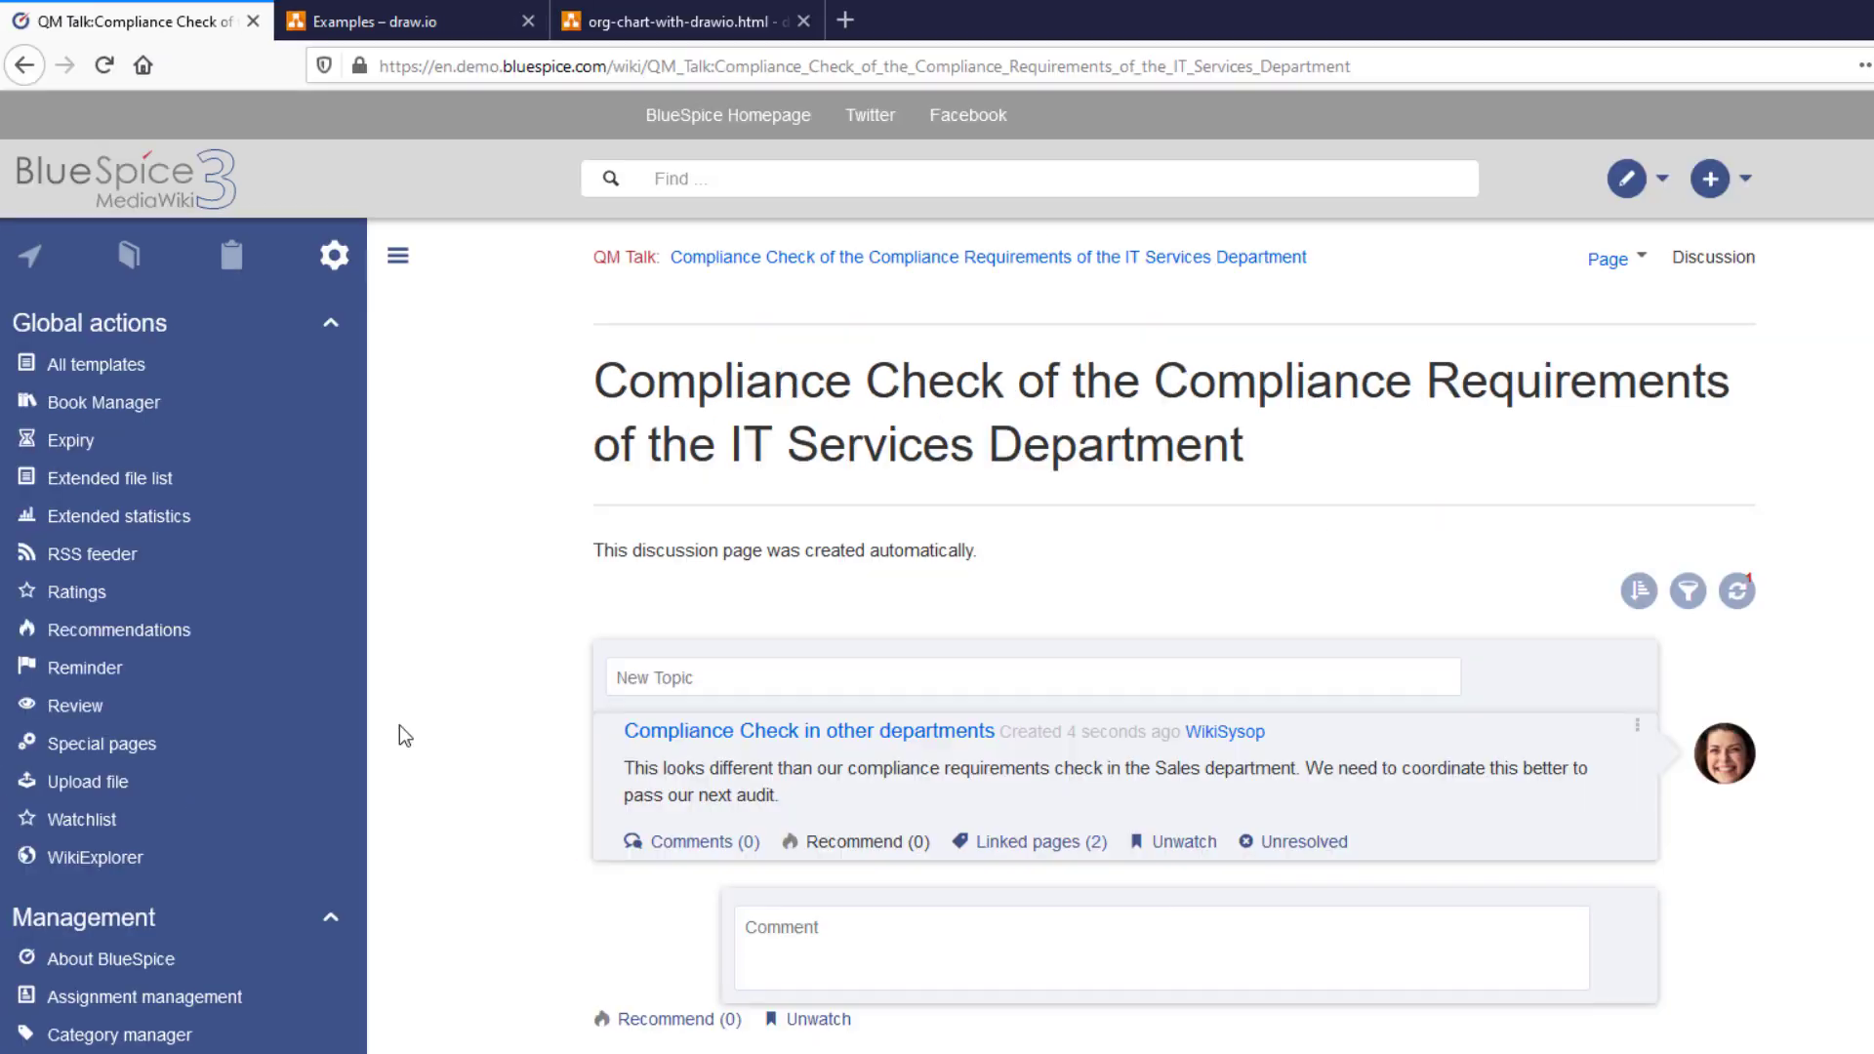
- Go to the Timeline via the main navigation and show its filter options
{"action": "left_click", "coordinate": [28, 255]}
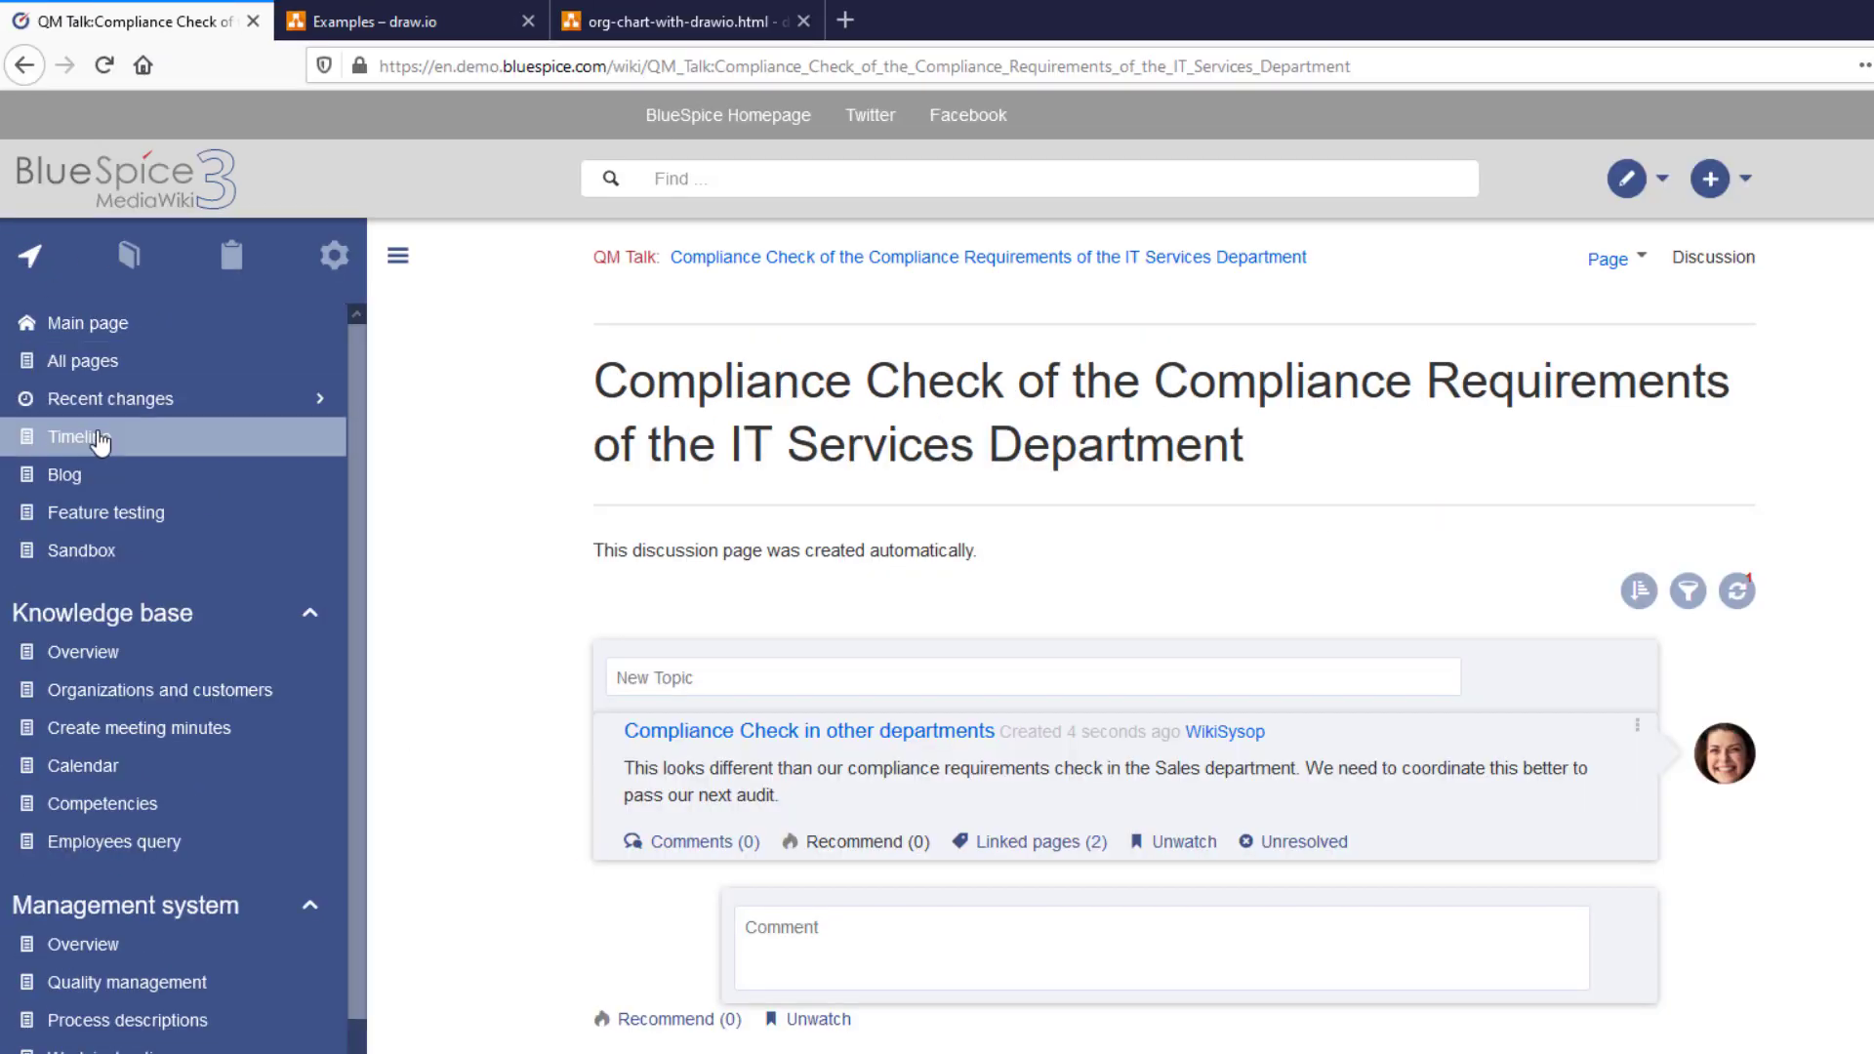
{"action": "left_click", "coordinate": [80, 437]}
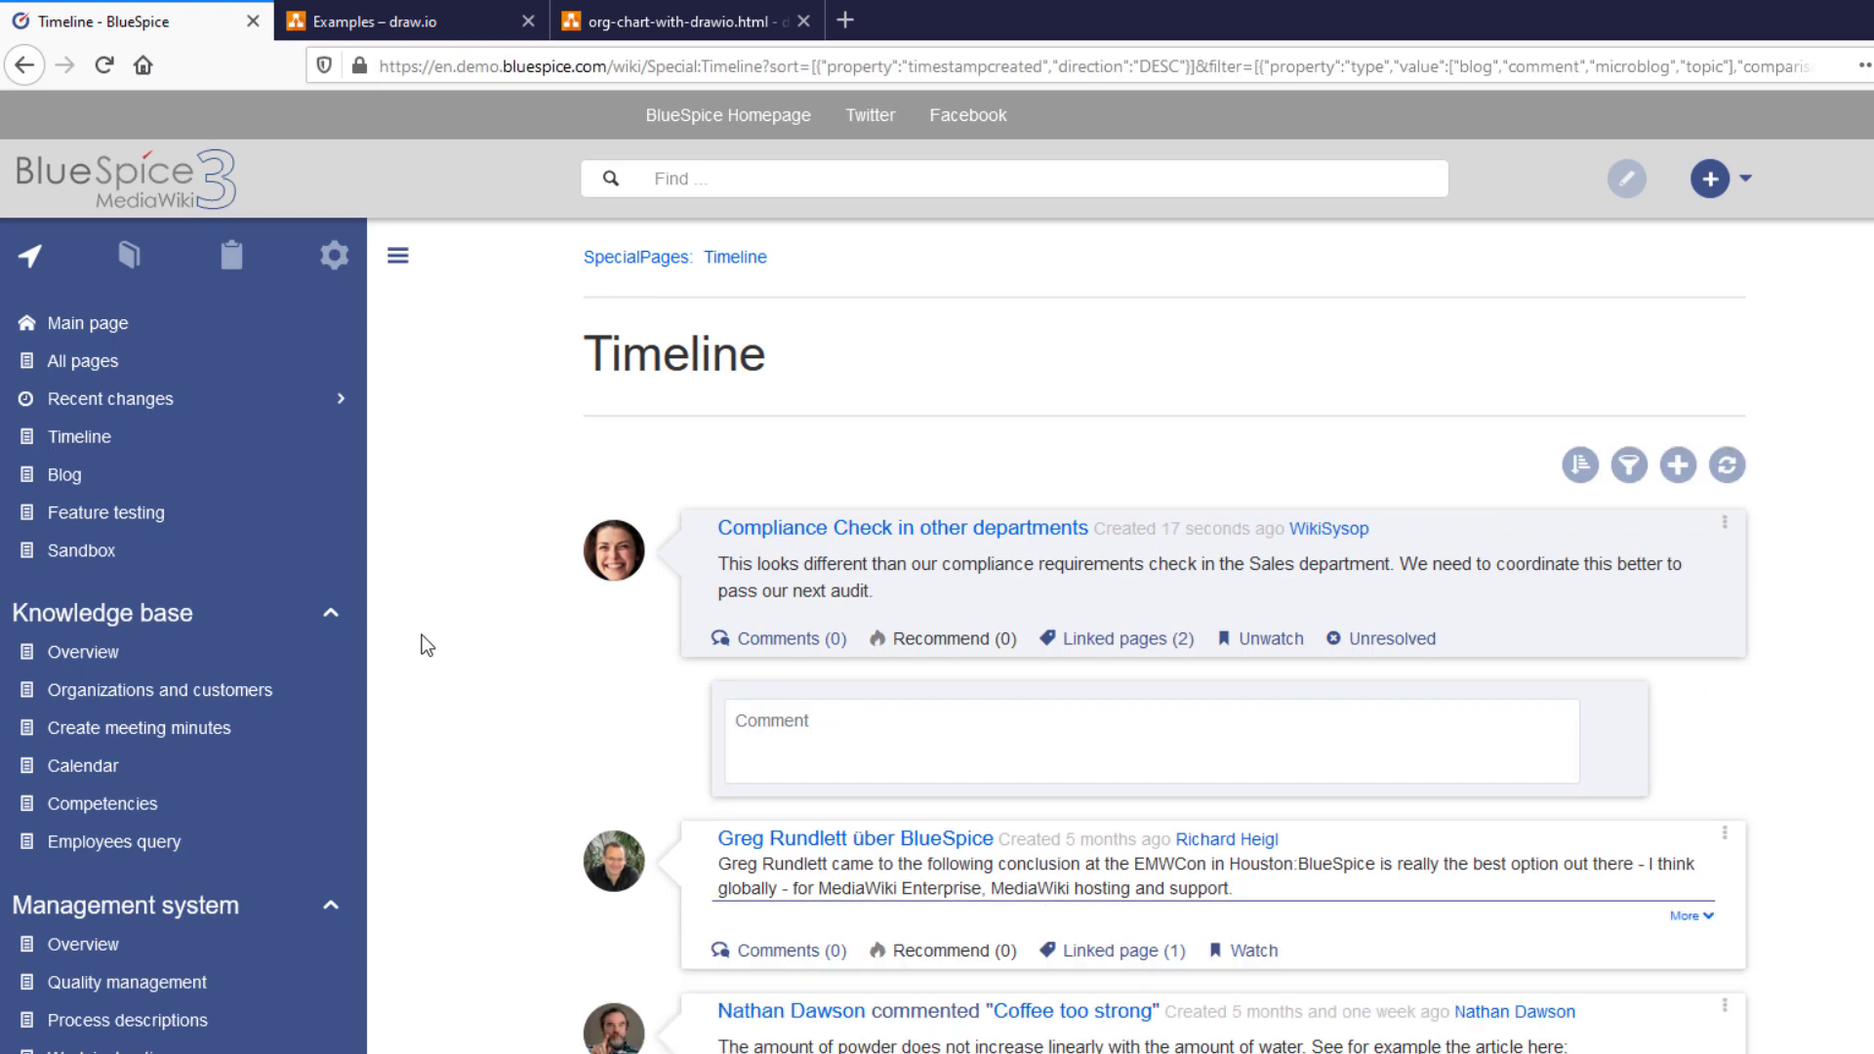
{"action": "left_click", "coordinate": [1629, 465]}
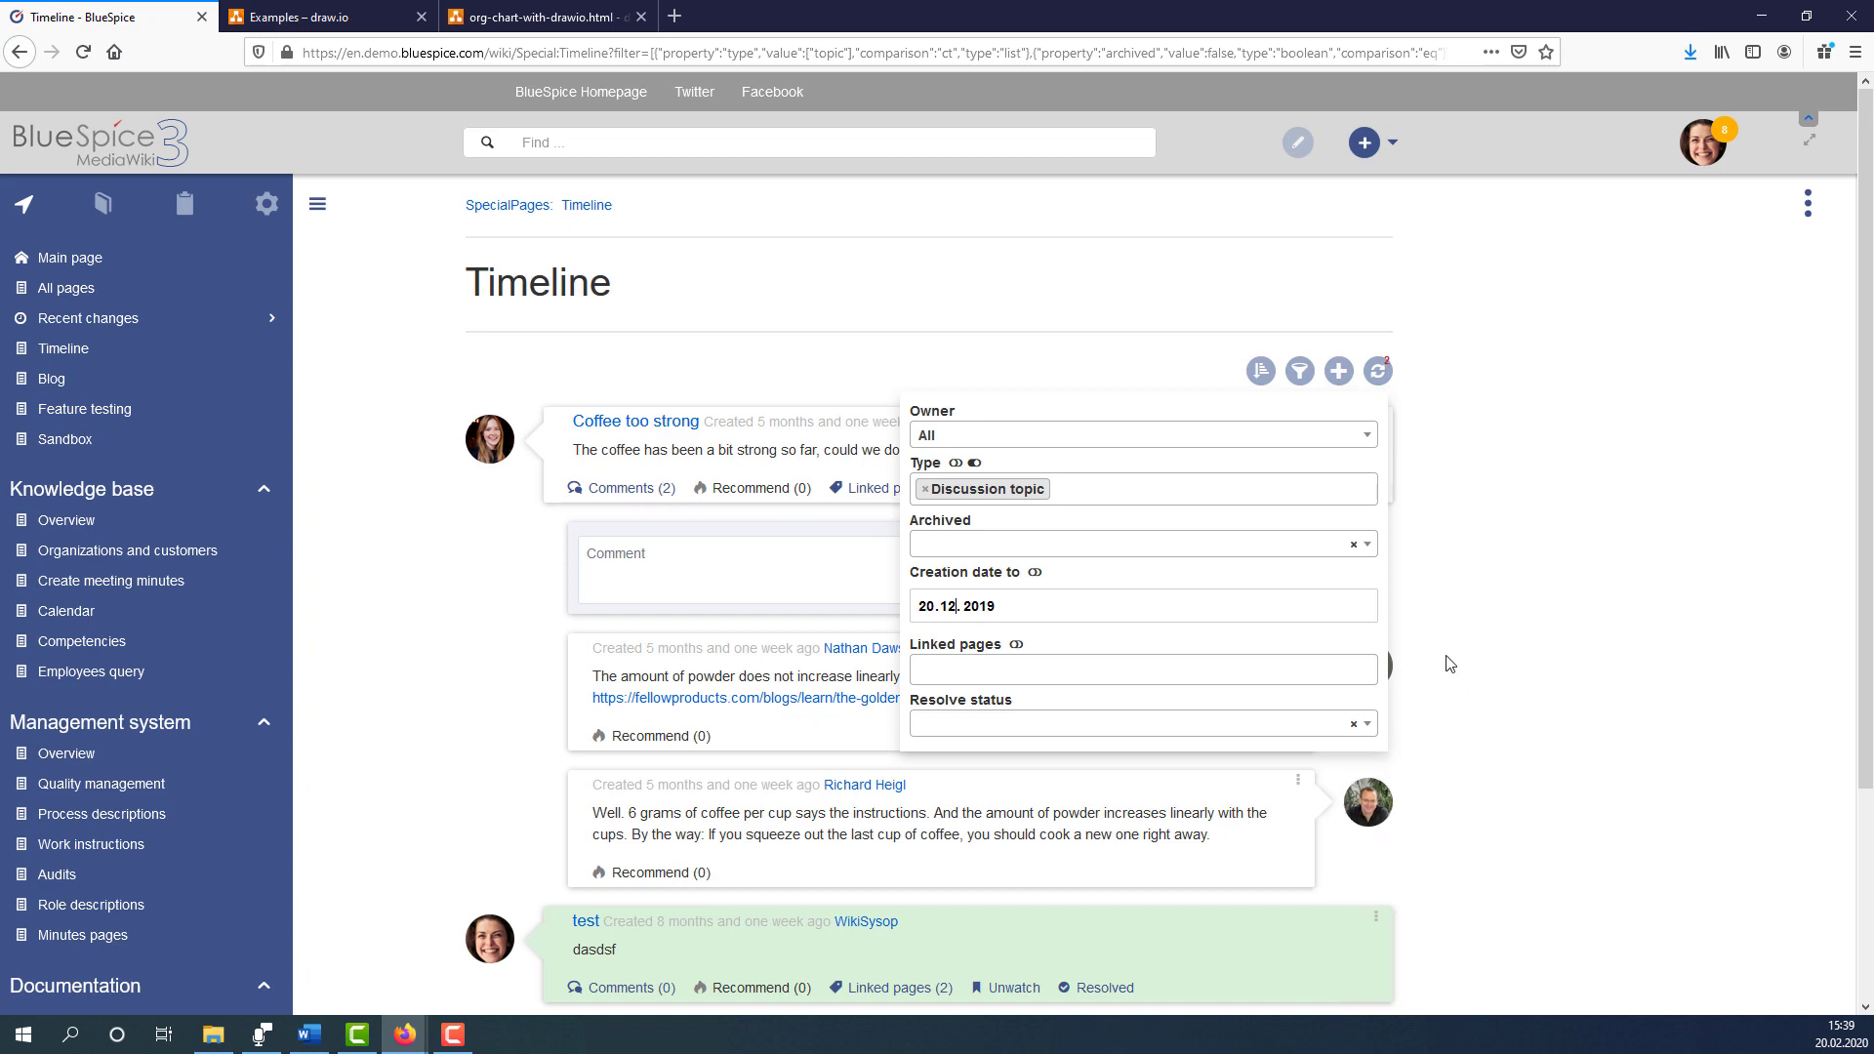
{"action": "mouse_move", "coordinate": [1103, 372]}
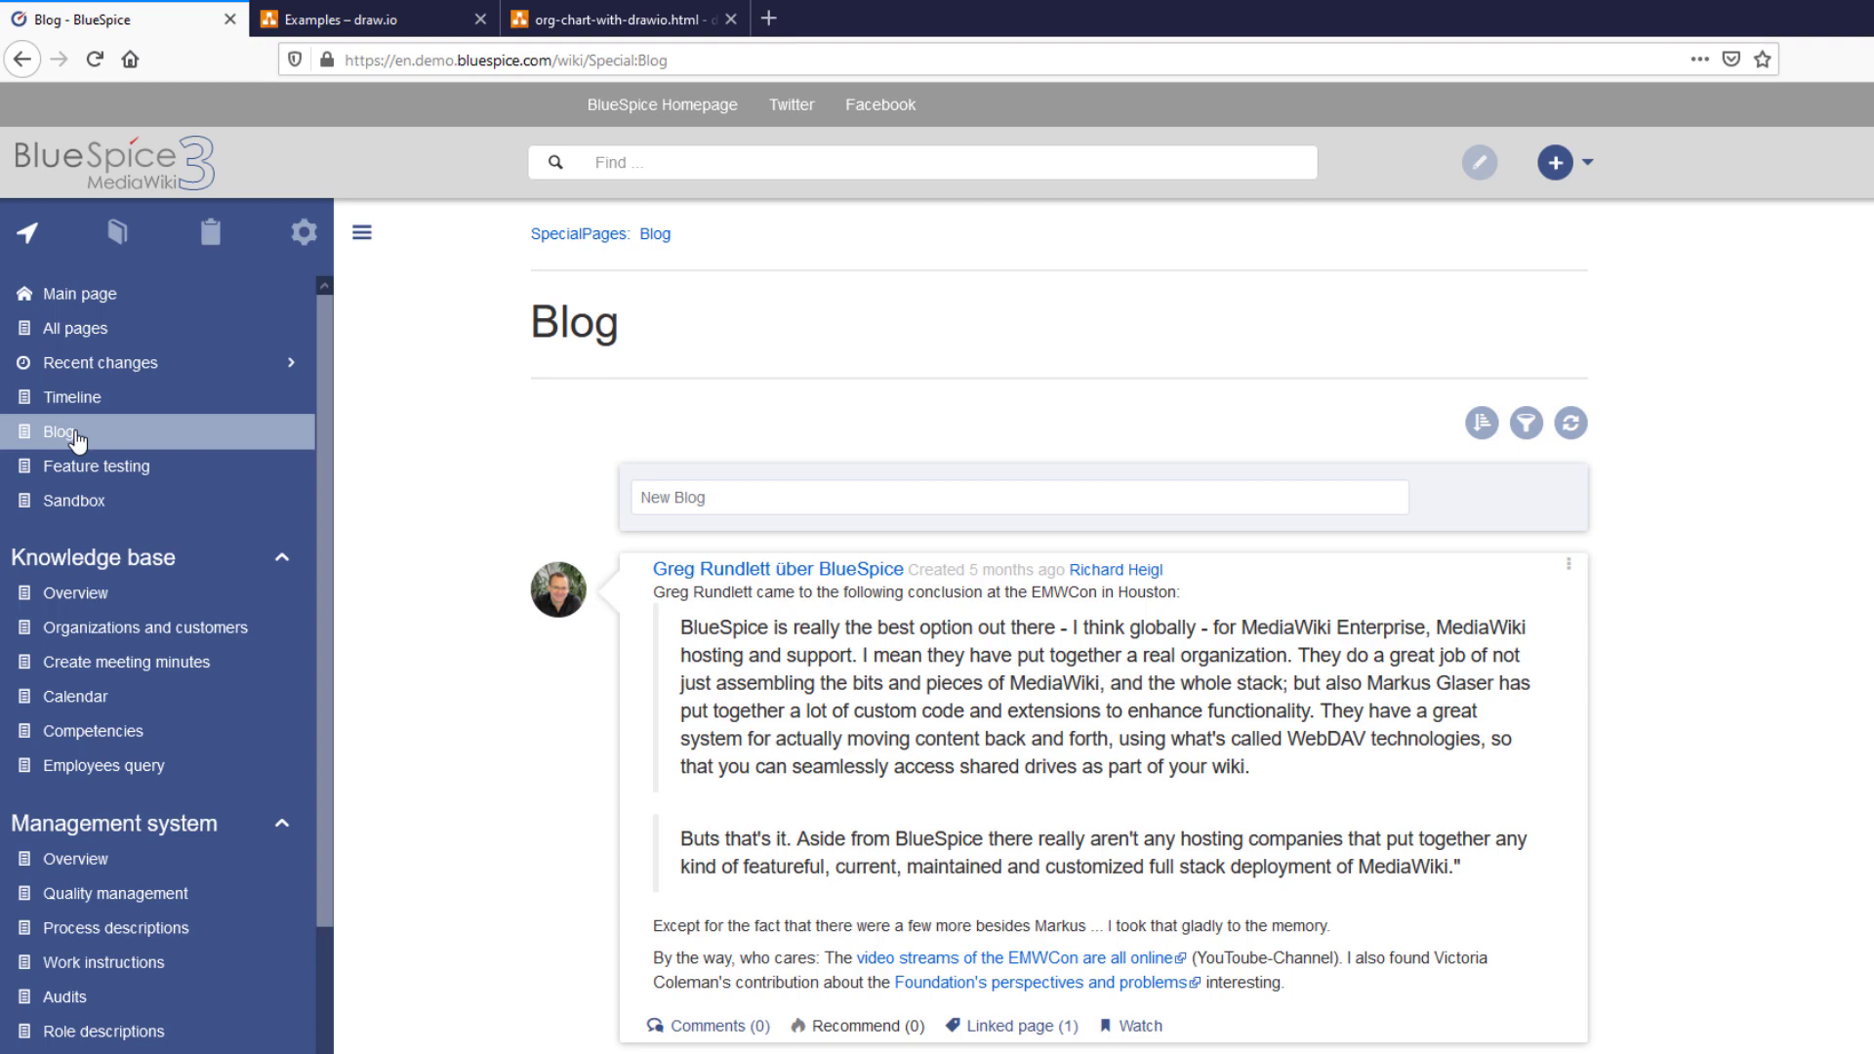
{"action": "mouse_move", "coordinate": [395, 454]}
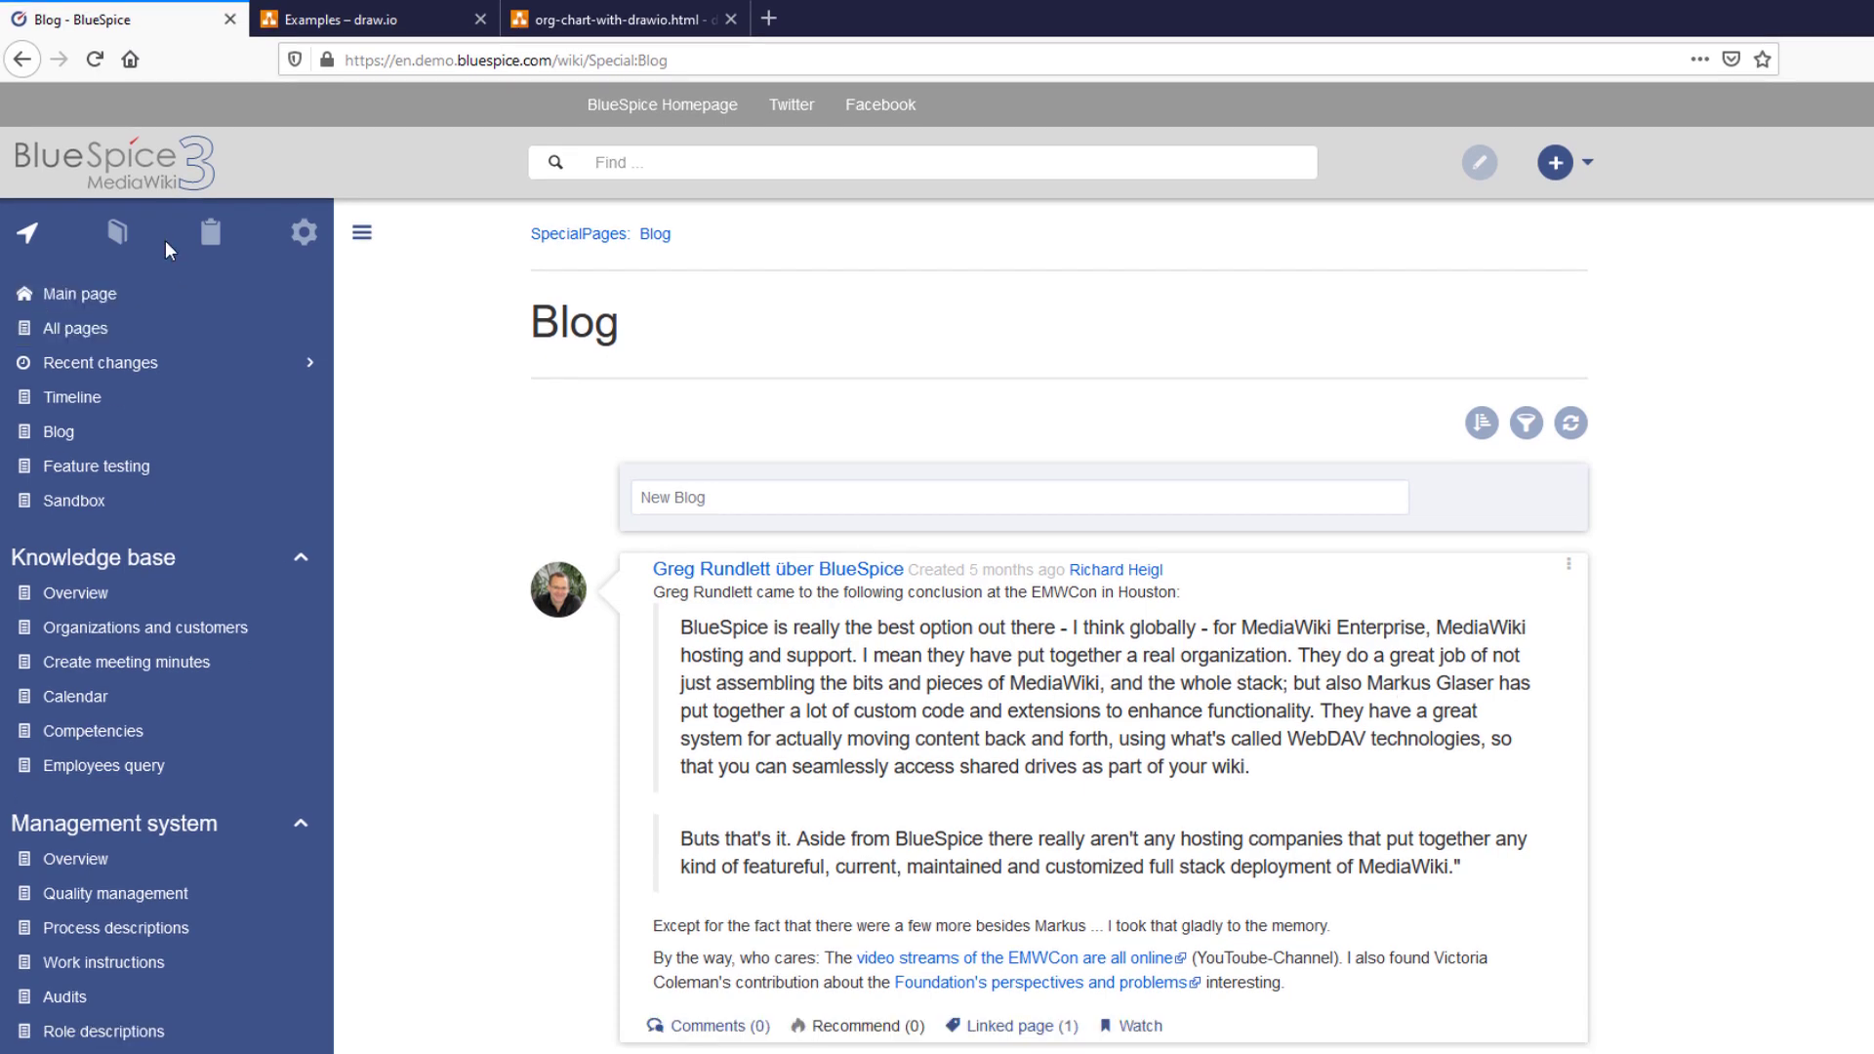
- Open the Books list showing Employee Manual and Quality Handbook
{"action": "left_click", "coordinate": [116, 234]}
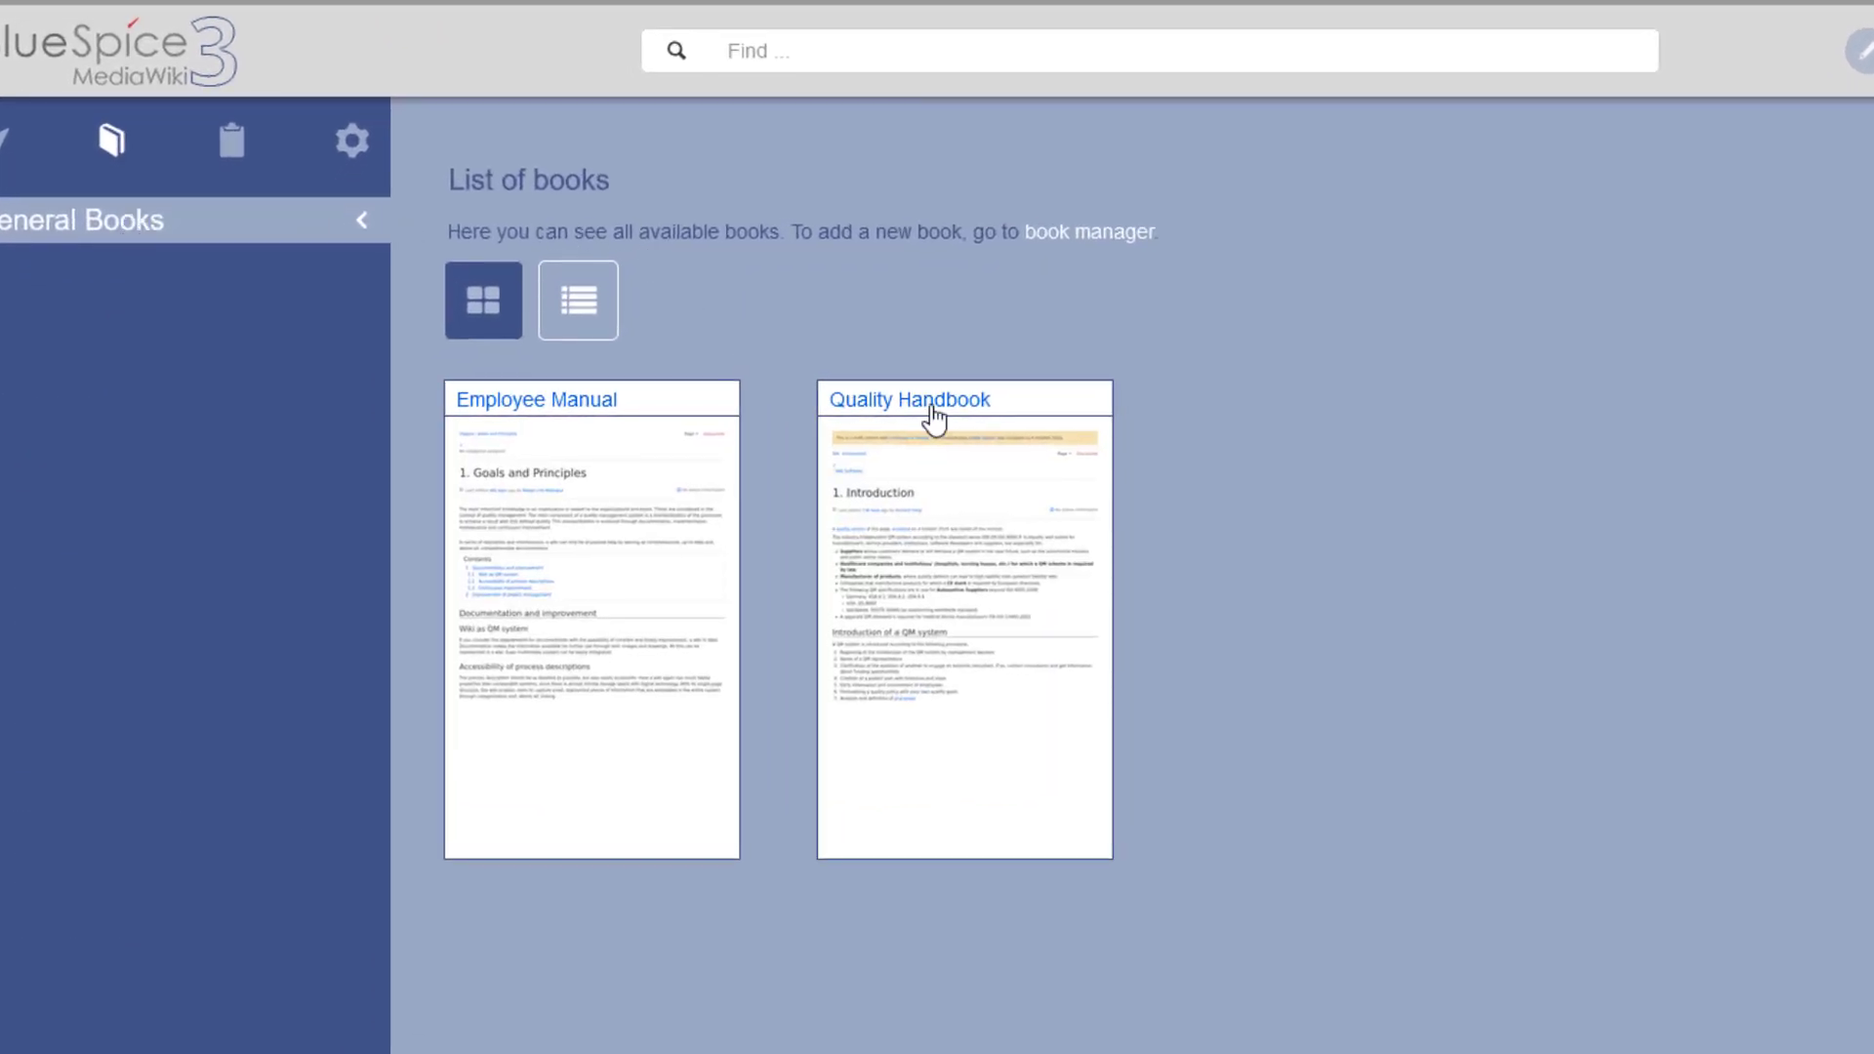
{"action": "mouse_move", "coordinate": [1097, 261]}
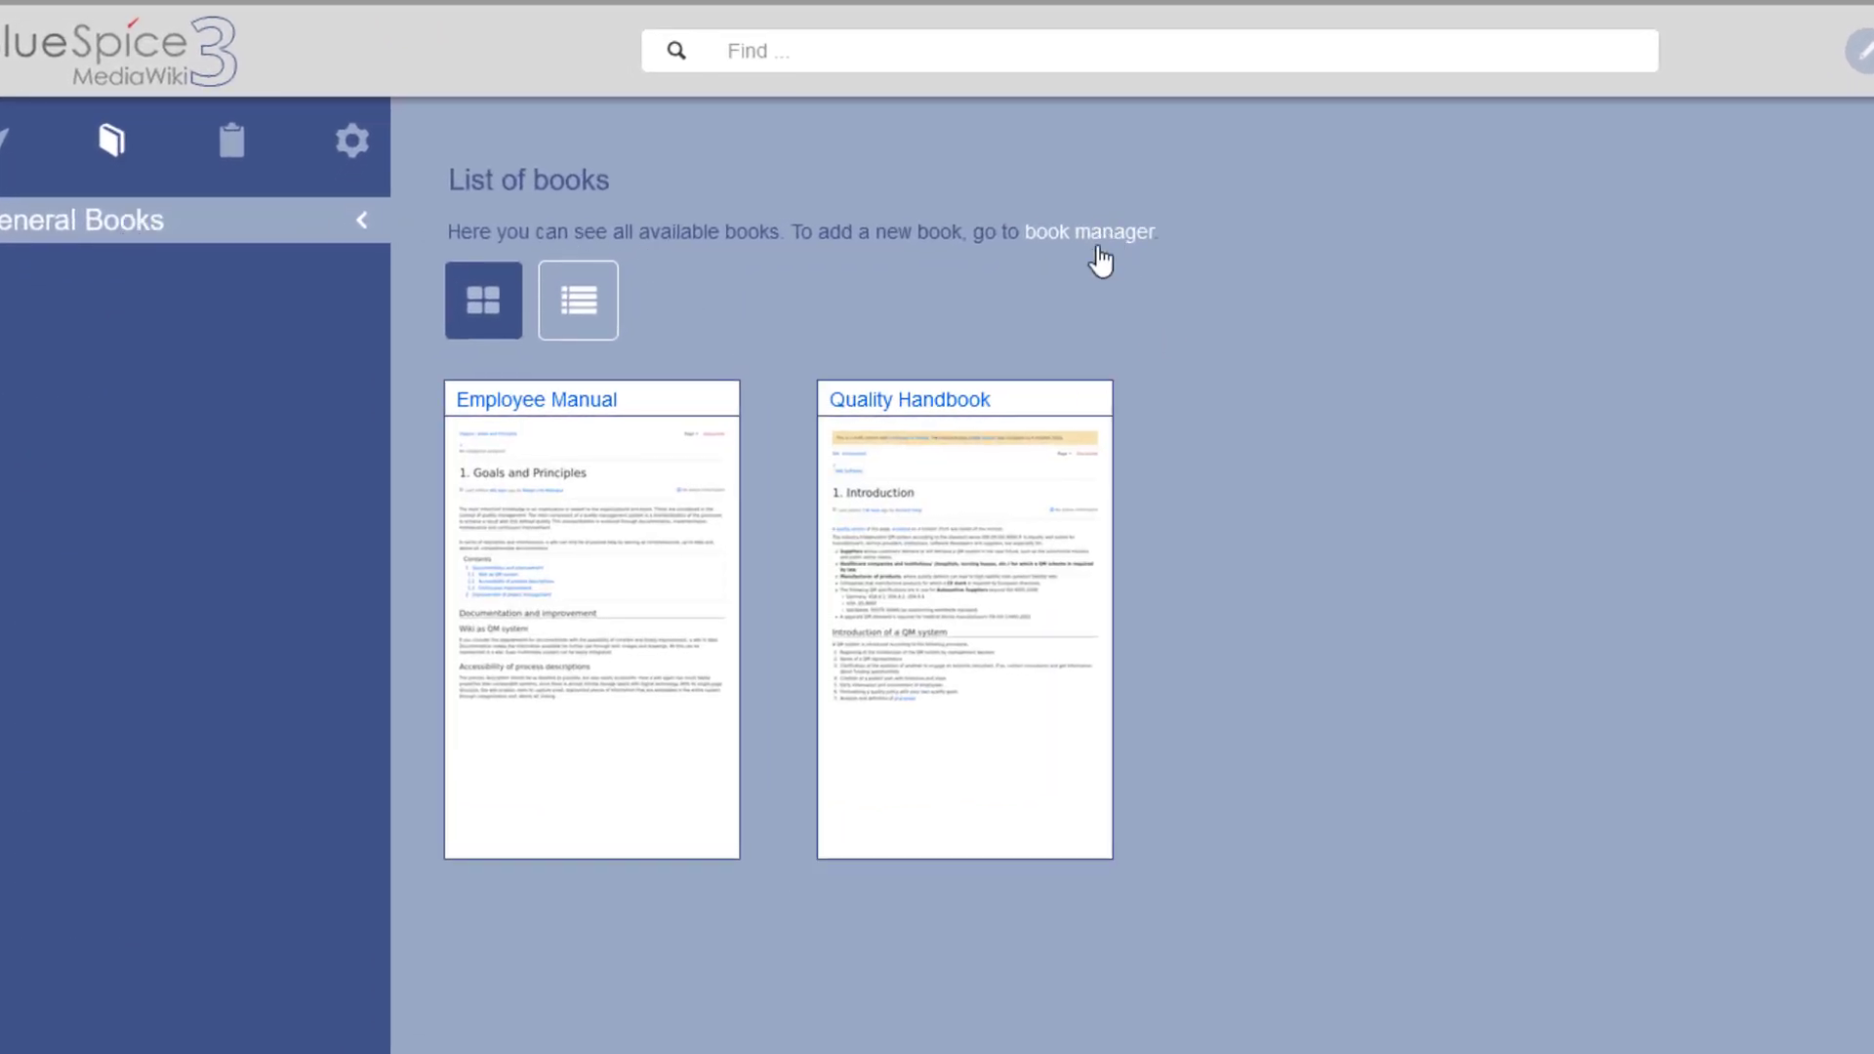
- Create a book titled 'Project handbook' in the book manager and start adding a wikipage
{"action": "left_click", "coordinate": [1089, 233]}
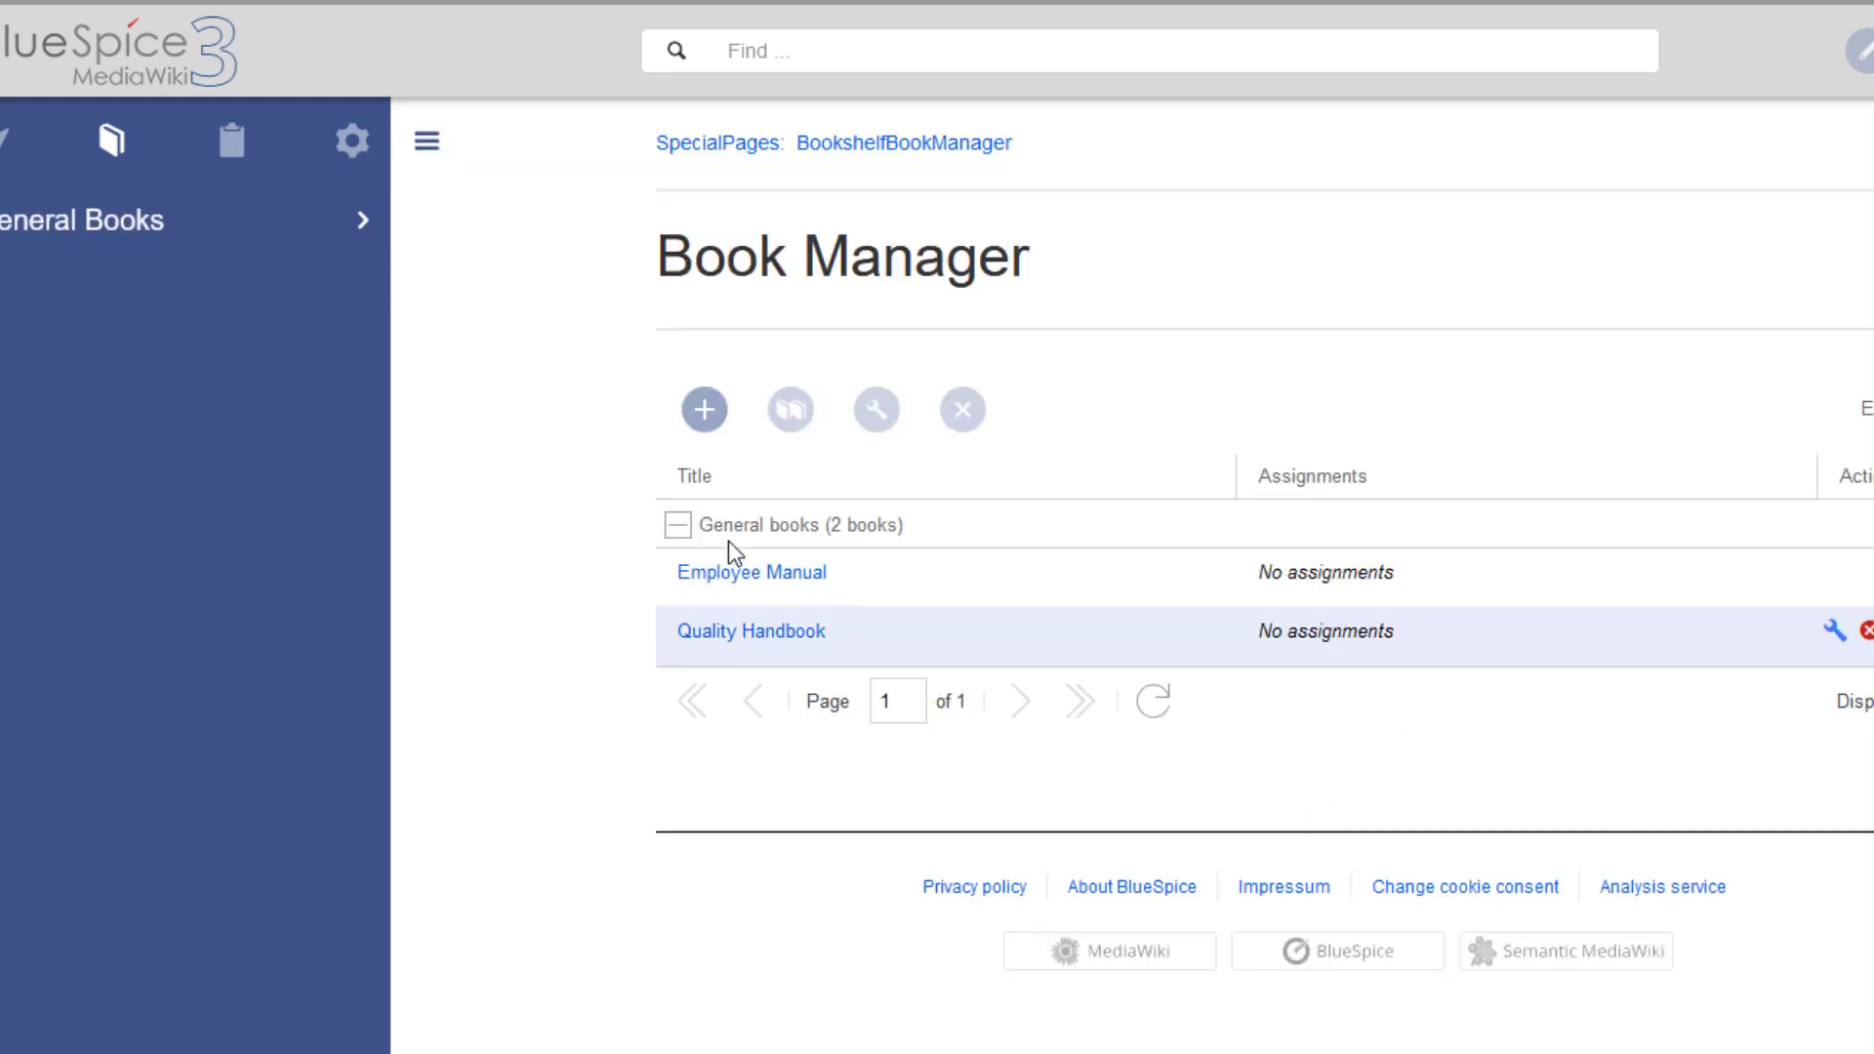
{"action": "left_click", "coordinate": [703, 409]}
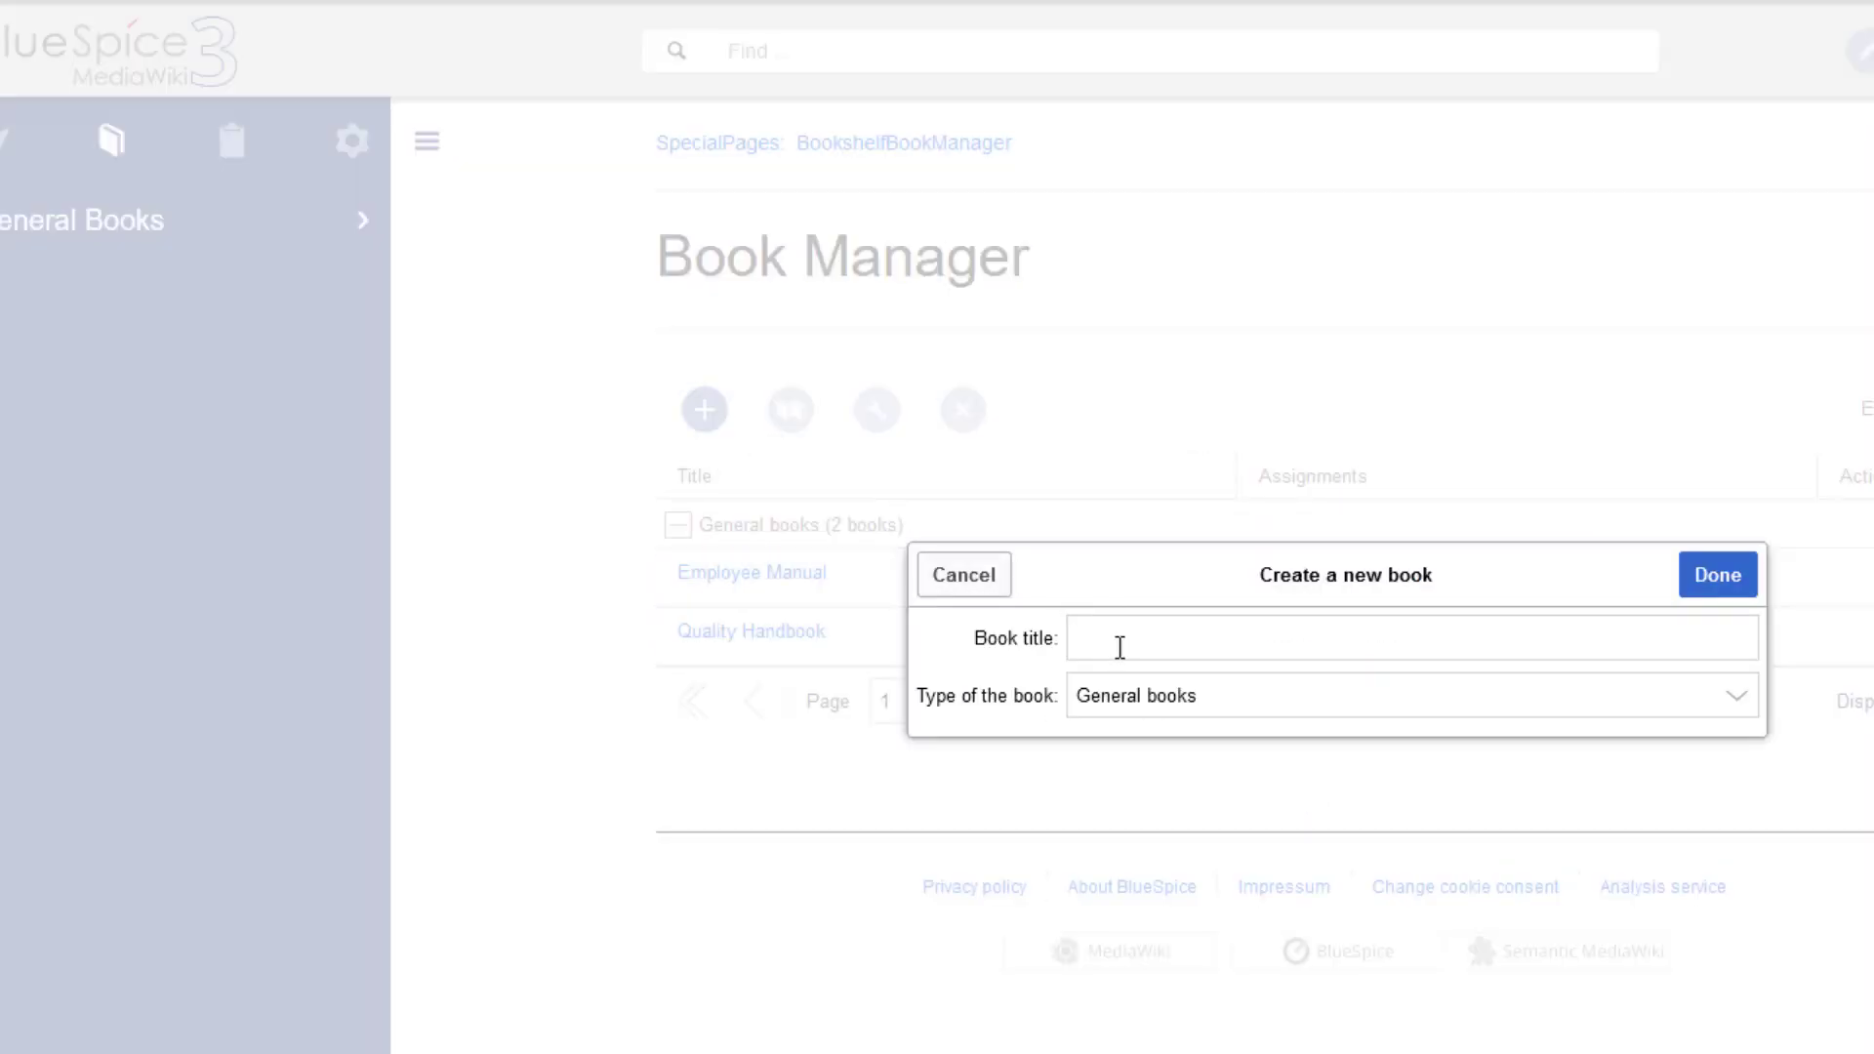
{"action": "type", "text": "Project"}
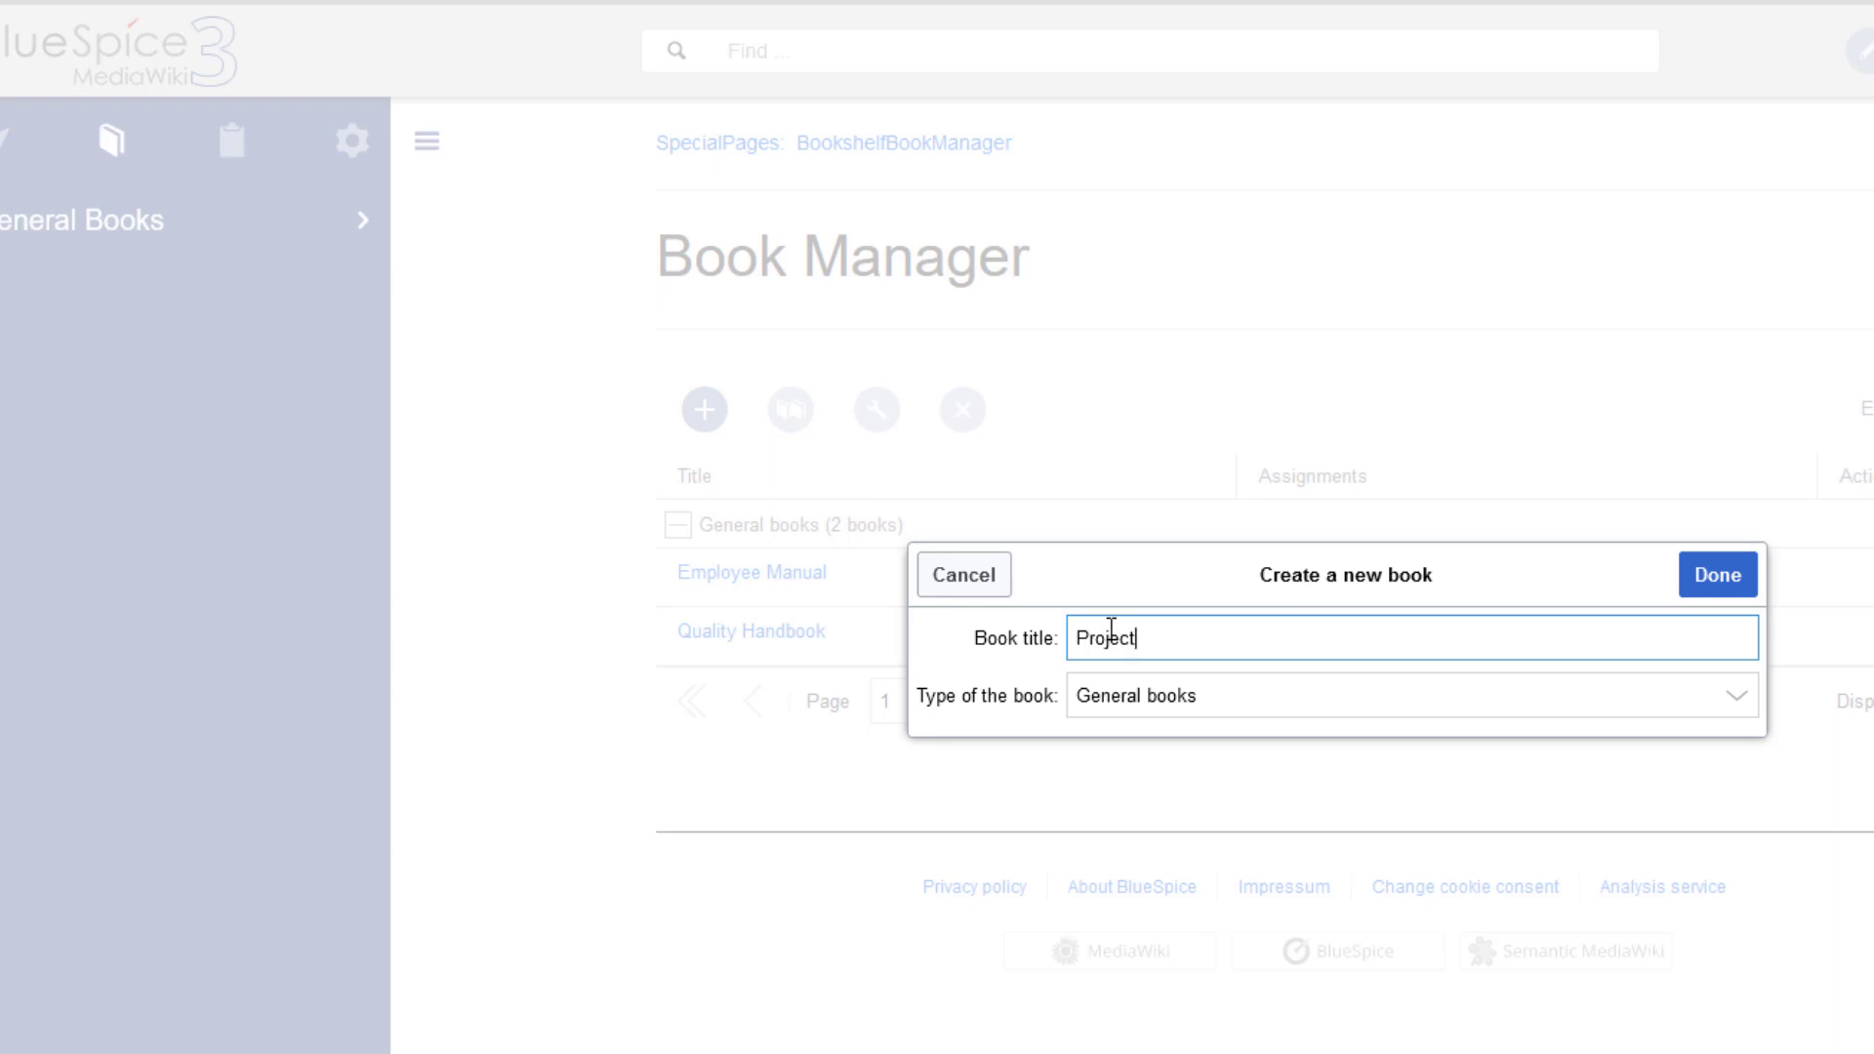
{"action": "type", "text": "handbook"}
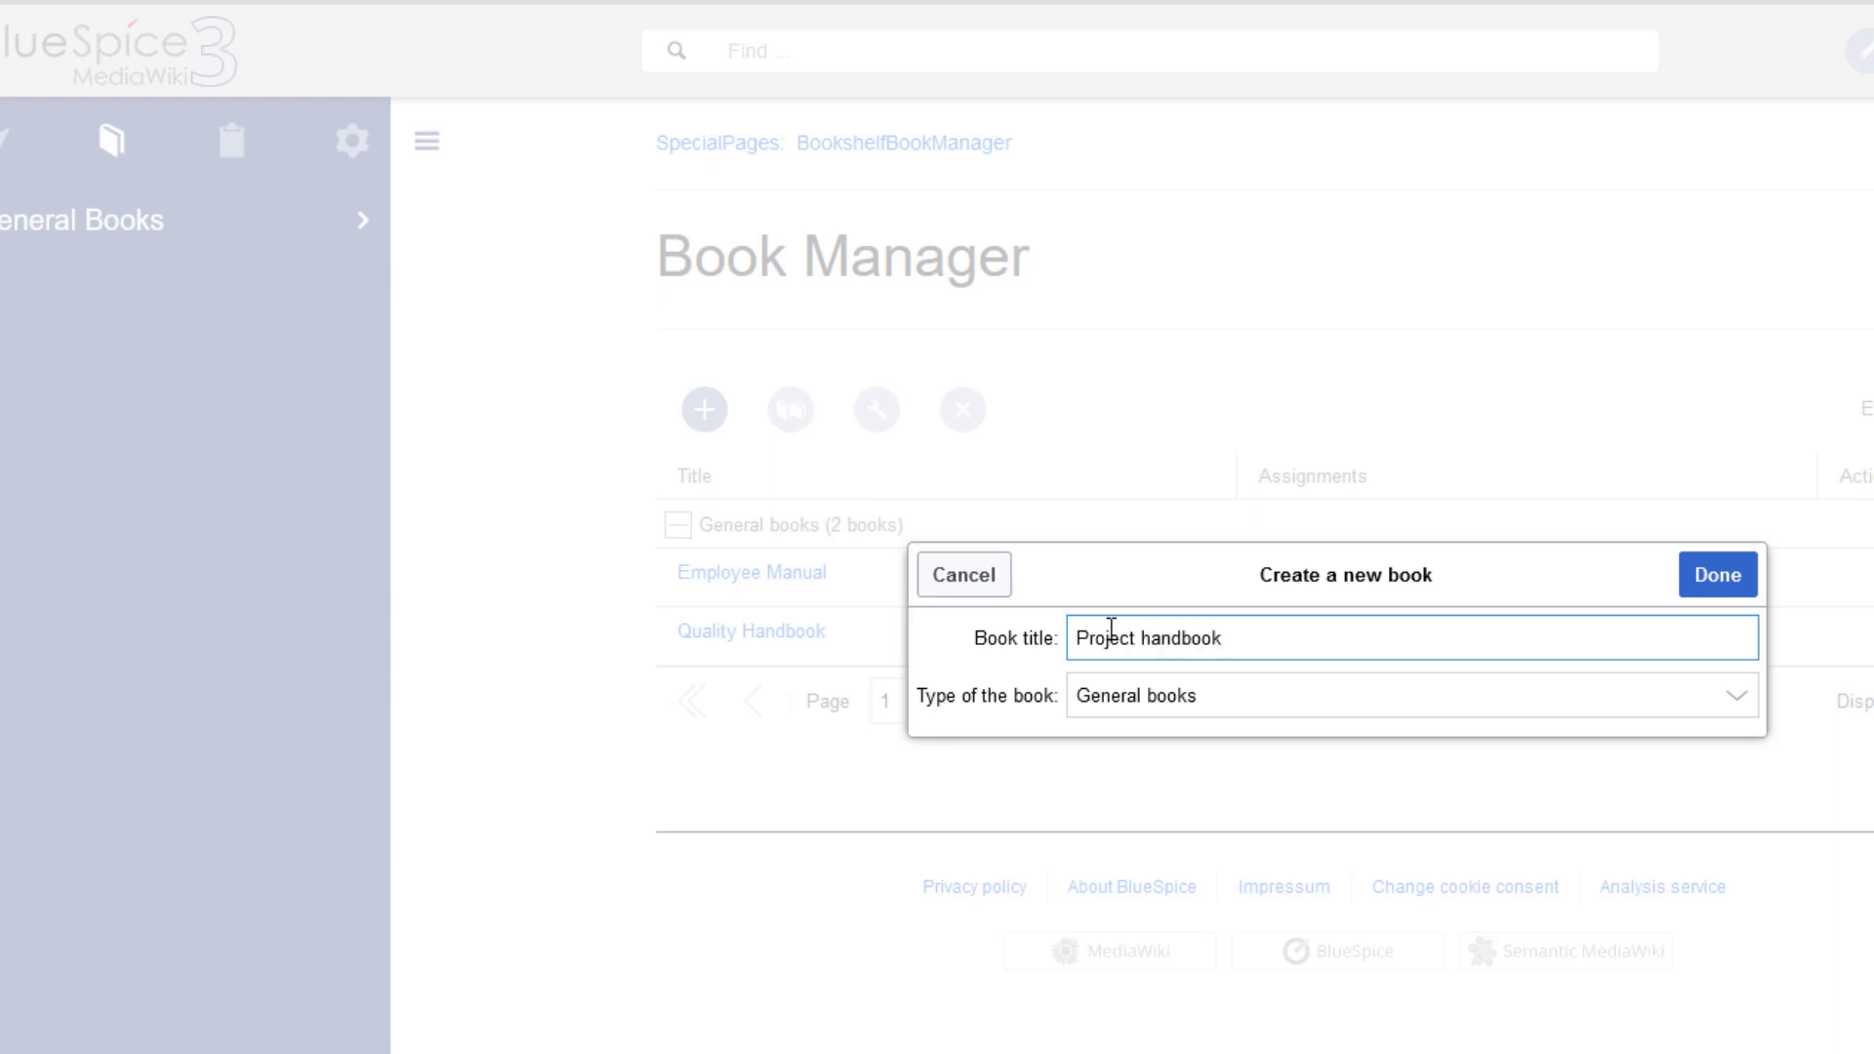
{"action": "left_click", "coordinate": [1714, 574]}
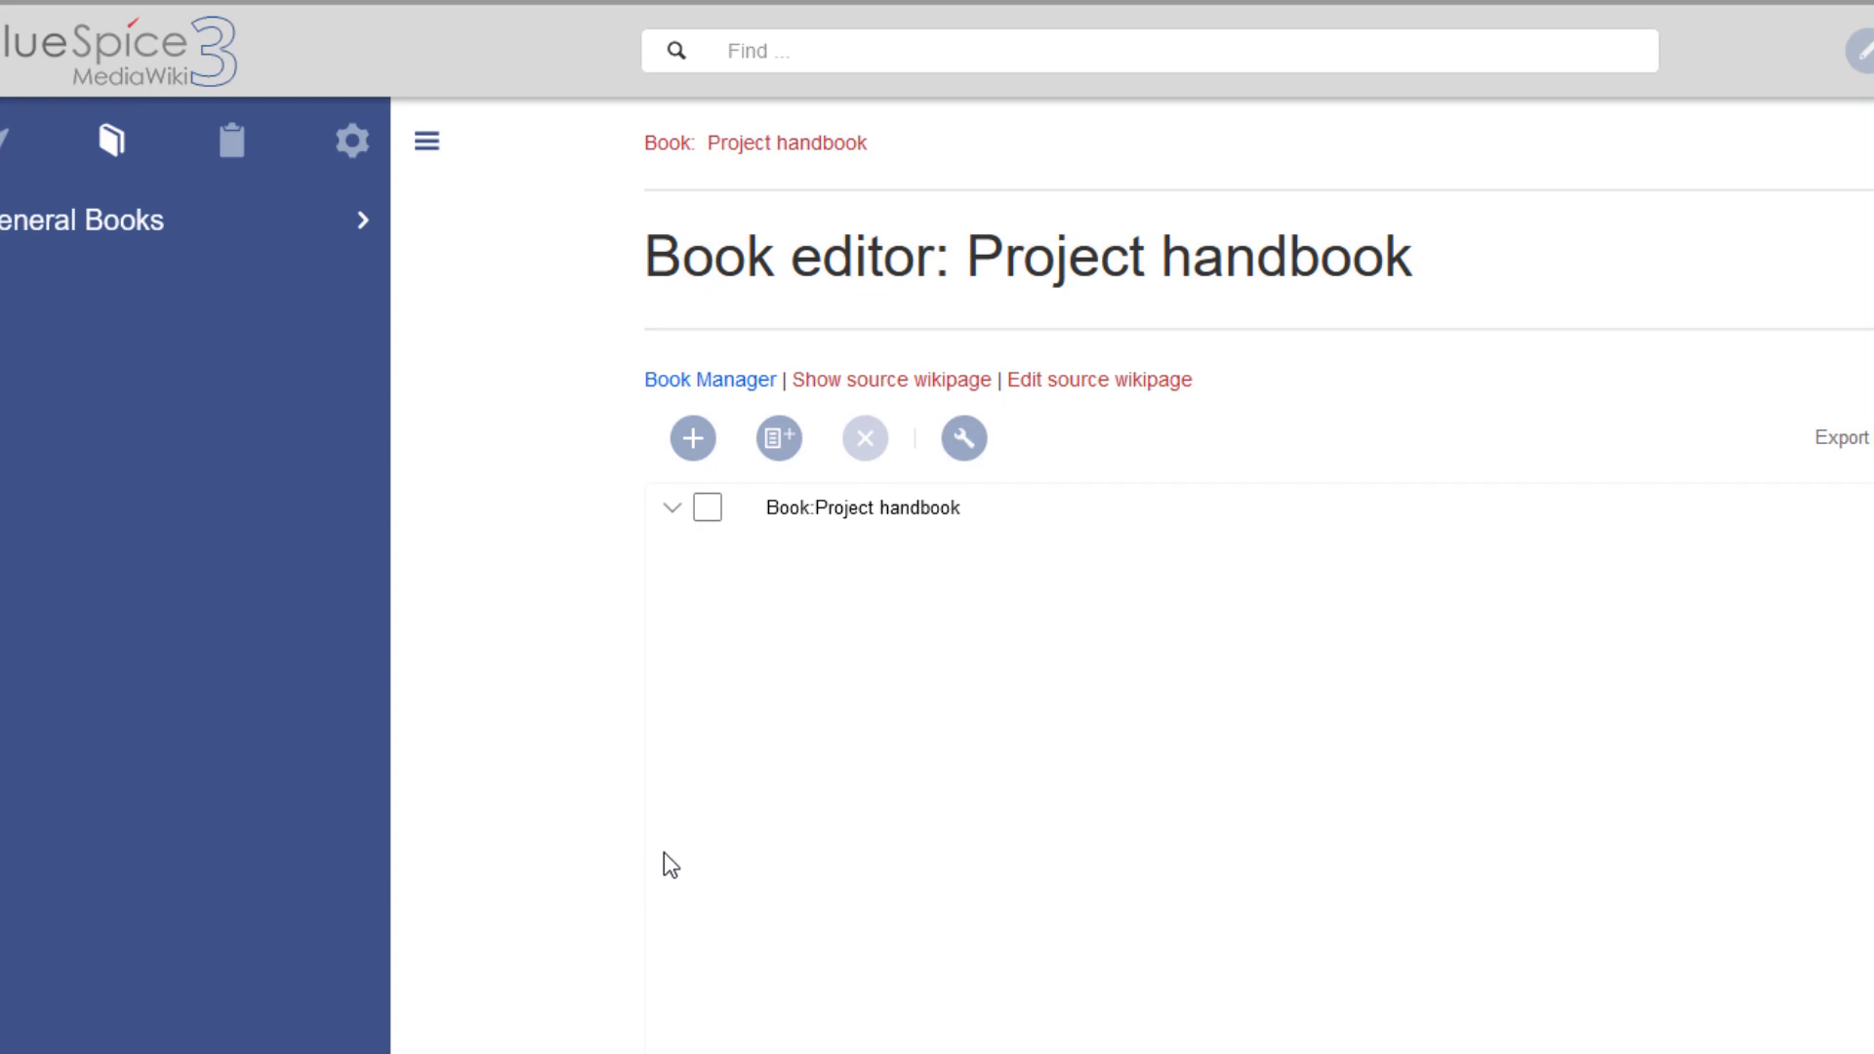
{"action": "left_click", "coordinate": [693, 437]}
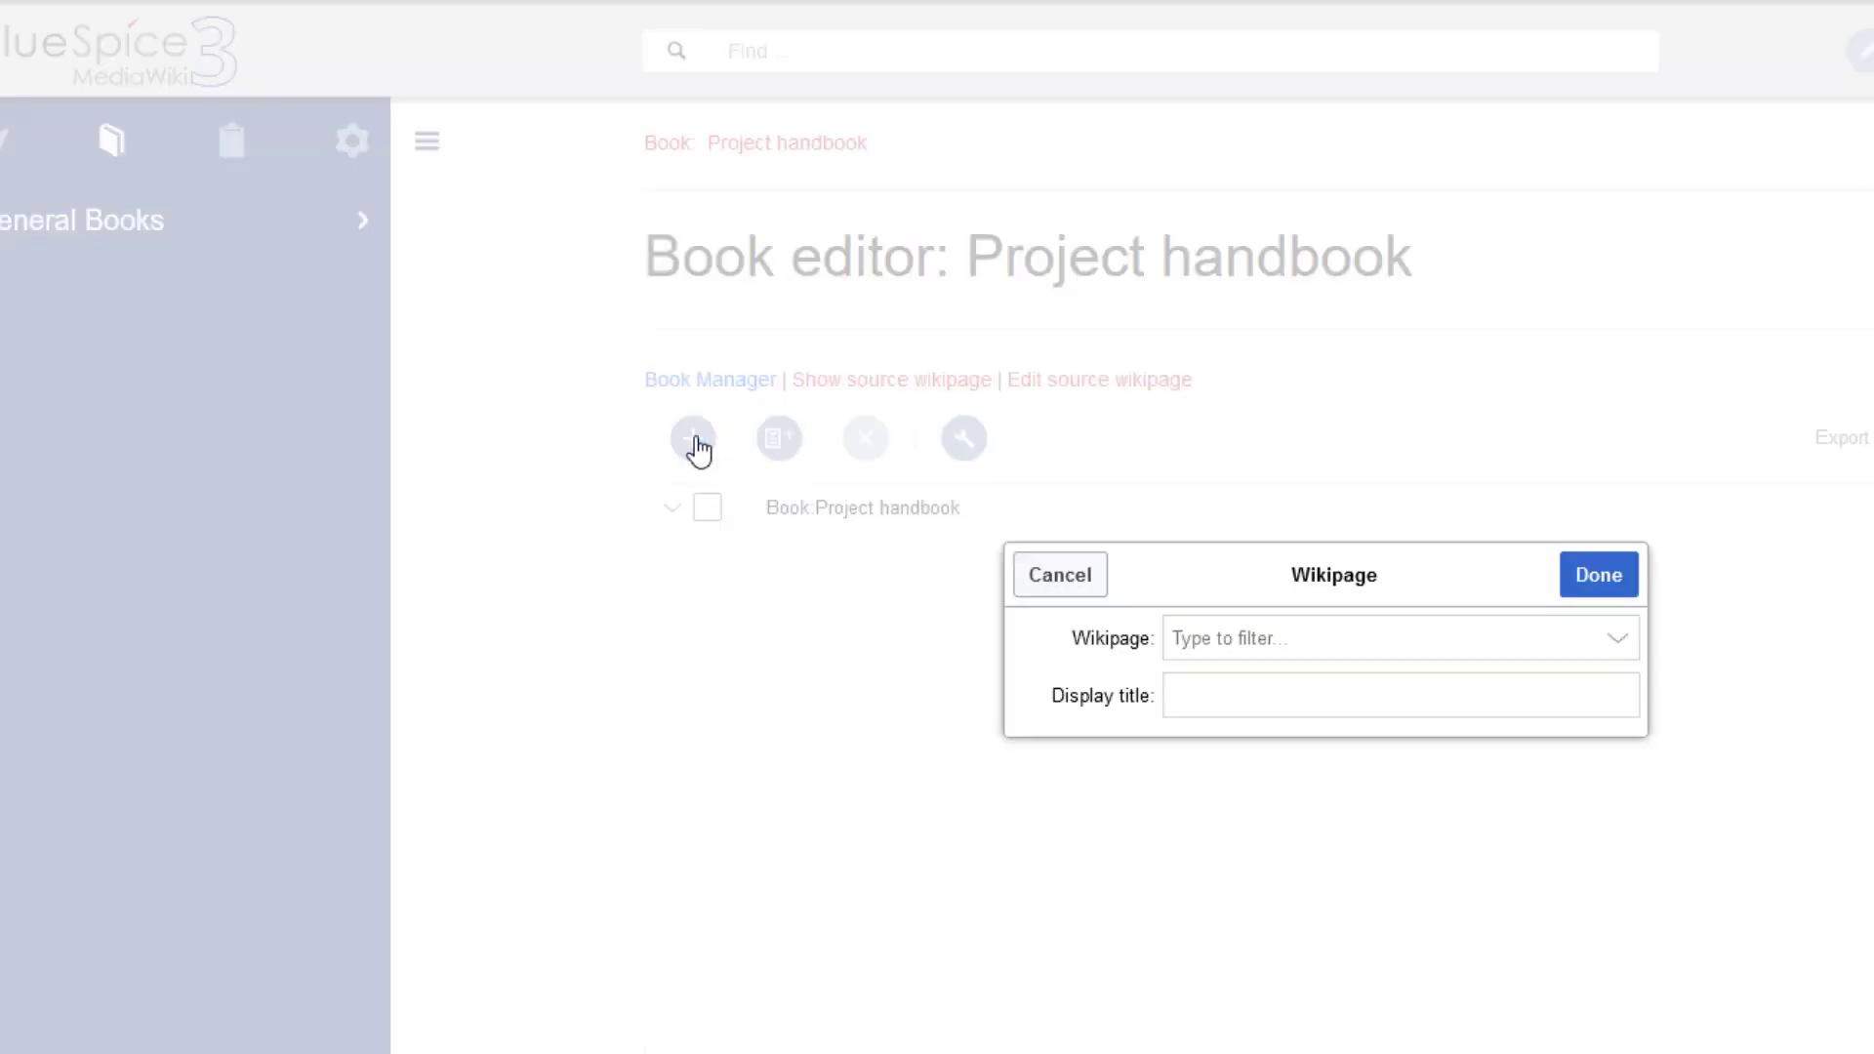
- Add QM:Audits as a chapter, then mass-add all pages of the Project category
{"action": "type", "text": "QM:audits"}
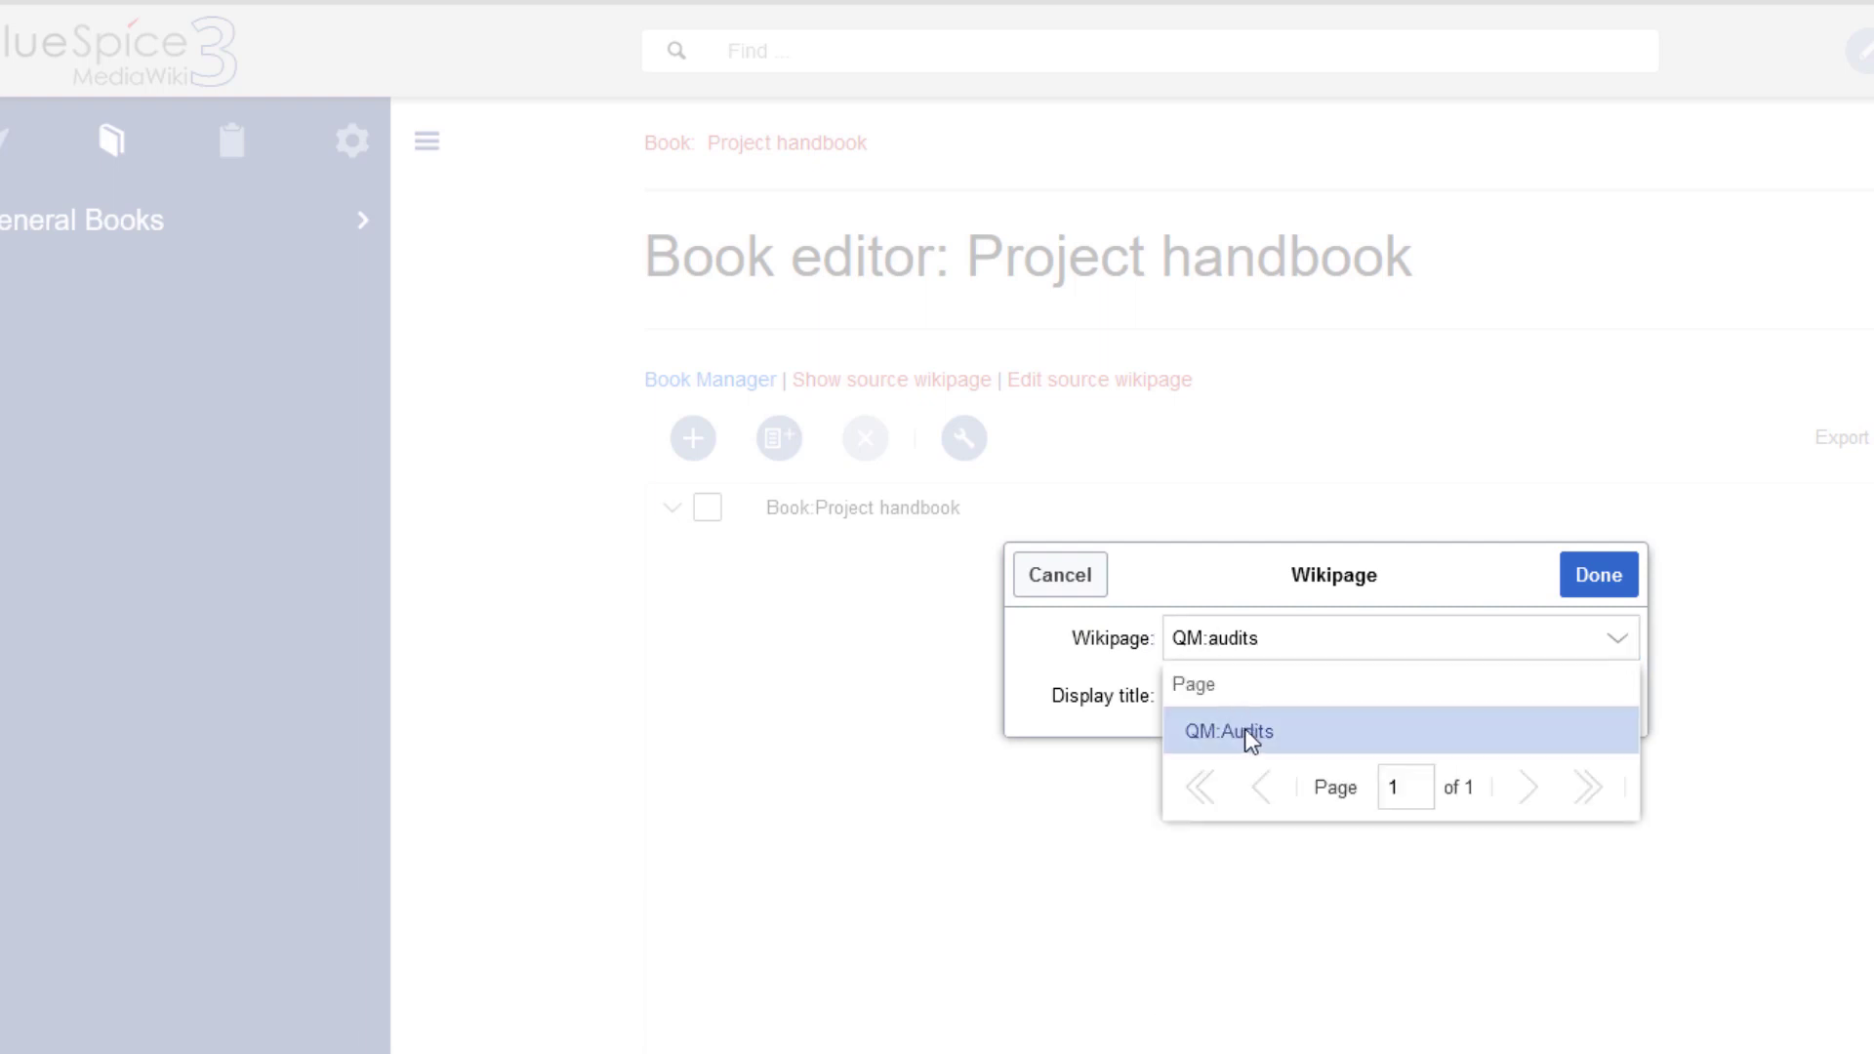
{"action": "left_click", "coordinate": [1226, 731]}
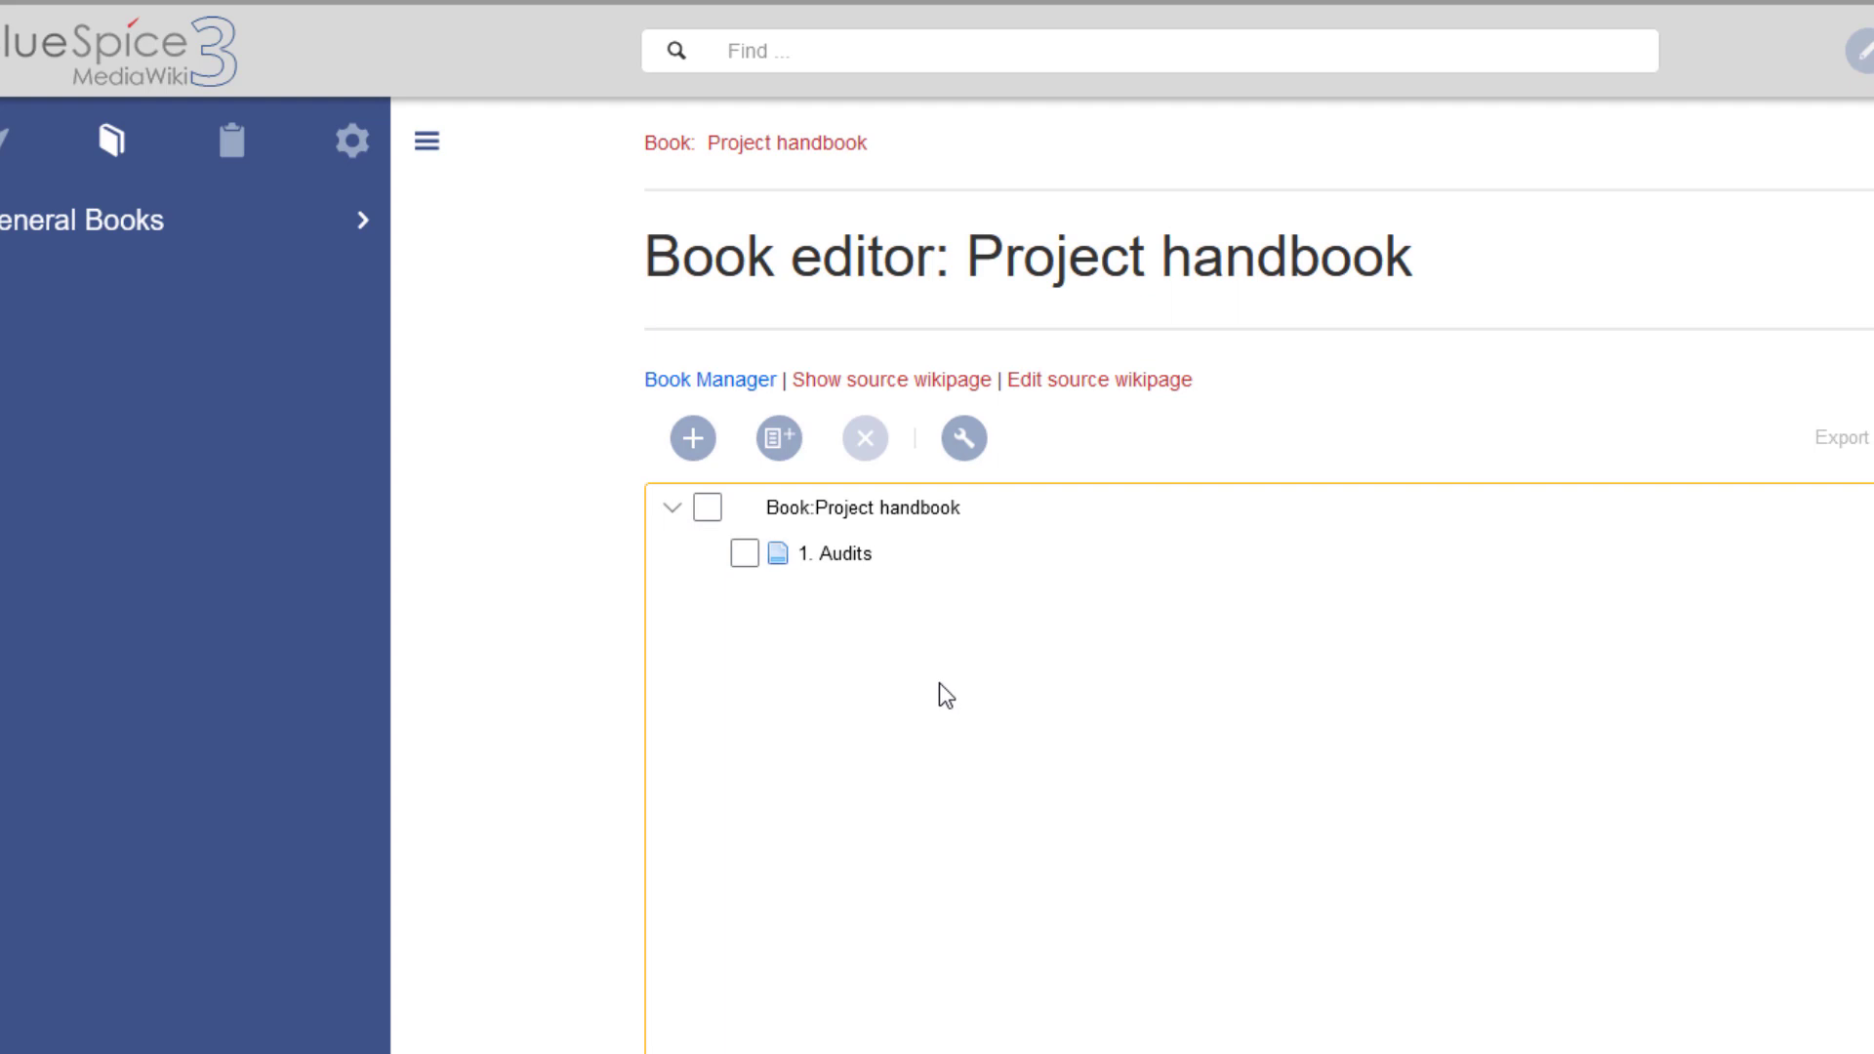
{"action": "left_click", "coordinate": [778, 437]}
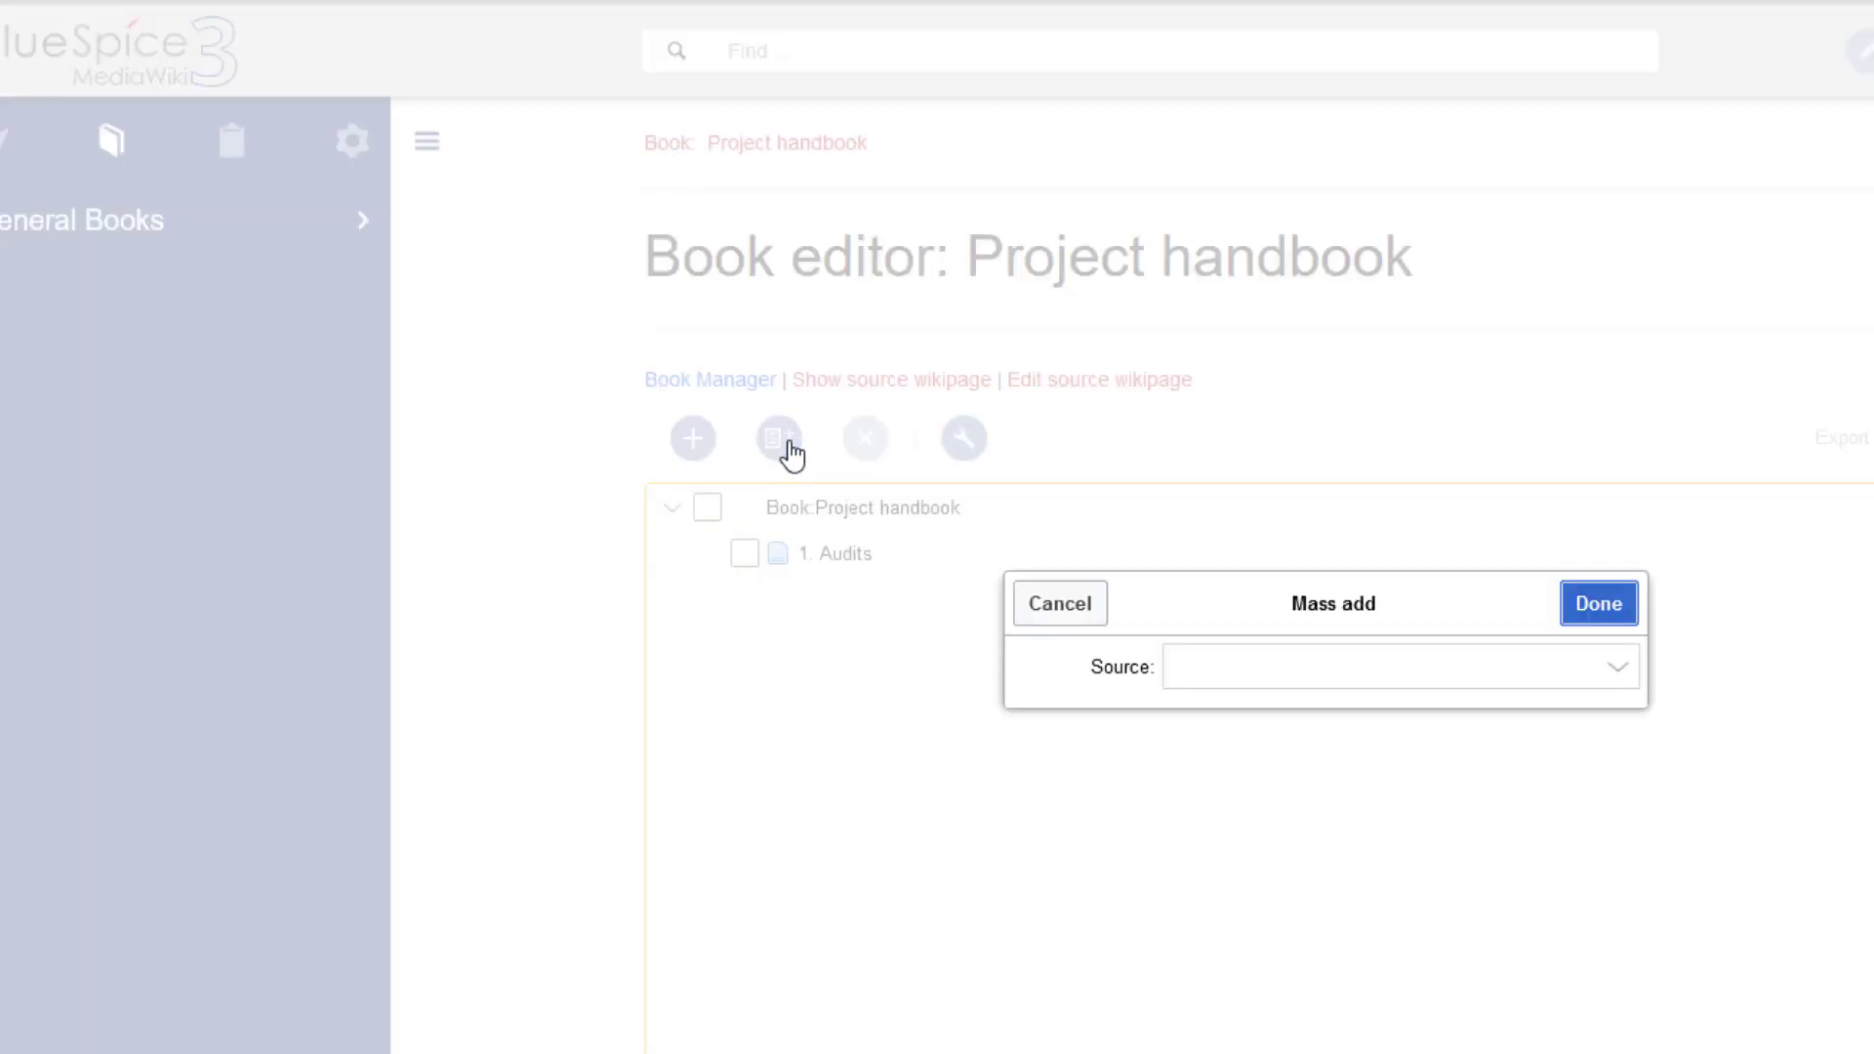
{"action": "left_click", "coordinate": [1398, 666]}
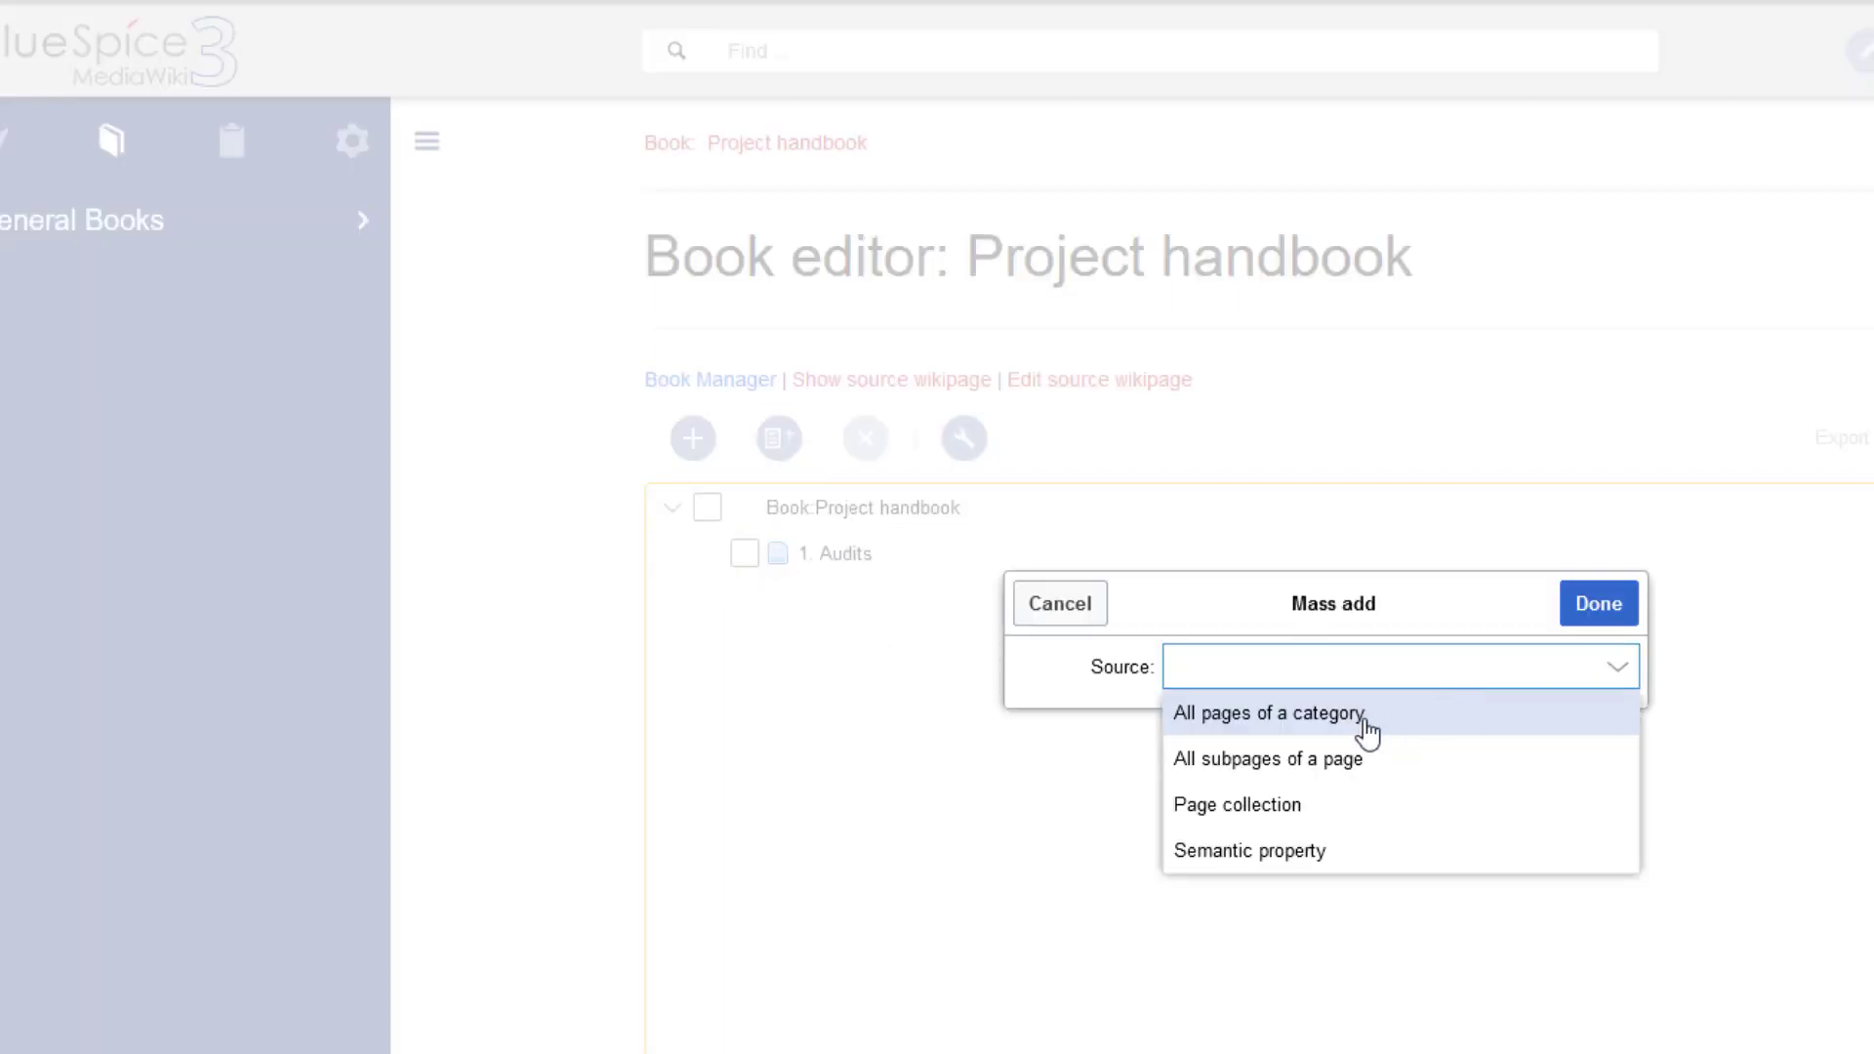
{"action": "left_click", "coordinate": [1267, 714]}
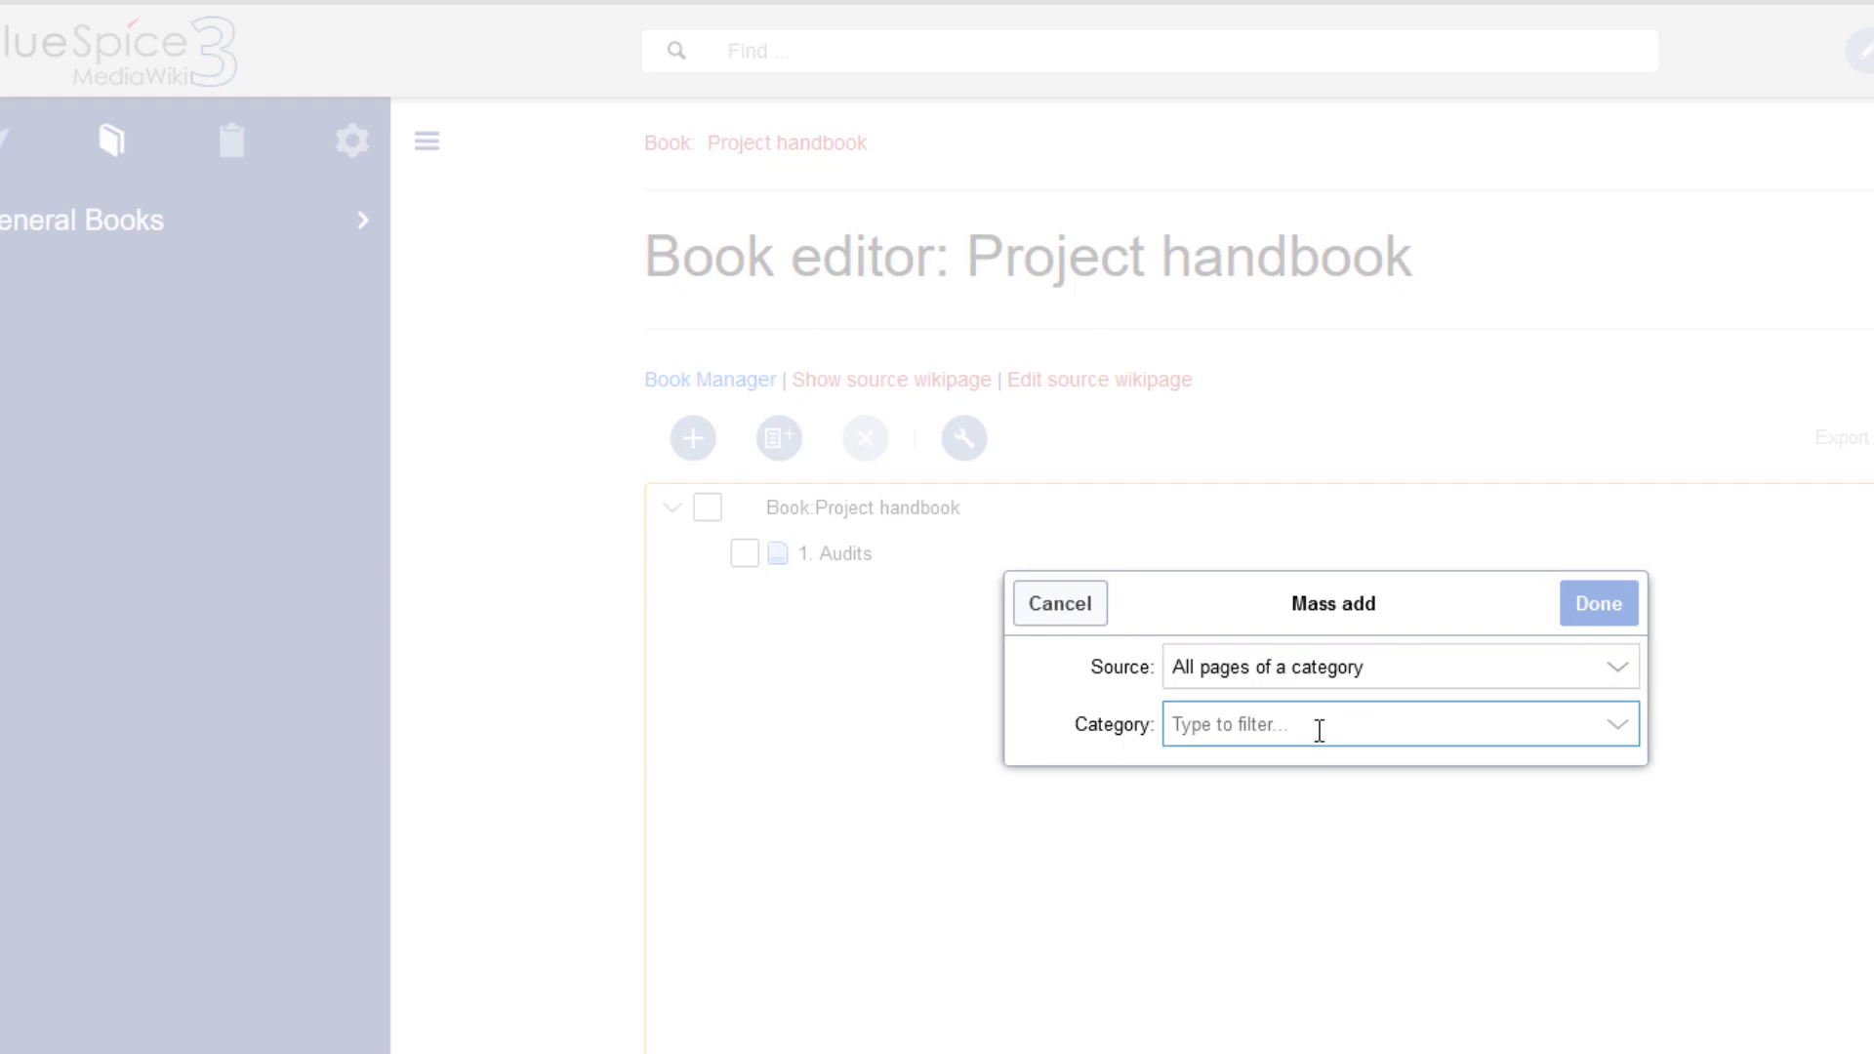
{"action": "type", "text": "Project"}
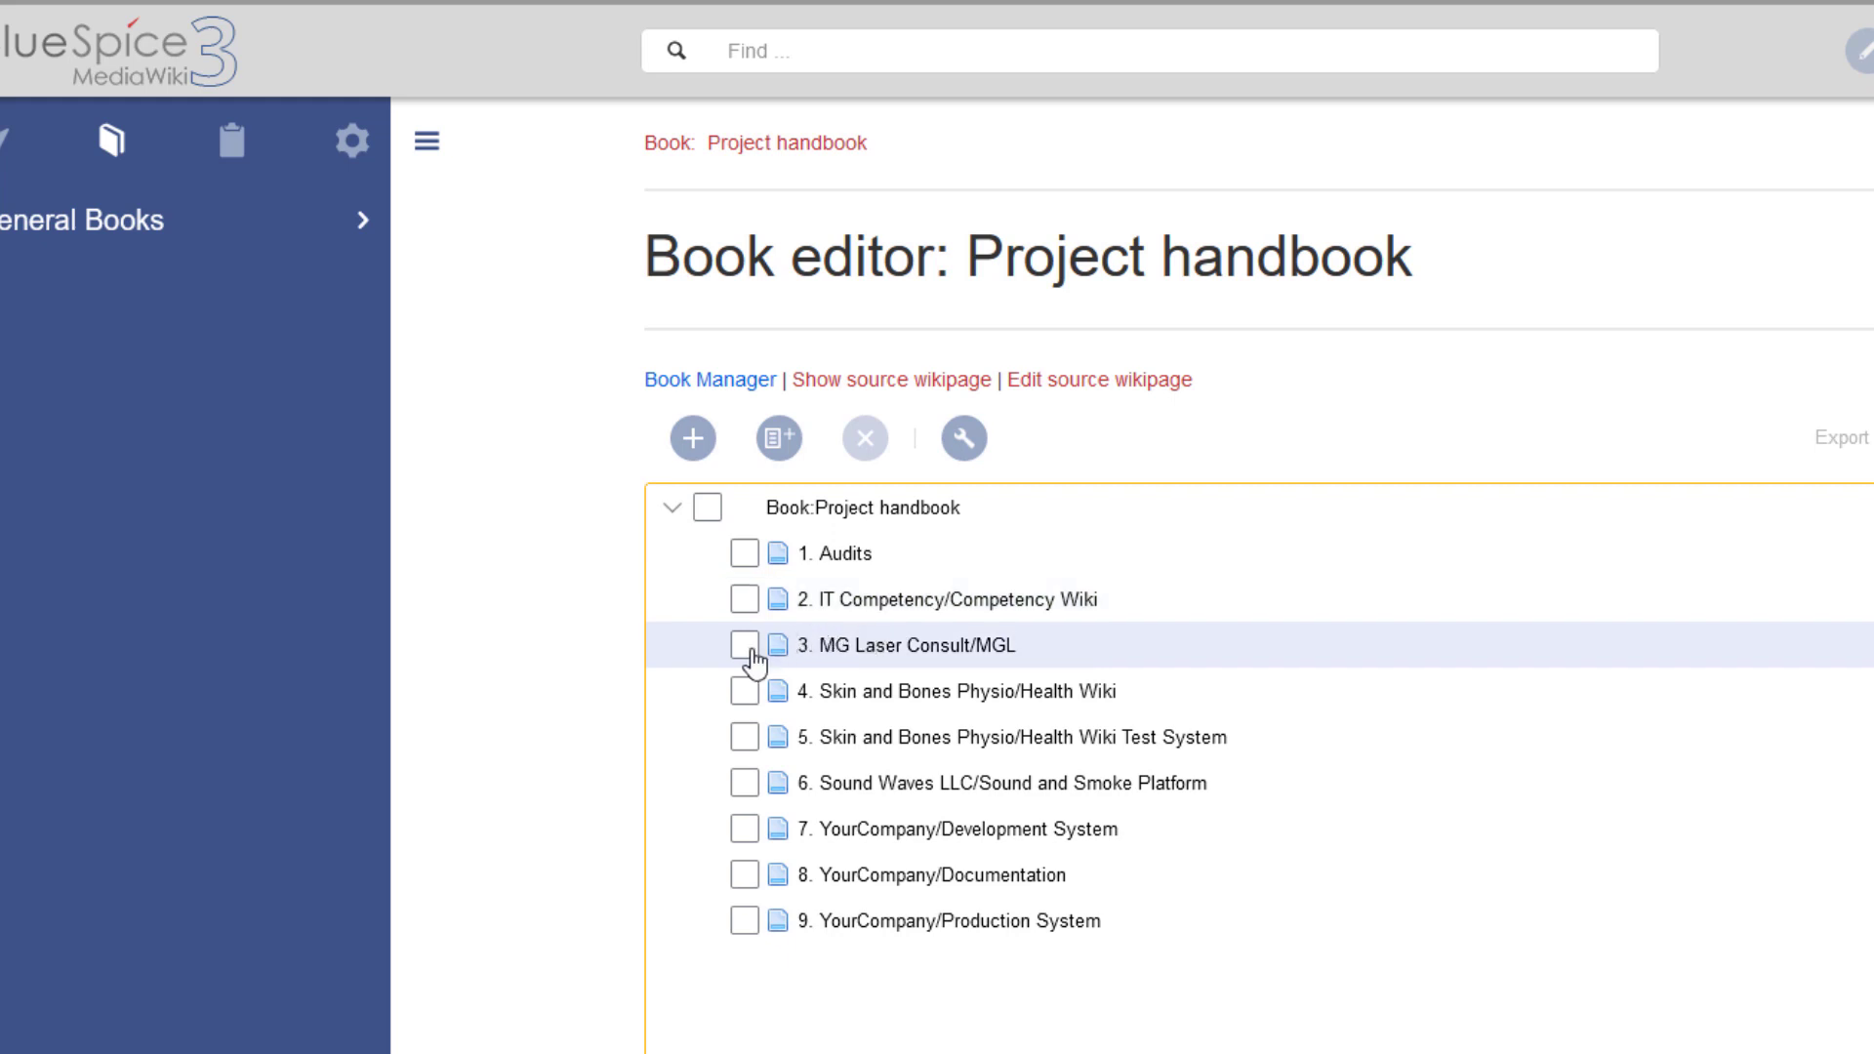
- Remove the MG Laser Consult and IT Competency chapters from Project handbook
{"action": "left_click", "coordinate": [733, 645]}
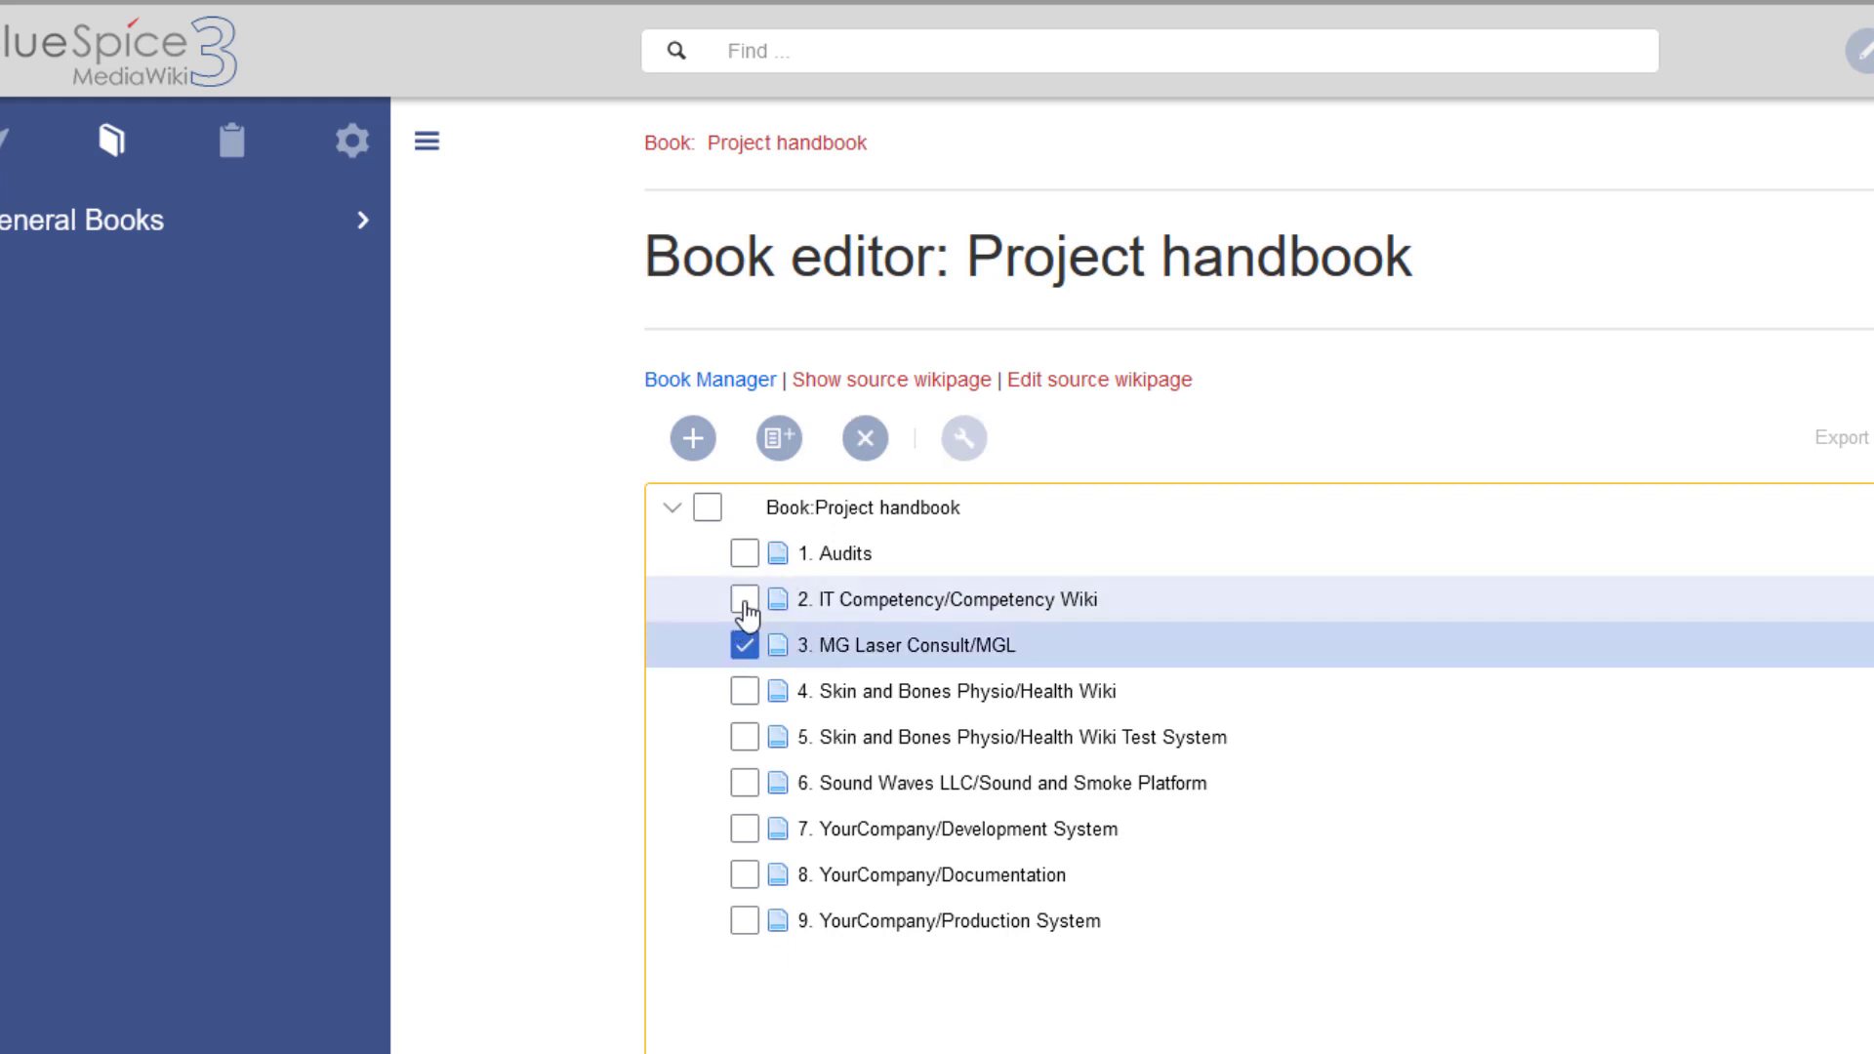
{"action": "left_click", "coordinate": [864, 437]}
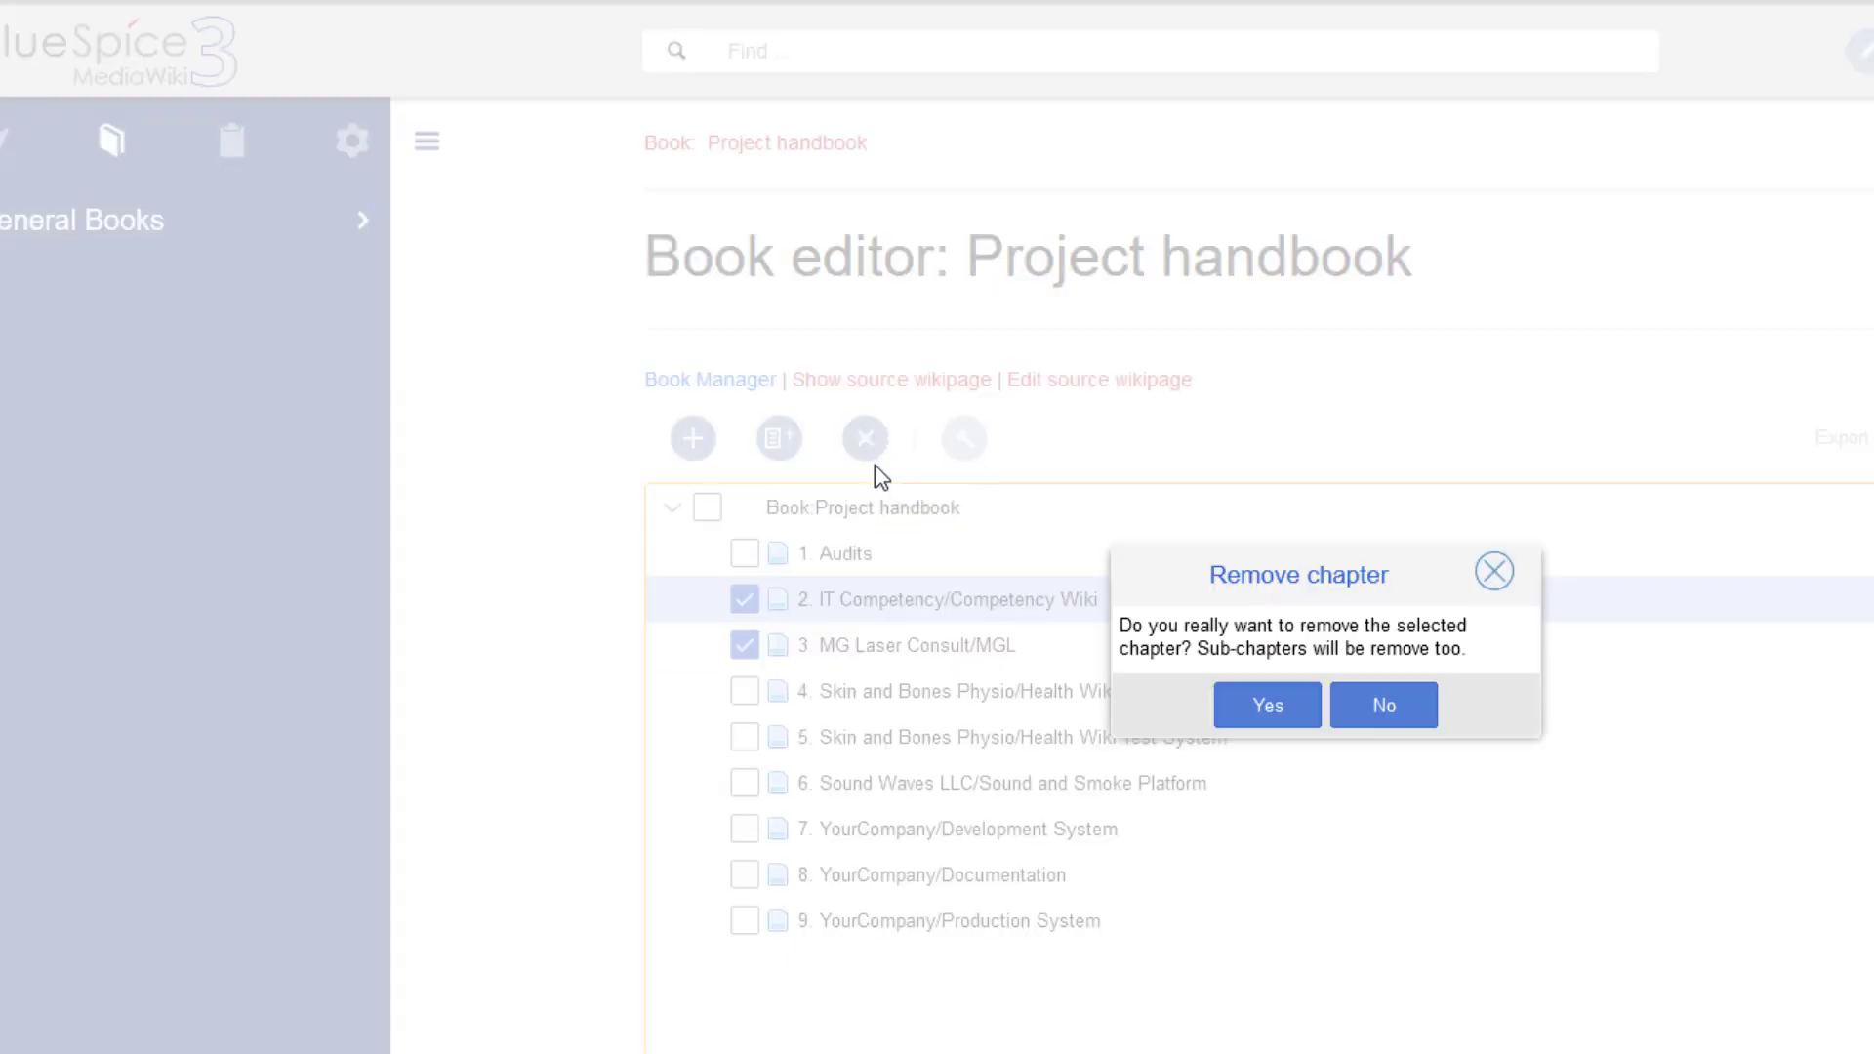
{"action": "left_click", "coordinate": [1264, 704]}
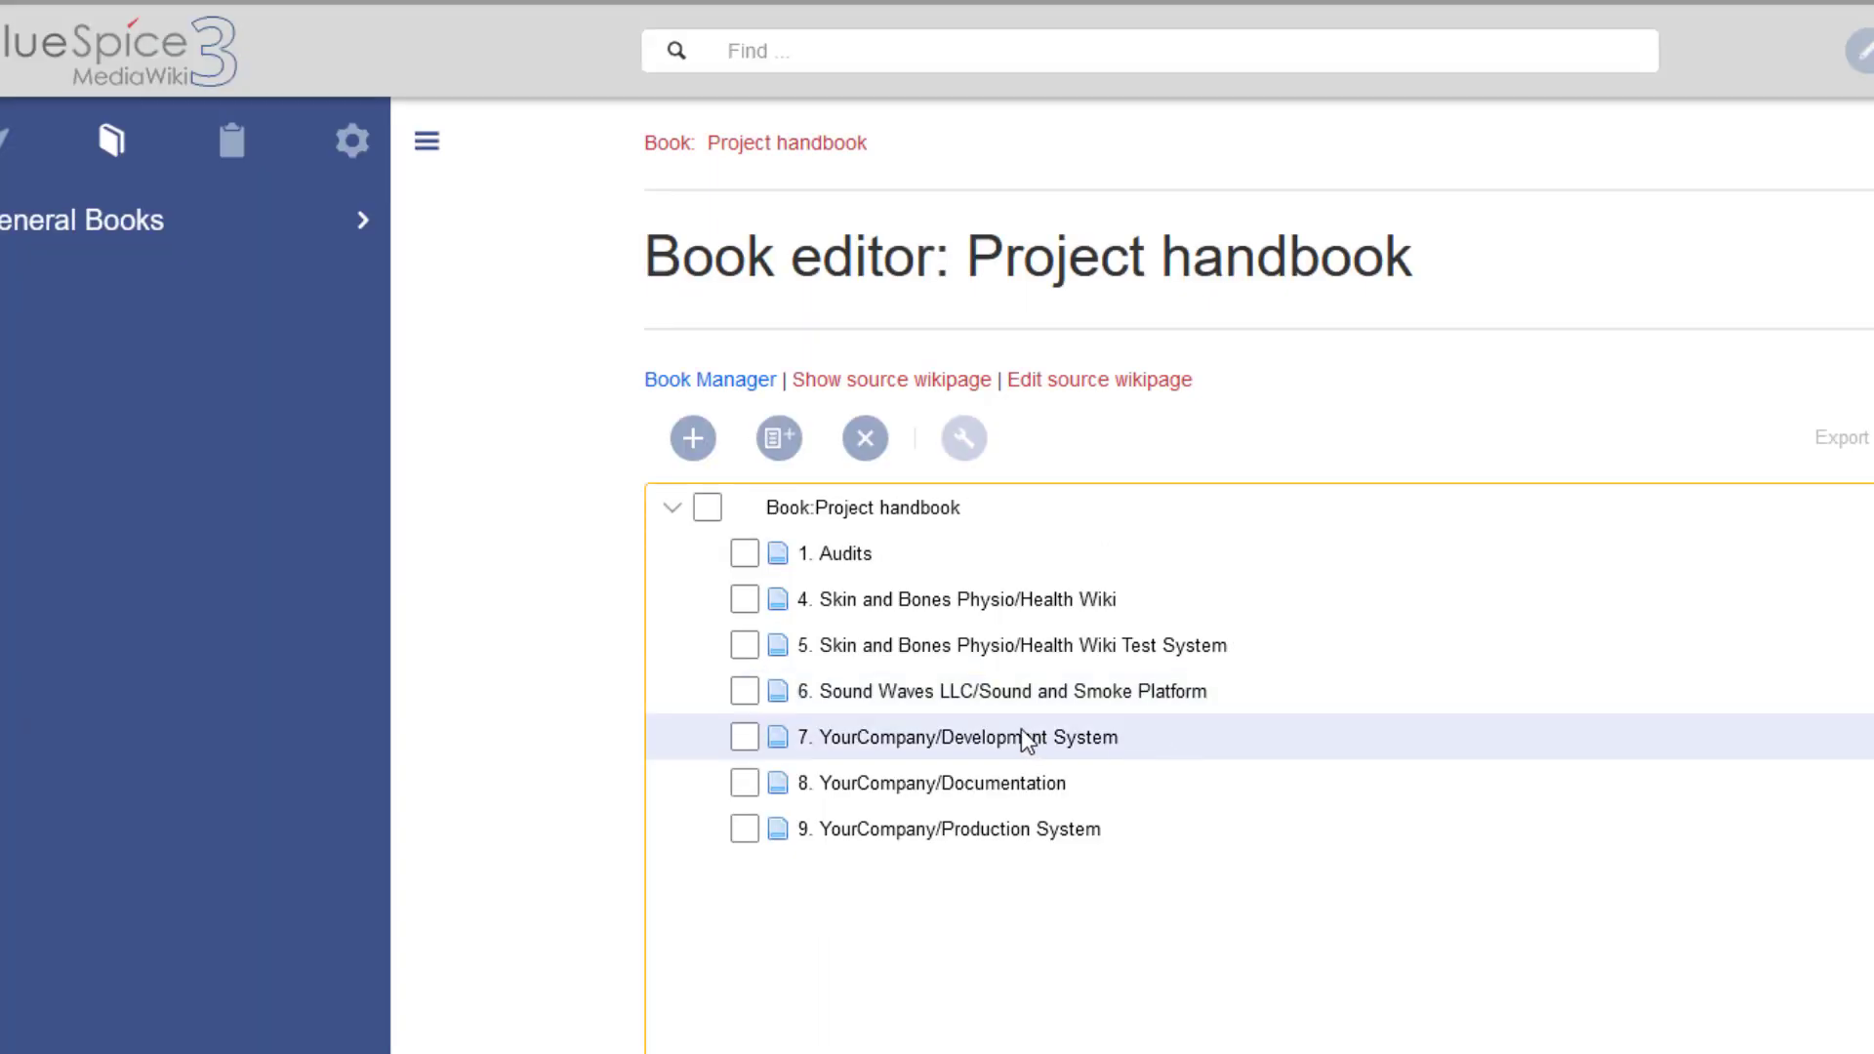
{"action": "mouse_move", "coordinate": [902, 782]}
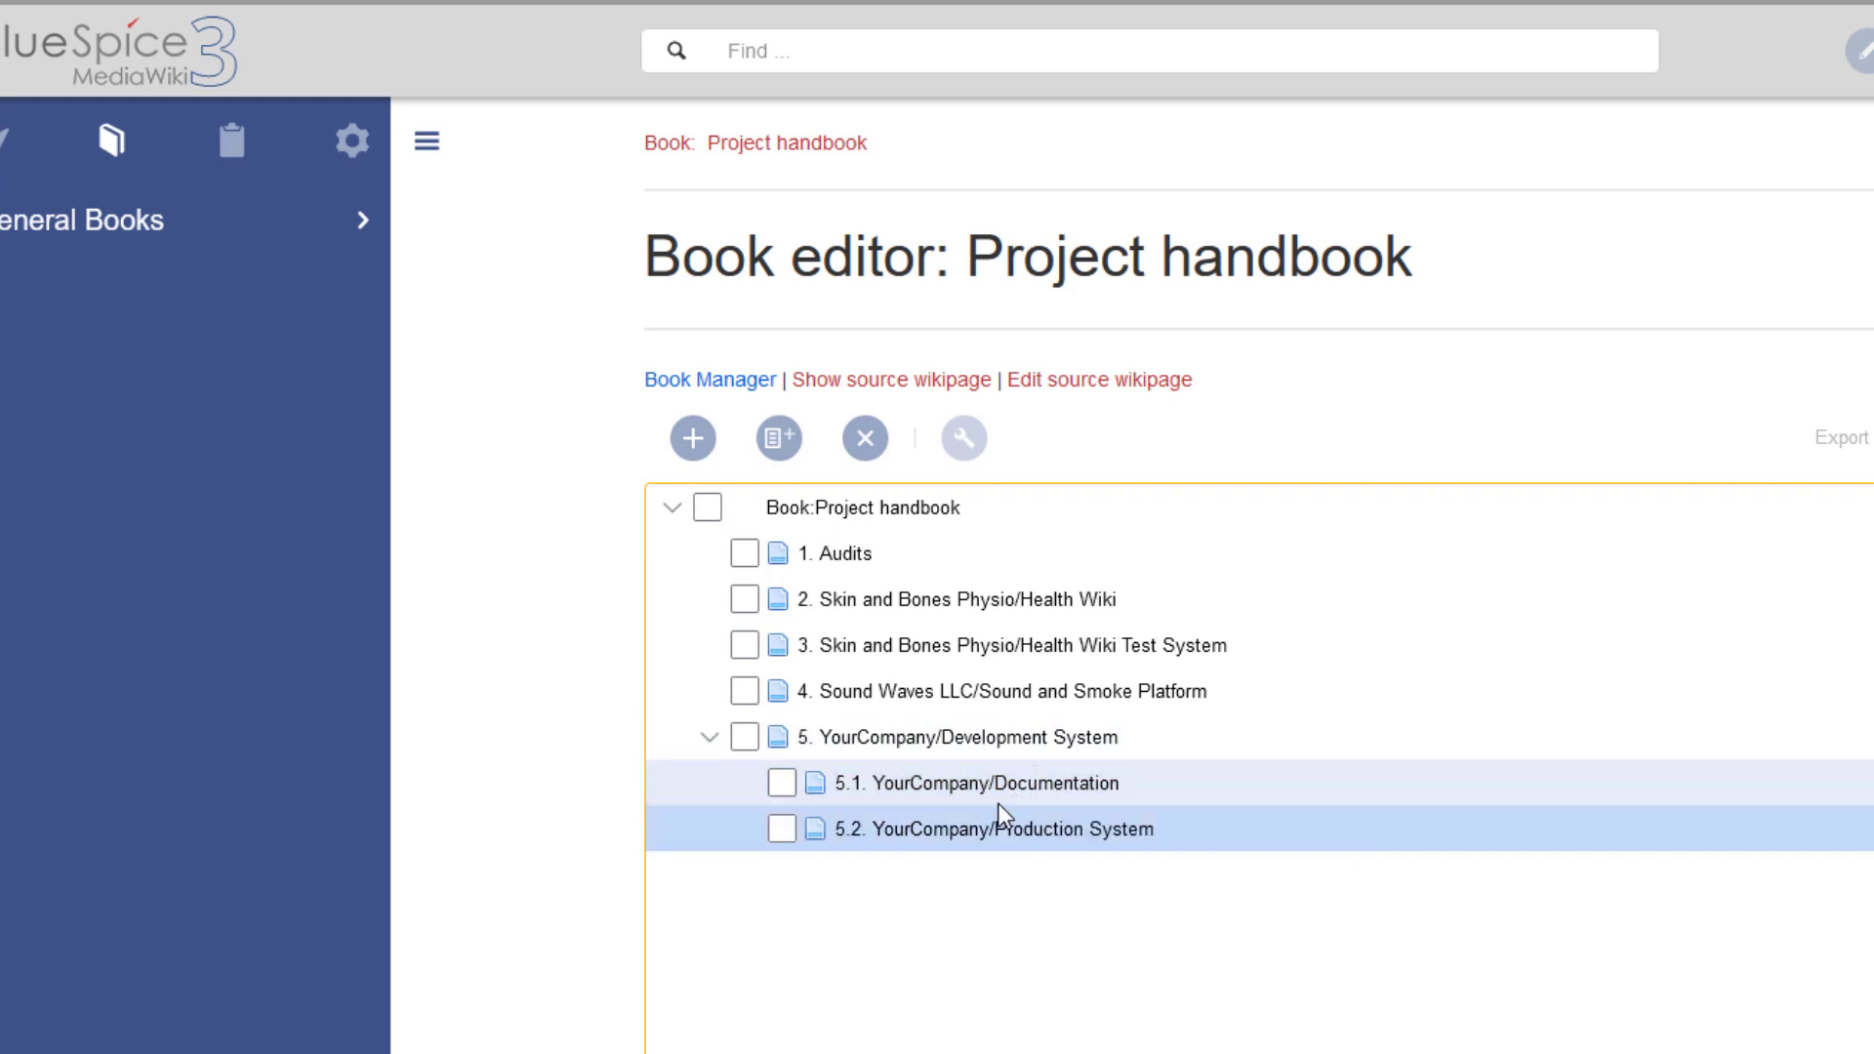
{"action": "left_click", "coordinate": [708, 380]}
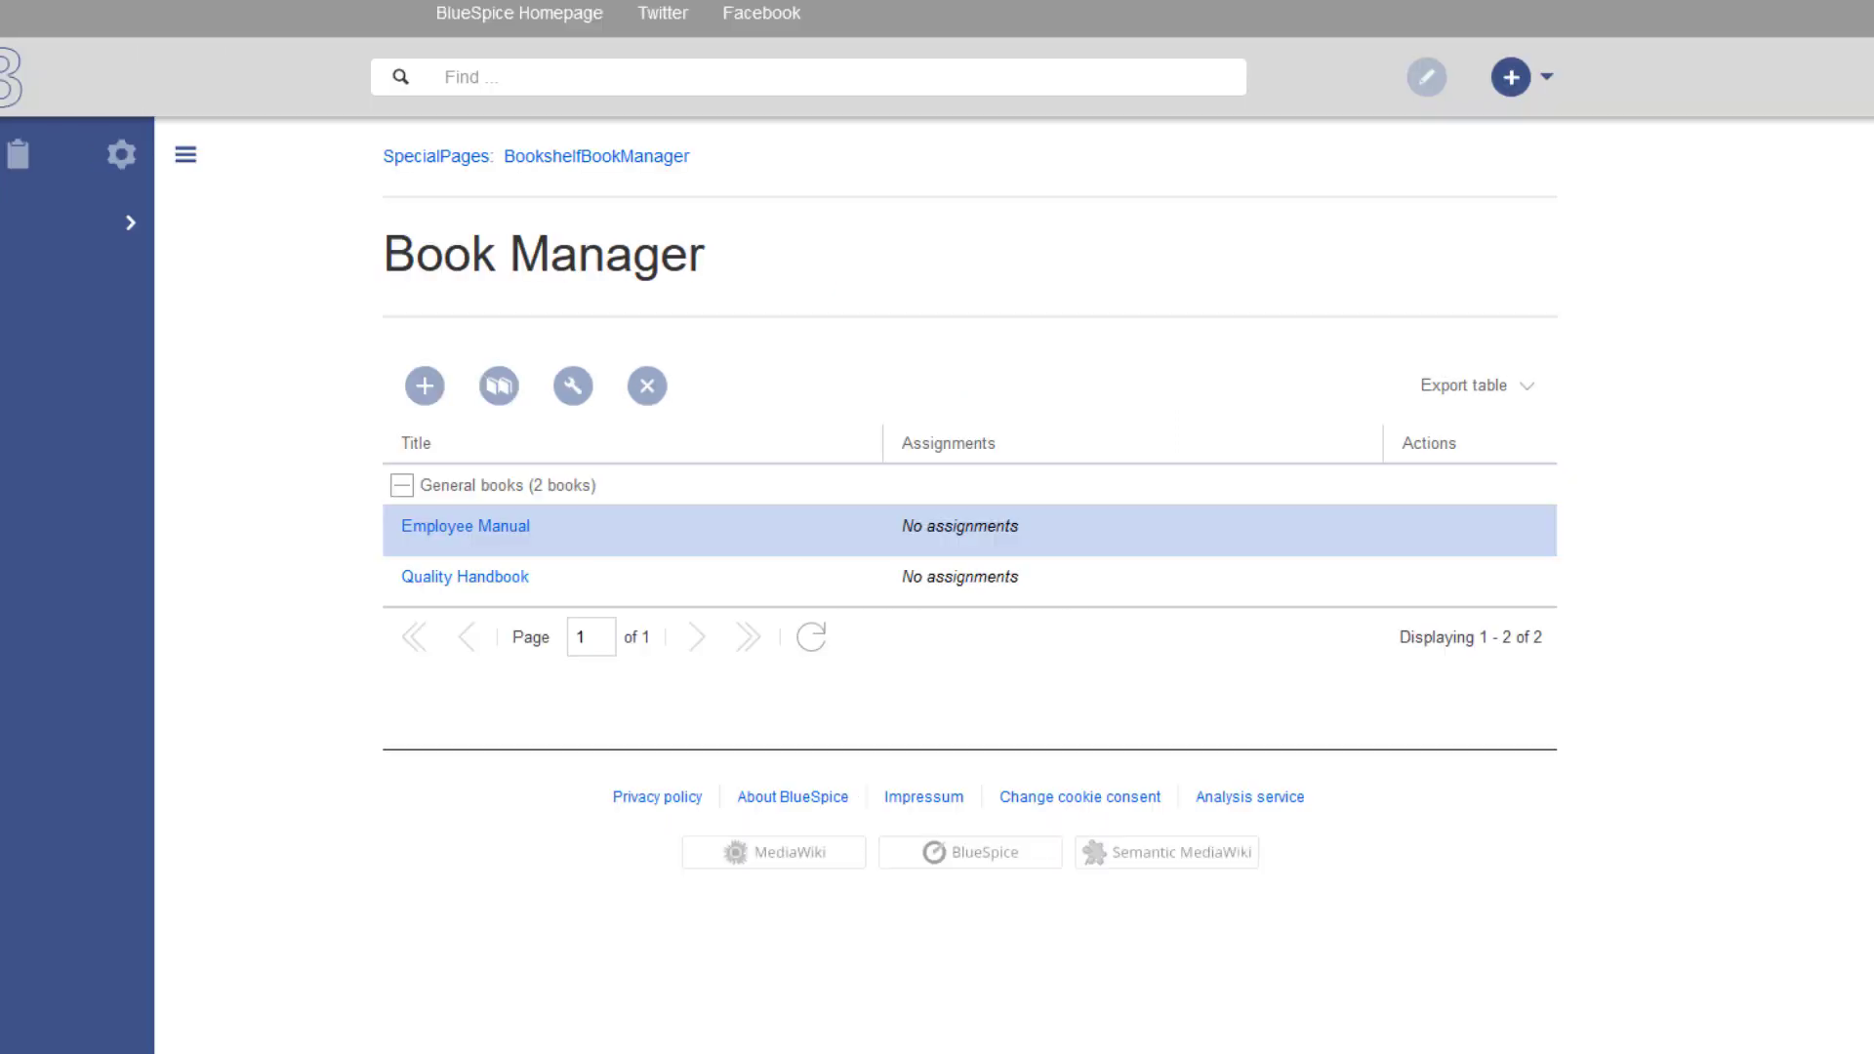
{"action": "mouse_move", "coordinate": [1487, 528]}
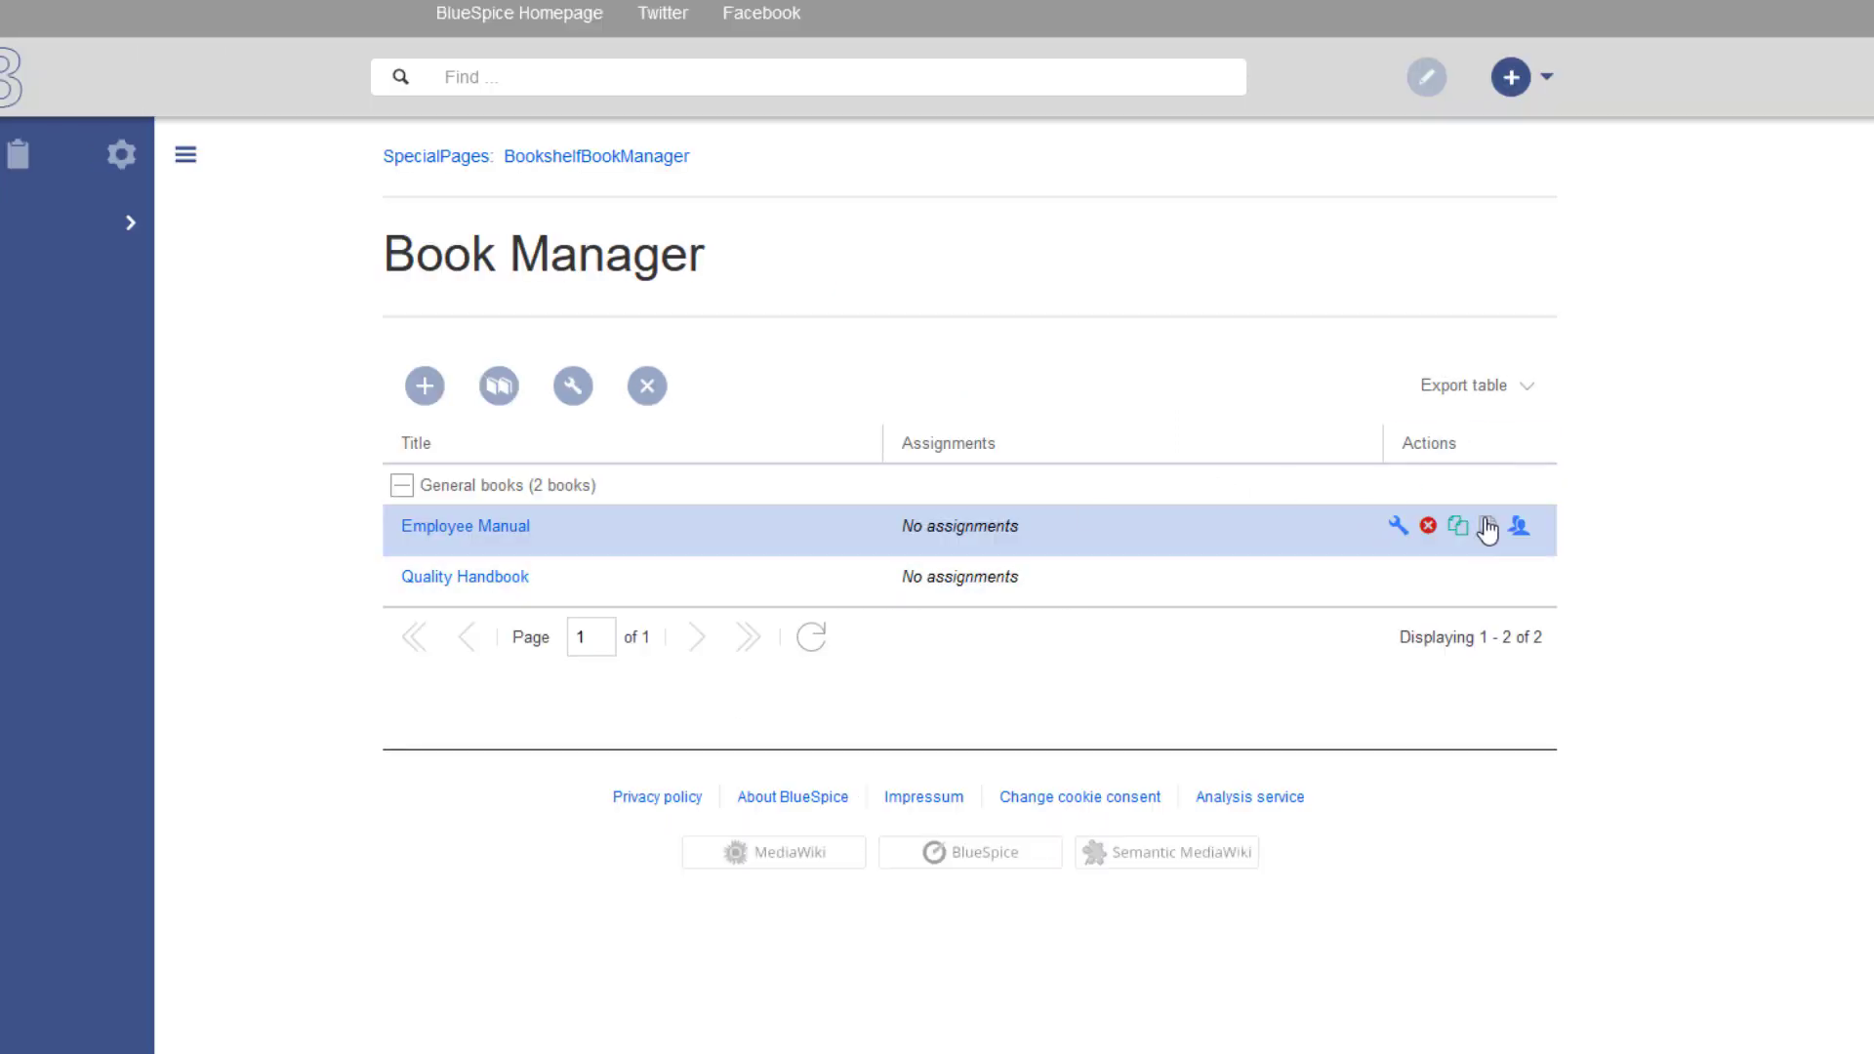
- Export Employee Manual to PDF and view it, then browse Quality Handbook's Introduction and Quality Assurance chapters
{"action": "left_click", "coordinate": [1486, 528]}
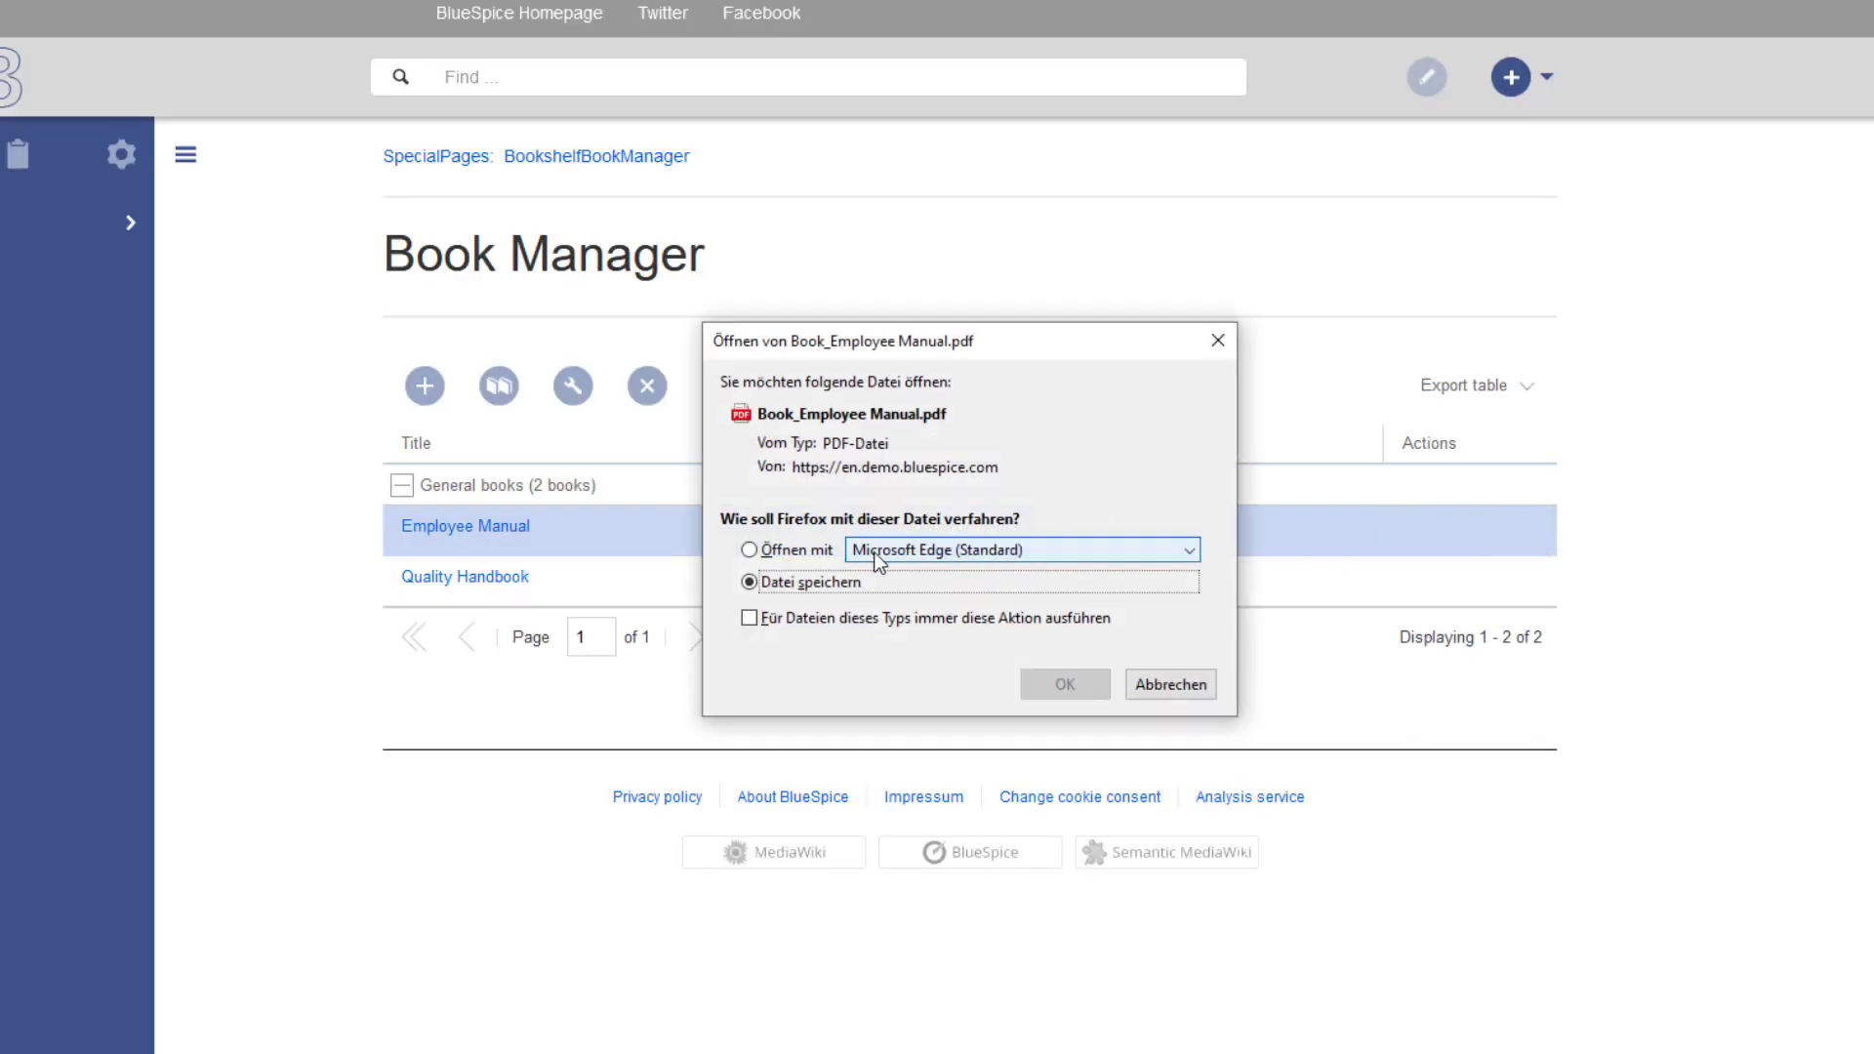
{"action": "left_click", "coordinate": [1061, 683]}
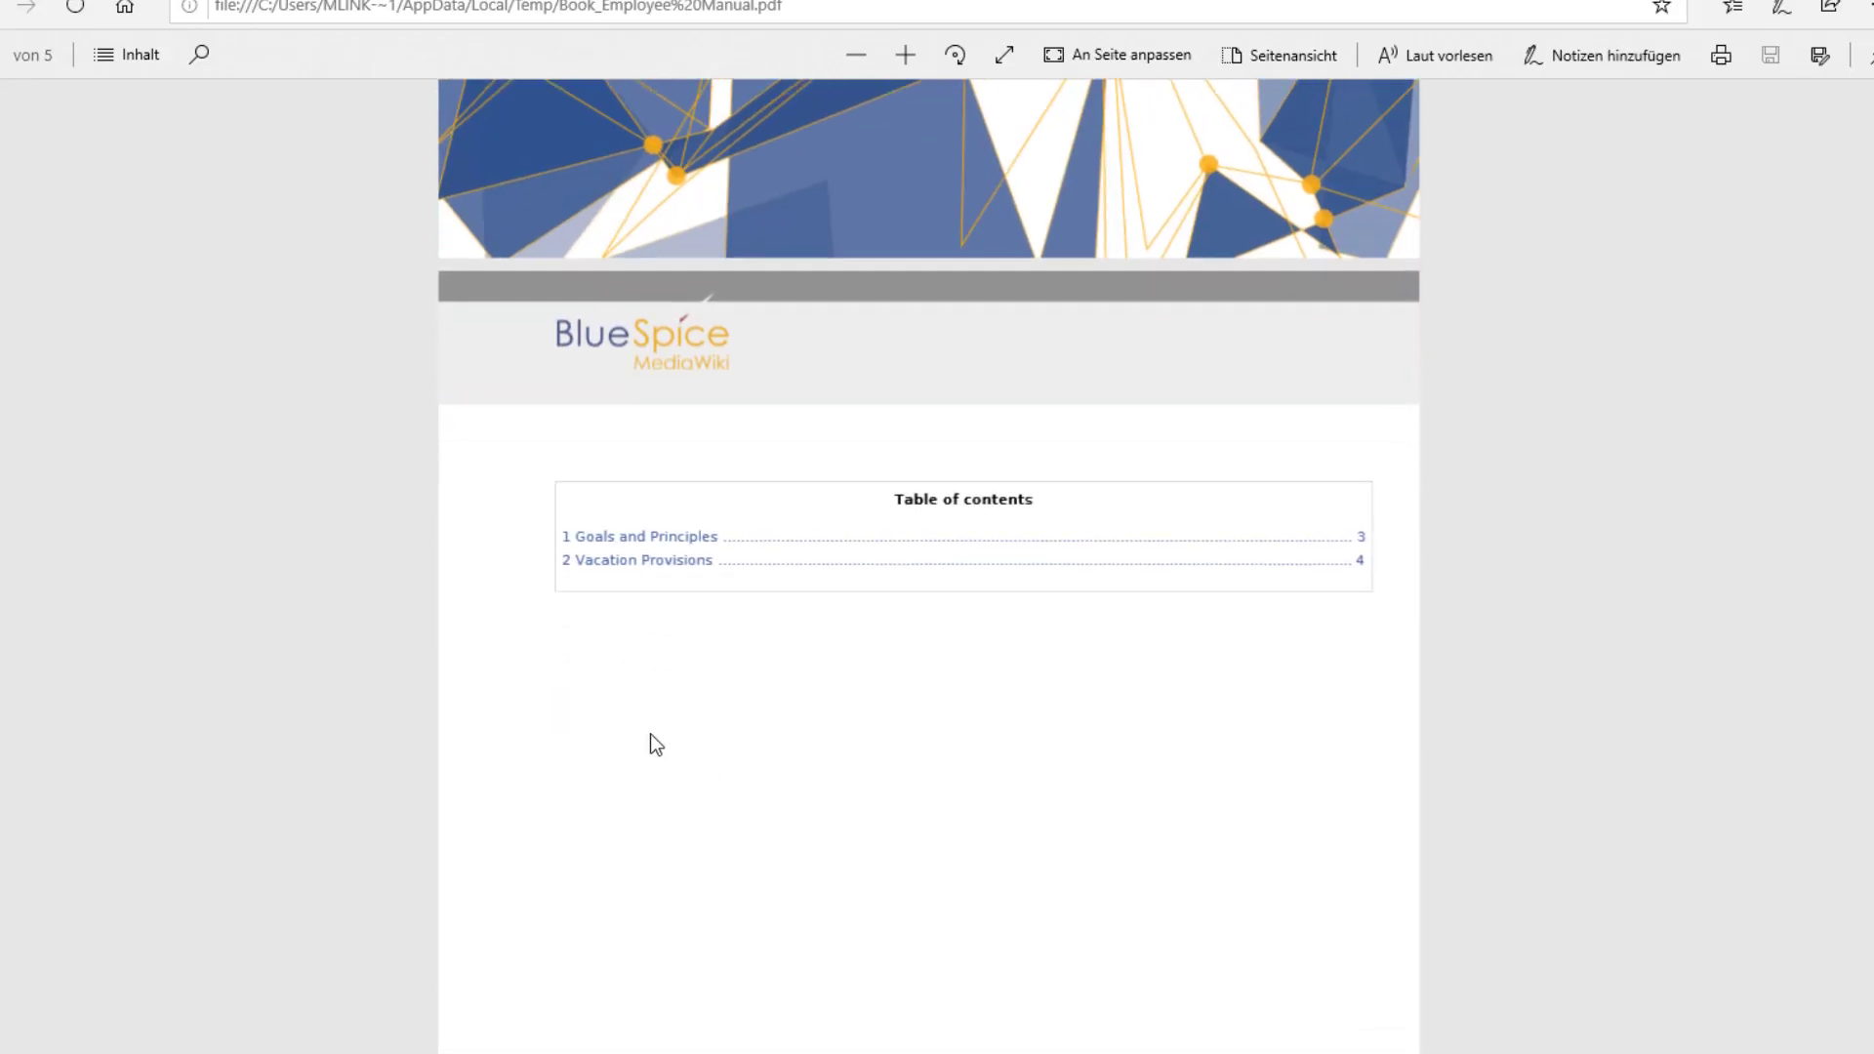
{"action": "scroll", "scroll_direction": "down", "scroll_amount": 3}
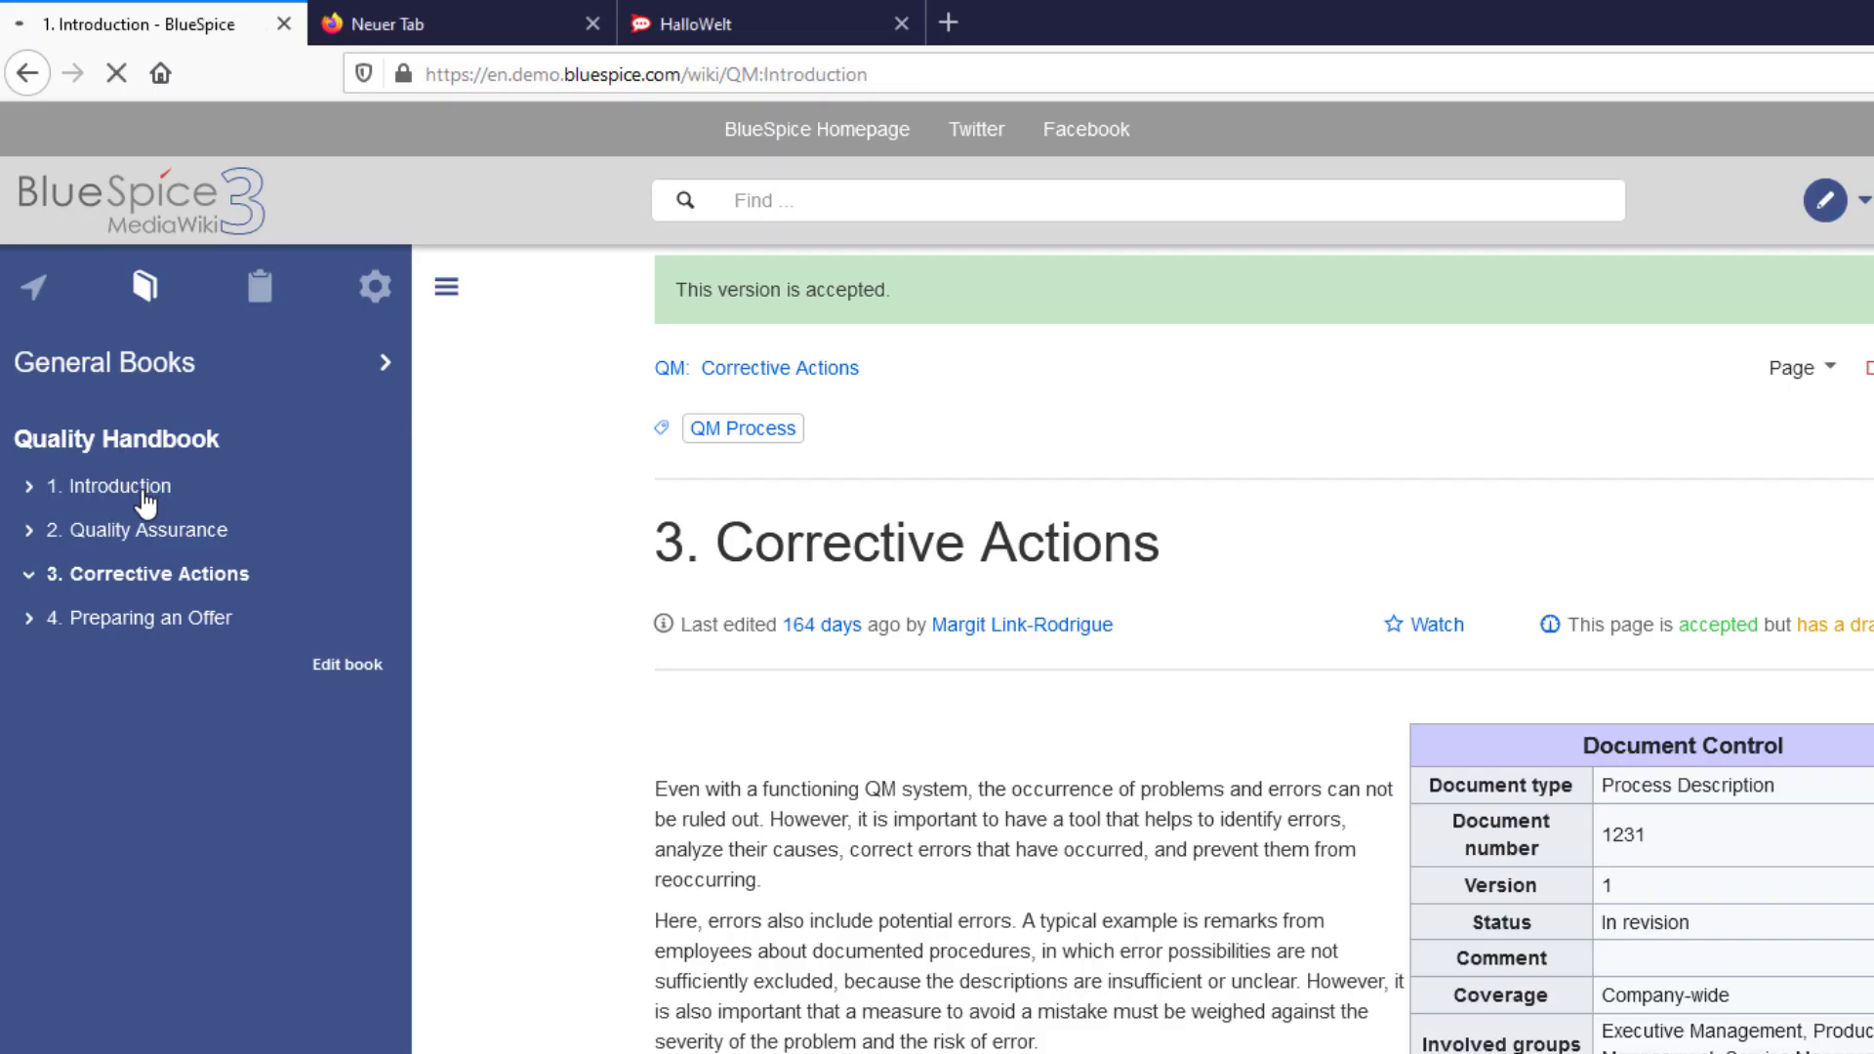
{"action": "left_click", "coordinate": [108, 485]}
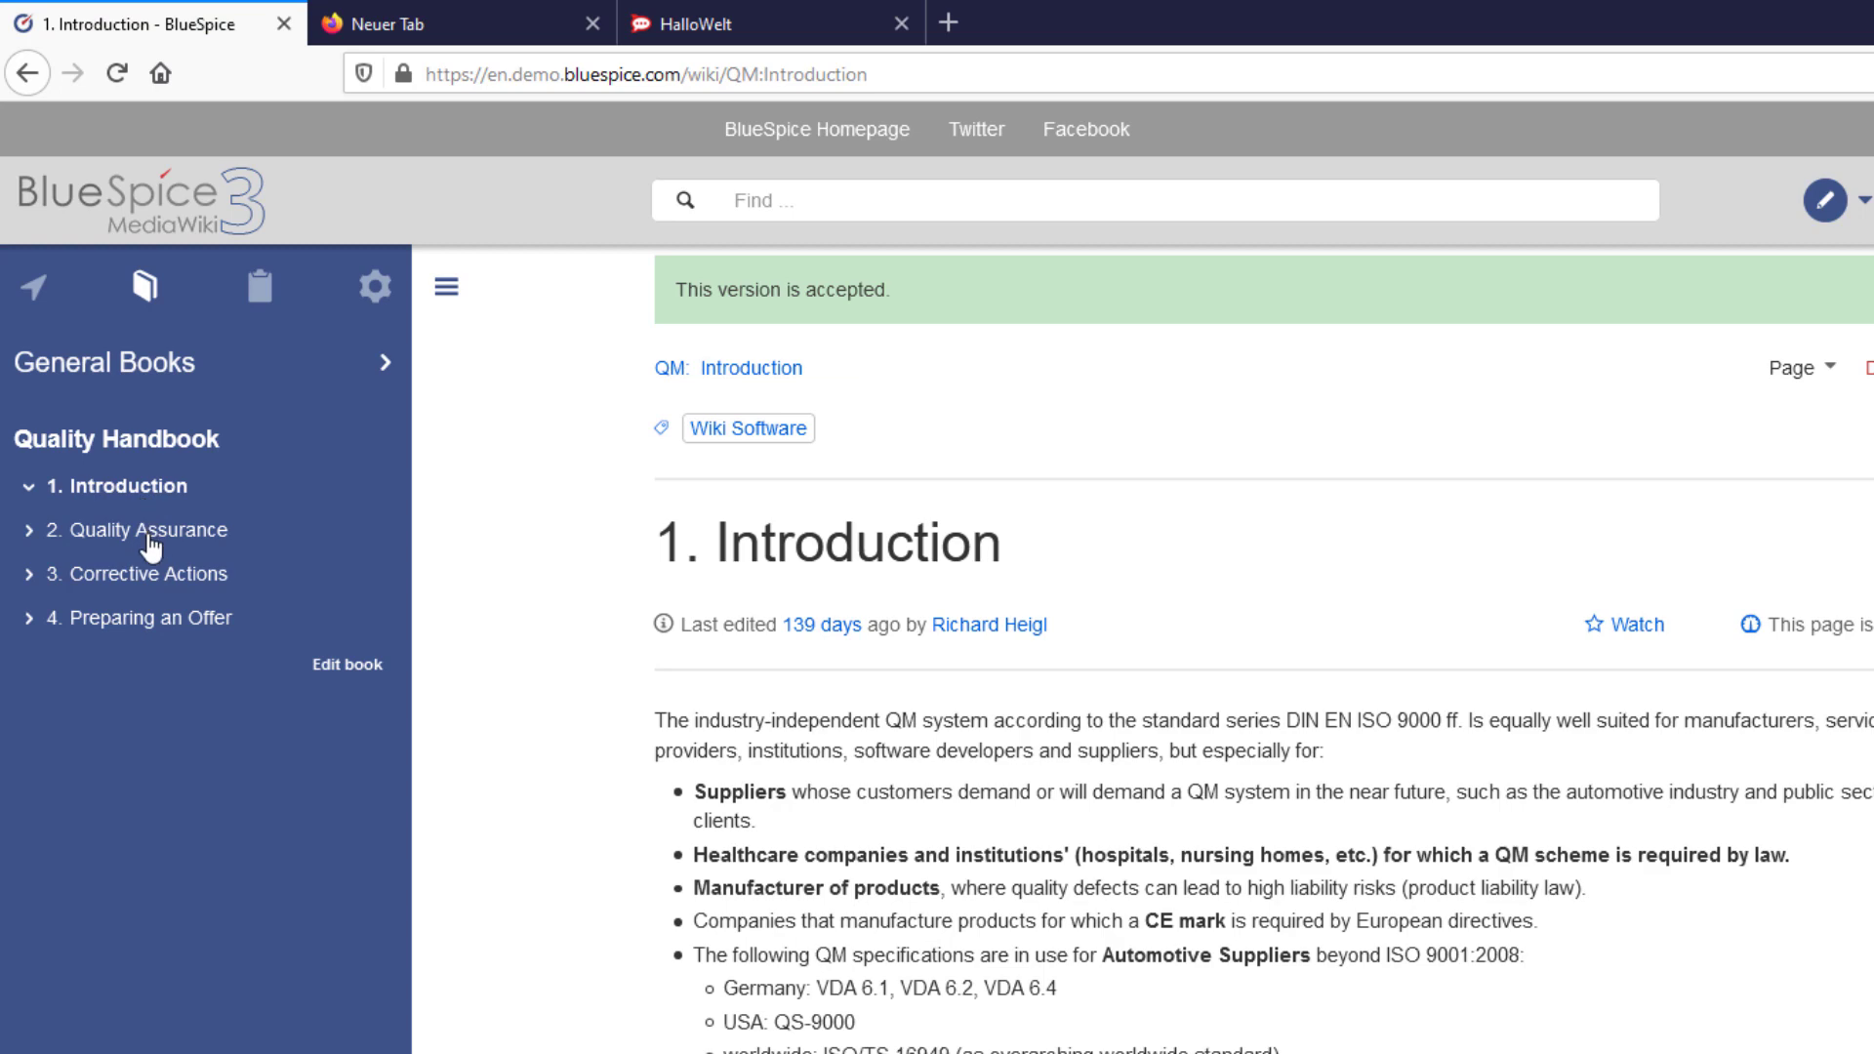
{"action": "left_click", "coordinate": [139, 574]}
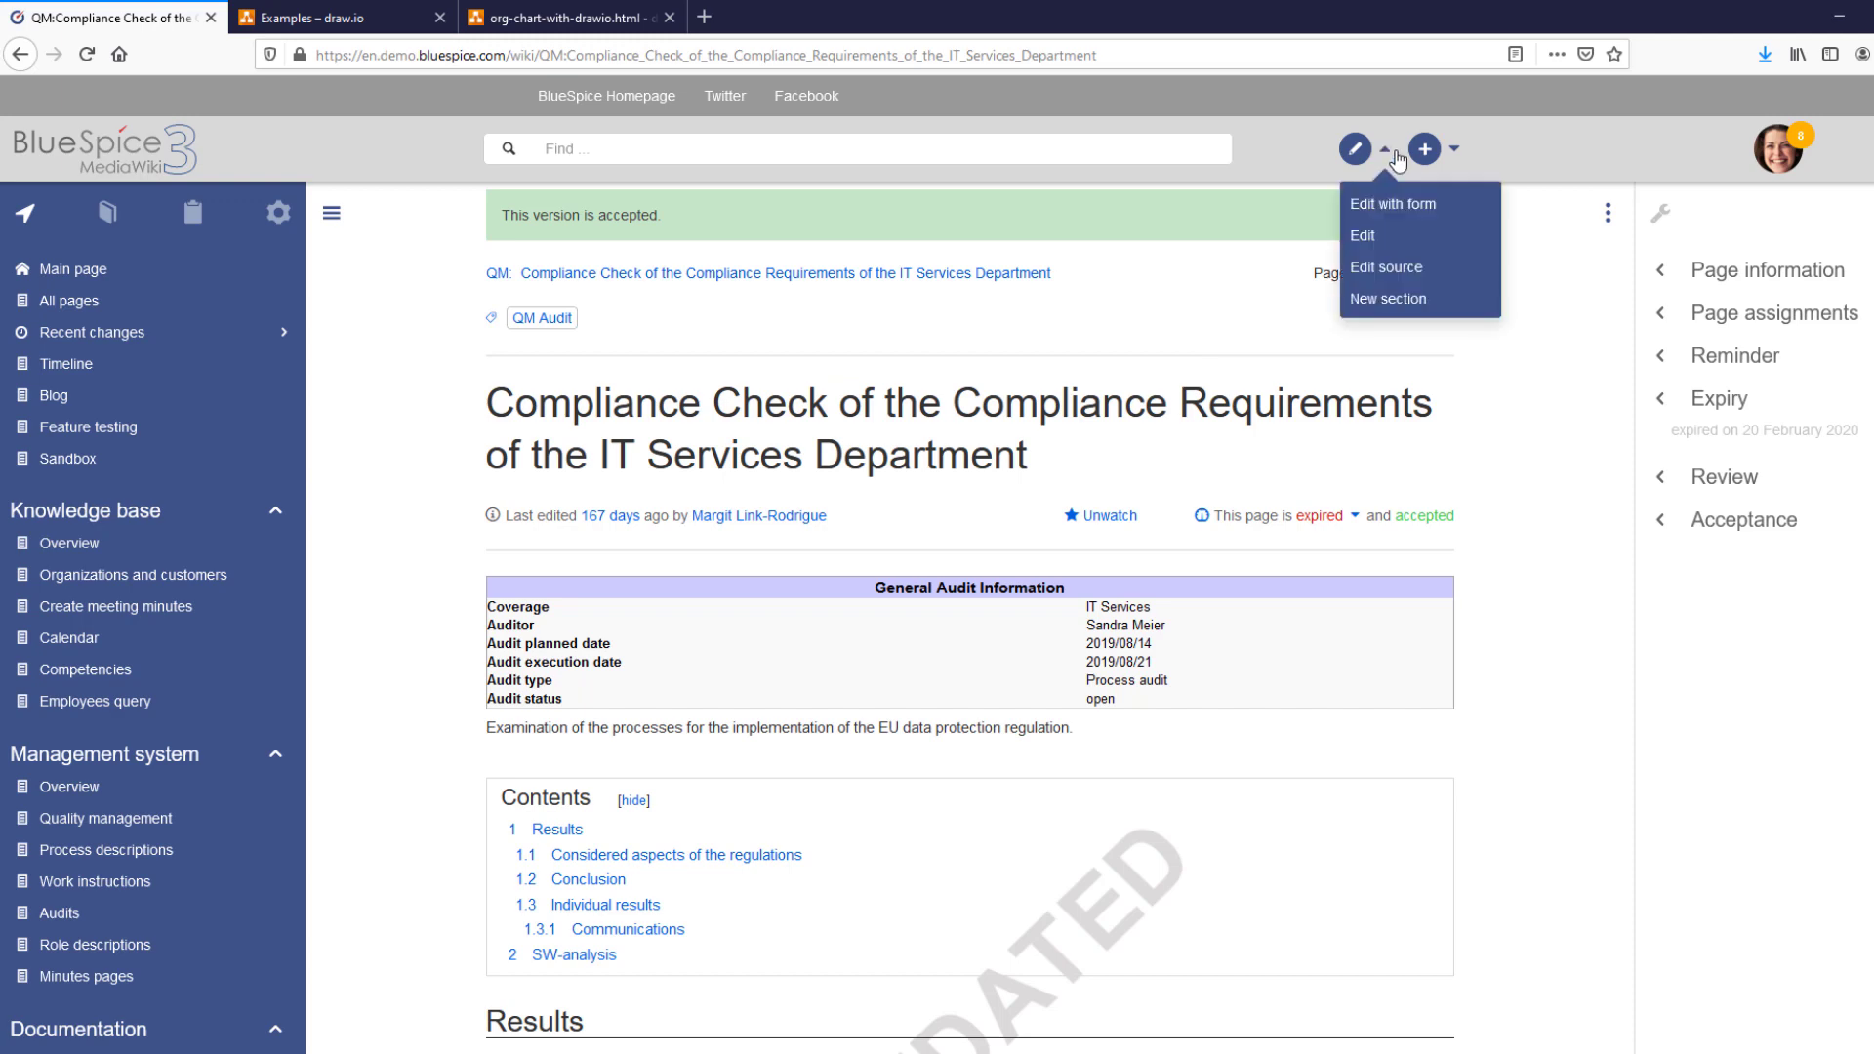
- Open the IT Services compliance check audit page in 'Edit with form' mode
{"action": "left_click", "coordinate": [1390, 203]}
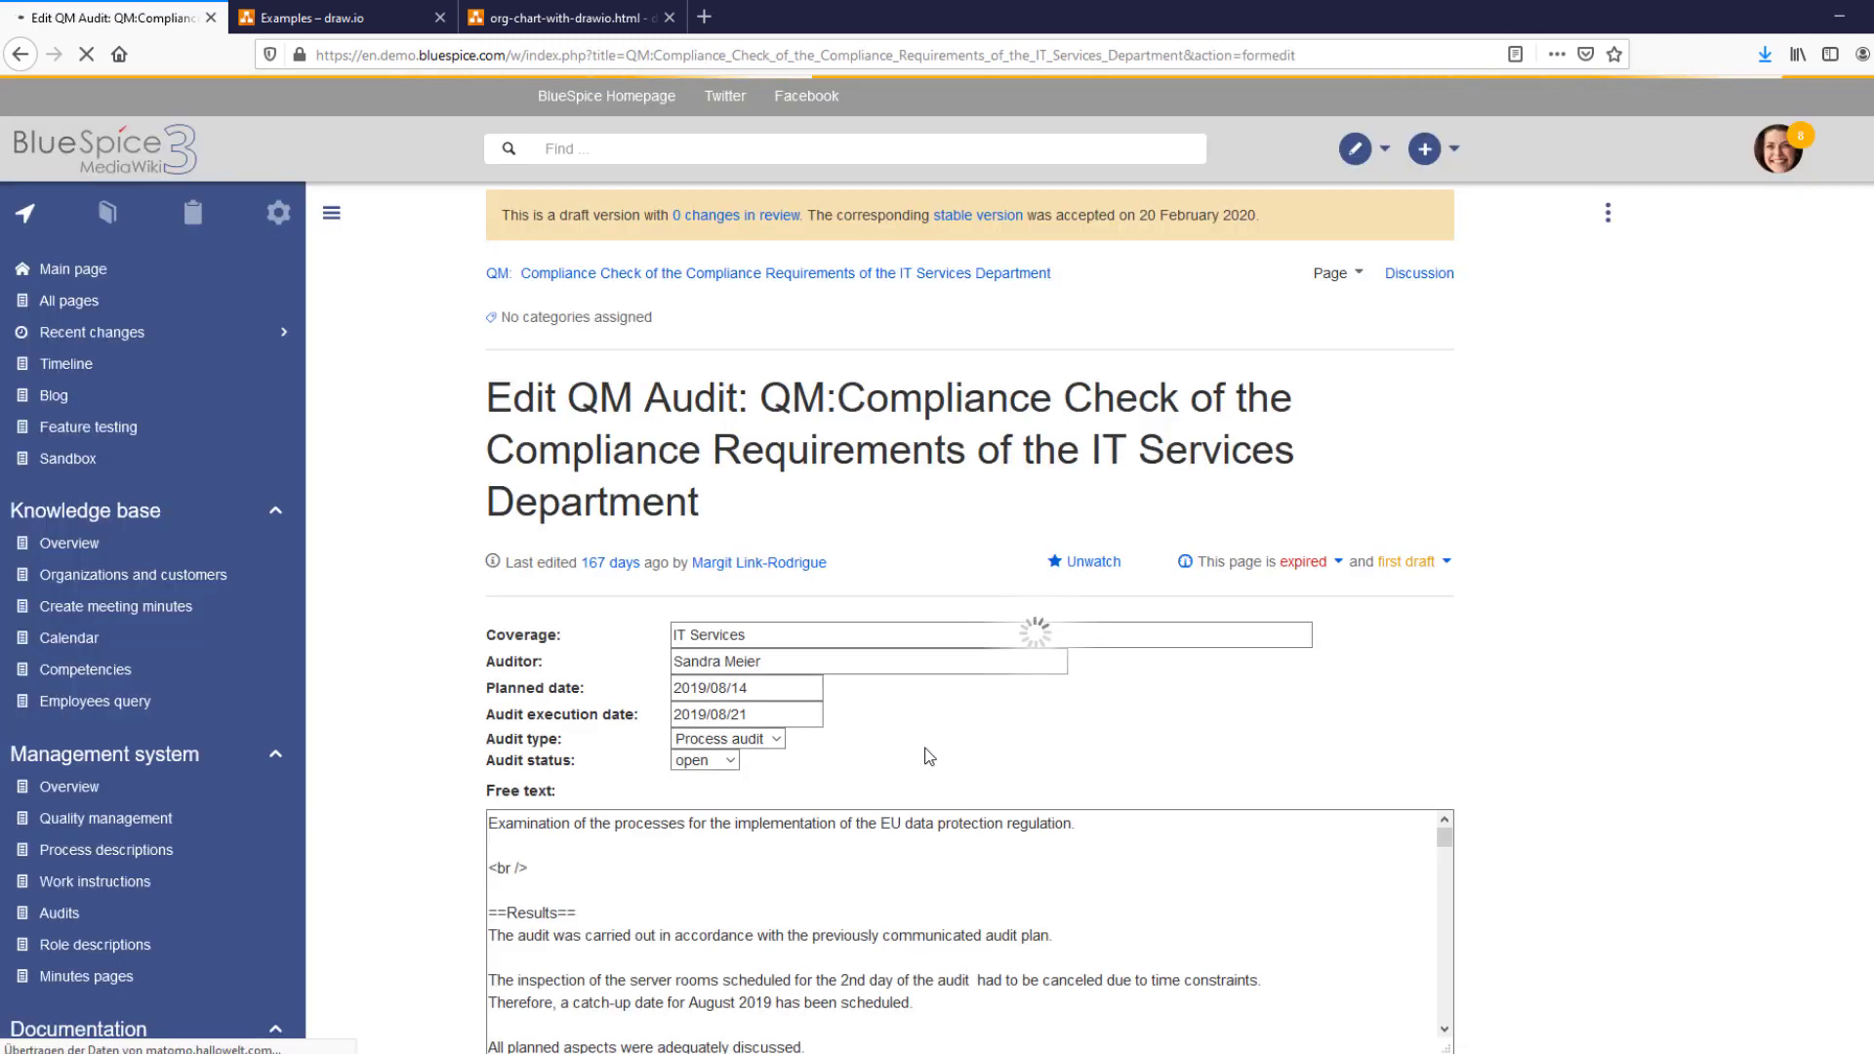